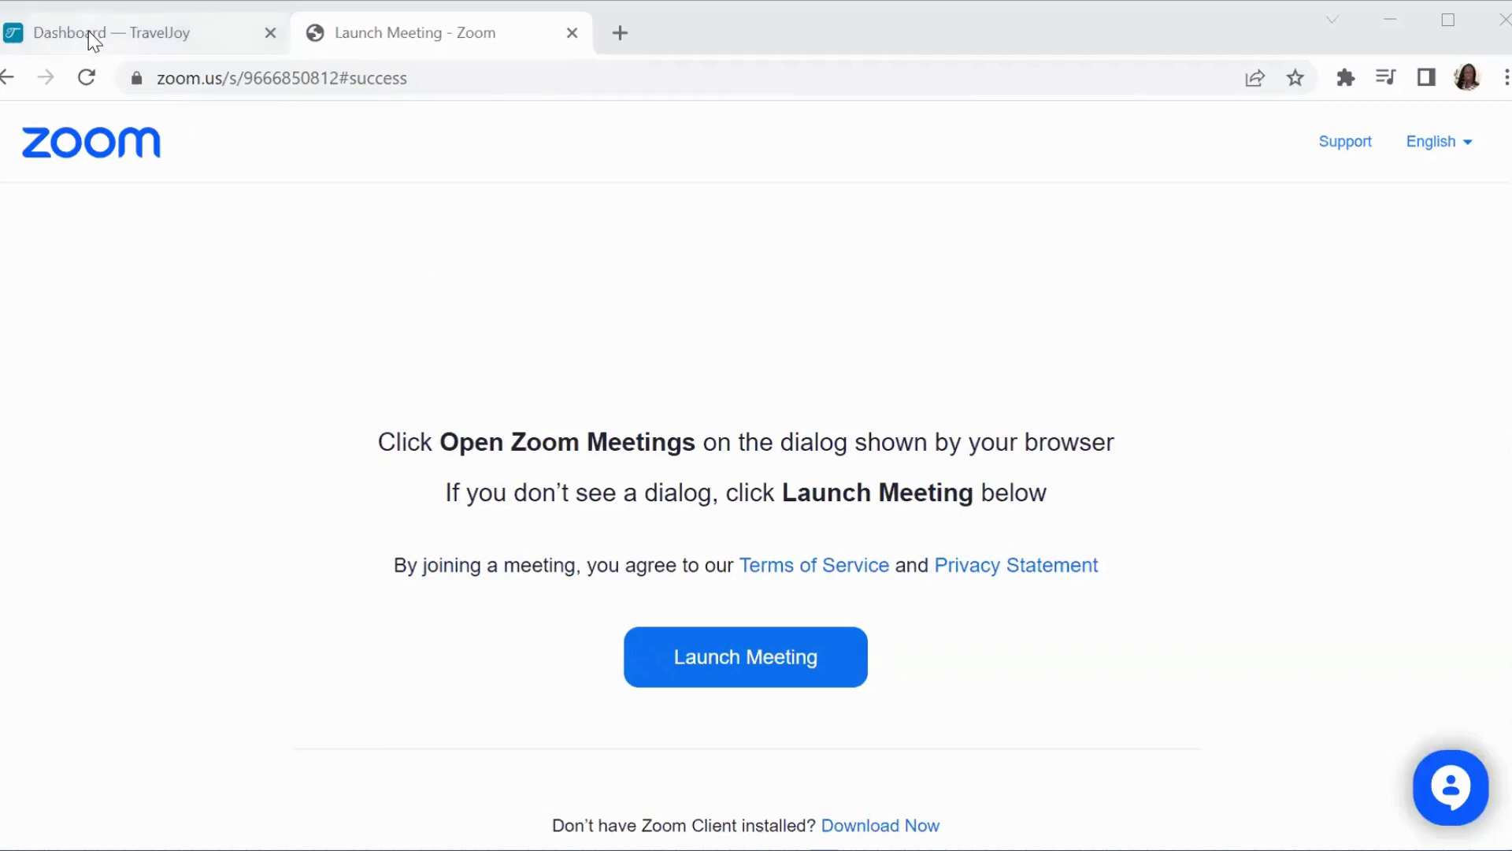
# Switch from the Zoom launch page back to the Travel Joy dashboard
pyautogui.click(108, 31)
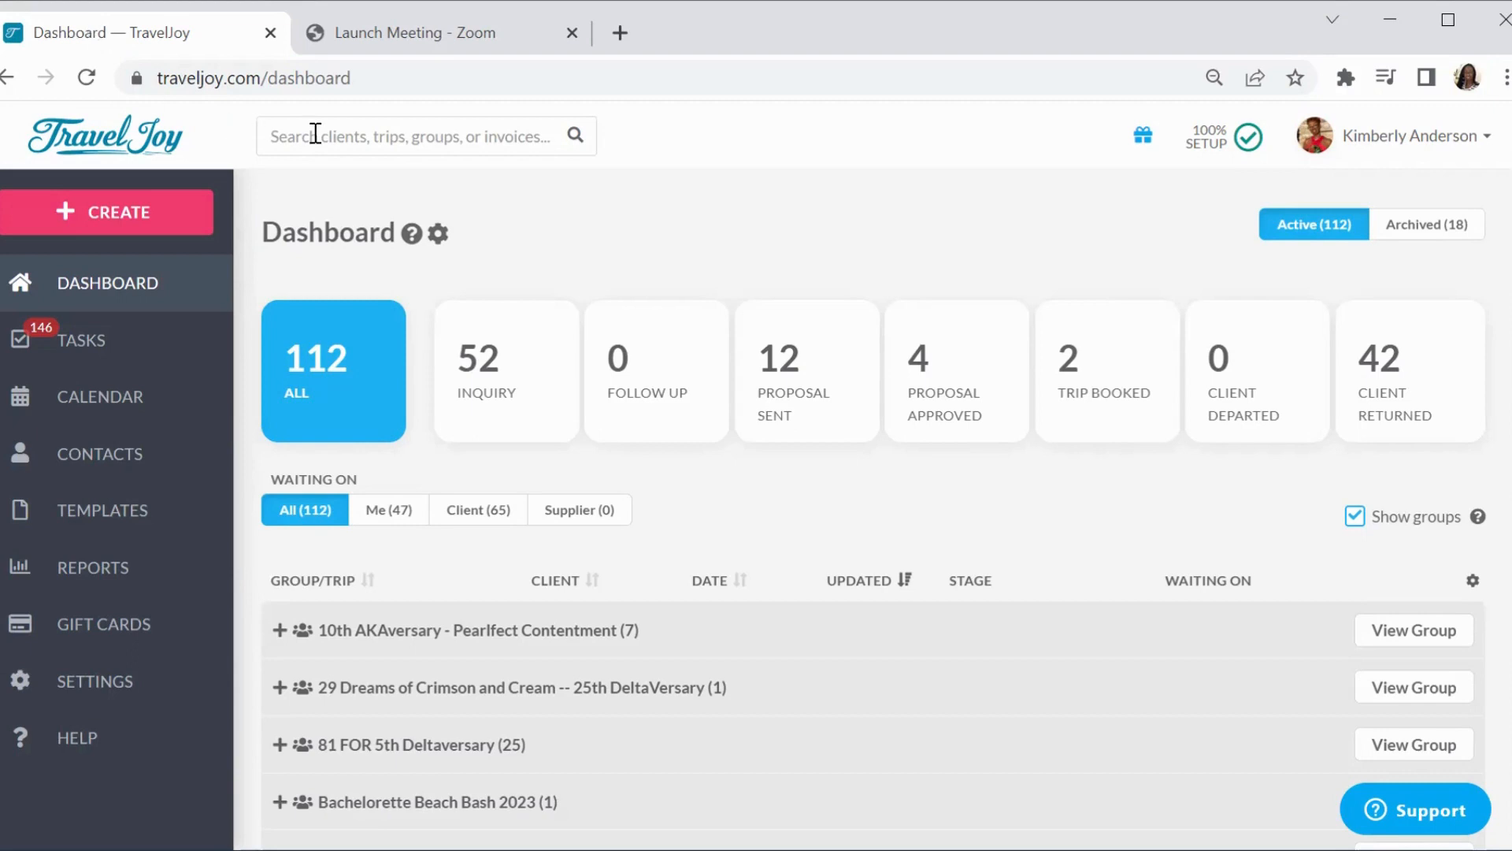
pyautogui.moveTo(223, 260)
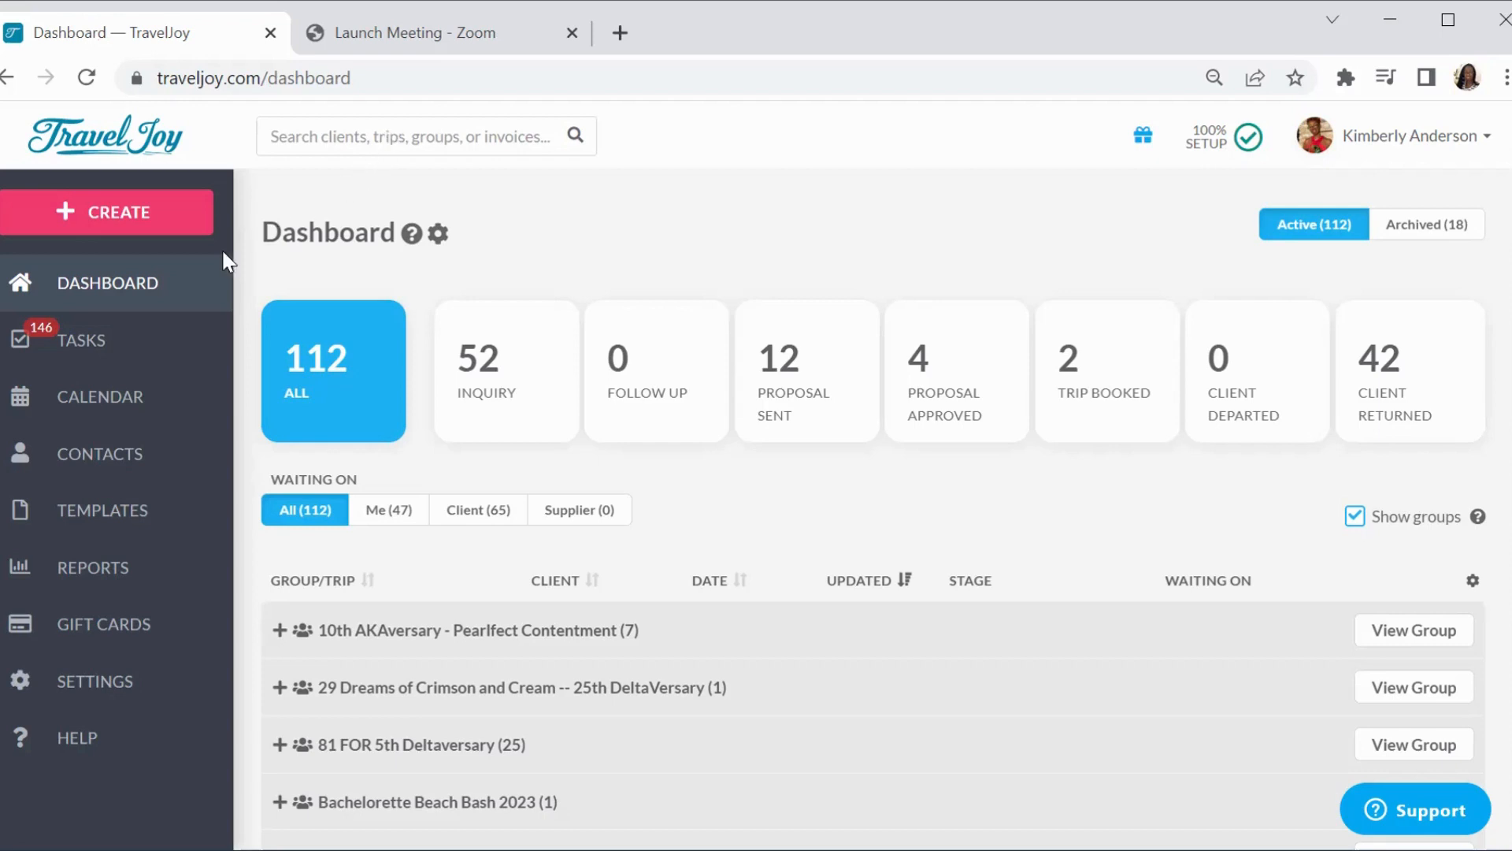
pyautogui.moveTo(99, 479)
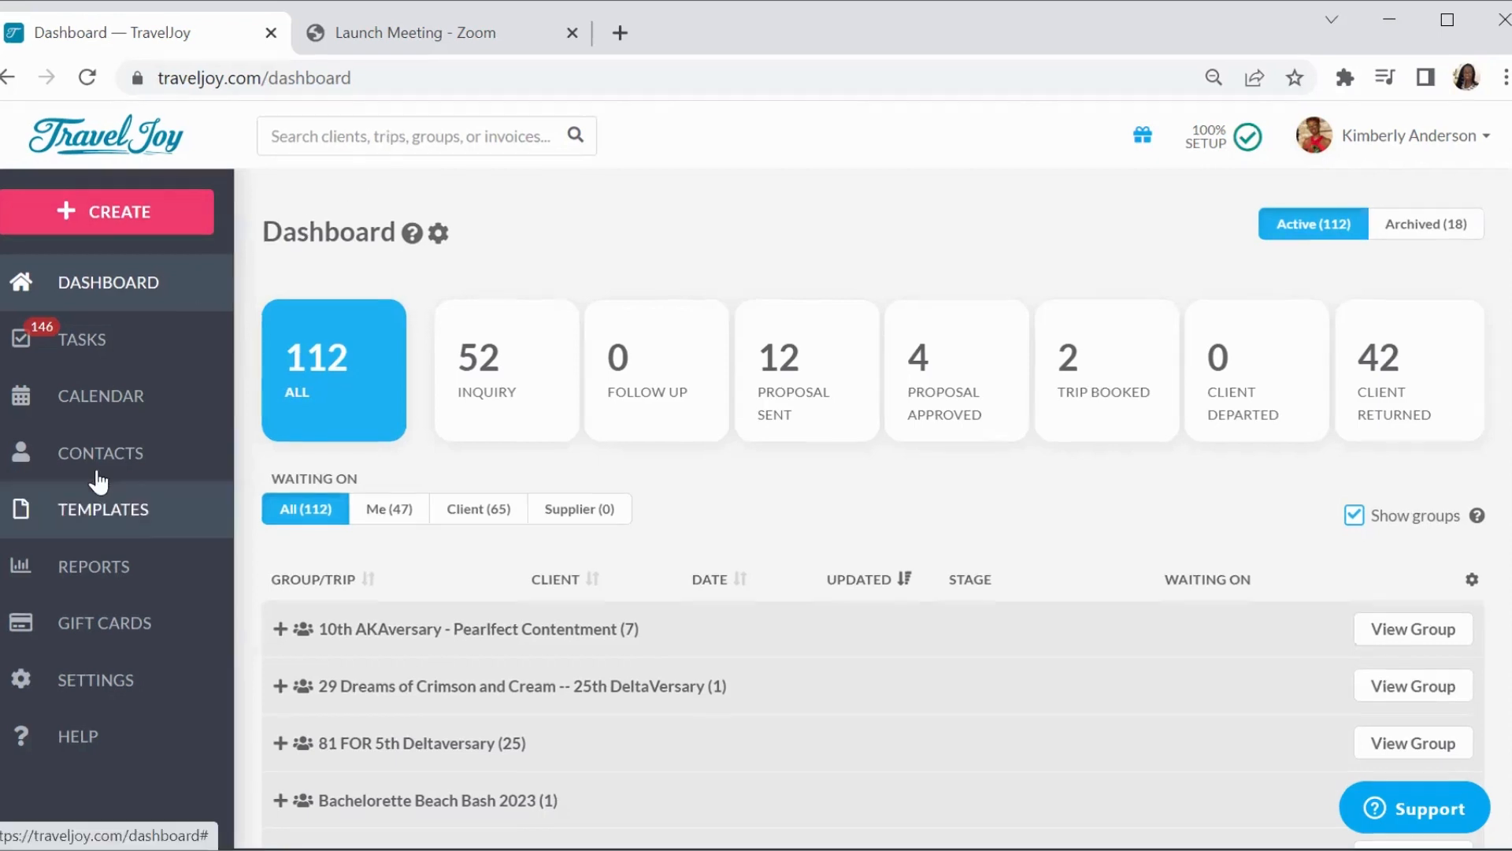
pyautogui.moveTo(105, 695)
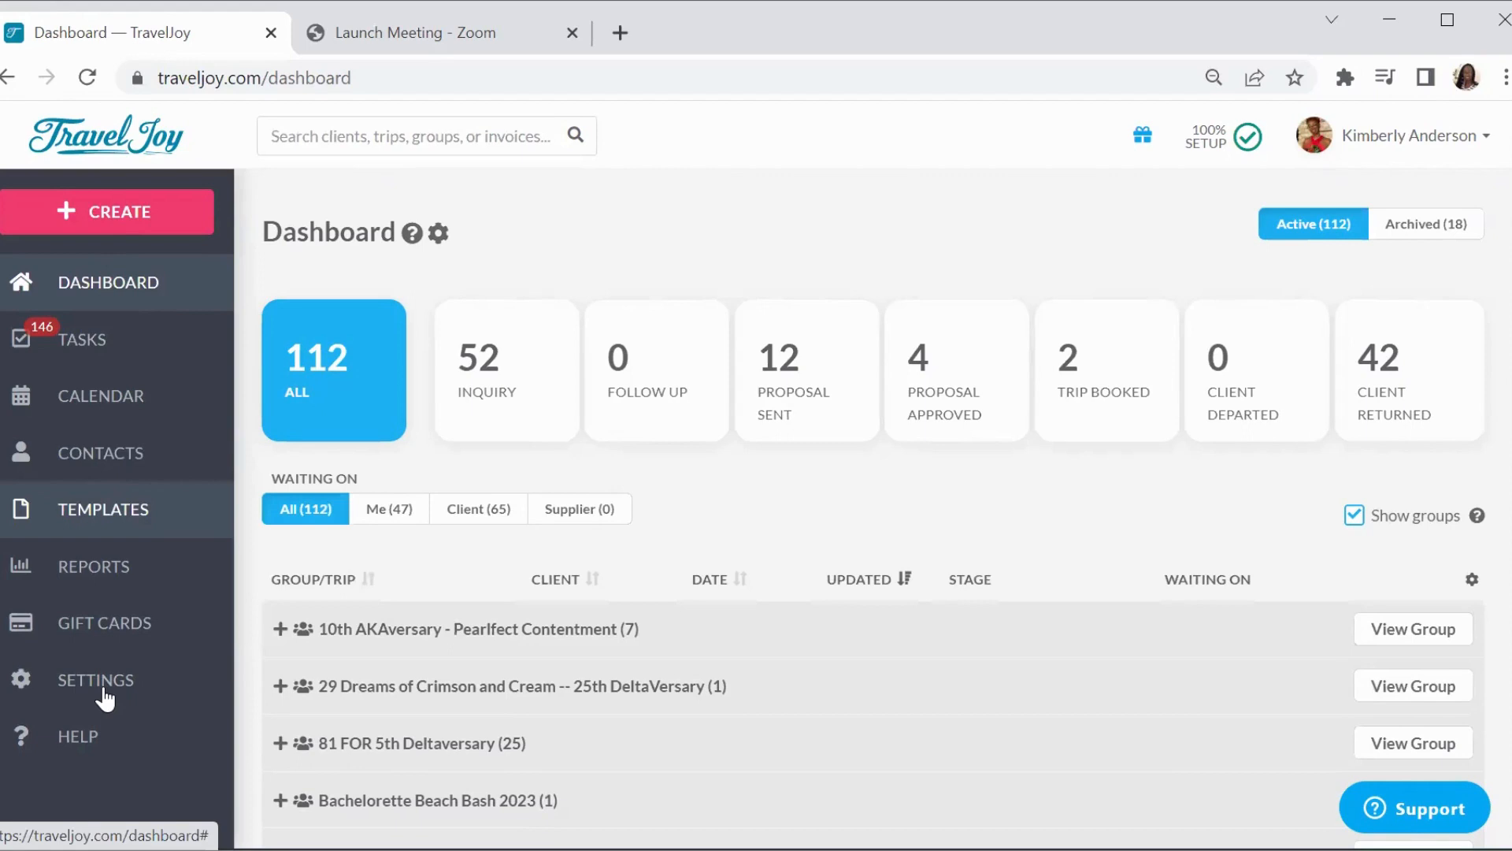
pyautogui.moveTo(104, 613)
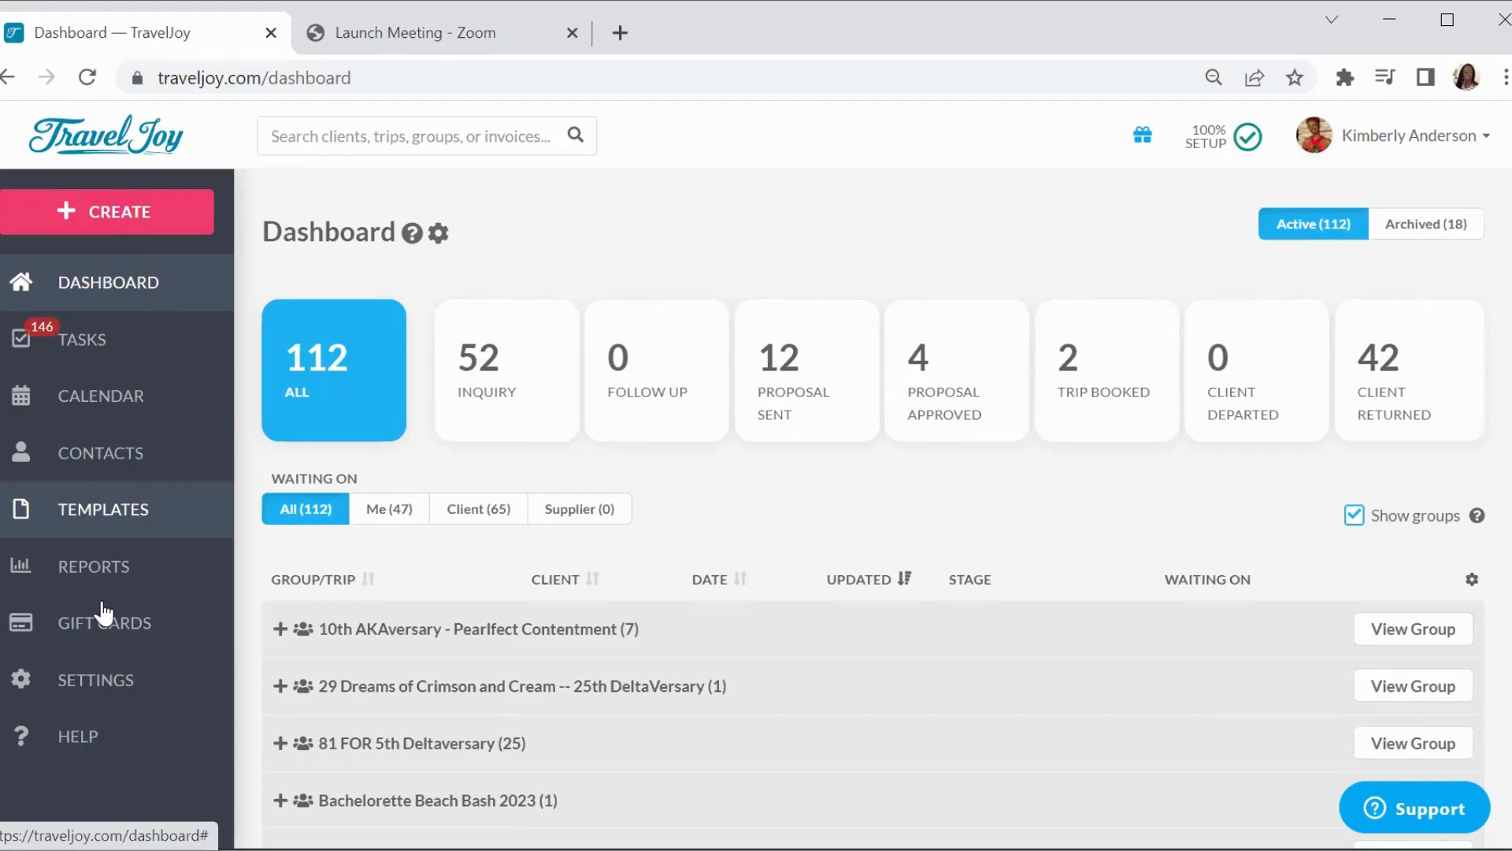
# Show the Invoice Item Templates list via Templates > Invoices in the sidebar
pyautogui.click(104, 509)
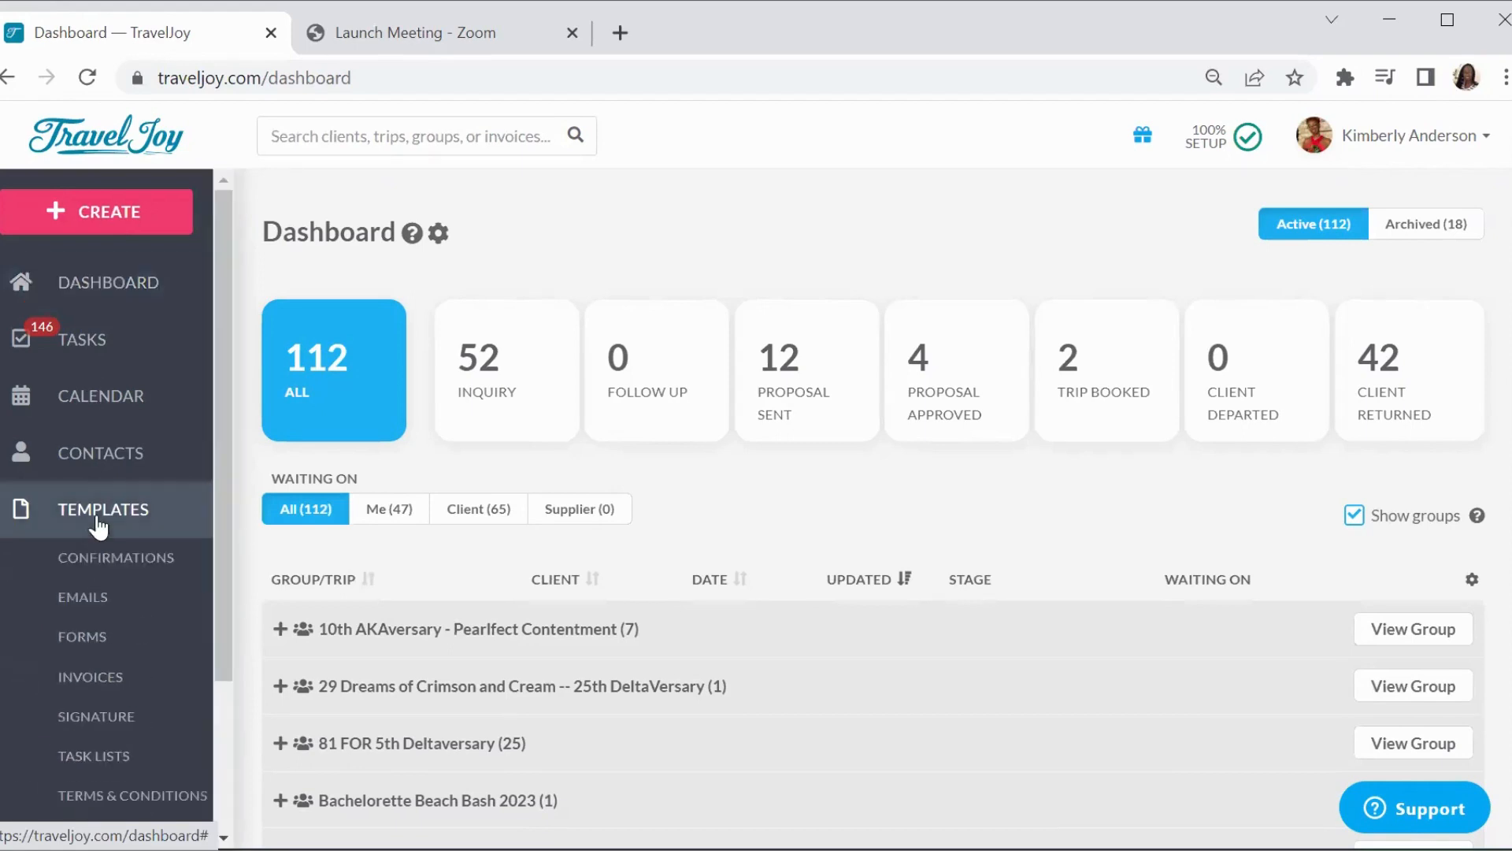
pyautogui.moveTo(95, 698)
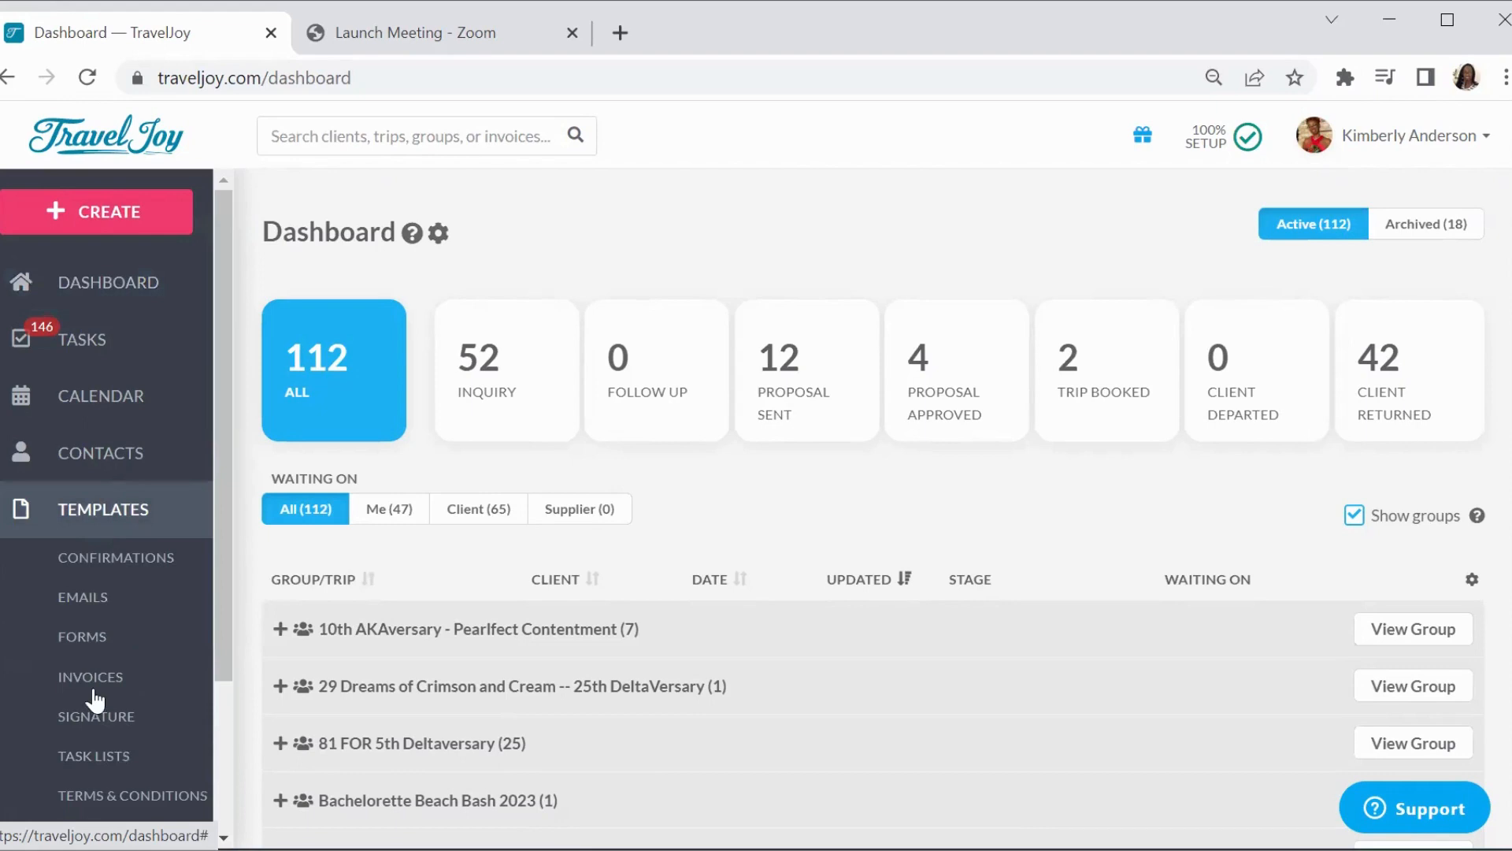
pyautogui.moveTo(92, 676)
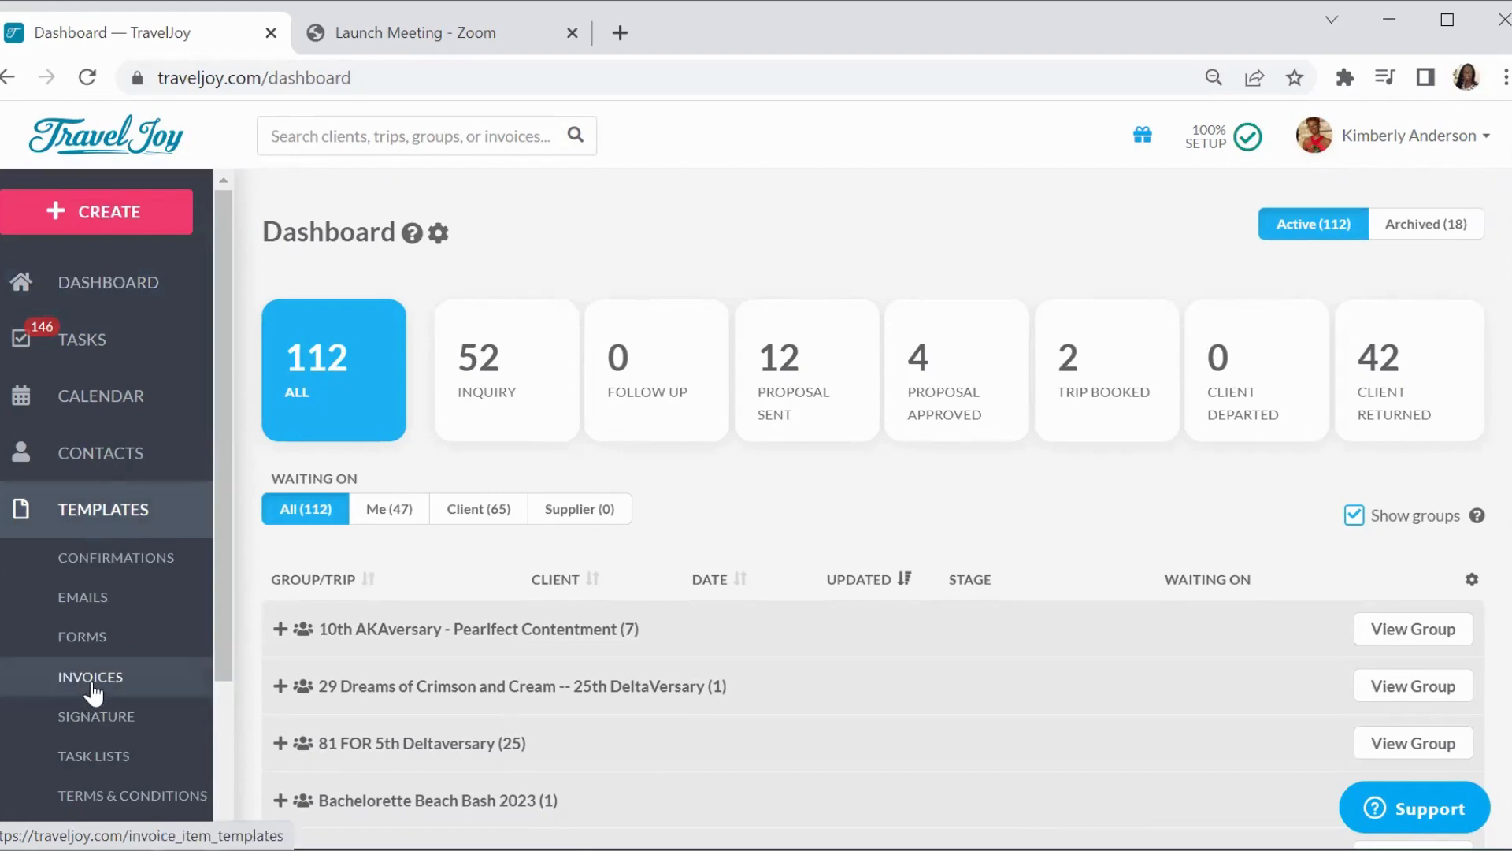
pyautogui.click(91, 676)
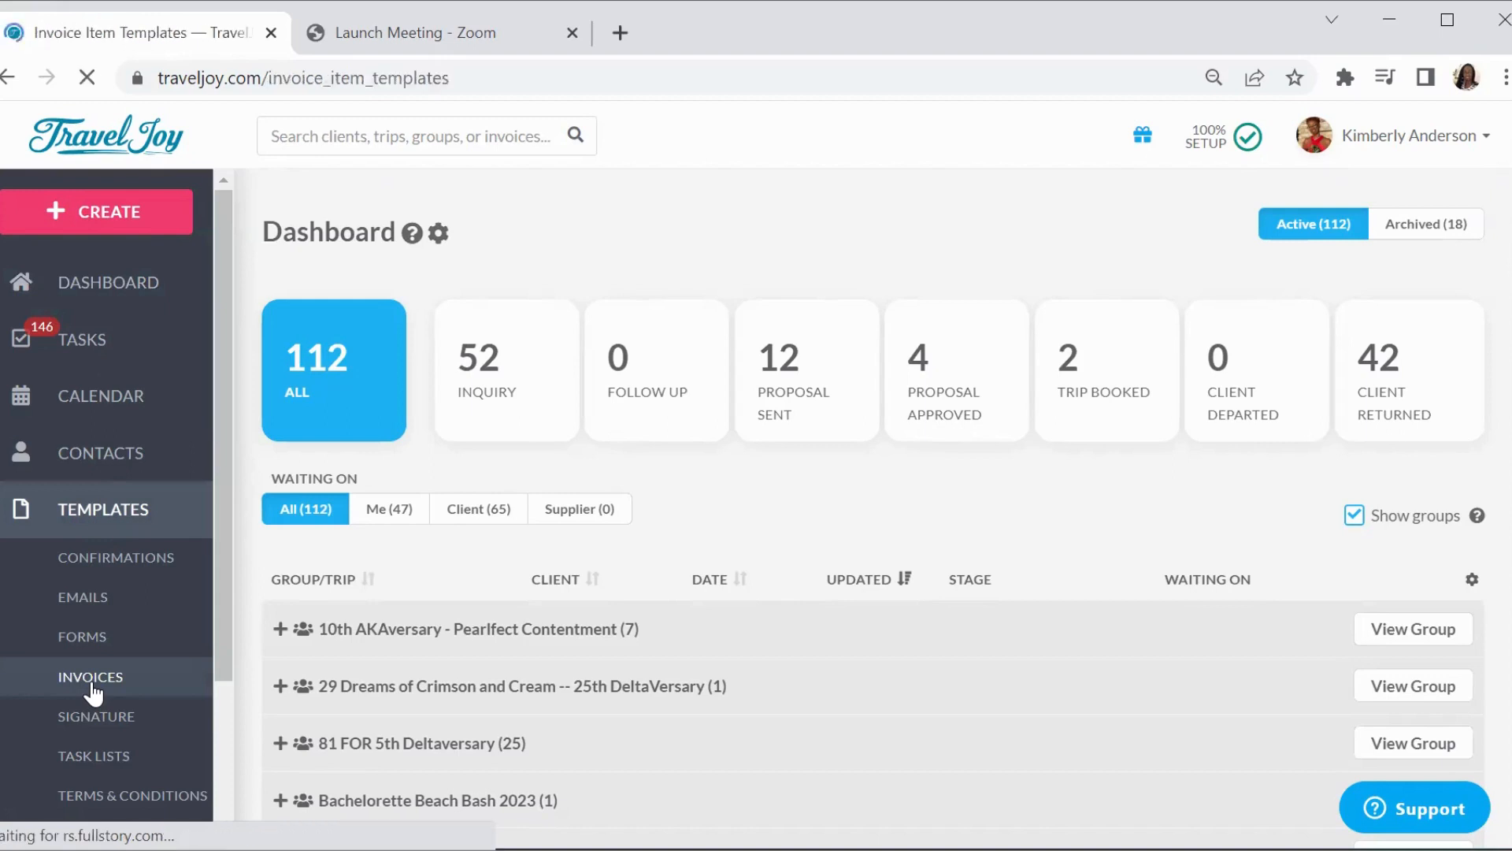
pyautogui.click(91, 676)
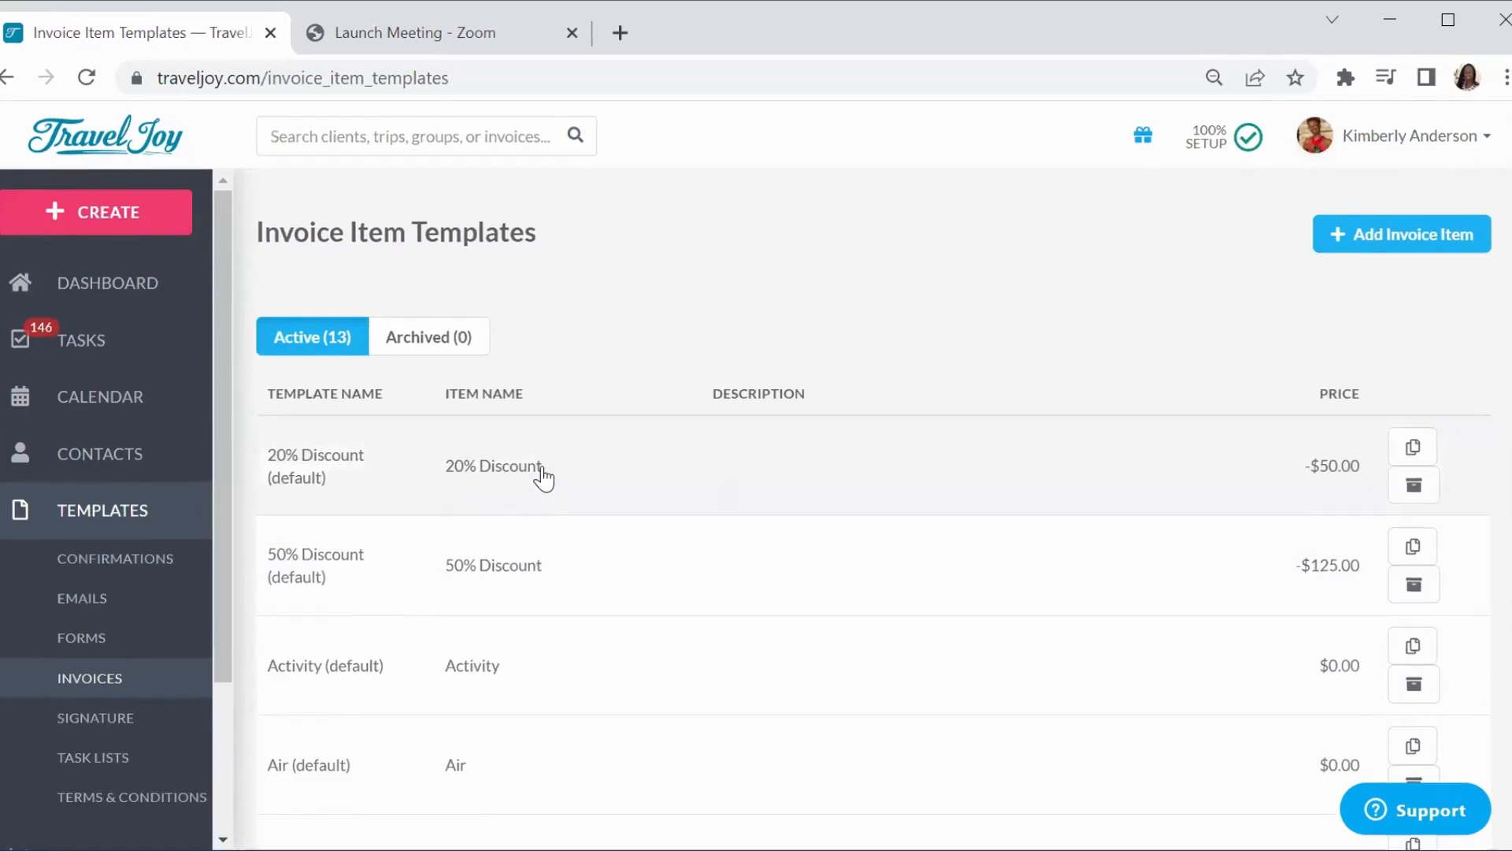
pyautogui.moveTo(331, 497)
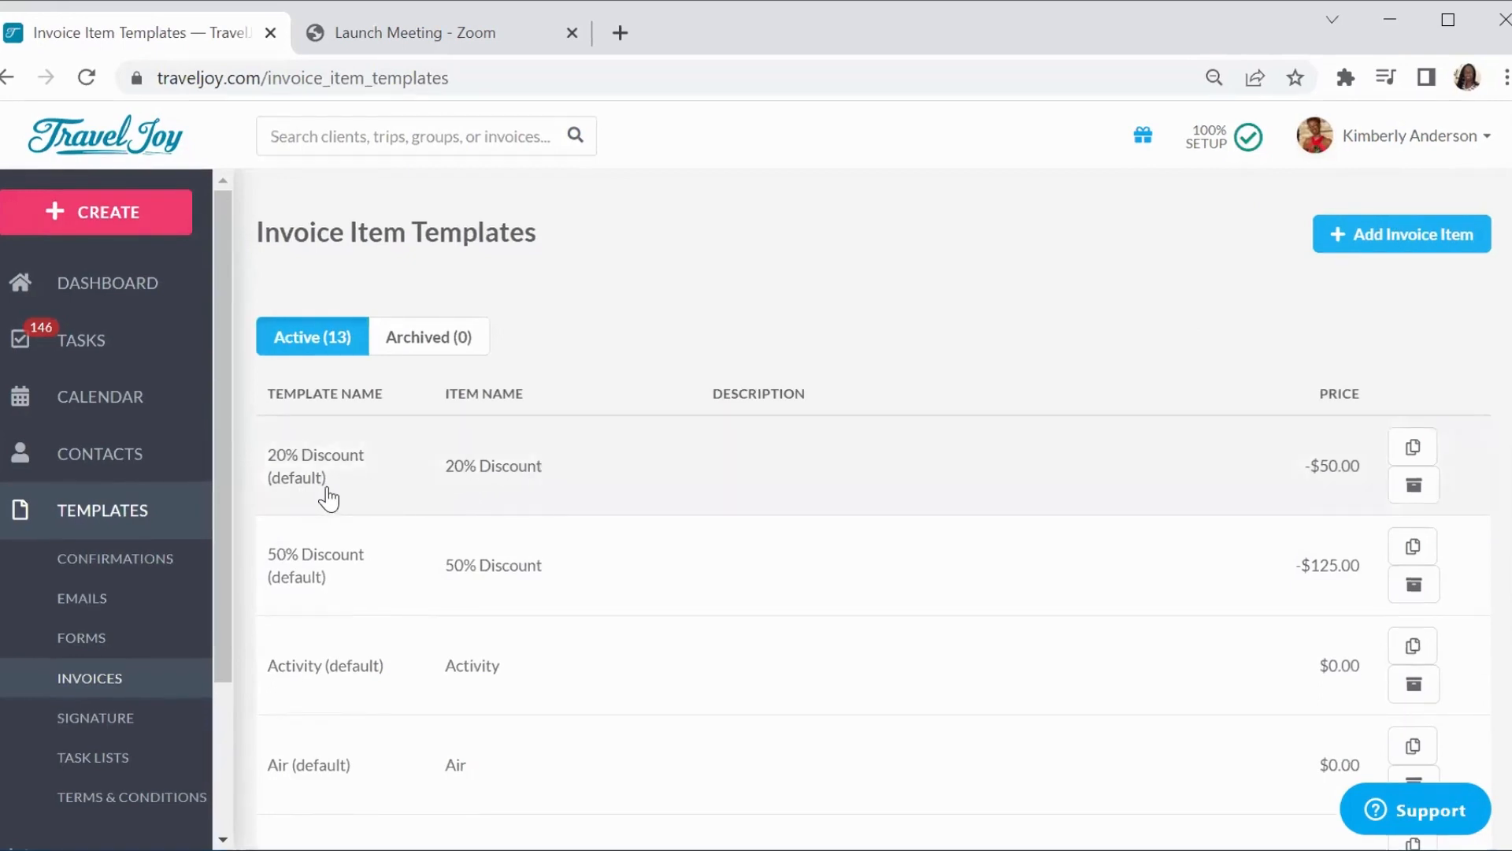
pyautogui.moveTo(298, 605)
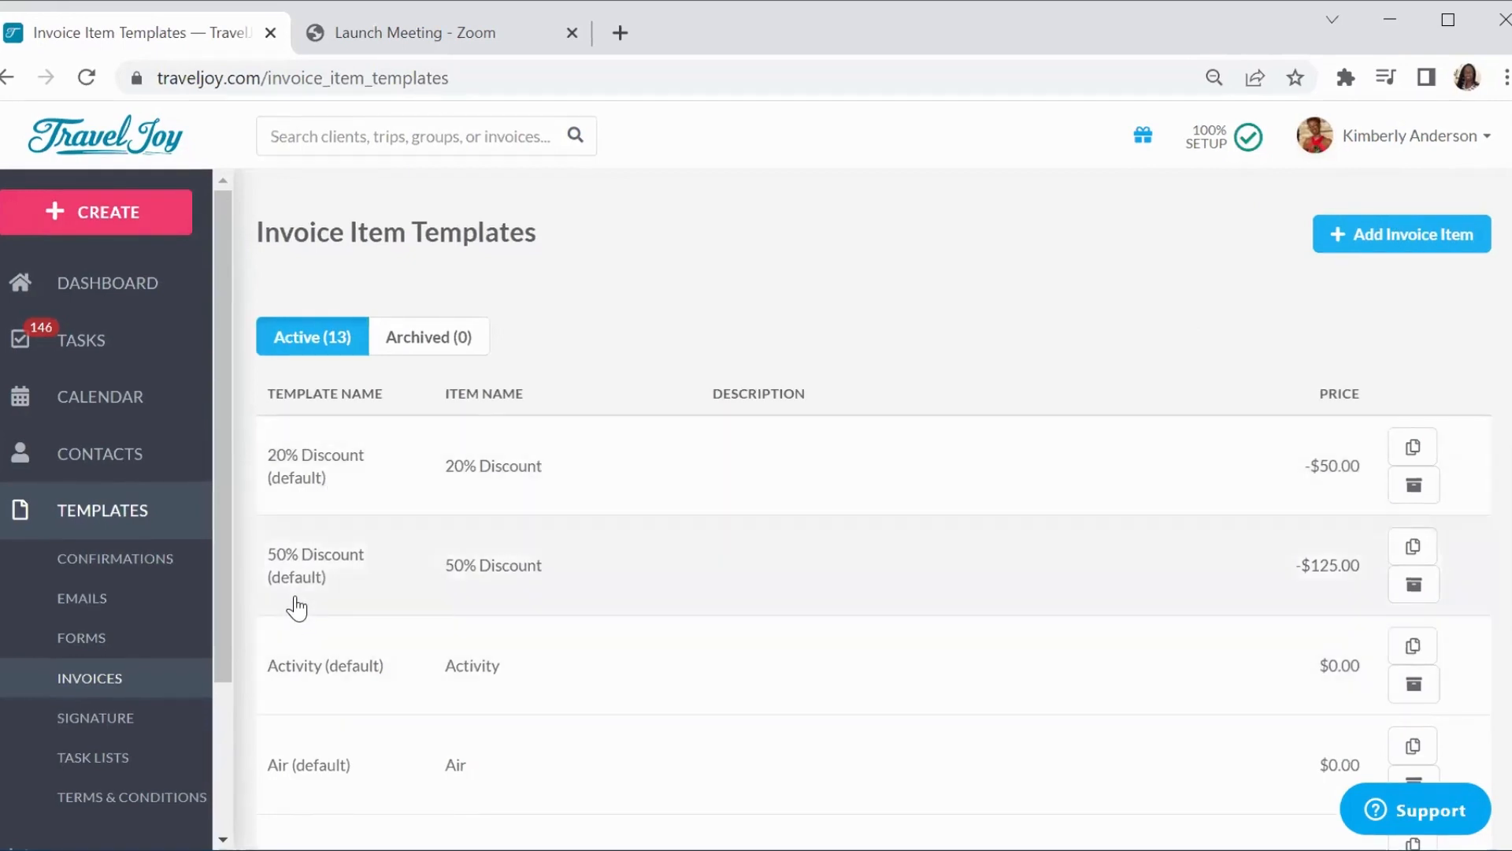
pyautogui.moveTo(356, 706)
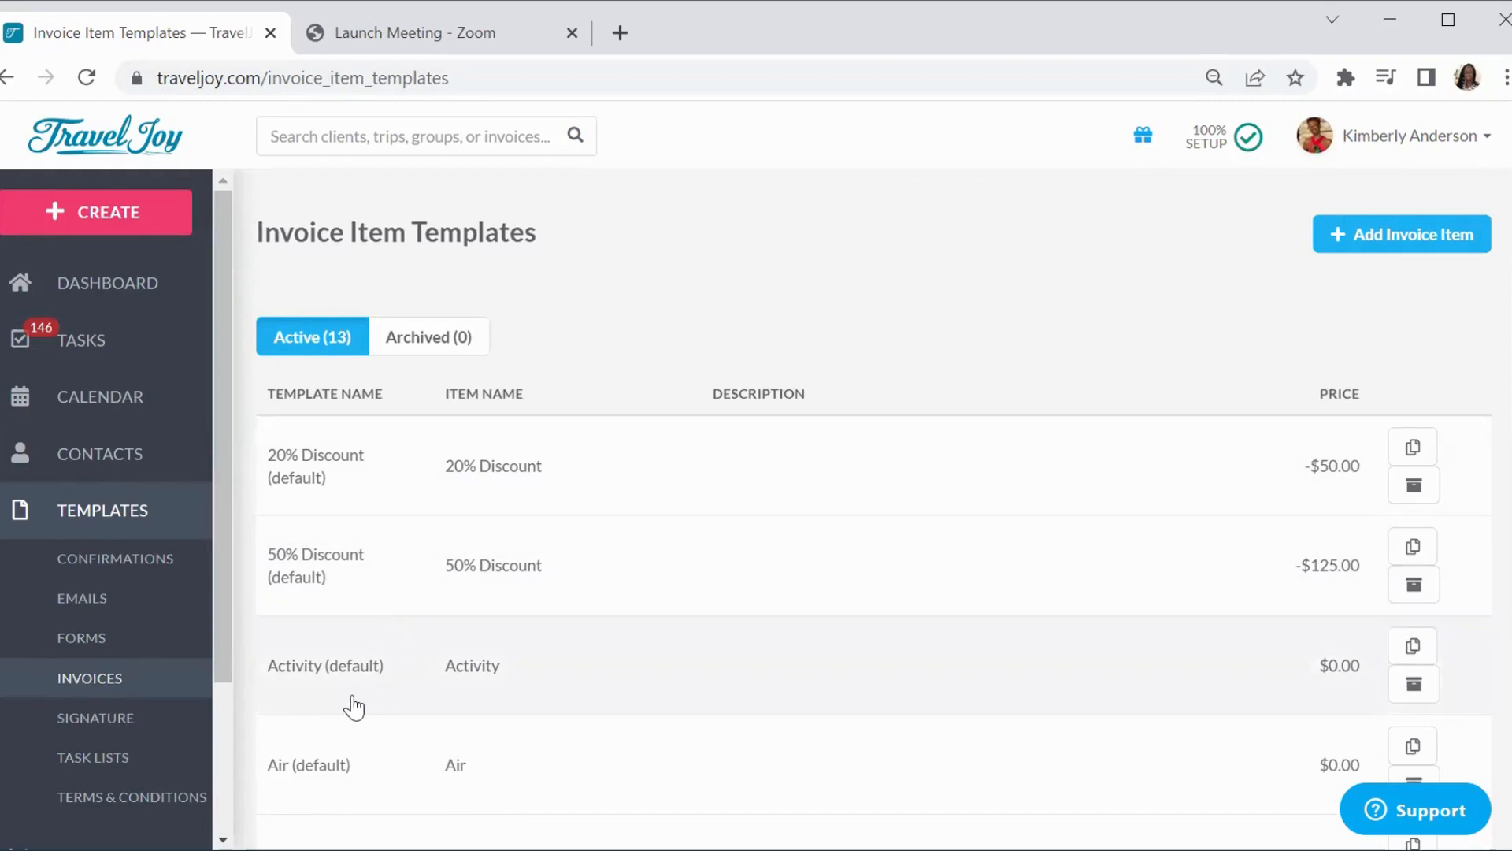
pyautogui.moveTo(1367, 302)
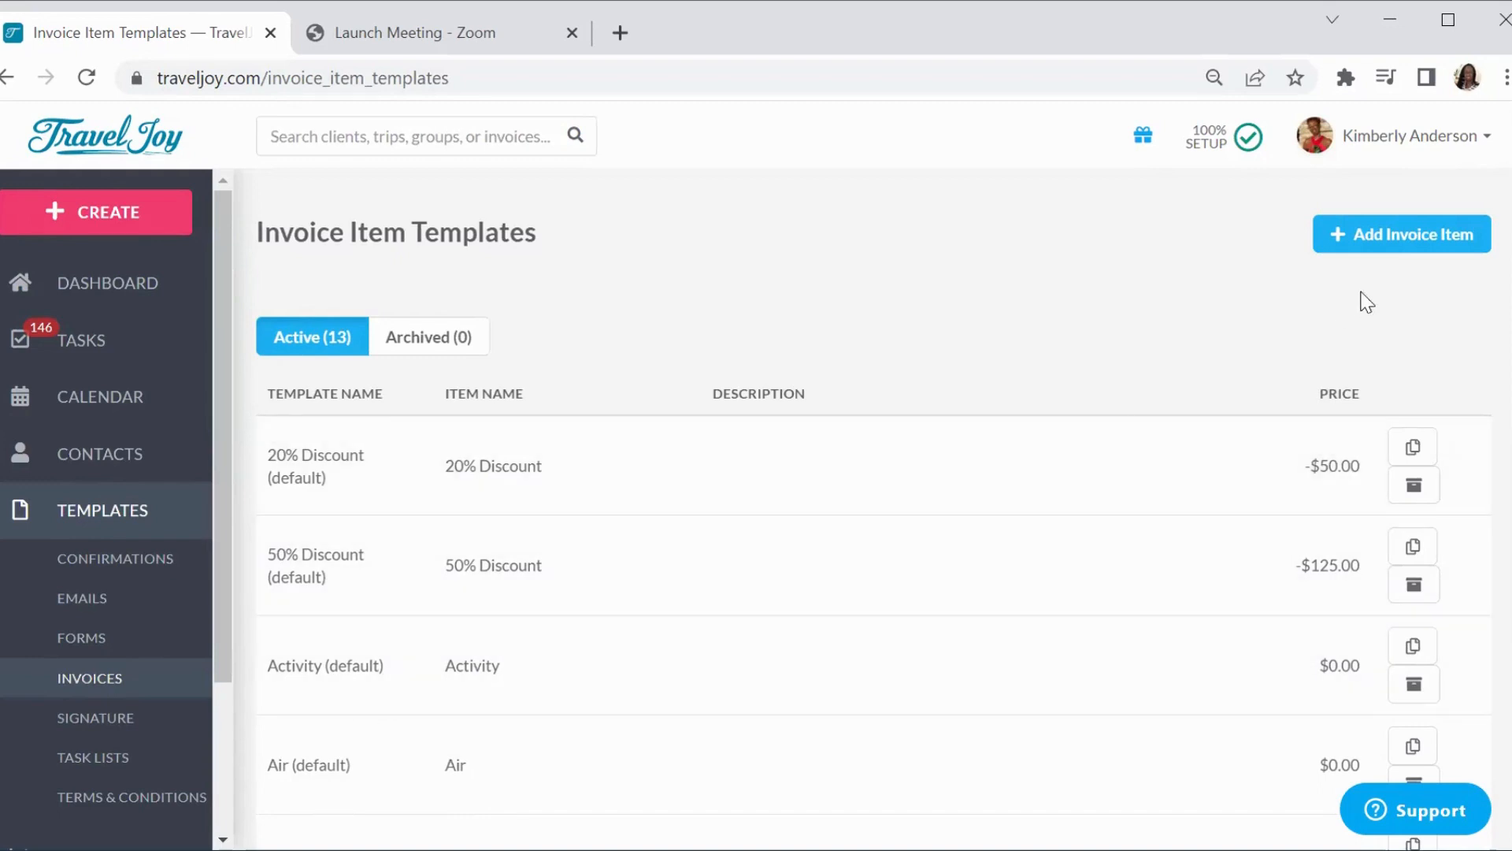
pyautogui.scroll(-3)
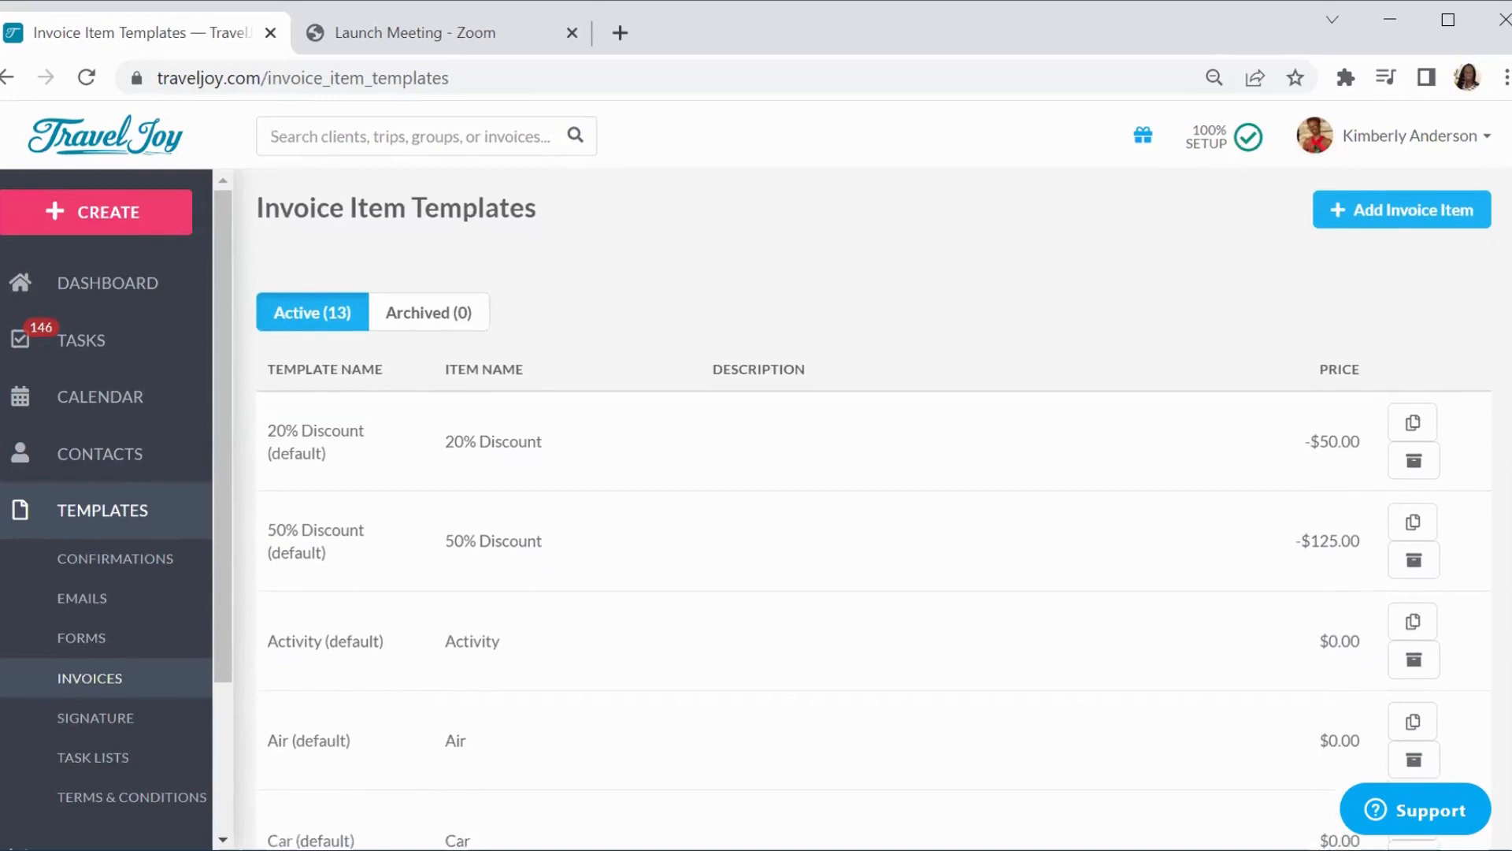
pyautogui.scroll(-3)
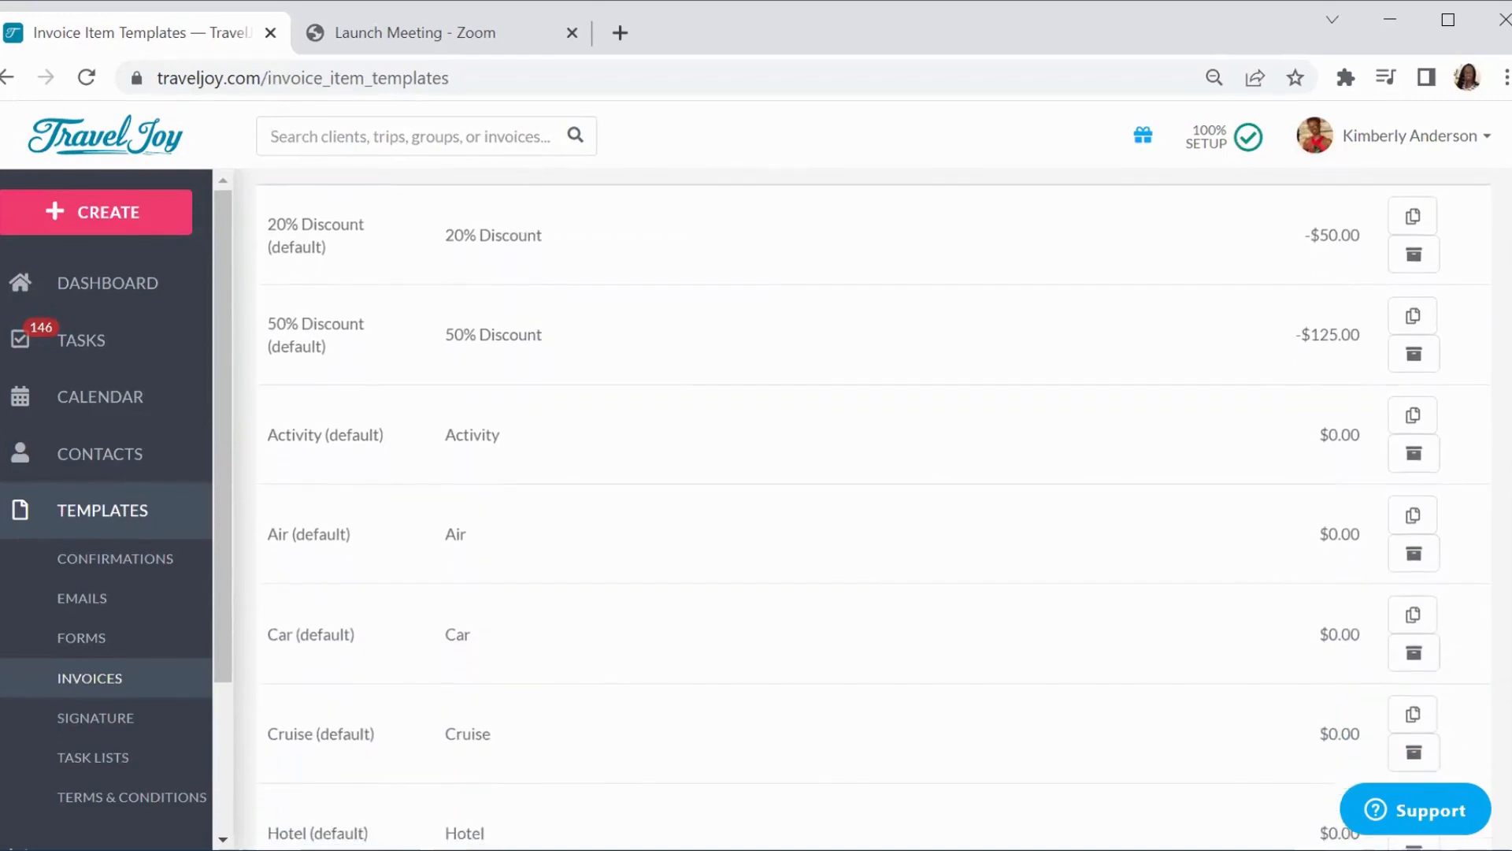
pyautogui.scroll(-3)
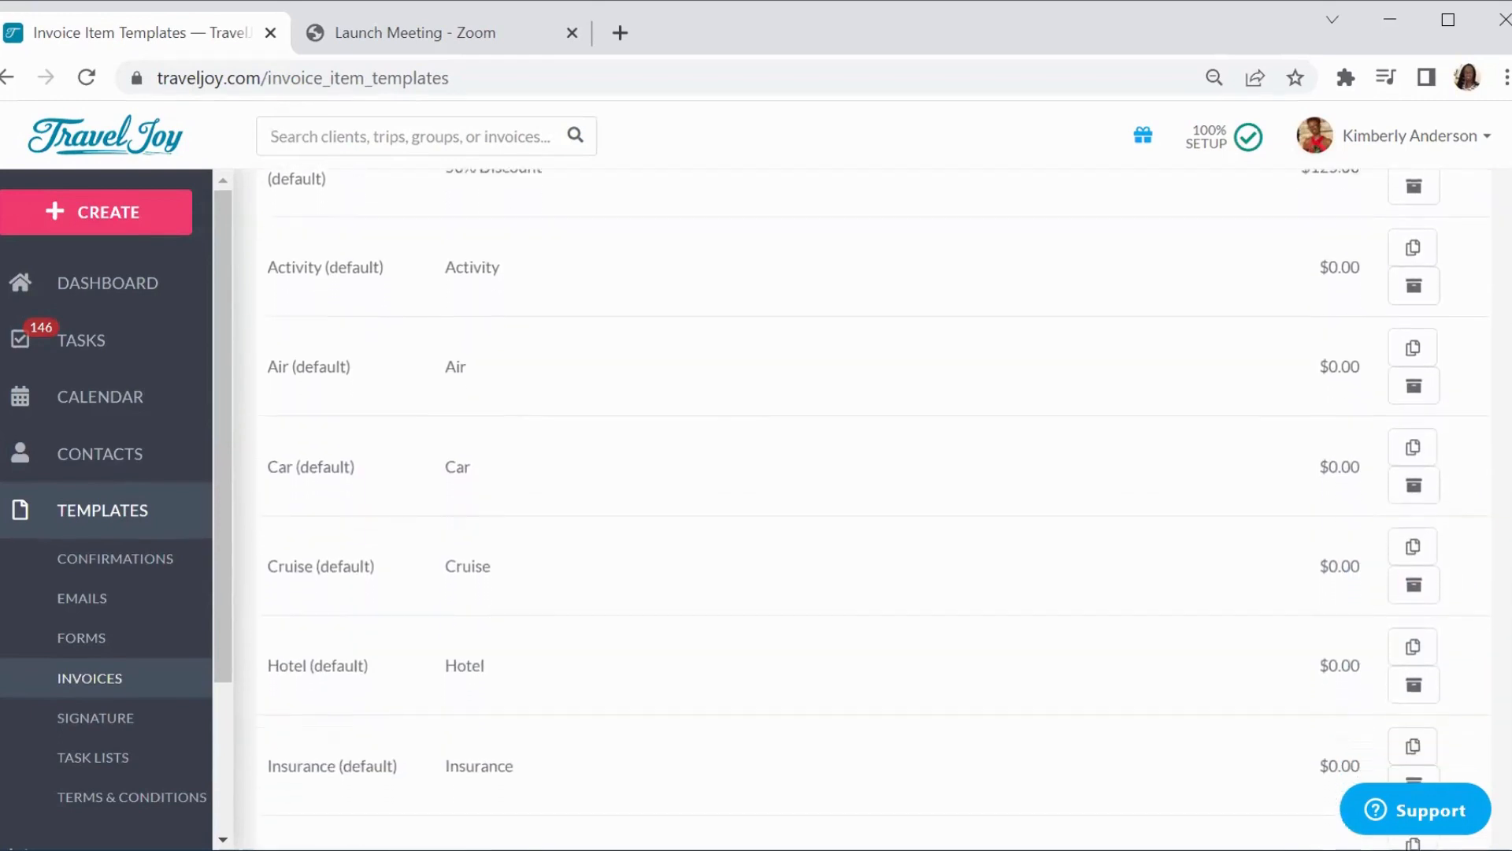
pyautogui.scroll(-3)
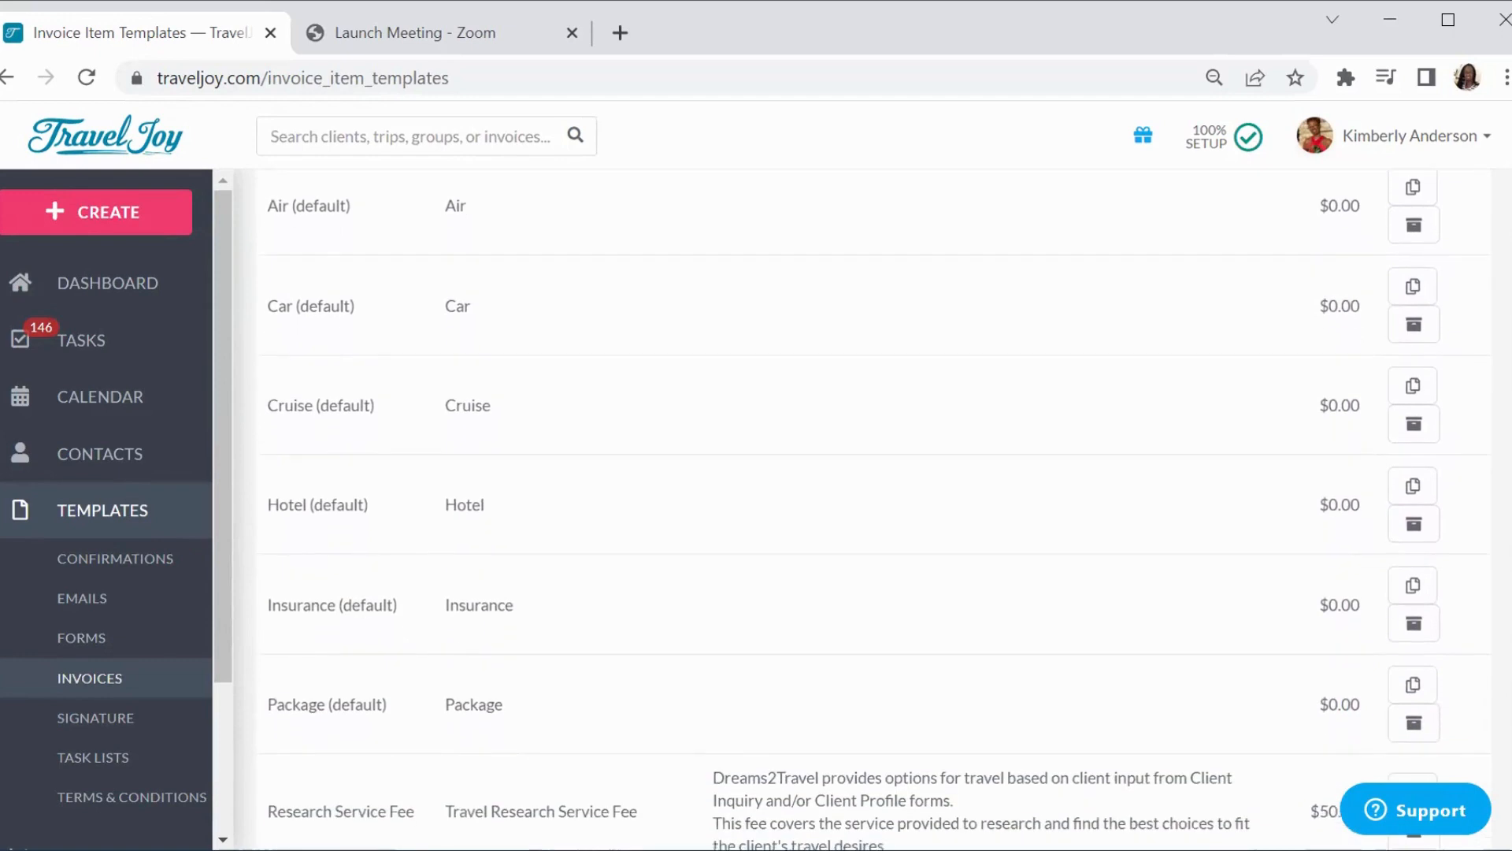
pyautogui.scroll(-3)
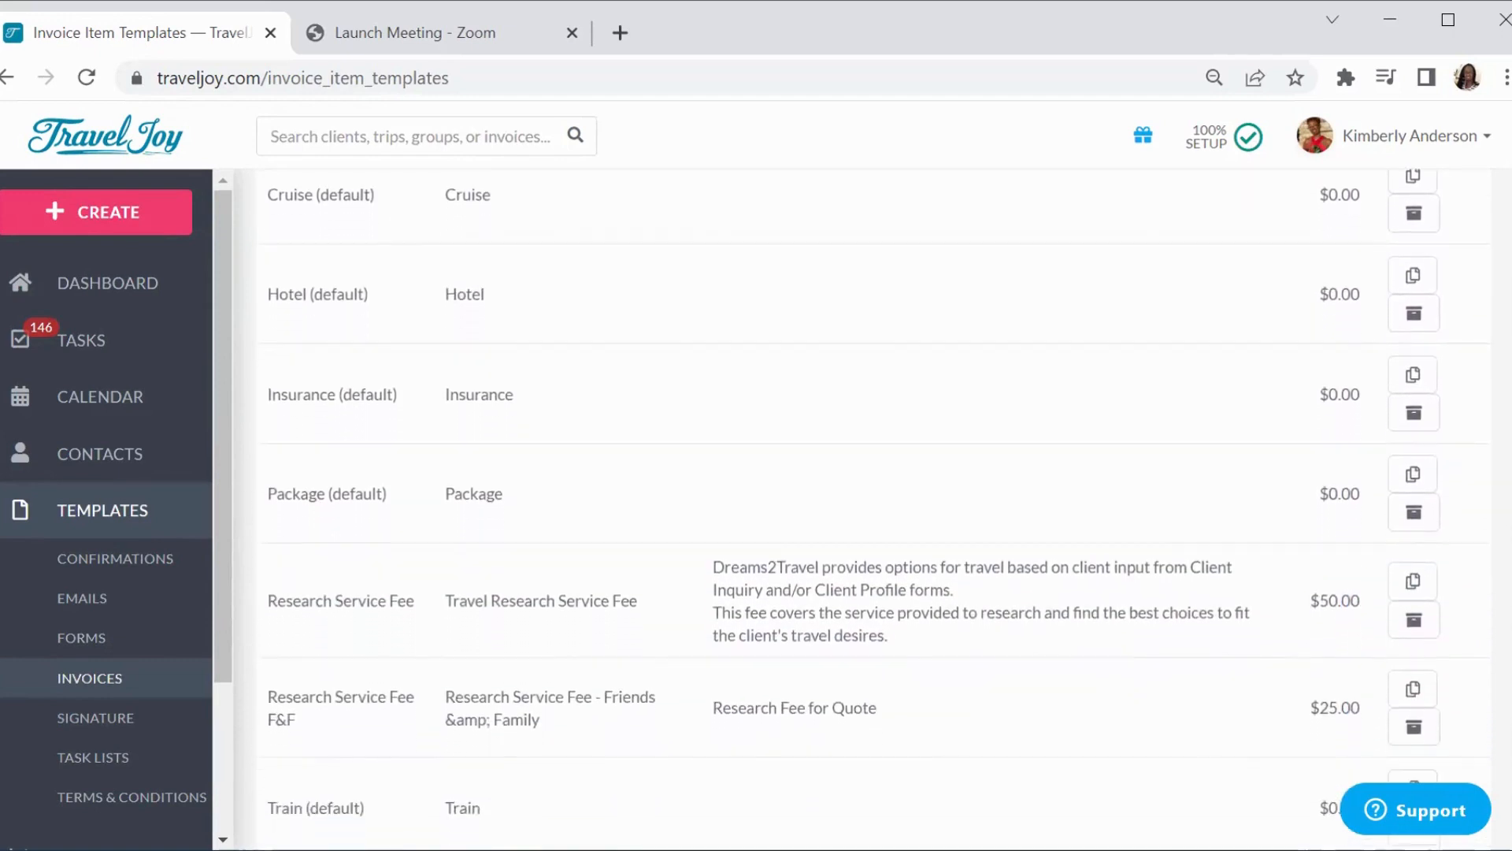
pyautogui.scroll(-3)
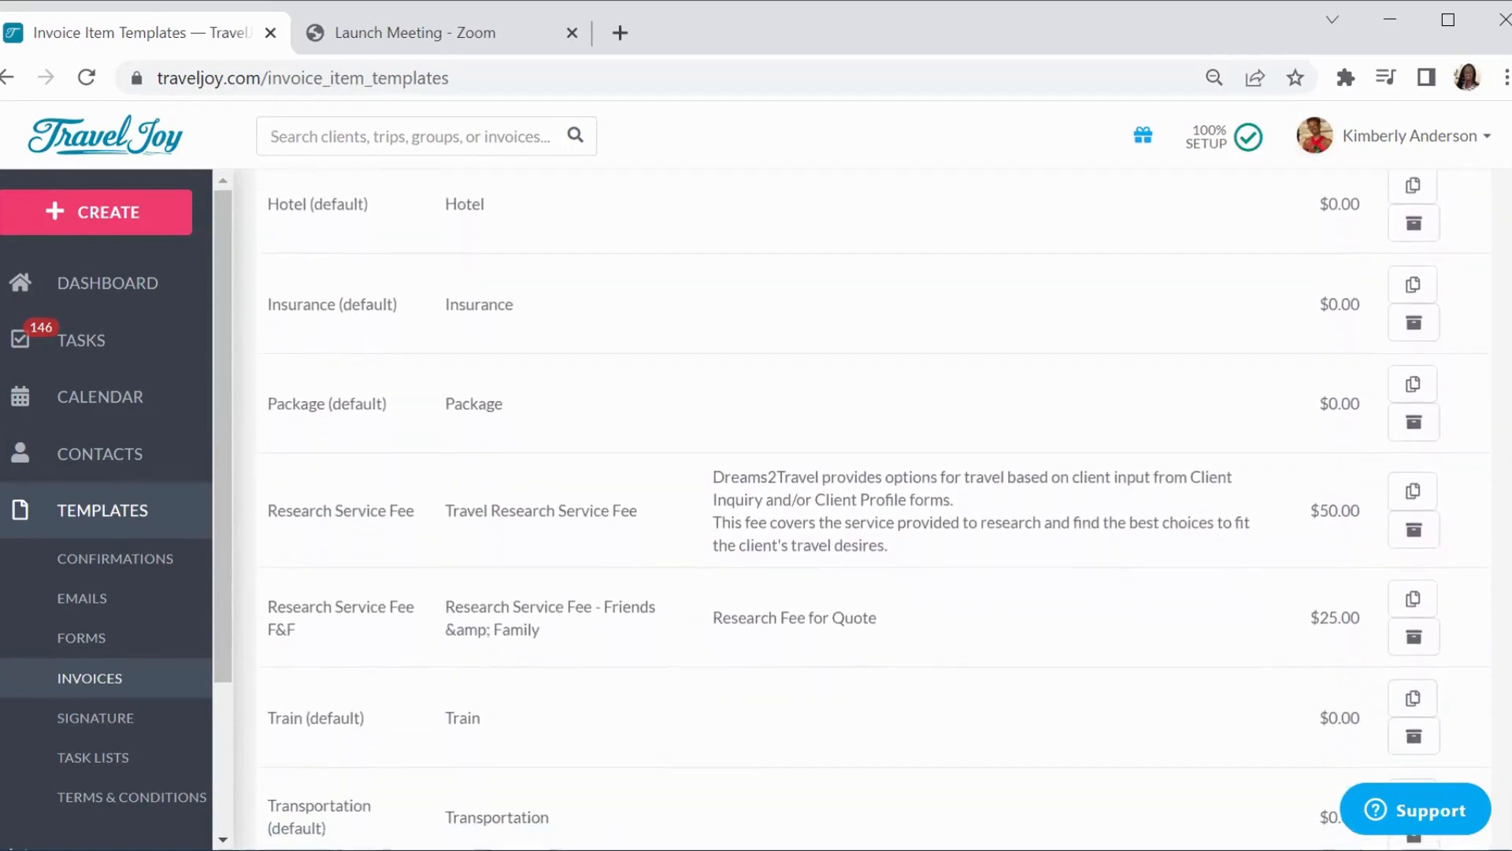
pyautogui.scroll(-3)
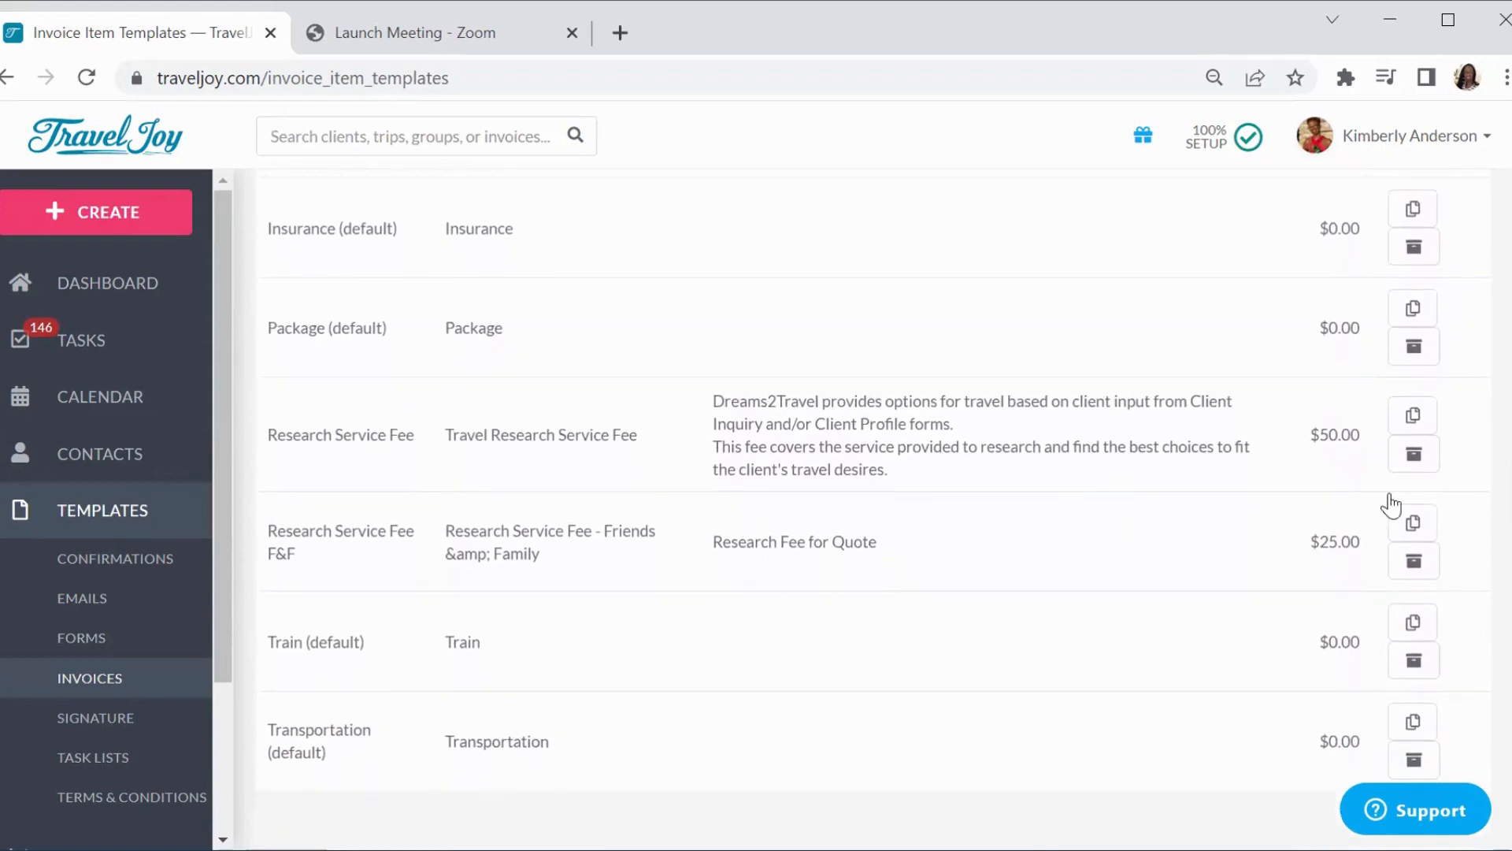
pyautogui.moveTo(283, 482)
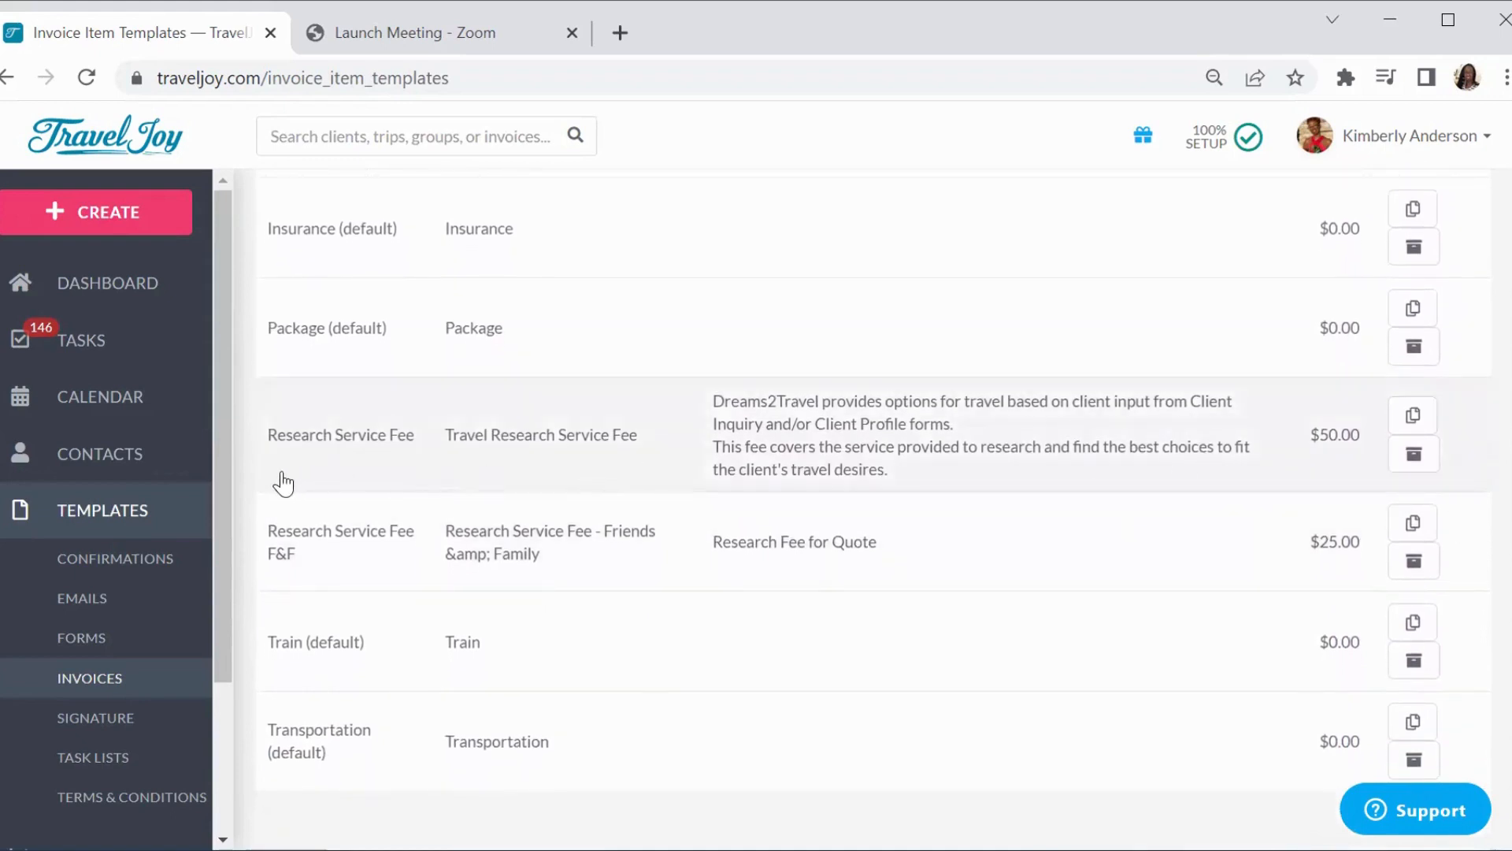
pyautogui.moveTo(359, 468)
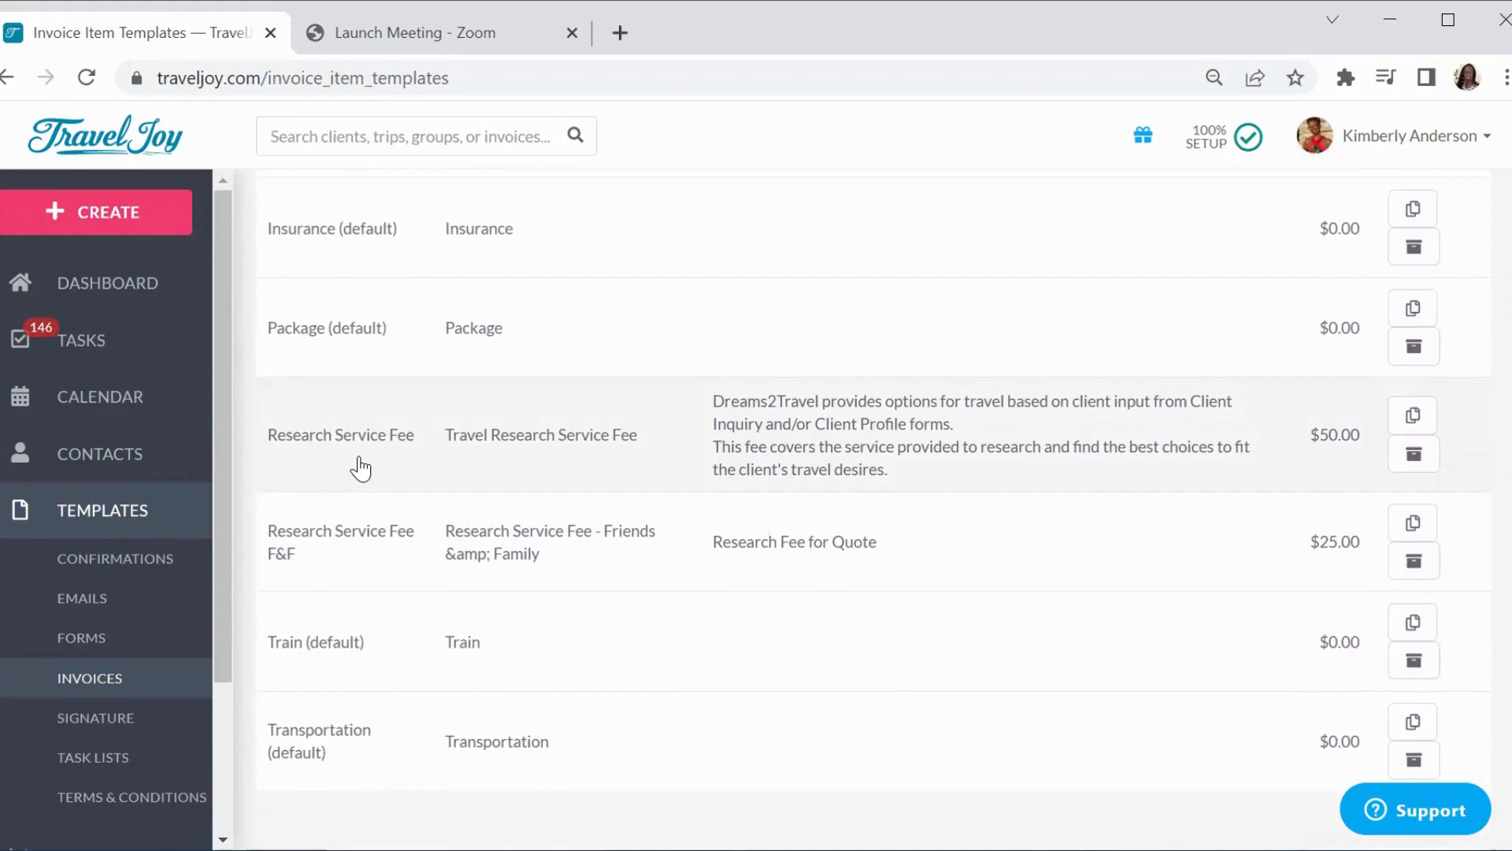
pyautogui.moveTo(493, 470)
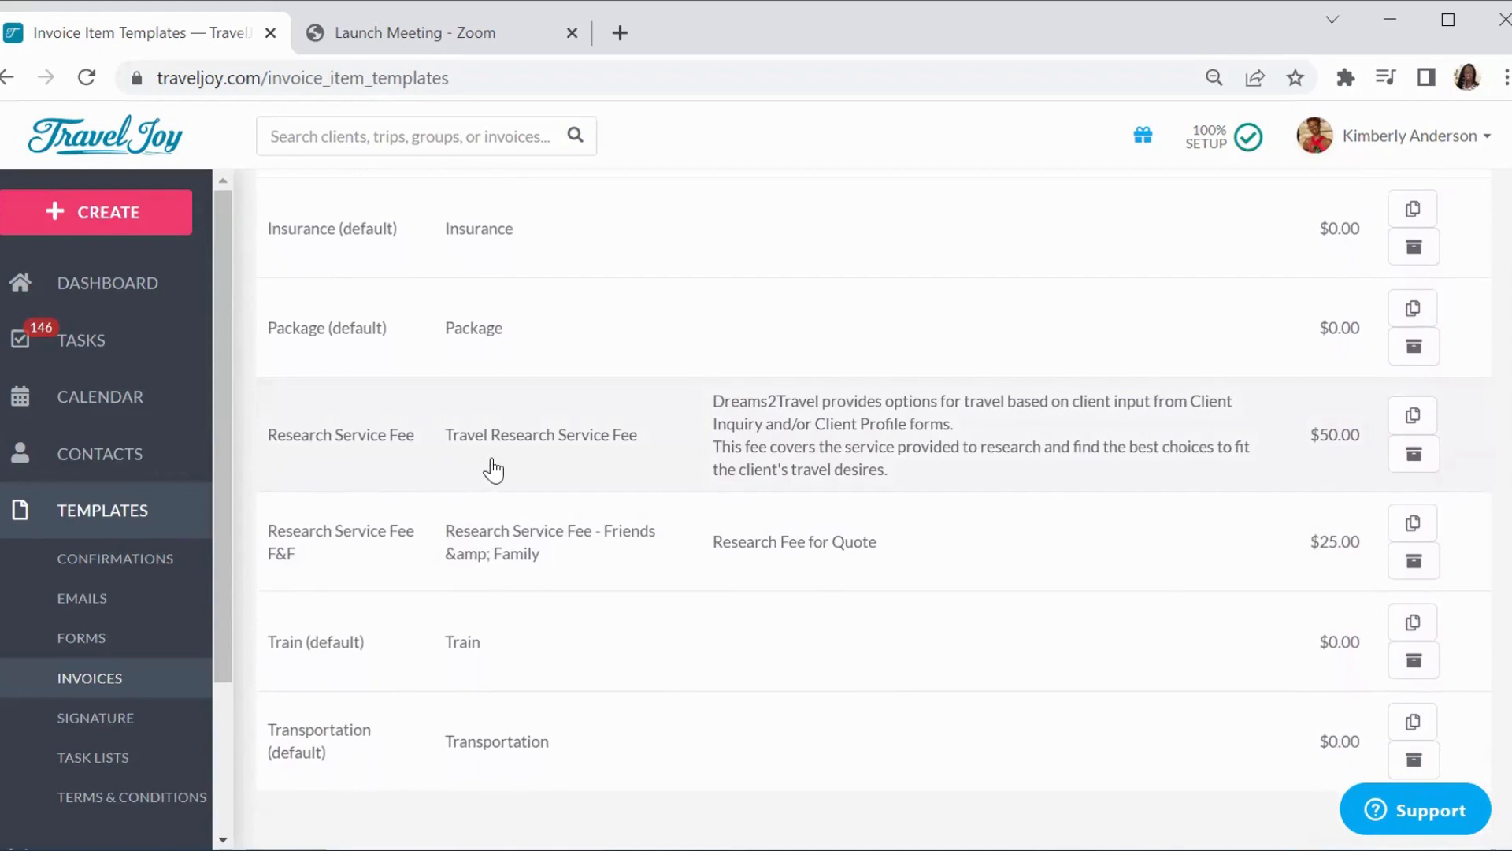
pyautogui.moveTo(1305, 483)
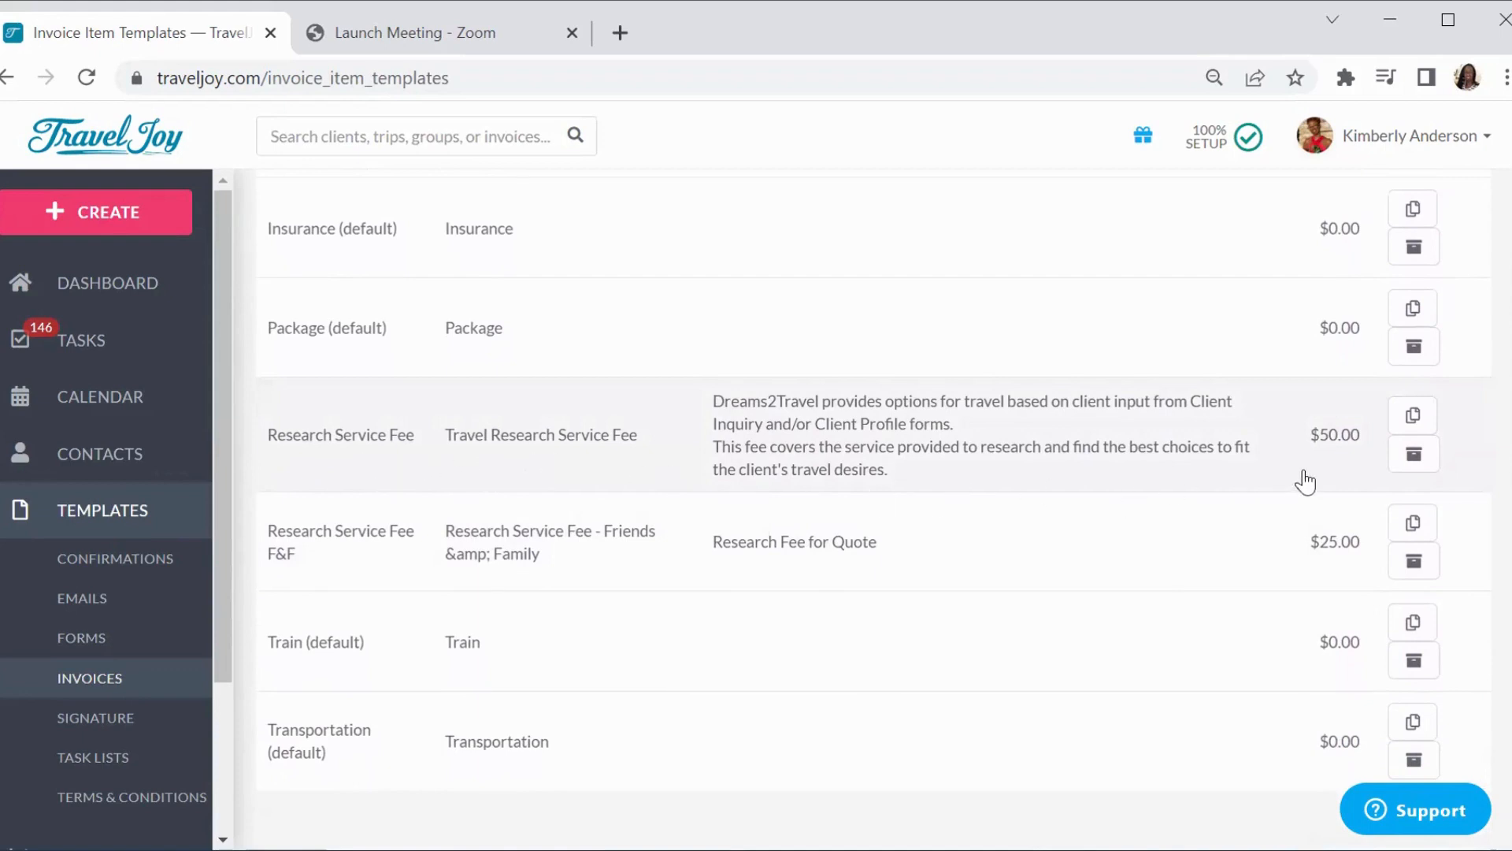
pyautogui.moveTo(1333, 471)
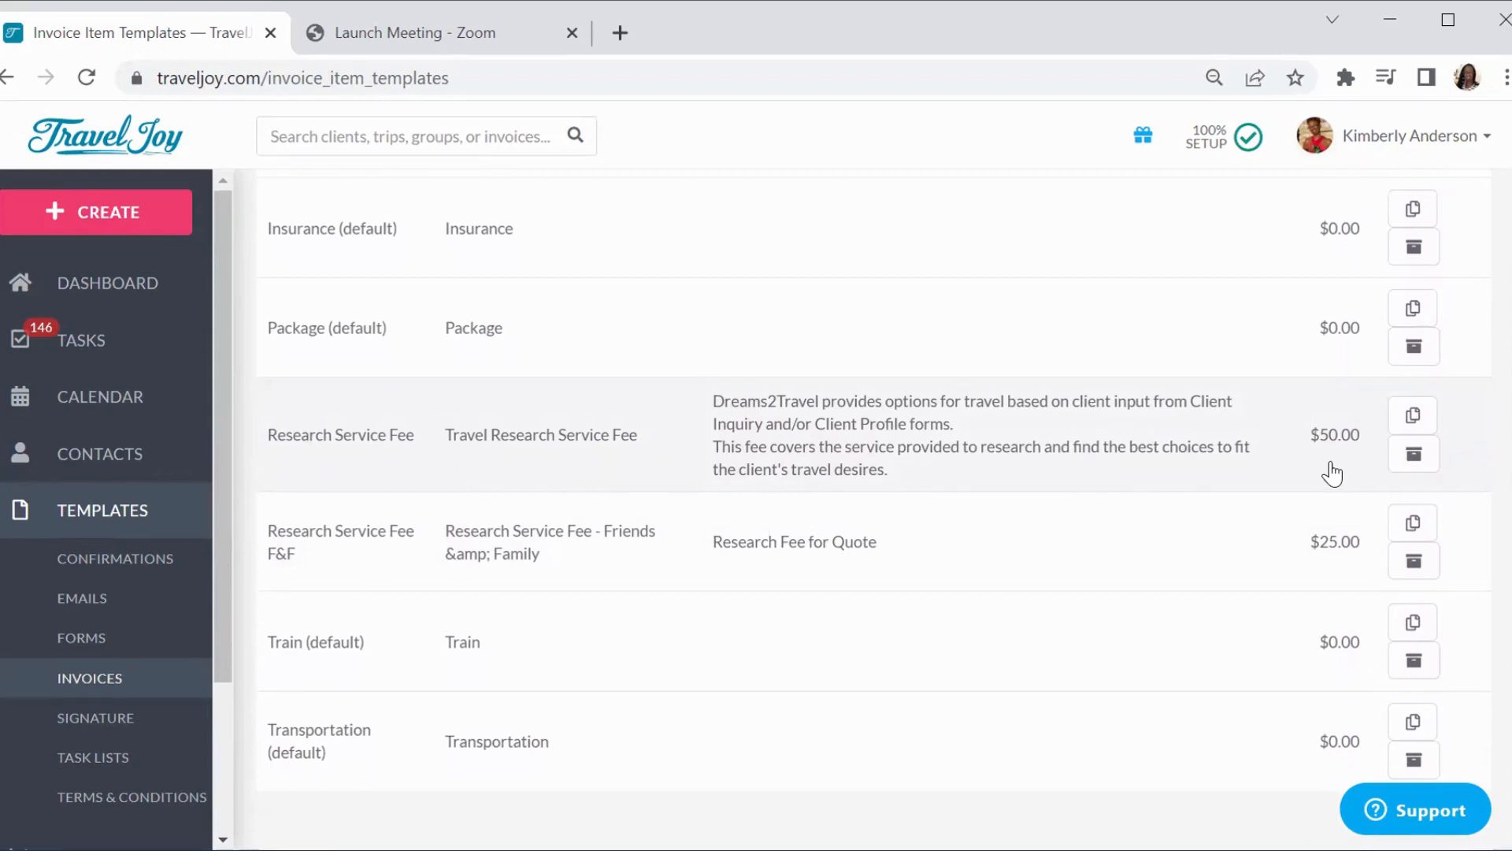
pyautogui.moveTo(1312, 461)
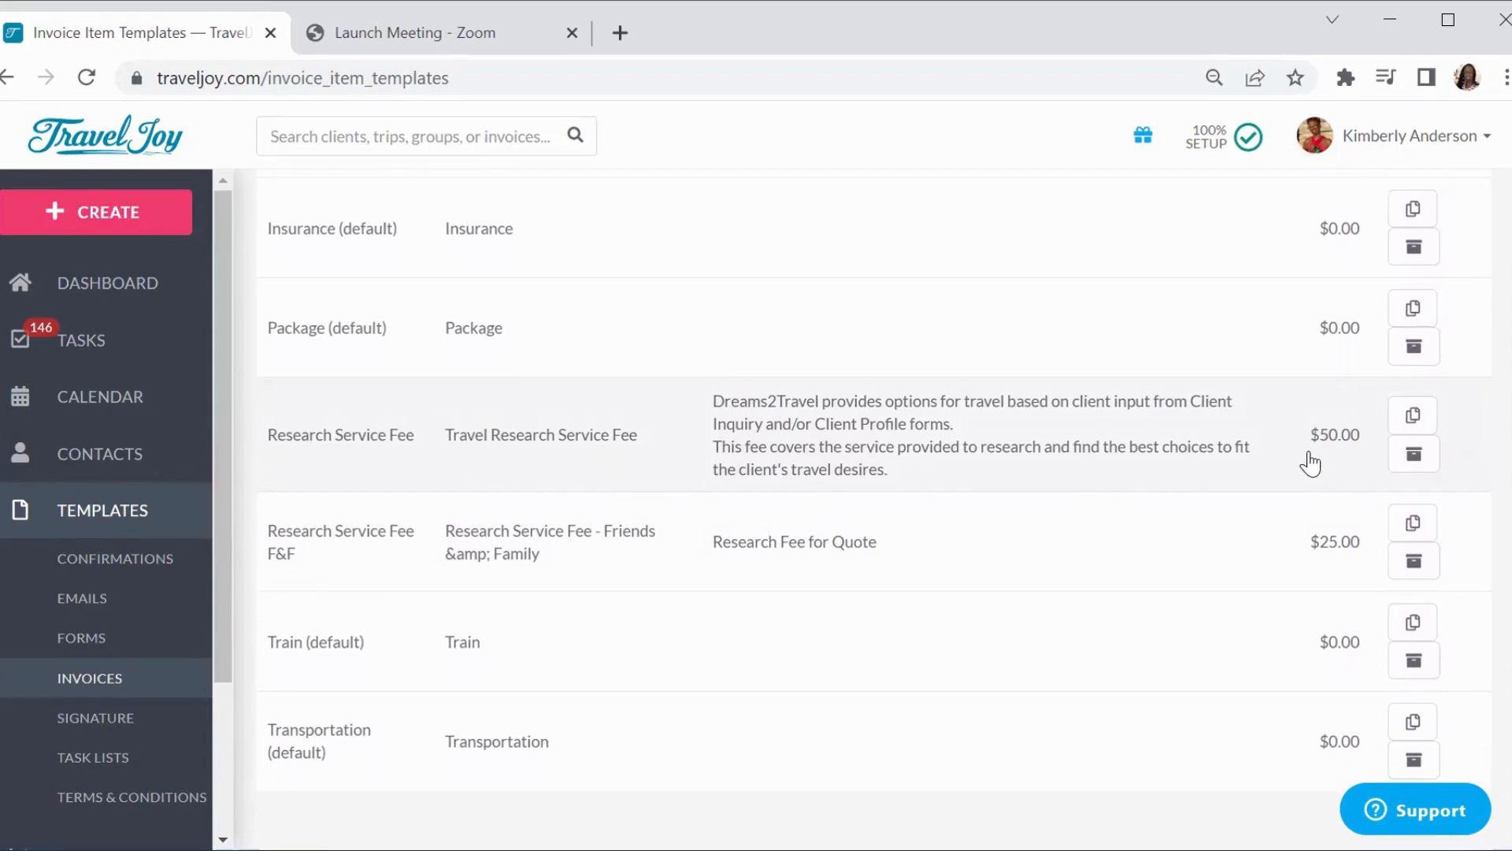
pyautogui.moveTo(1312, 470)
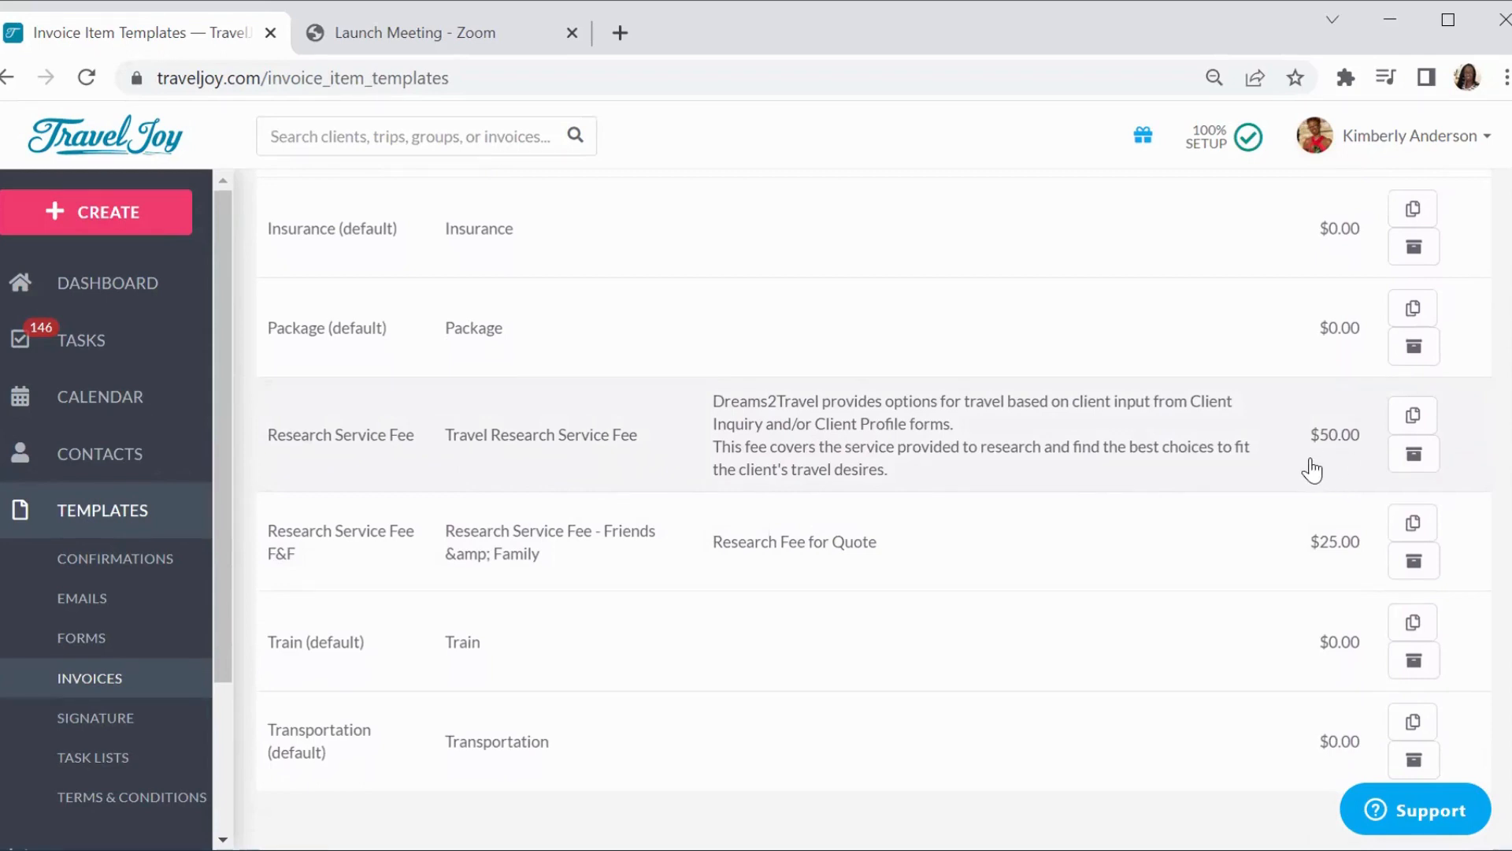
pyautogui.moveTo(1049, 526)
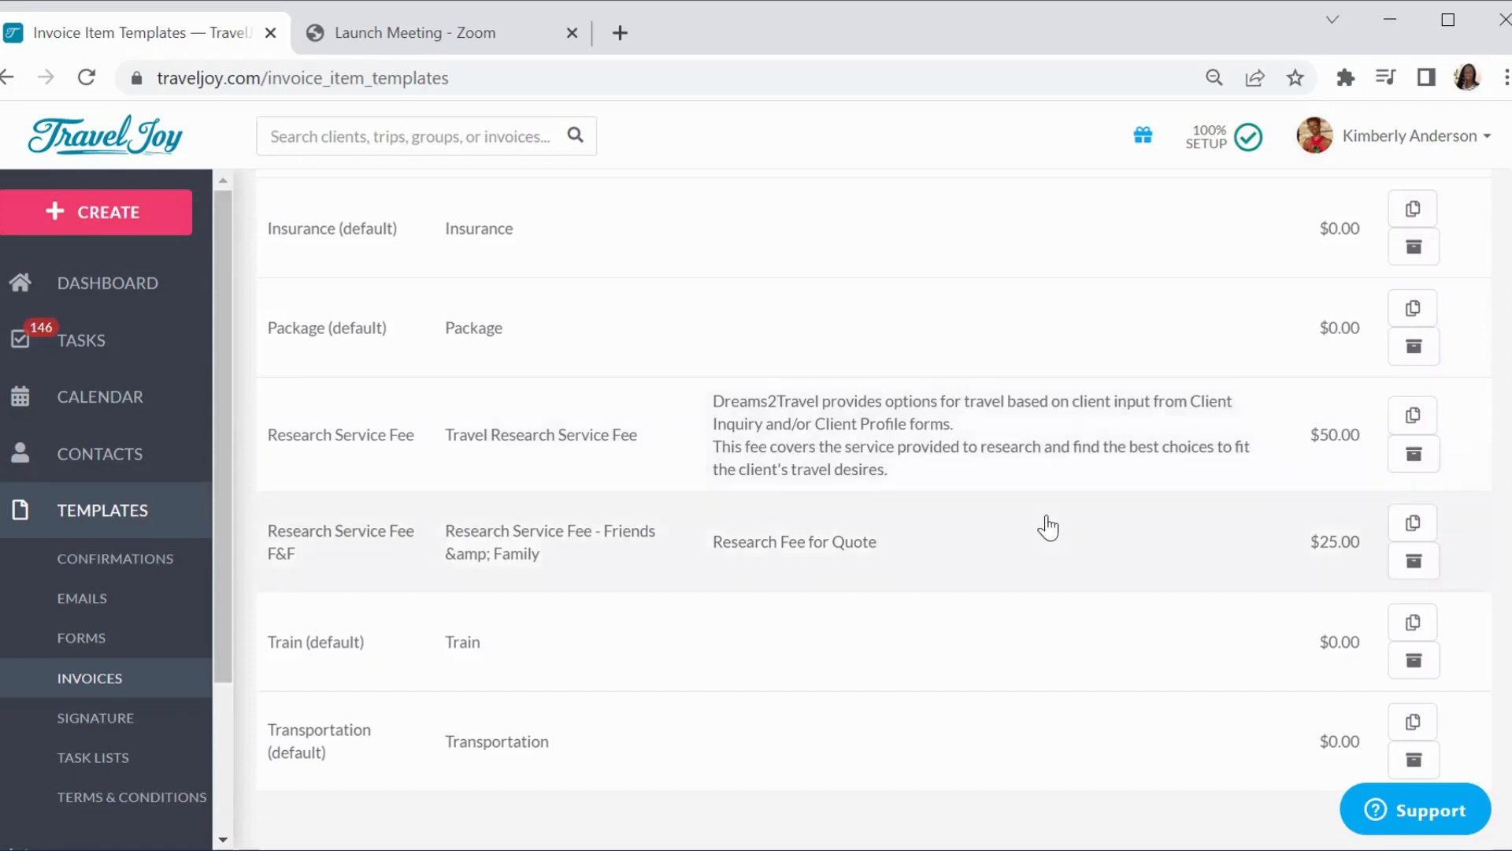
pyautogui.moveTo(412, 581)
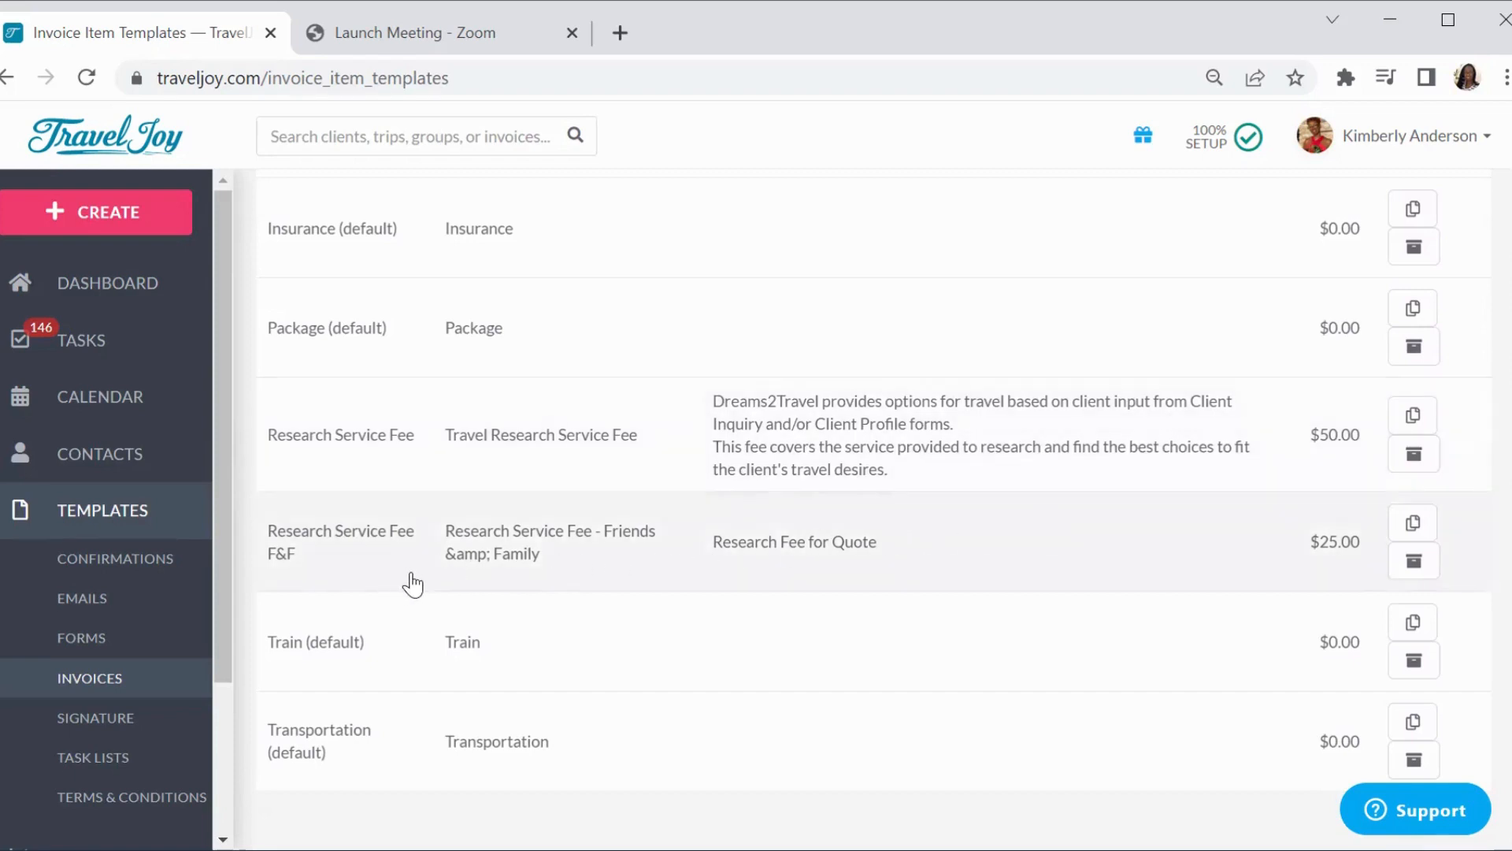
pyautogui.moveTo(1132, 570)
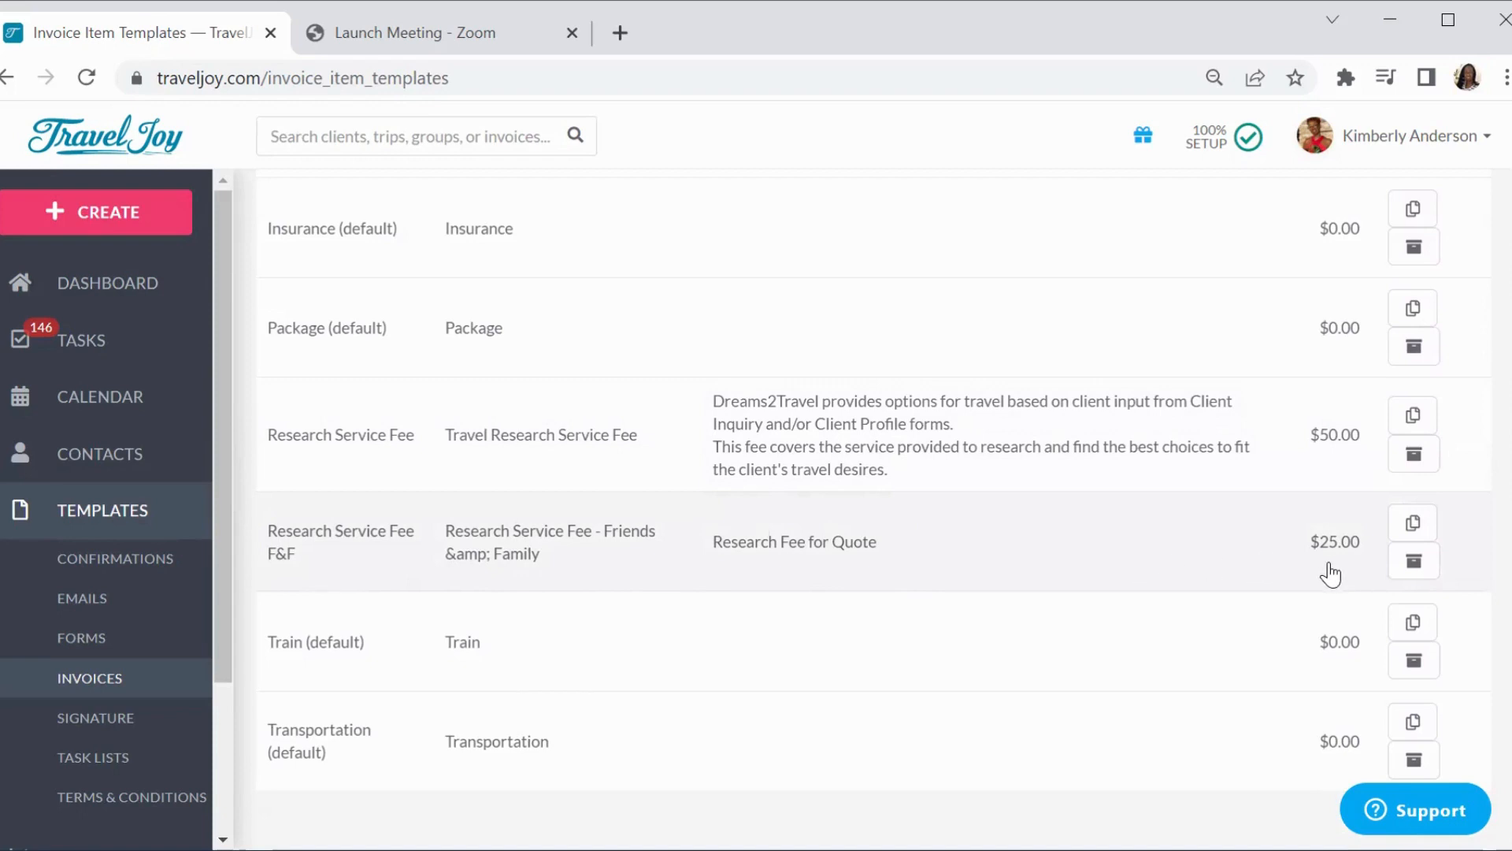
pyautogui.moveTo(1306, 577)
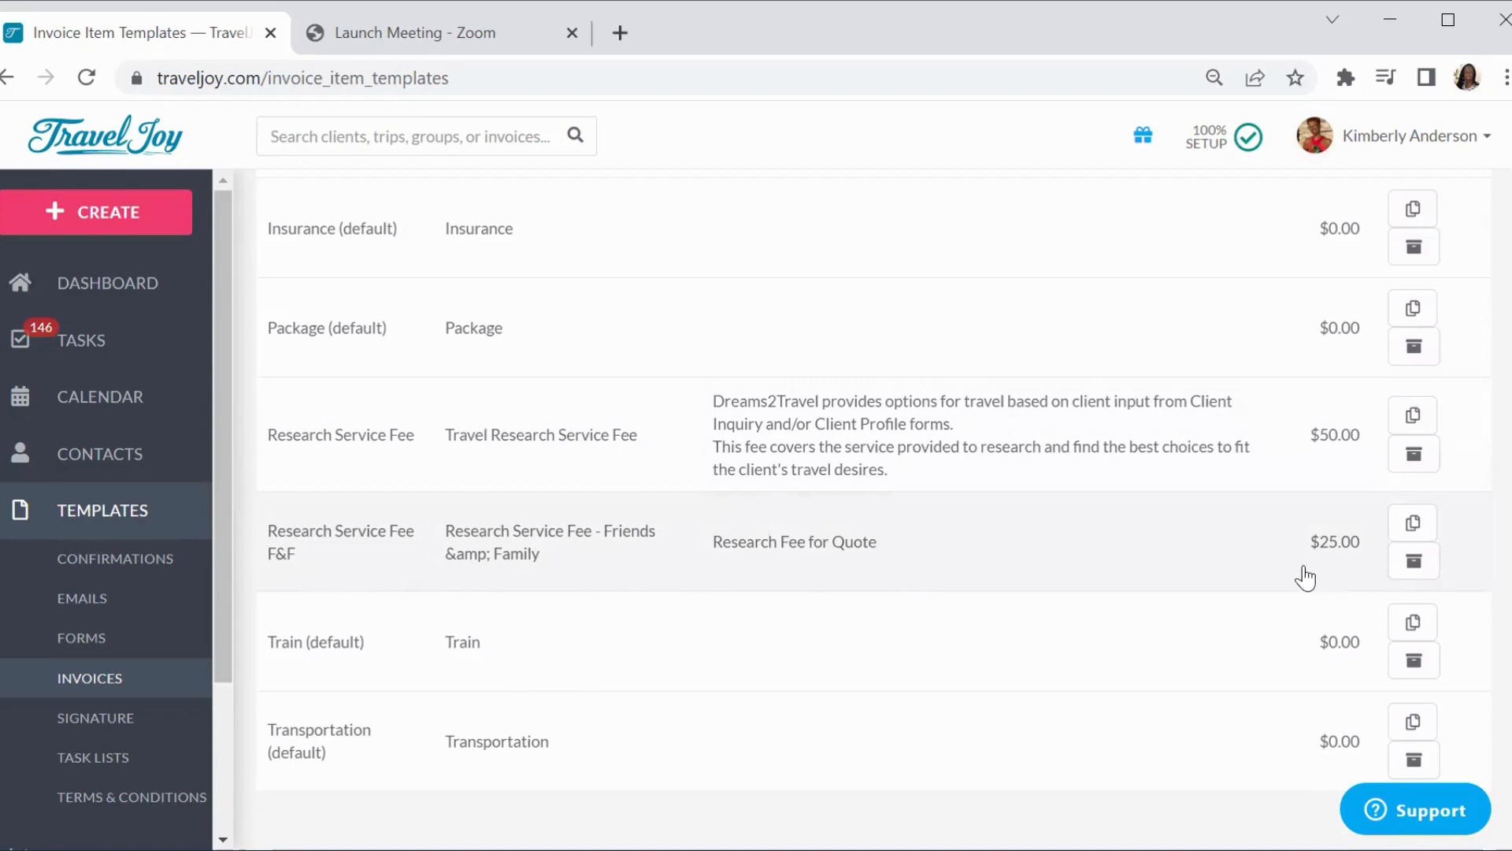
pyautogui.moveTo(1252, 564)
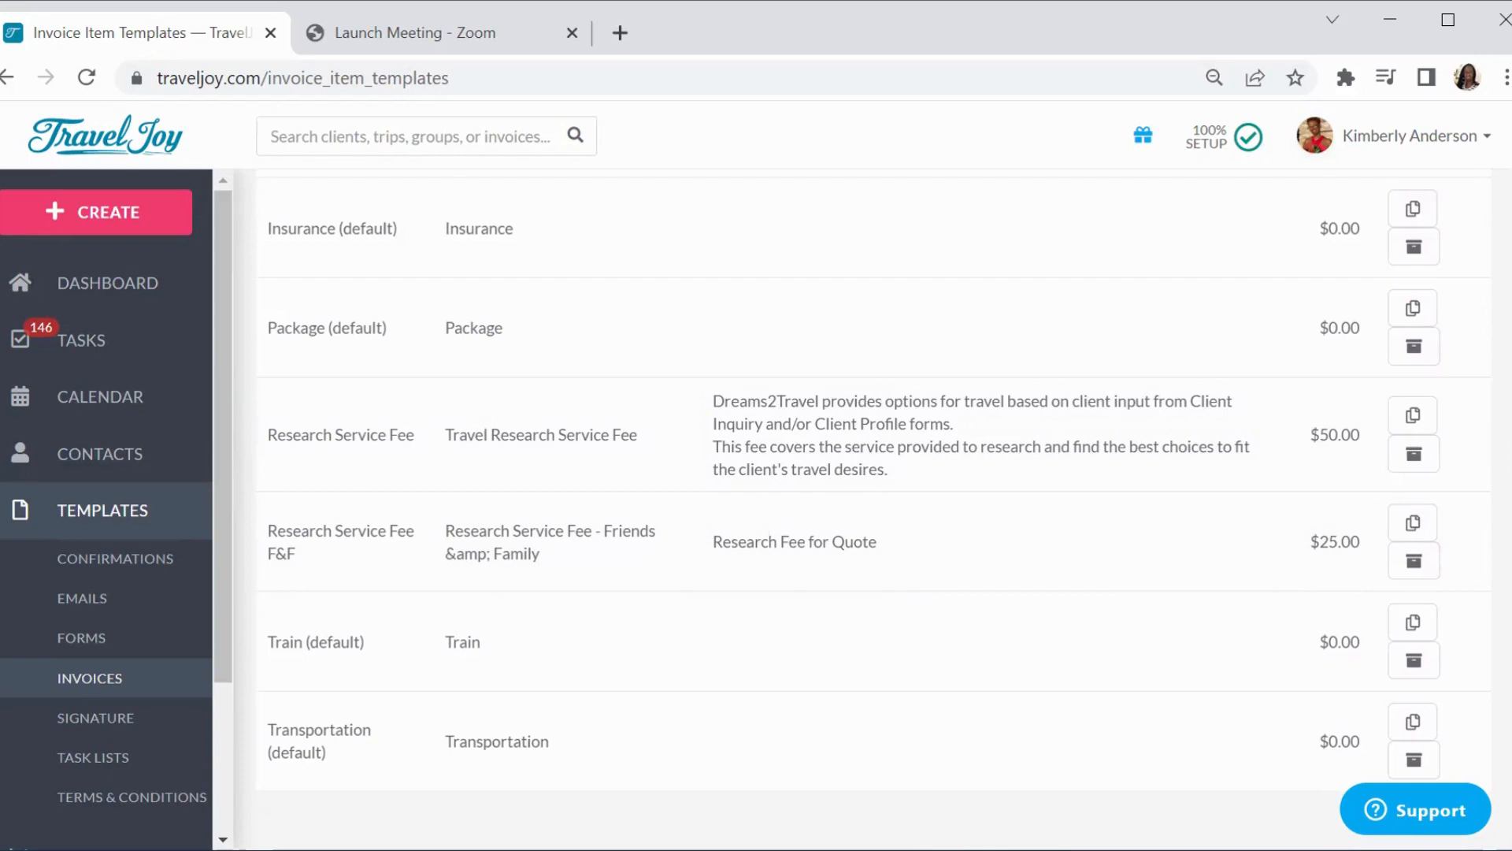
pyautogui.scroll(3)
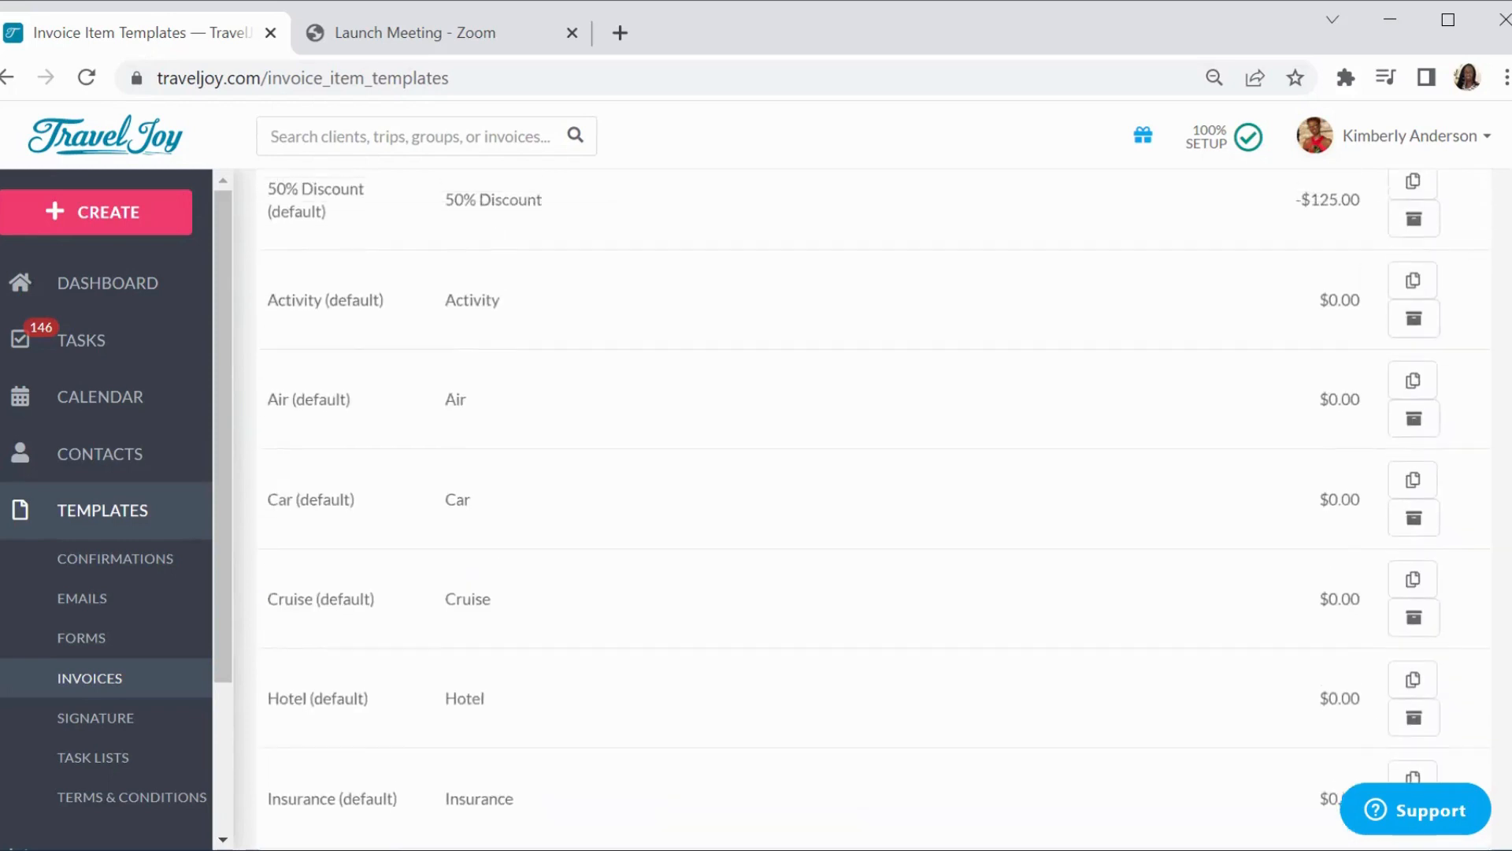
pyautogui.scroll(3)
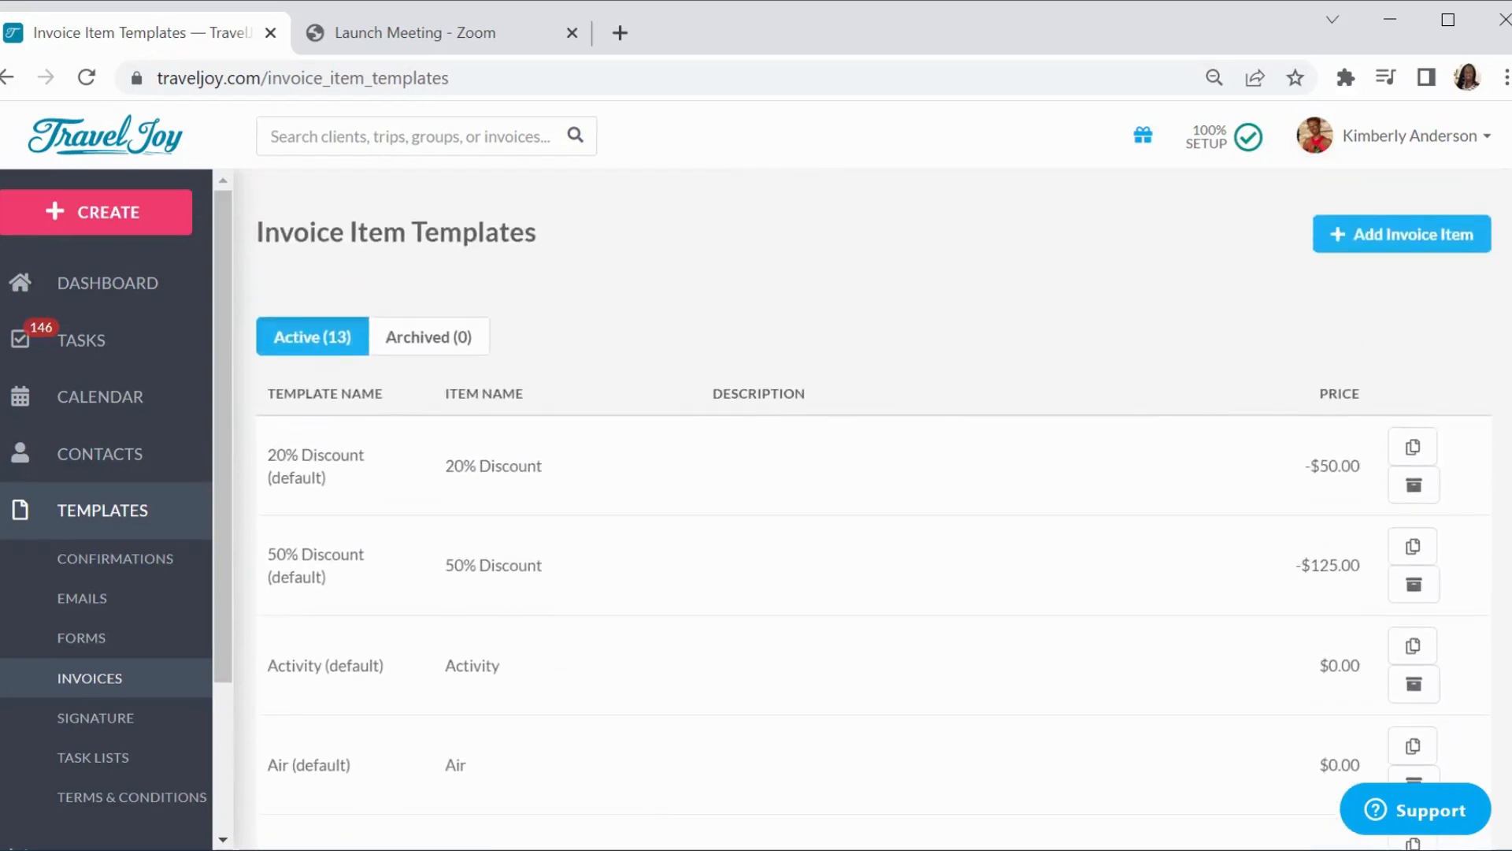
pyautogui.moveTo(1402, 233)
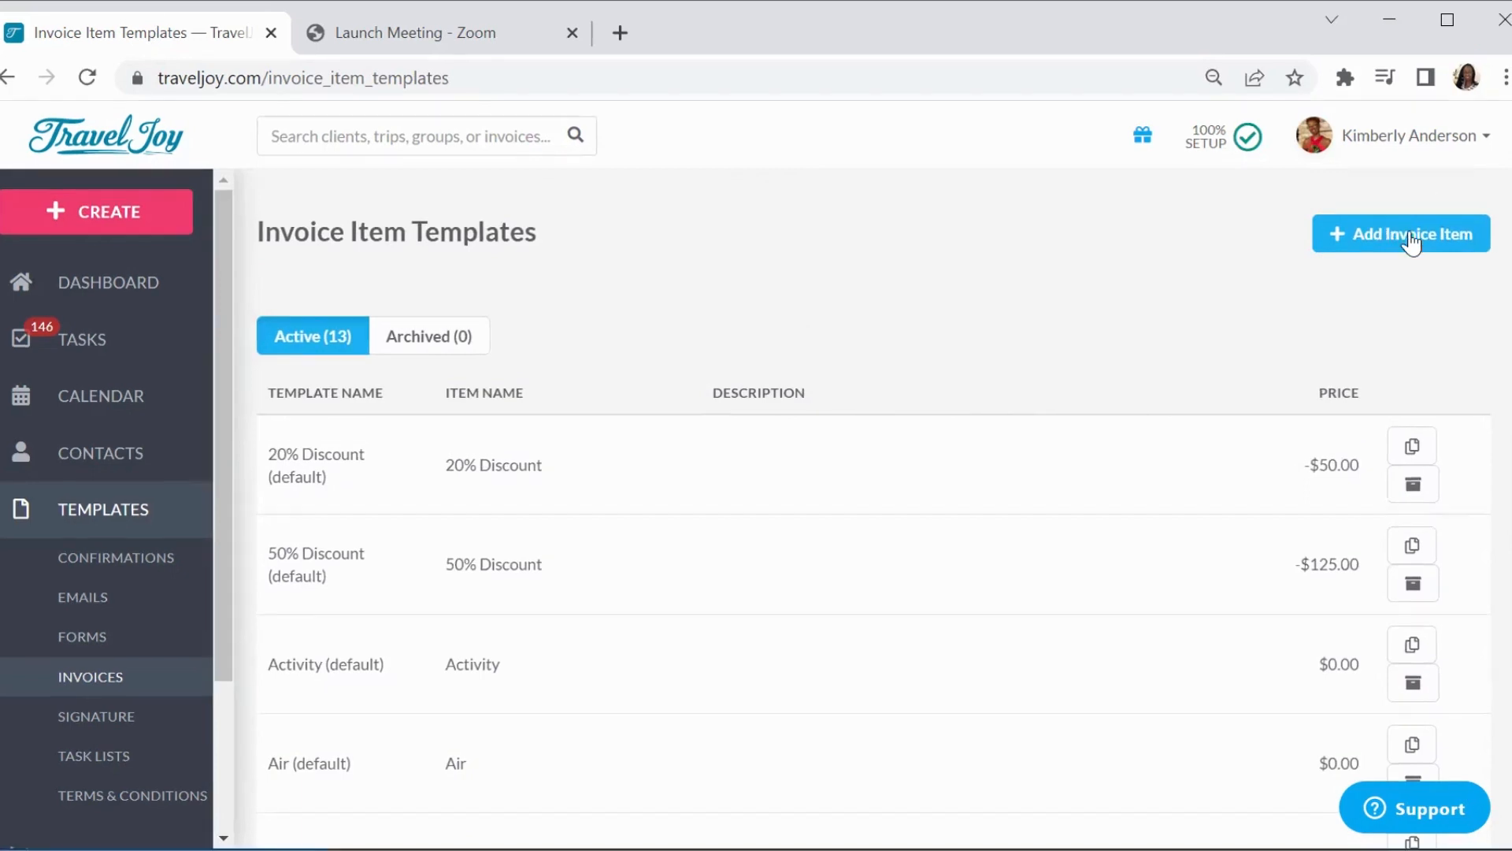
pyautogui.moveTo(1418, 260)
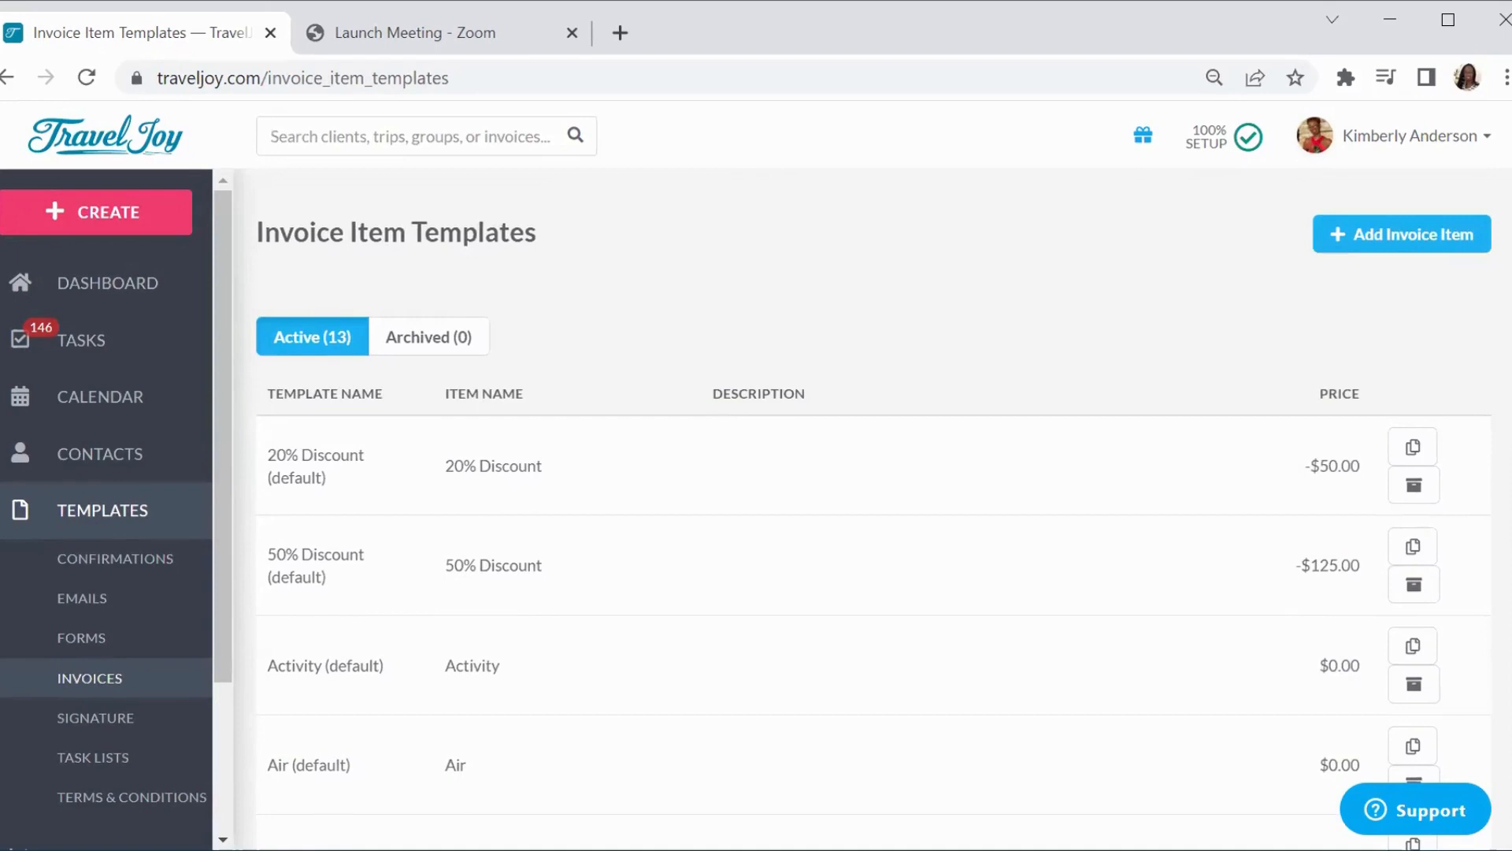
# Bring up the Insurance (default) template editor and review its name, type, cost, provider and policy fields
pyautogui.scroll(-3)
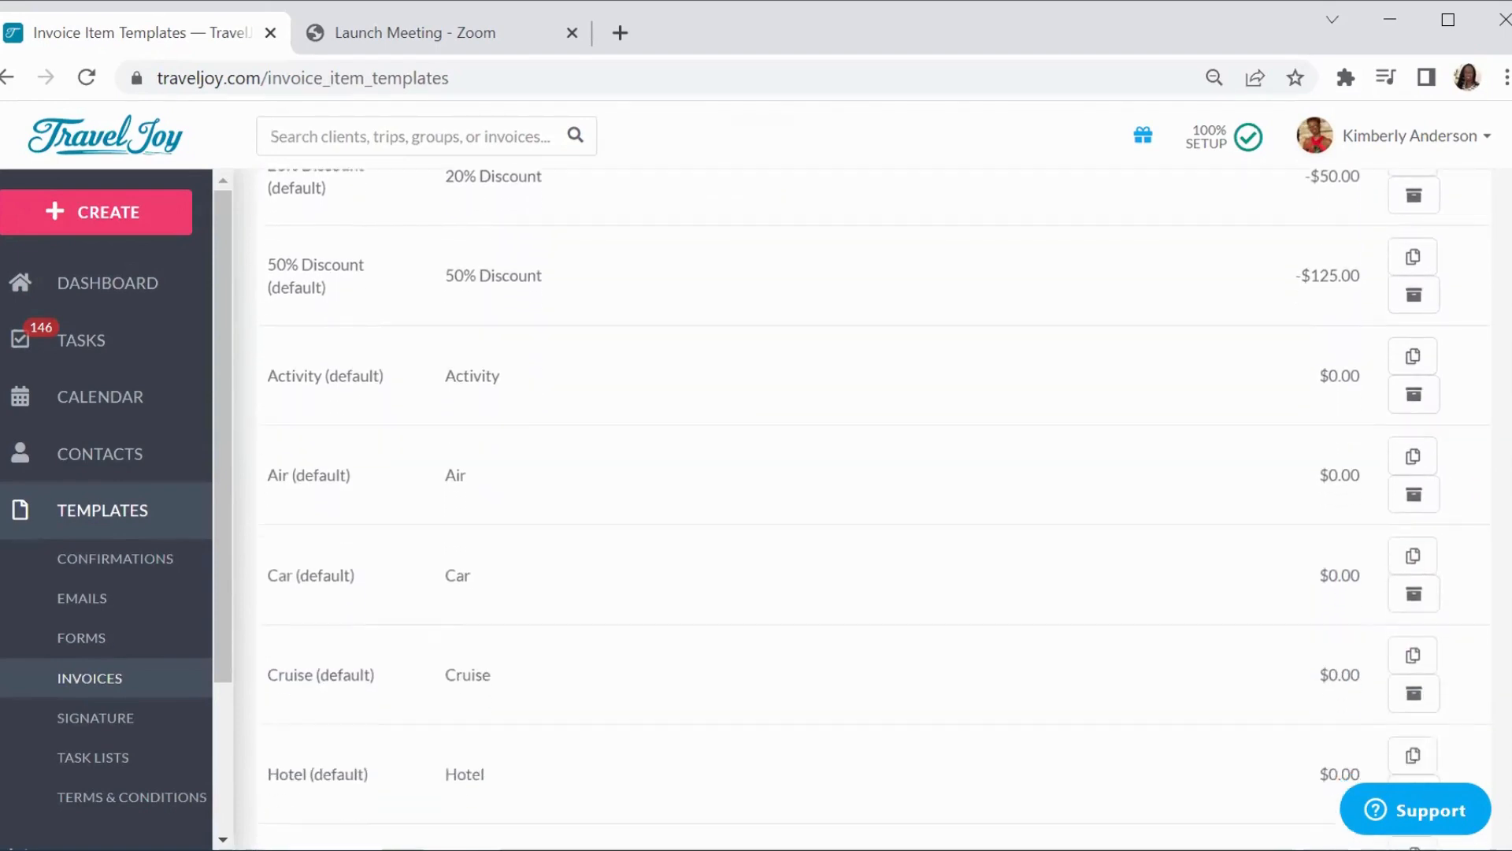
pyautogui.scroll(-3)
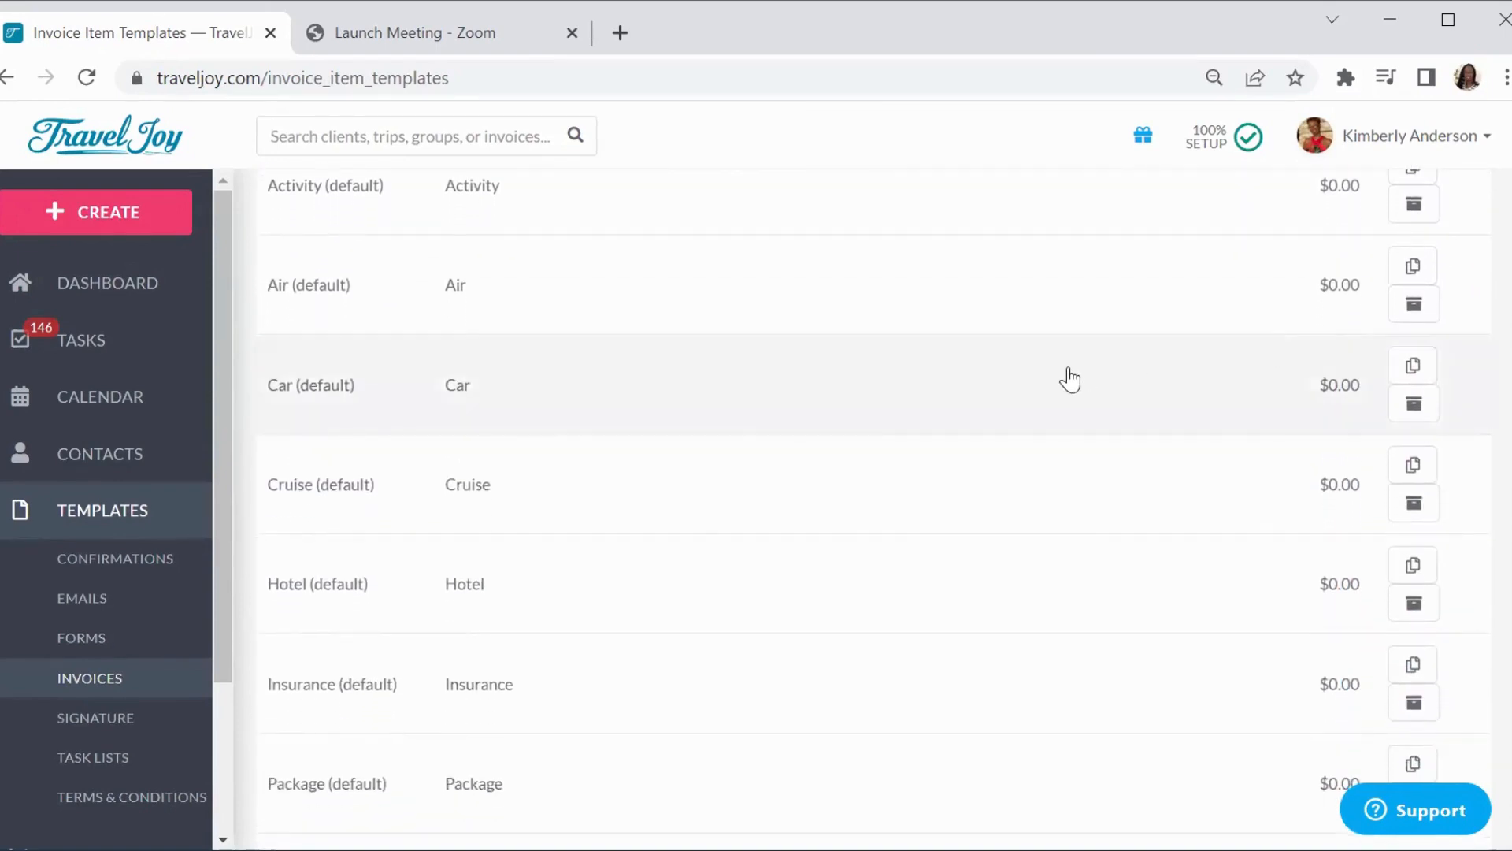
pyautogui.moveTo(518, 521)
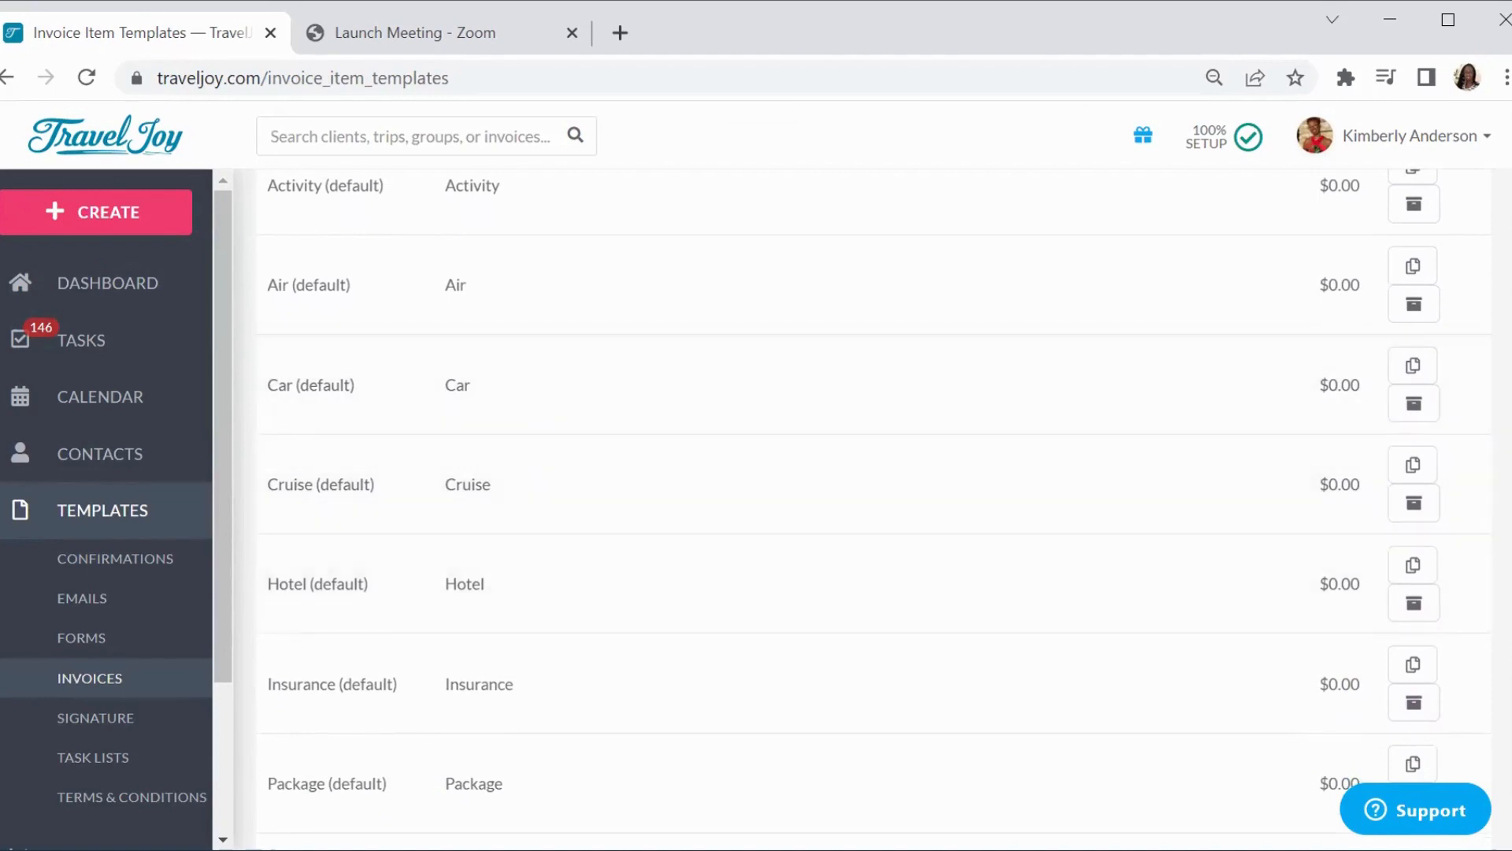
pyautogui.scroll(-3)
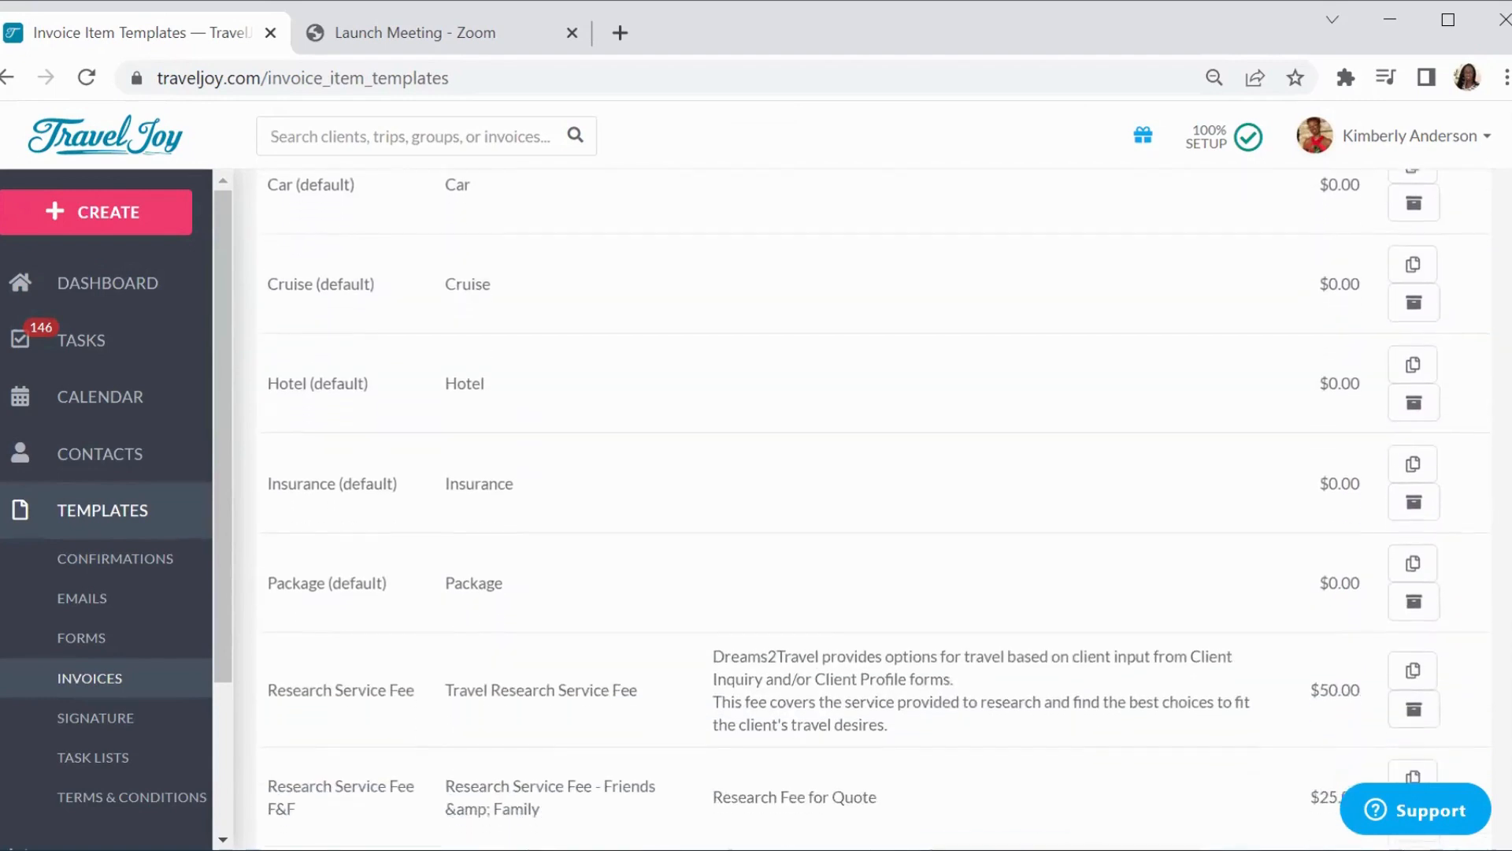
pyautogui.scroll(-3)
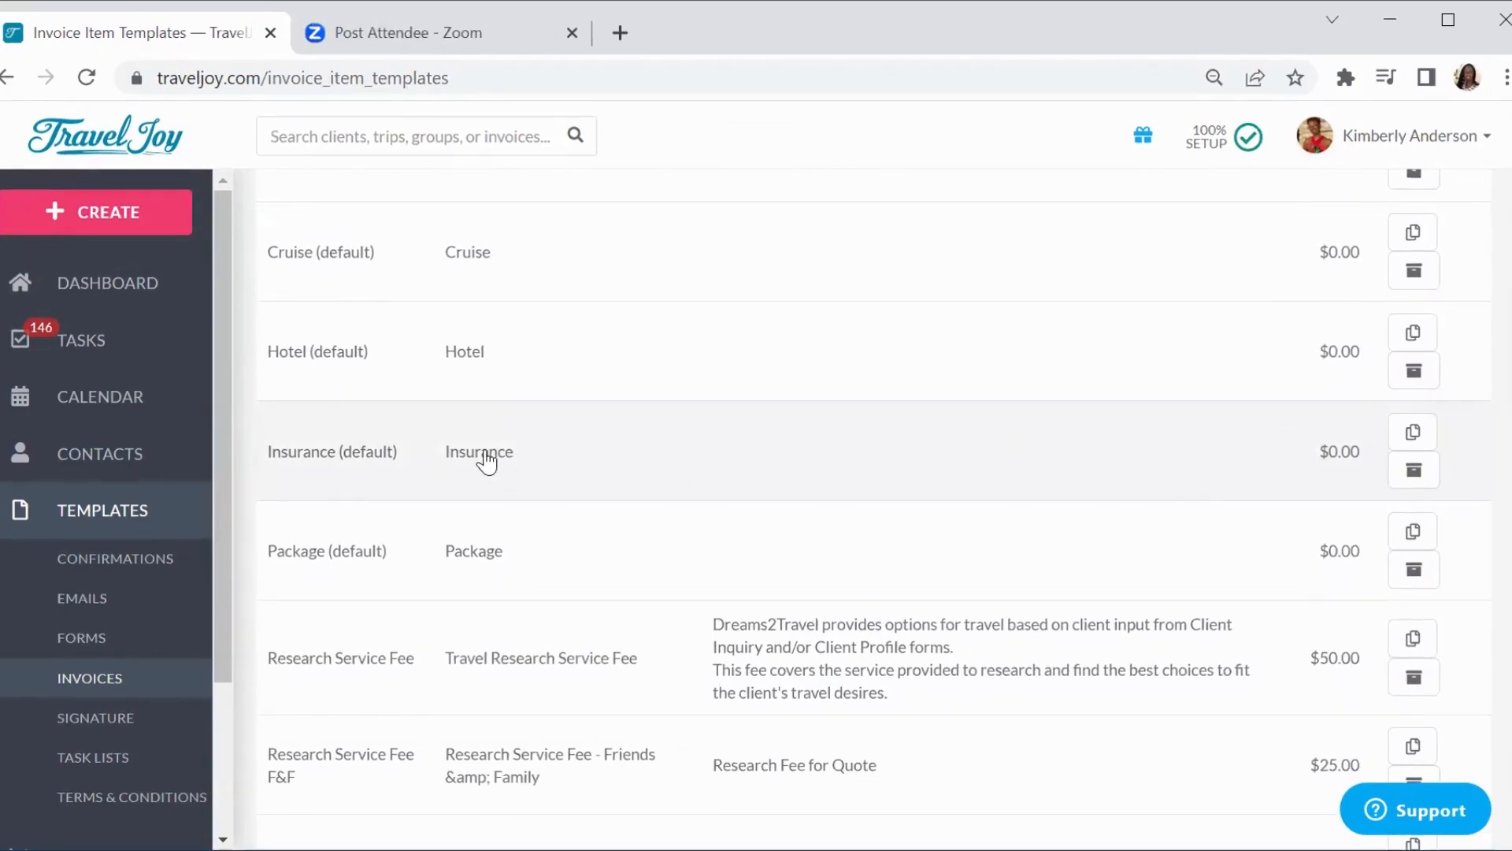
pyautogui.doubleClick(479, 452)
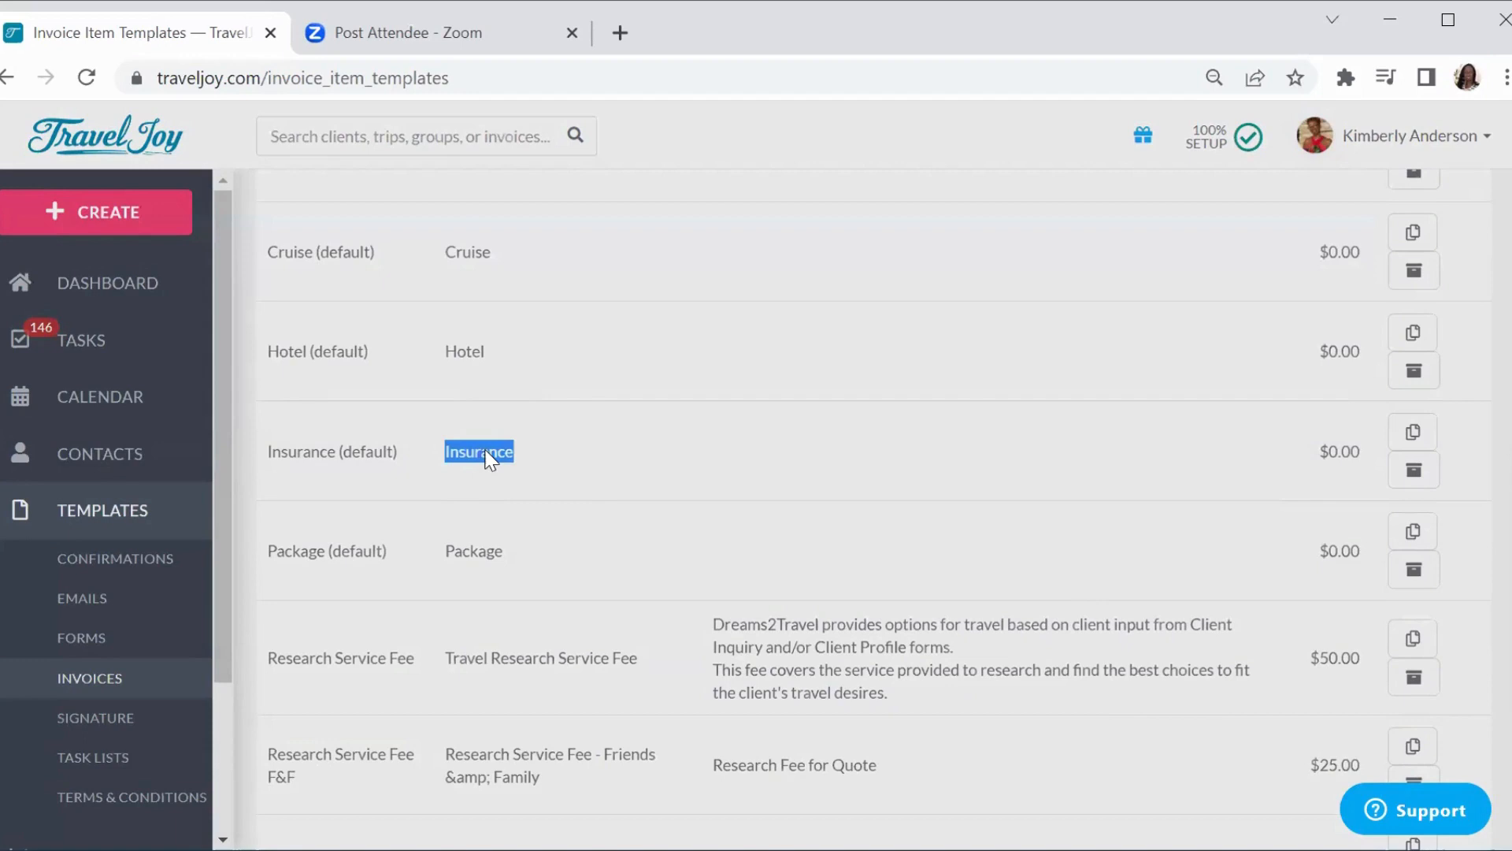
pyautogui.click(479, 451)
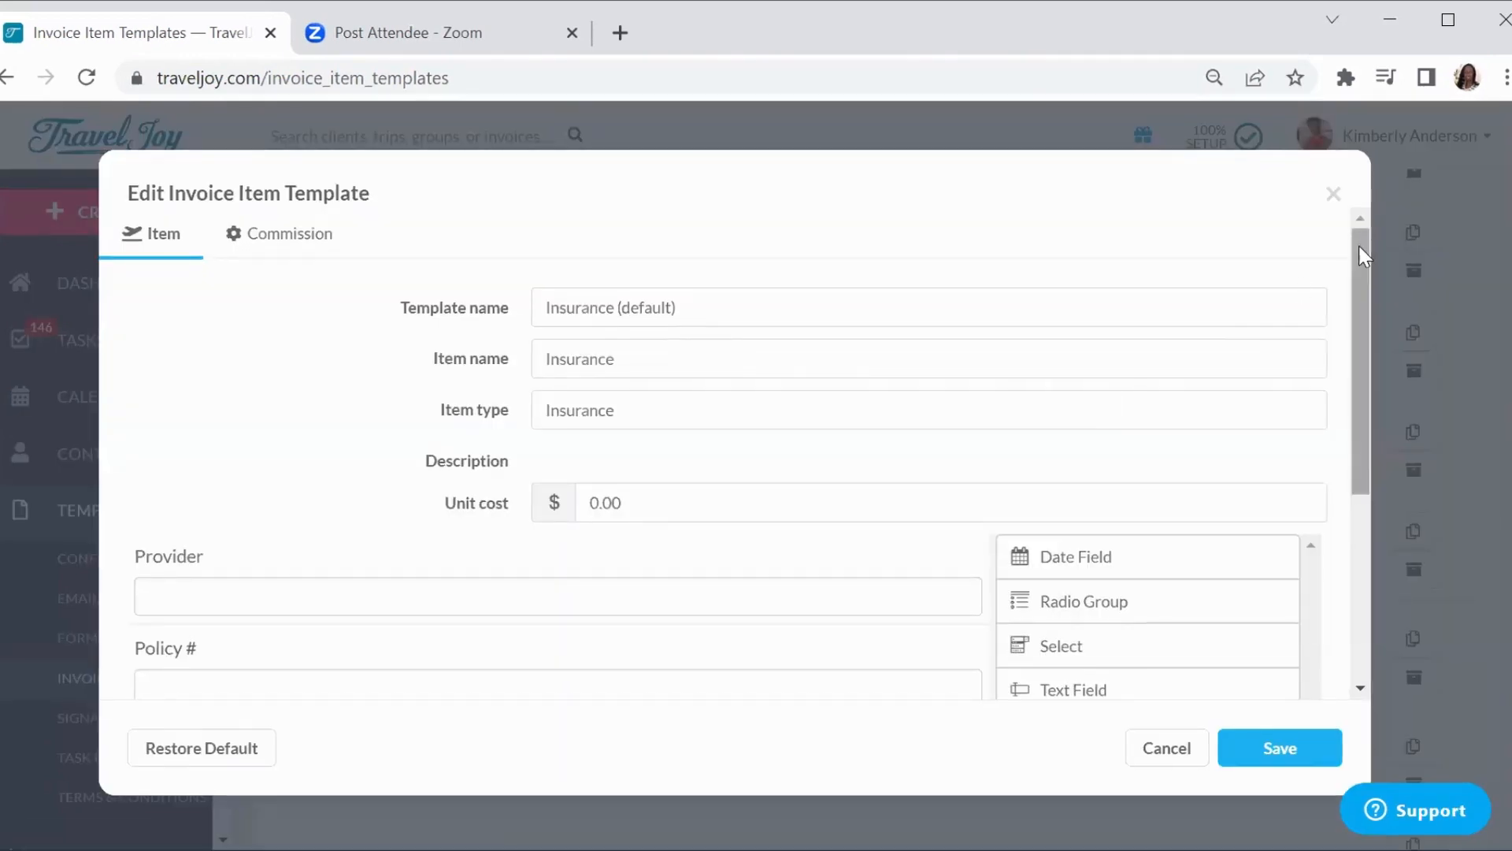
pyautogui.scroll(-3)
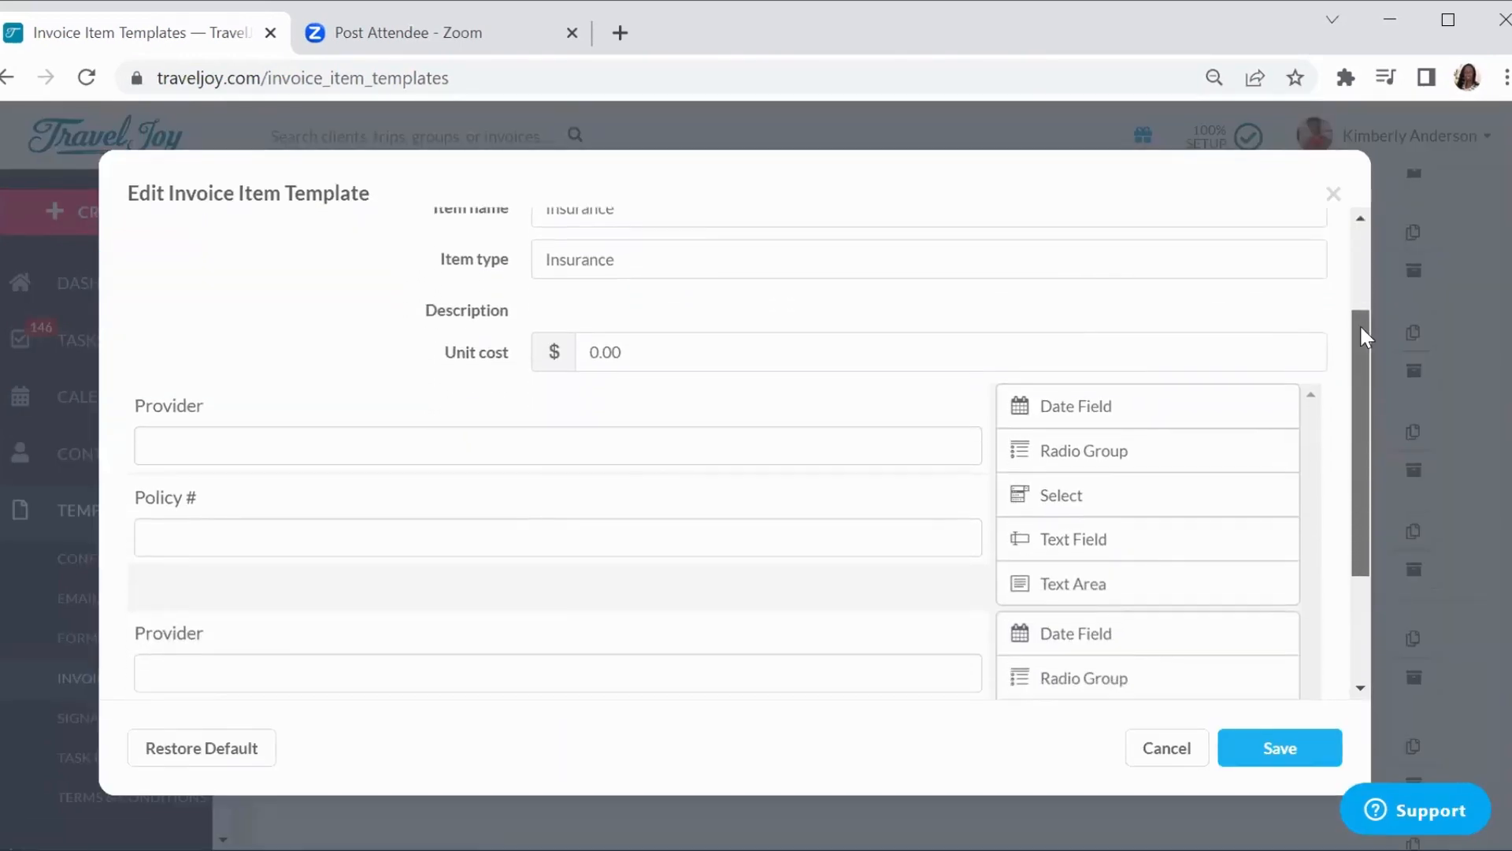
pyautogui.scroll(-3)
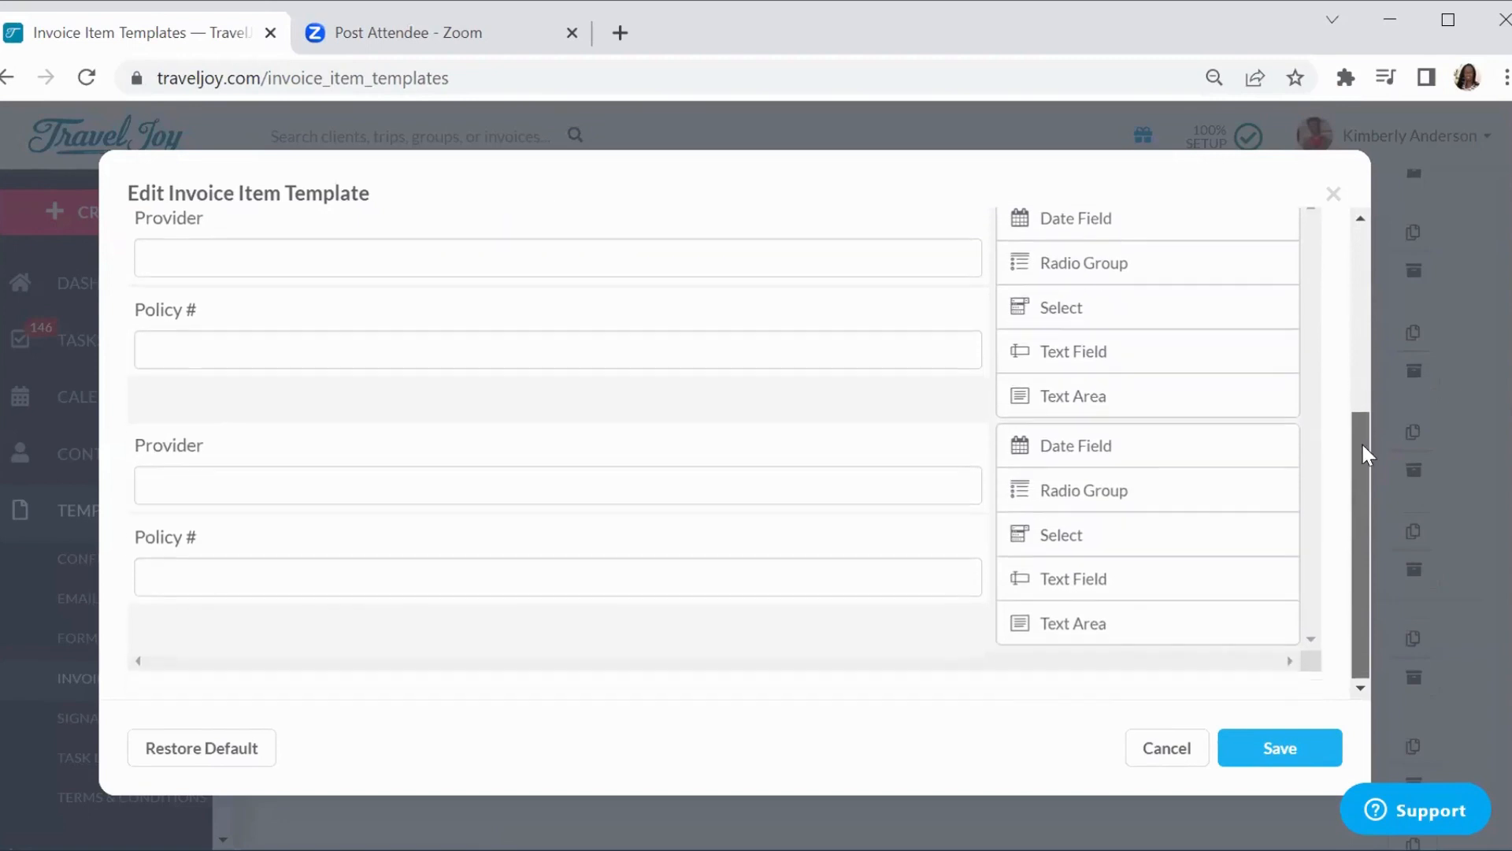
pyautogui.scroll(3)
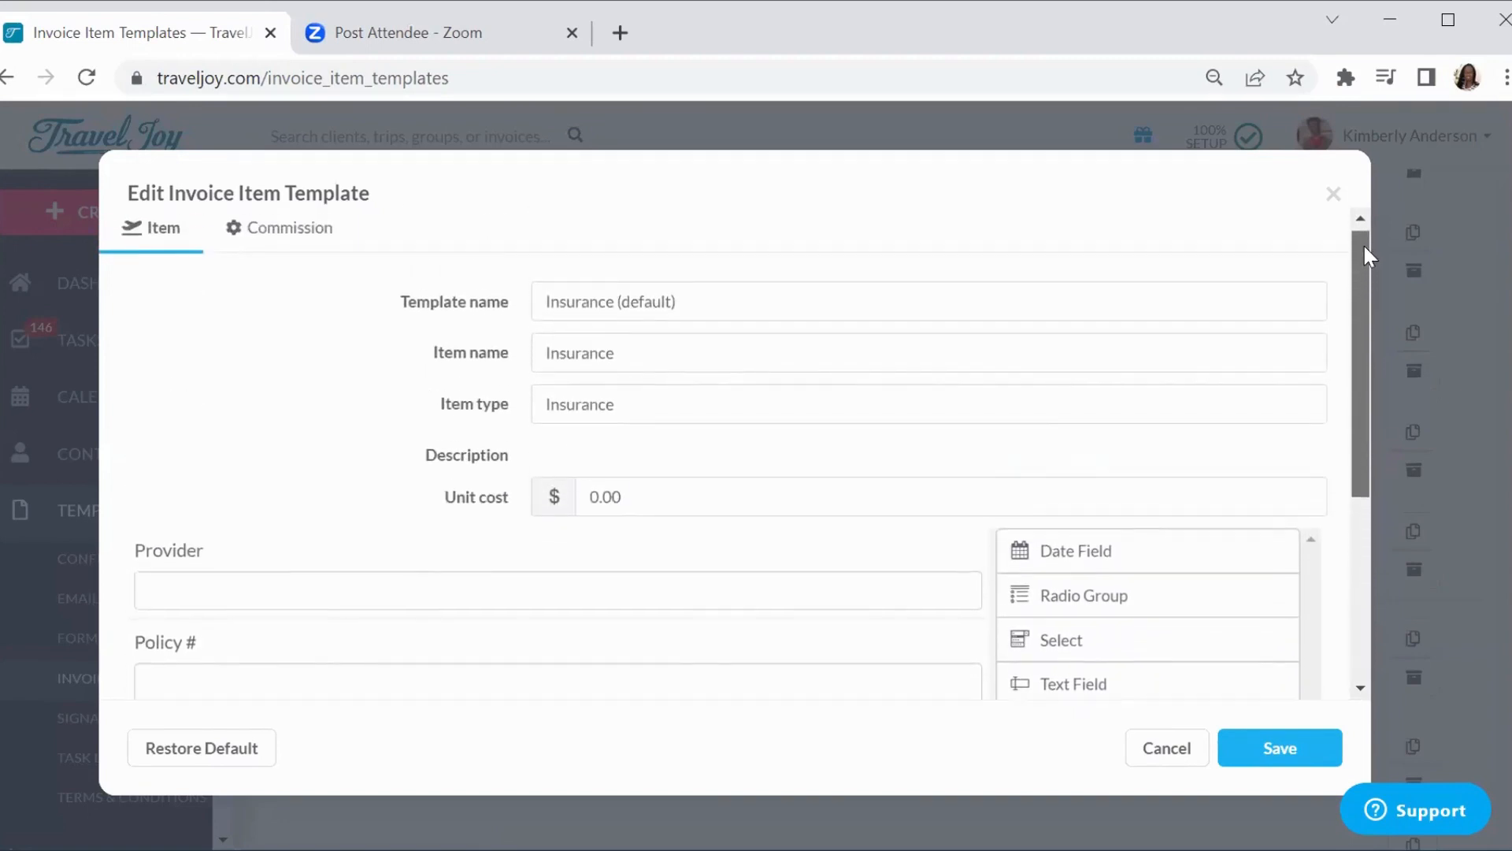
pyautogui.scroll(3)
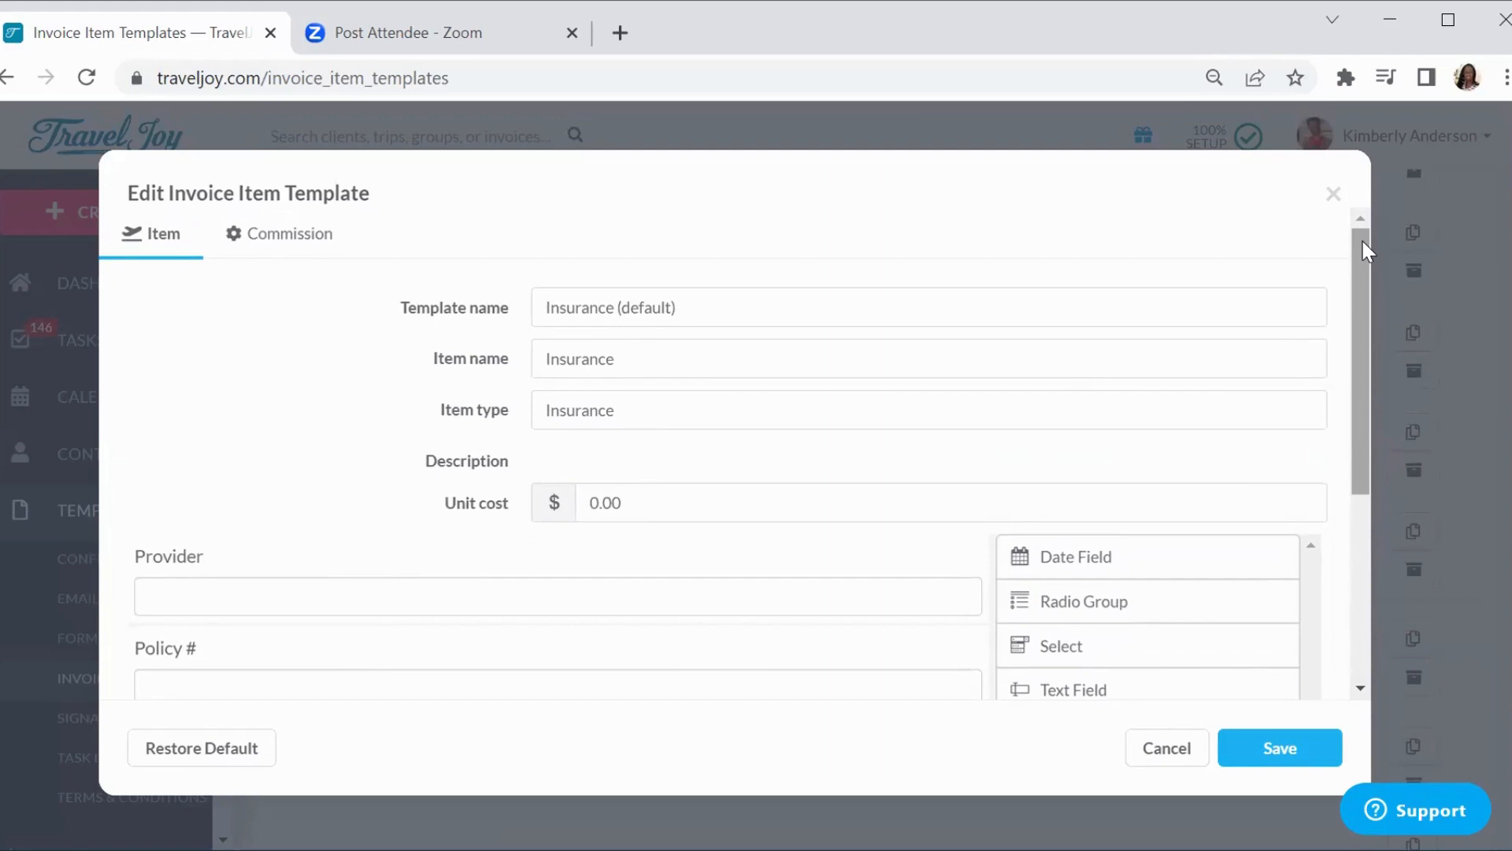
pyautogui.moveTo(1166, 747)
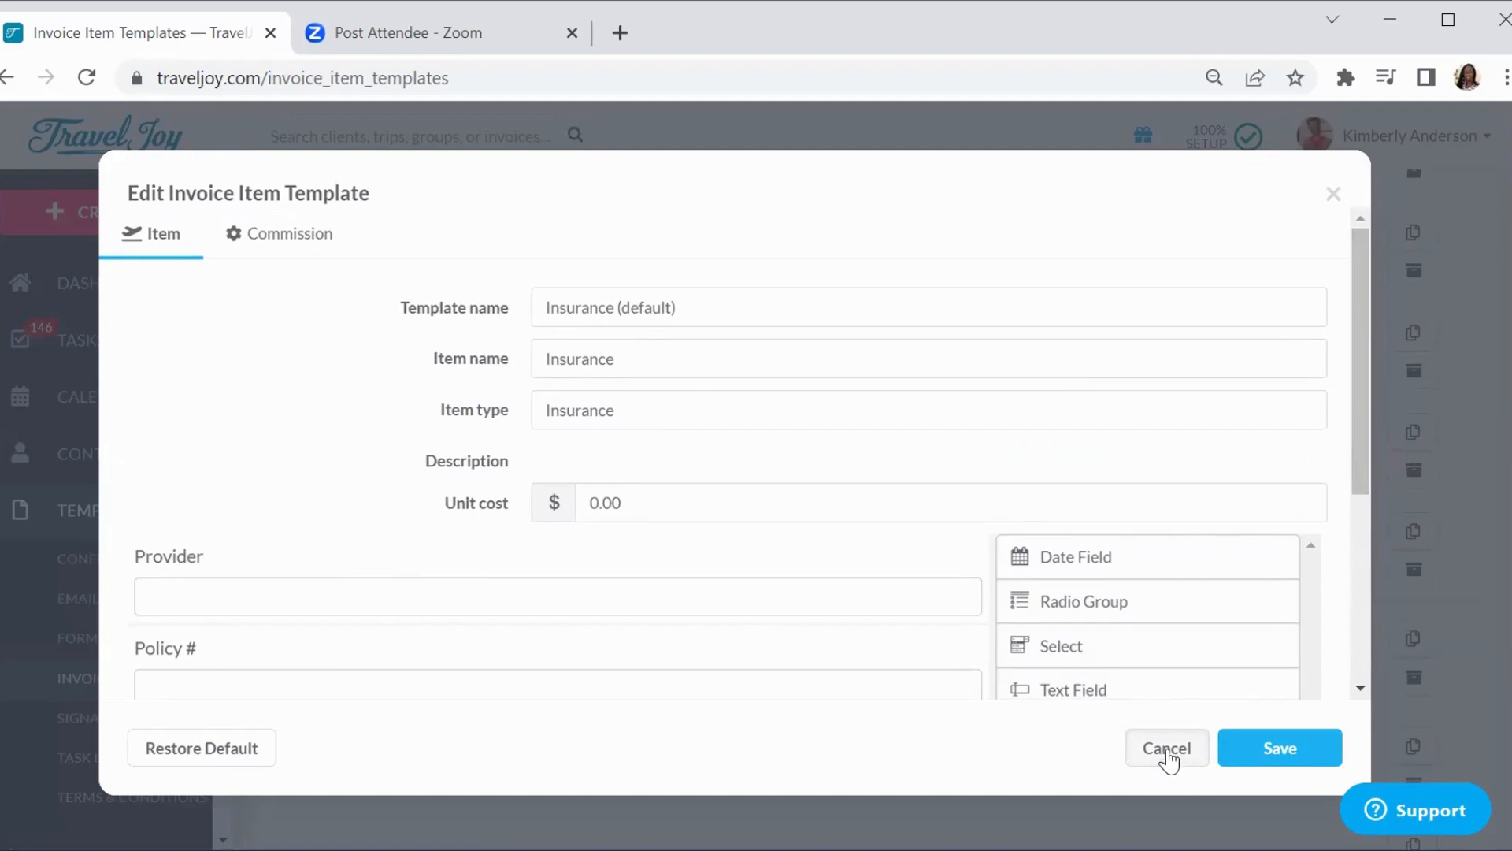
pyautogui.moveTo(1139, 623)
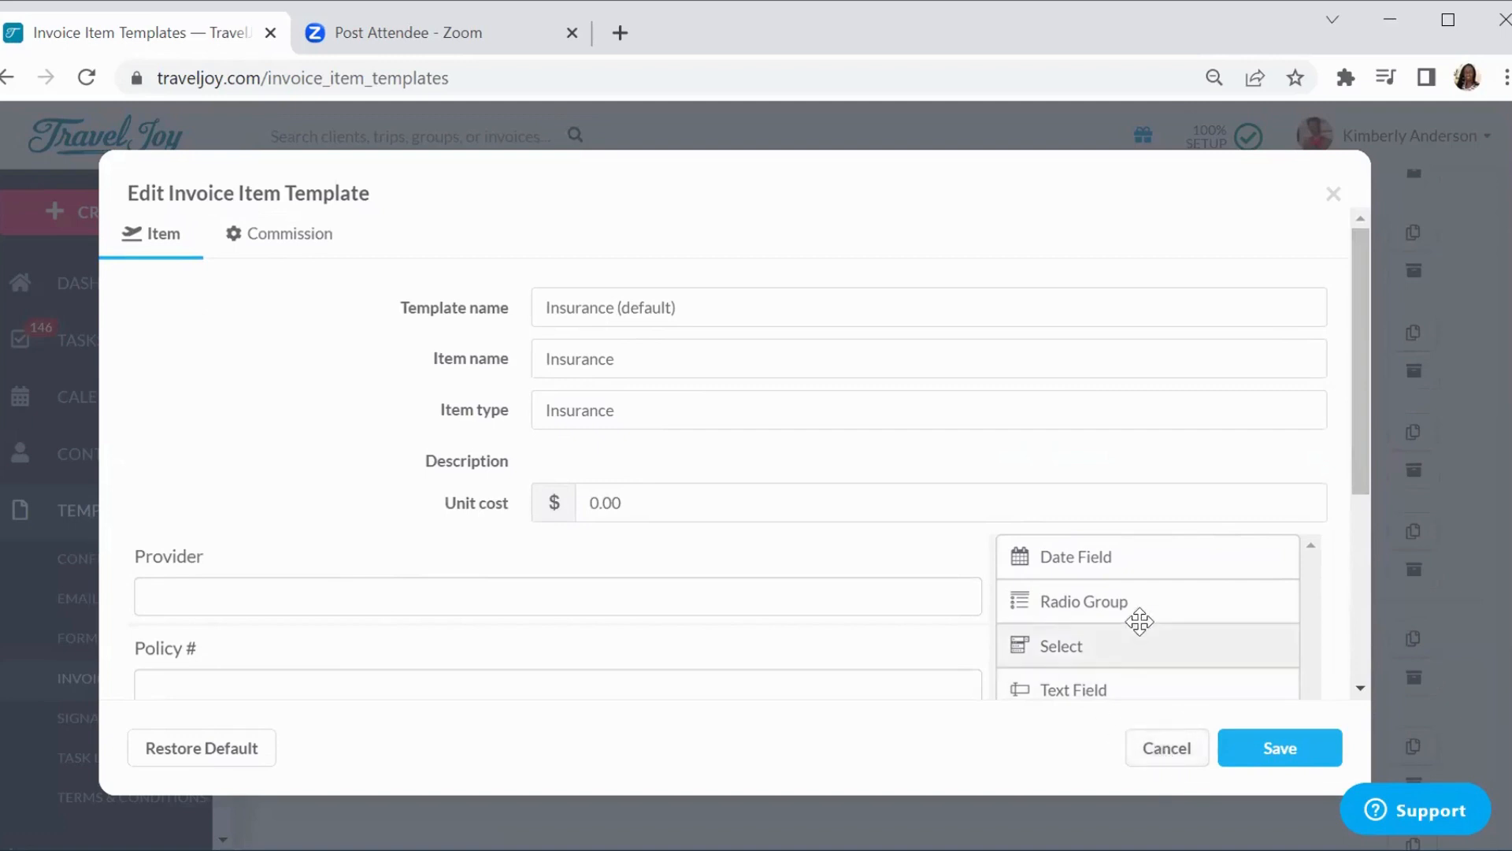
pyautogui.moveTo(1165, 754)
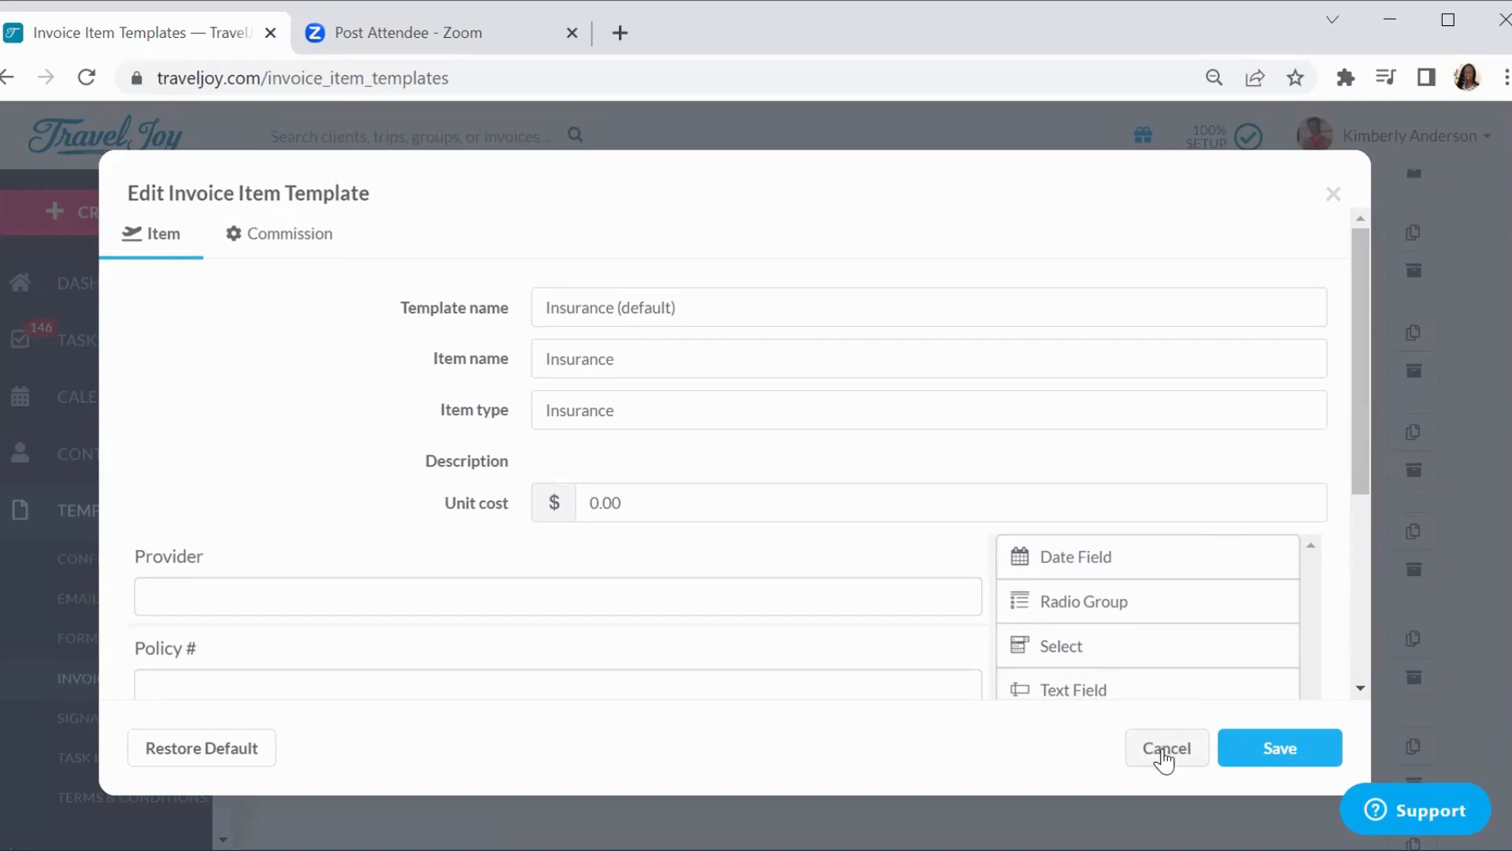
pyautogui.moveTo(1332, 208)
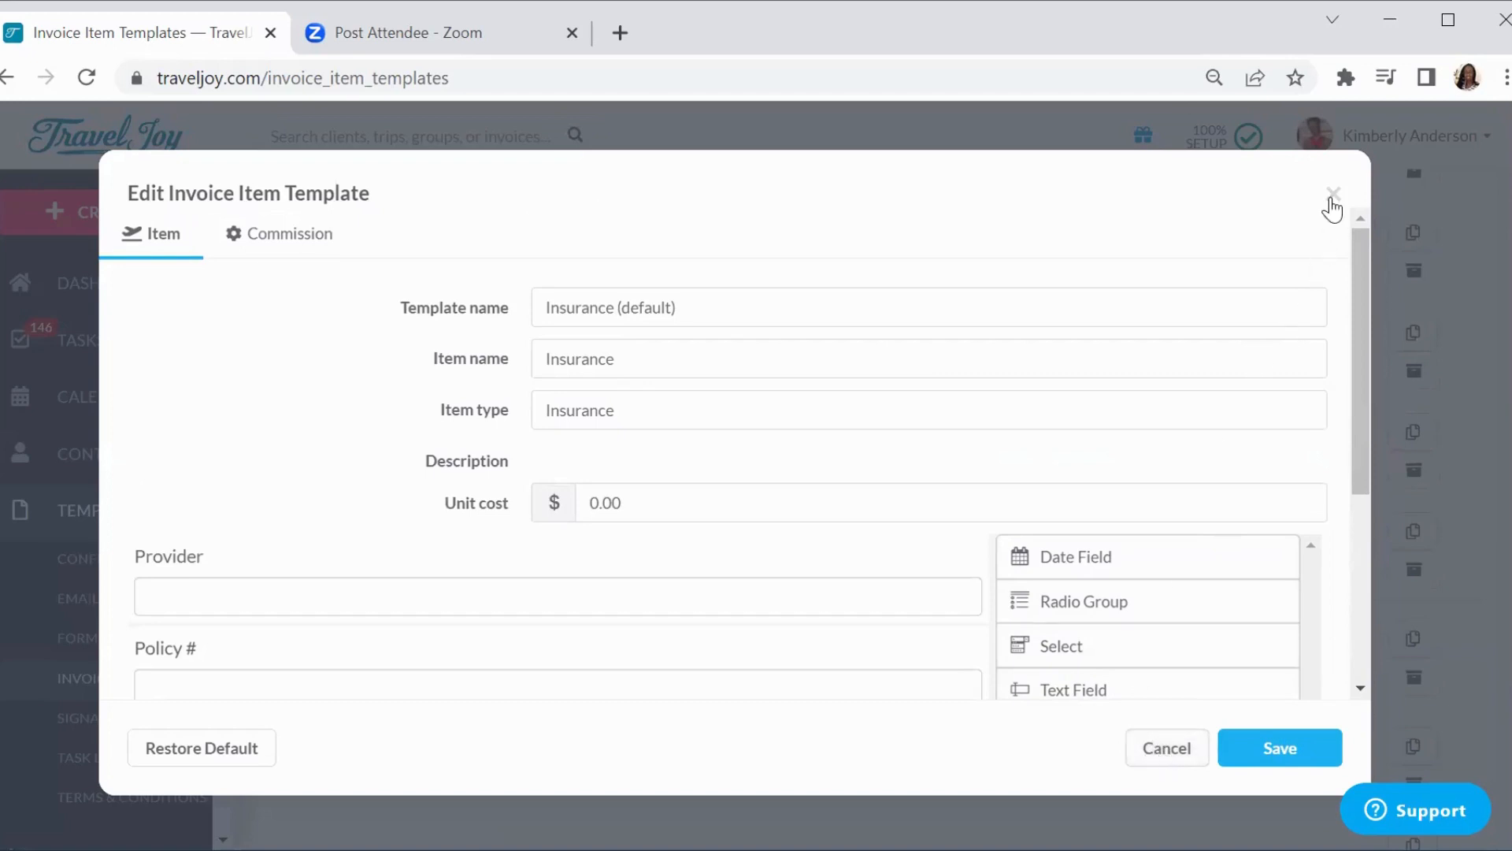
# Close the Insurance editor unsaved and reload the templates list down to the Insurance row
pyautogui.click(1335, 192)
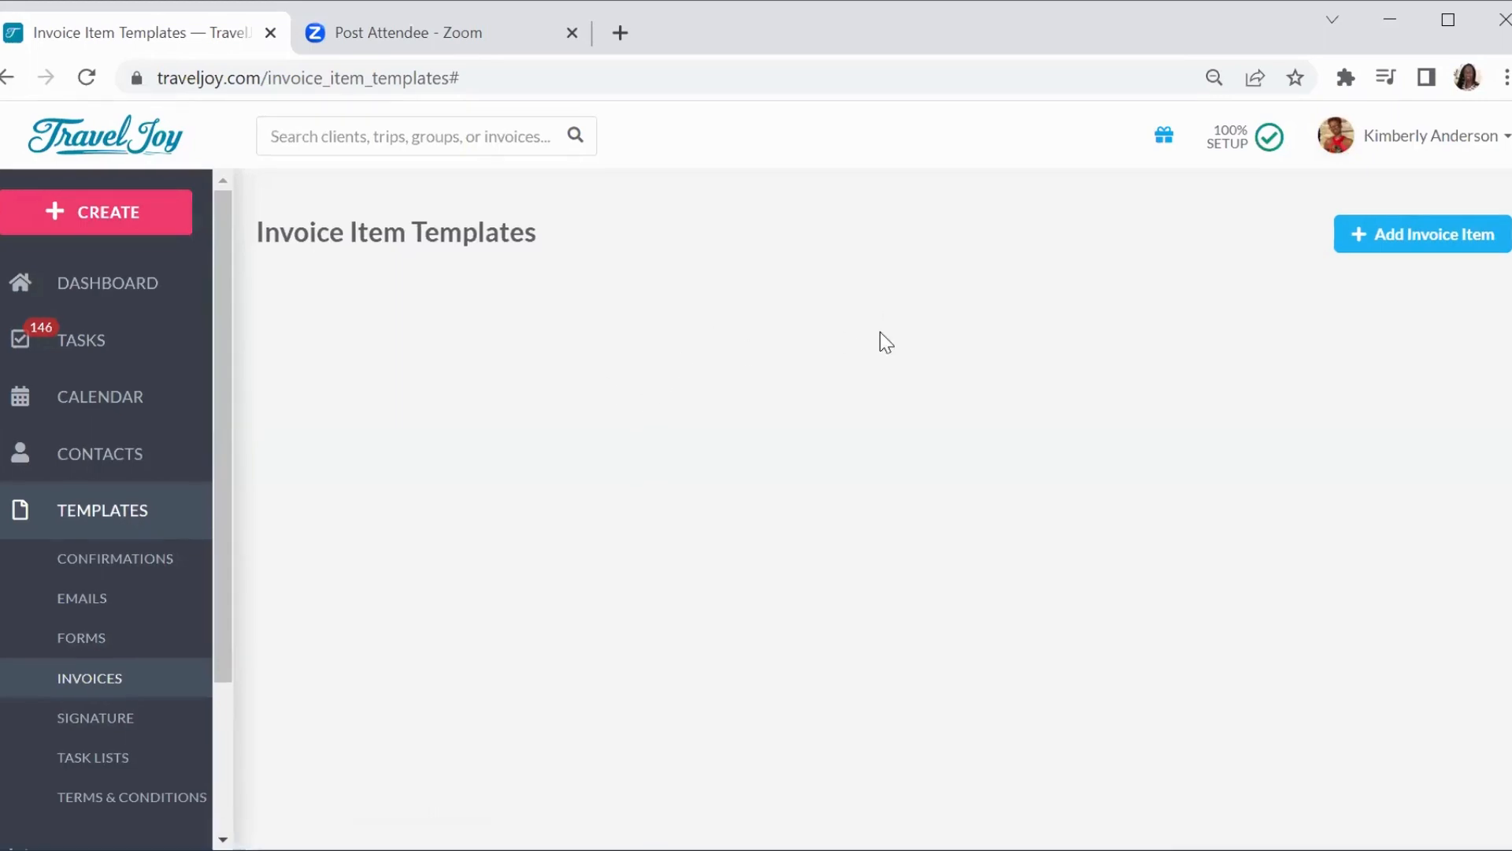
pyautogui.moveTo(191, 463)
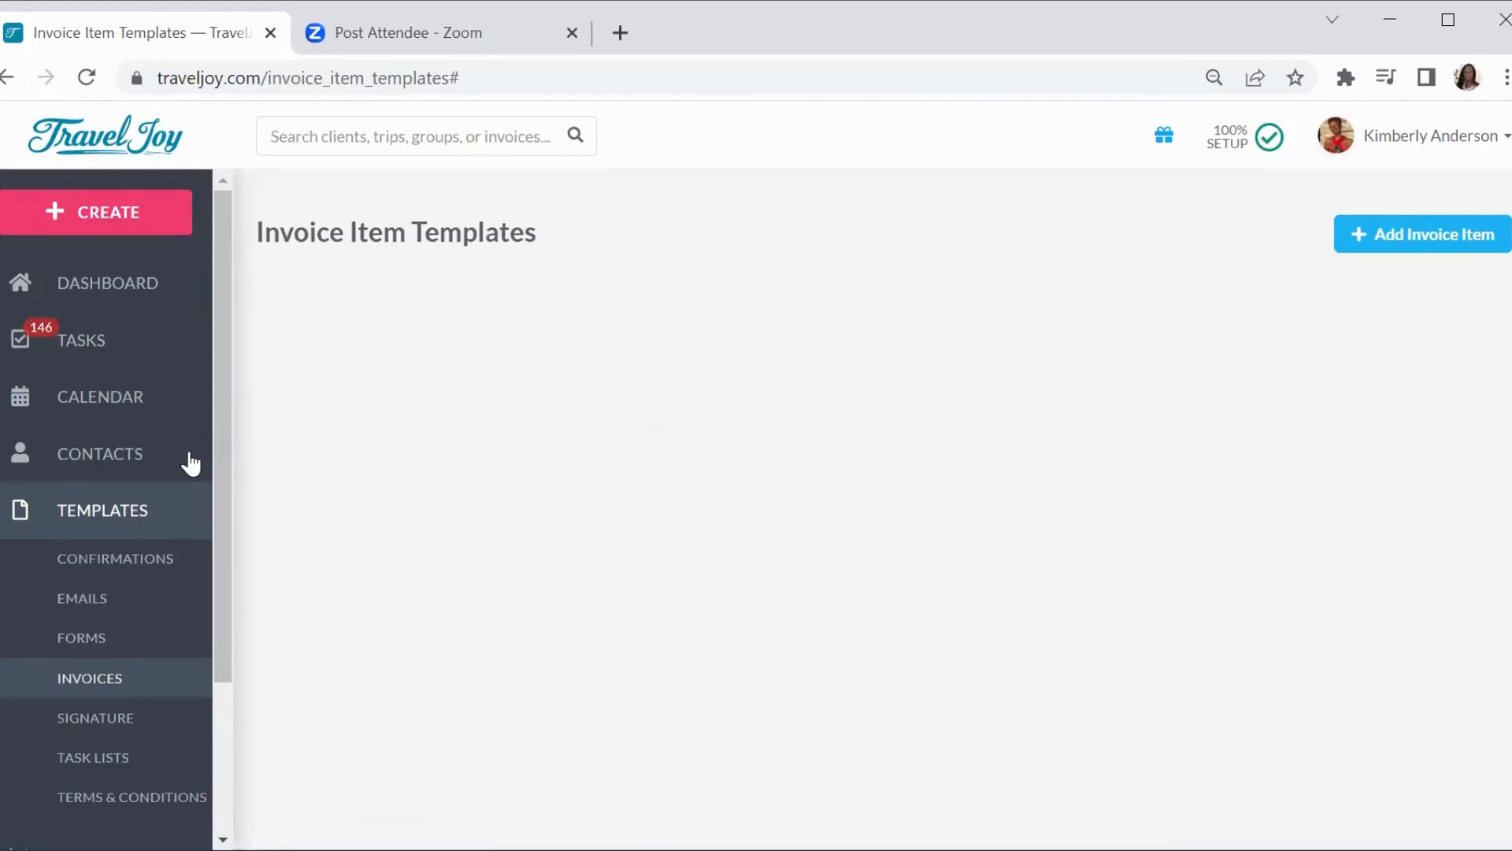
pyautogui.moveTo(106, 678)
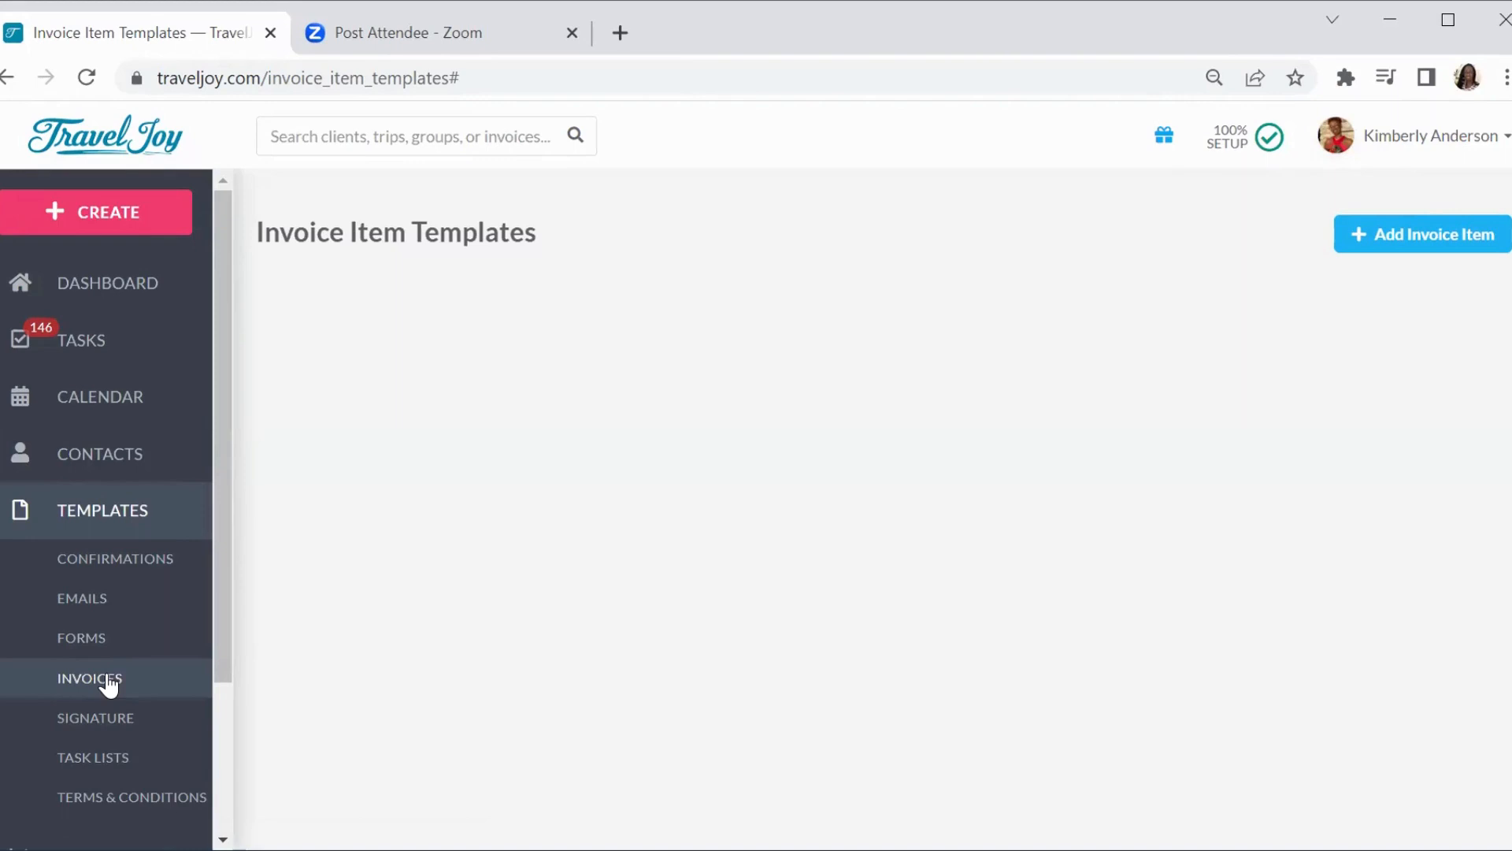
pyautogui.click(90, 677)
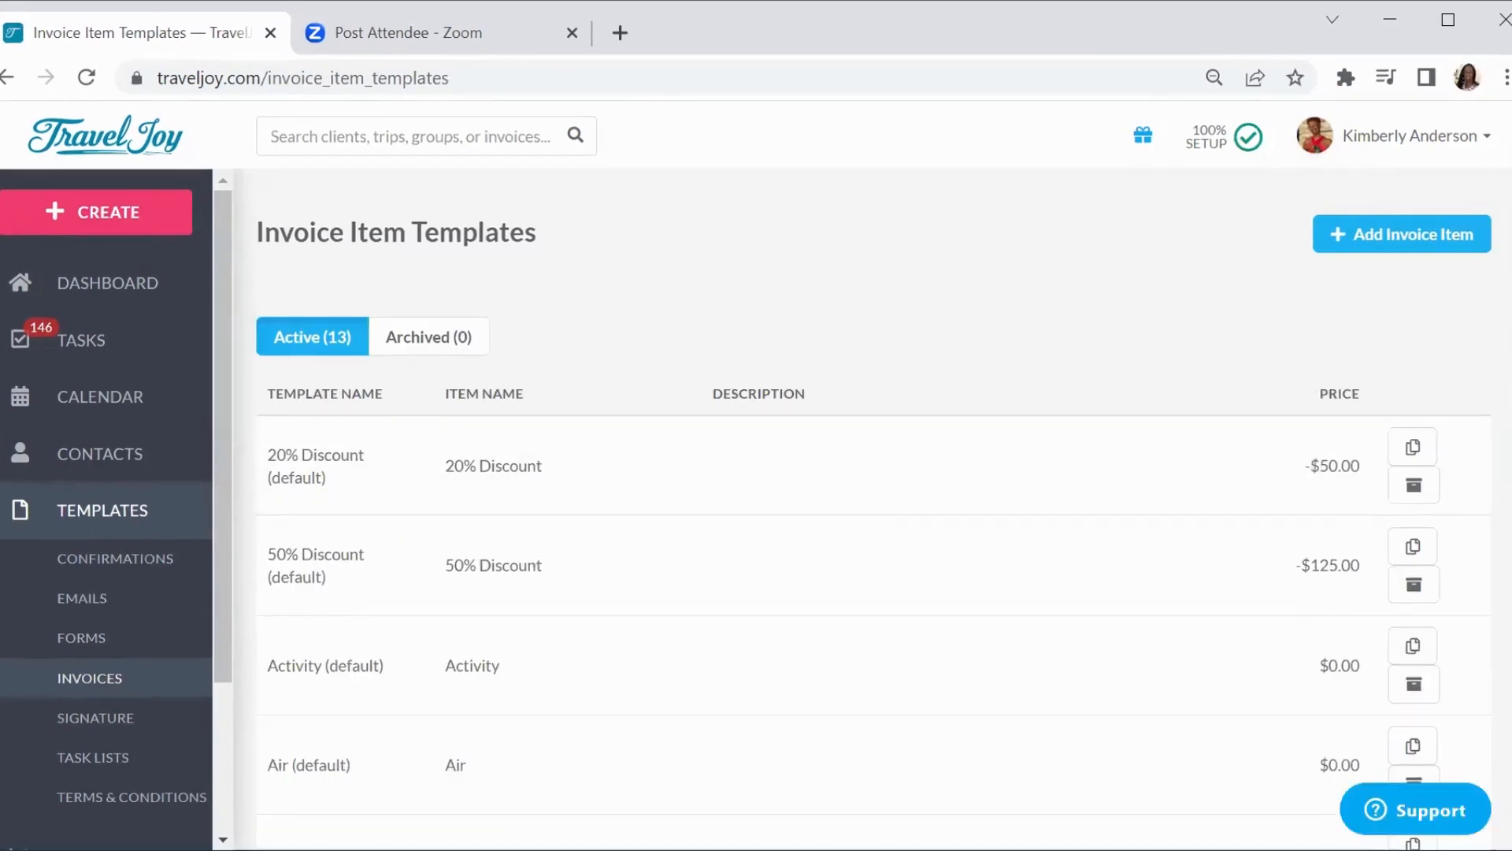
pyautogui.scroll(-3)
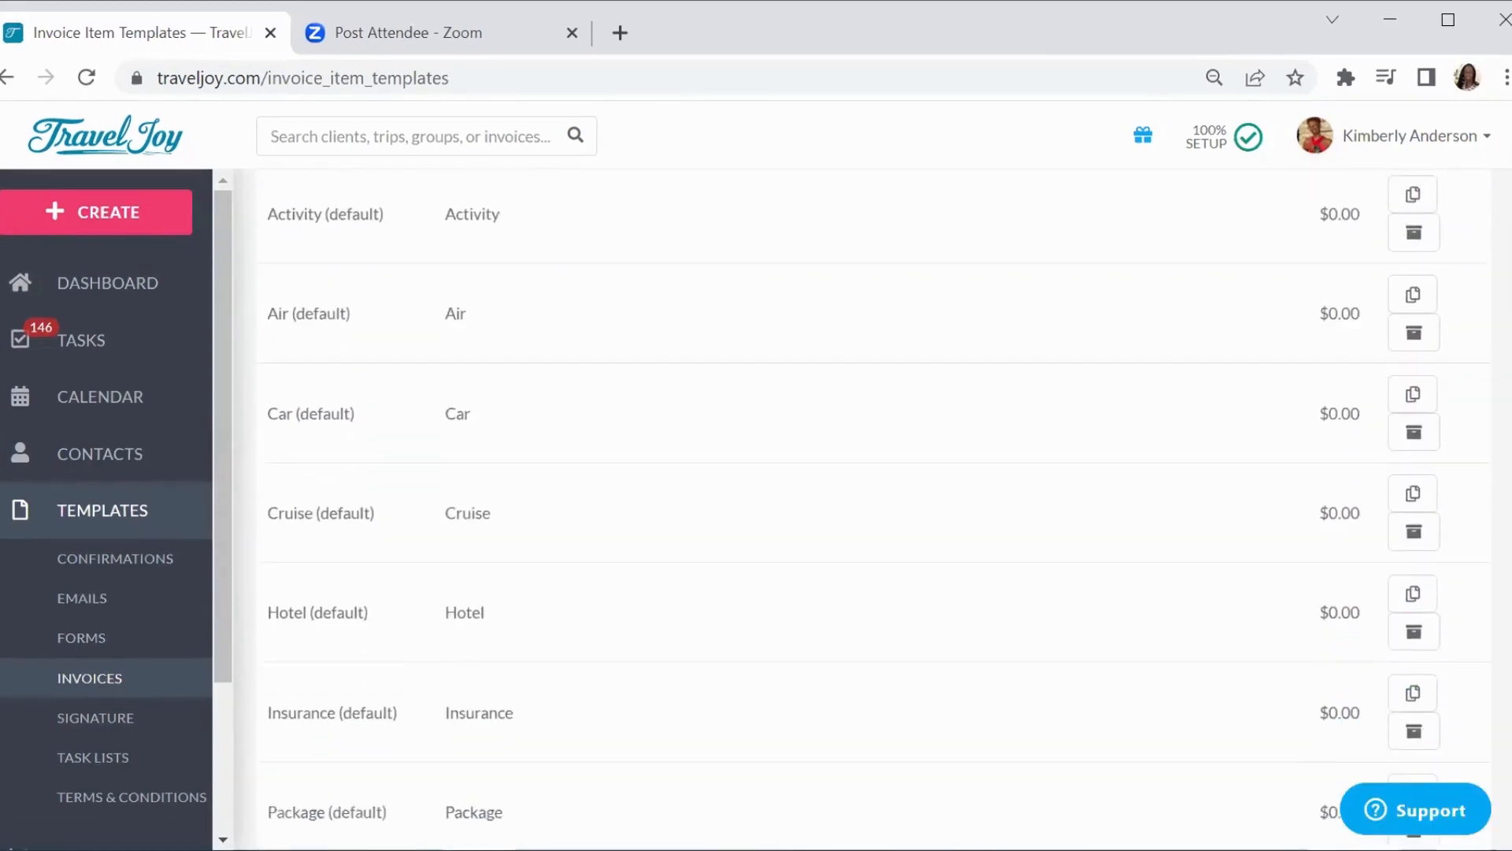
pyautogui.scroll(-3)
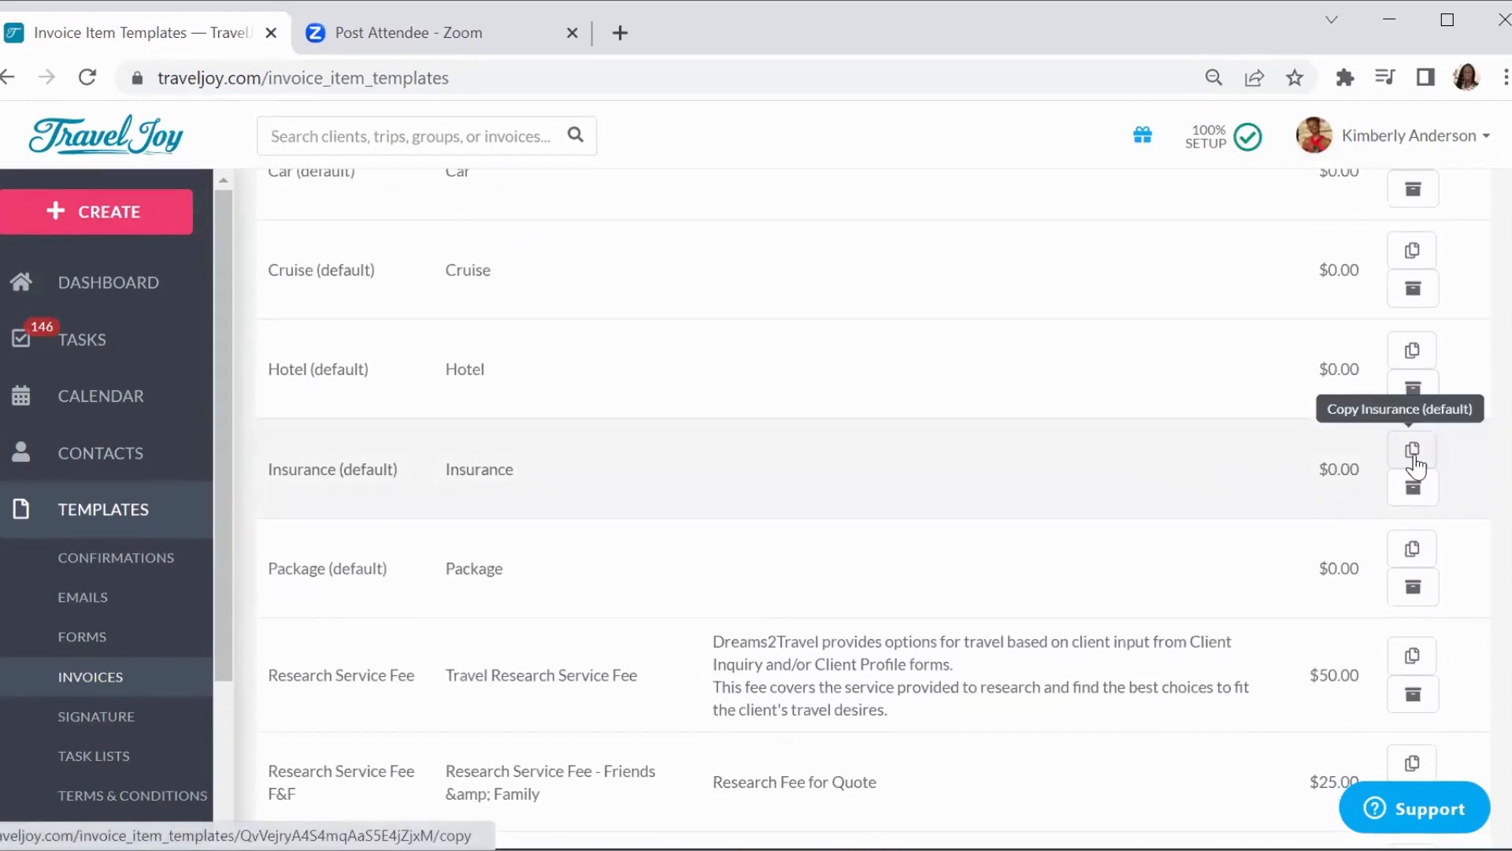
# Copy the Insurance (default) template and save the copy as 'D2T Insurance'
pyautogui.click(1411, 453)
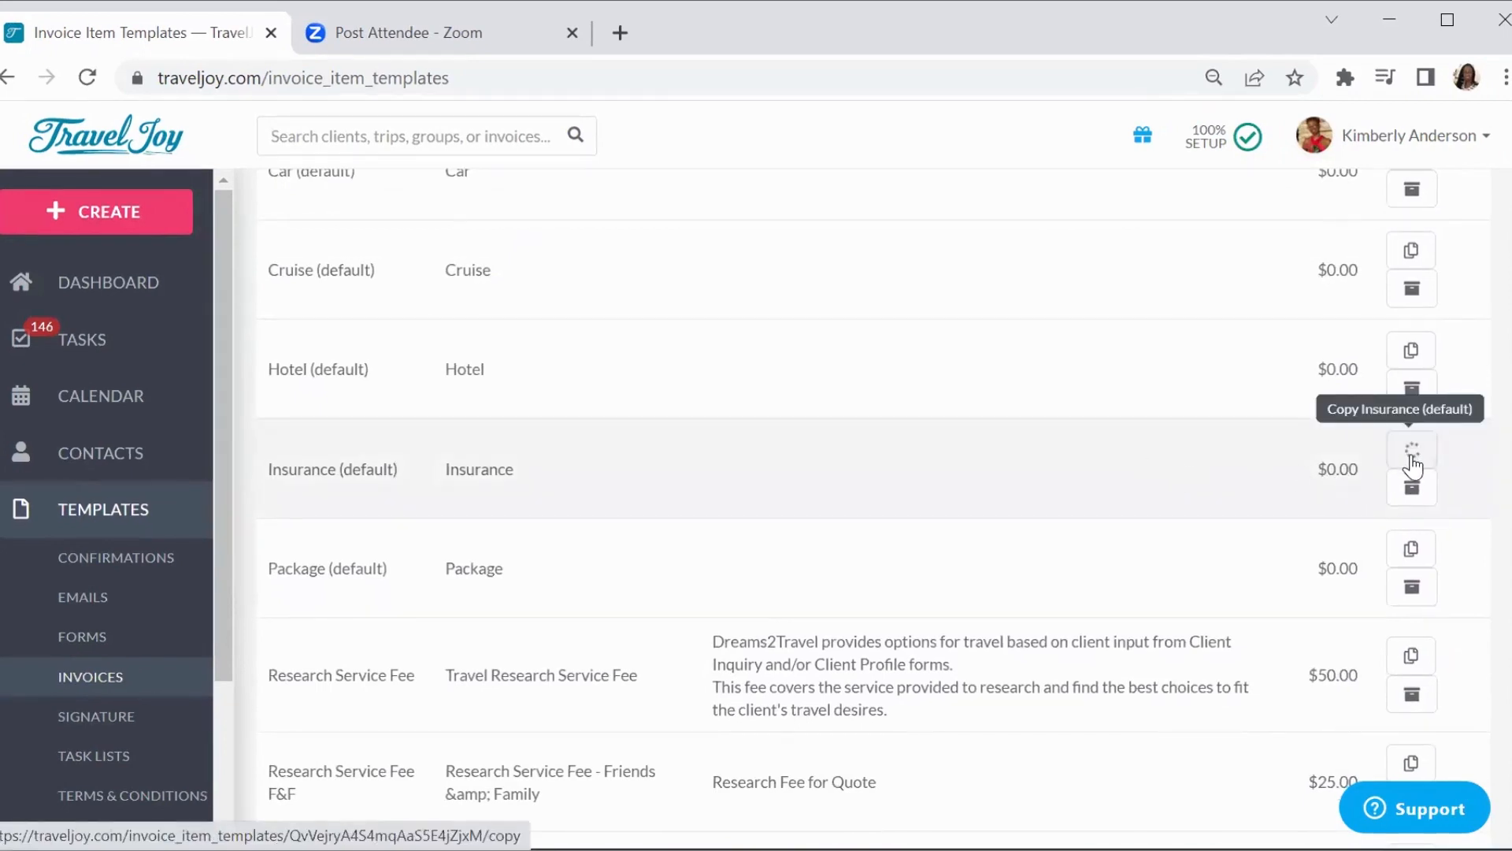
pyautogui.click(1411, 454)
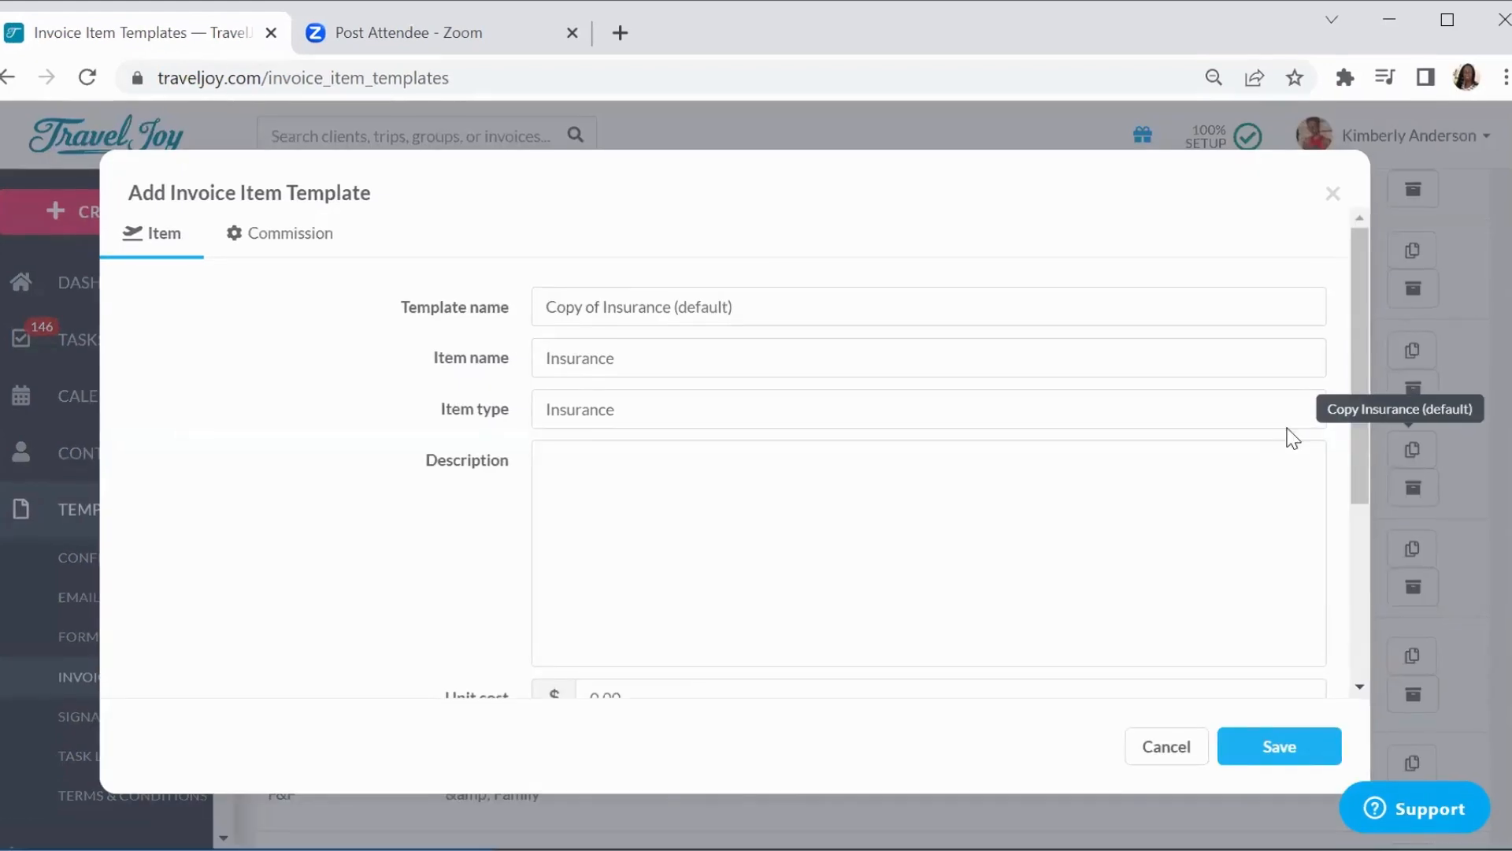
pyautogui.moveTo(1362, 260)
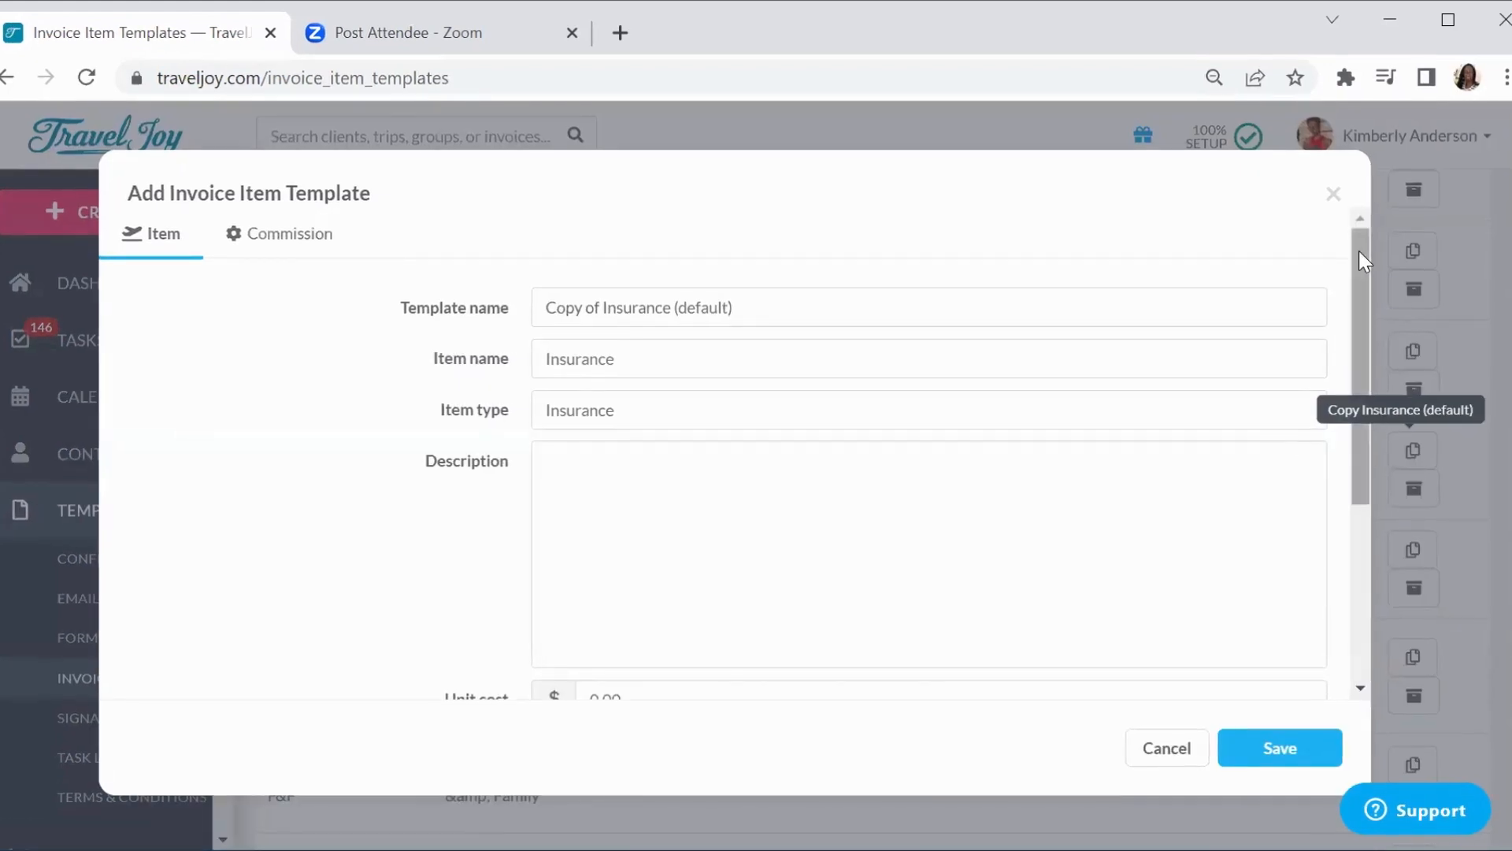
pyautogui.moveTo(789, 296)
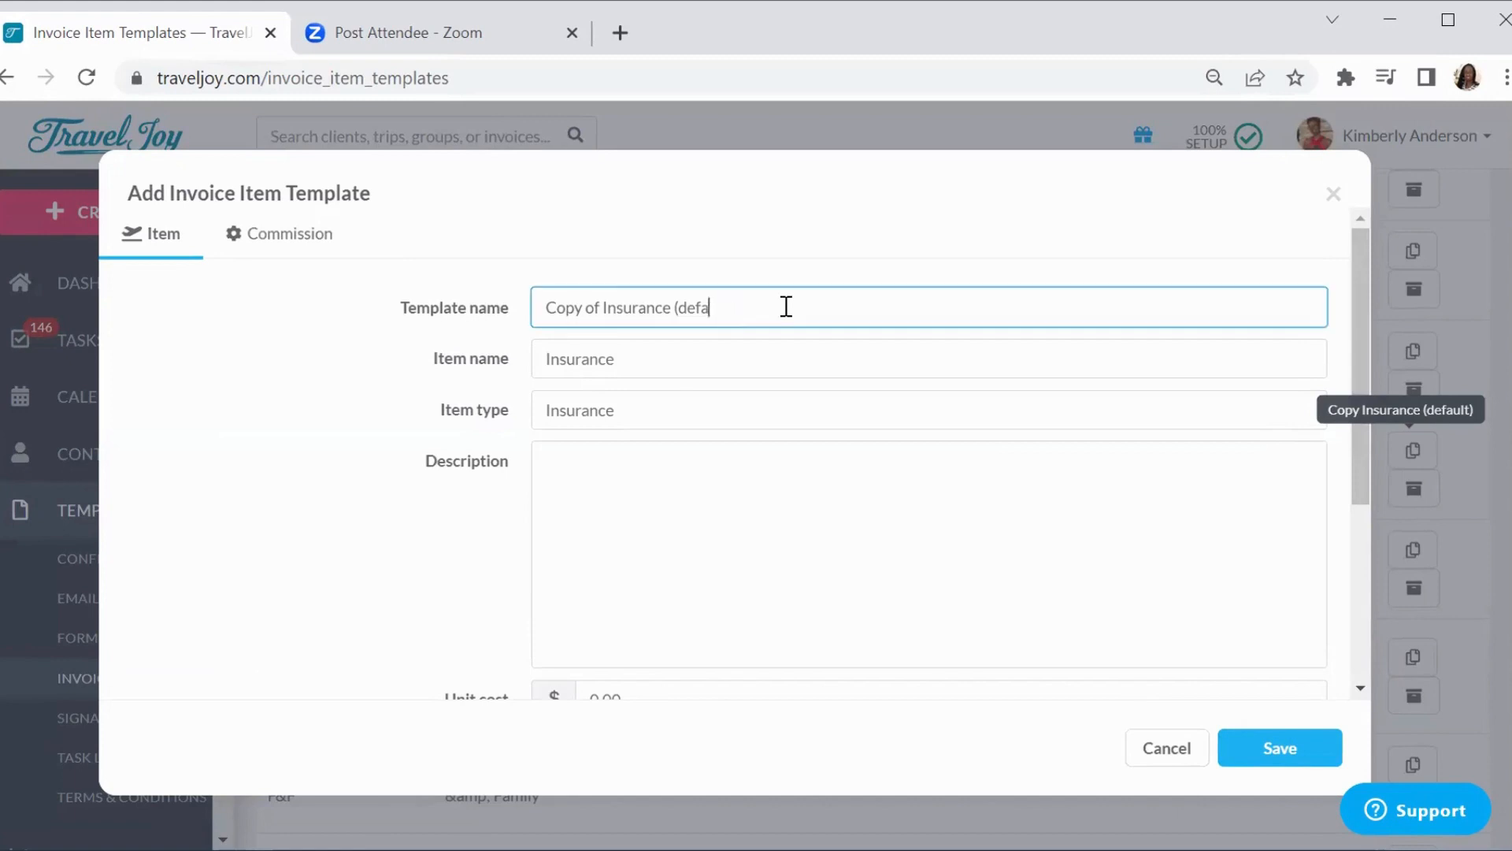
pyautogui.press('Backspace')
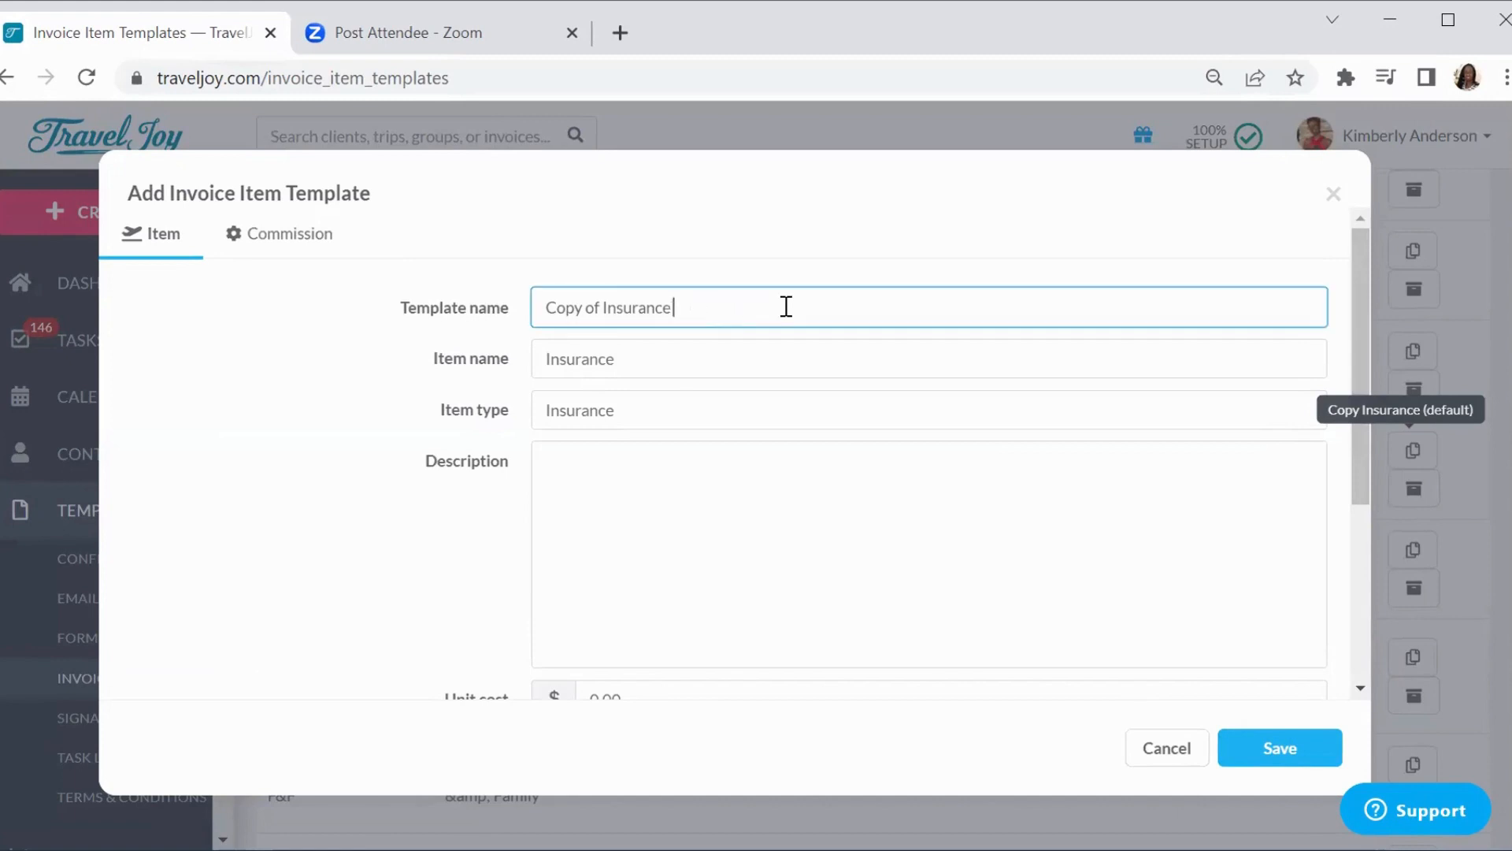
pyautogui.tripleClick(608, 307)
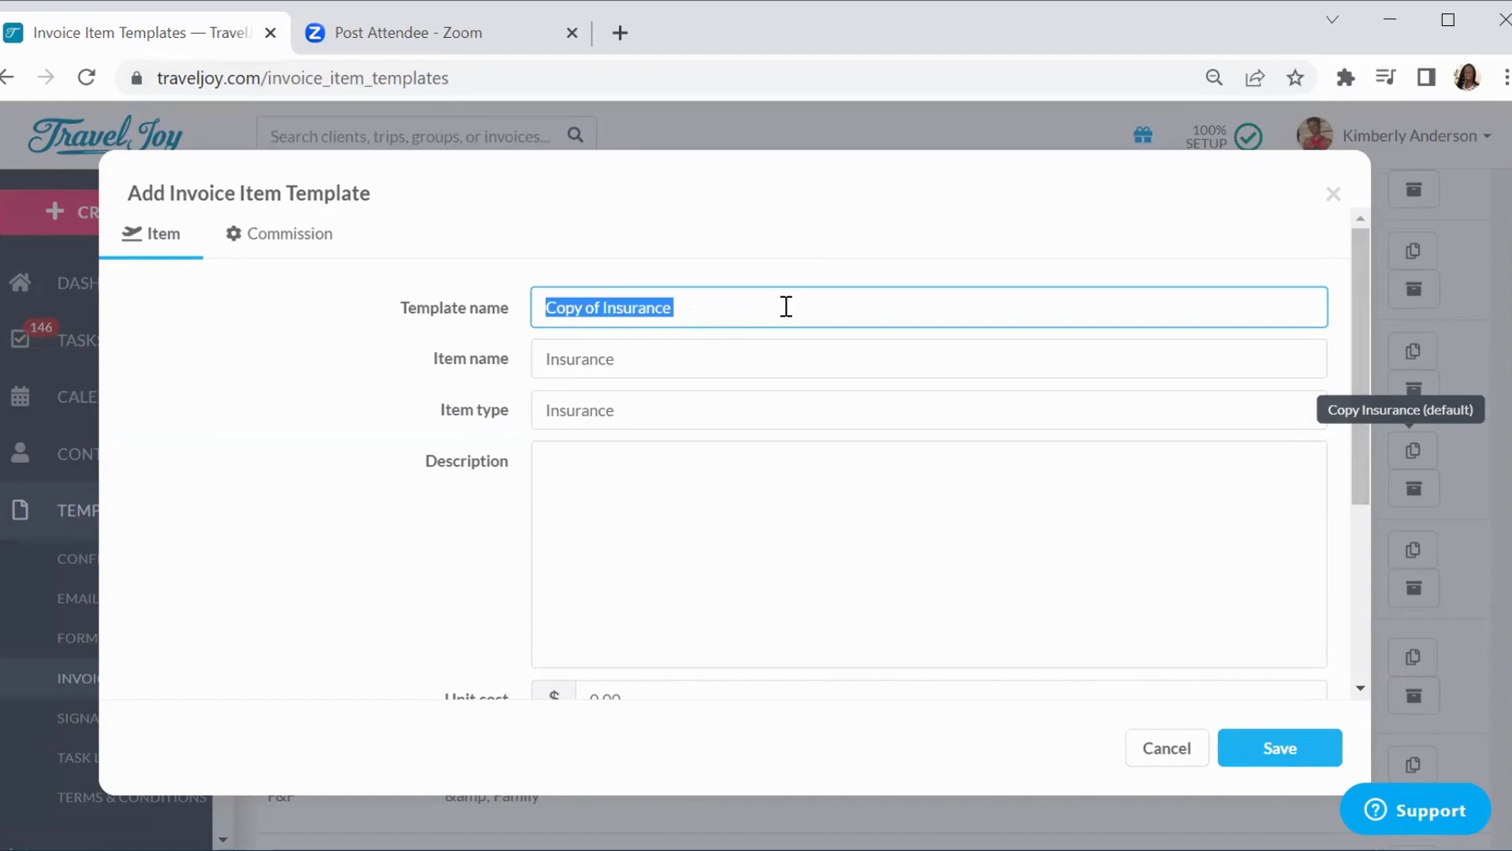
pyautogui.write('Insuran')
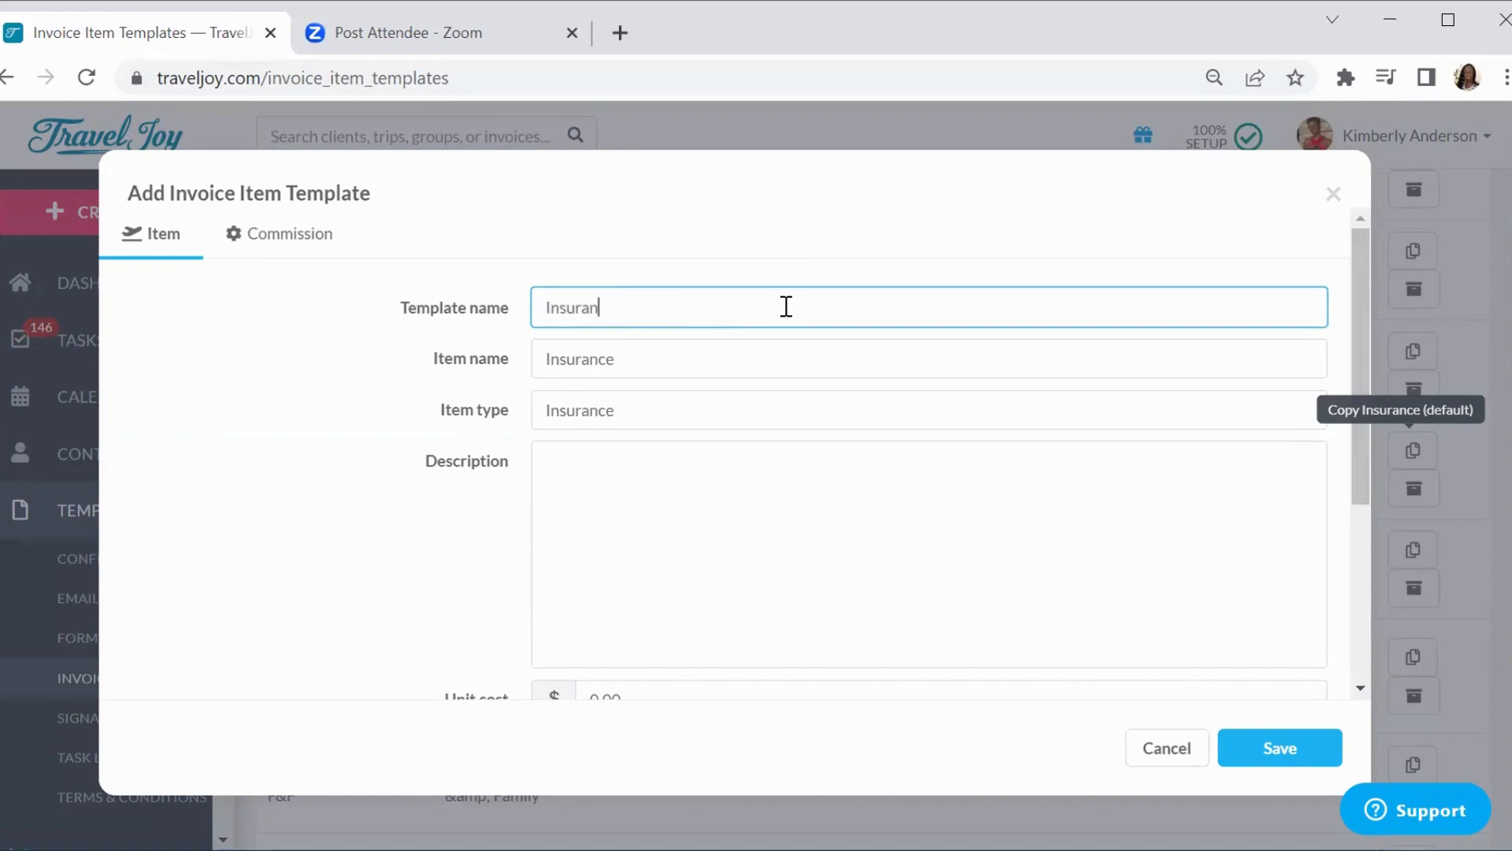
pyautogui.write('ce')
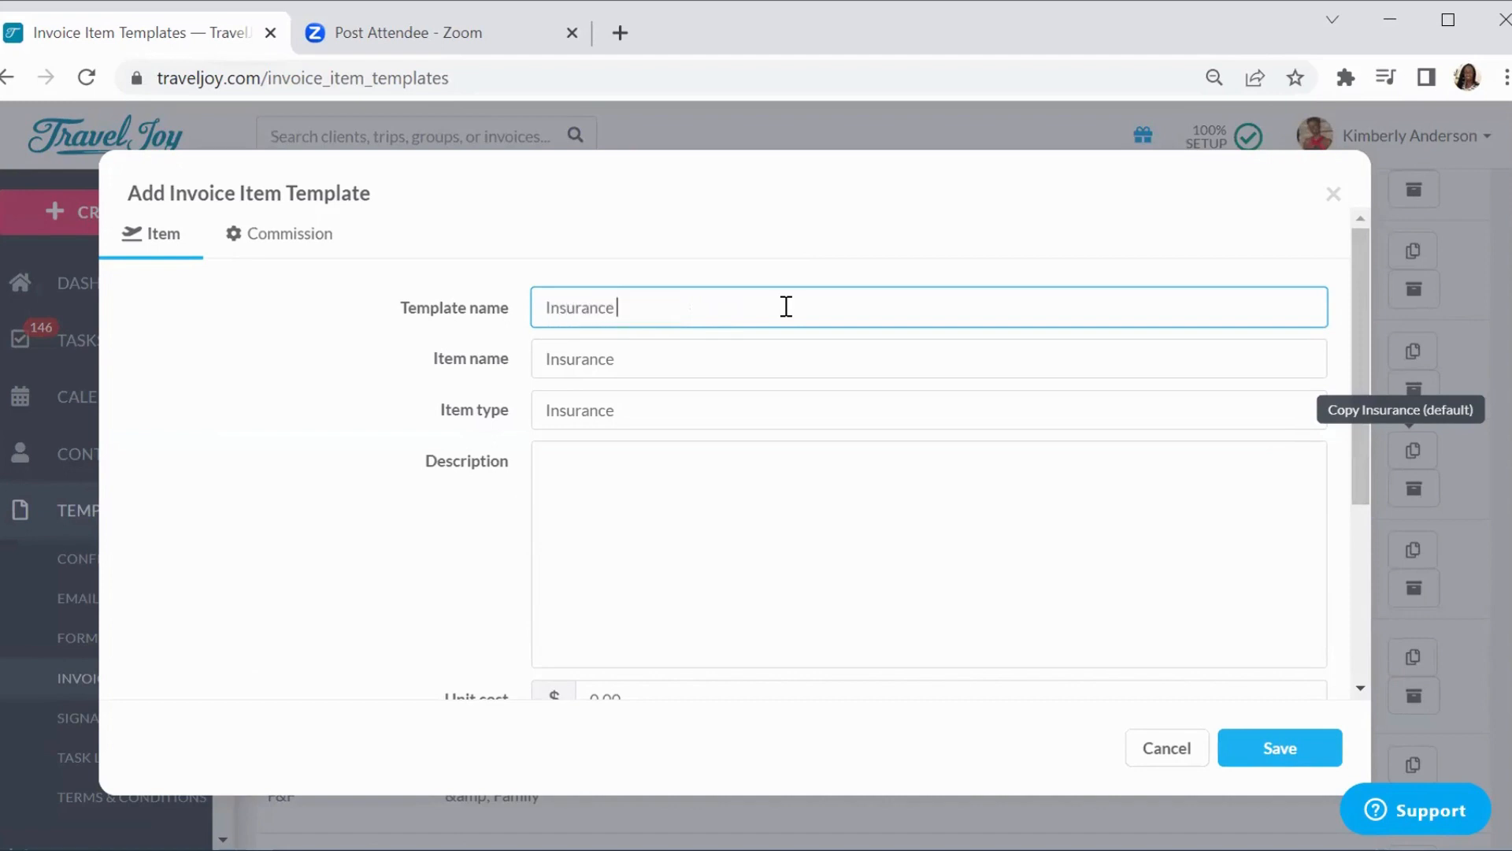
pyautogui.write('D2')
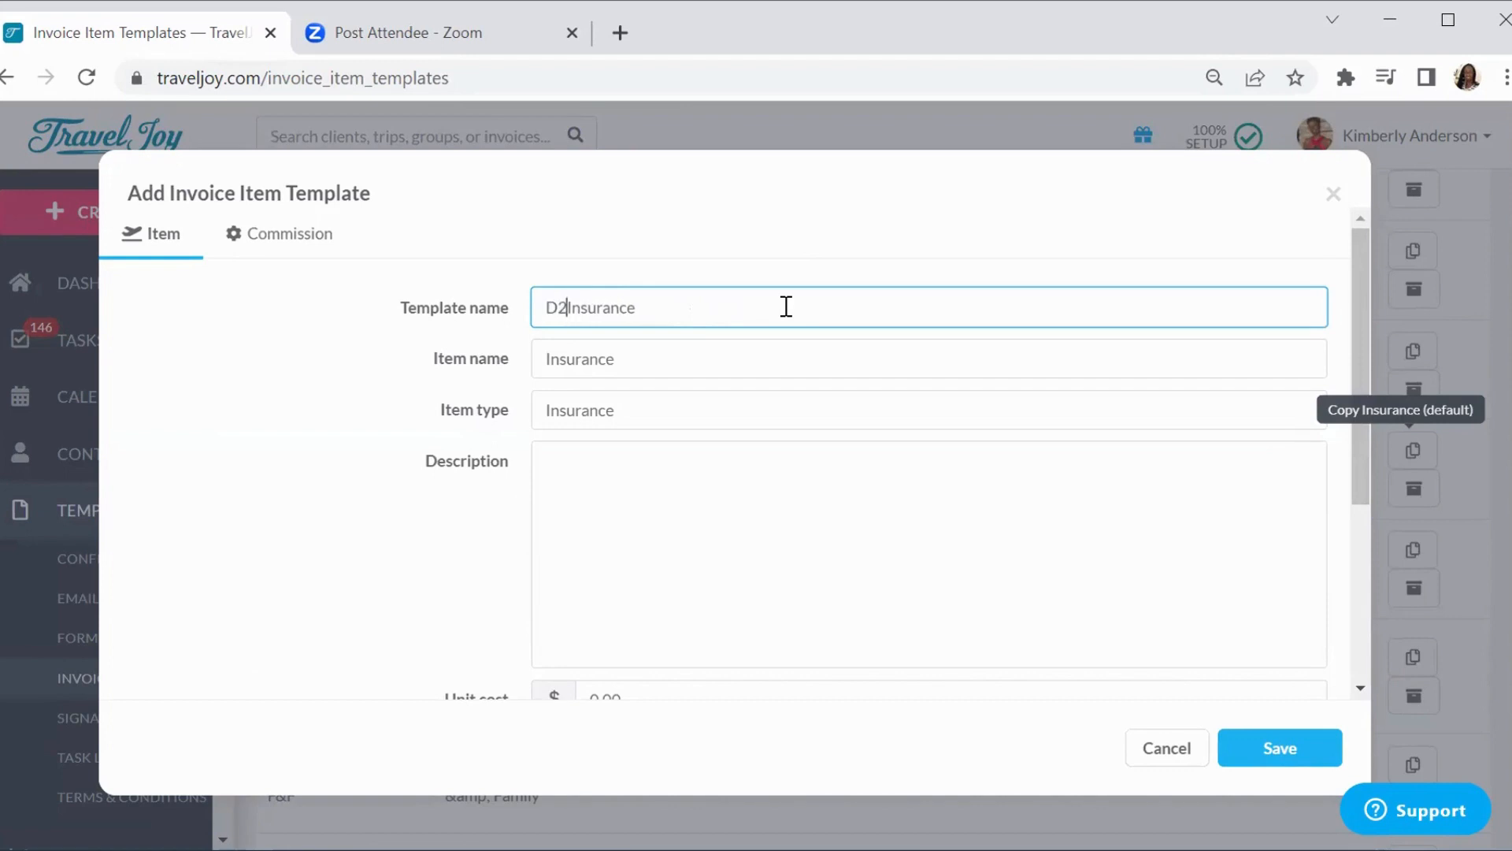
pyautogui.write('T')
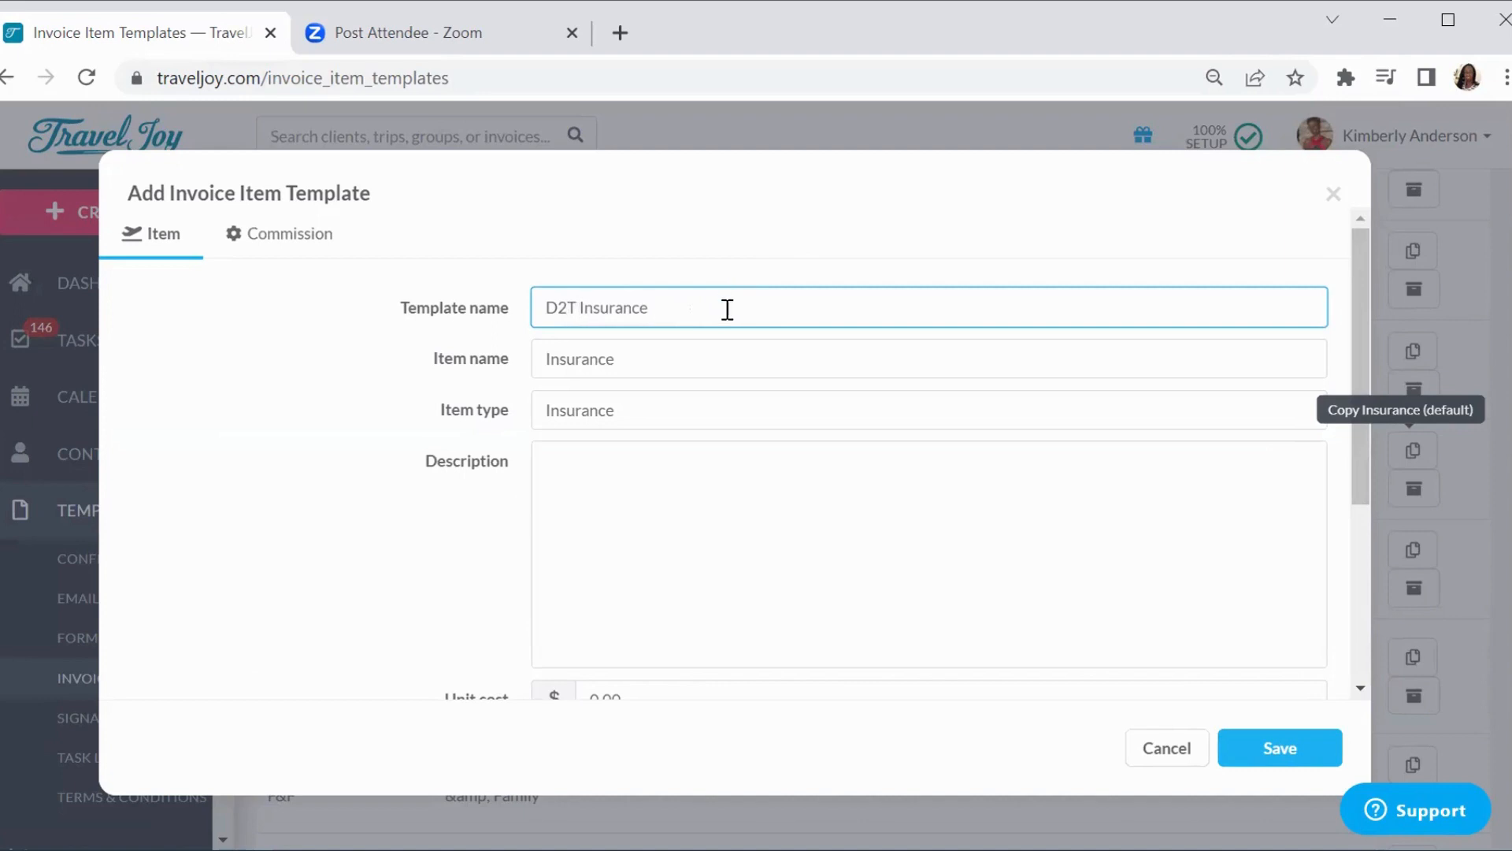
pyautogui.moveTo(589, 479)
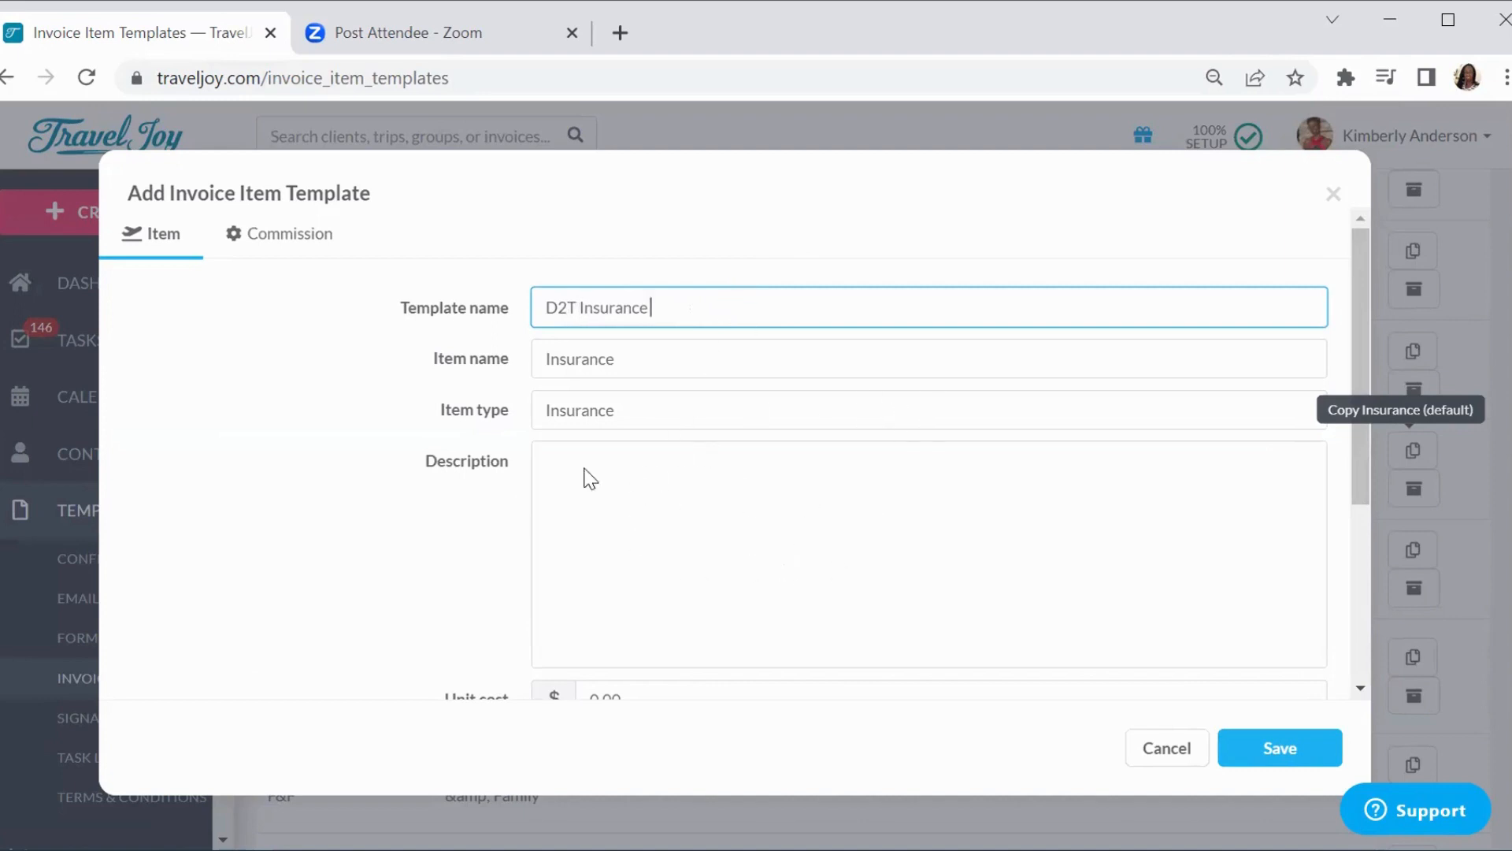
pyautogui.moveTo(1246, 700)
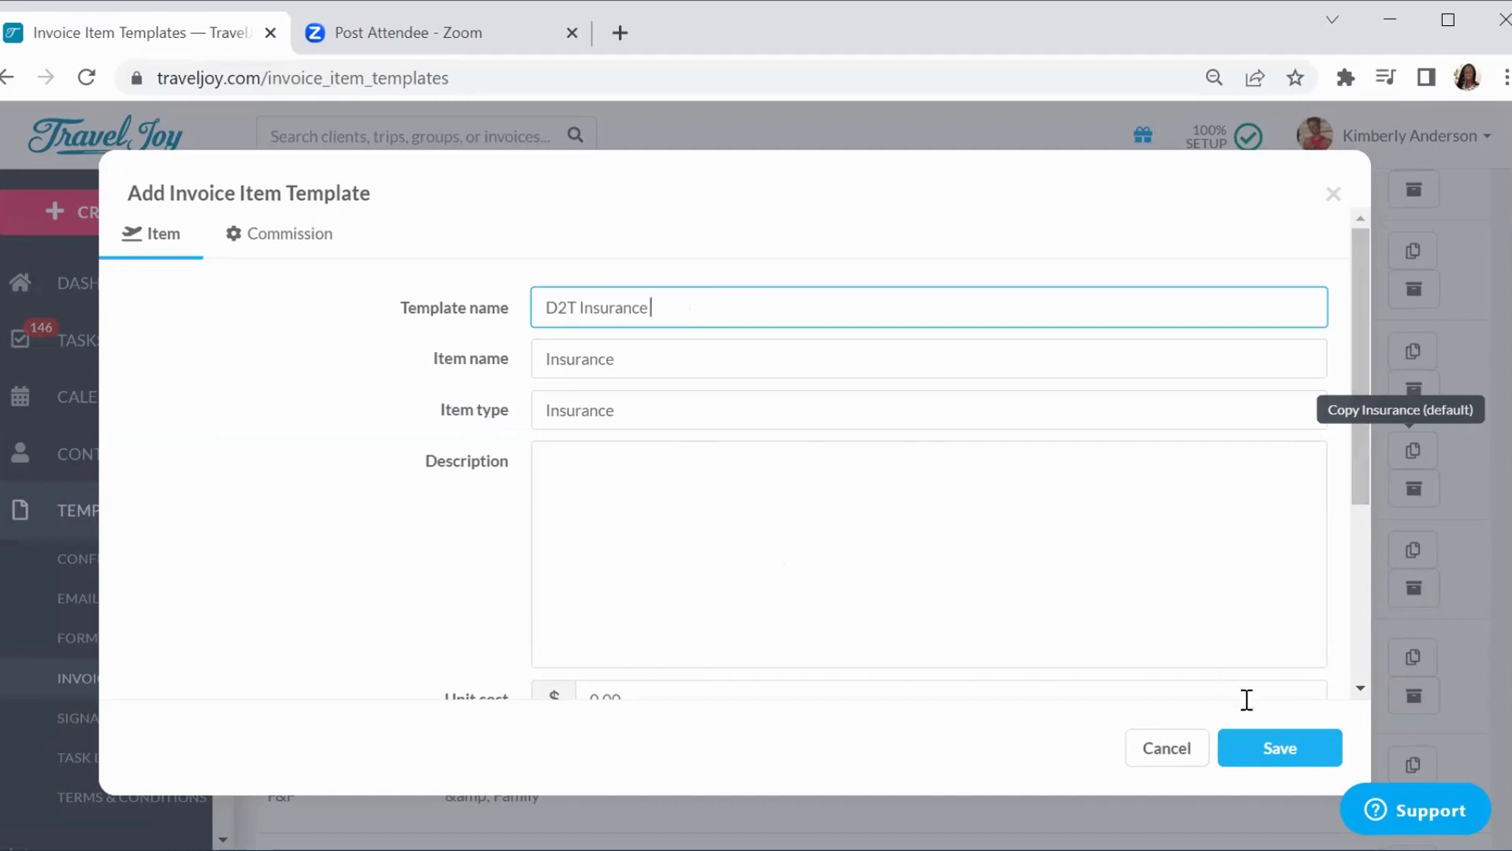
pyautogui.click(1280, 747)
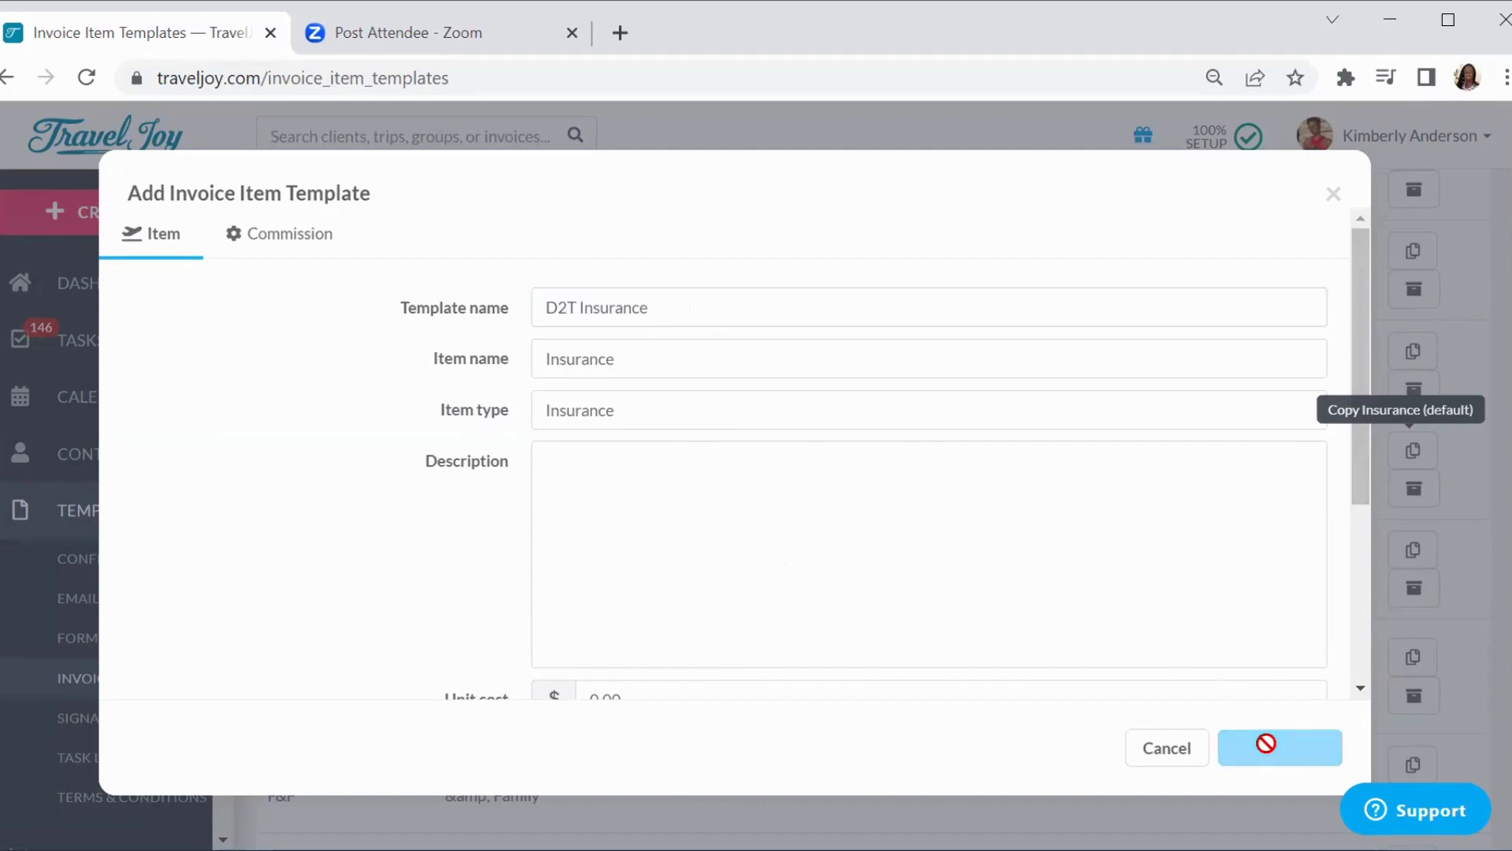
pyautogui.click(1280, 746)
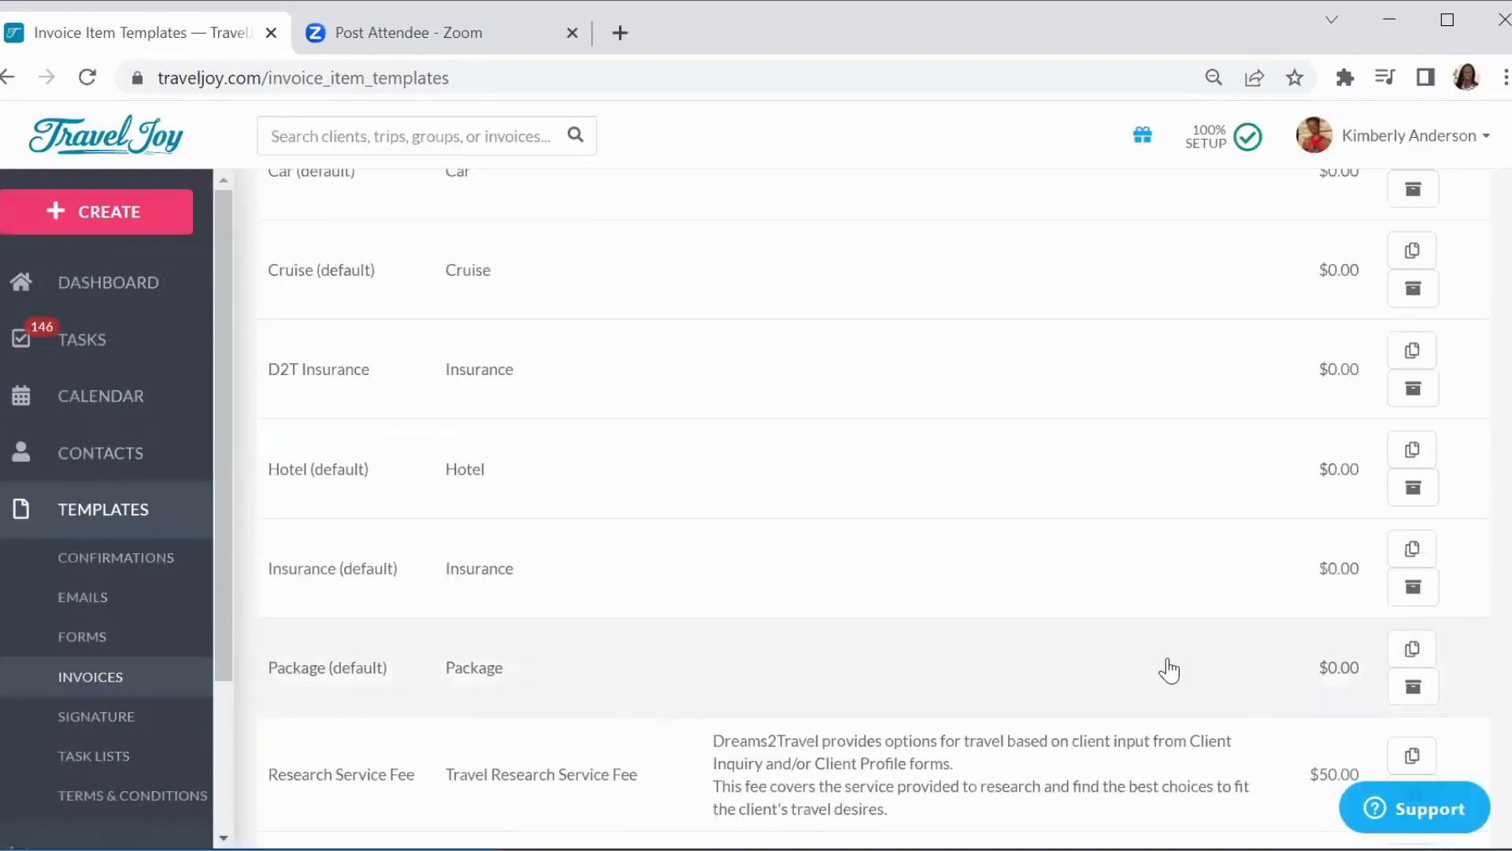
pyautogui.moveTo(329, 414)
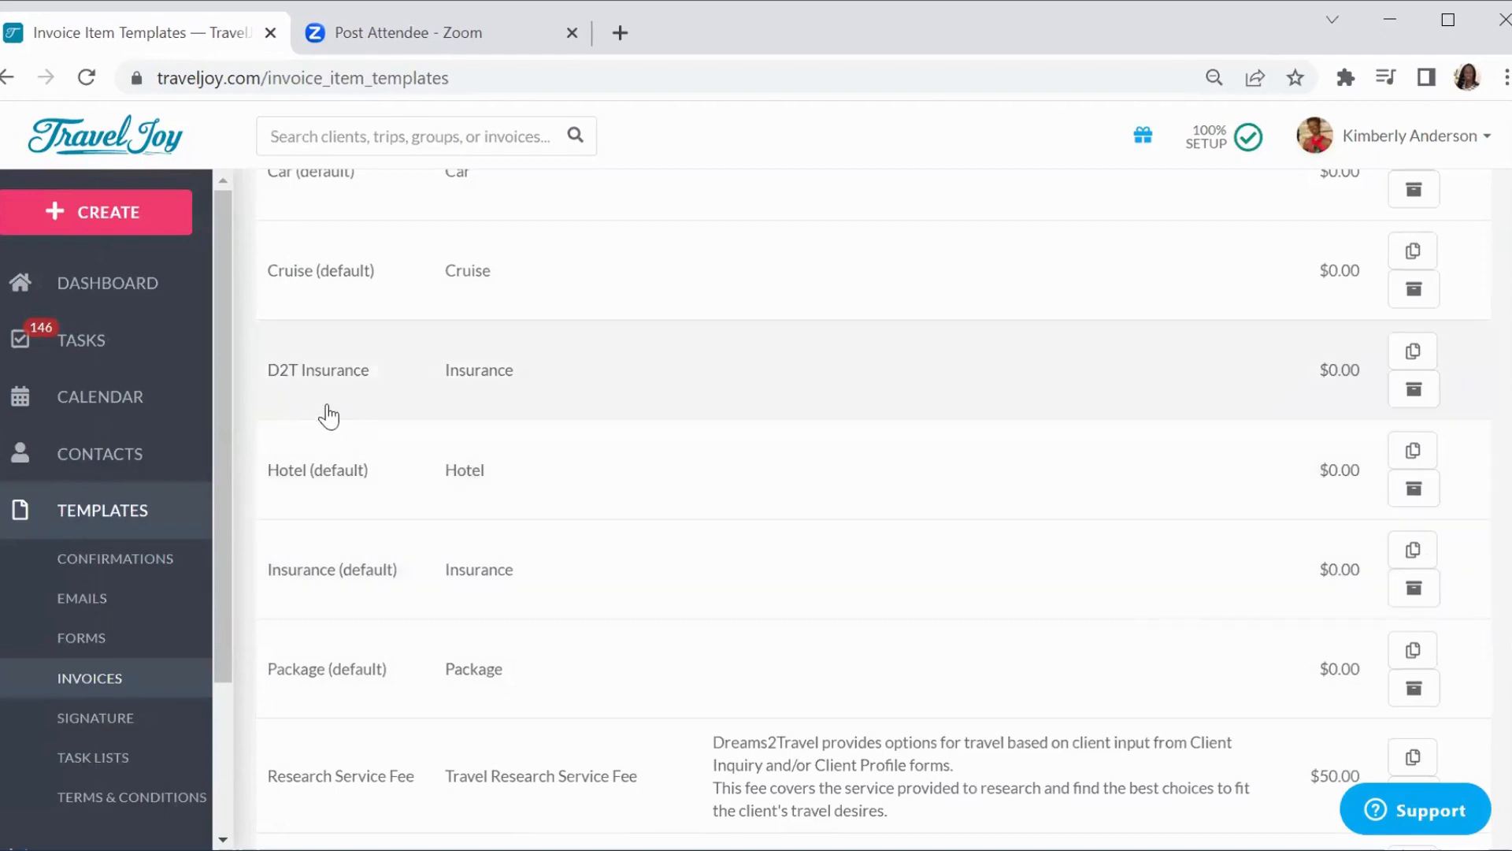
pyautogui.moveTo(365, 404)
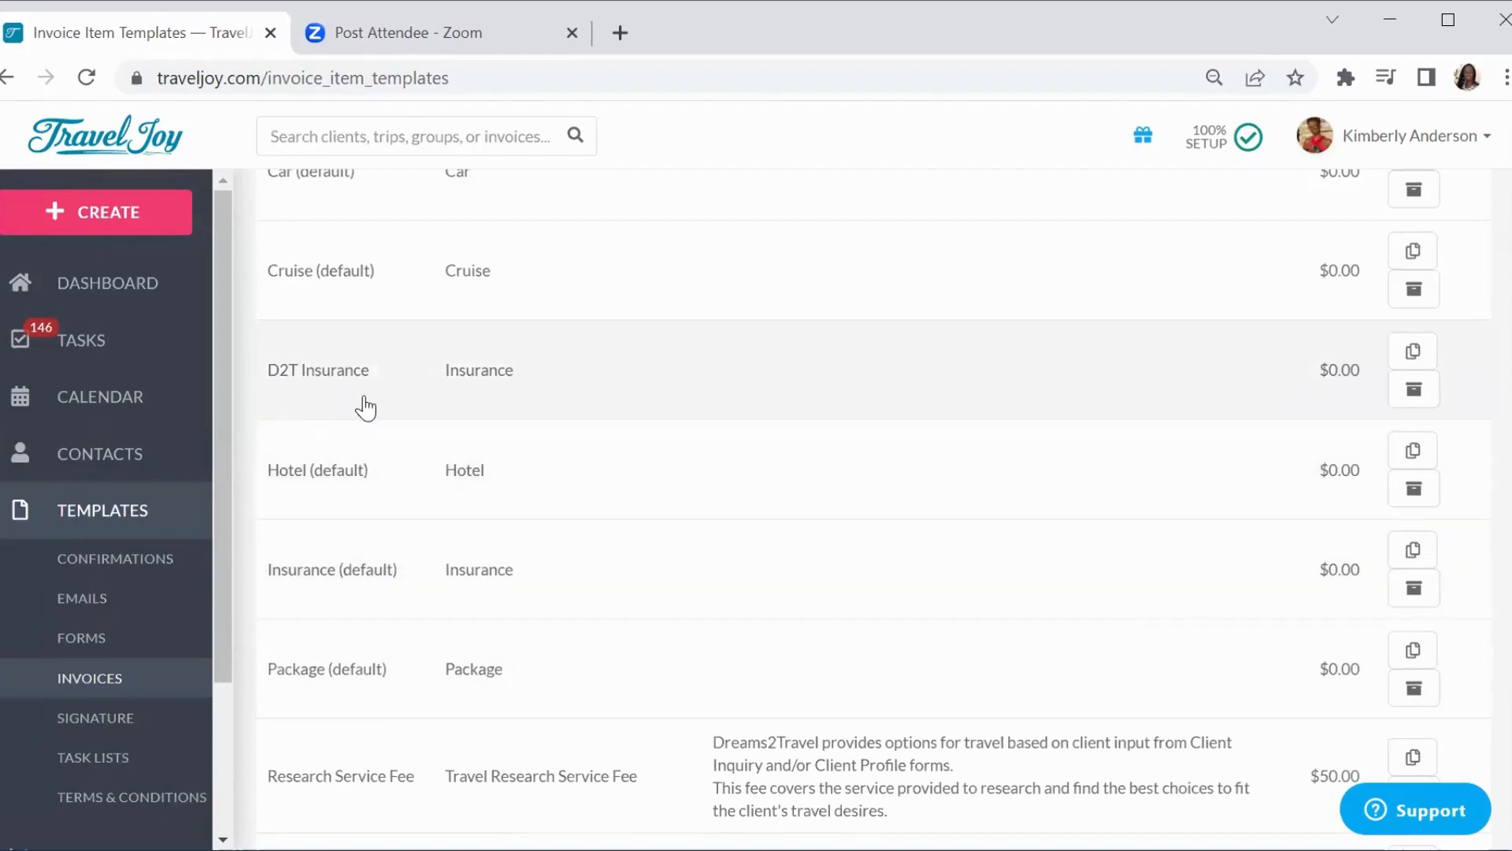
pyautogui.moveTo(855, 392)
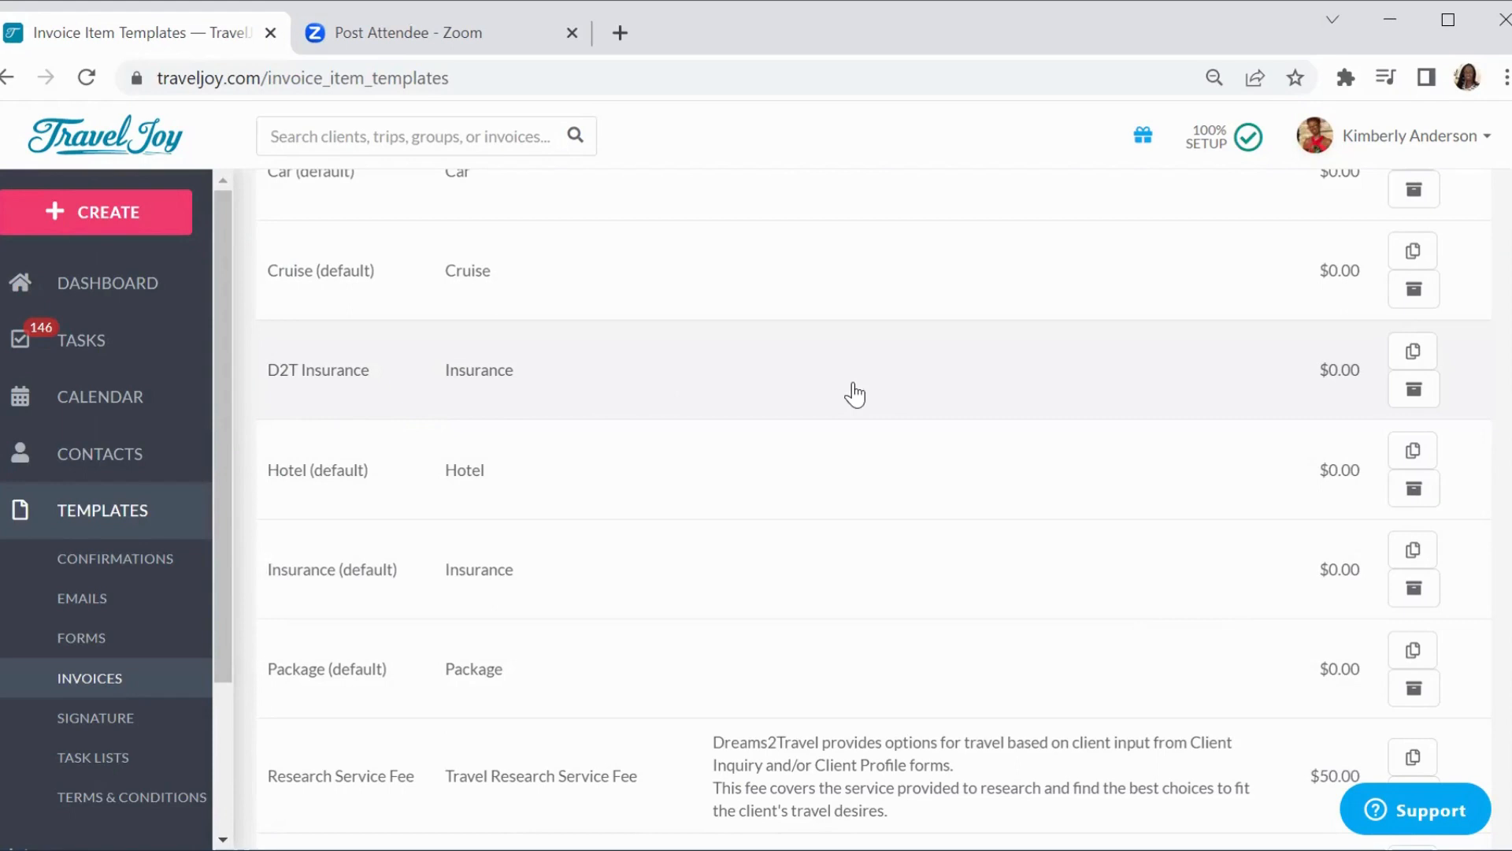
pyautogui.moveTo(1188, 419)
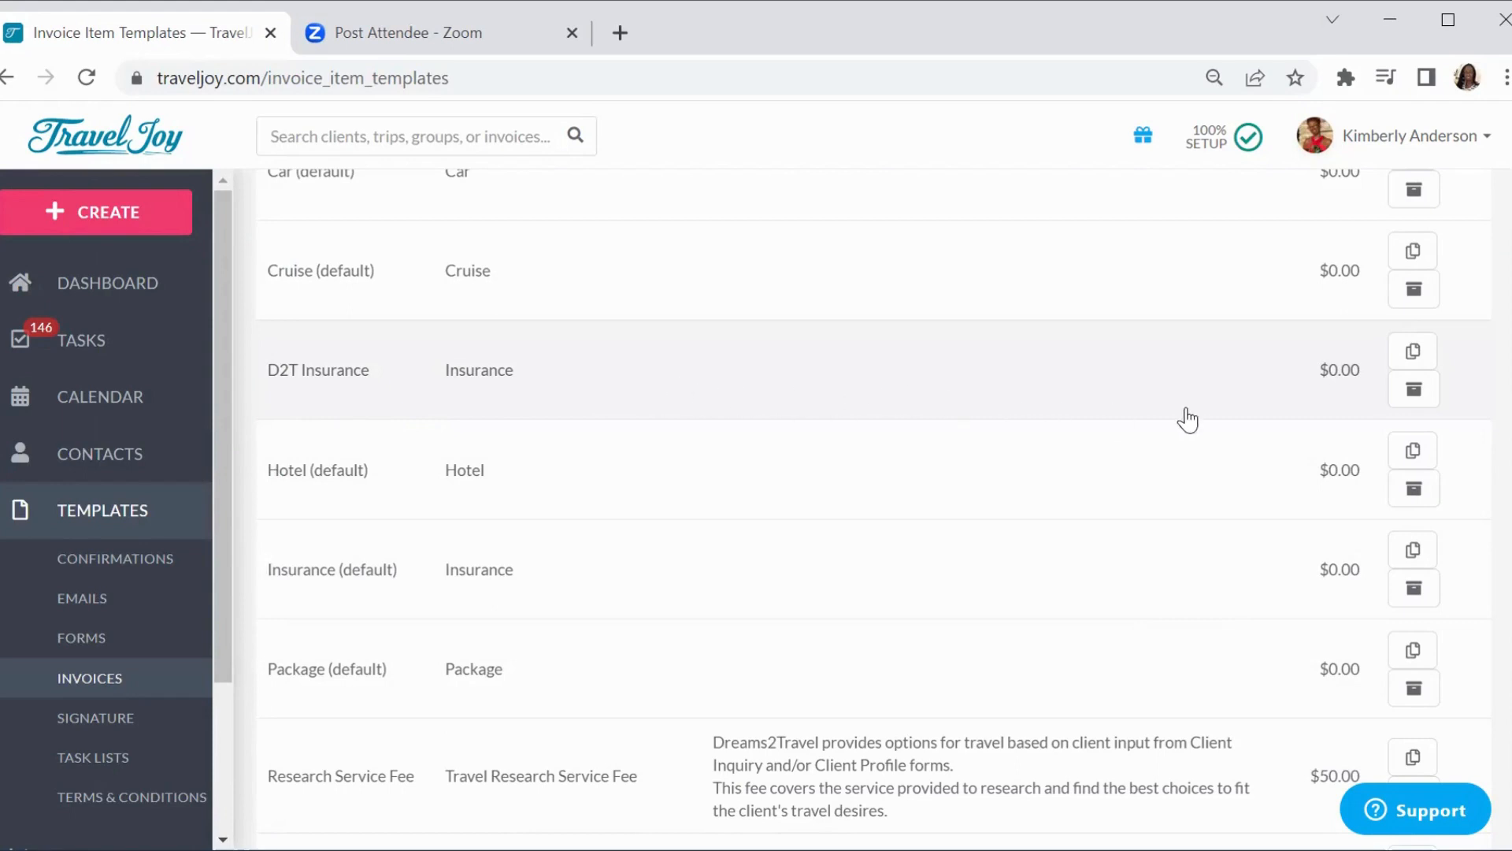
pyautogui.moveTo(1045, 396)
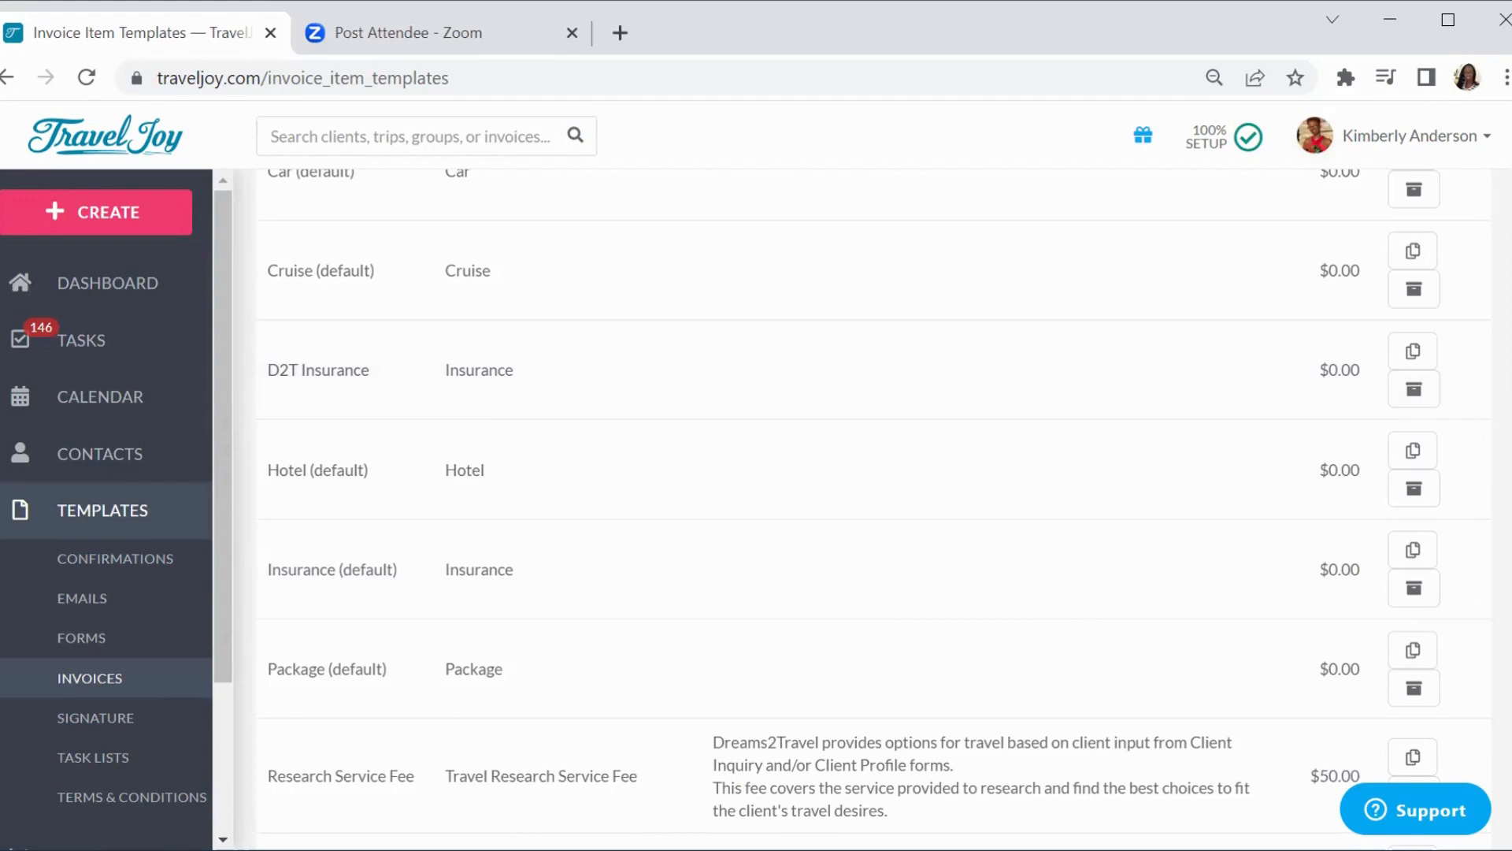
pyautogui.scroll(-3)
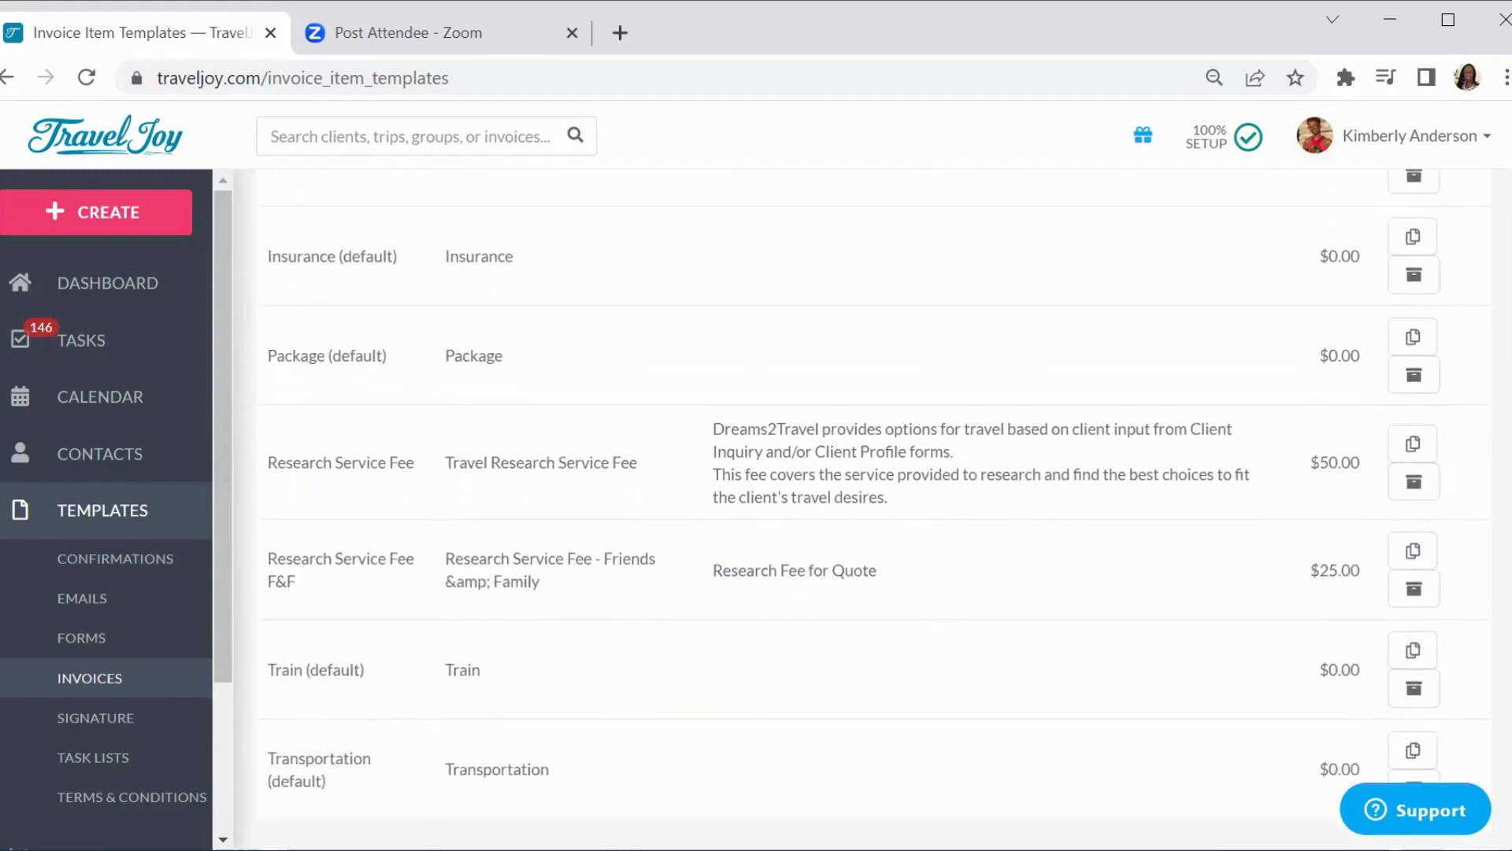
pyautogui.scroll(3)
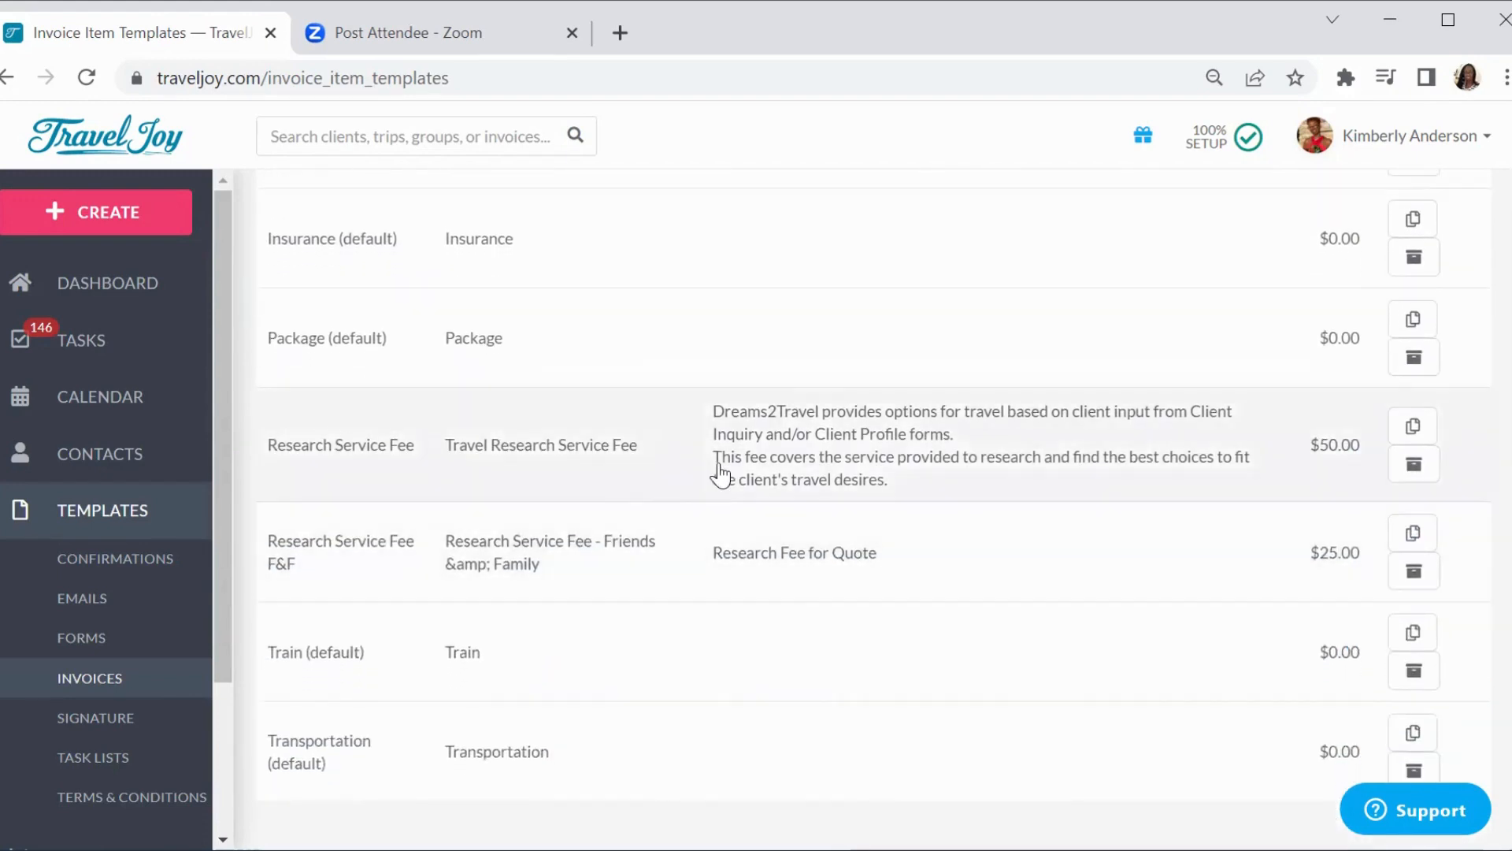
pyautogui.moveTo(876, 482)
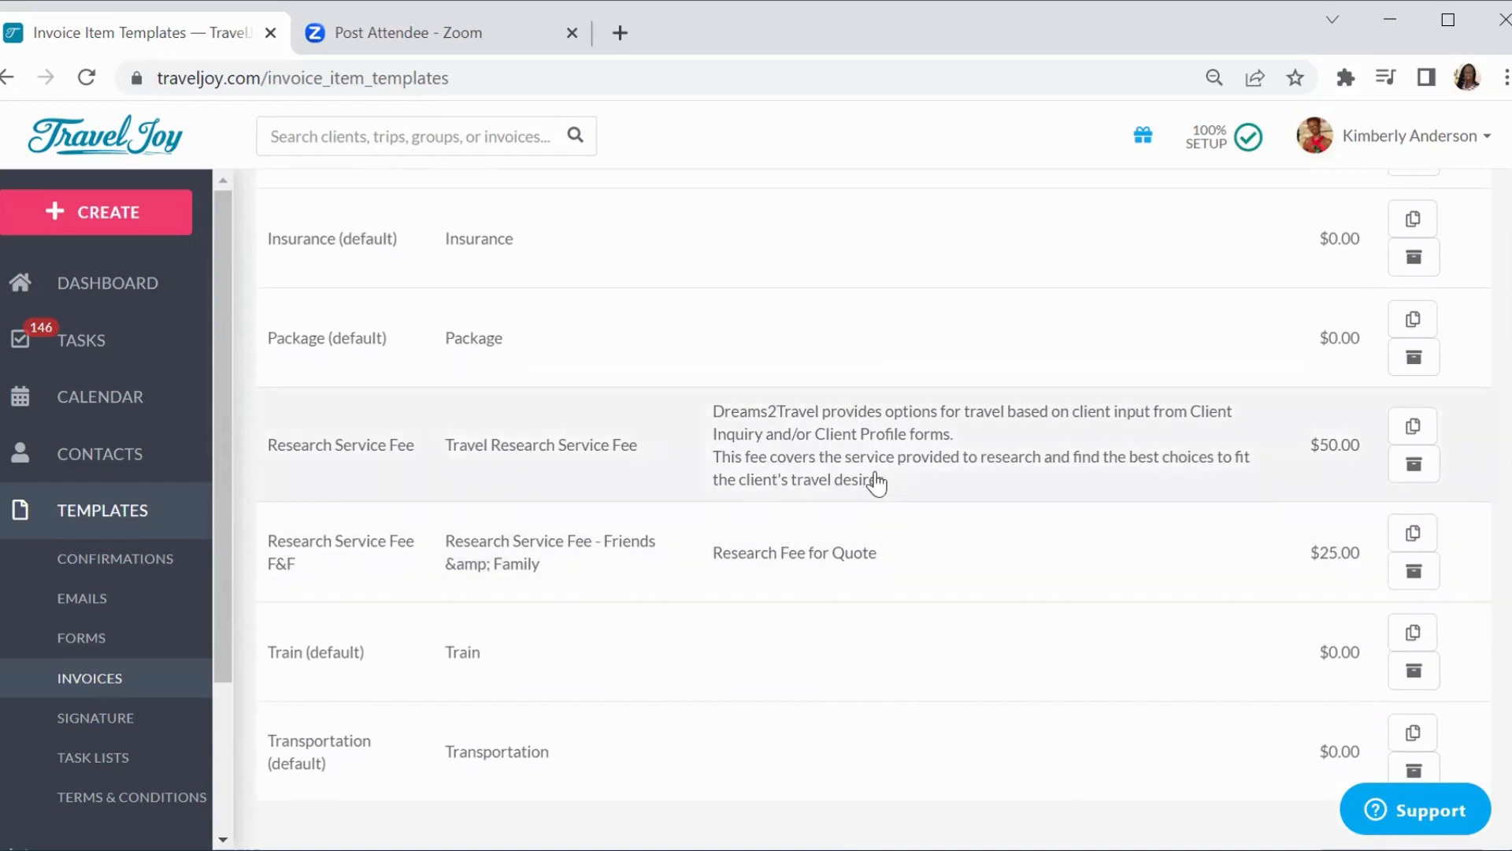
pyautogui.moveTo(499, 466)
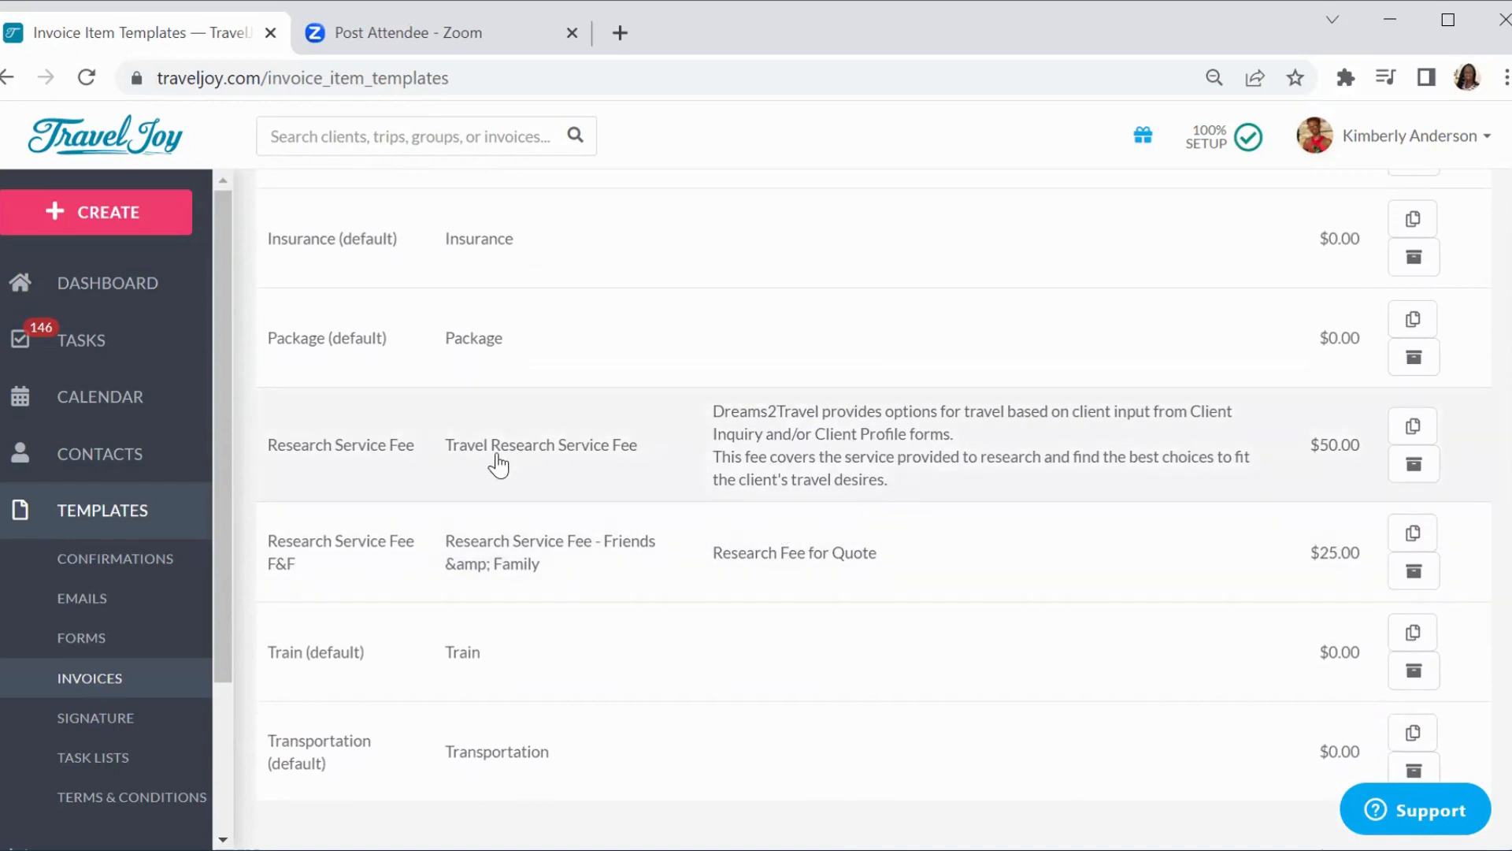
pyautogui.moveTo(355, 457)
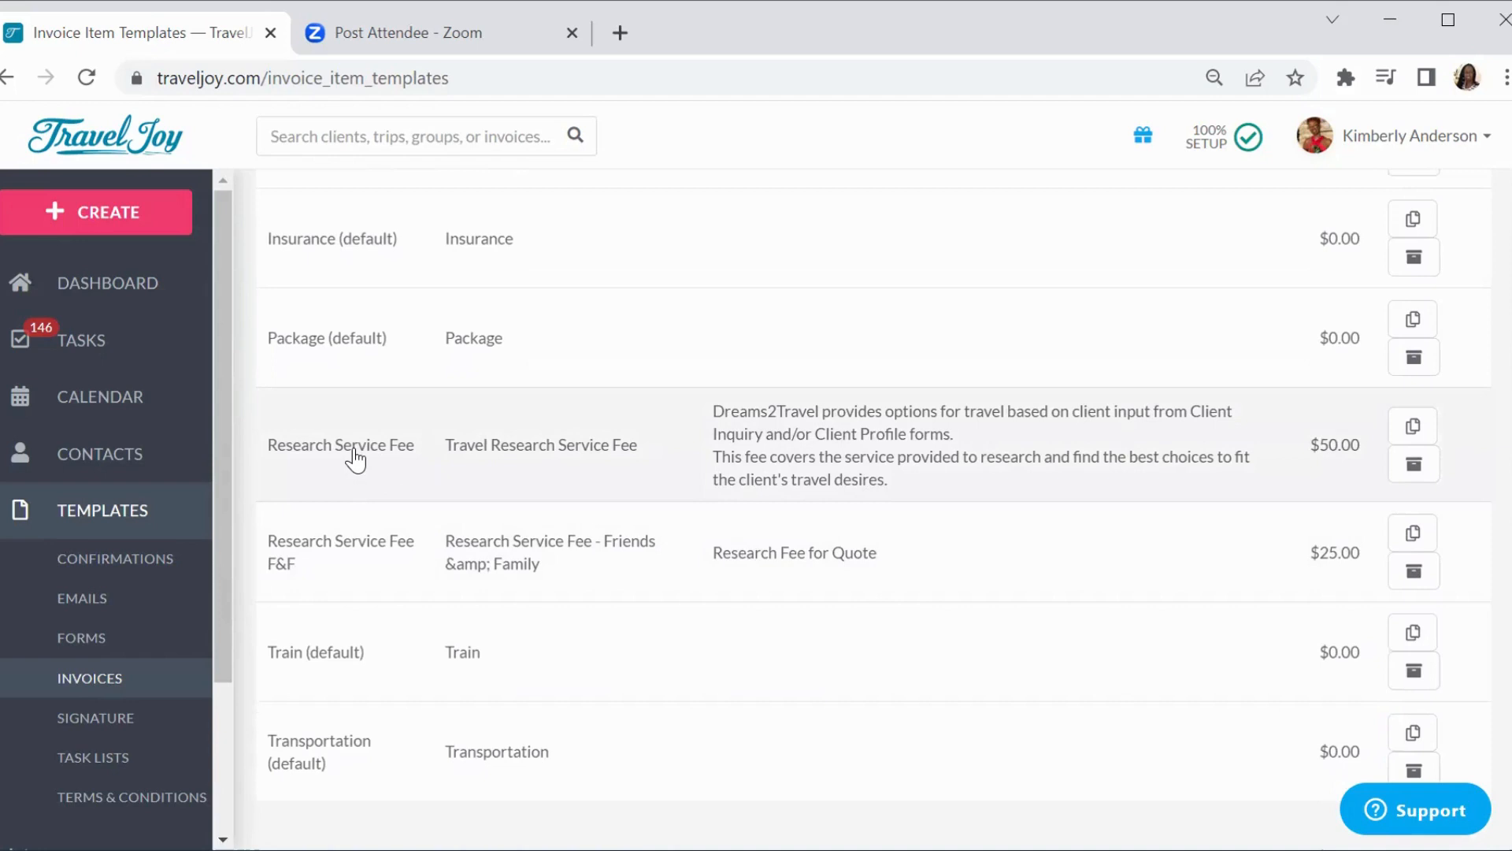
# Review the Research Service Fee template's $50.00 cost and custom fields, then save it unchanged
pyautogui.click(340, 444)
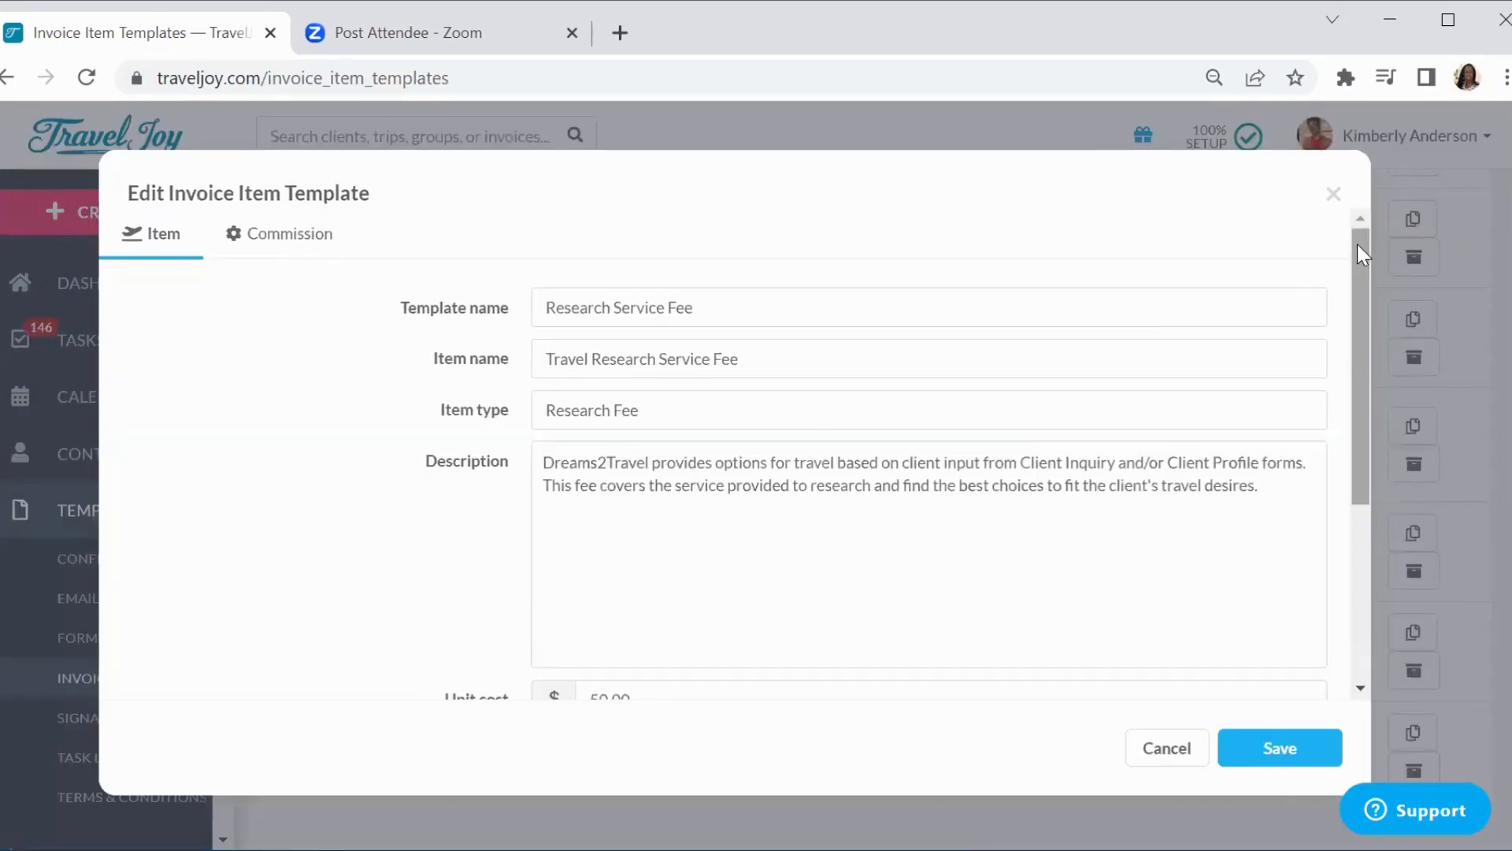
pyautogui.moveTo(1275, 282)
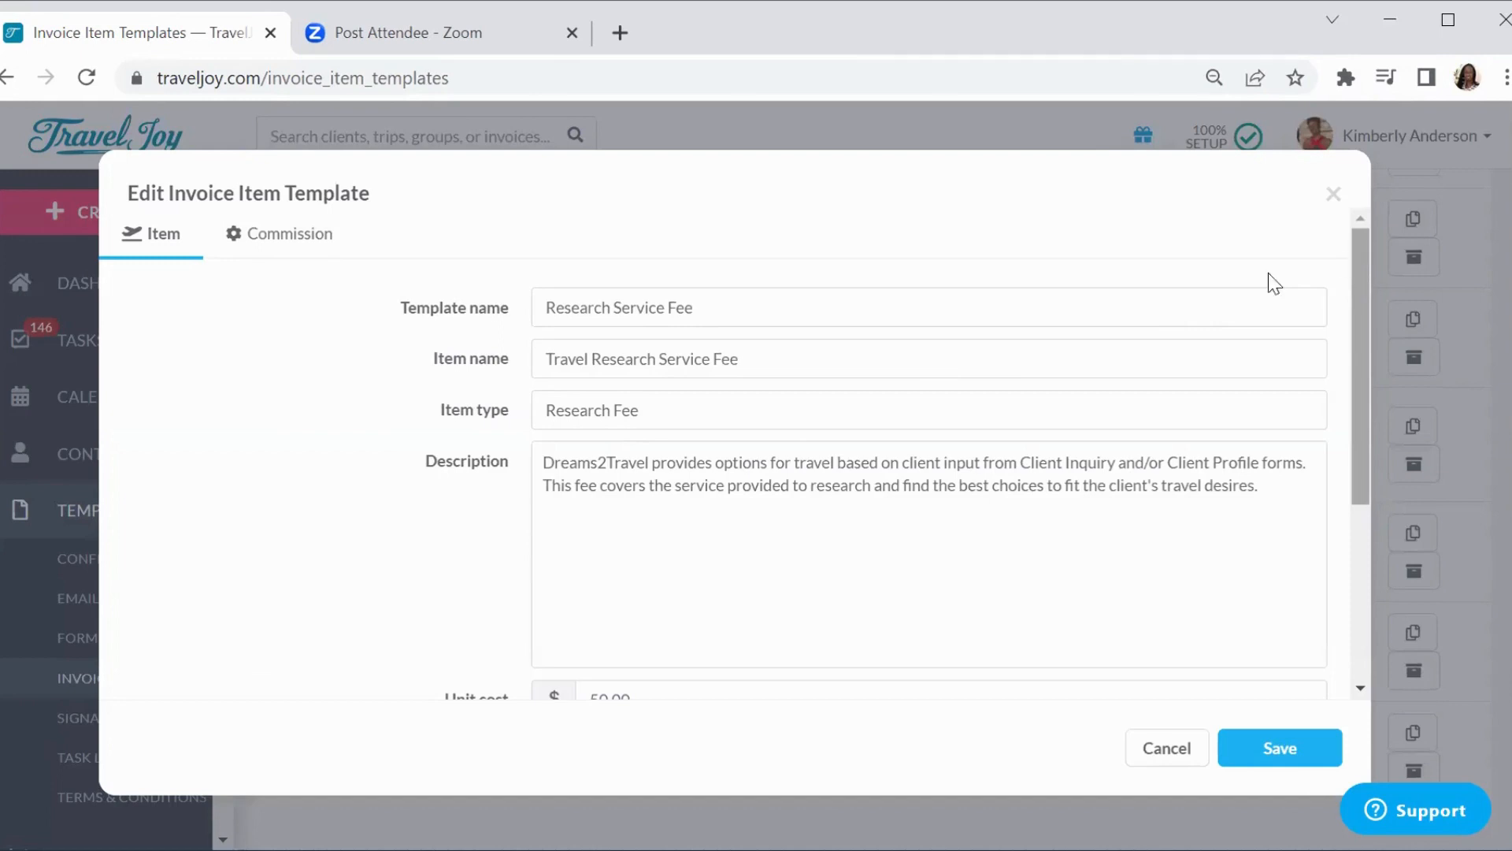
pyautogui.moveTo(735, 337)
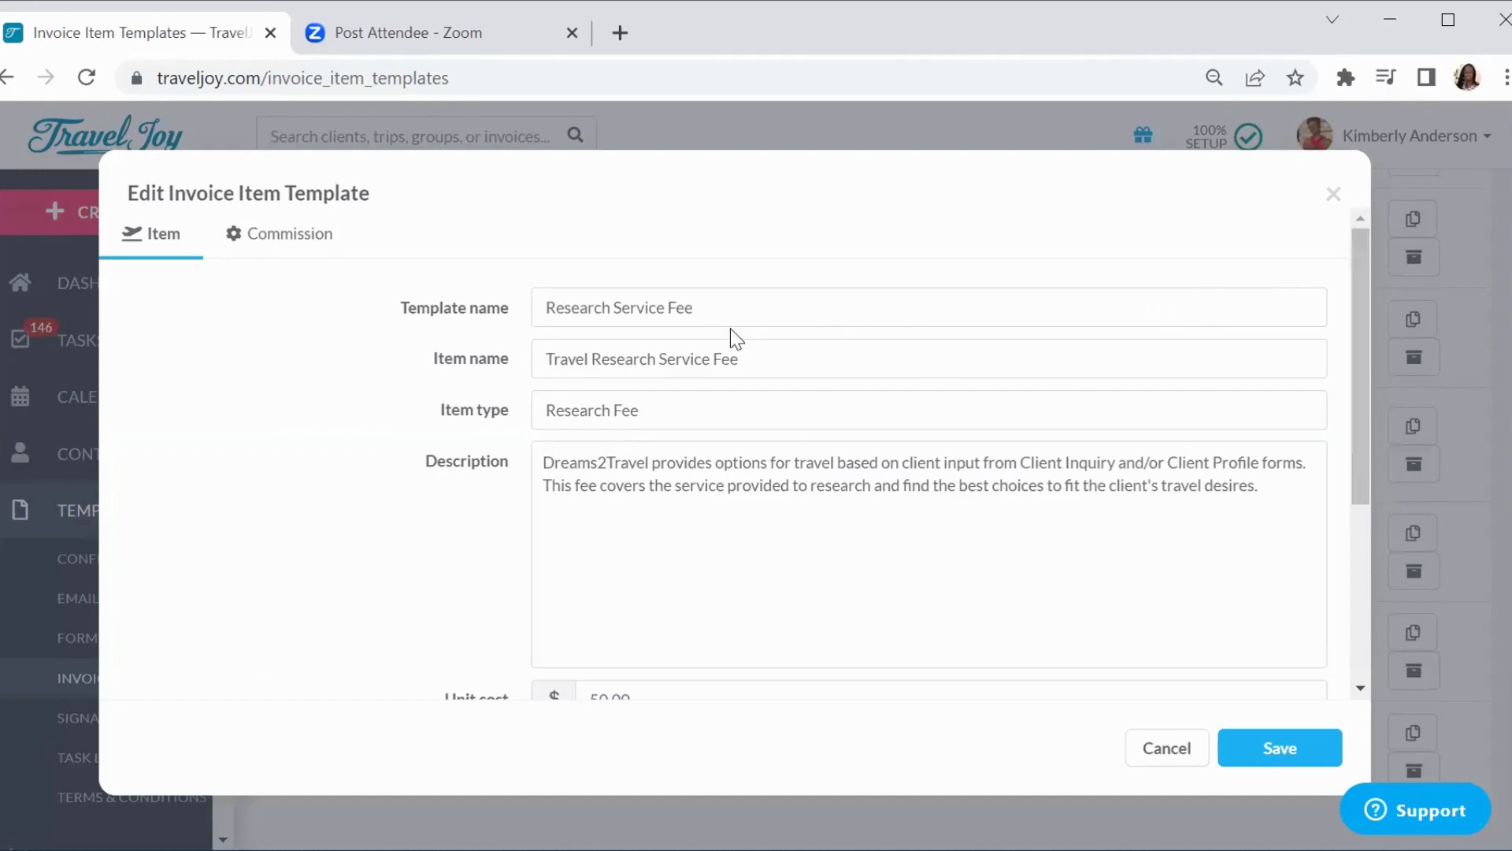
pyautogui.moveTo(586, 449)
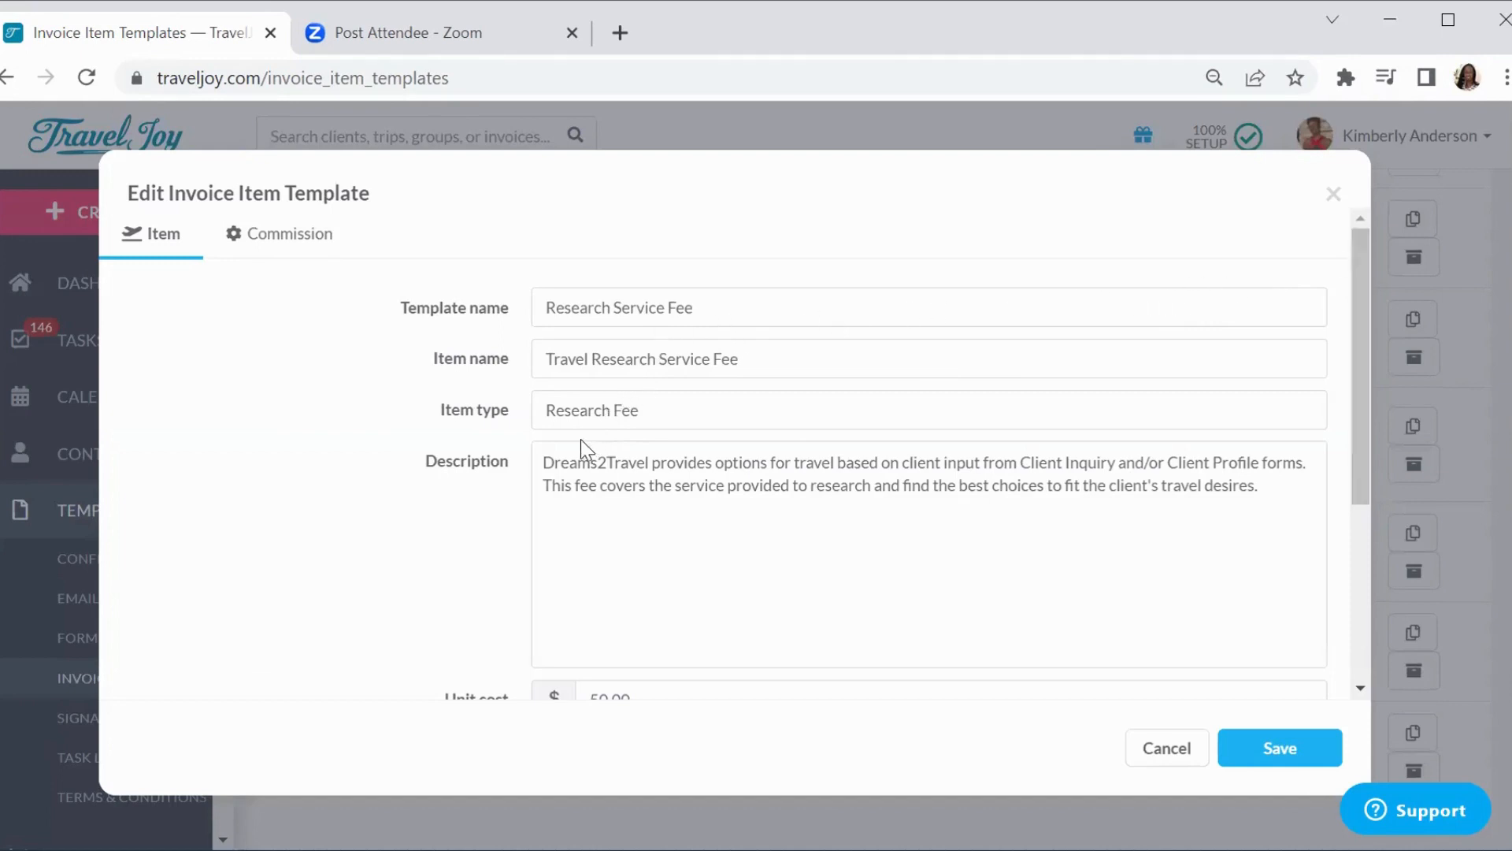
pyautogui.moveTo(712, 454)
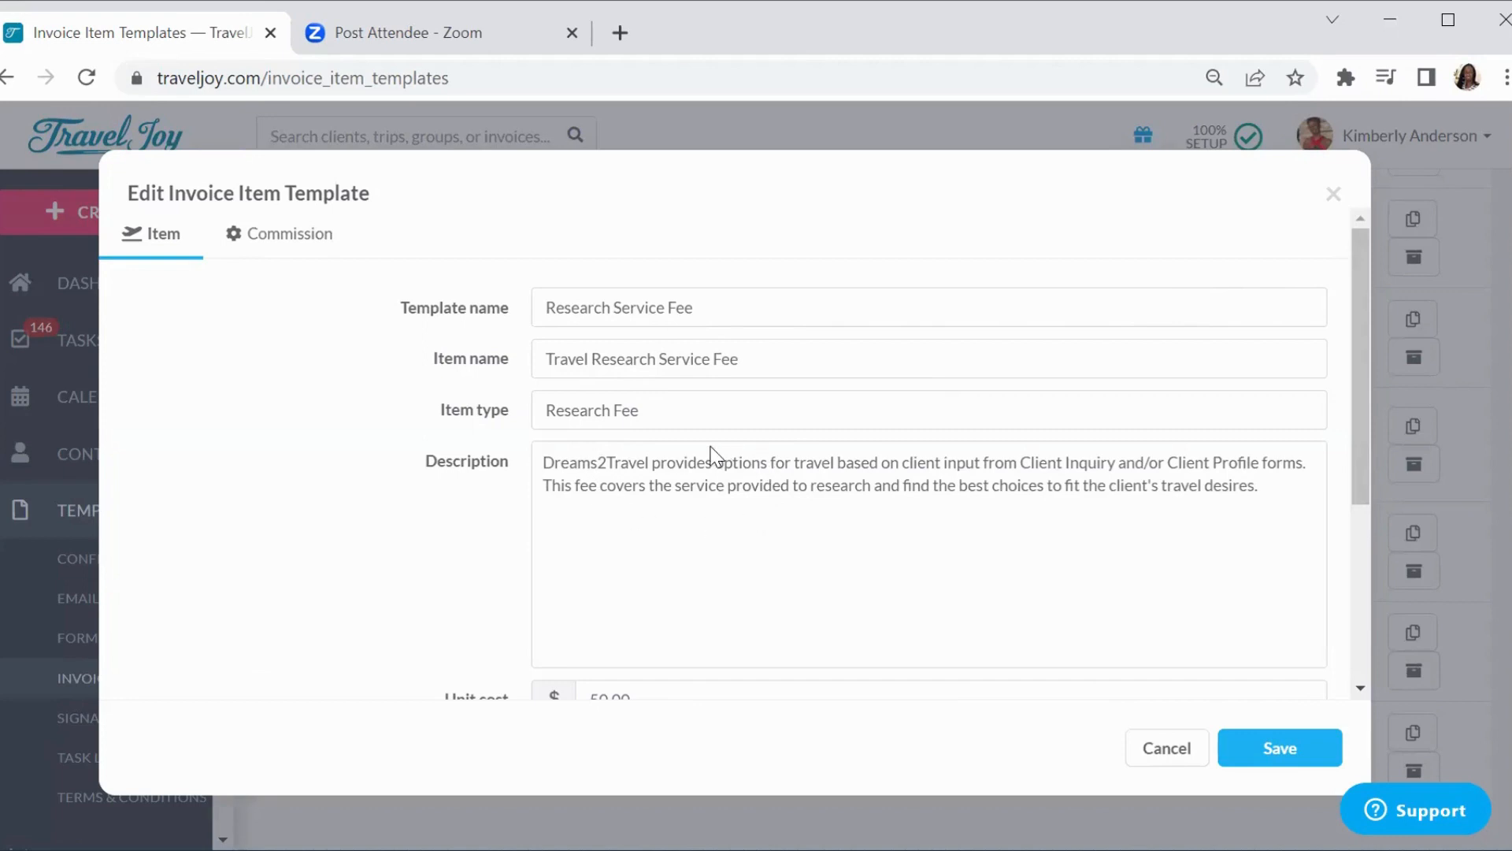
pyautogui.moveTo(794, 548)
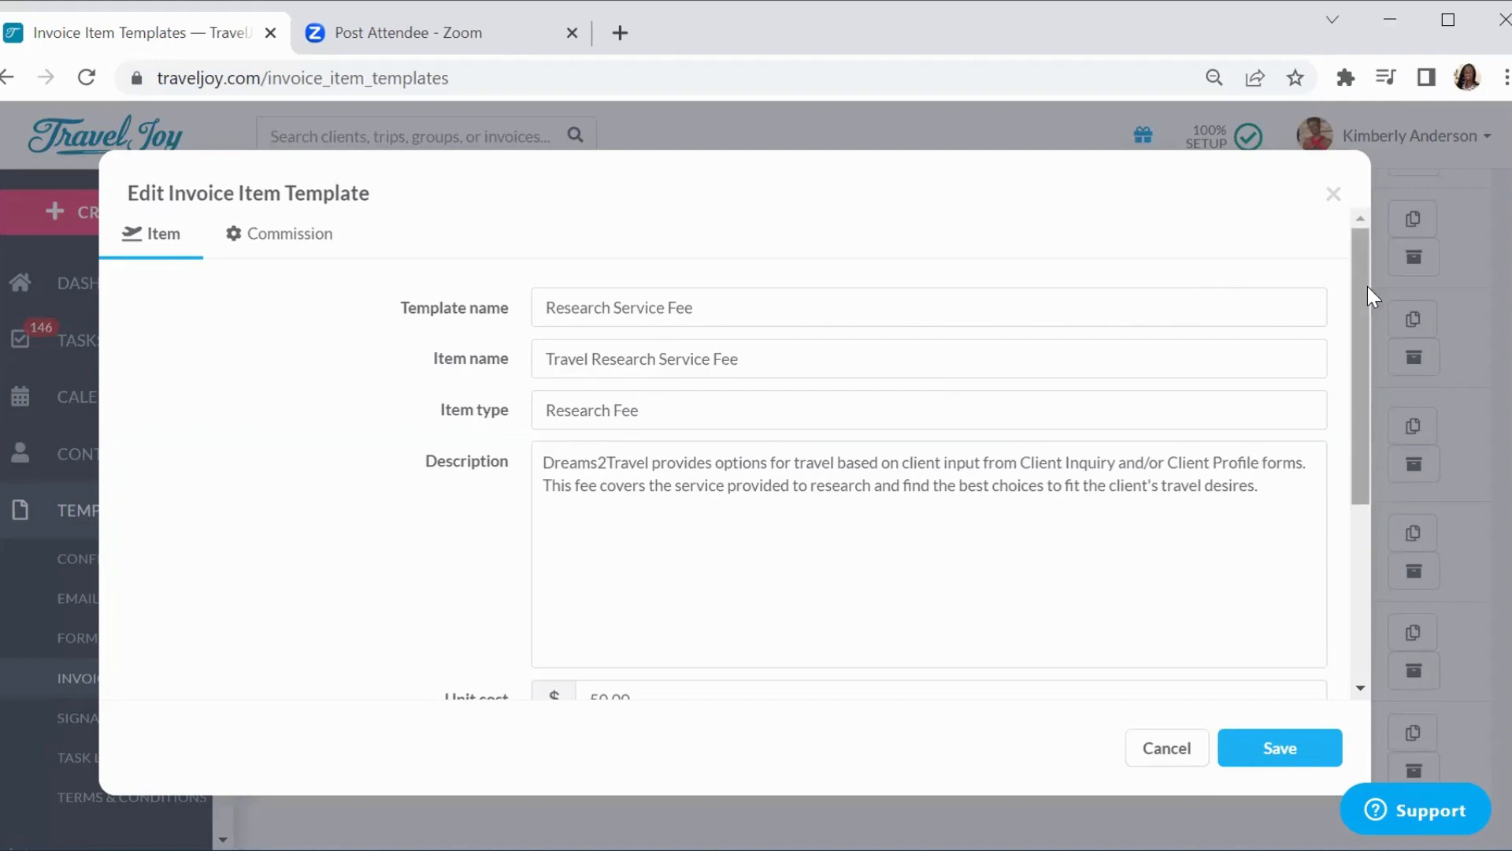
pyautogui.scroll(-3)
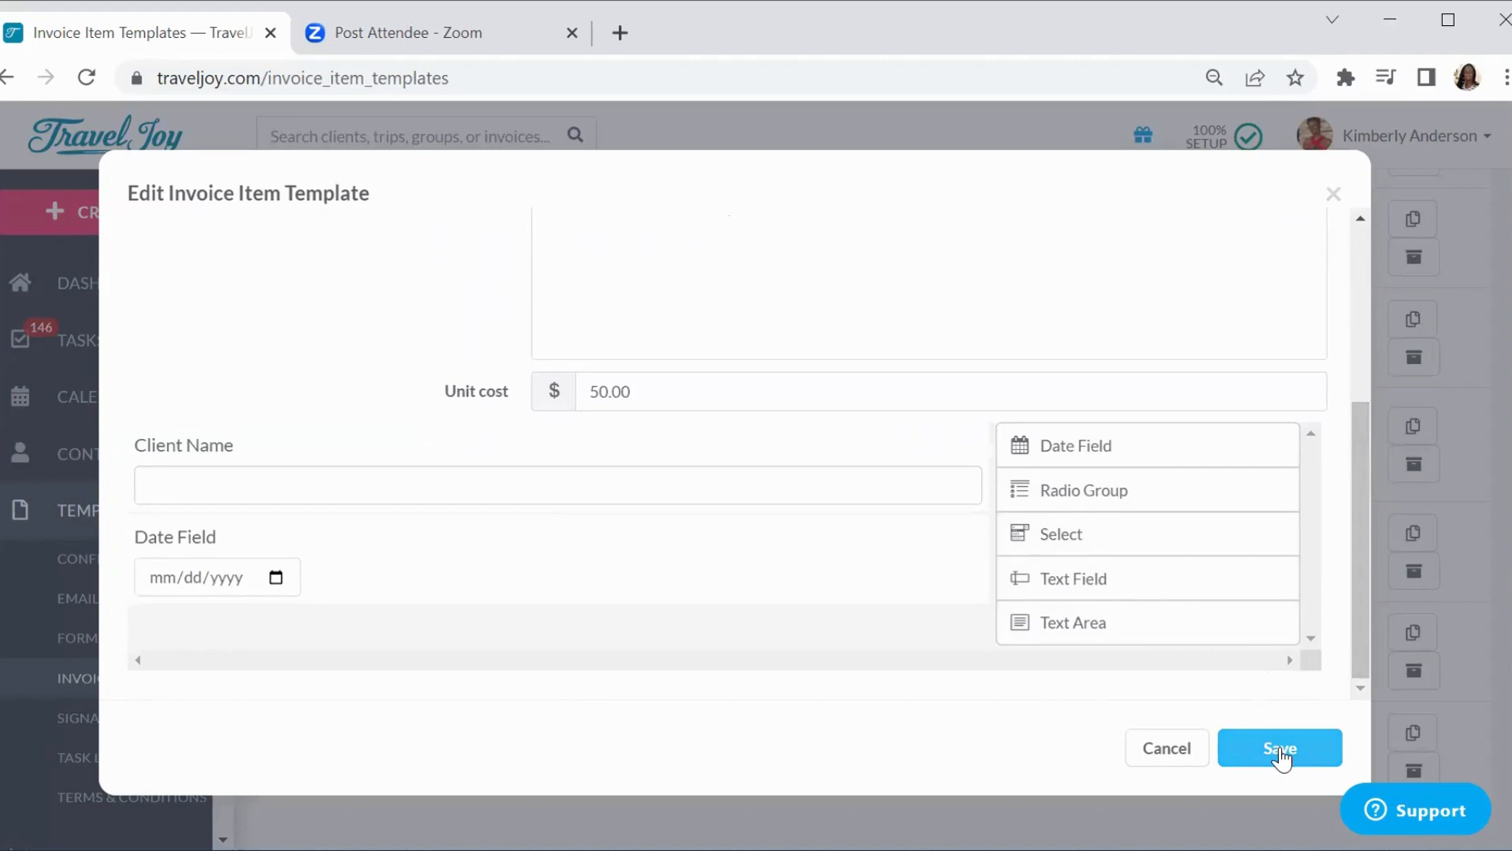
pyautogui.click(1279, 748)
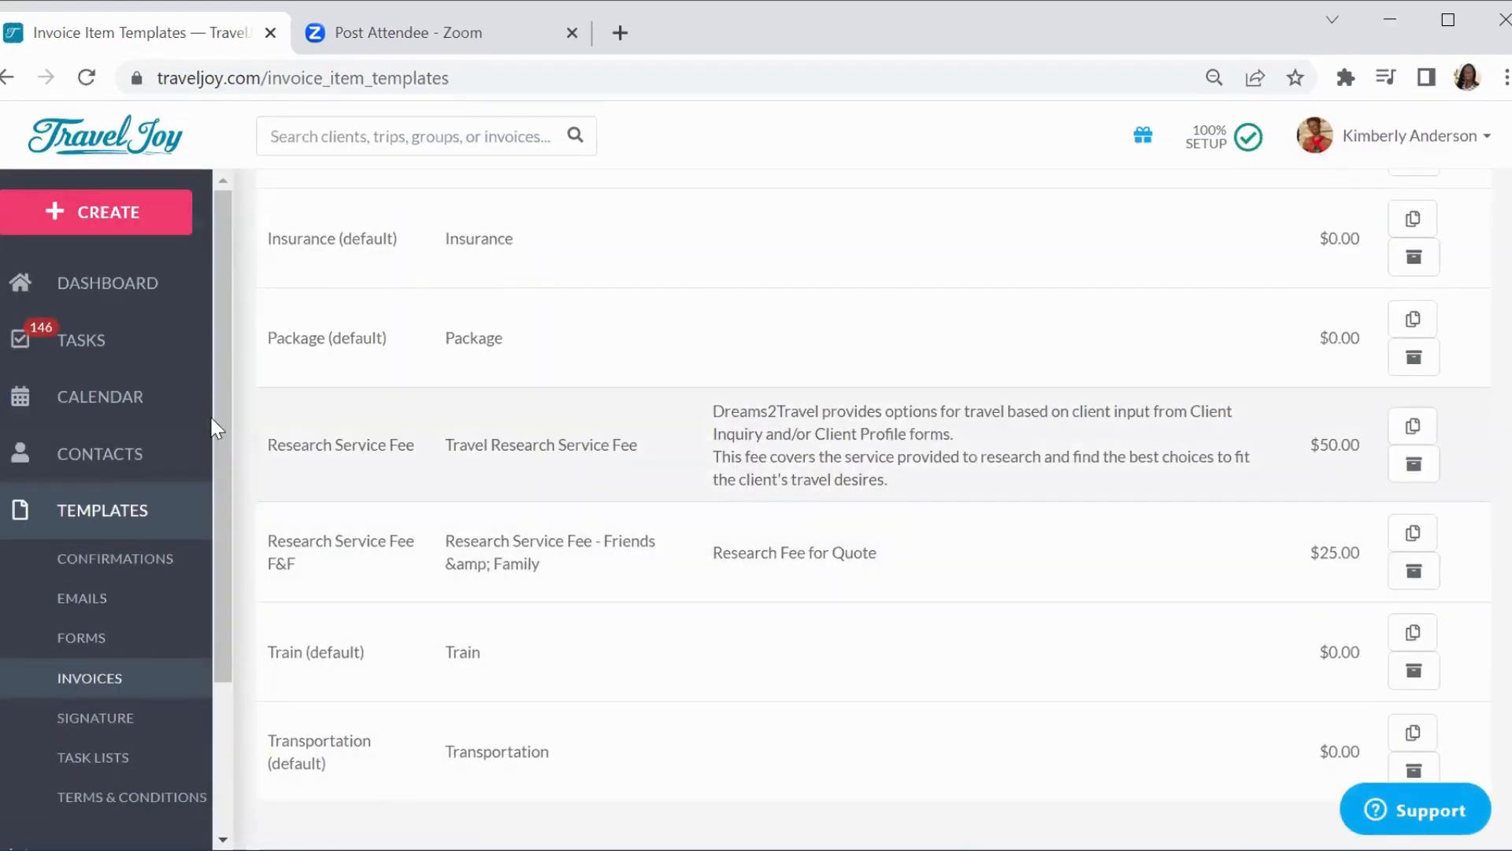
pyautogui.moveTo(109, 290)
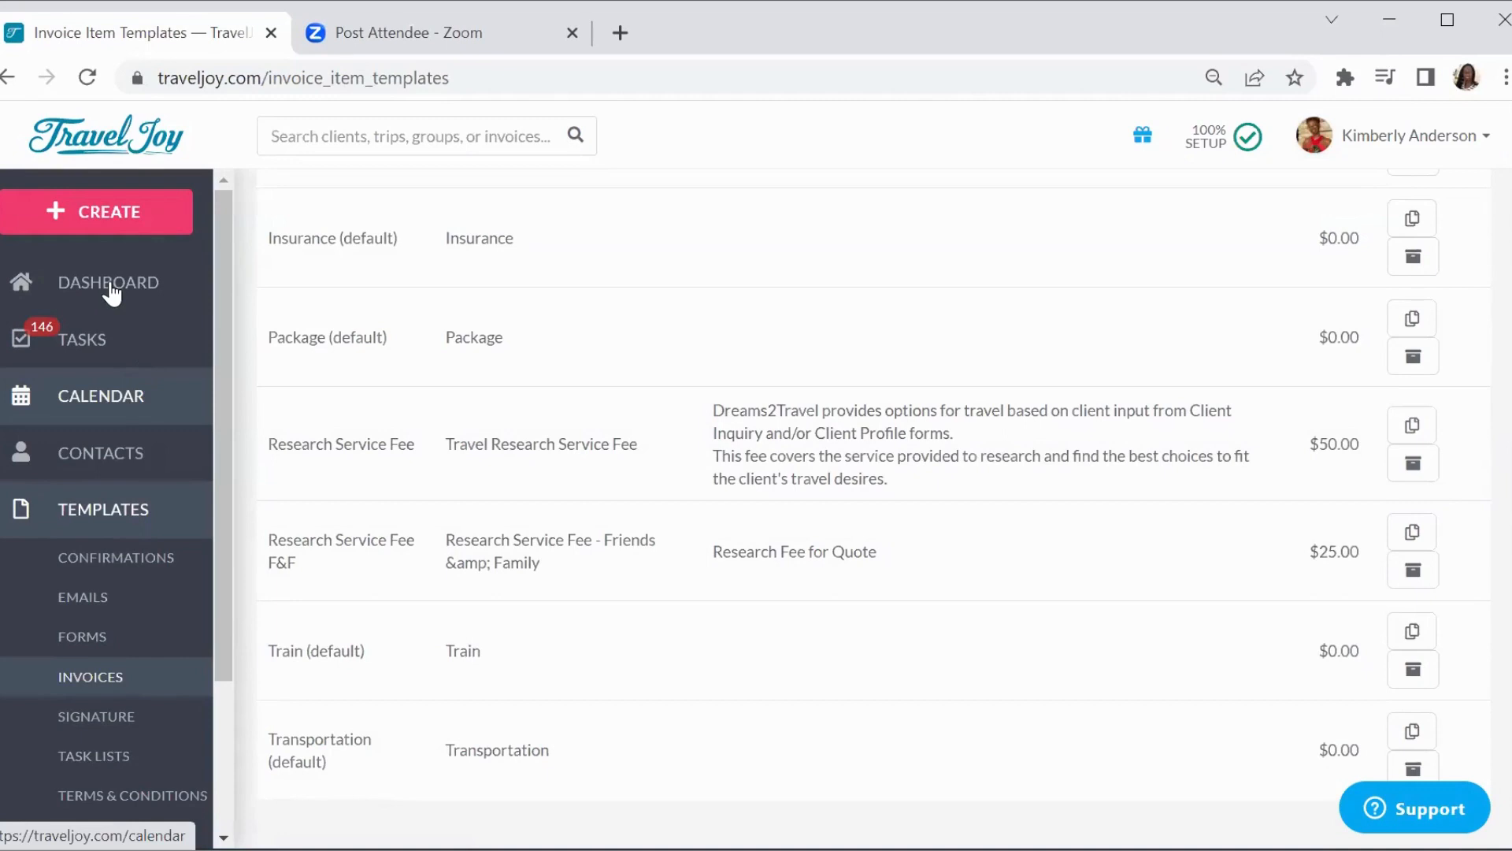
pyautogui.click(109, 282)
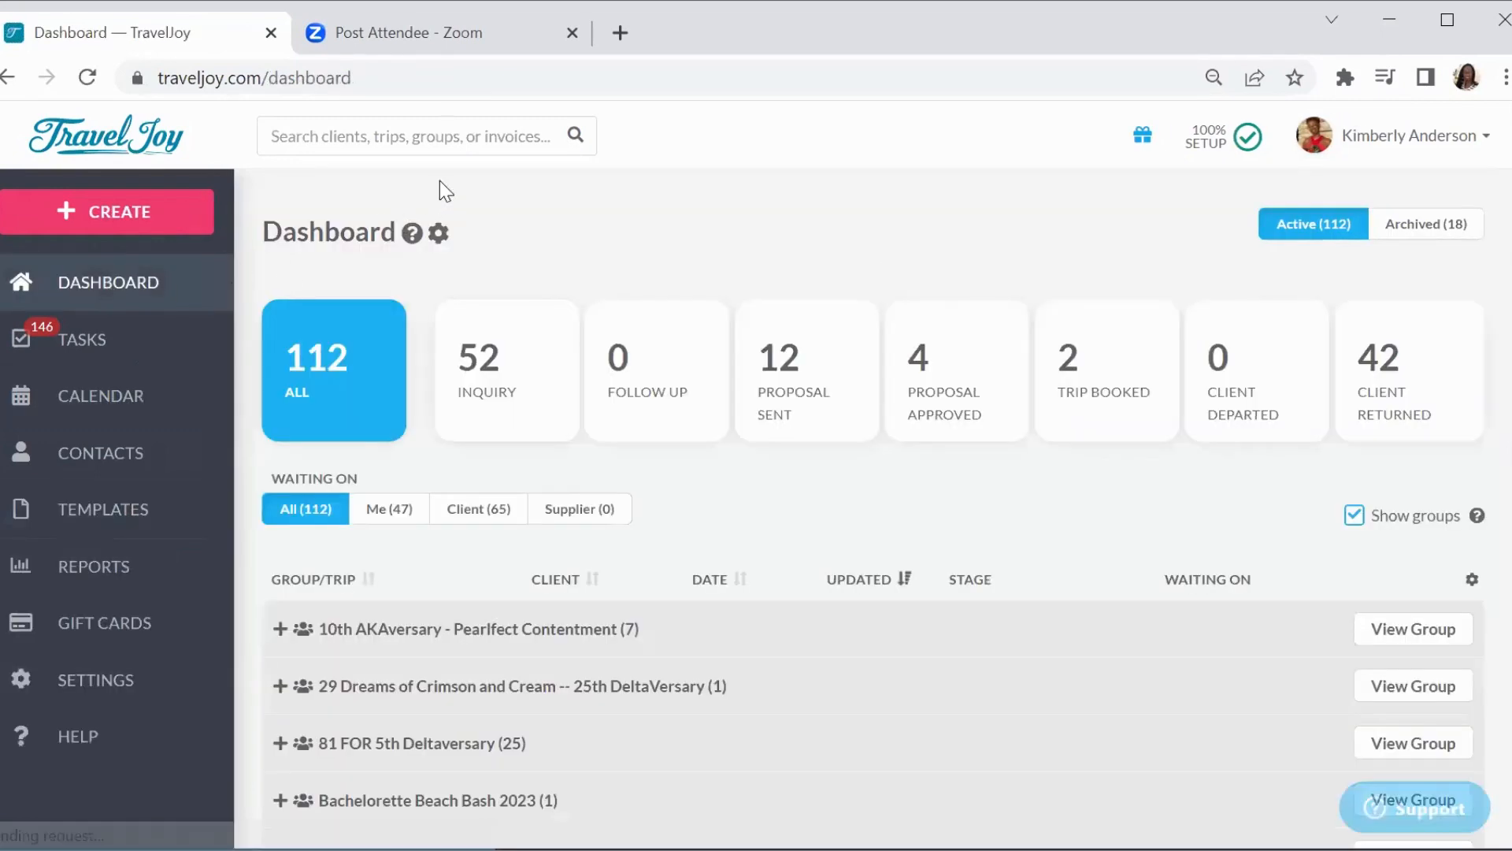
pyautogui.click(424, 135)
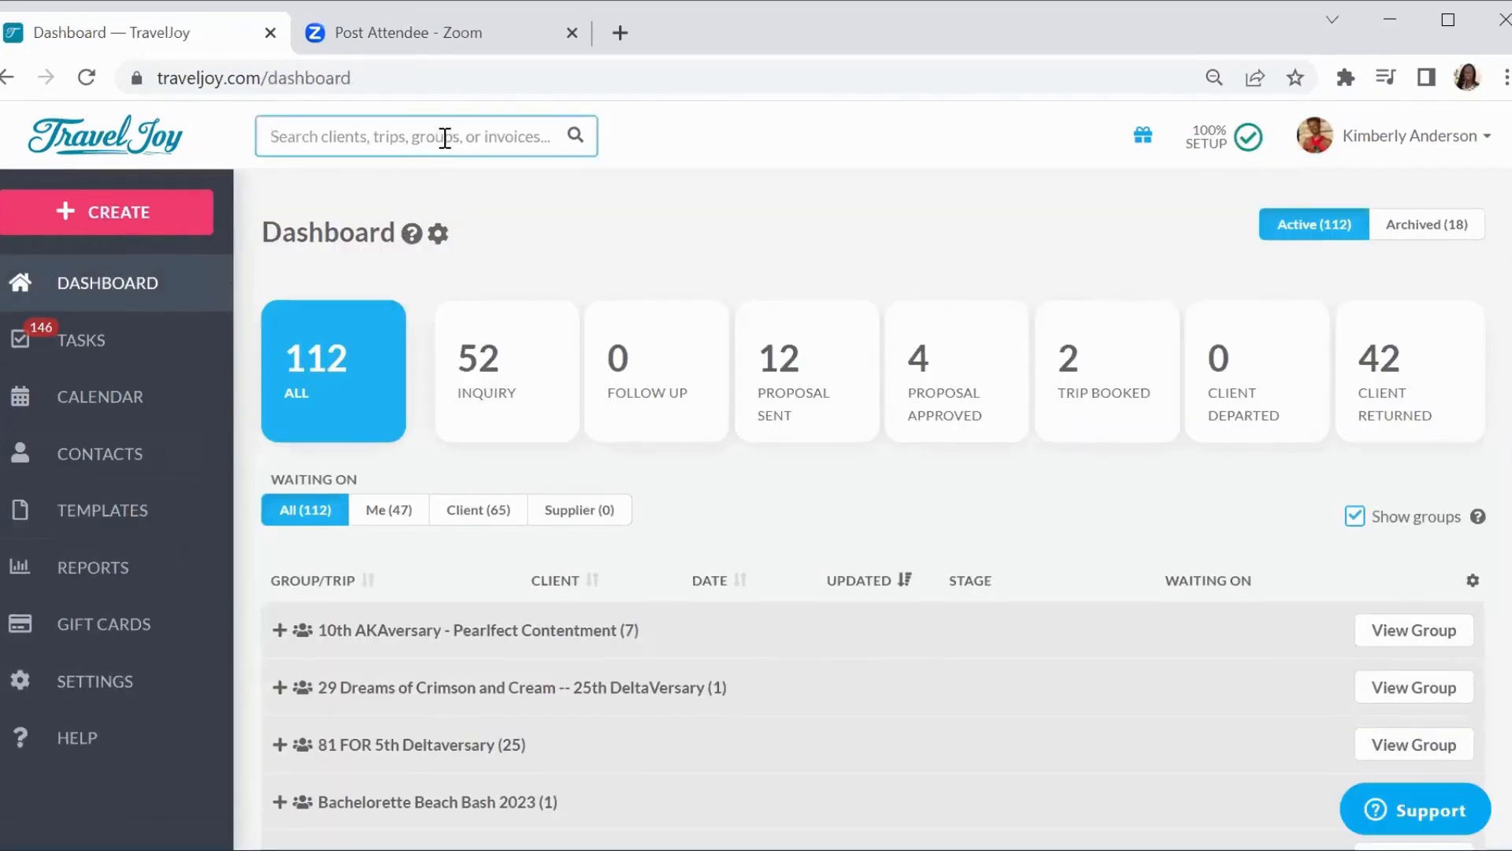
pyautogui.write("kimberly hodge's 10th AKAversary - Pear")
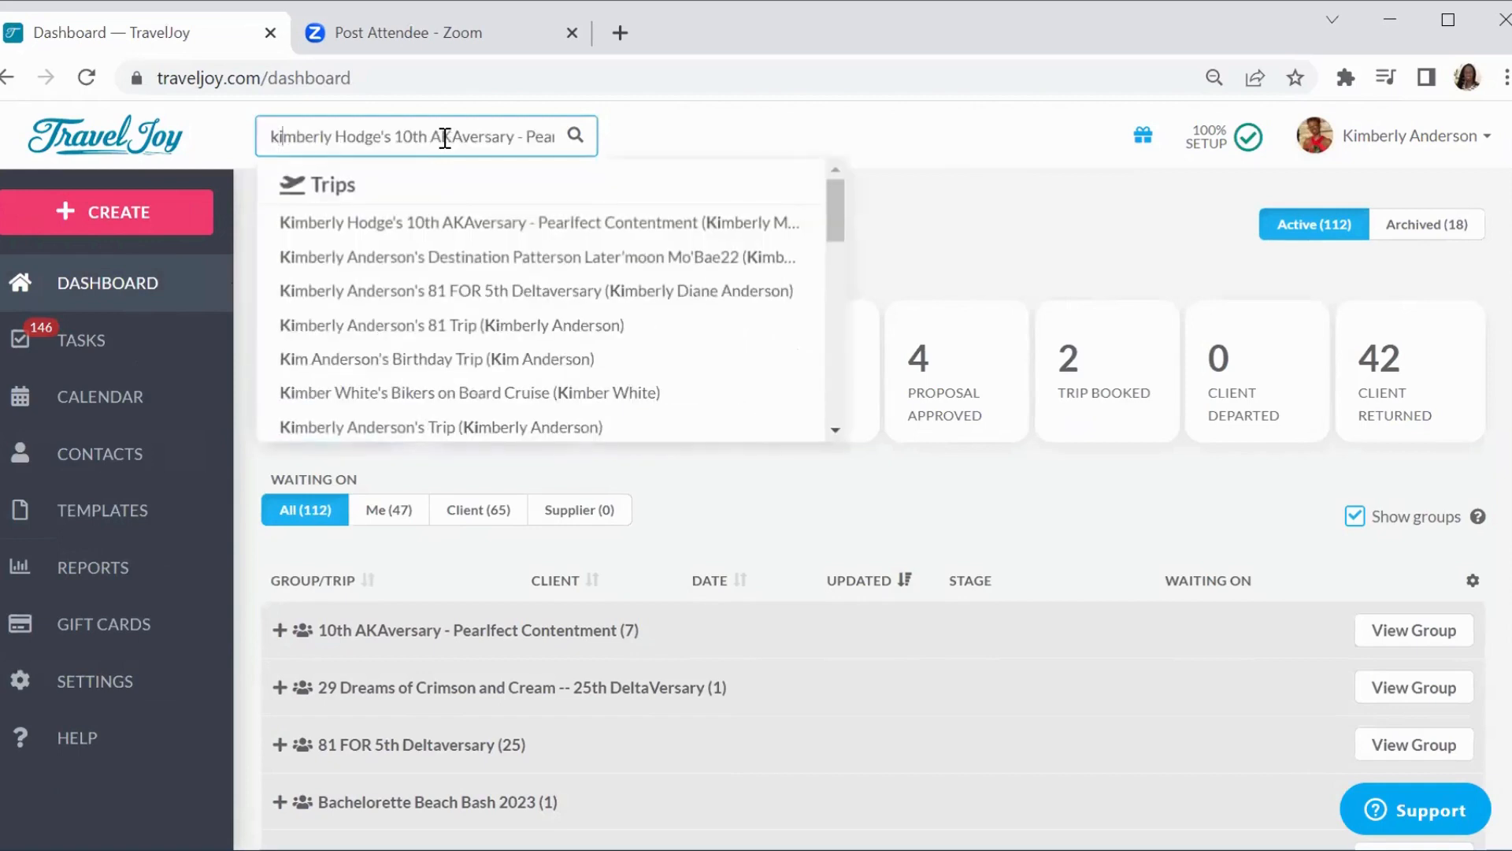
pyautogui.moveTo(435, 290)
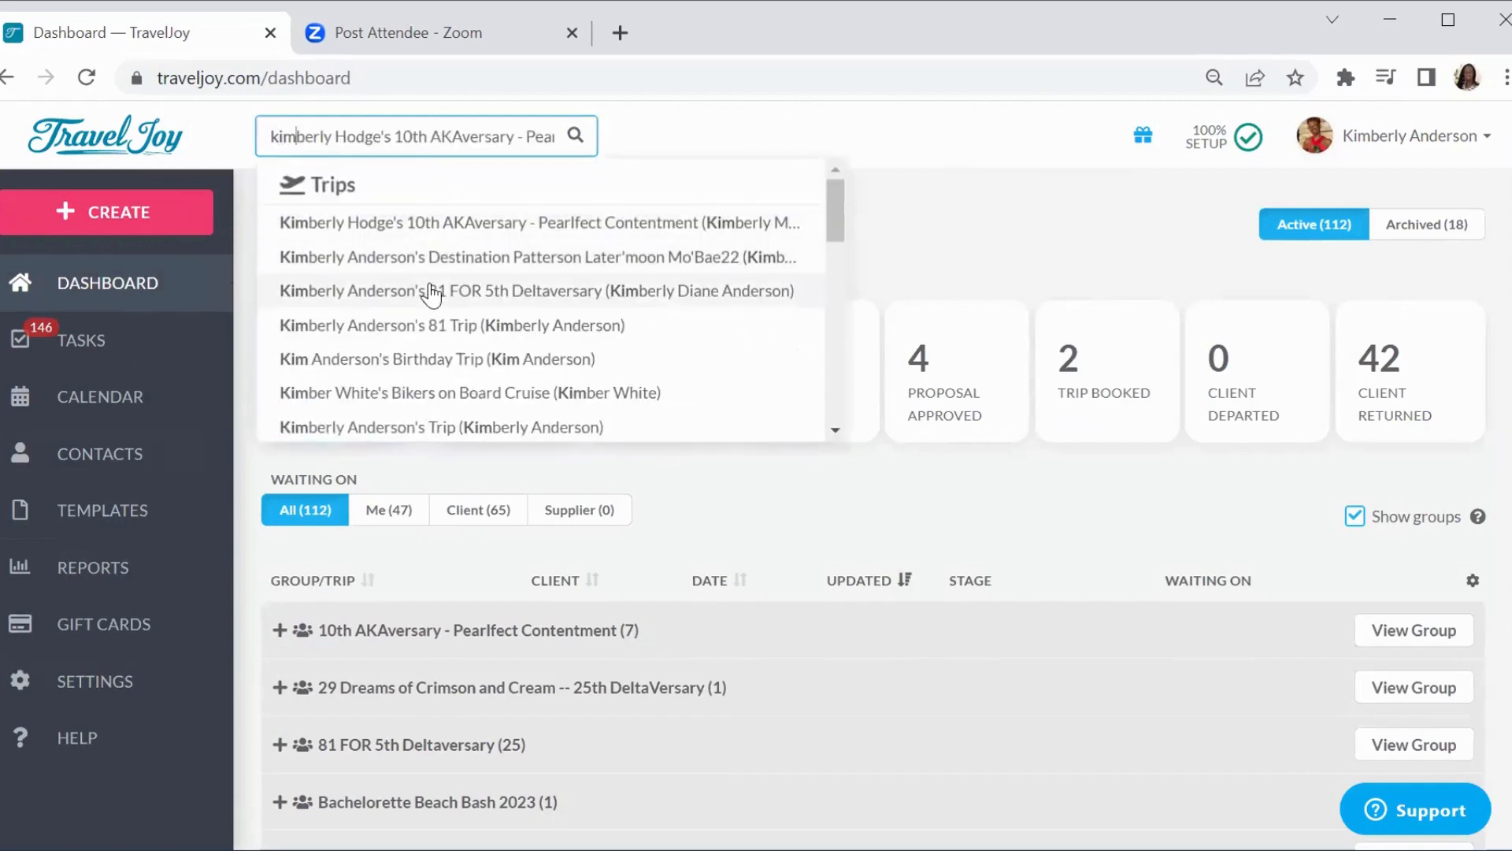
pyautogui.moveTo(422, 364)
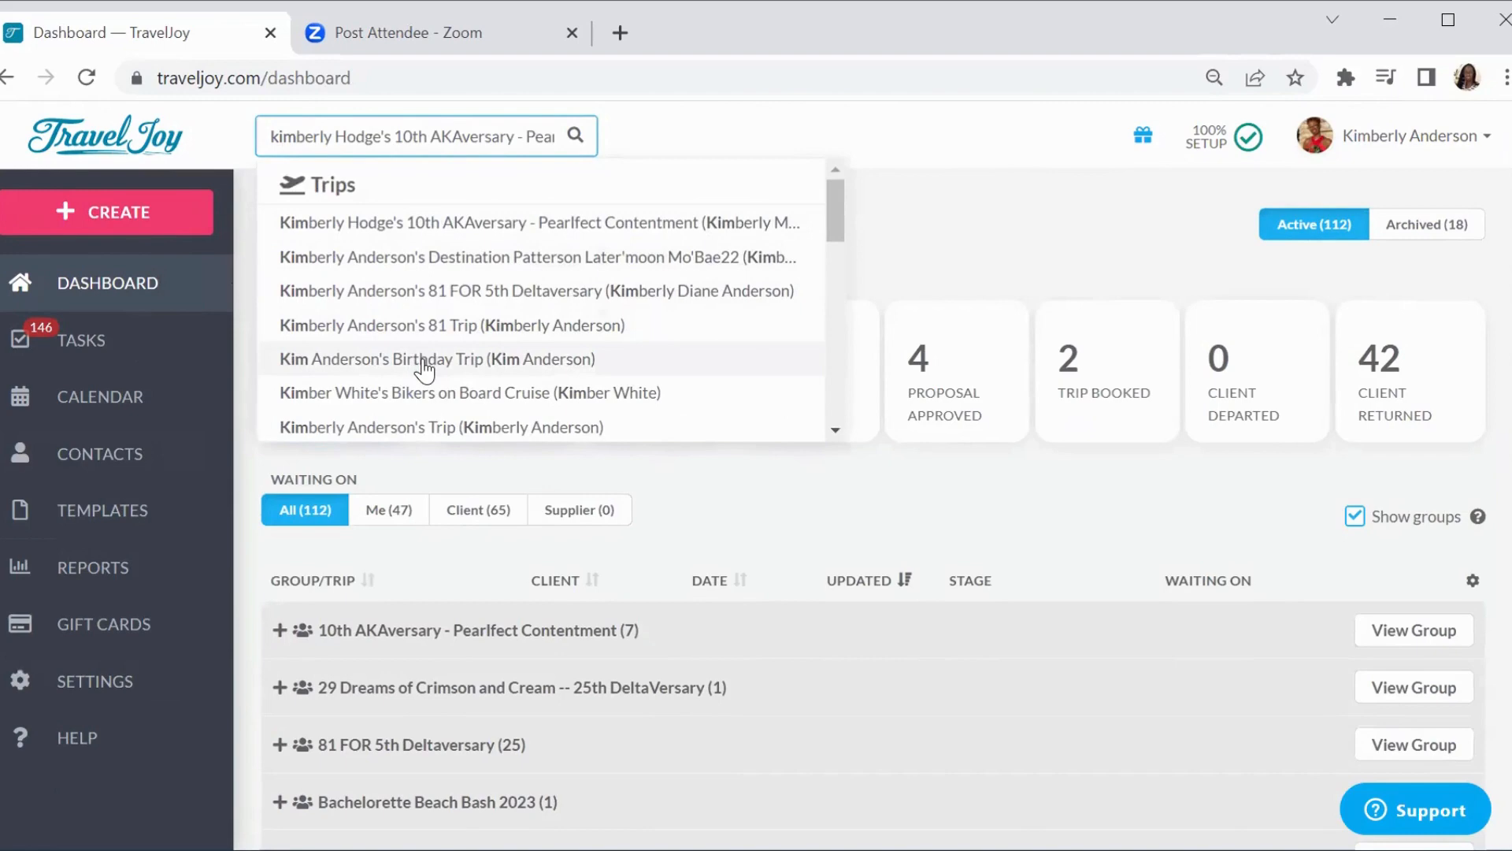
pyautogui.click(436, 359)
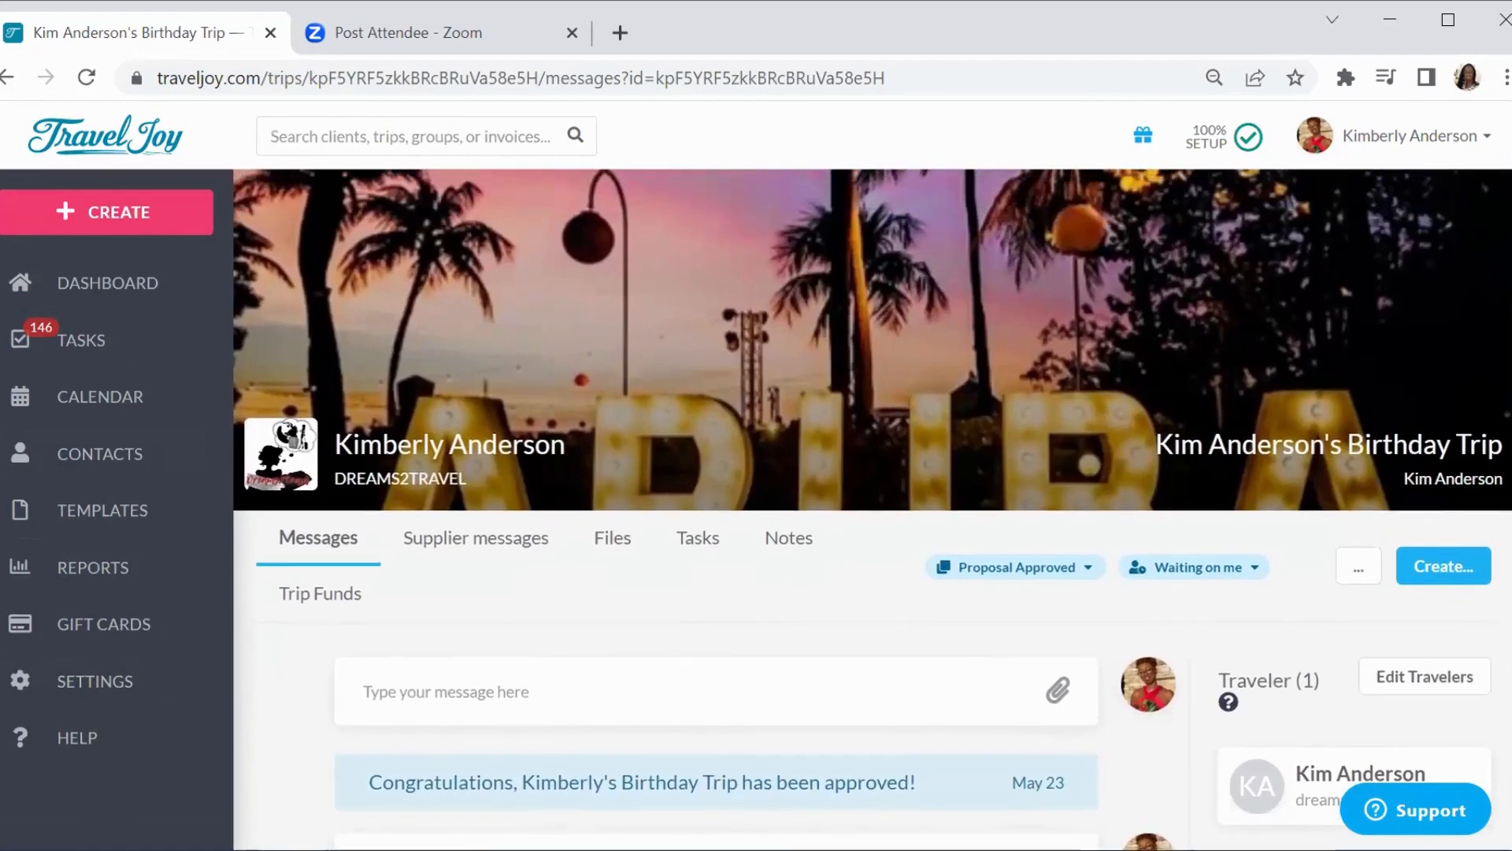
pyautogui.moveTo(846, 337)
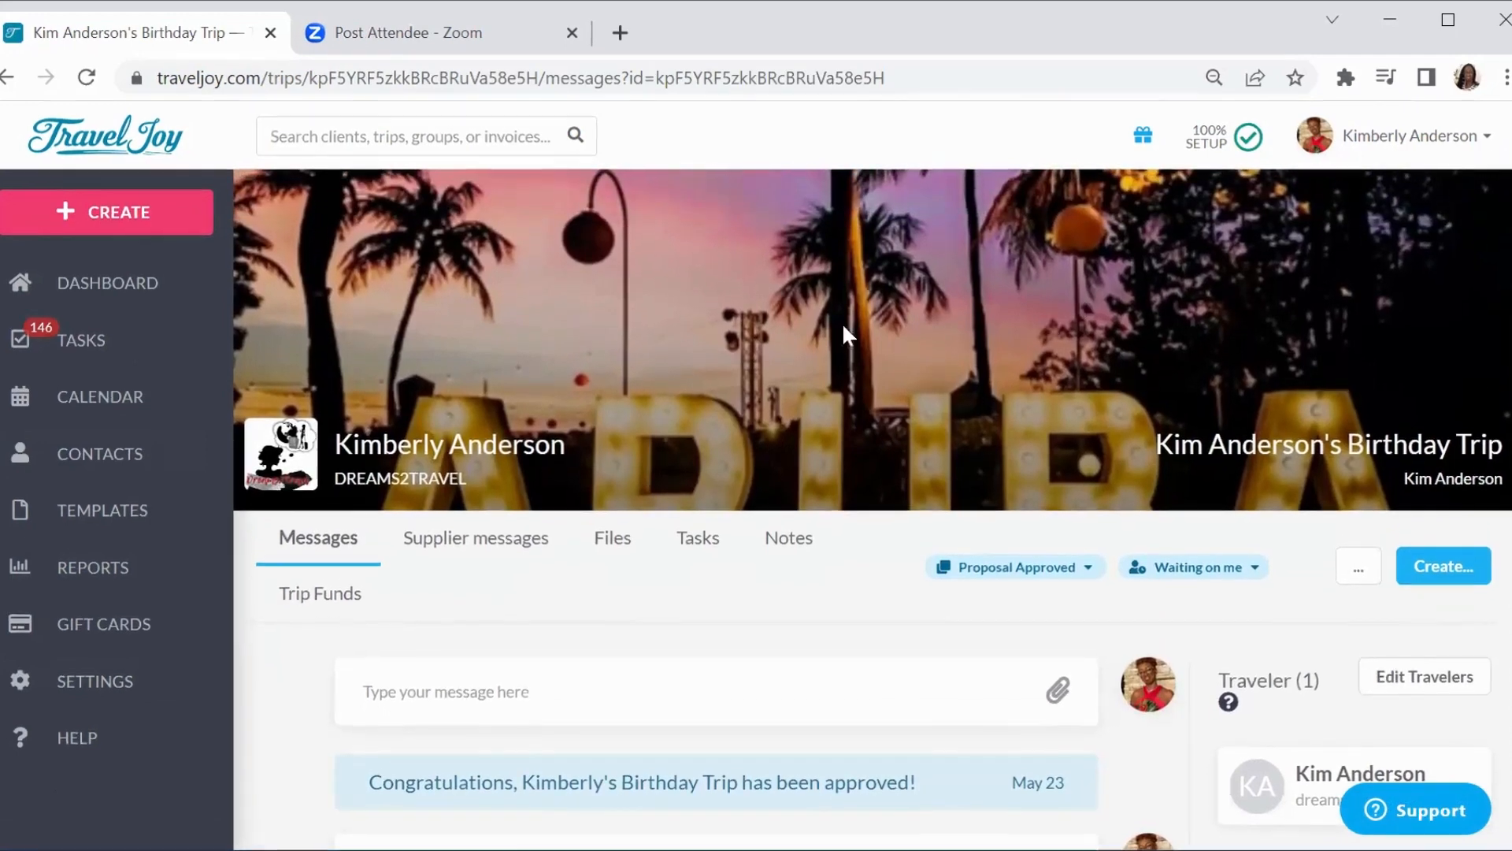
pyautogui.moveTo(978, 411)
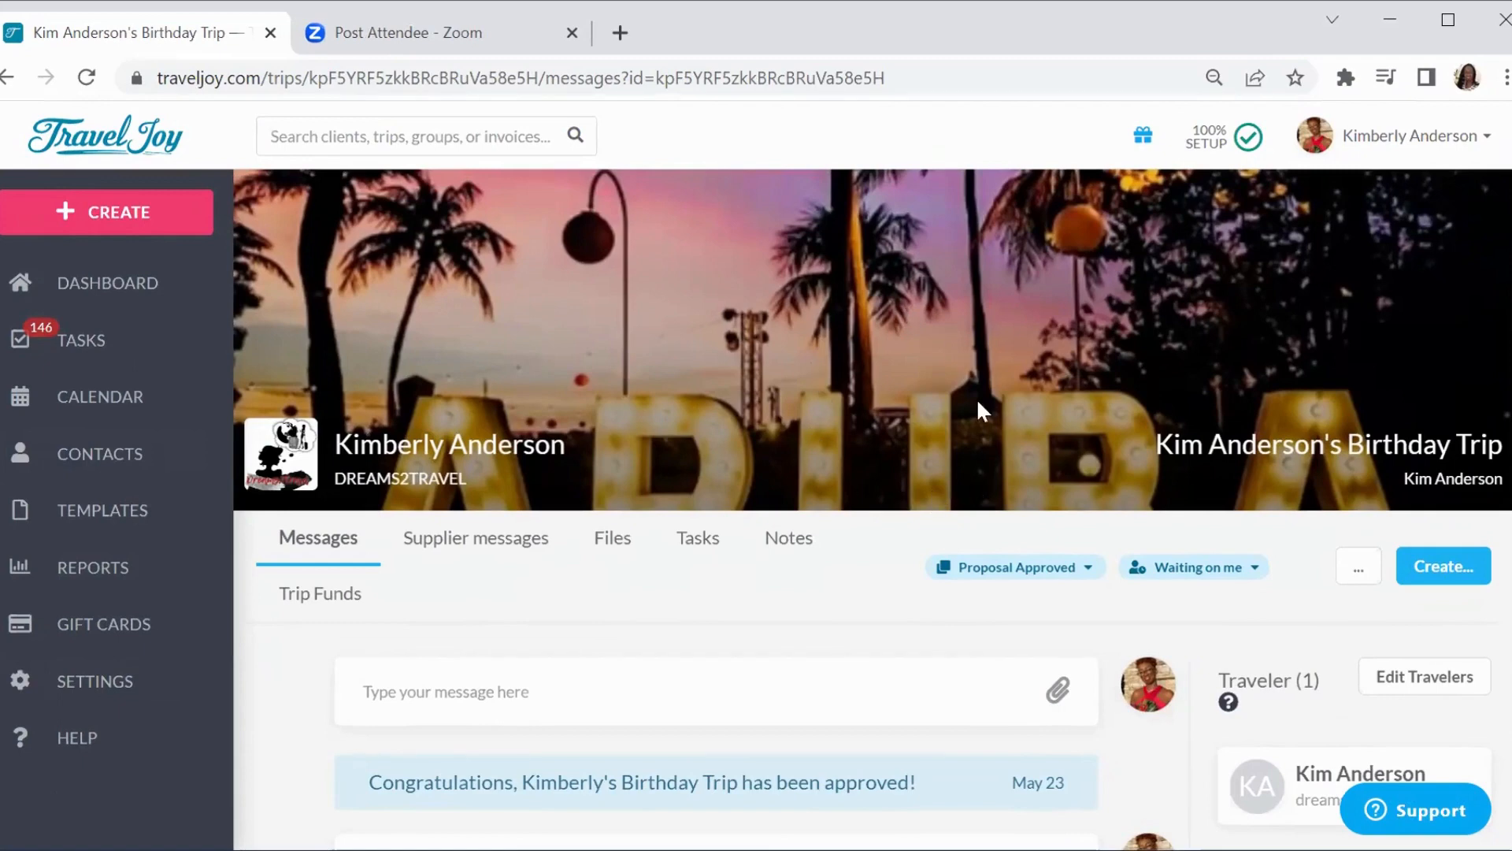
pyautogui.moveTo(1444, 566)
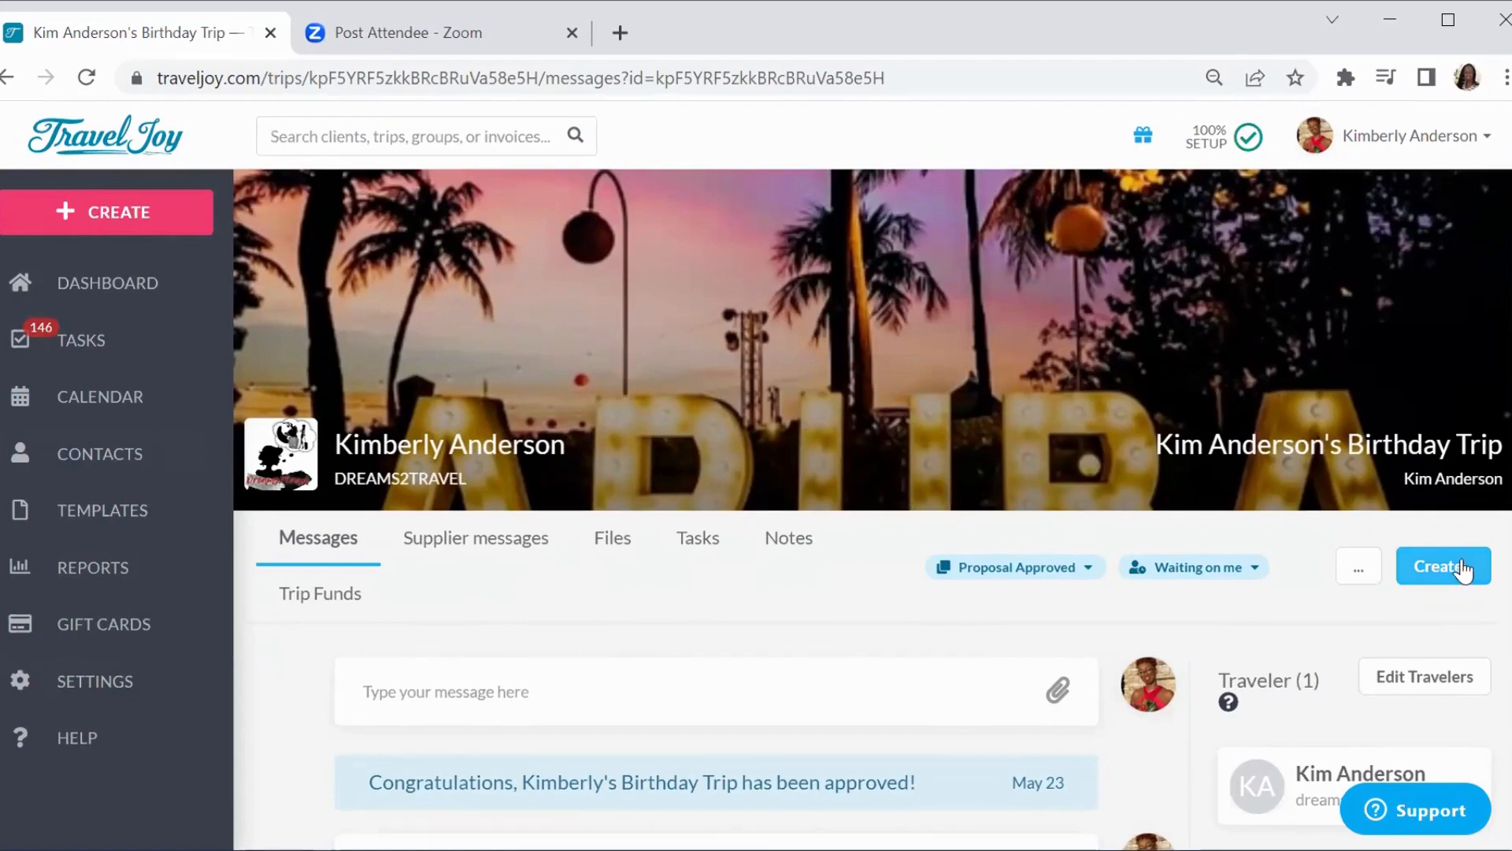
# Choose Invoice (Direct) from the trip's Create... menu so the confirmation prompt appears
pyautogui.click(1443, 565)
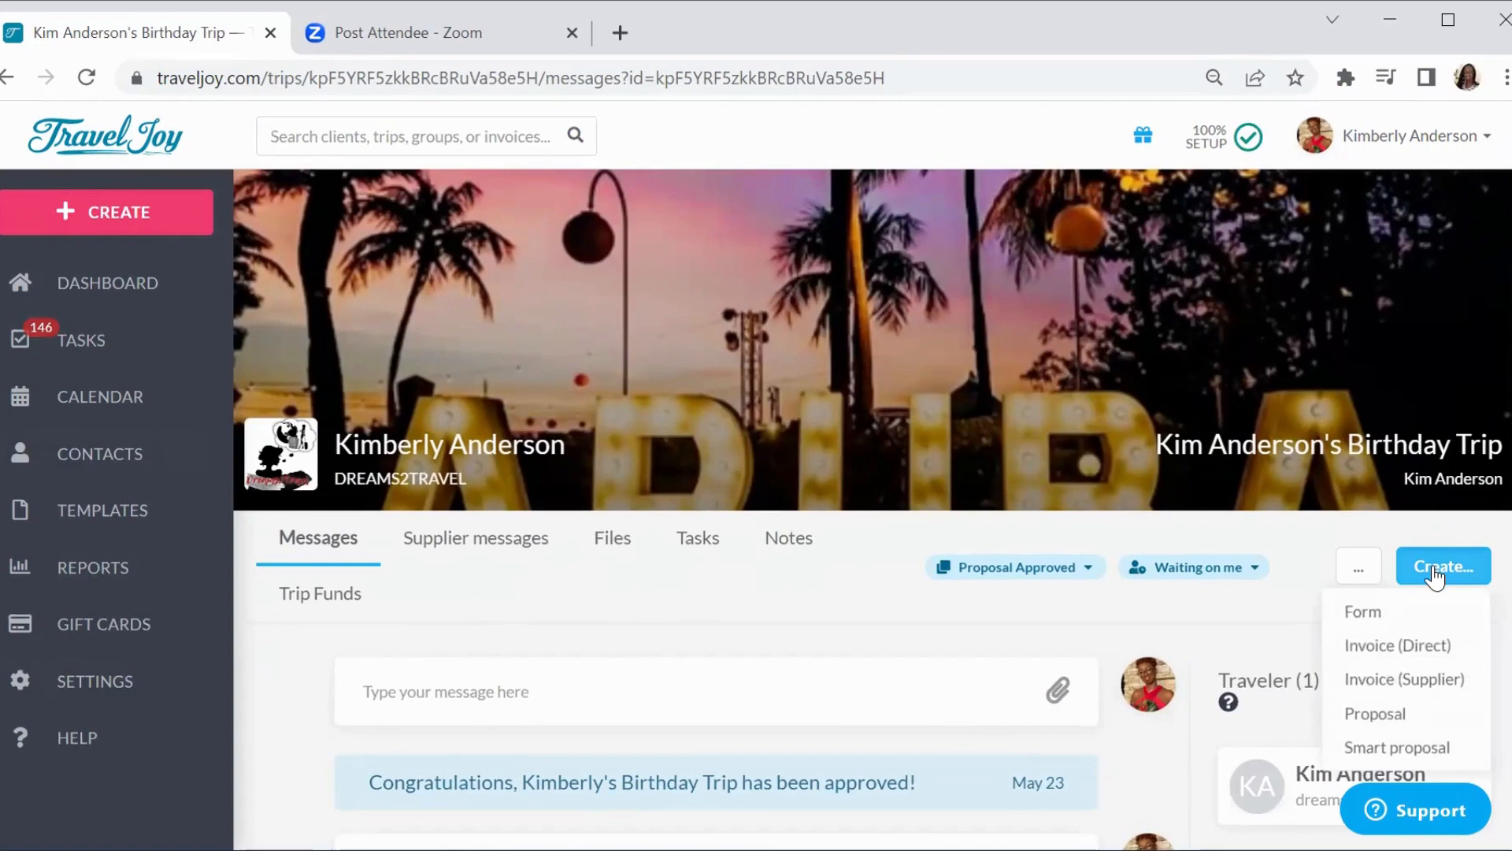
pyautogui.moveTo(1362, 611)
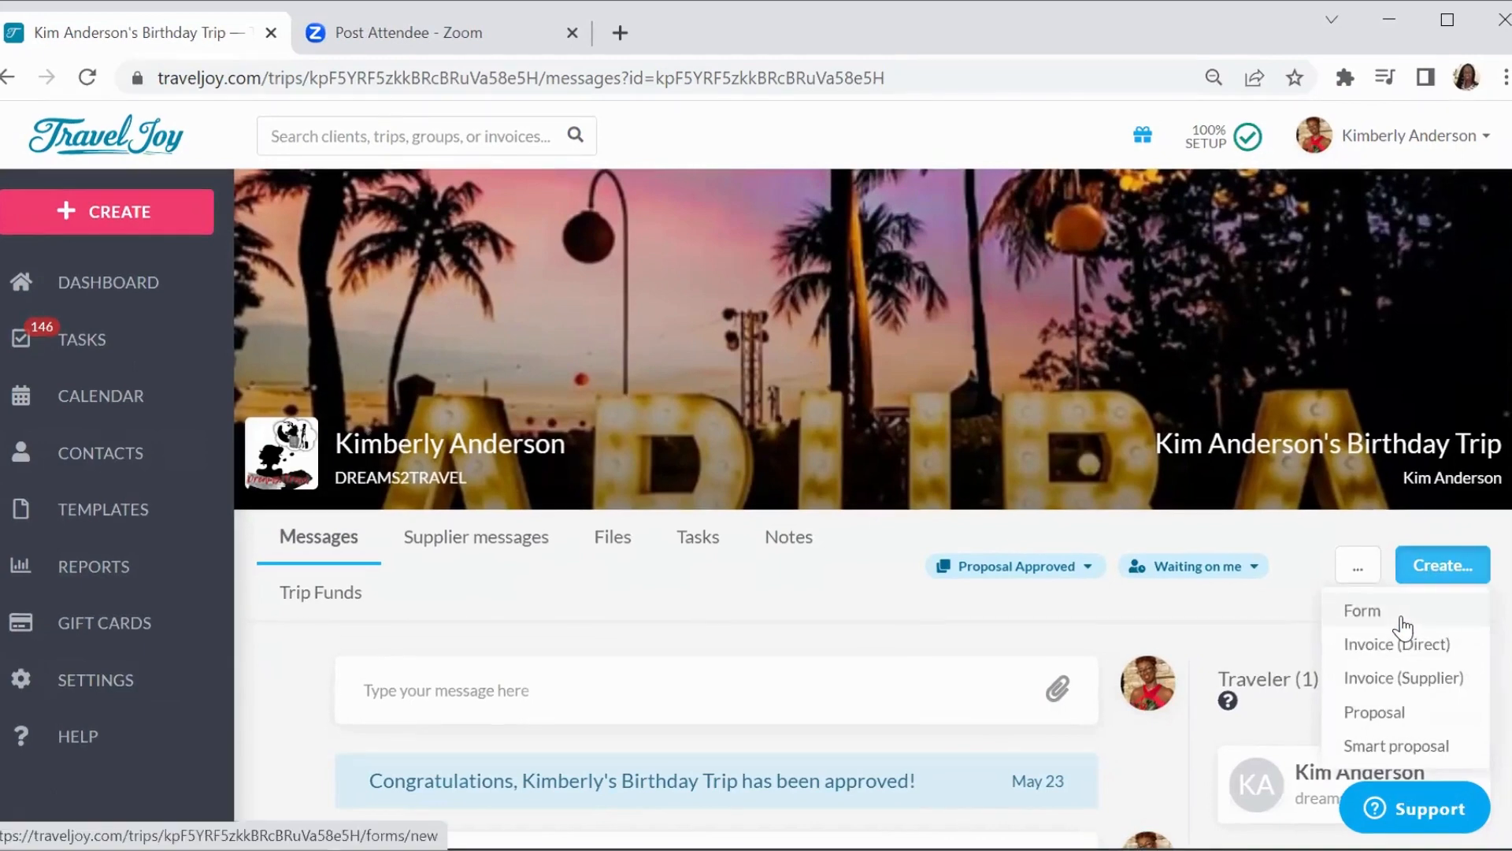
pyautogui.moveTo(1403, 678)
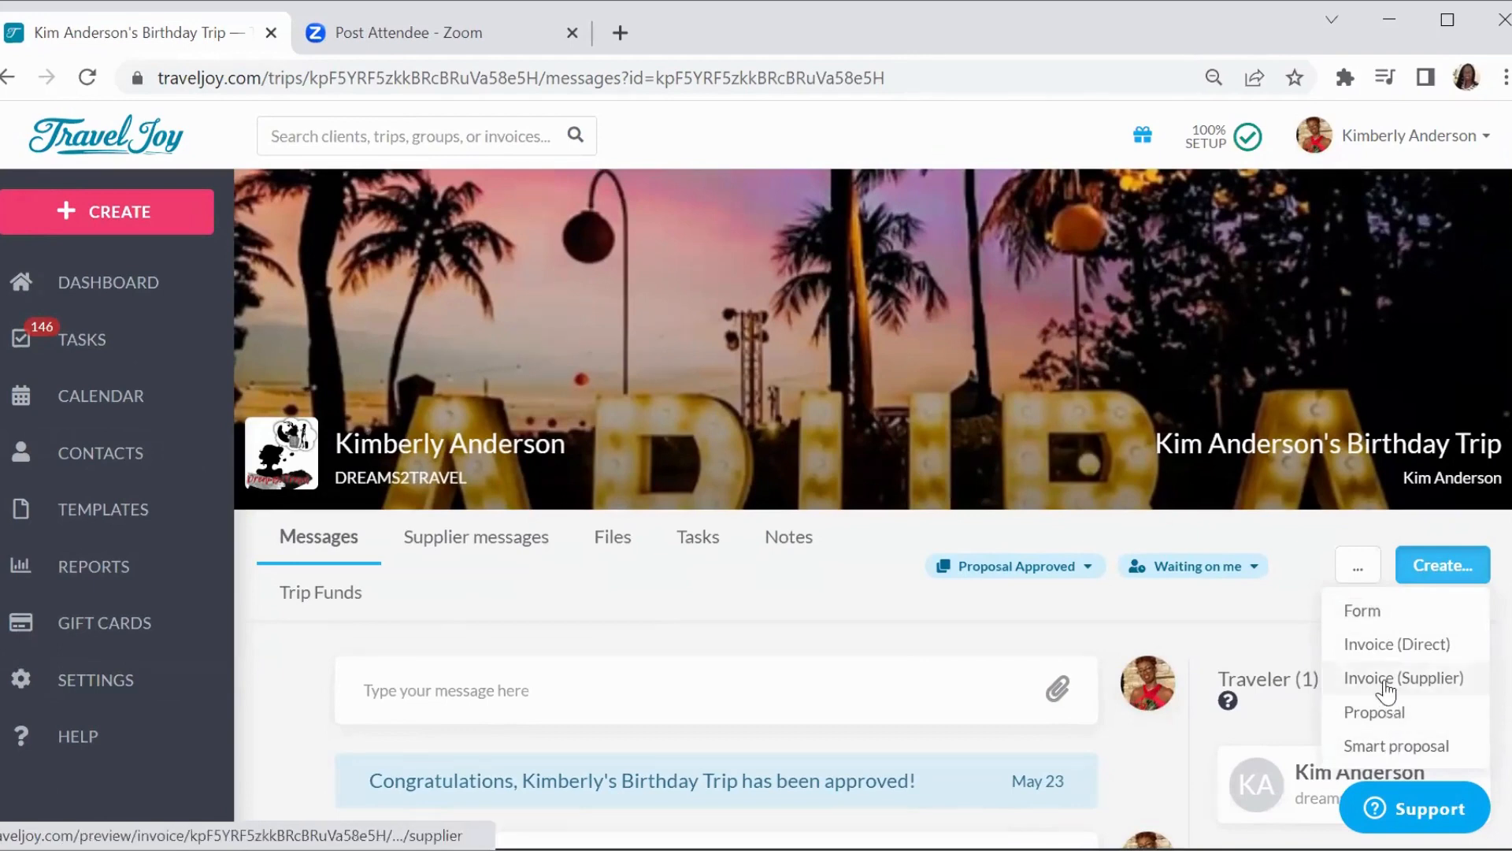
pyautogui.moveTo(1373, 712)
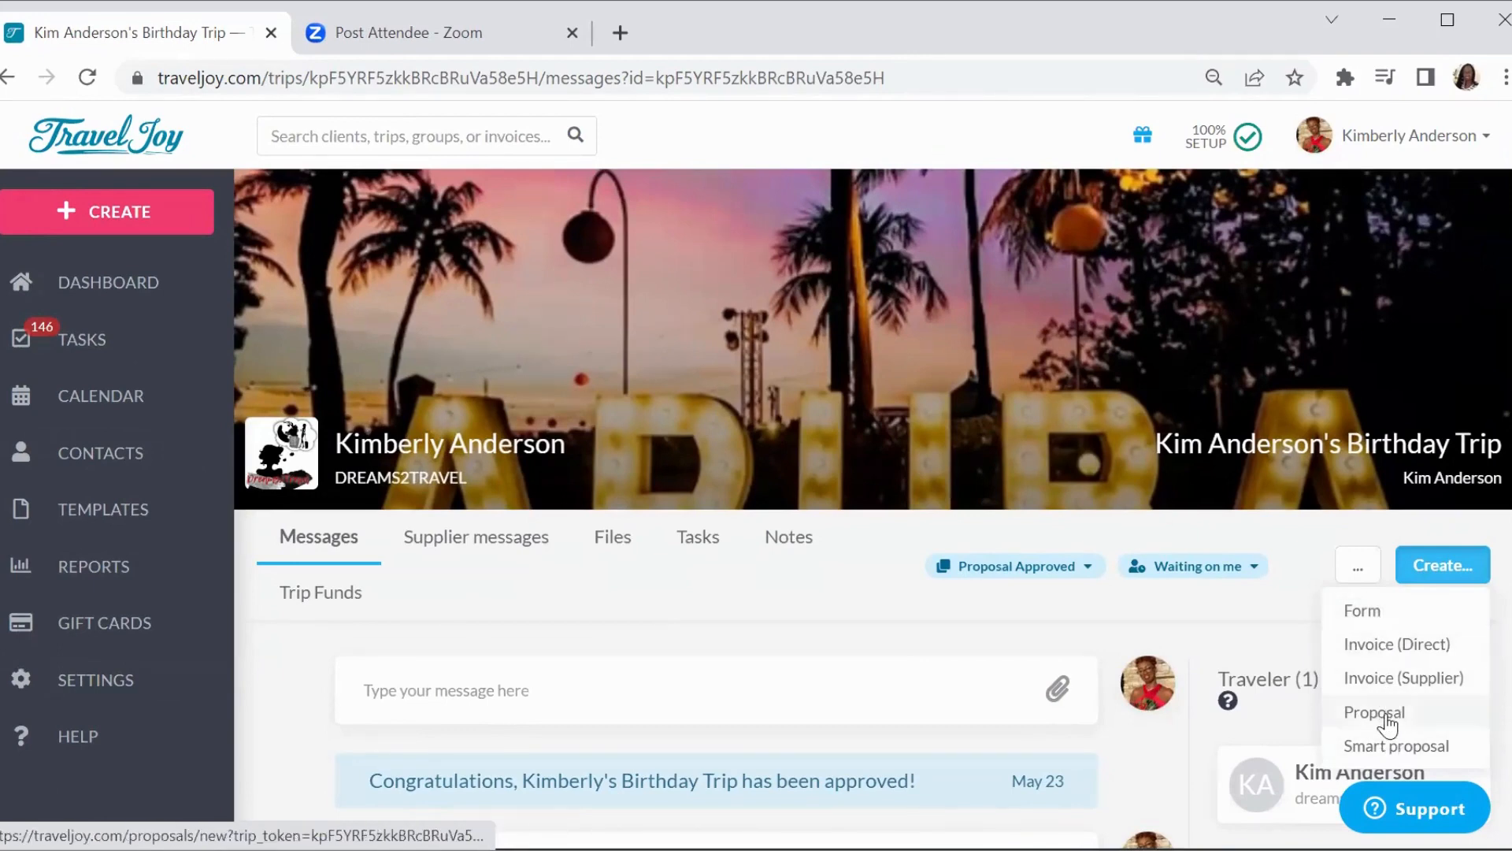
pyautogui.moveTo(1362, 663)
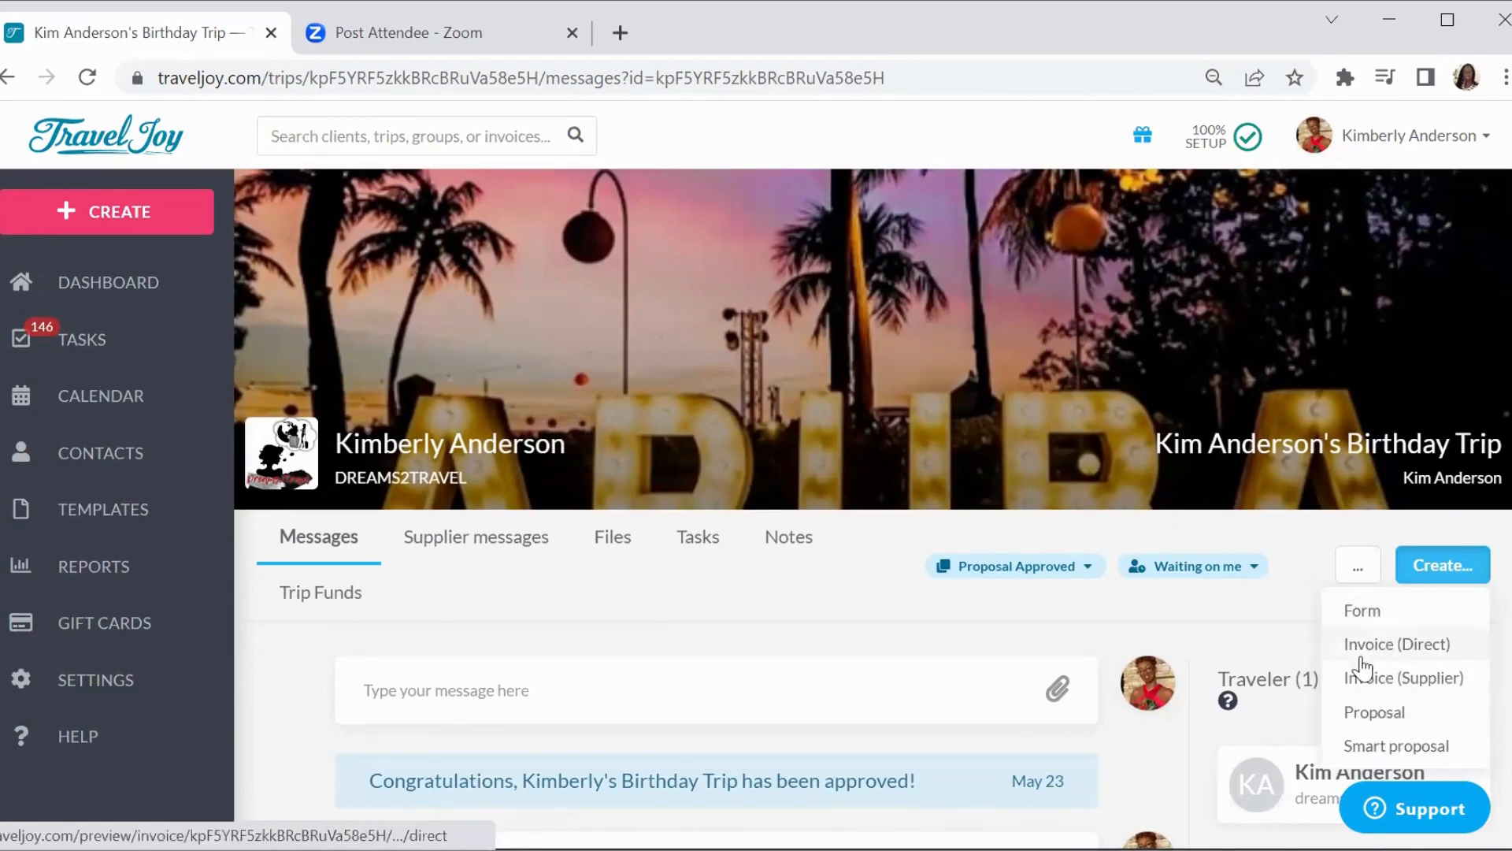
pyautogui.moveTo(1459, 640)
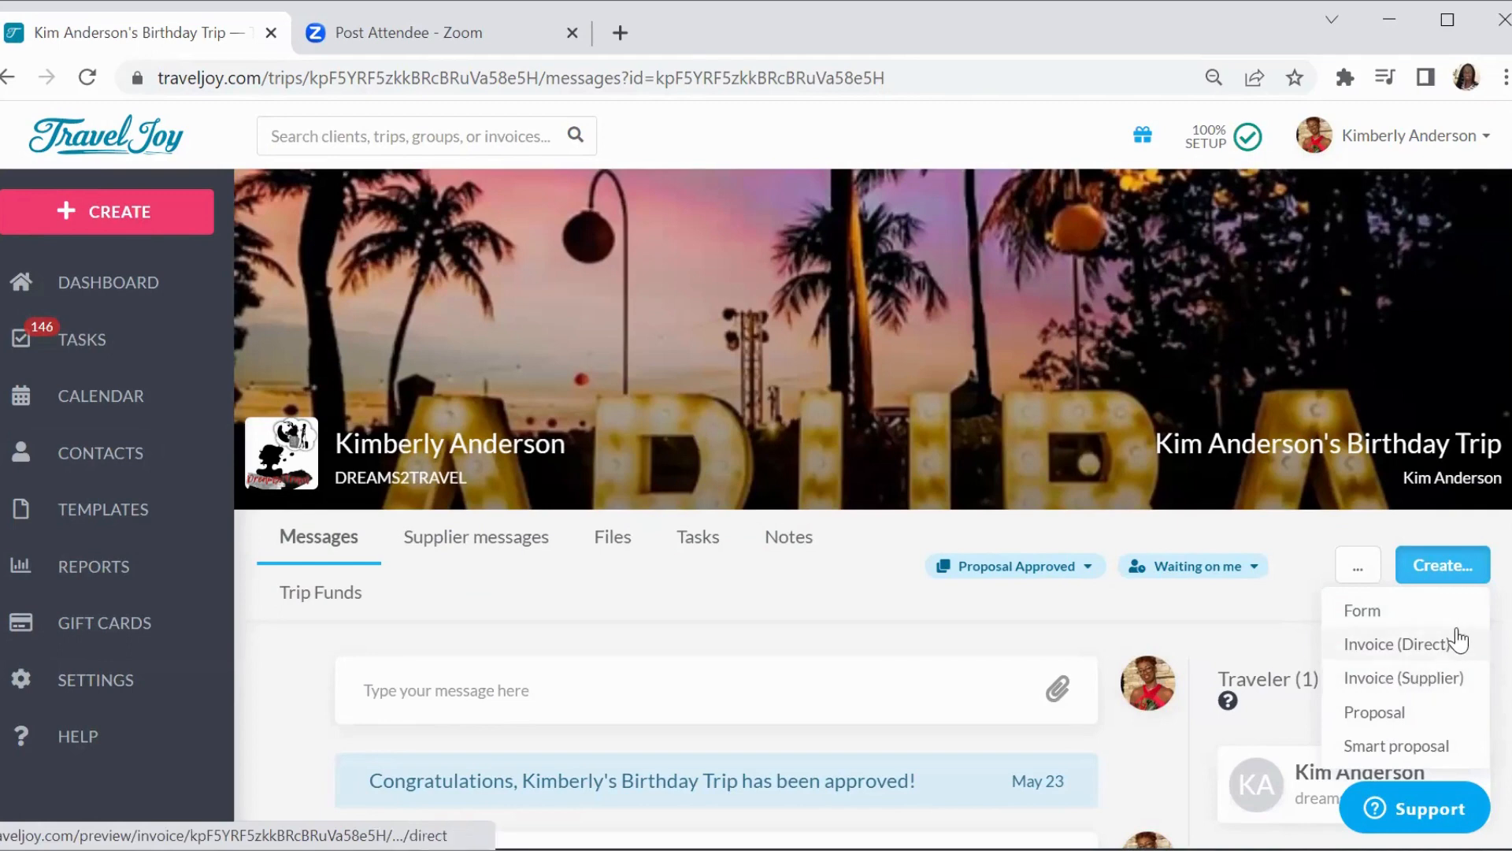
pyautogui.moveTo(1418, 690)
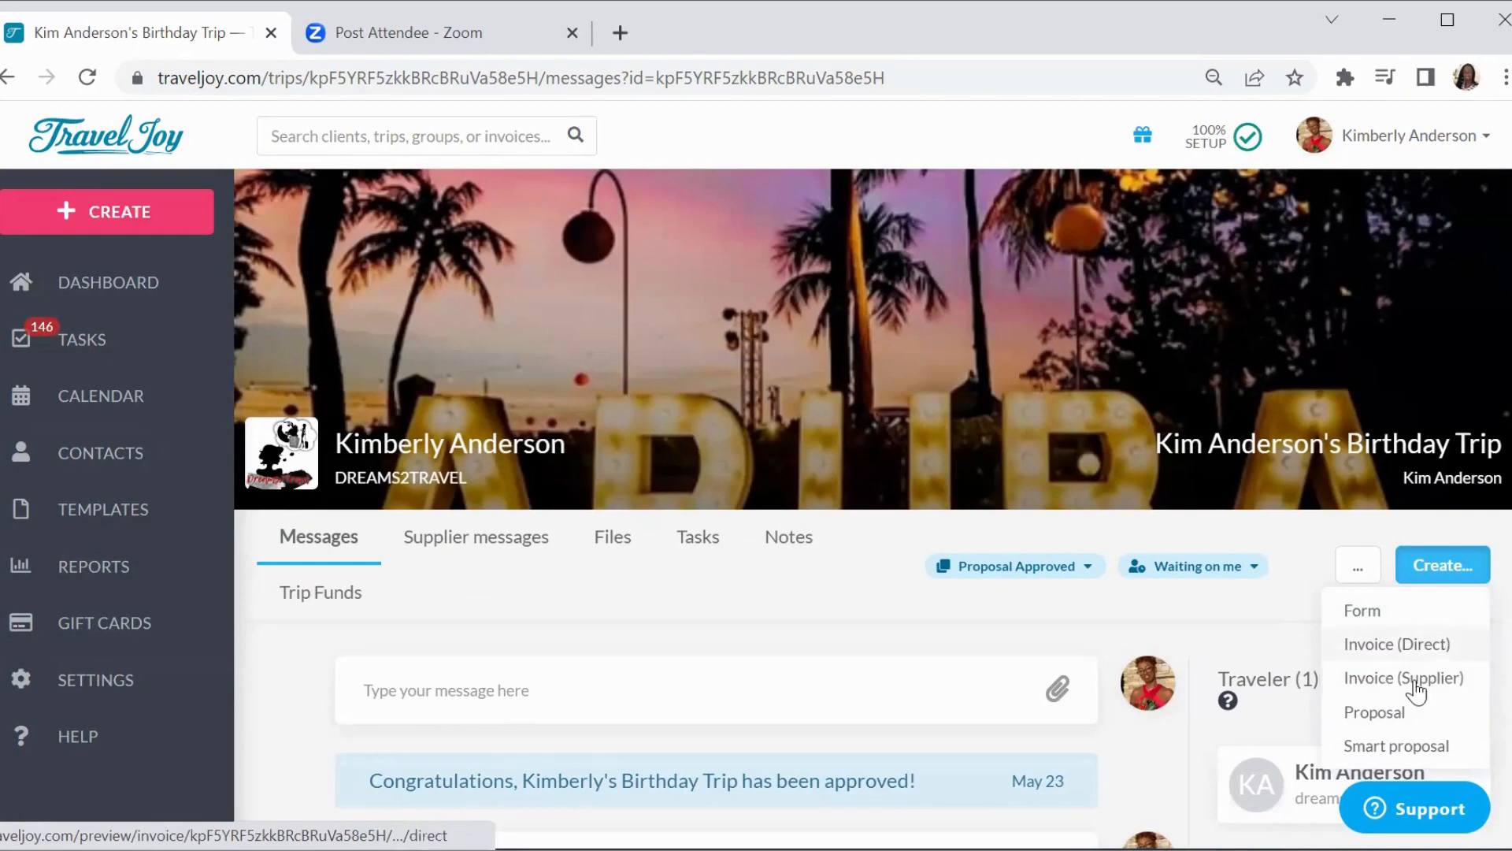
pyautogui.moveTo(1398, 643)
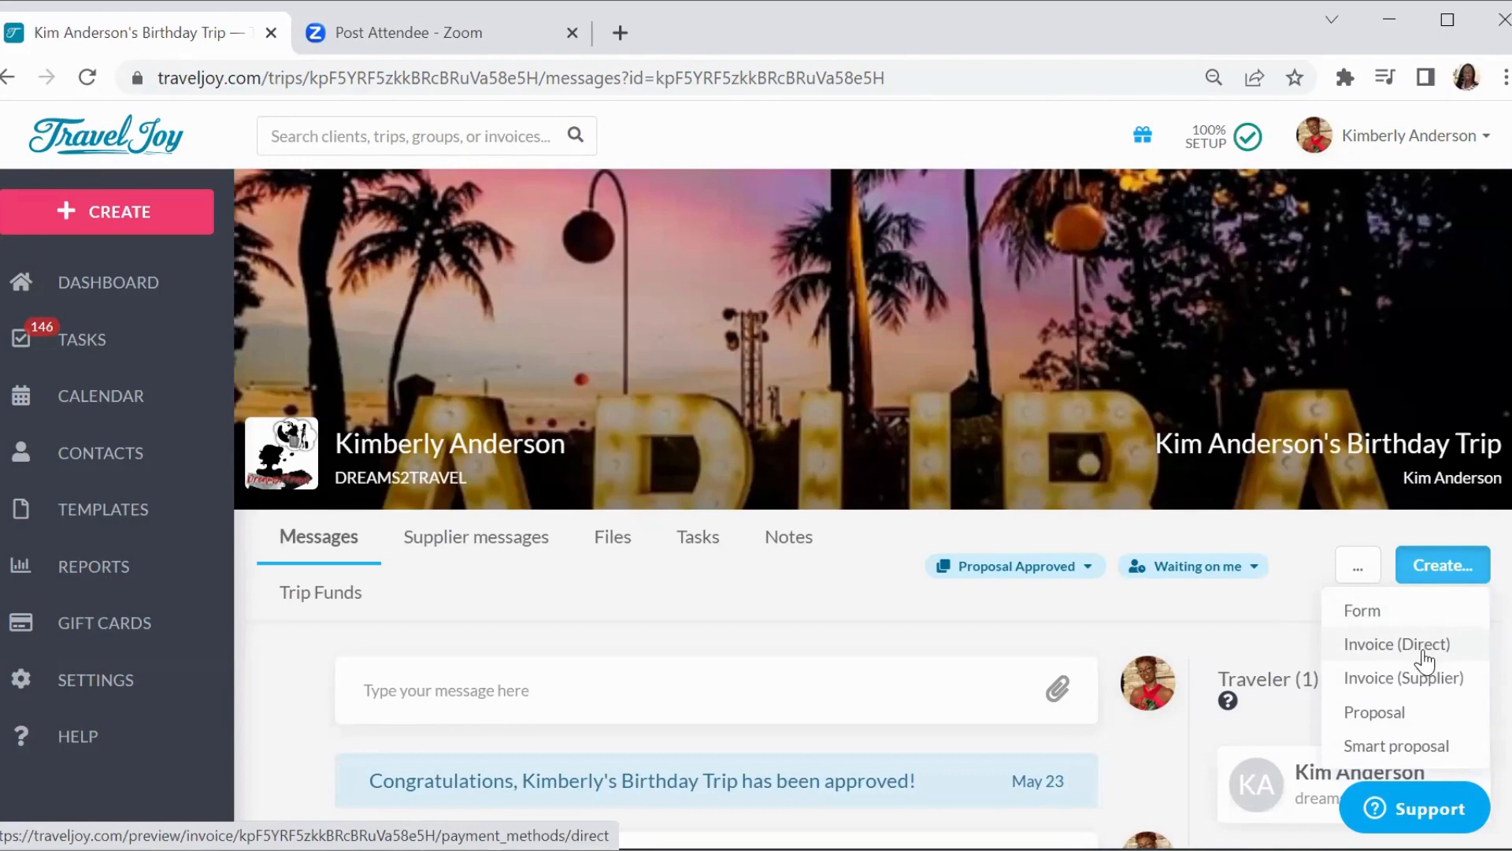
pyautogui.moveTo(1431, 658)
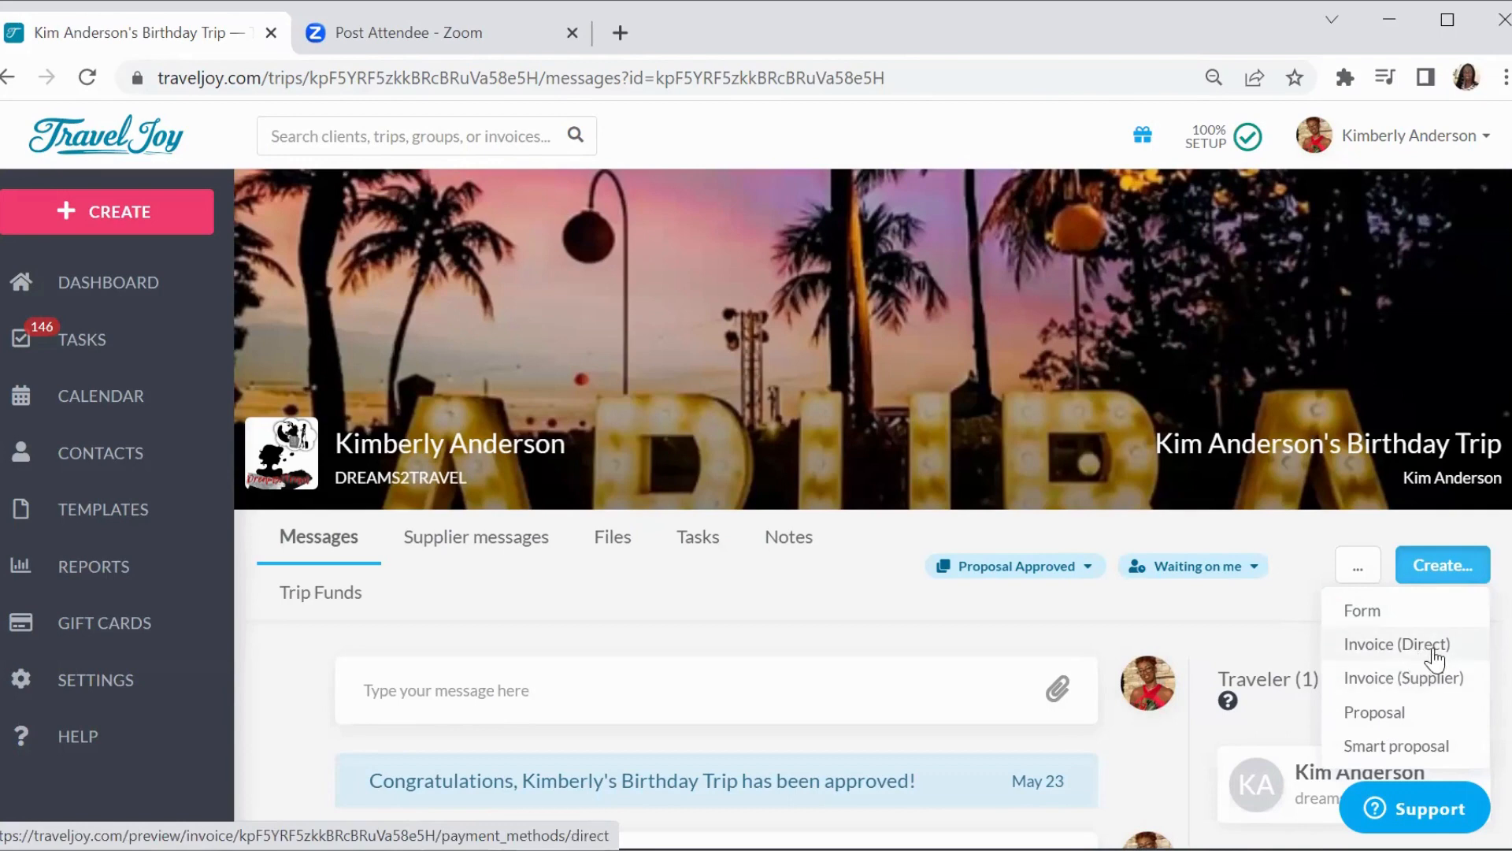
pyautogui.moveTo(1444, 677)
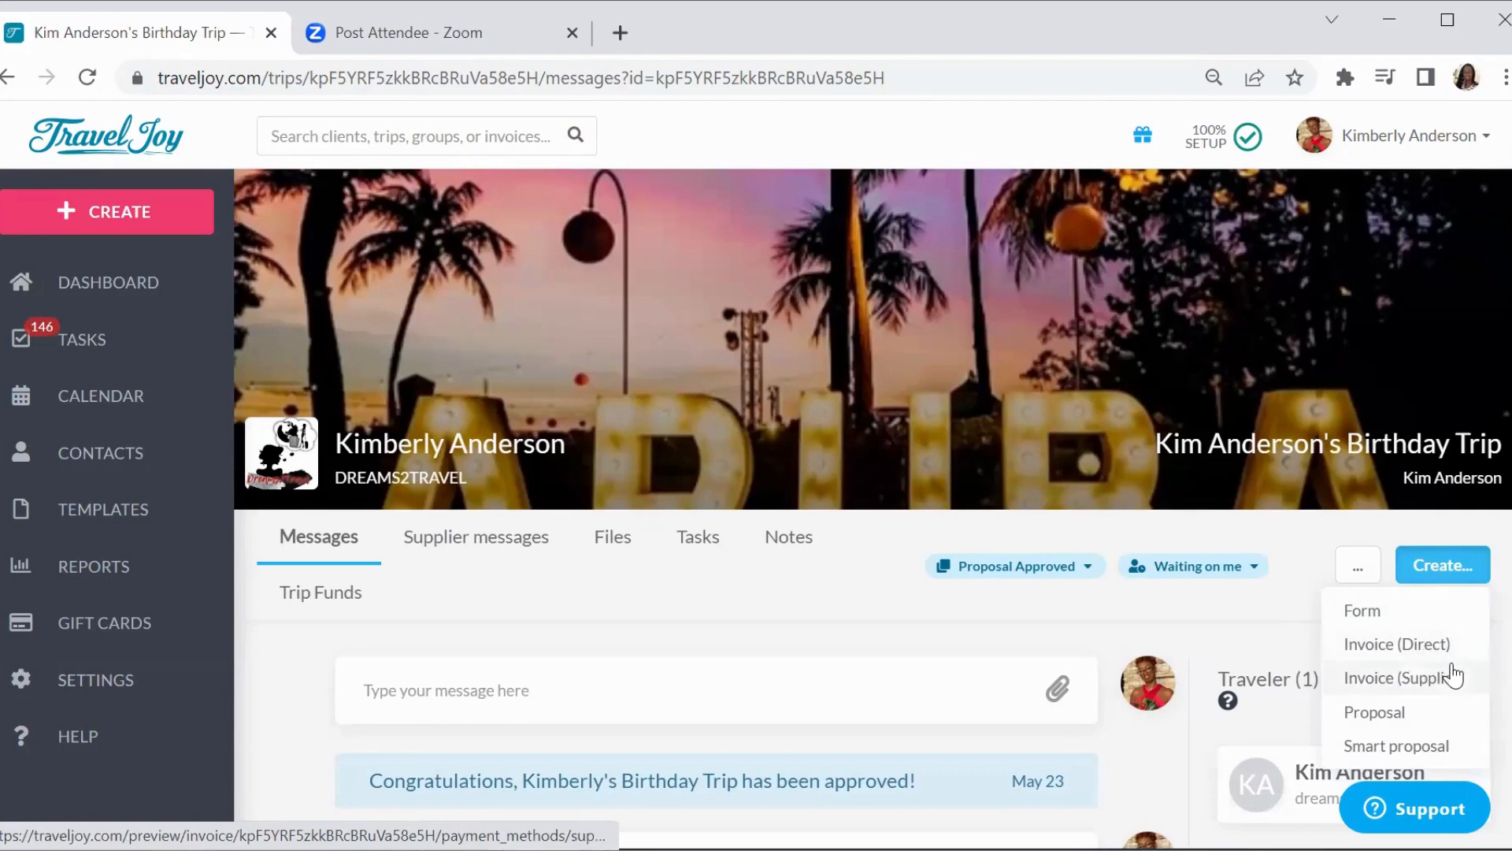
pyautogui.moveTo(1446, 699)
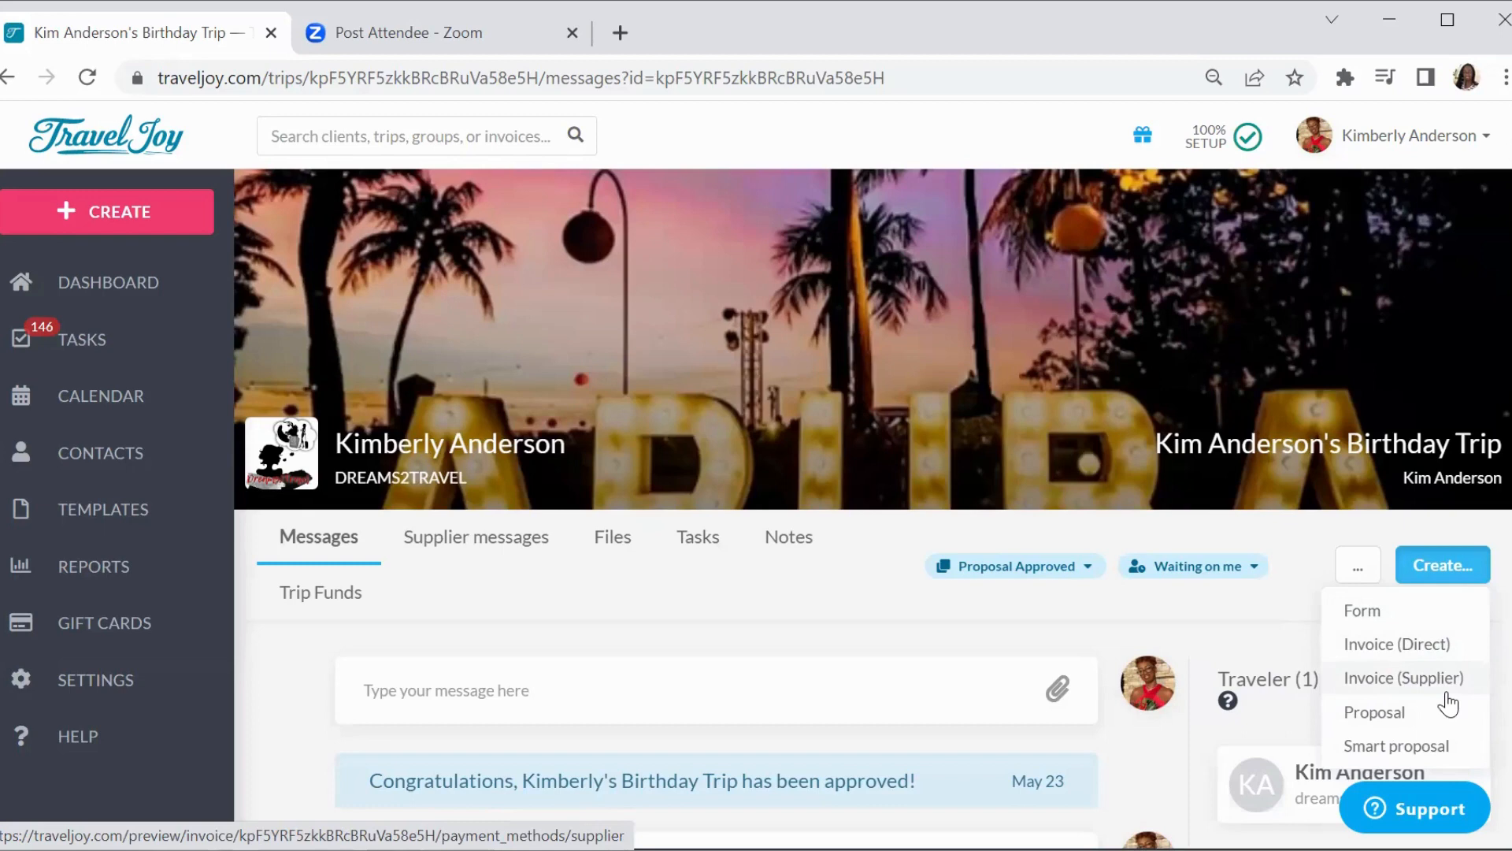
pyautogui.moveTo(1397, 642)
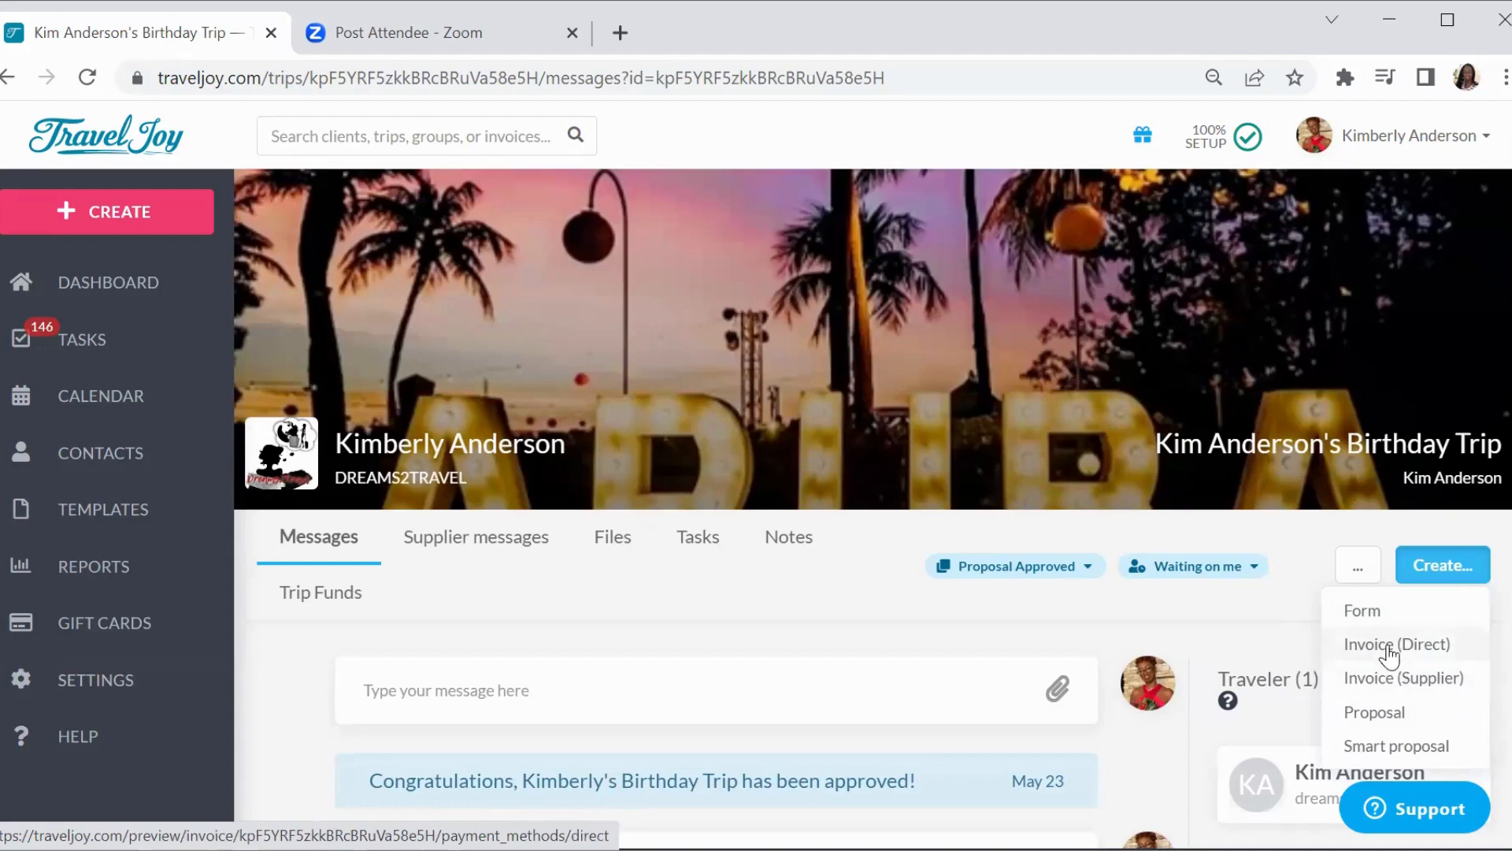
pyautogui.click(1398, 643)
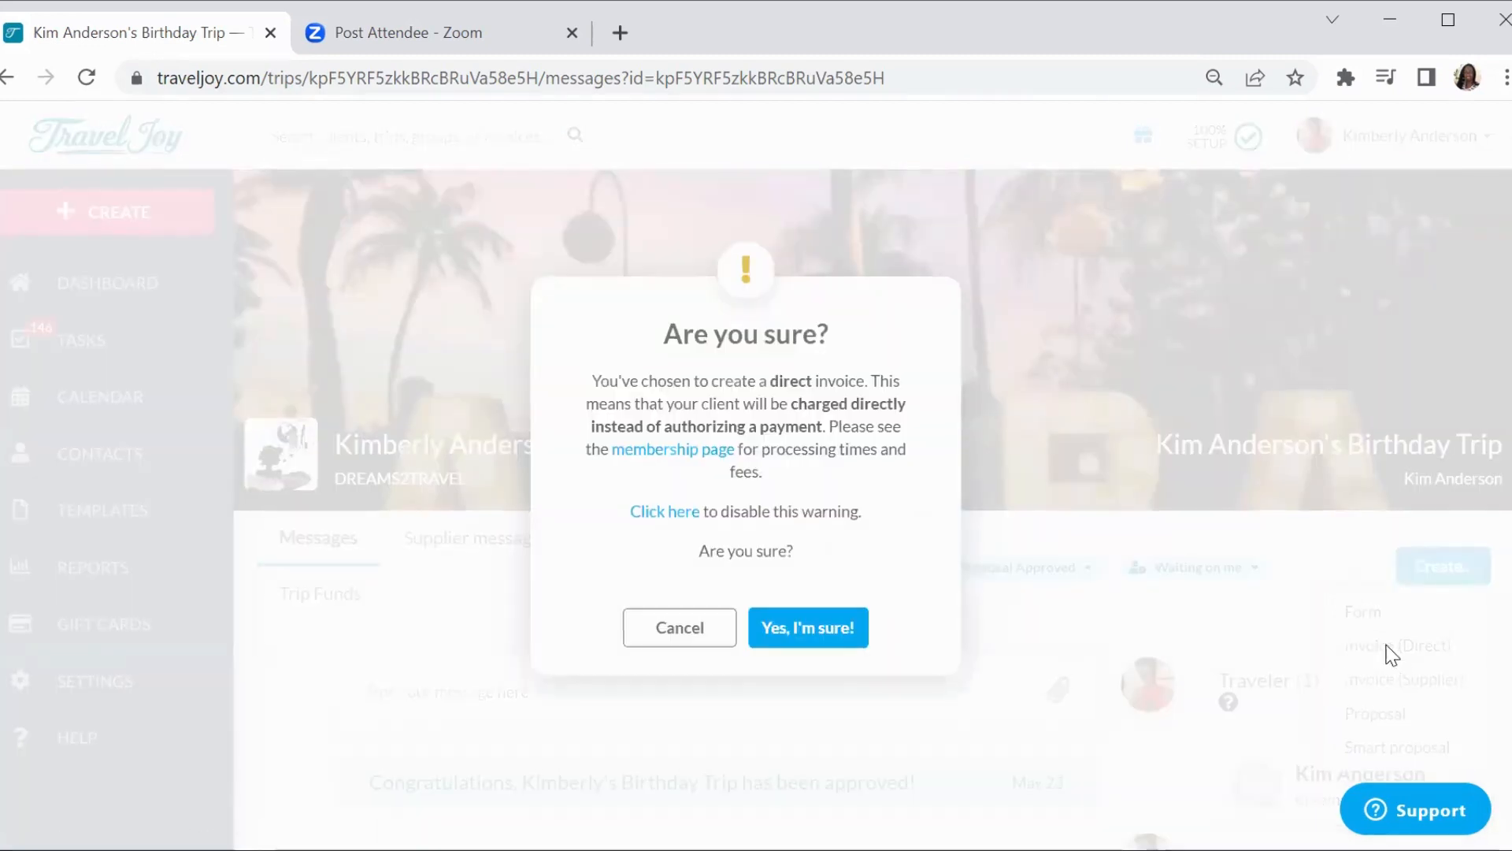
pyautogui.moveTo(1227, 358)
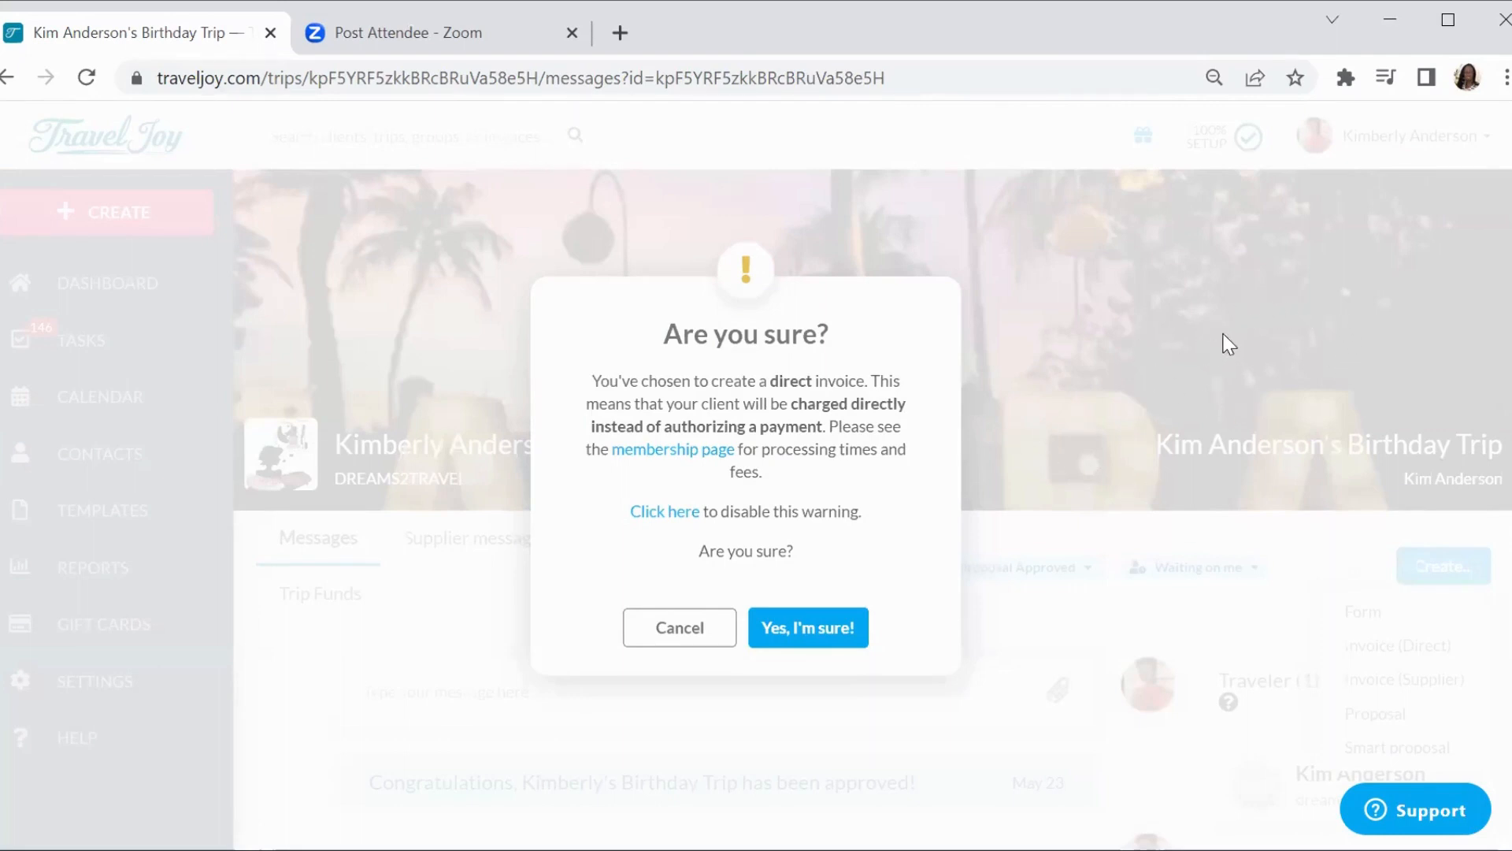
pyautogui.moveTo(956, 394)
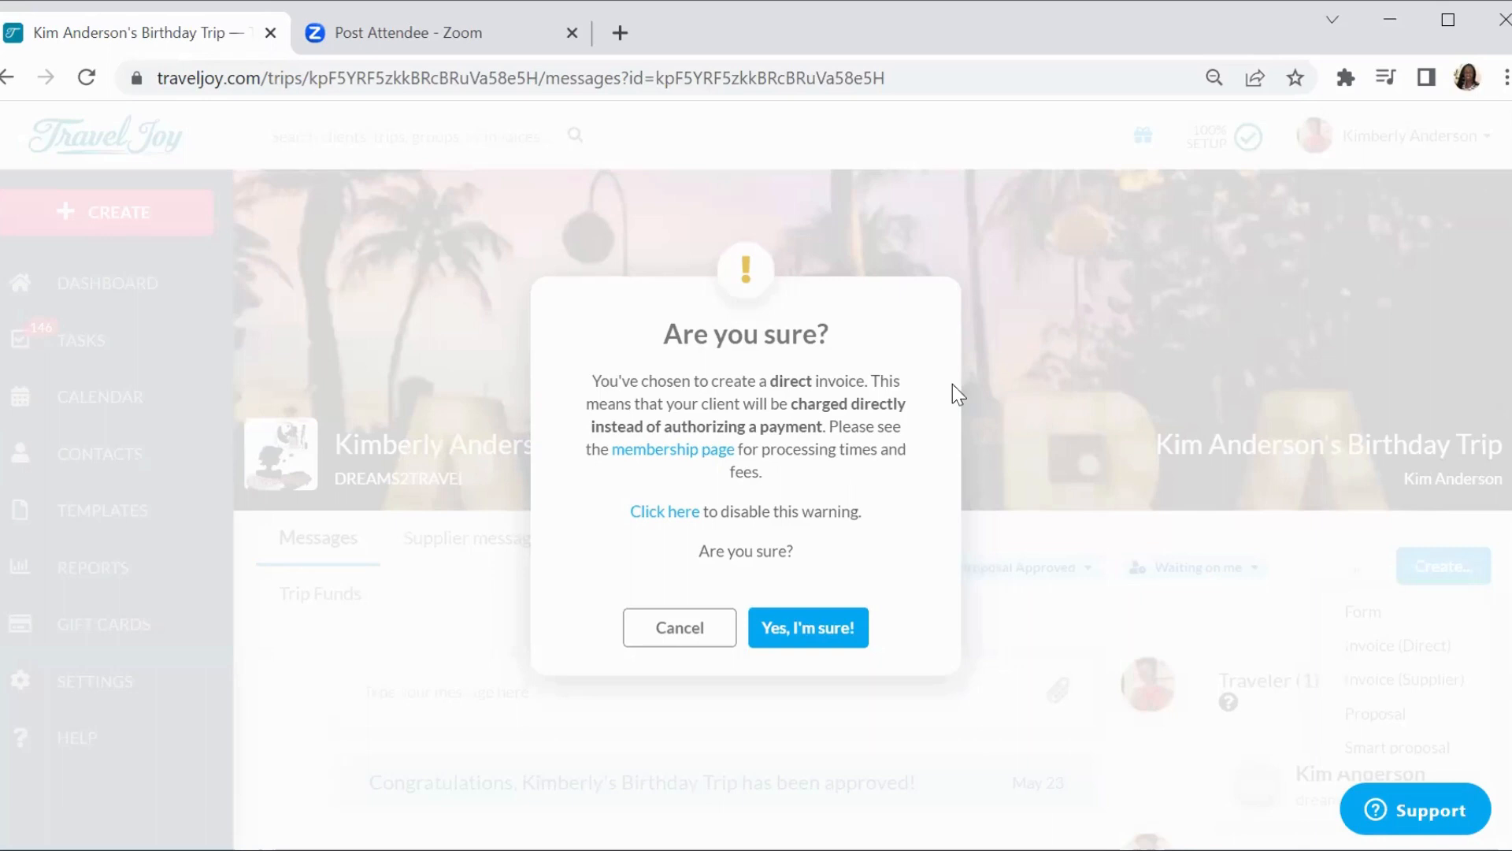
pyautogui.moveTo(1100, 375)
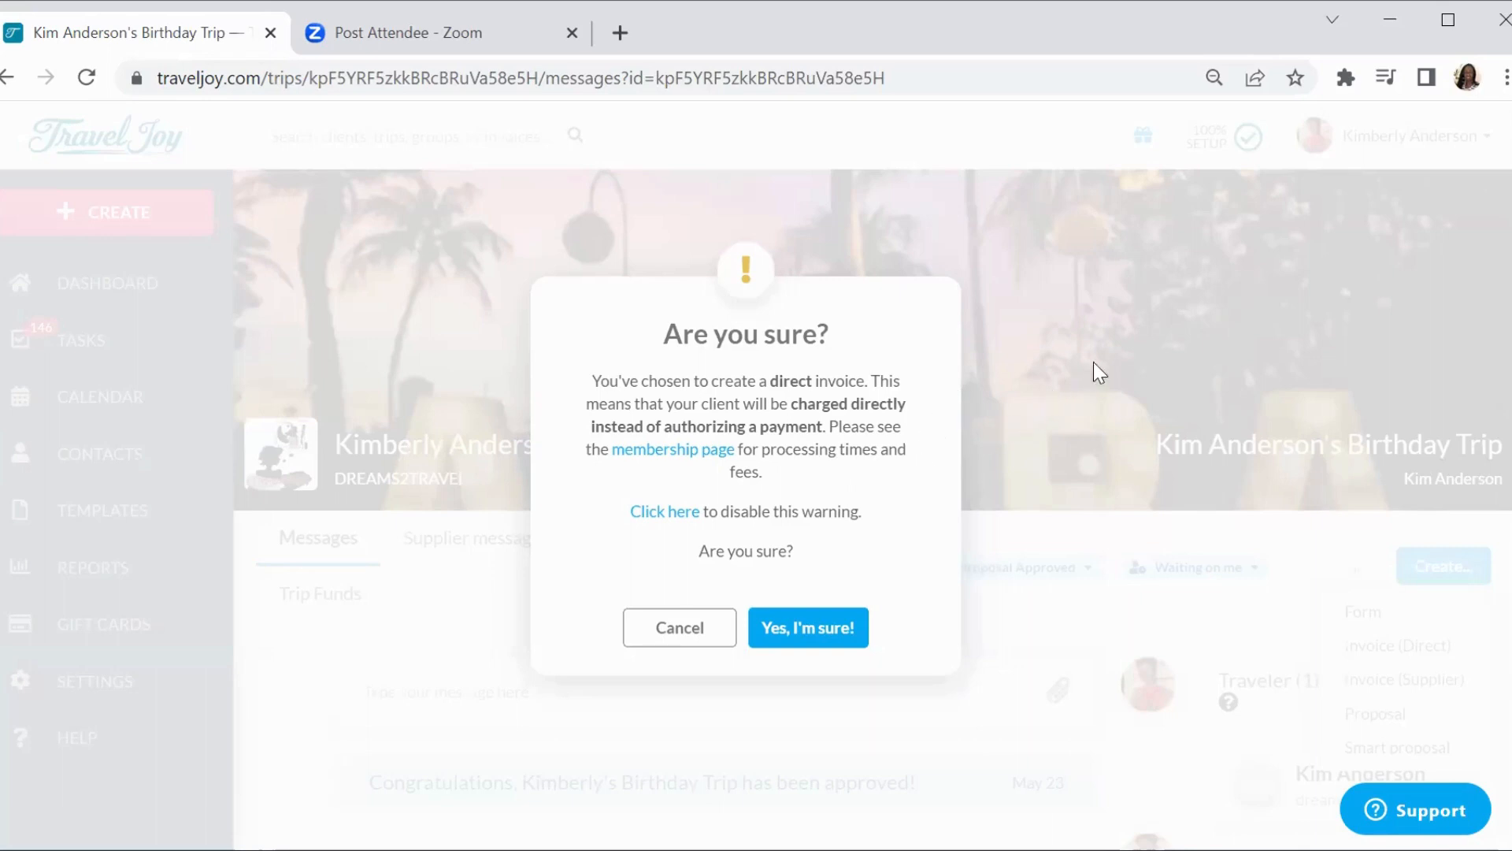
pyautogui.moveTo(1049, 354)
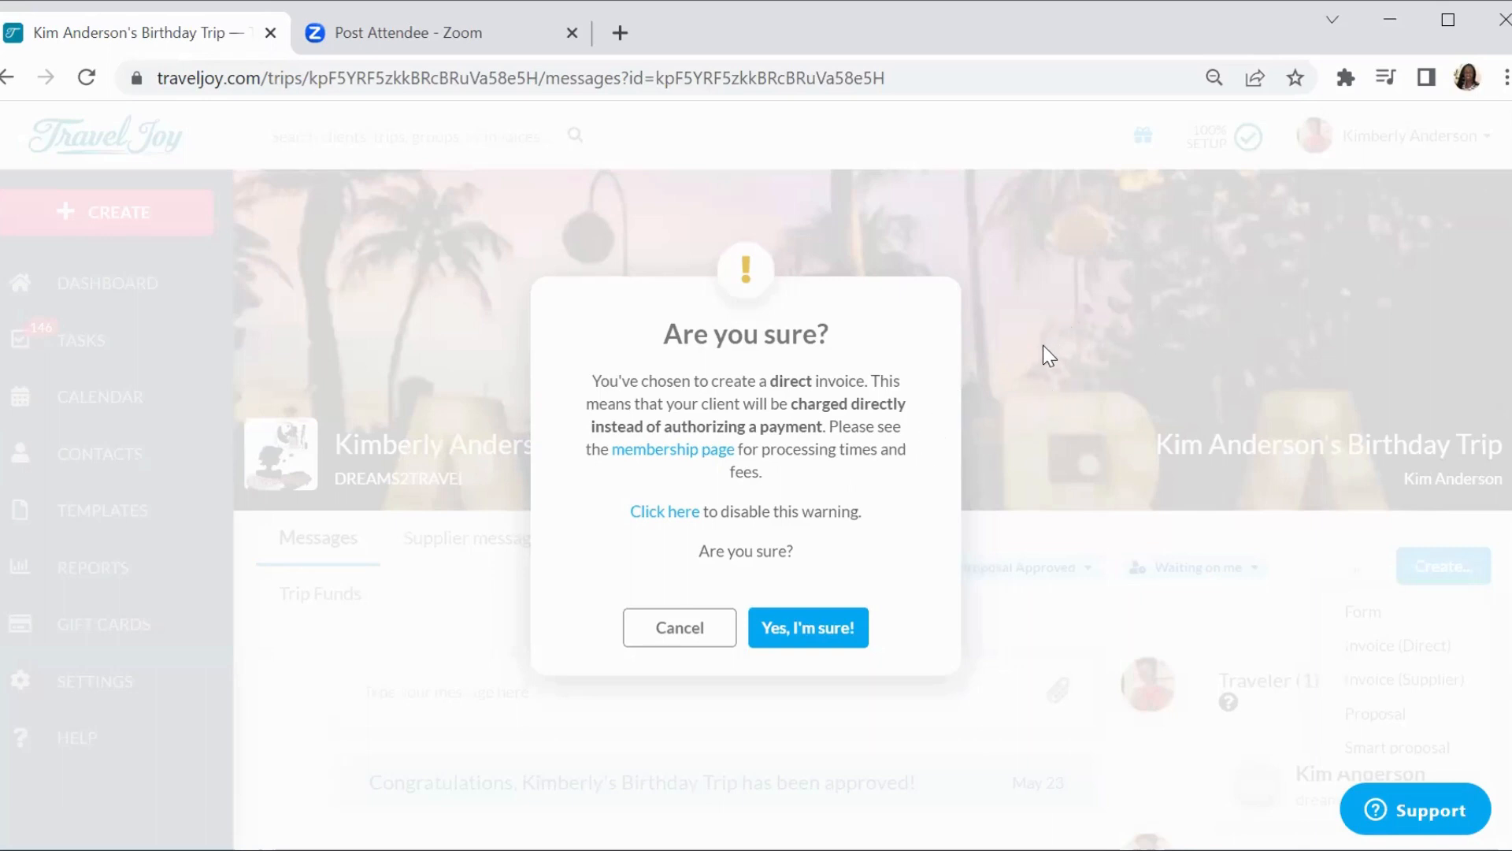
pyautogui.moveTo(1045, 364)
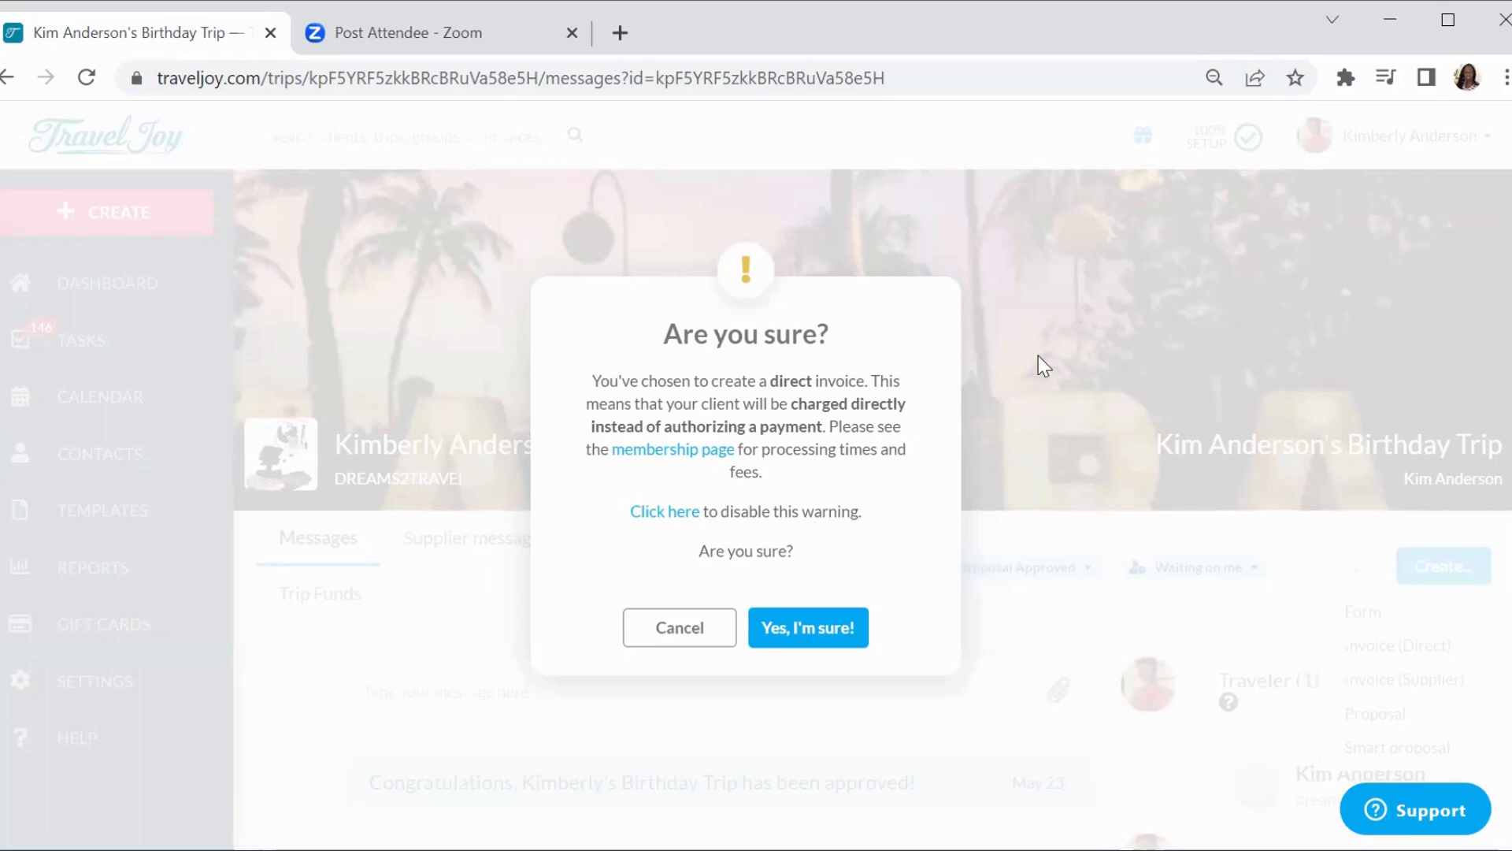
pyautogui.moveTo(888, 544)
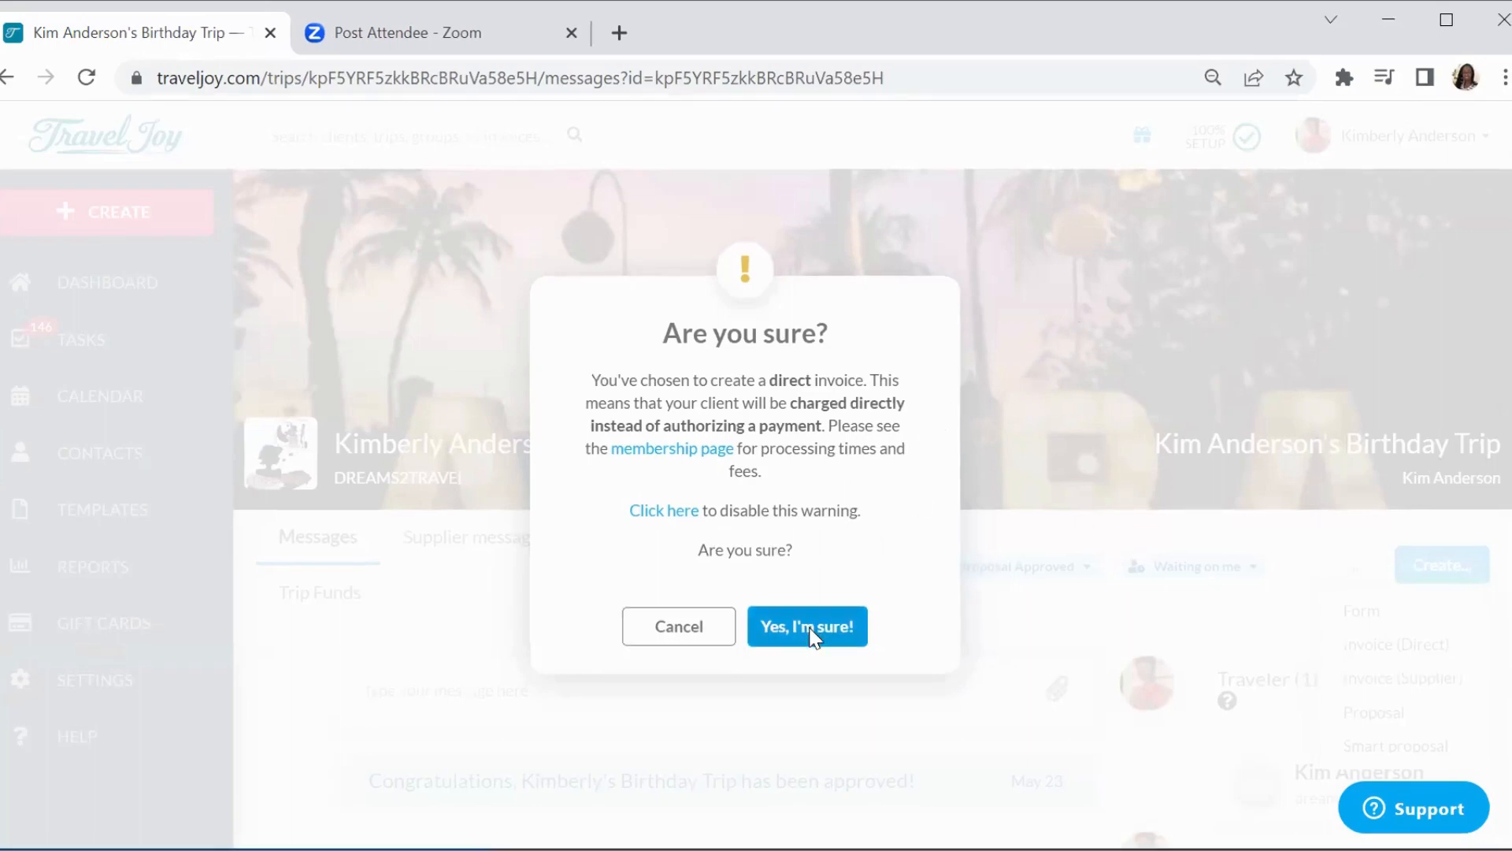
# Confirm the direct-charge warning so an empty $0.00 invoice is created for the trip
pyautogui.click(806, 626)
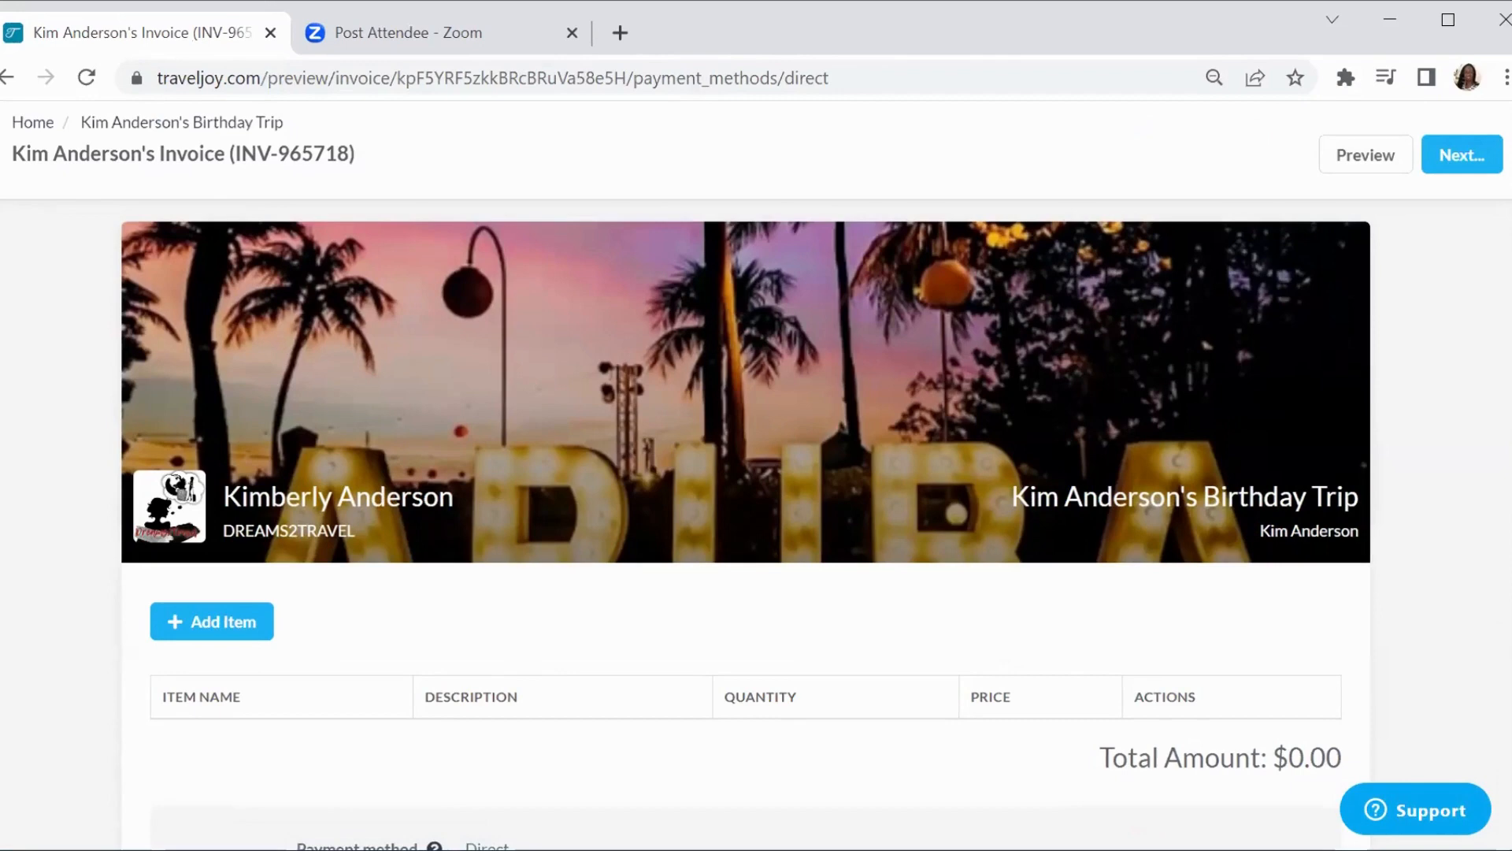
# Add an item to the invoice and show the template choices (new item, discount, activity, air, car, cruise)
pyautogui.scroll(-3)
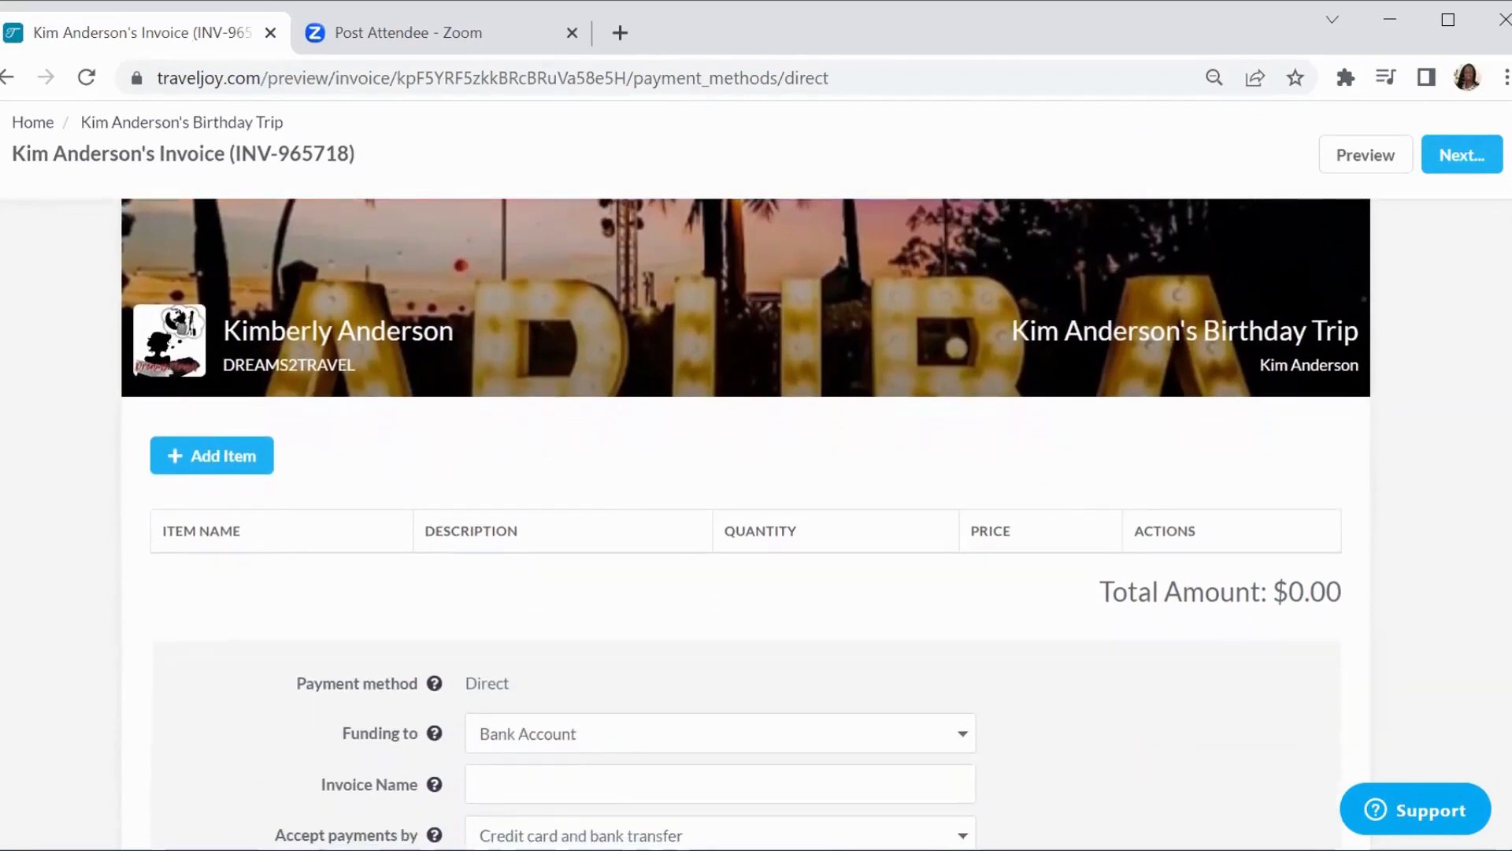
pyautogui.moveTo(405, 454)
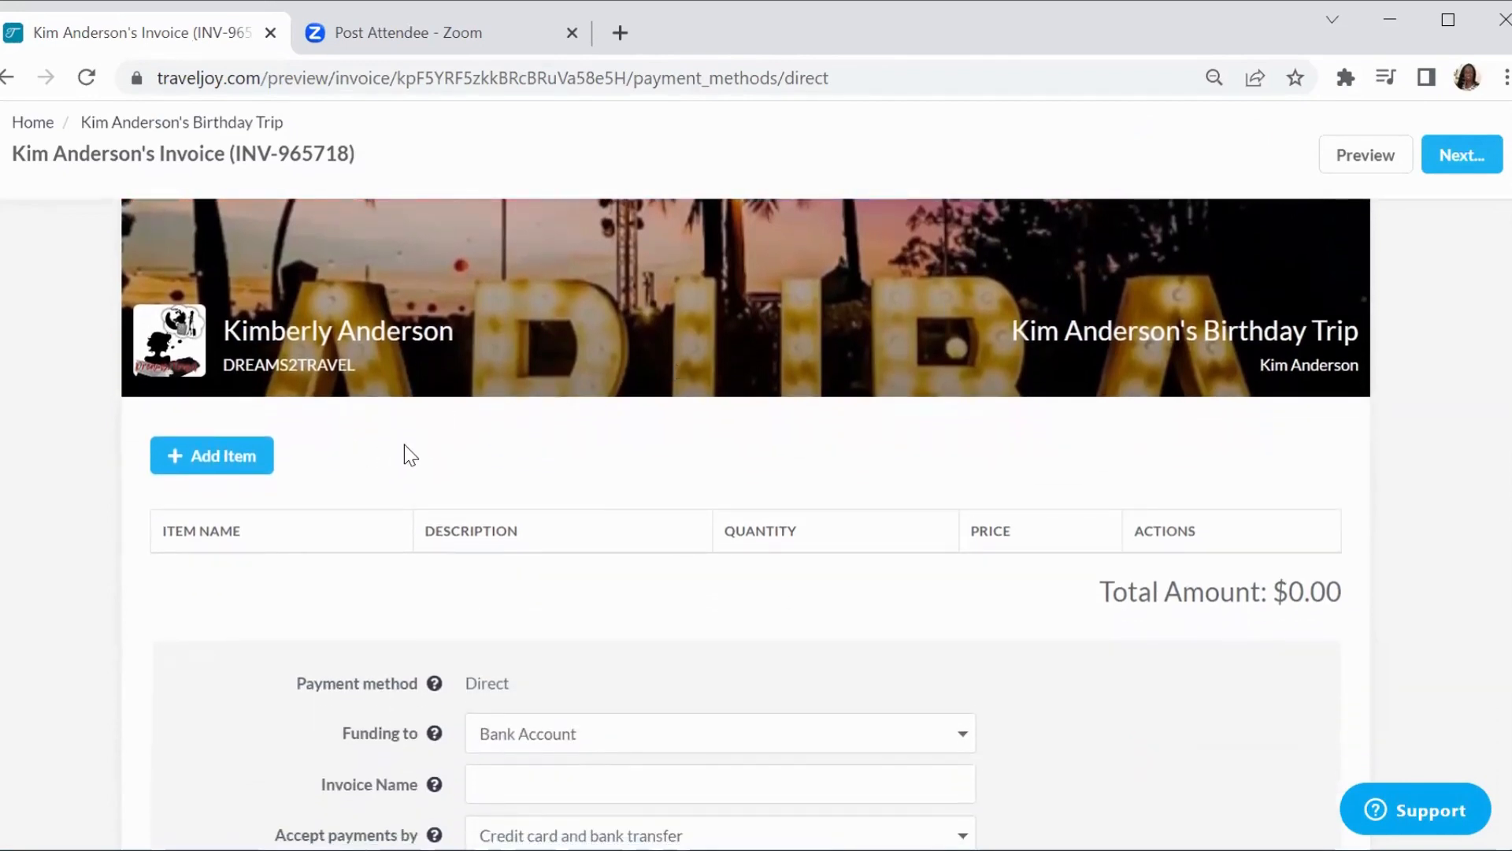
pyautogui.moveTo(379, 460)
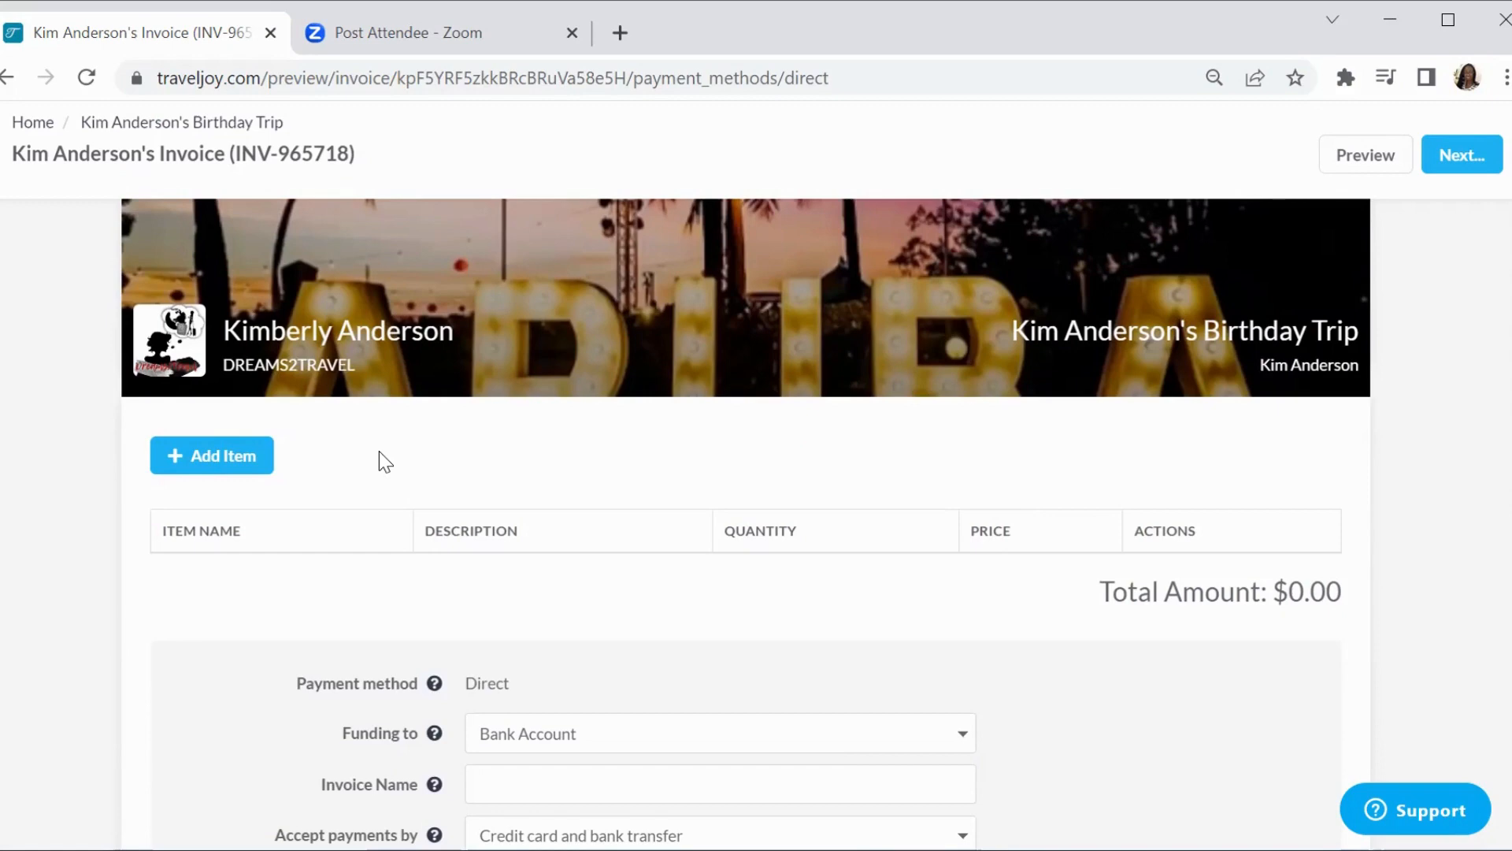
pyautogui.click(212, 455)
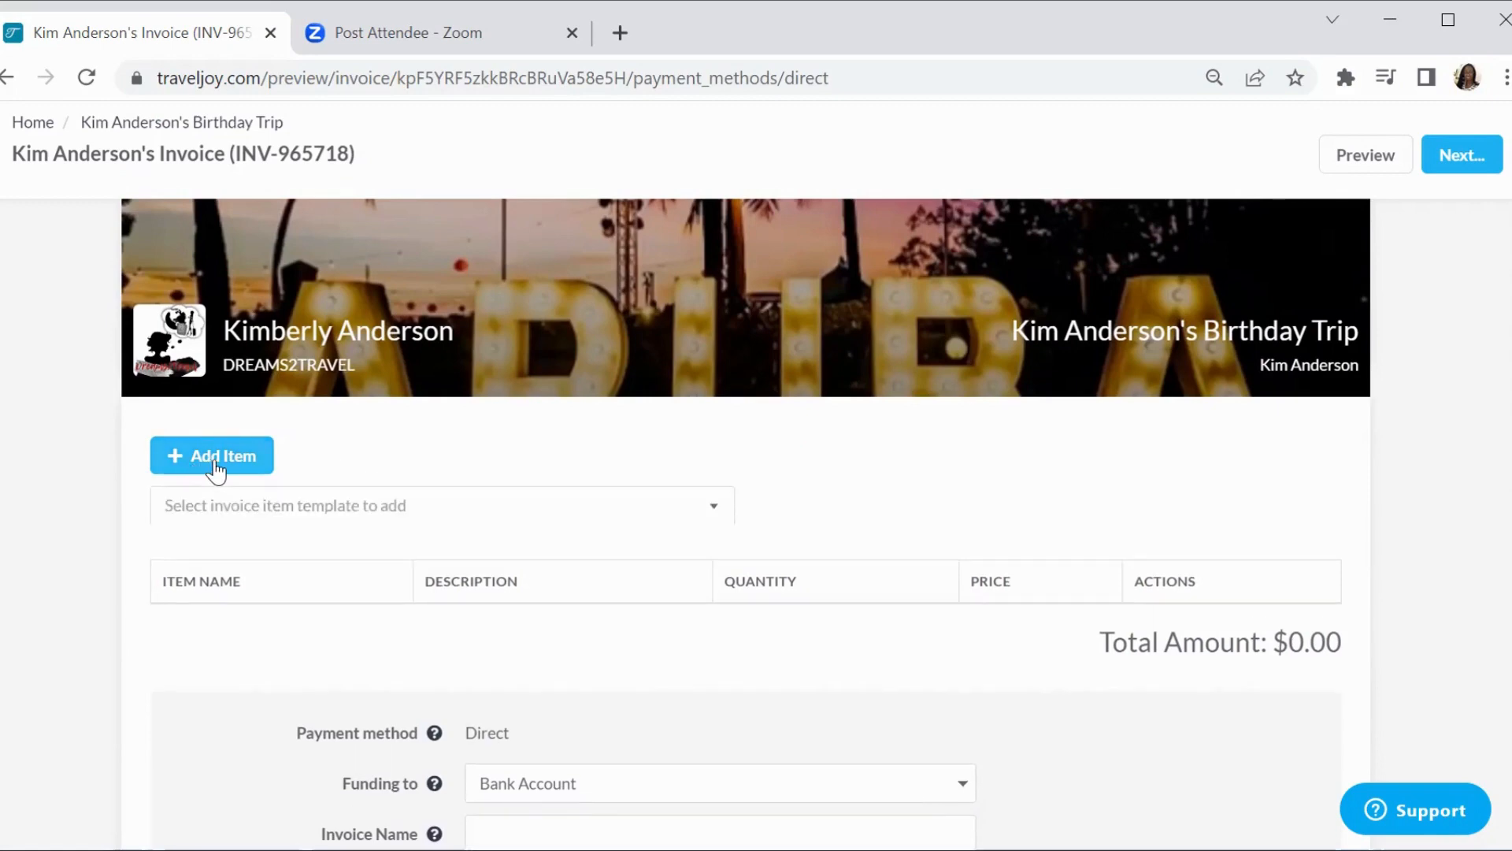
pyautogui.moveTo(249, 481)
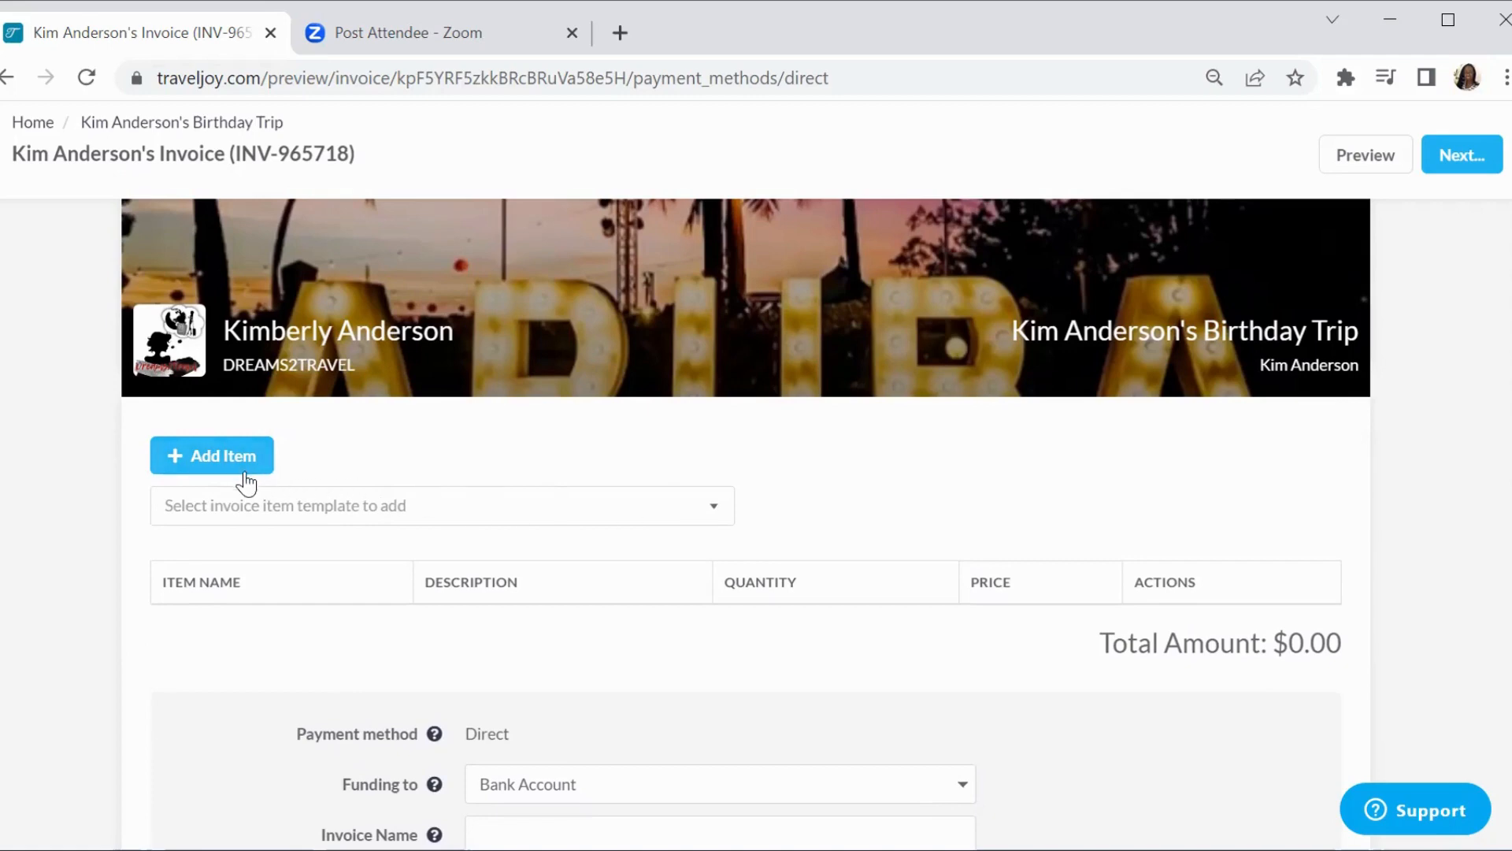
pyautogui.moveTo(408, 534)
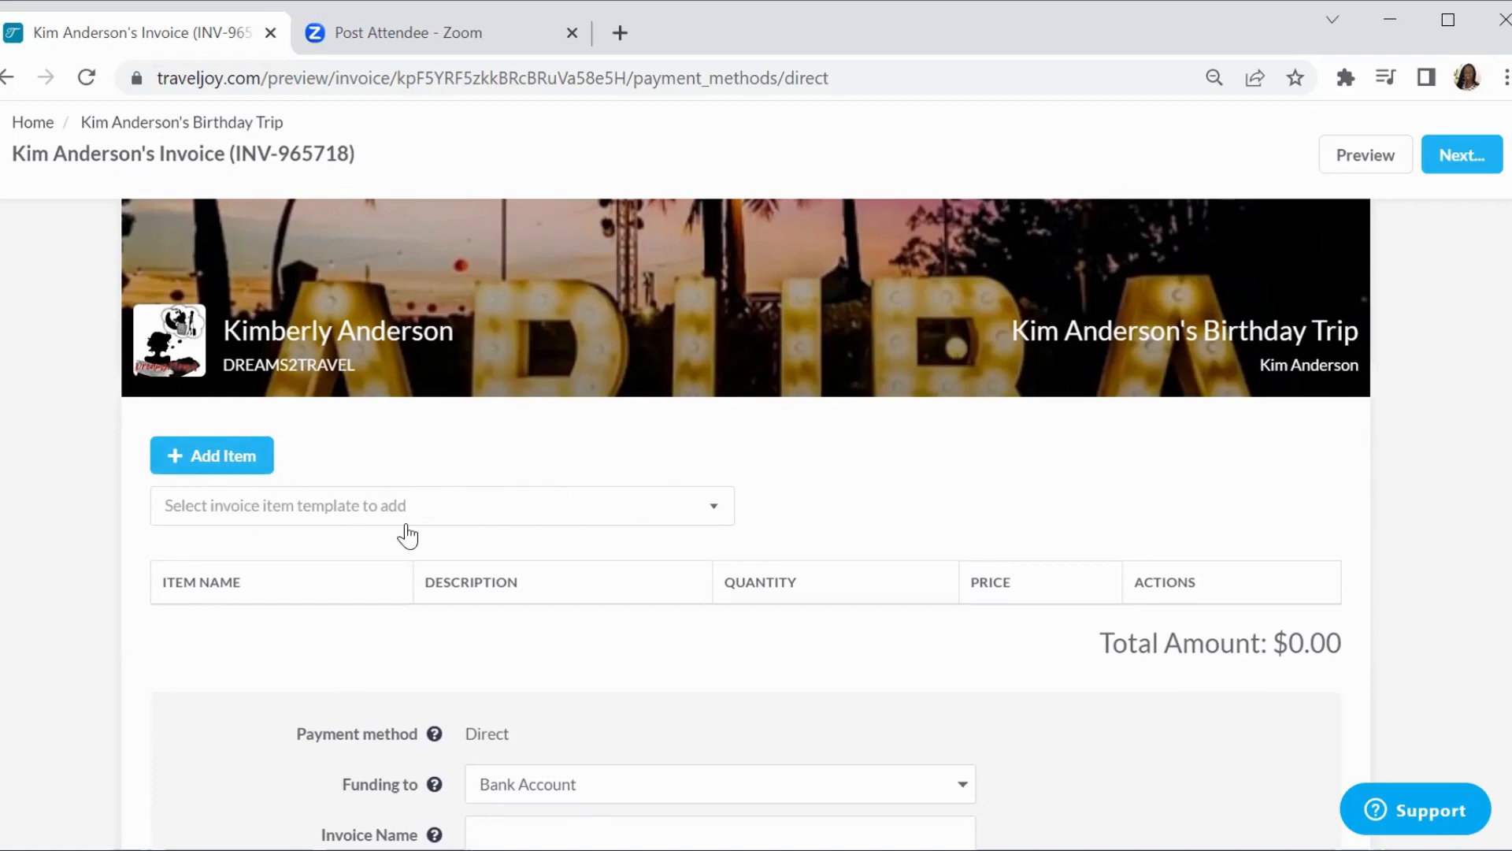
pyautogui.click(441, 505)
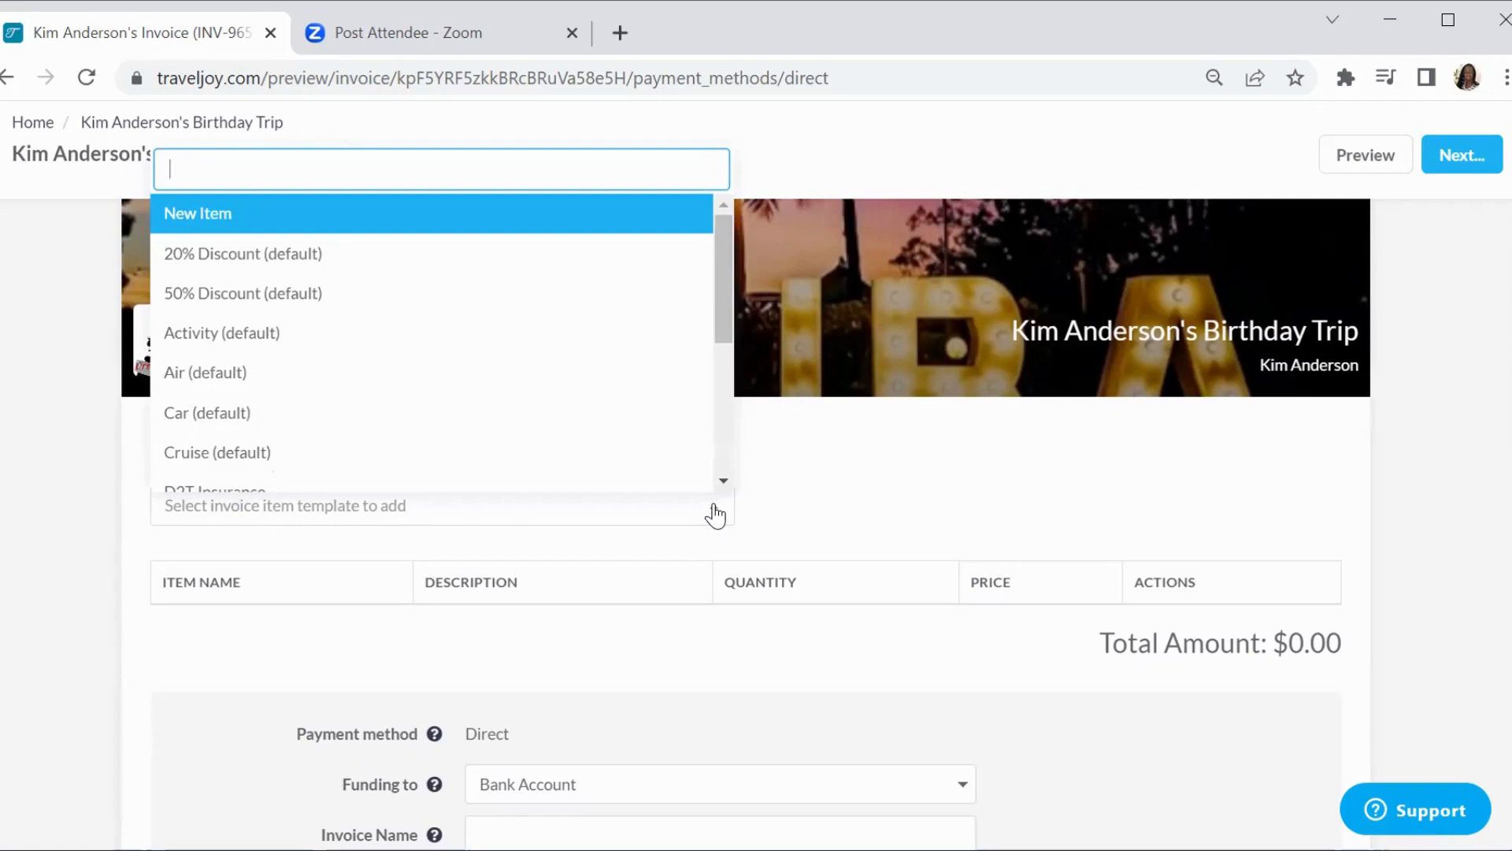
pyautogui.moveTo(719, 405)
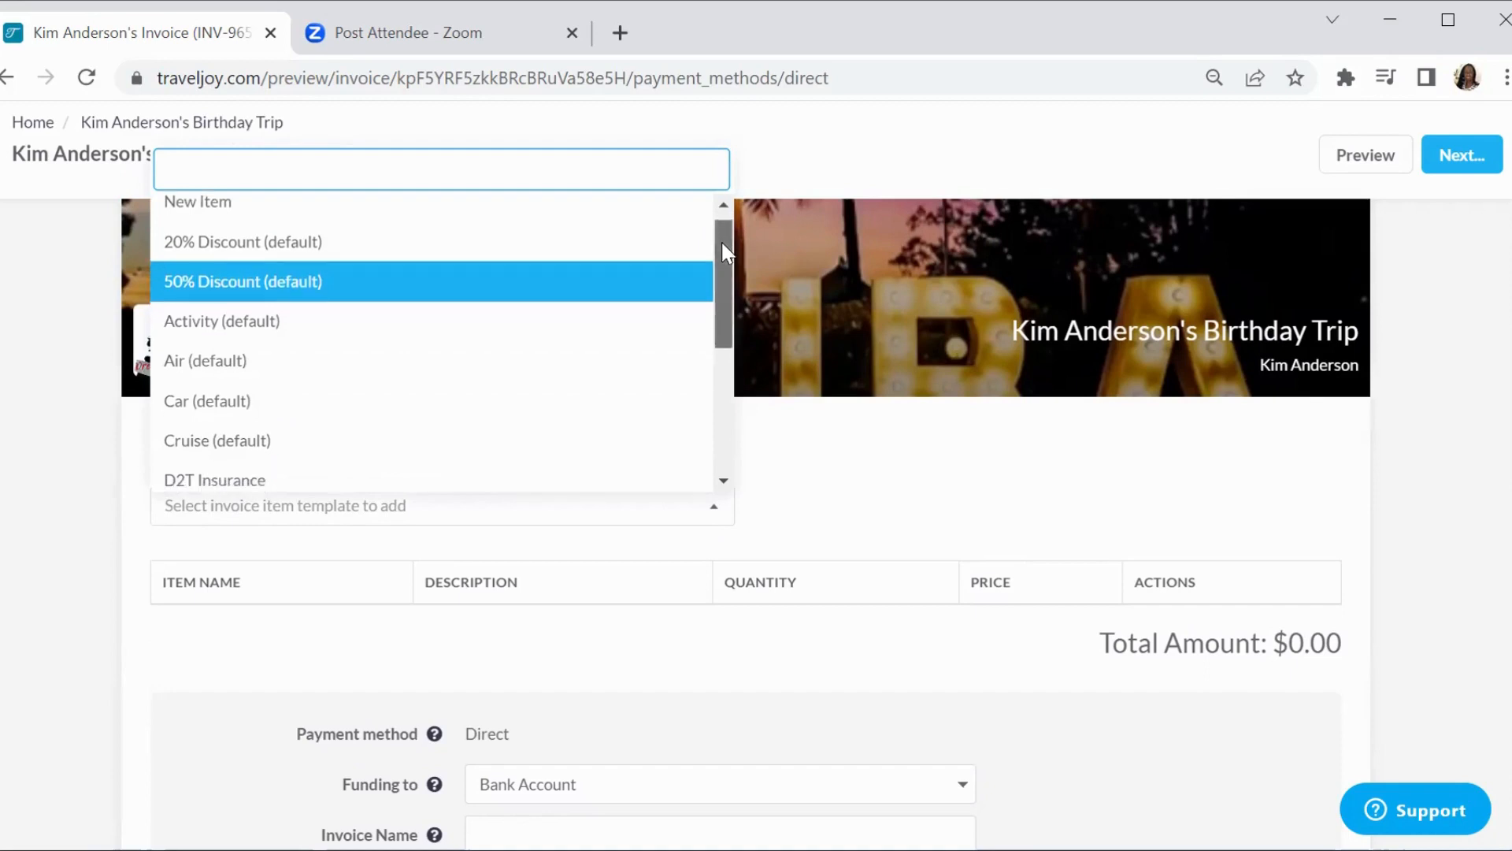
# Choose Research Service Fee from the invoice item template list
pyautogui.scroll(-3)
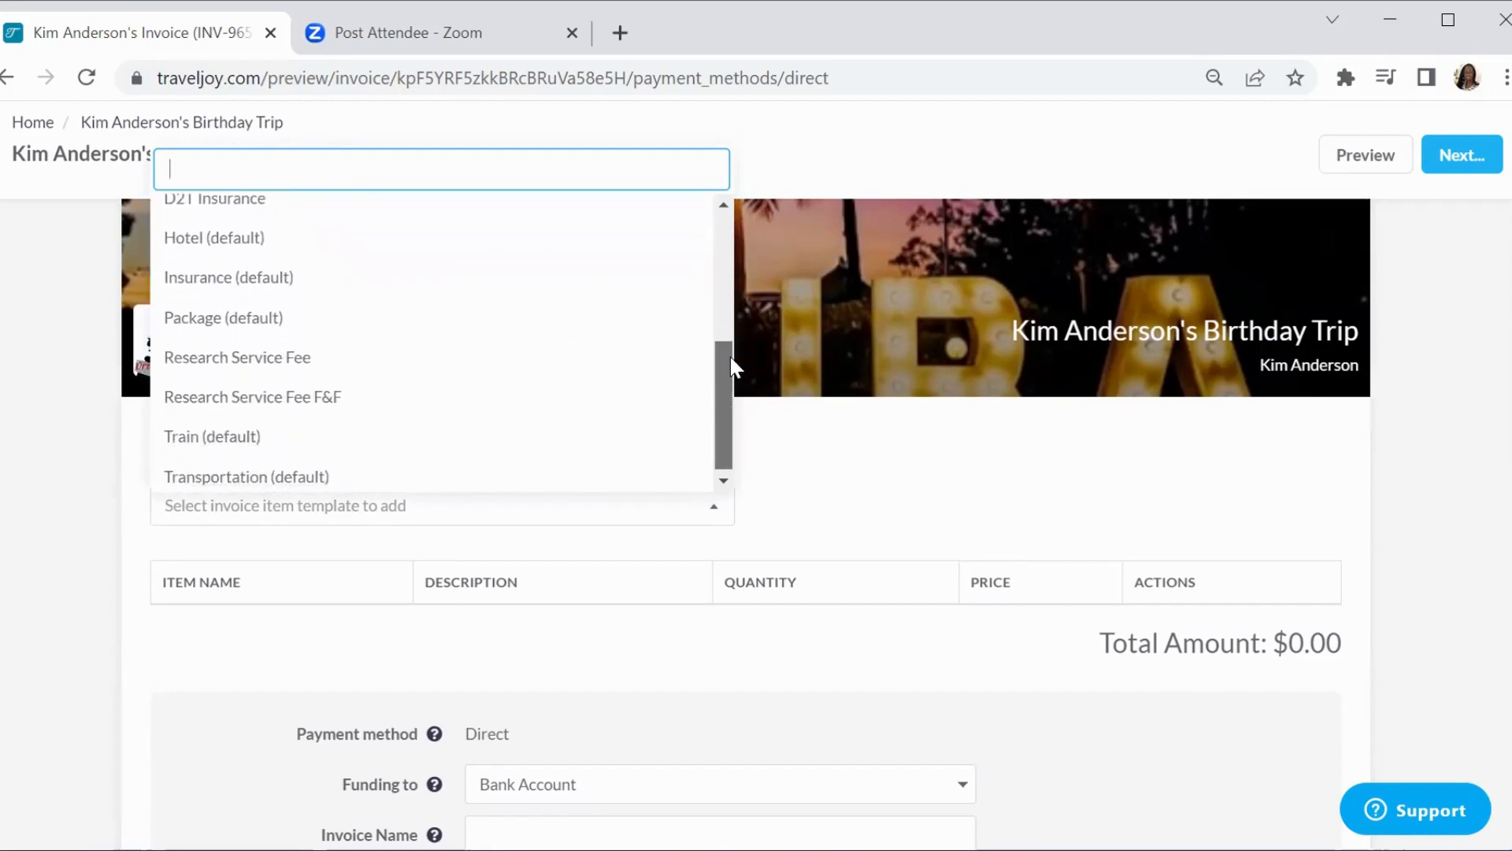
pyautogui.moveTo(238, 353)
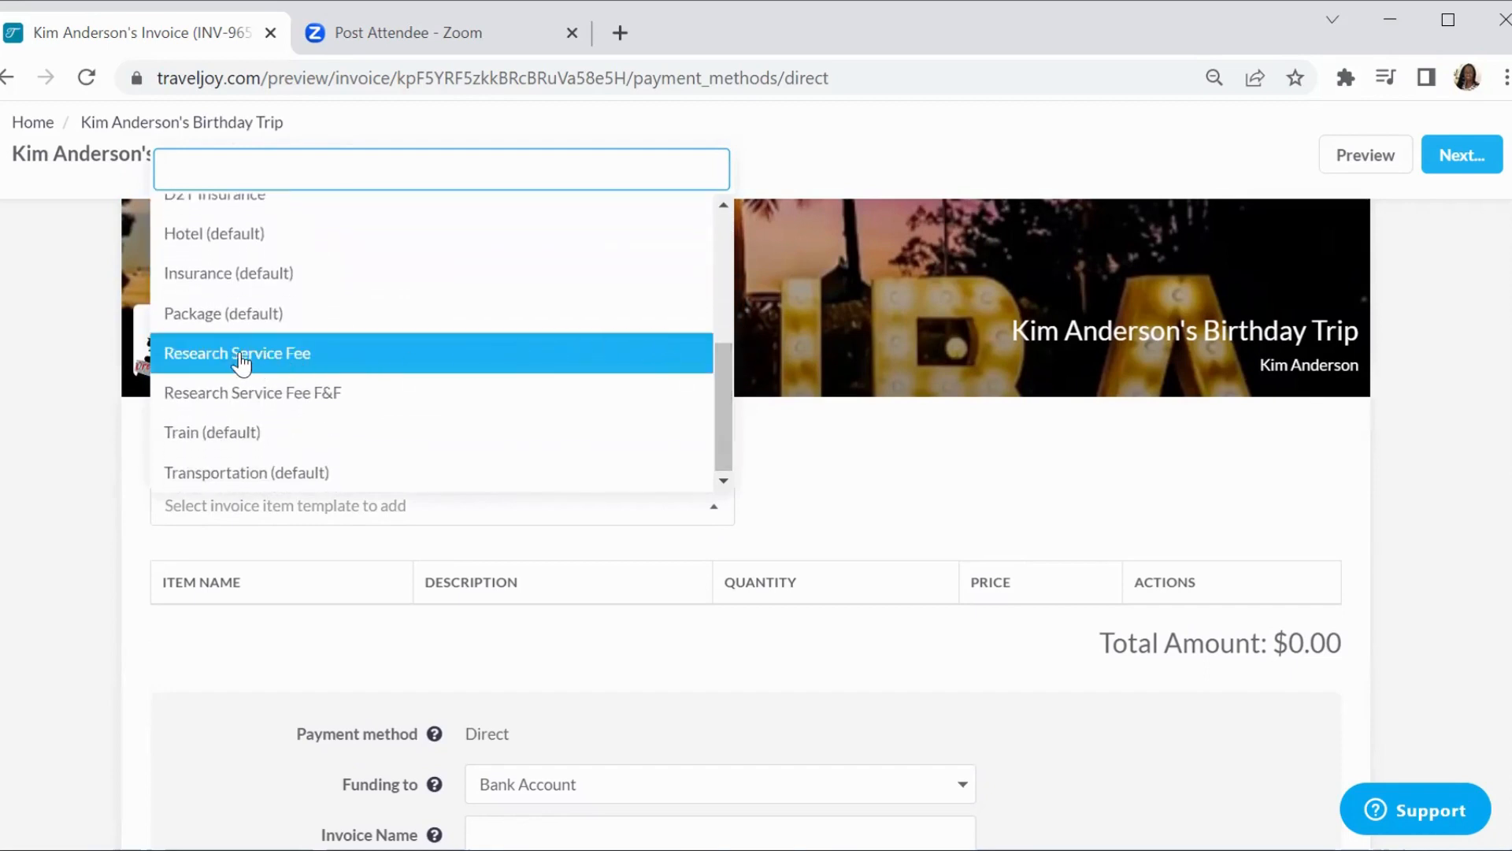
pyautogui.moveTo(254, 364)
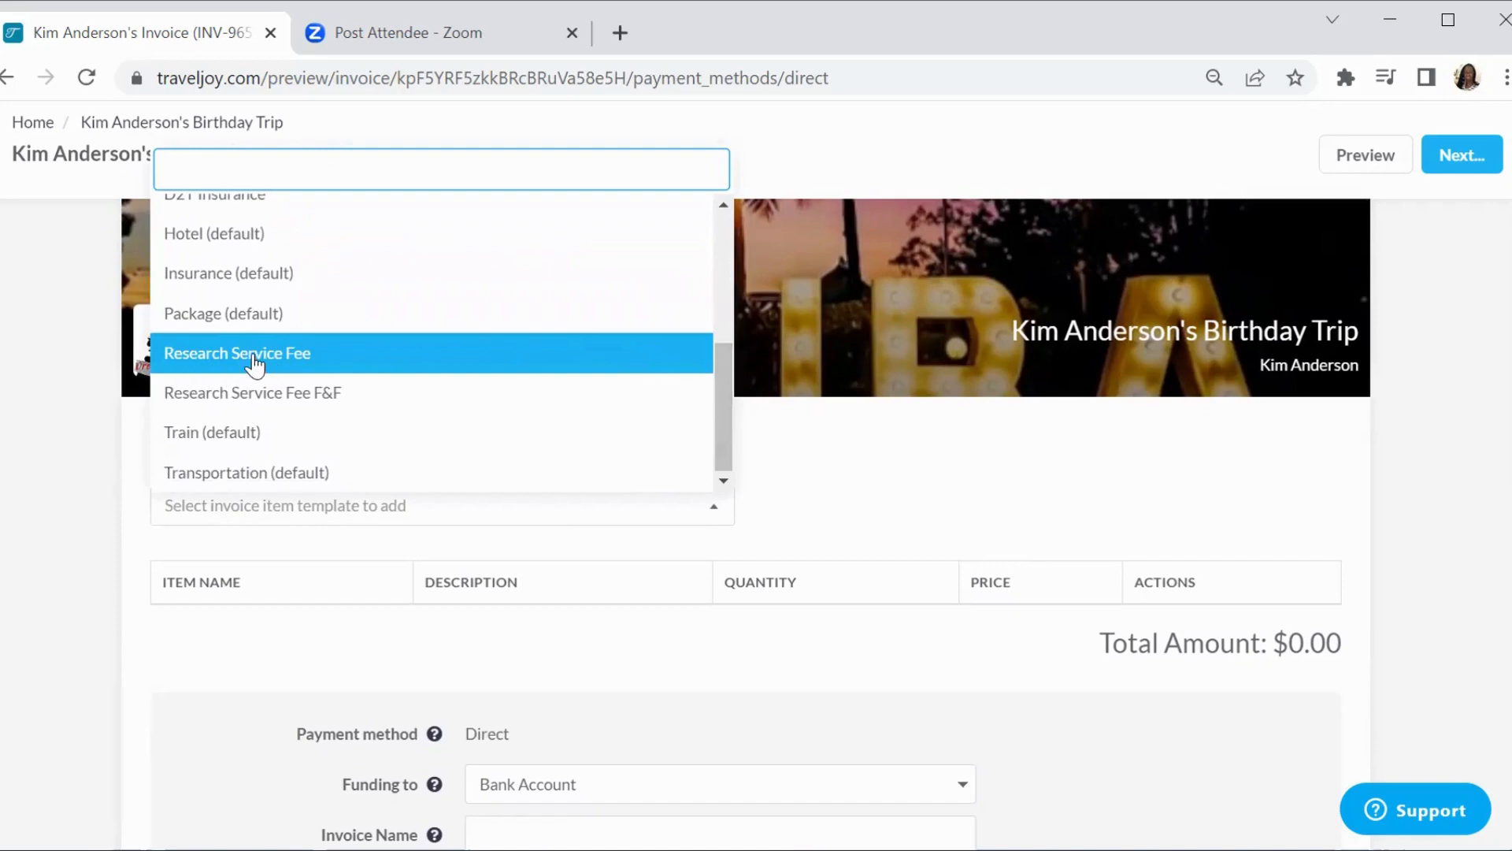
pyautogui.click(236, 352)
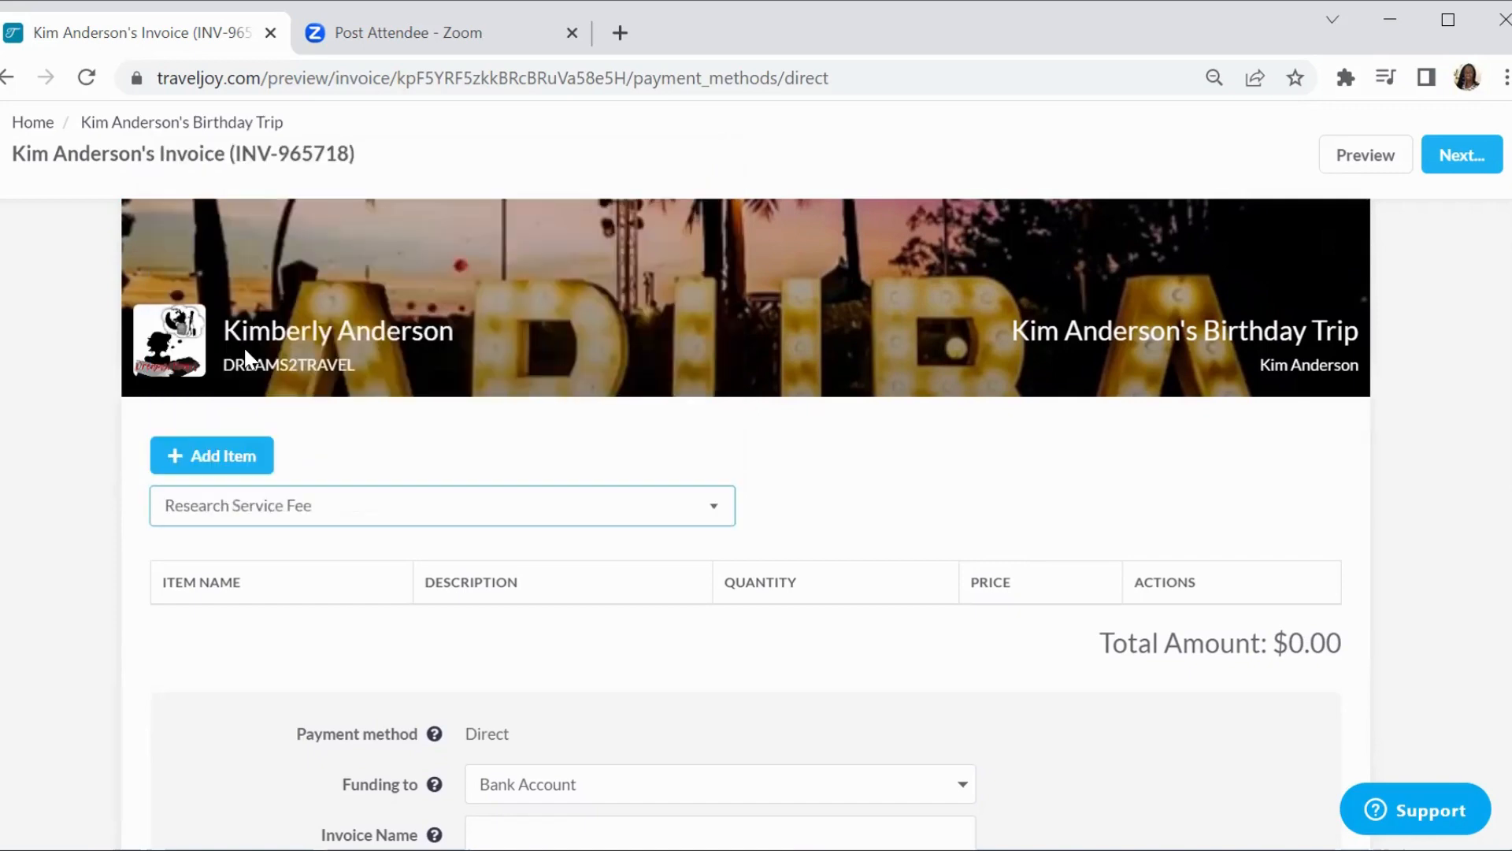
# Date the Travel Research Service Fee item February 5, 2023 and save it, totaling $50.00
pyautogui.click(211, 455)
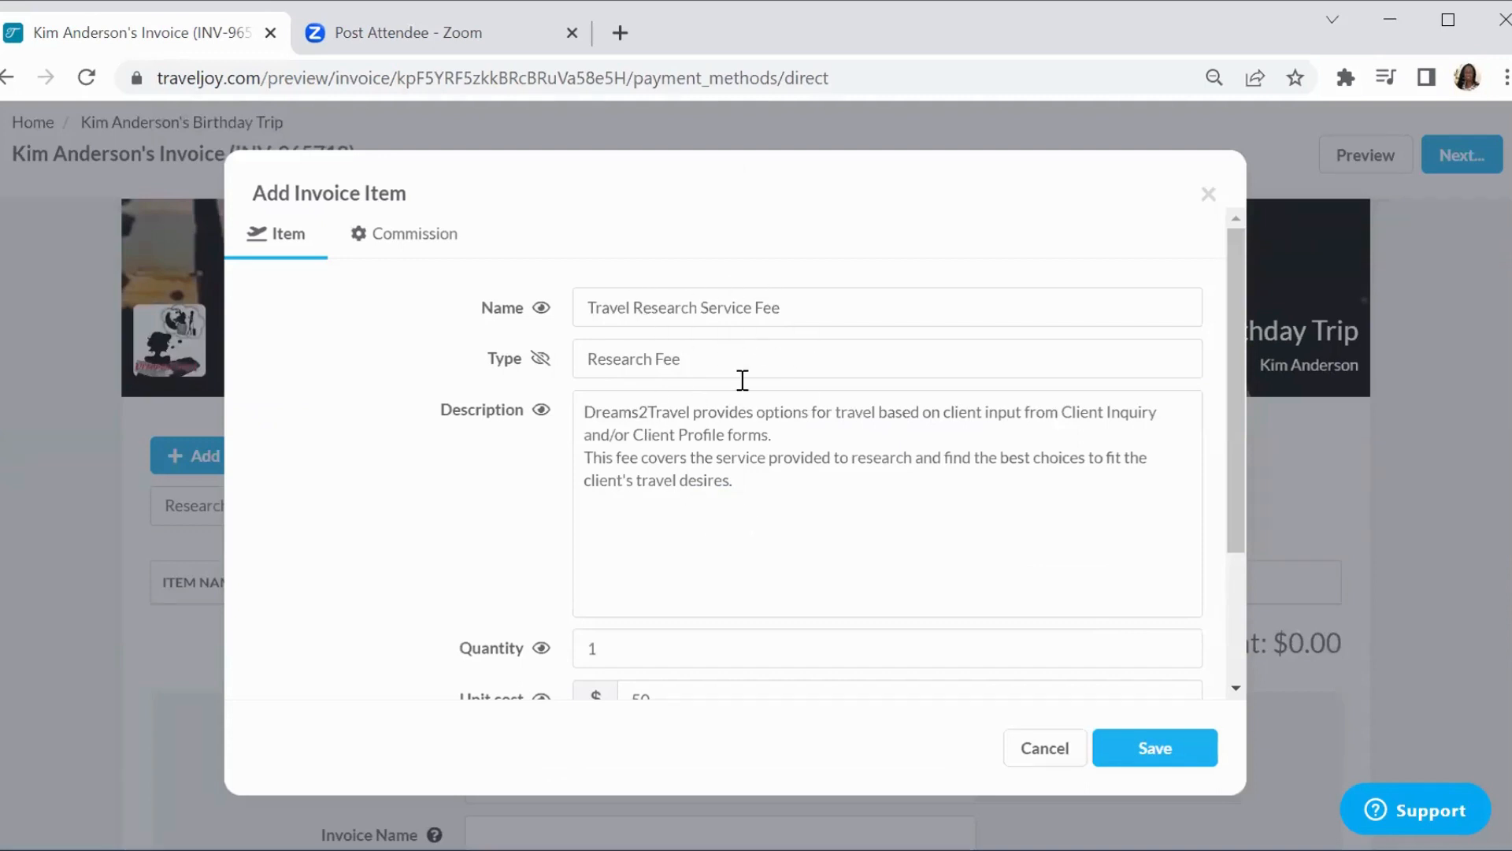
pyautogui.moveTo(731, 489)
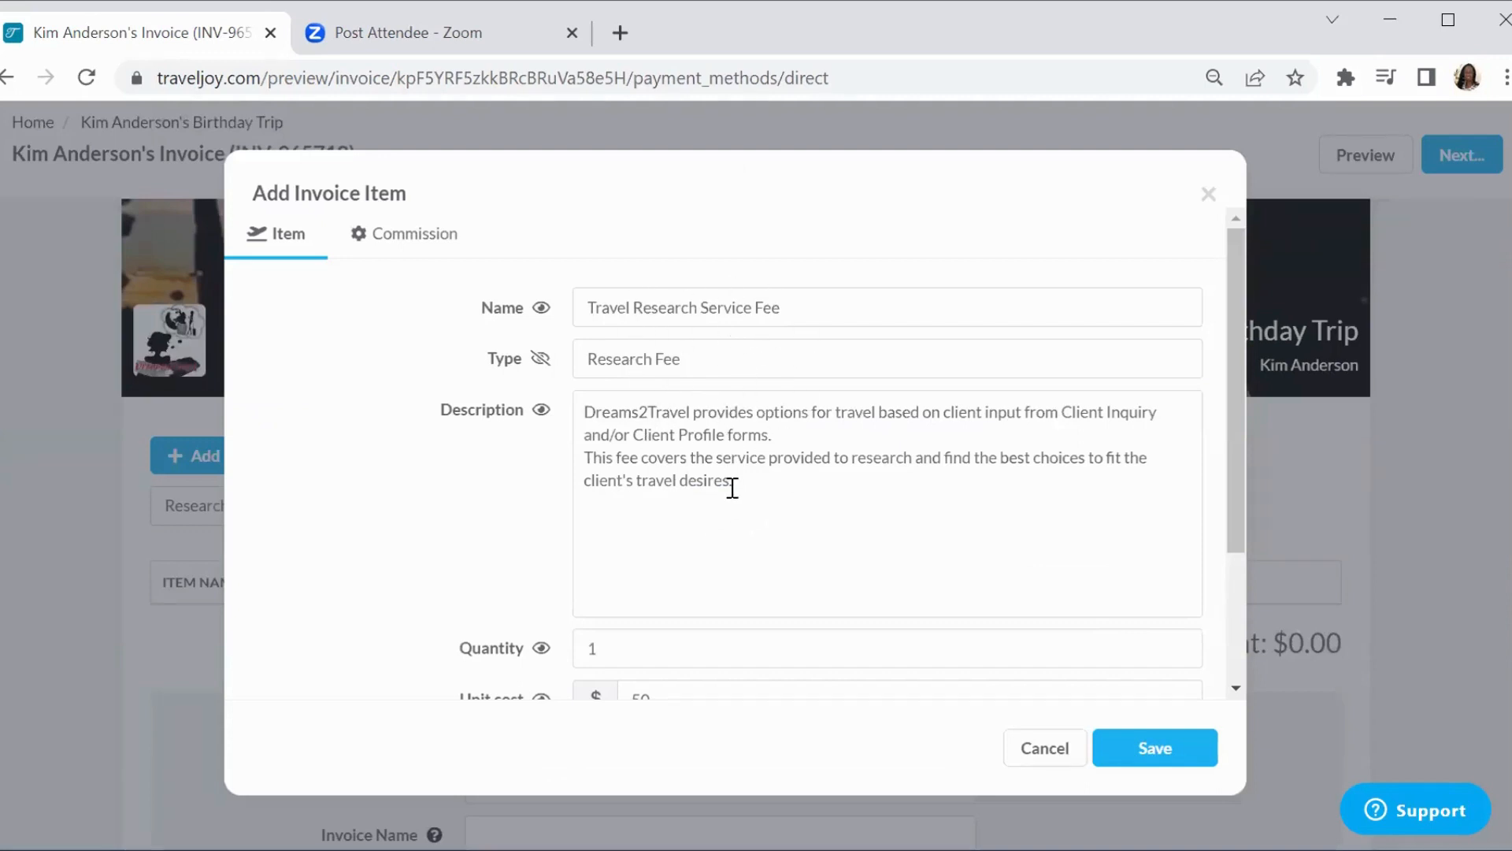
pyautogui.moveTo(1238, 260)
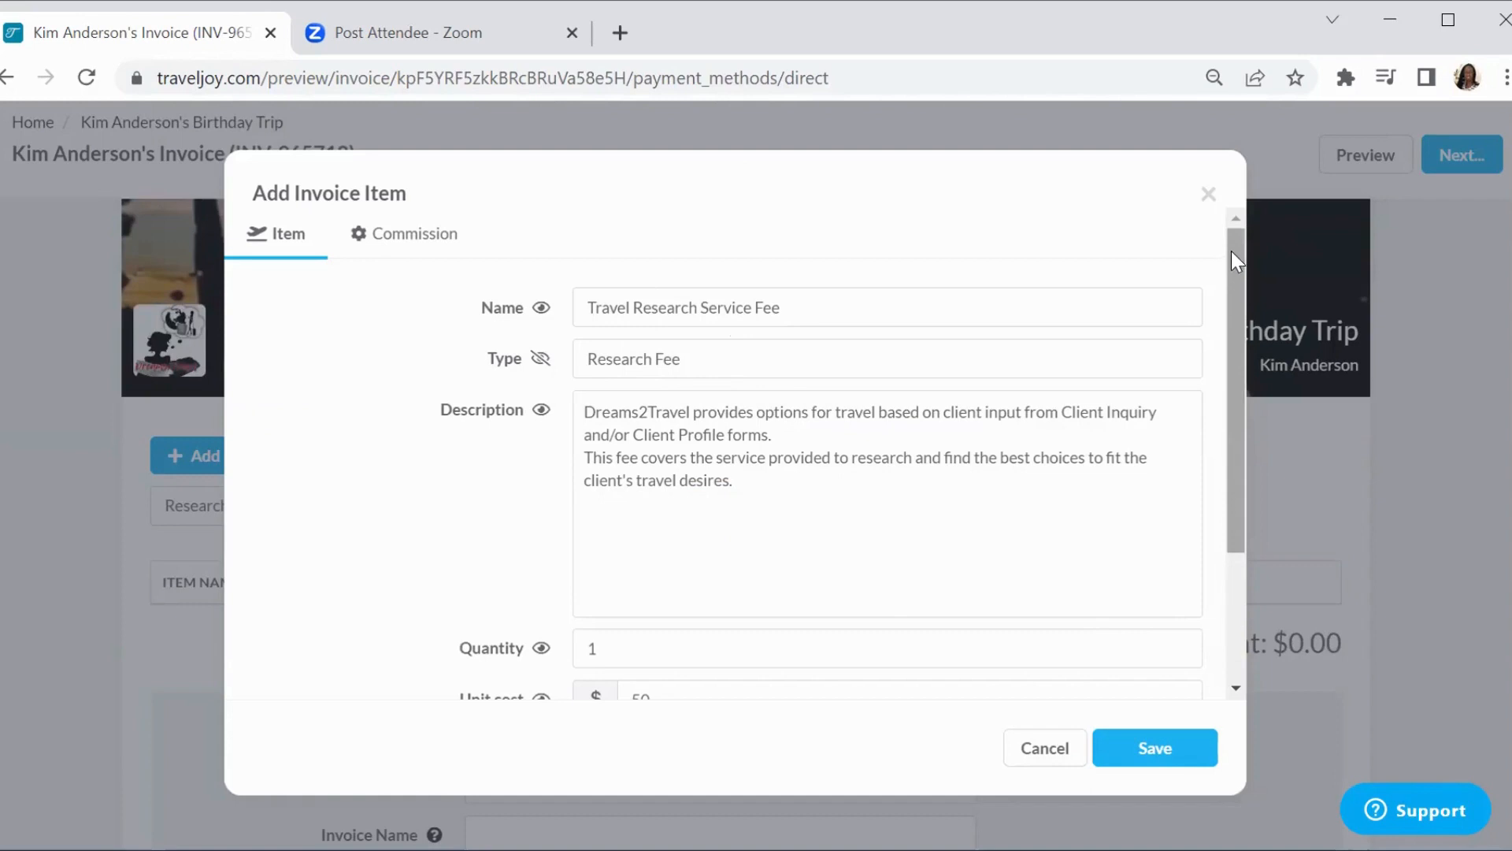
pyautogui.scroll(-3)
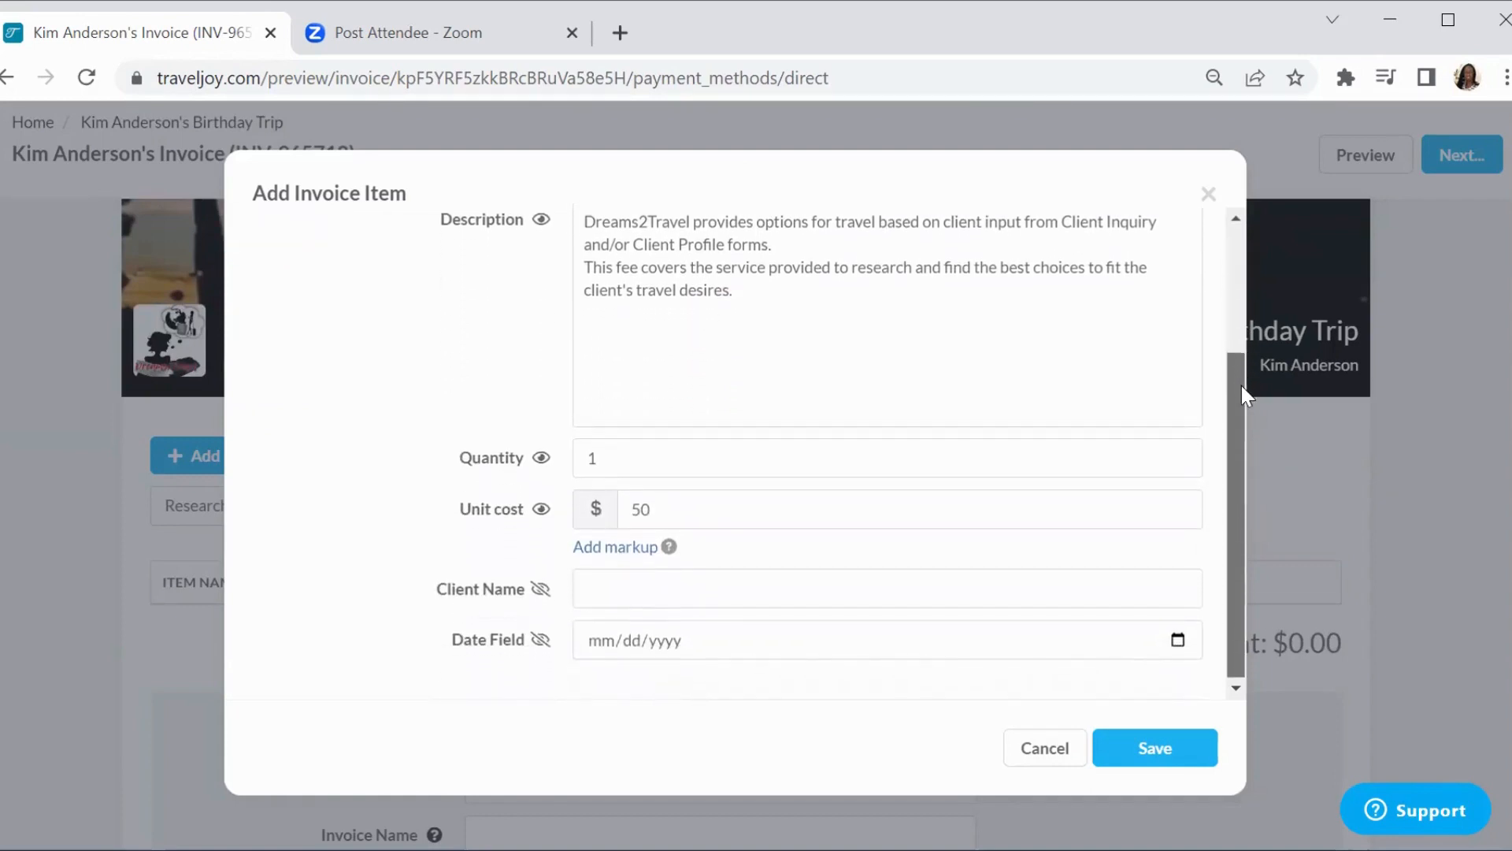
pyautogui.moveTo(698, 555)
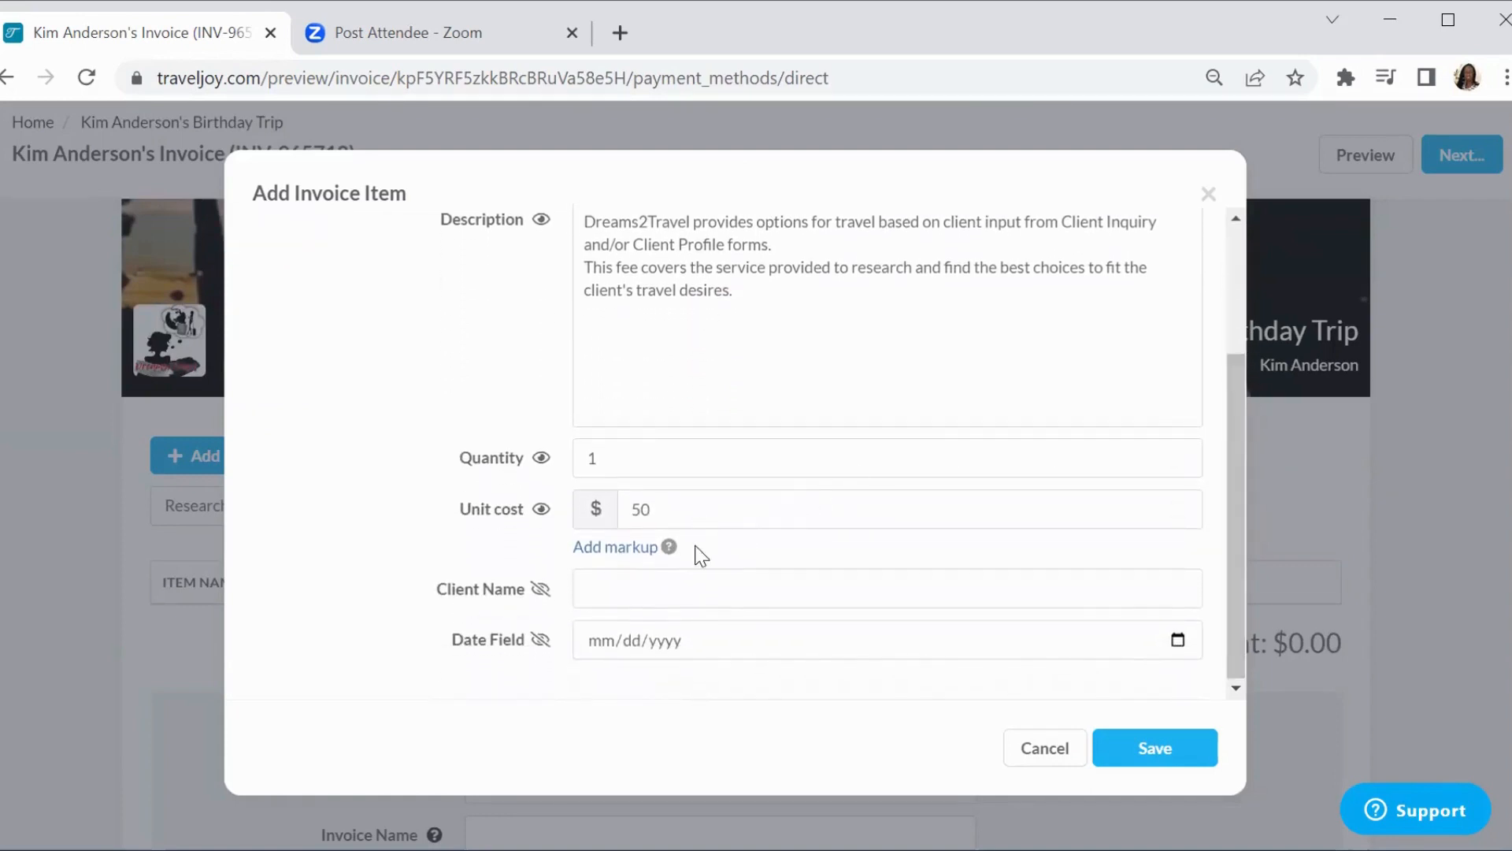
pyautogui.moveTo(1178, 640)
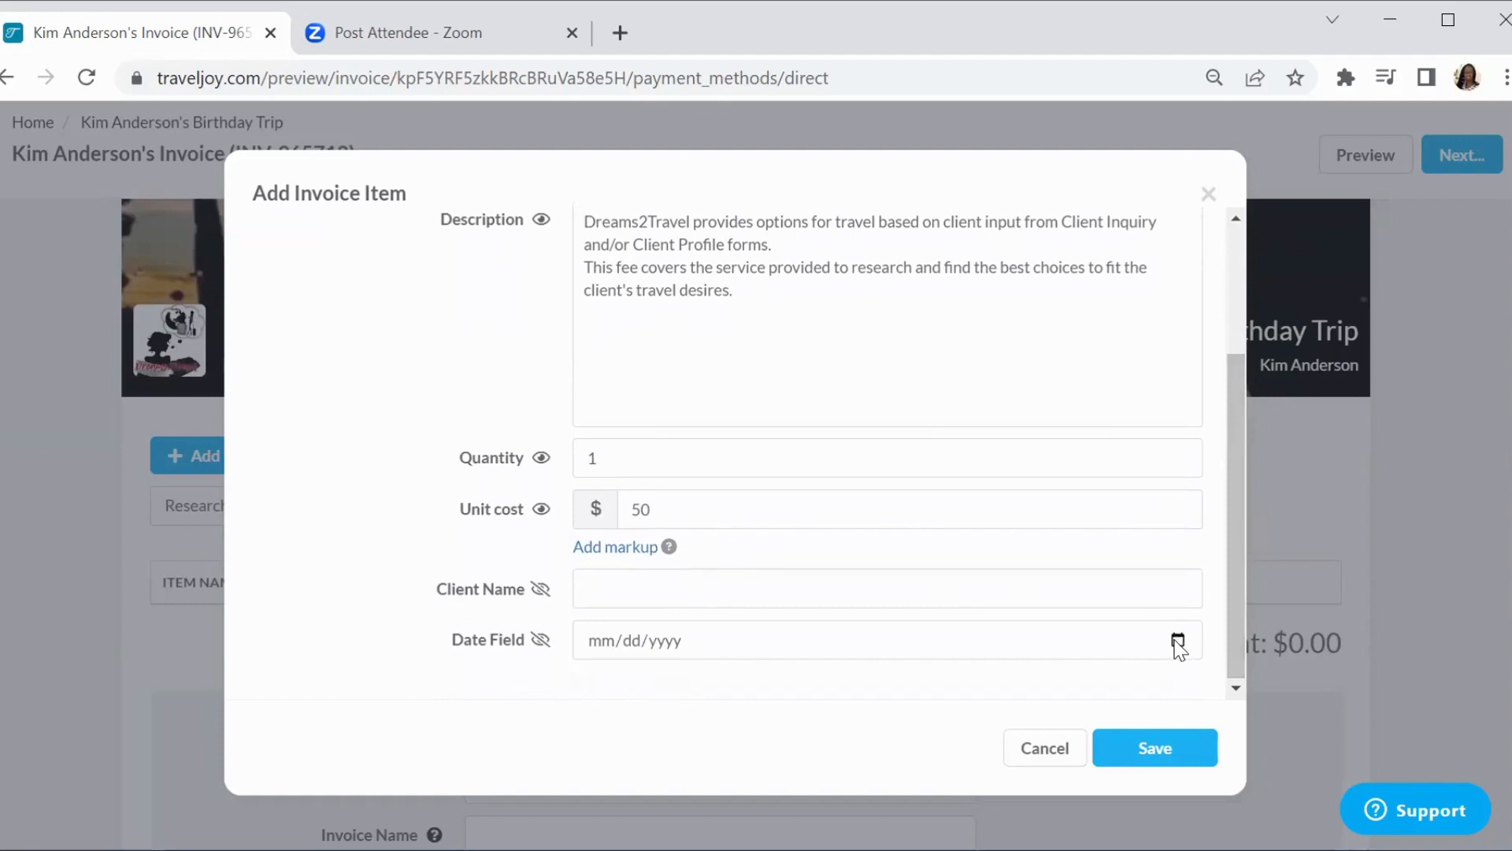
pyautogui.click(1176, 639)
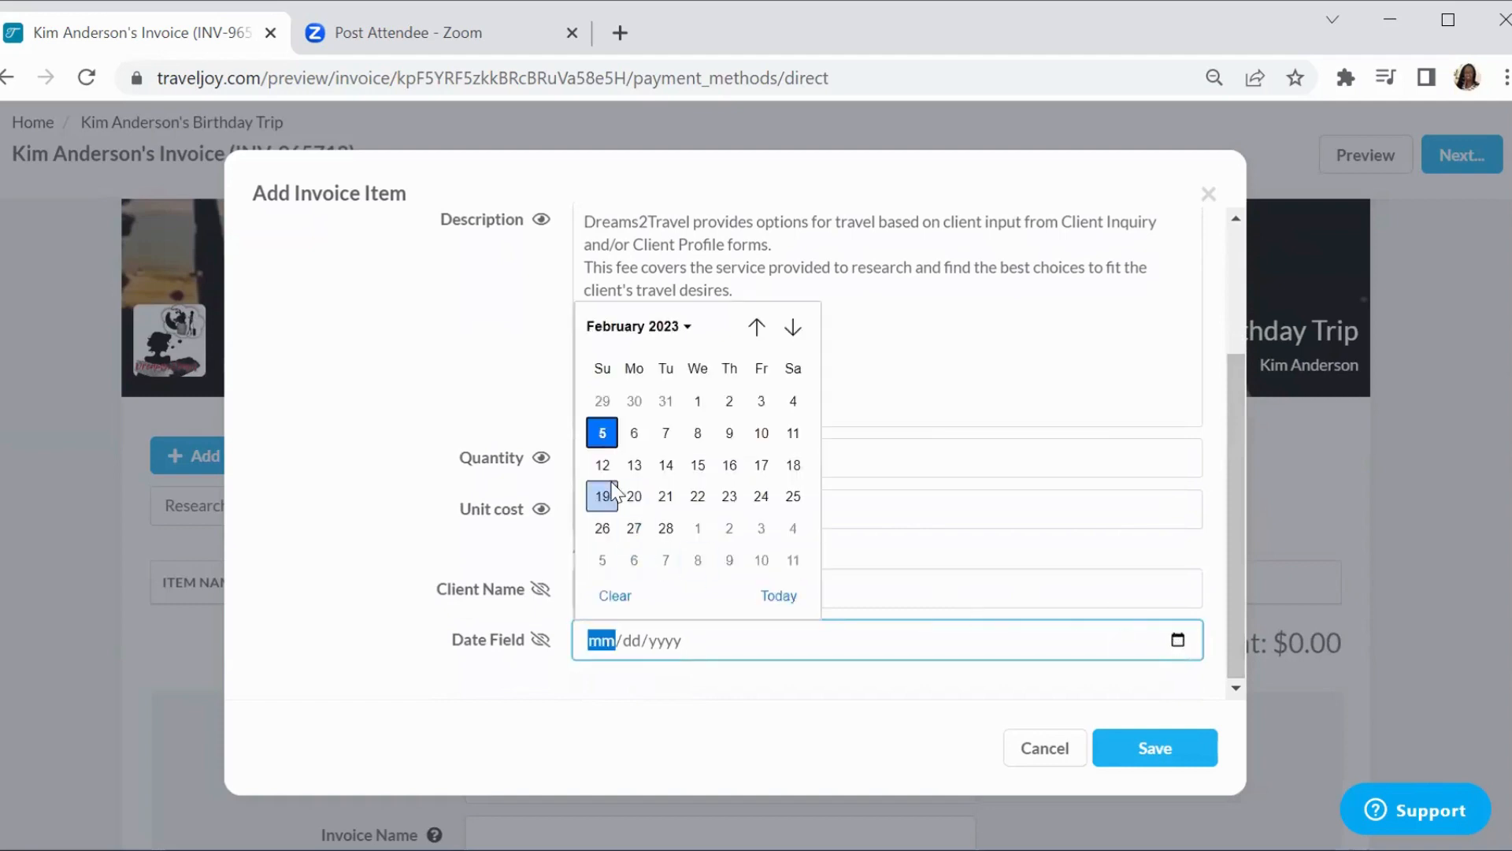
pyautogui.click(601, 432)
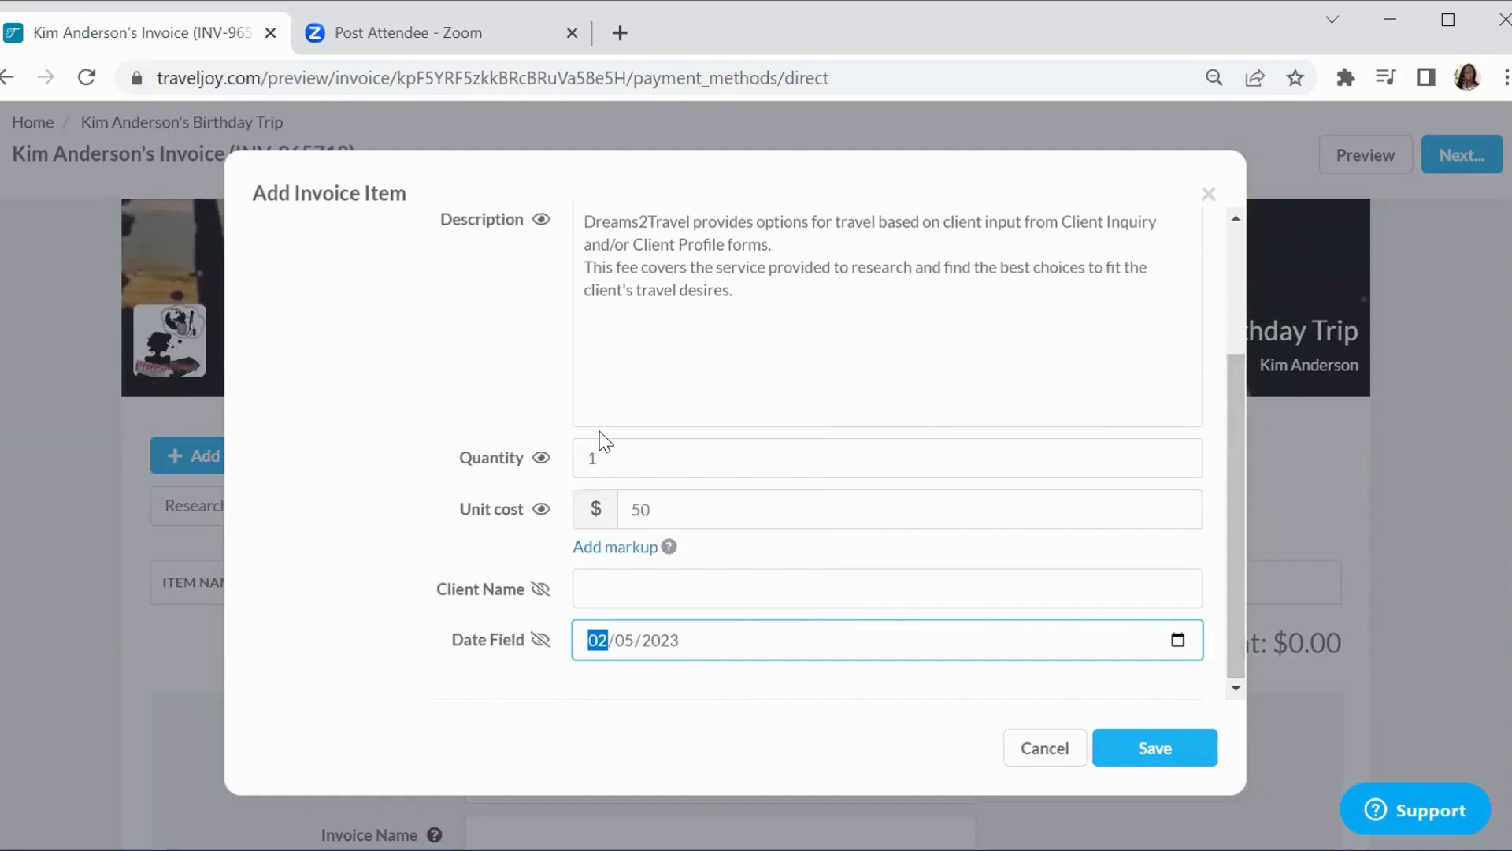
pyautogui.moveTo(1155, 747)
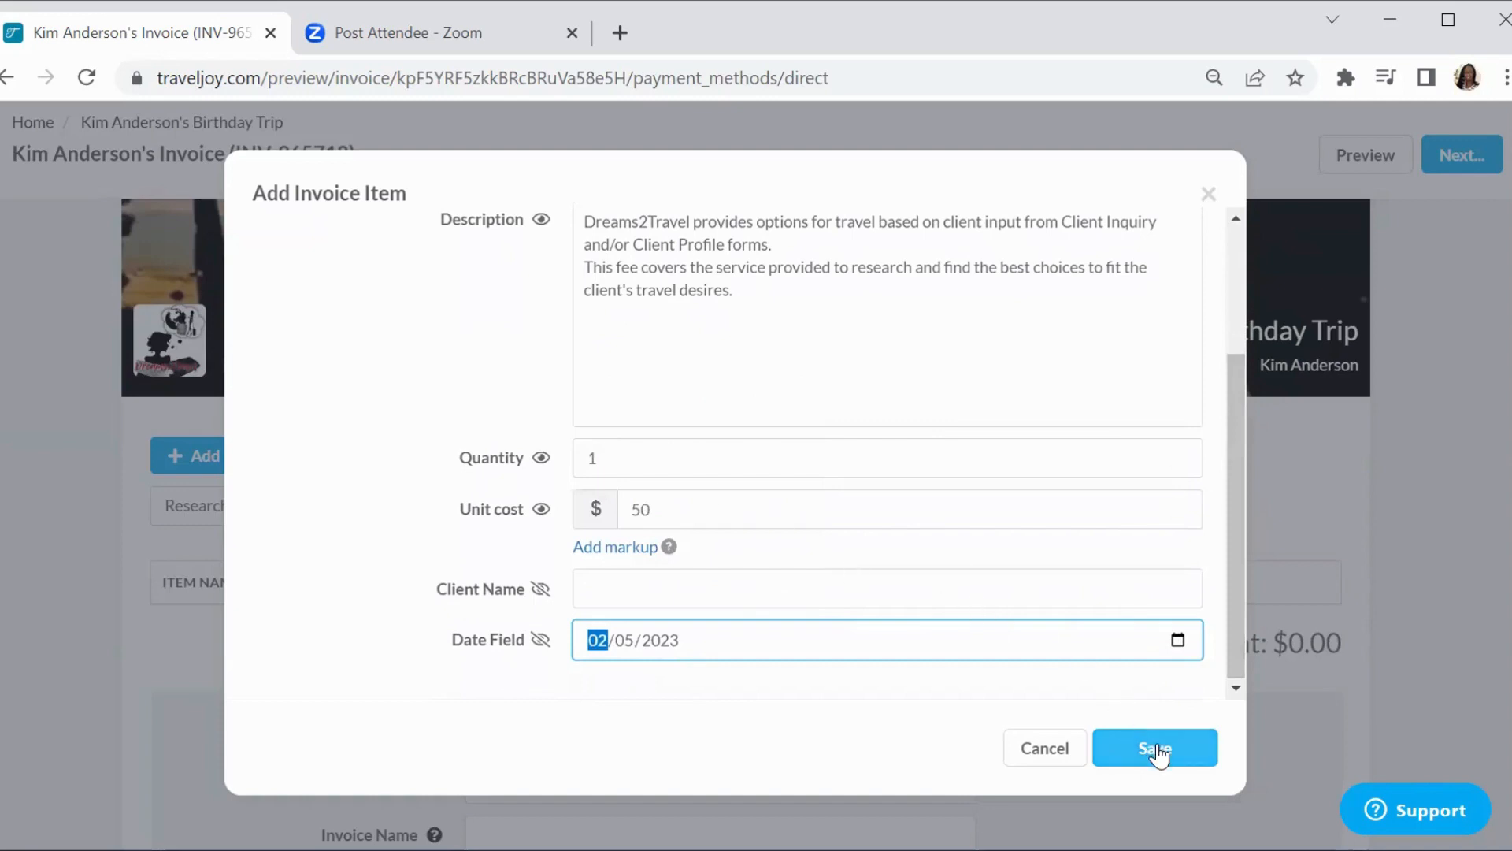
pyautogui.click(1153, 747)
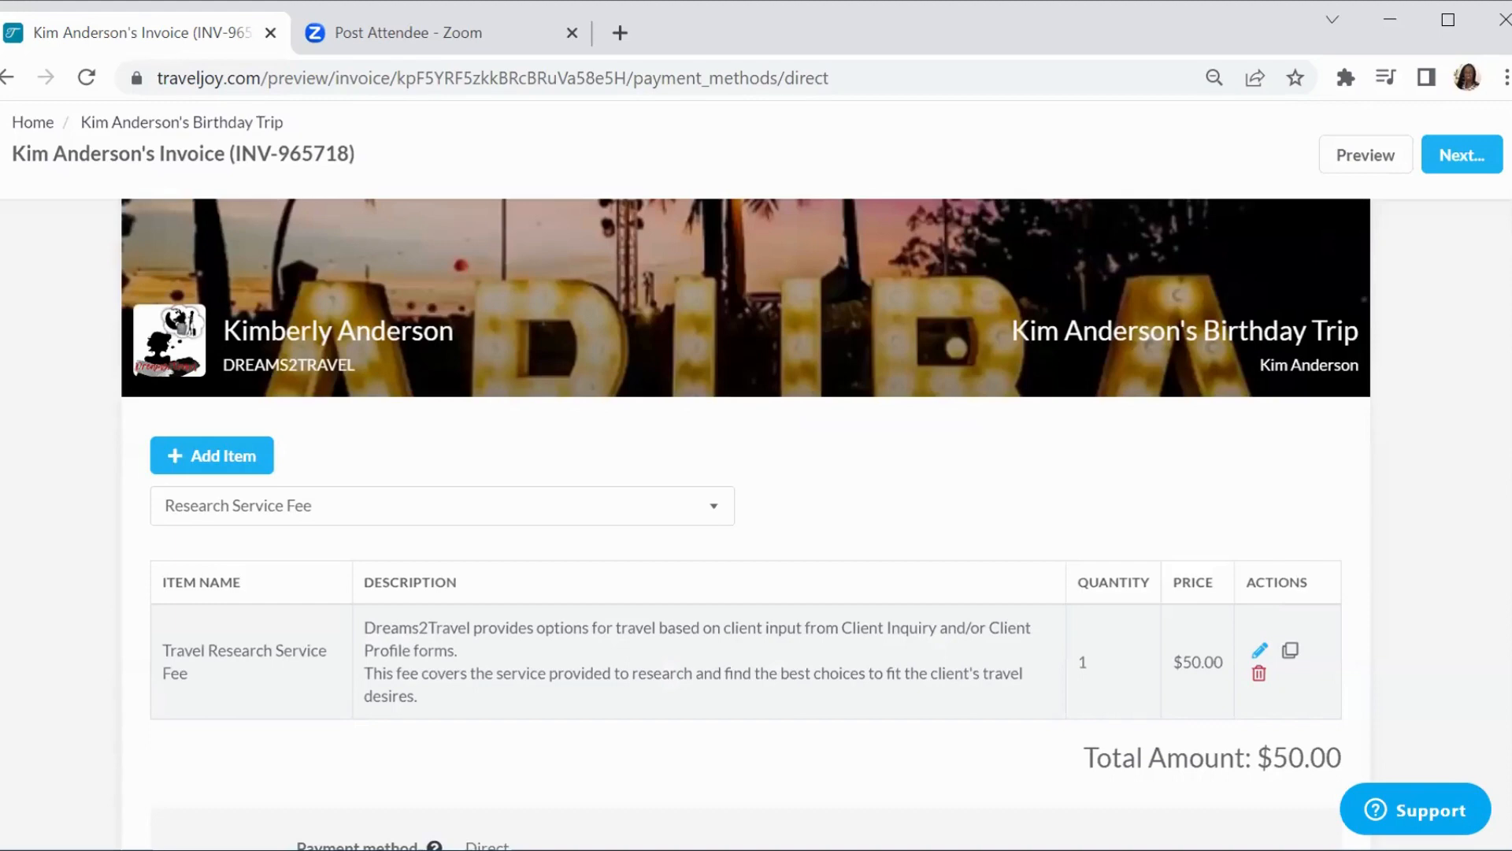
# Enter 'Travel Research Service Fee' as the invoice name, keeping bank account funding
pyautogui.scroll(-3)
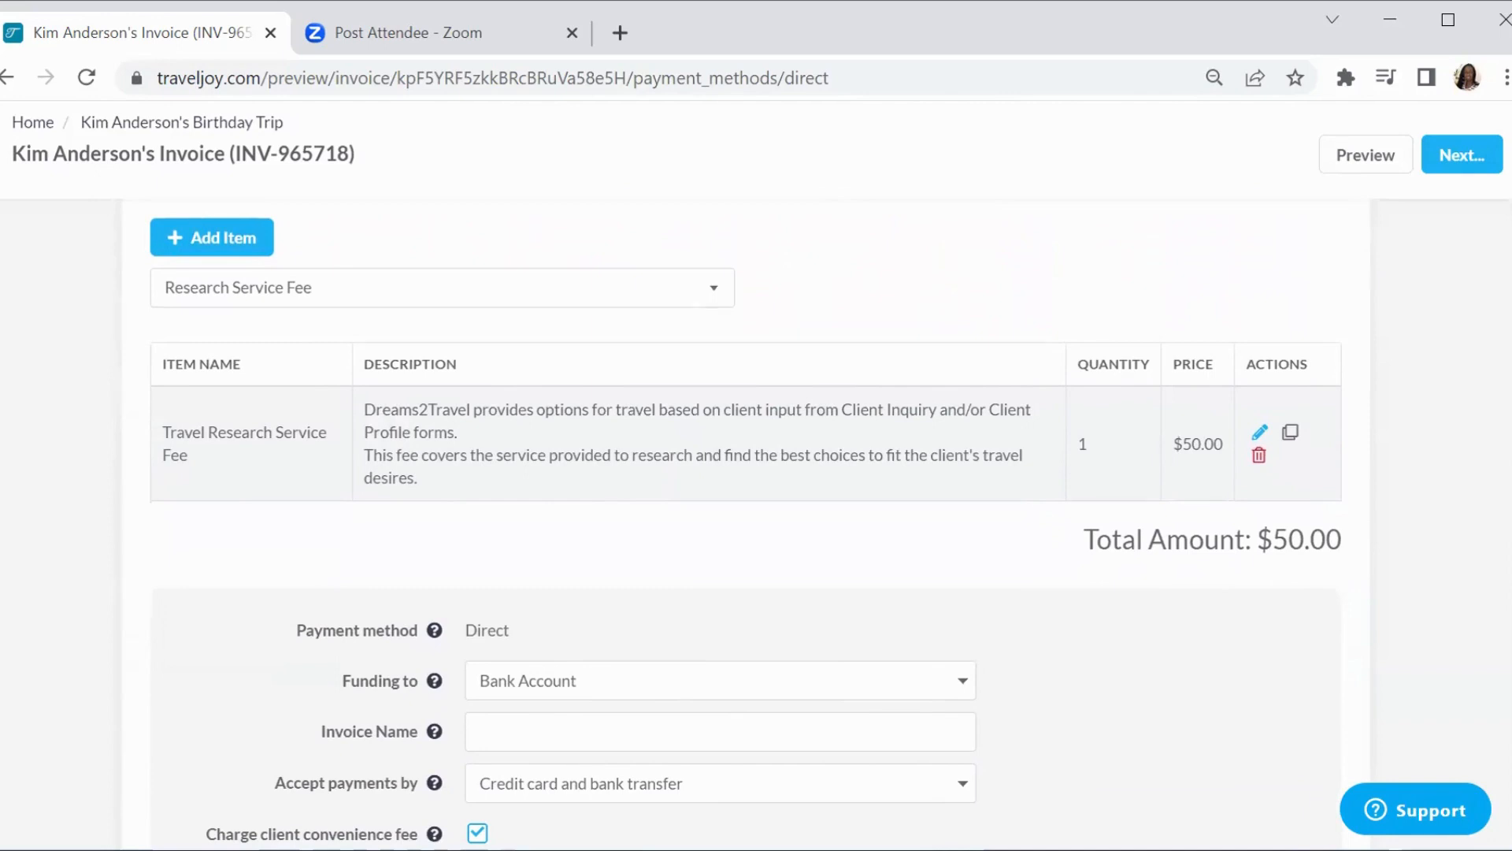
pyautogui.scroll(-3)
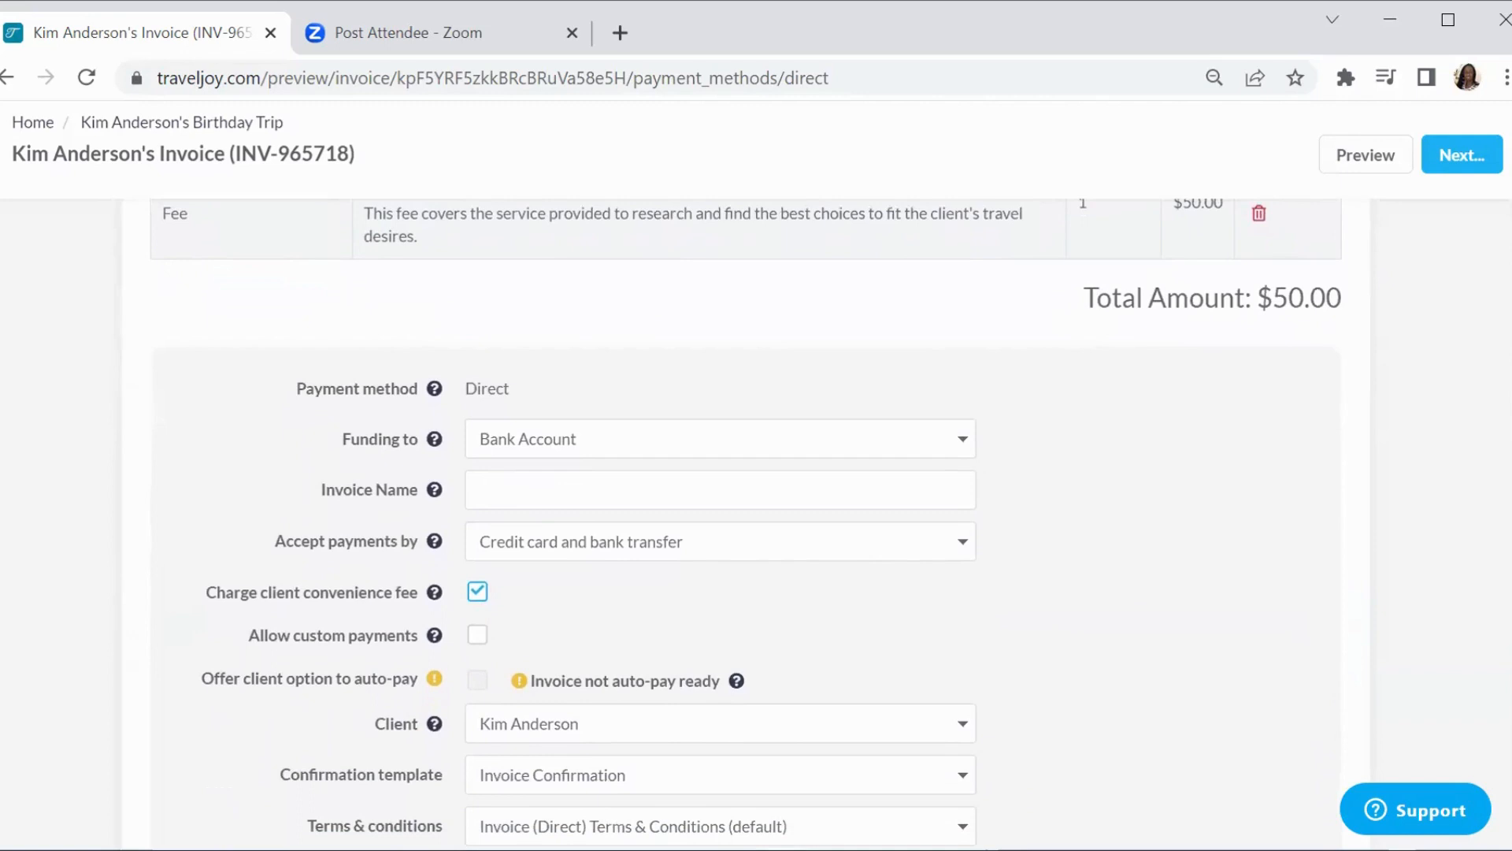
pyautogui.moveTo(554, 395)
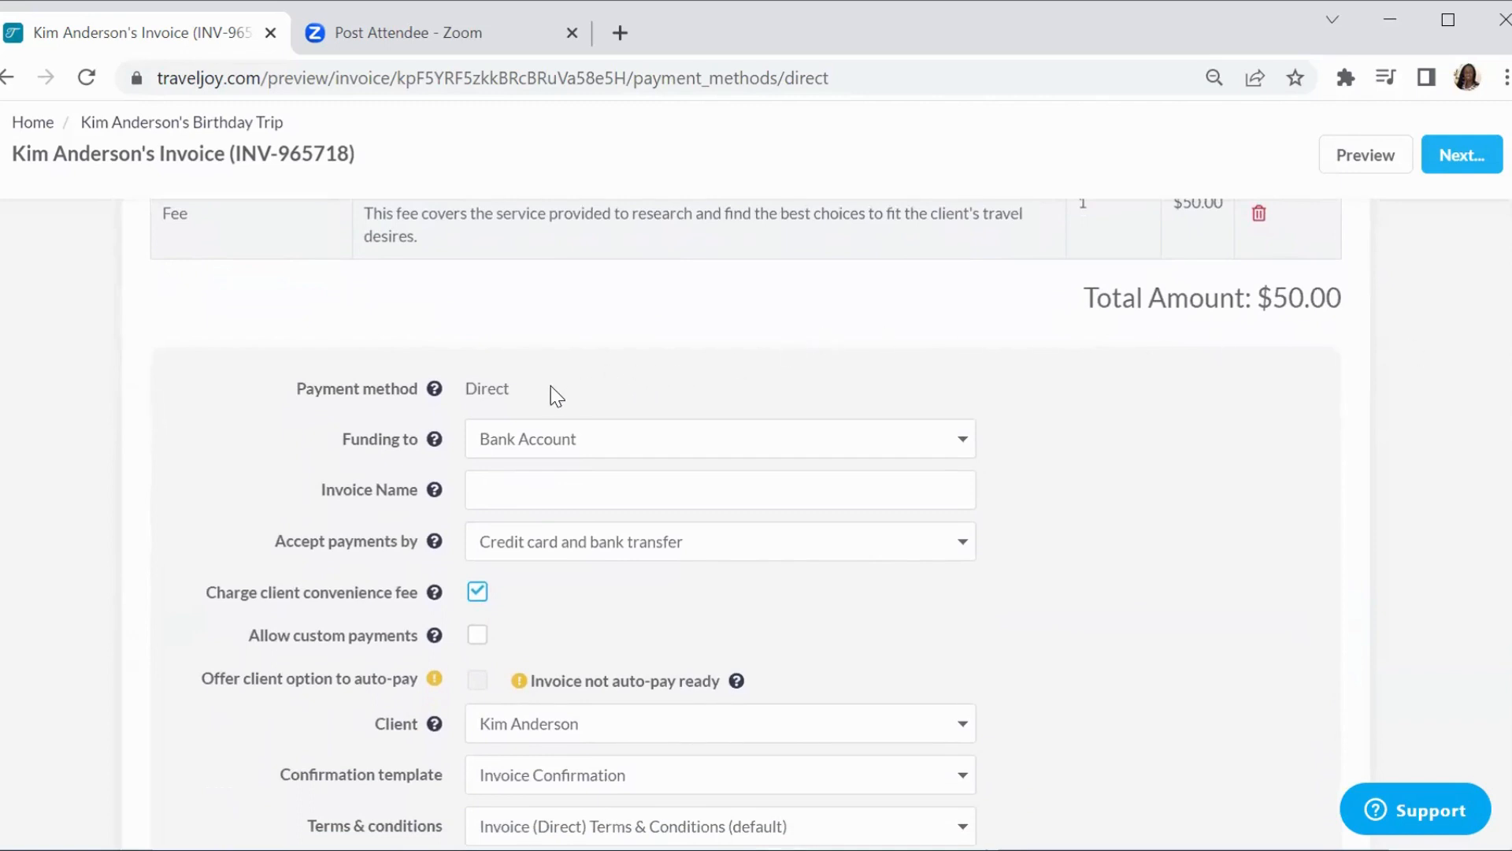
pyautogui.moveTo(968, 453)
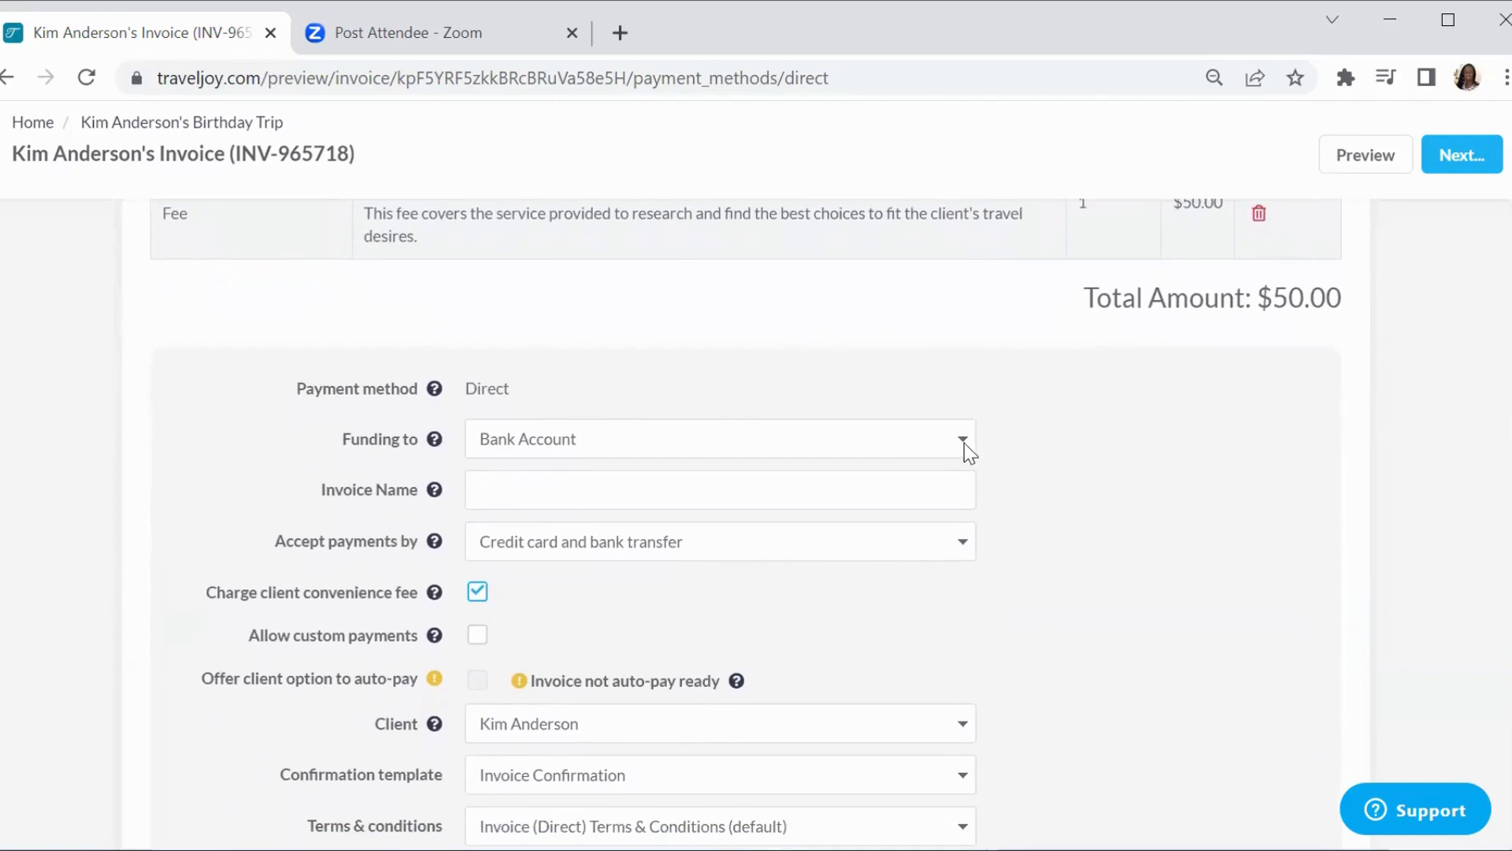
pyautogui.click(961, 438)
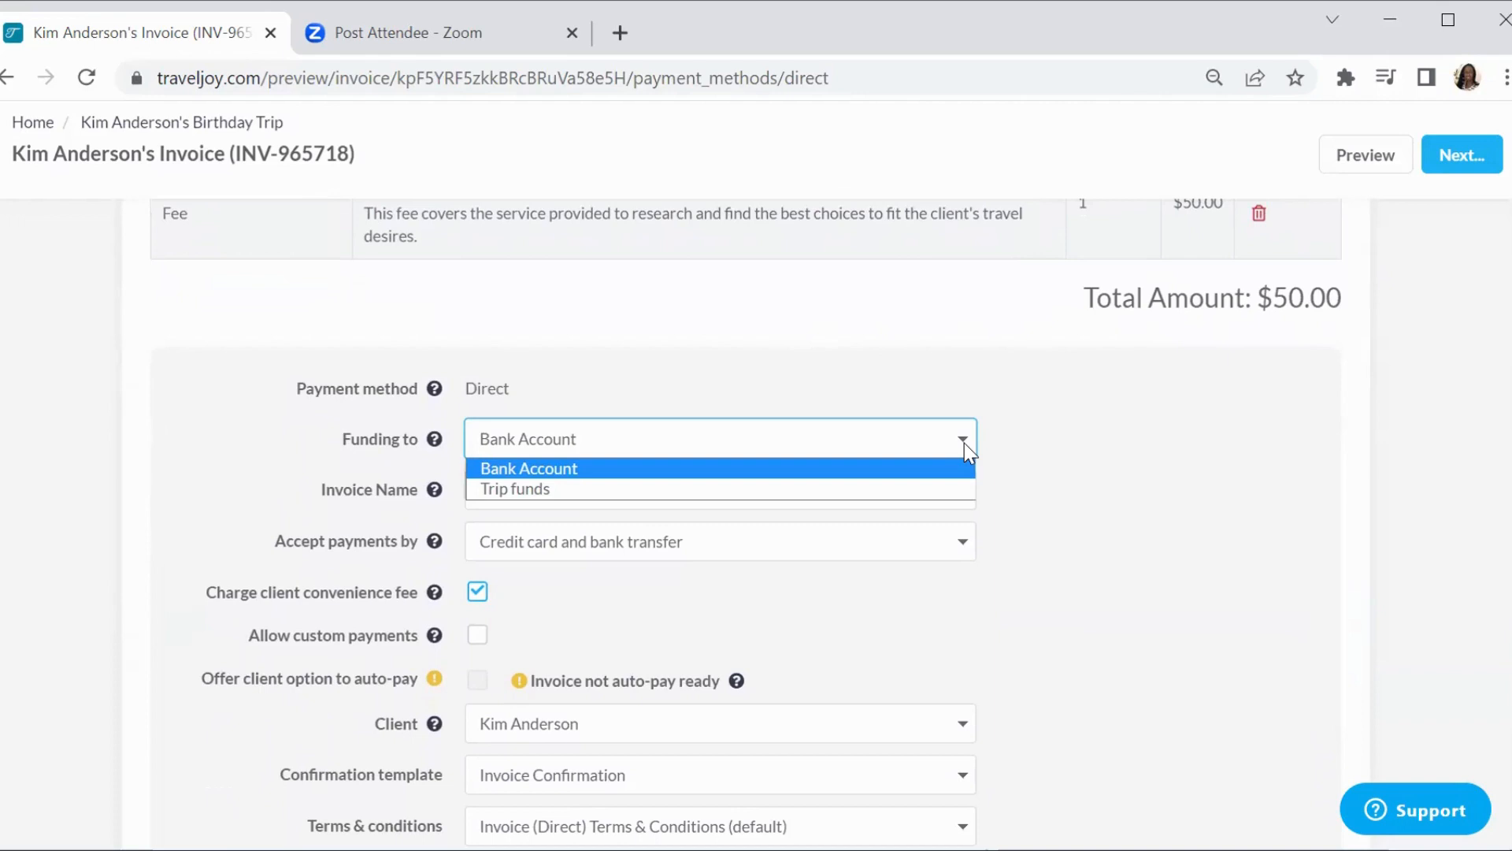
pyautogui.moveTo(967, 446)
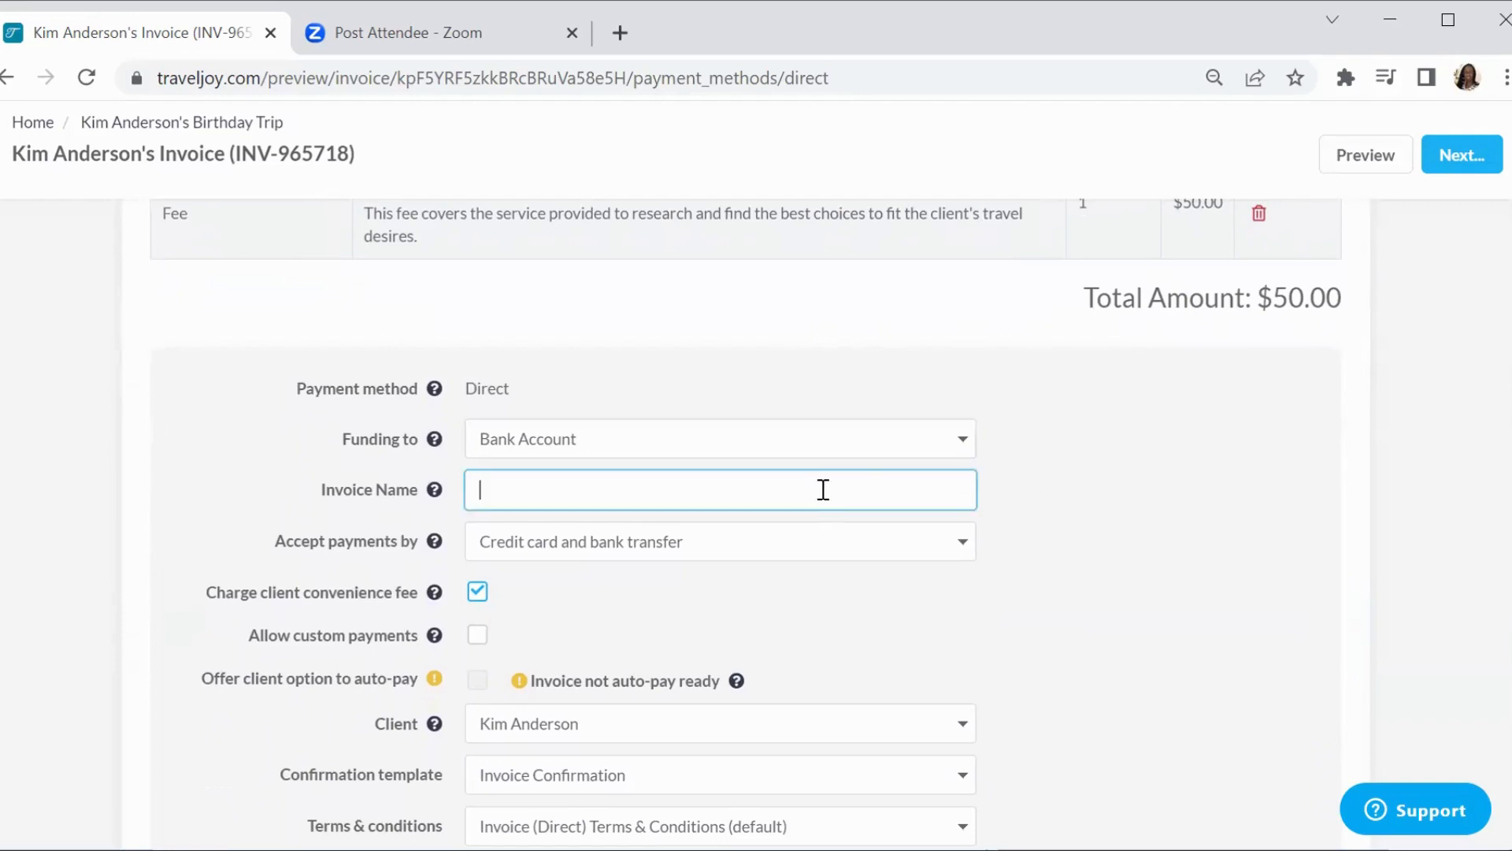
pyautogui.write('Trav')
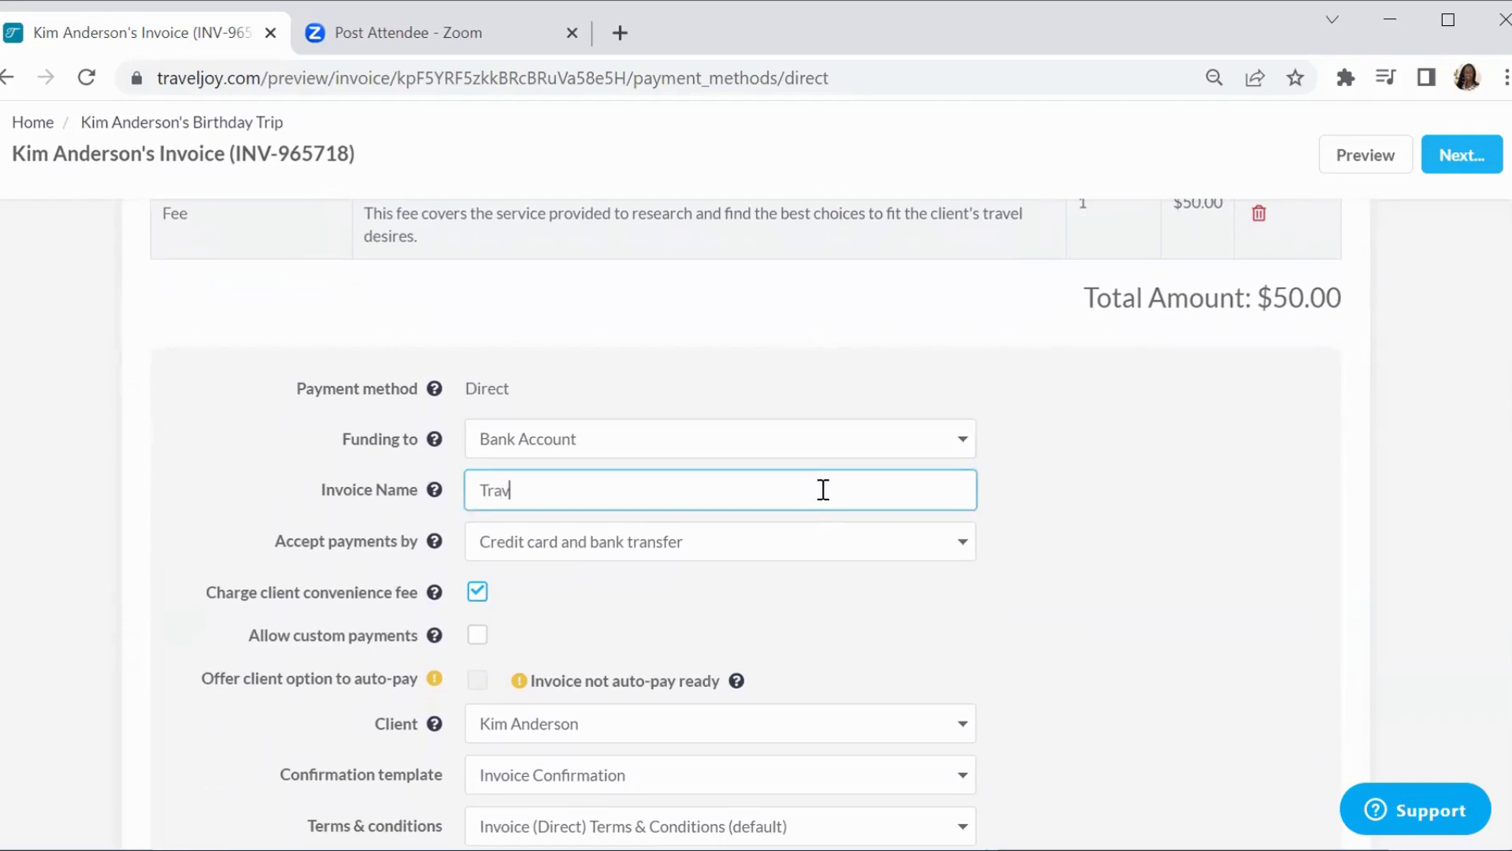
pyautogui.write('el R')
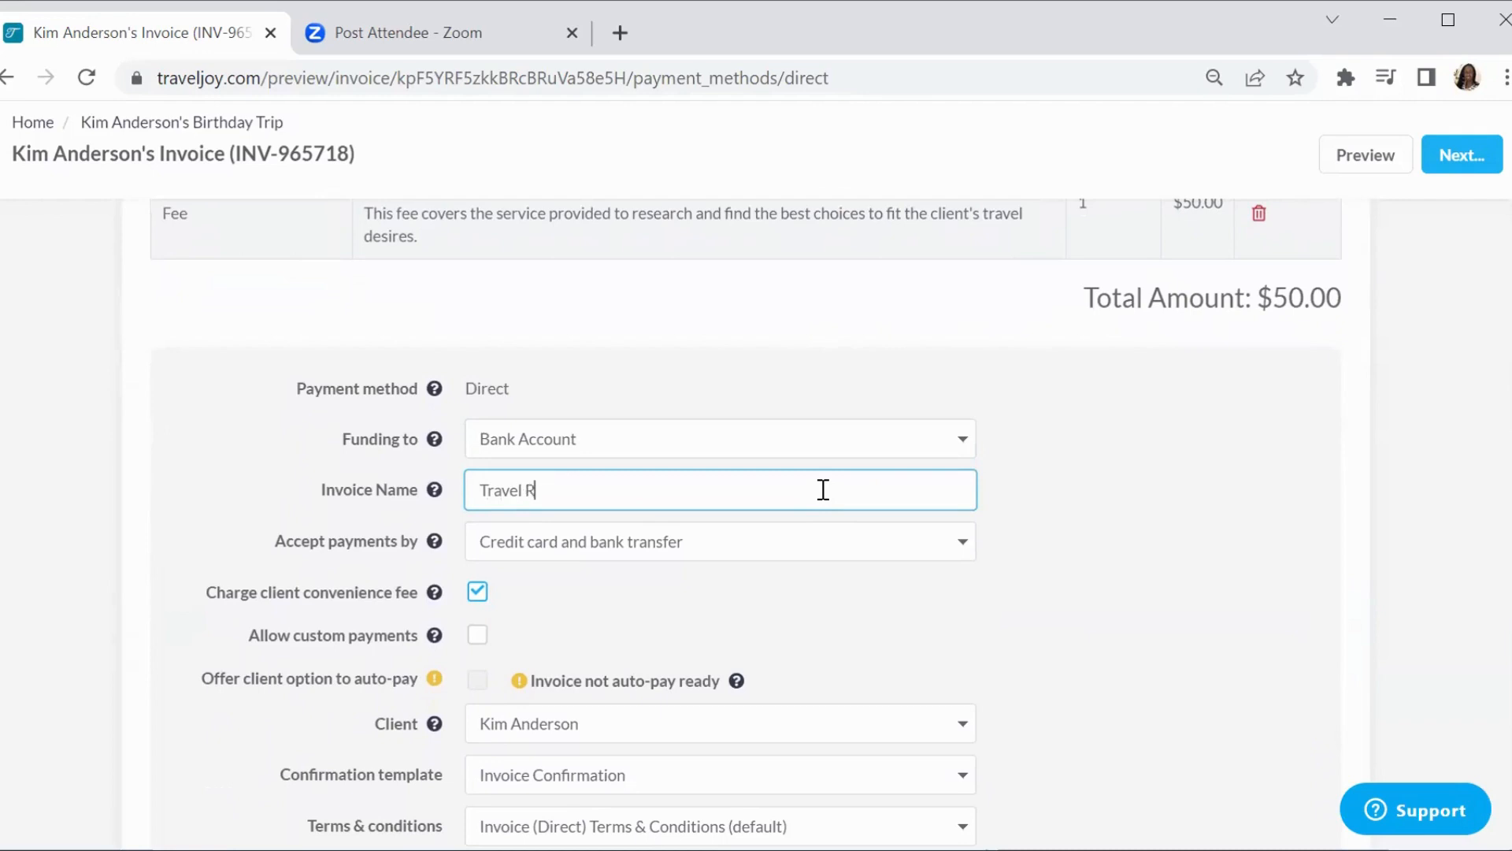
pyautogui.write('esearch r')
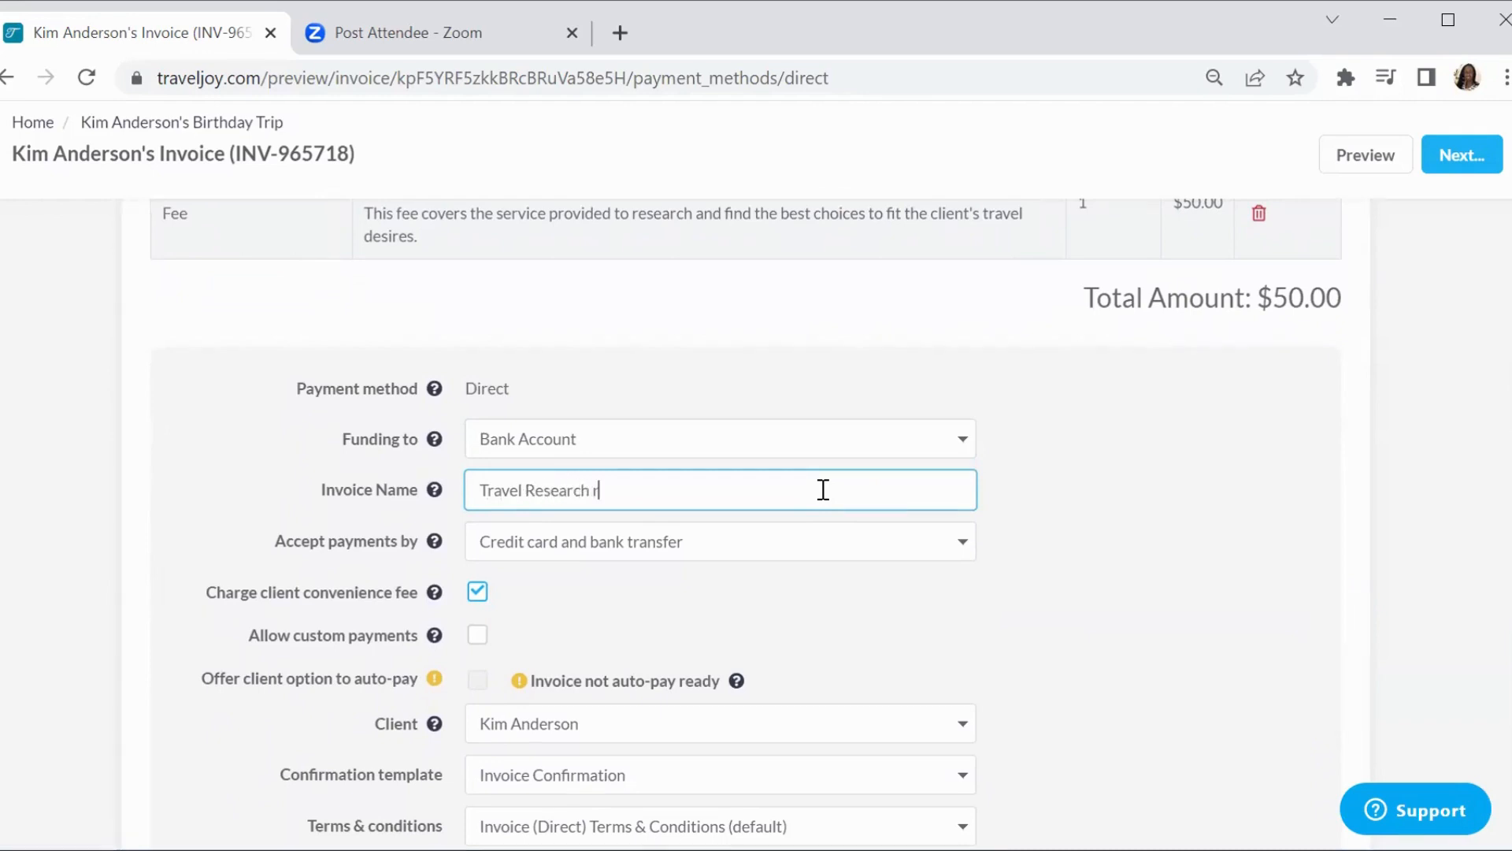
pyautogui.write('Ser')
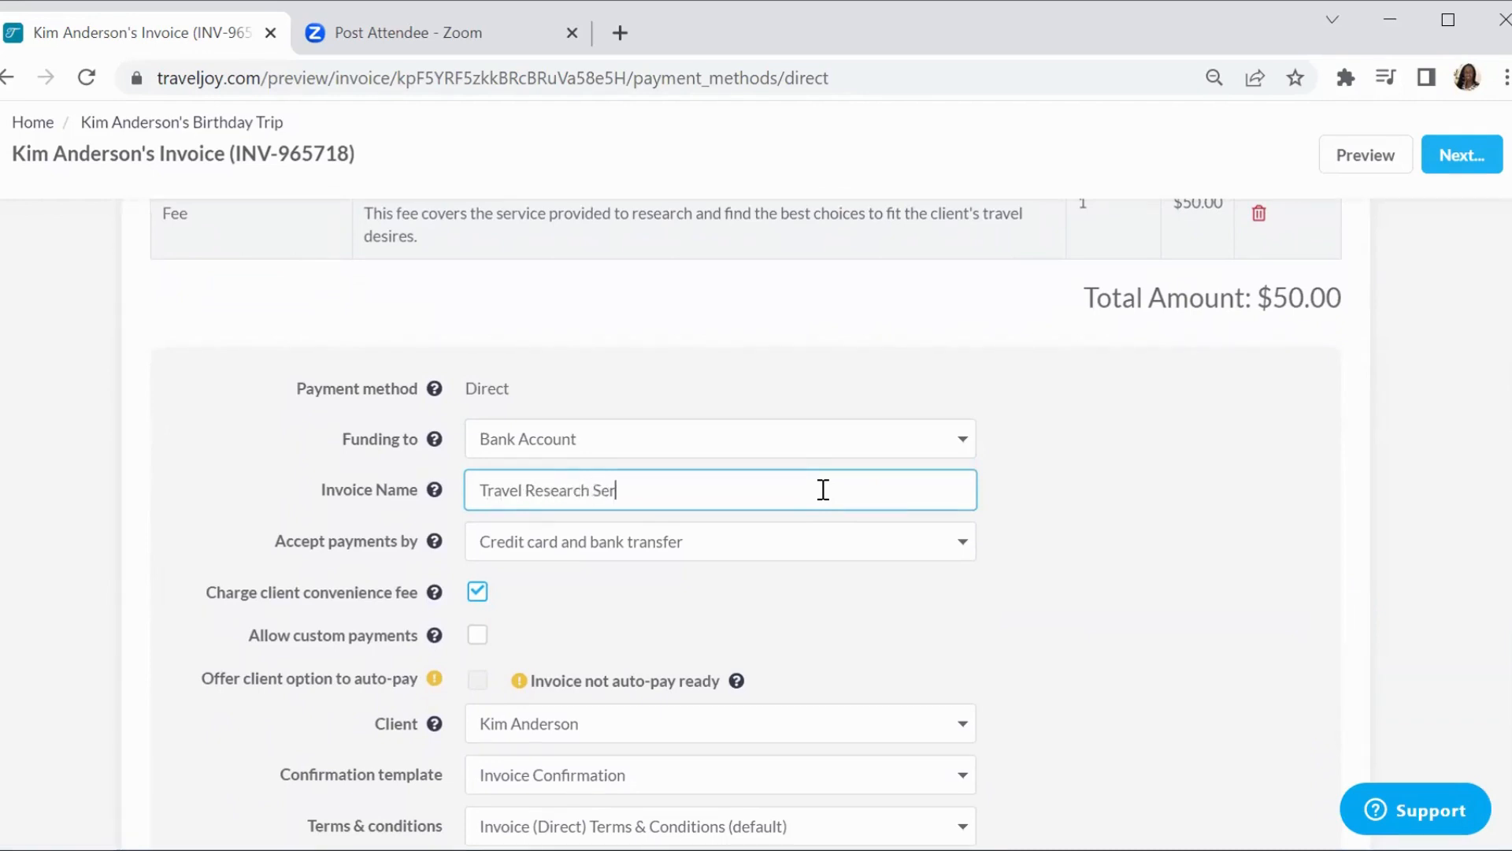
pyautogui.write('vice Fee')
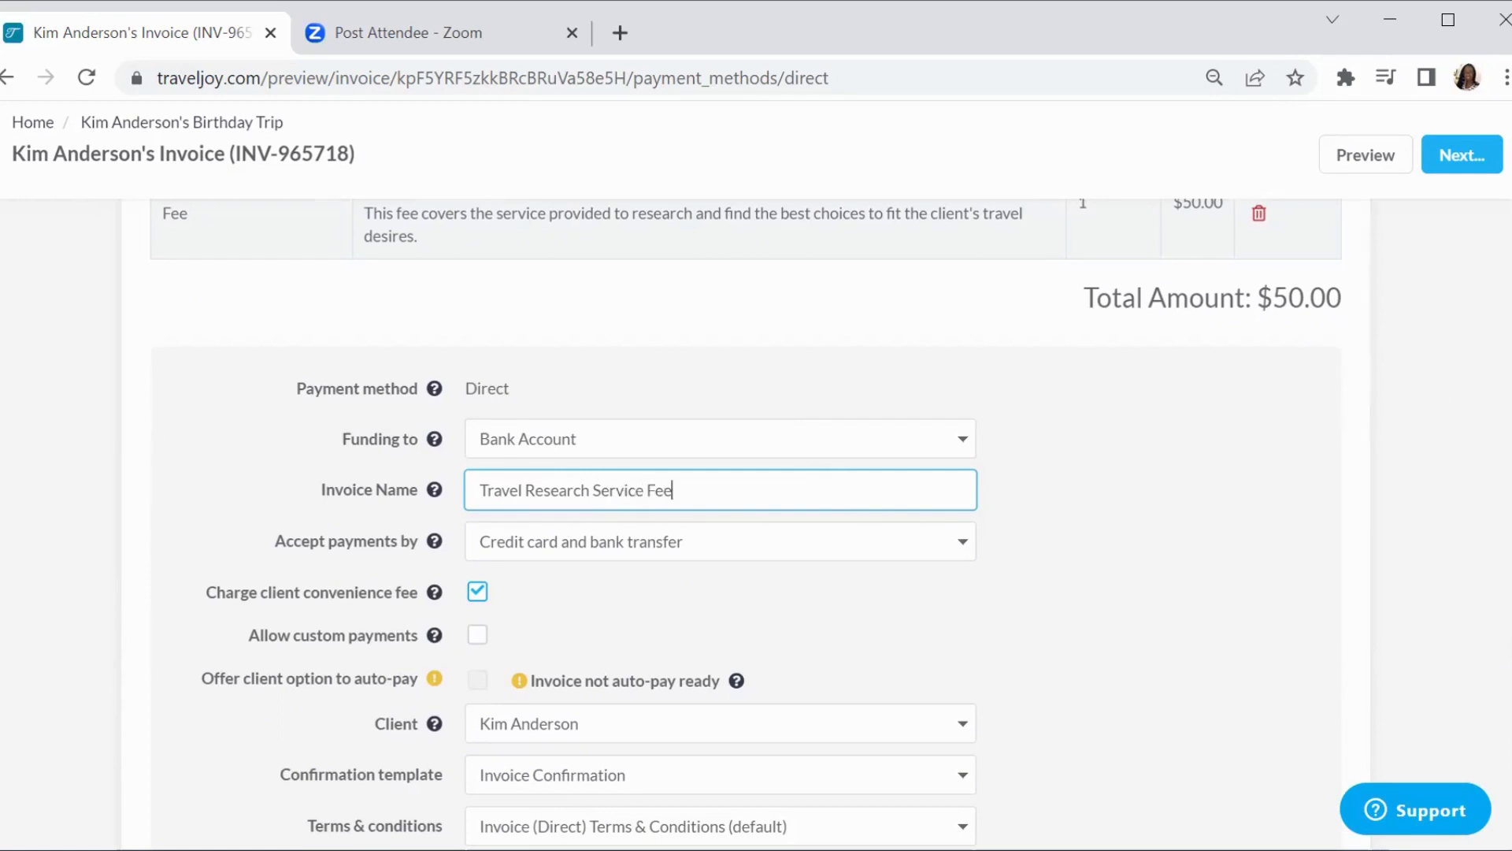
pyautogui.scroll(-3)
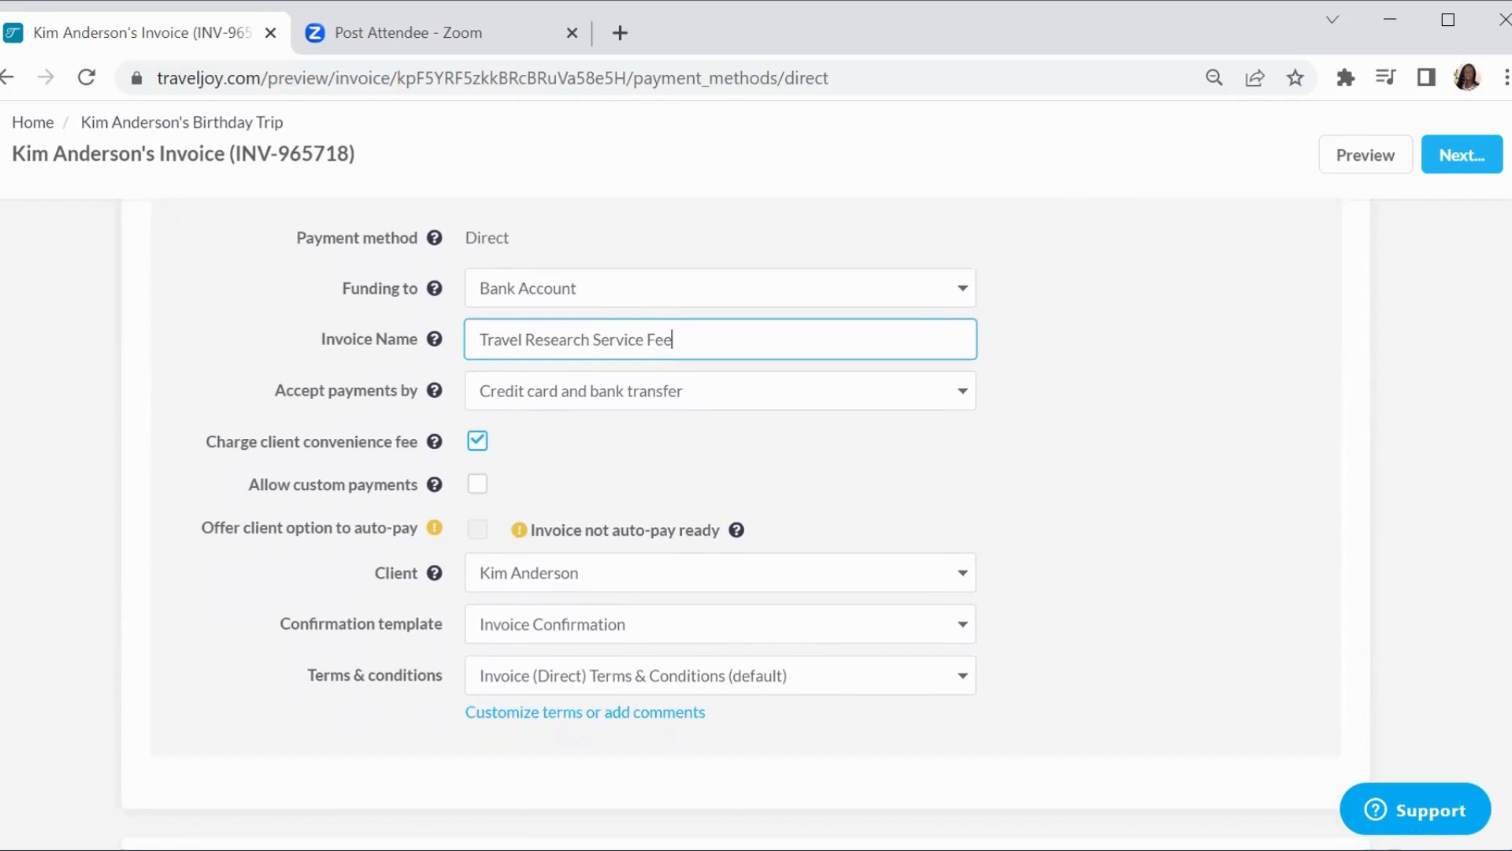
pyautogui.moveTo(878, 475)
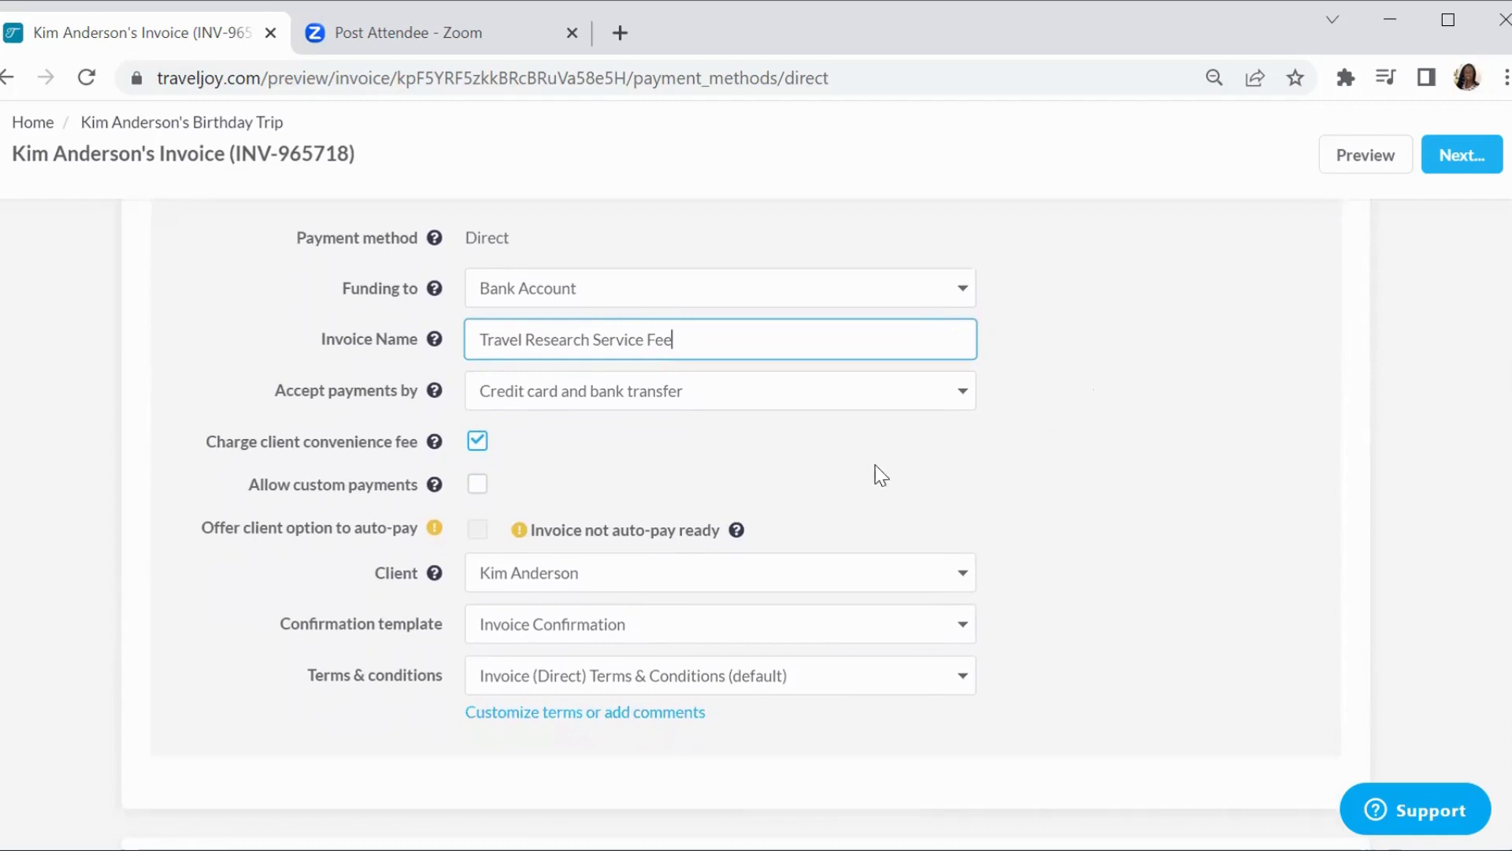
pyautogui.moveTo(969, 398)
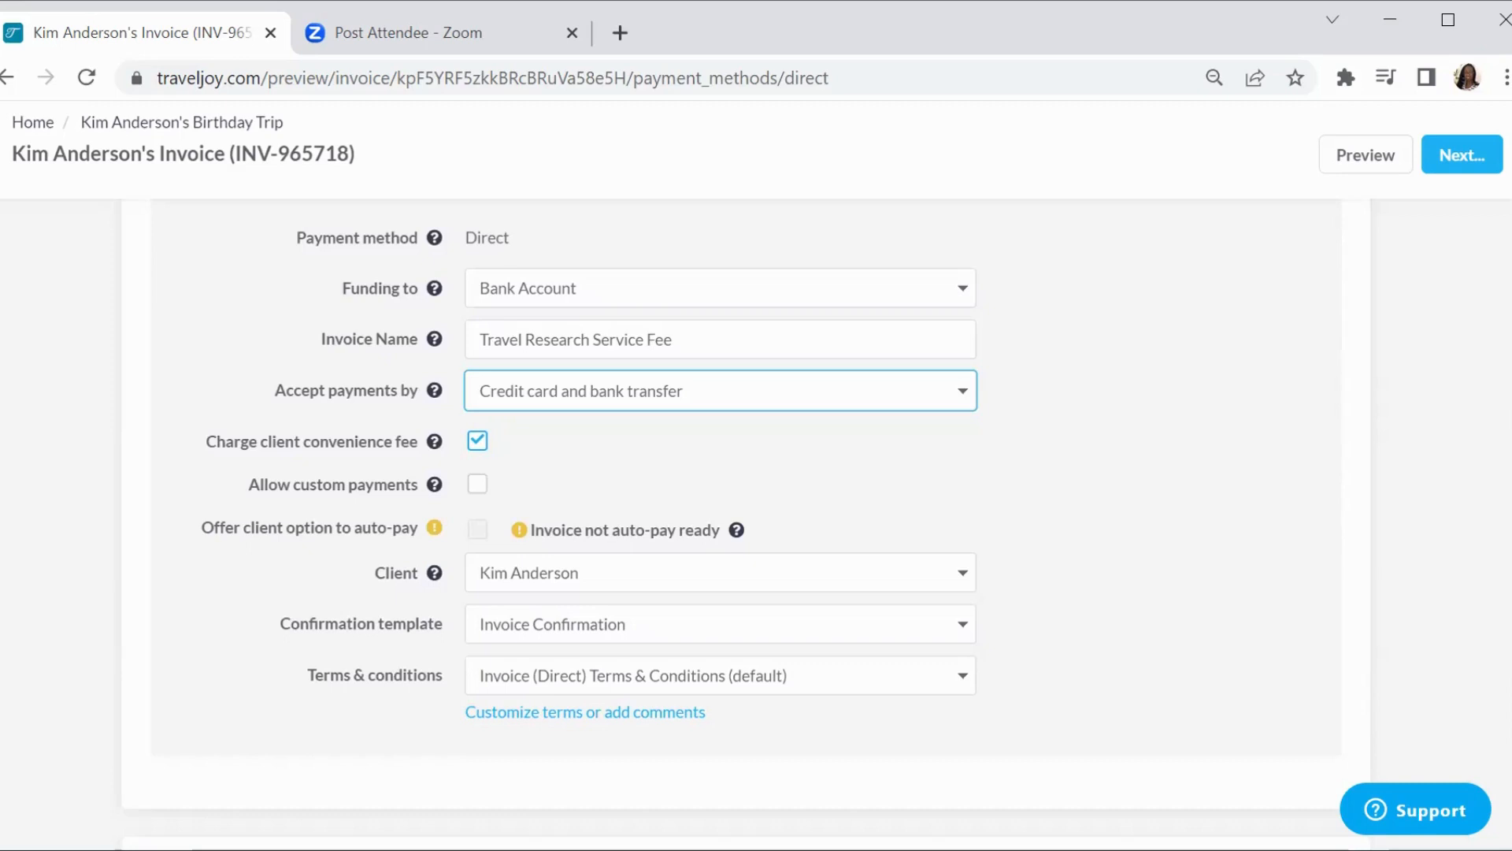
pyautogui.scroll(-3)
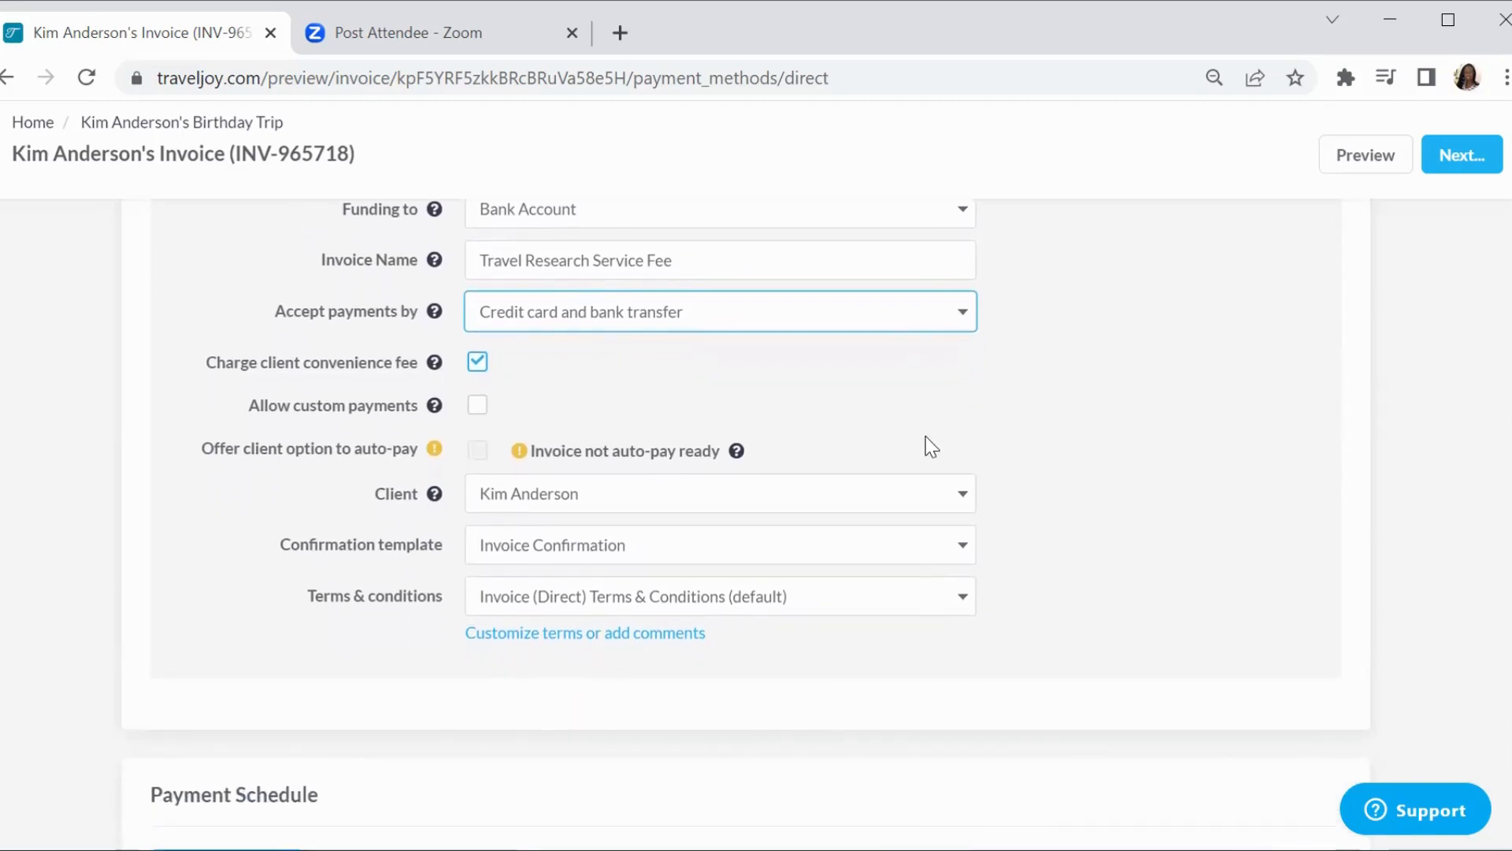
pyautogui.moveTo(364, 400)
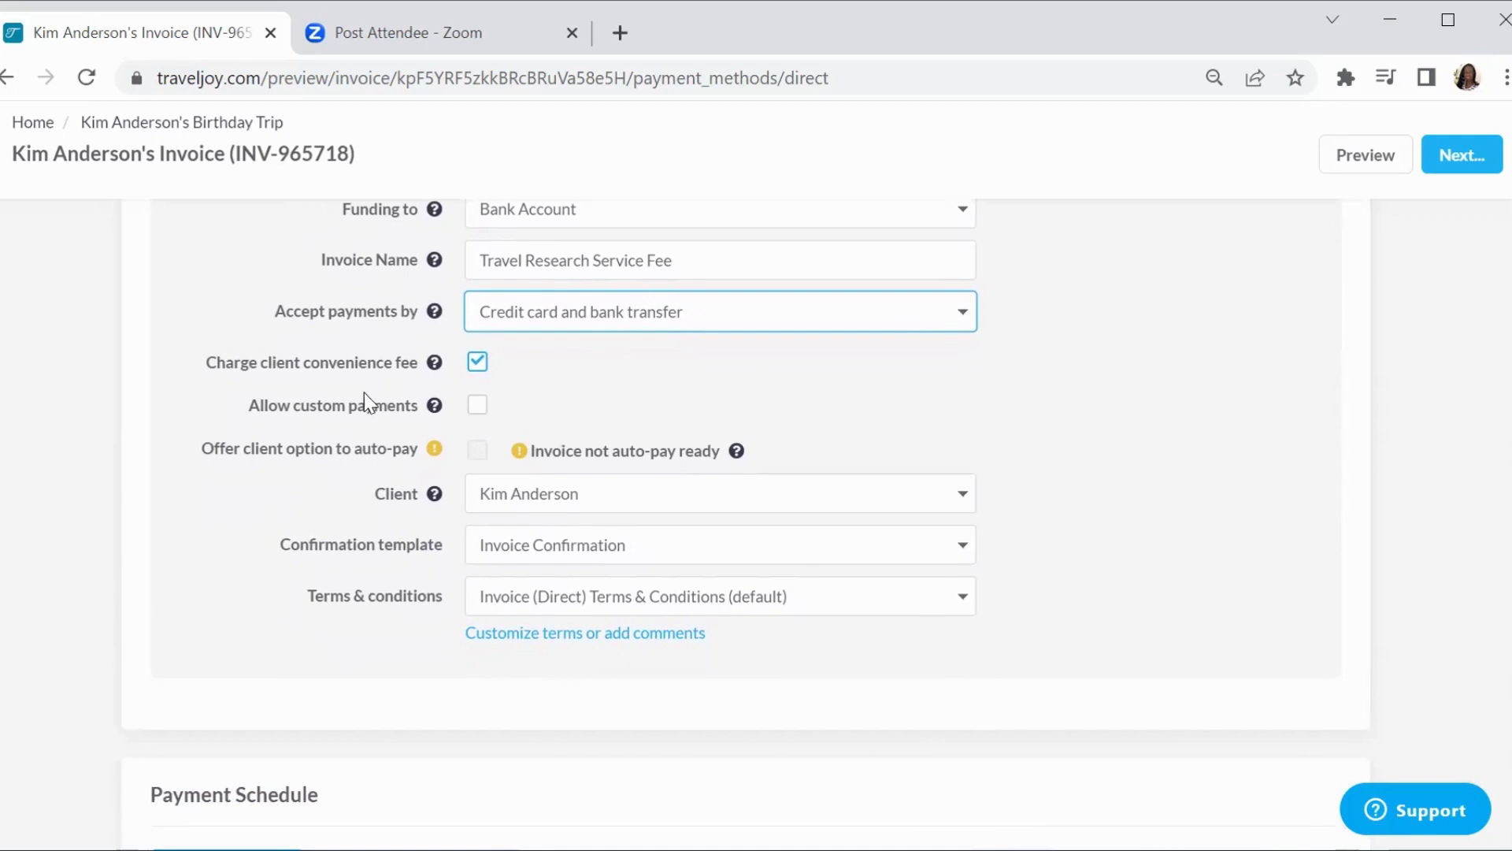
pyautogui.moveTo(486, 380)
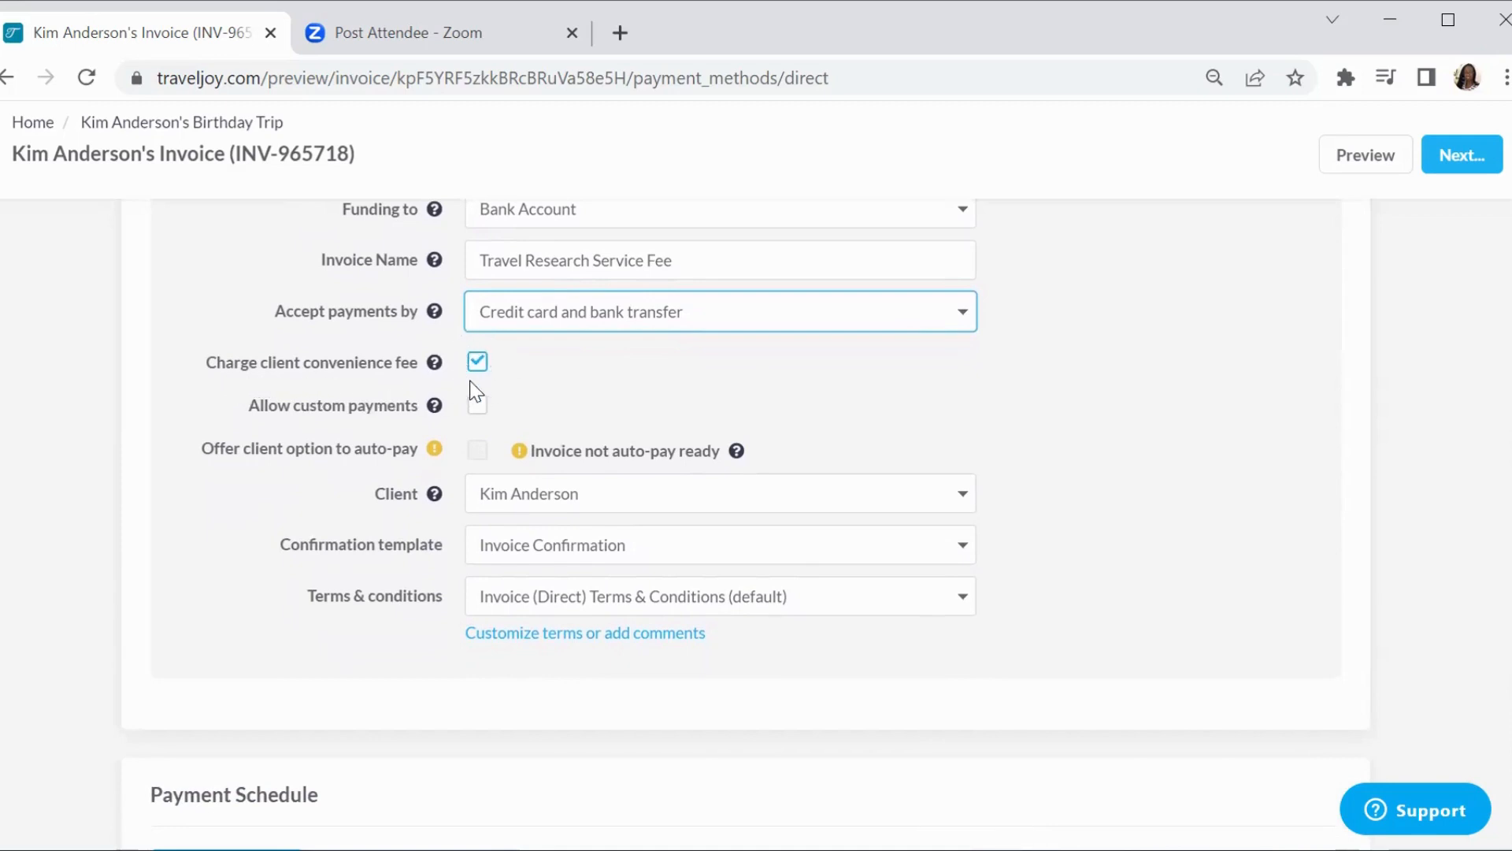
pyautogui.moveTo(435, 372)
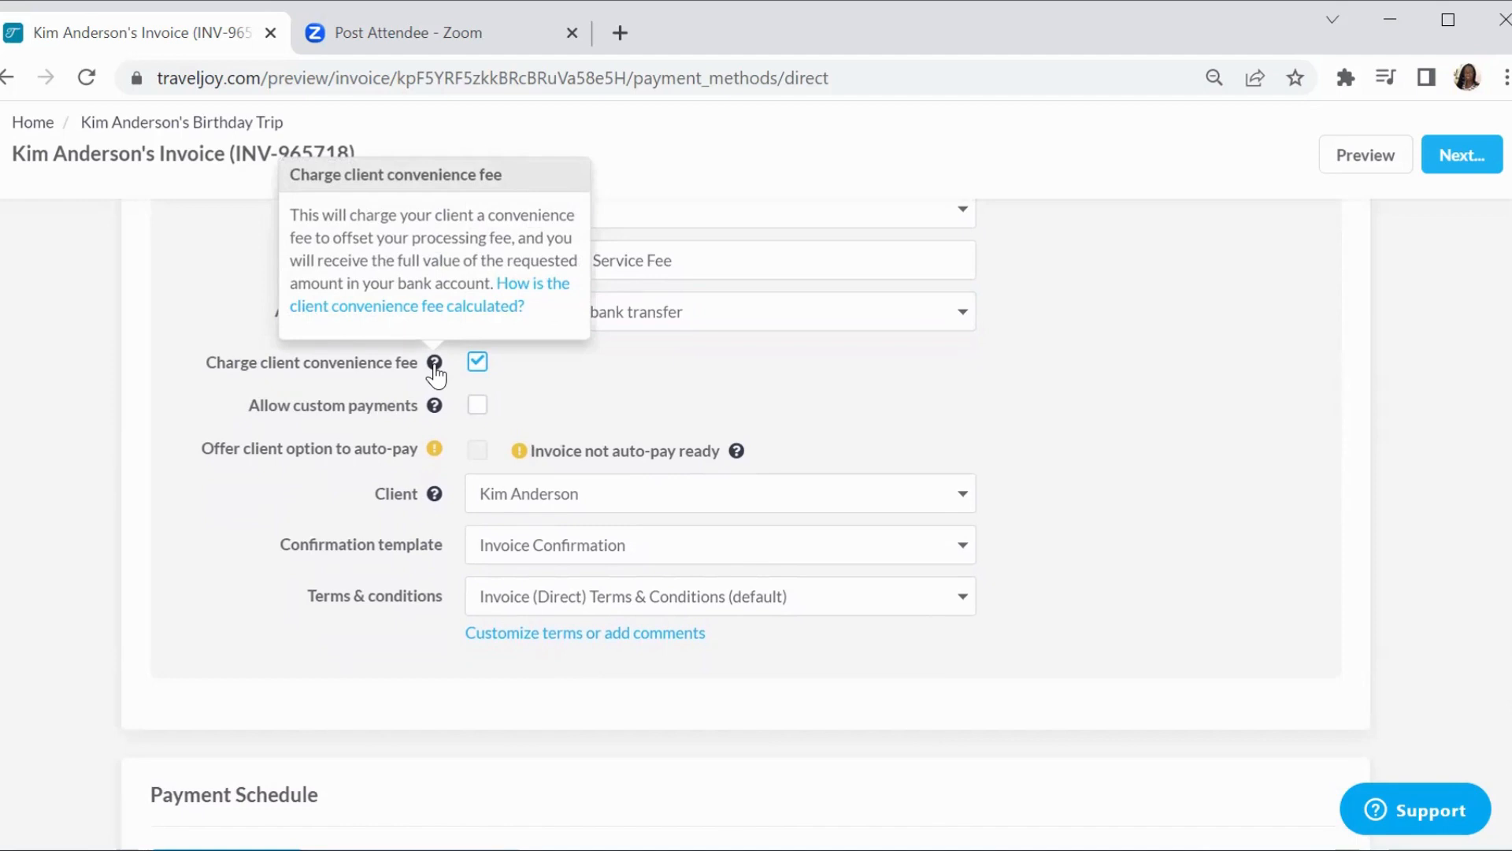
pyautogui.moveTo(481, 372)
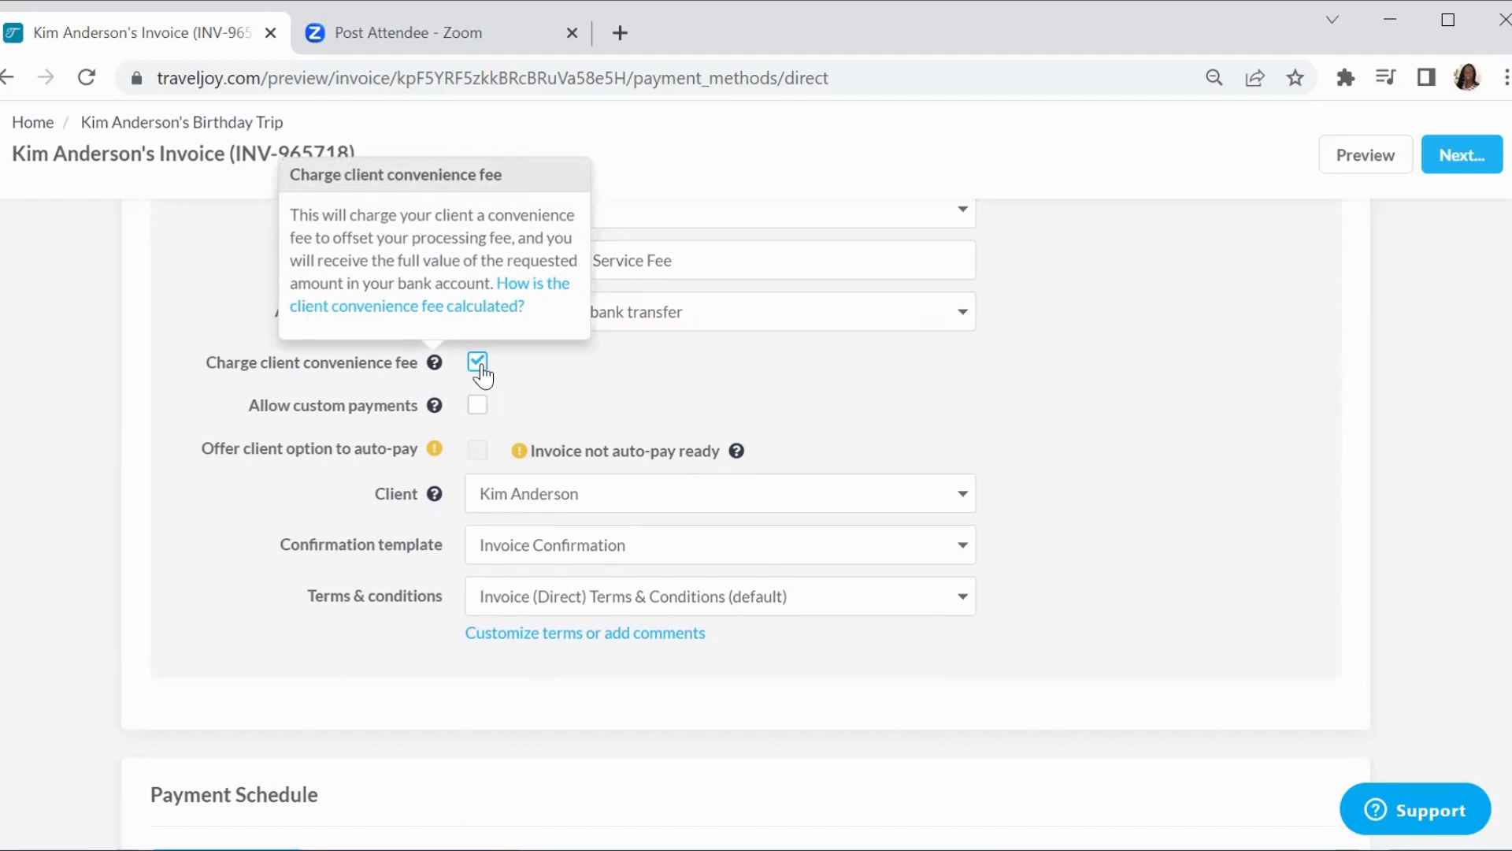
pyautogui.moveTo(1191, 390)
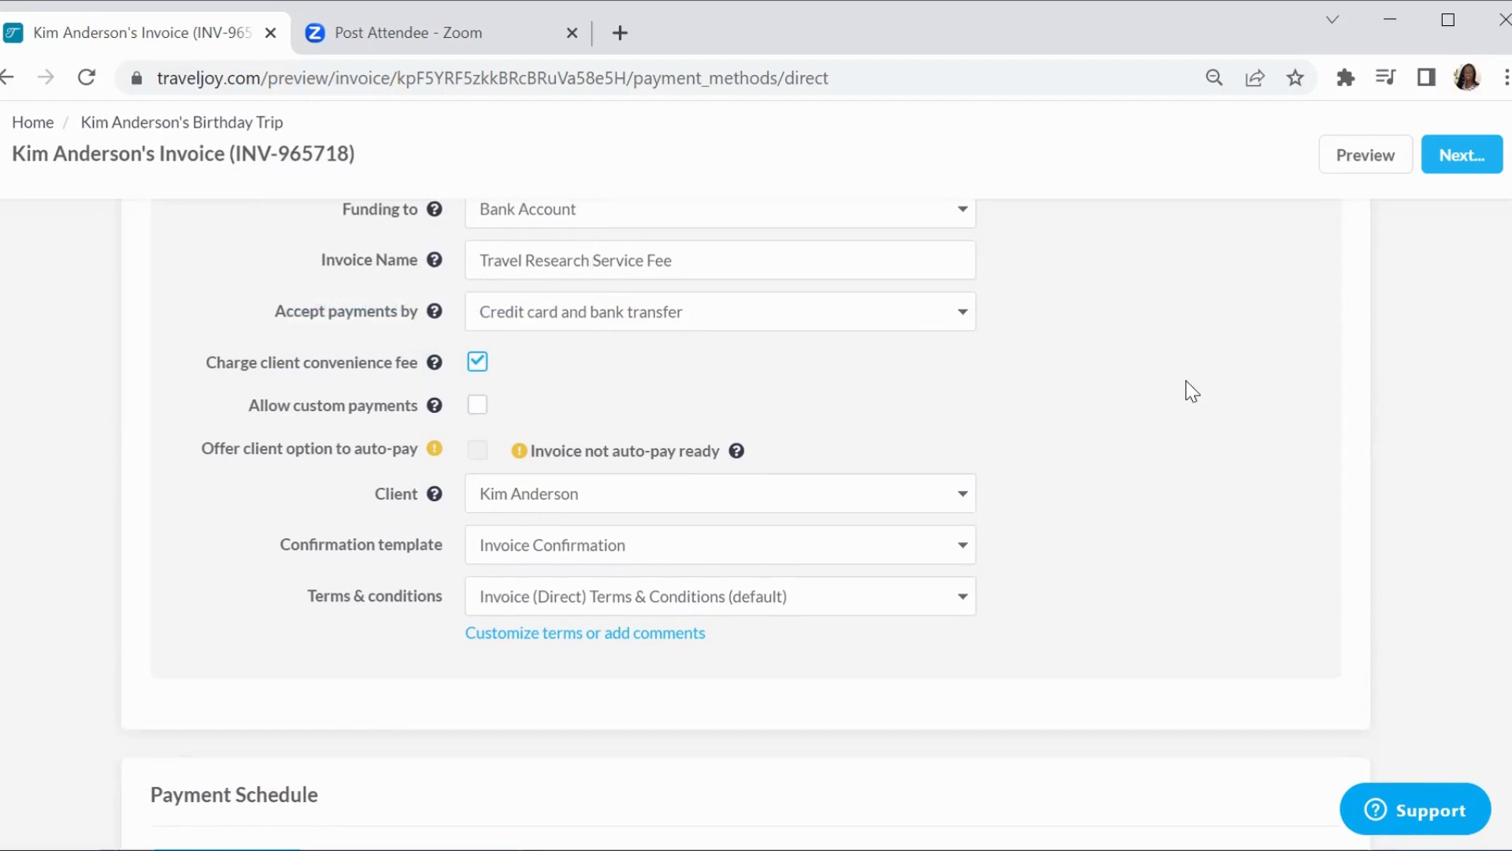
pyautogui.scroll(-3)
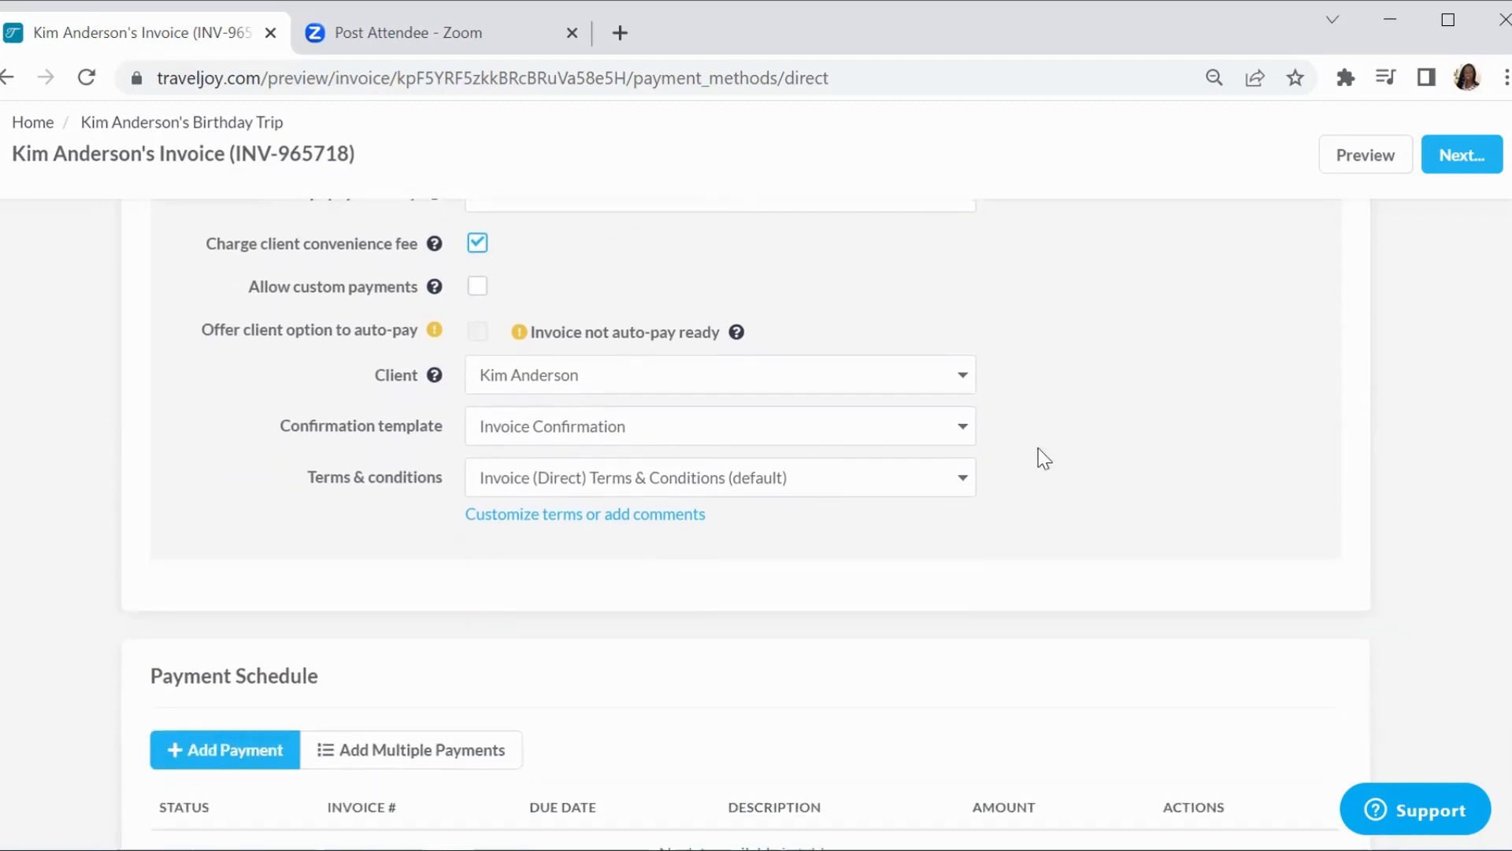
pyautogui.moveTo(772, 422)
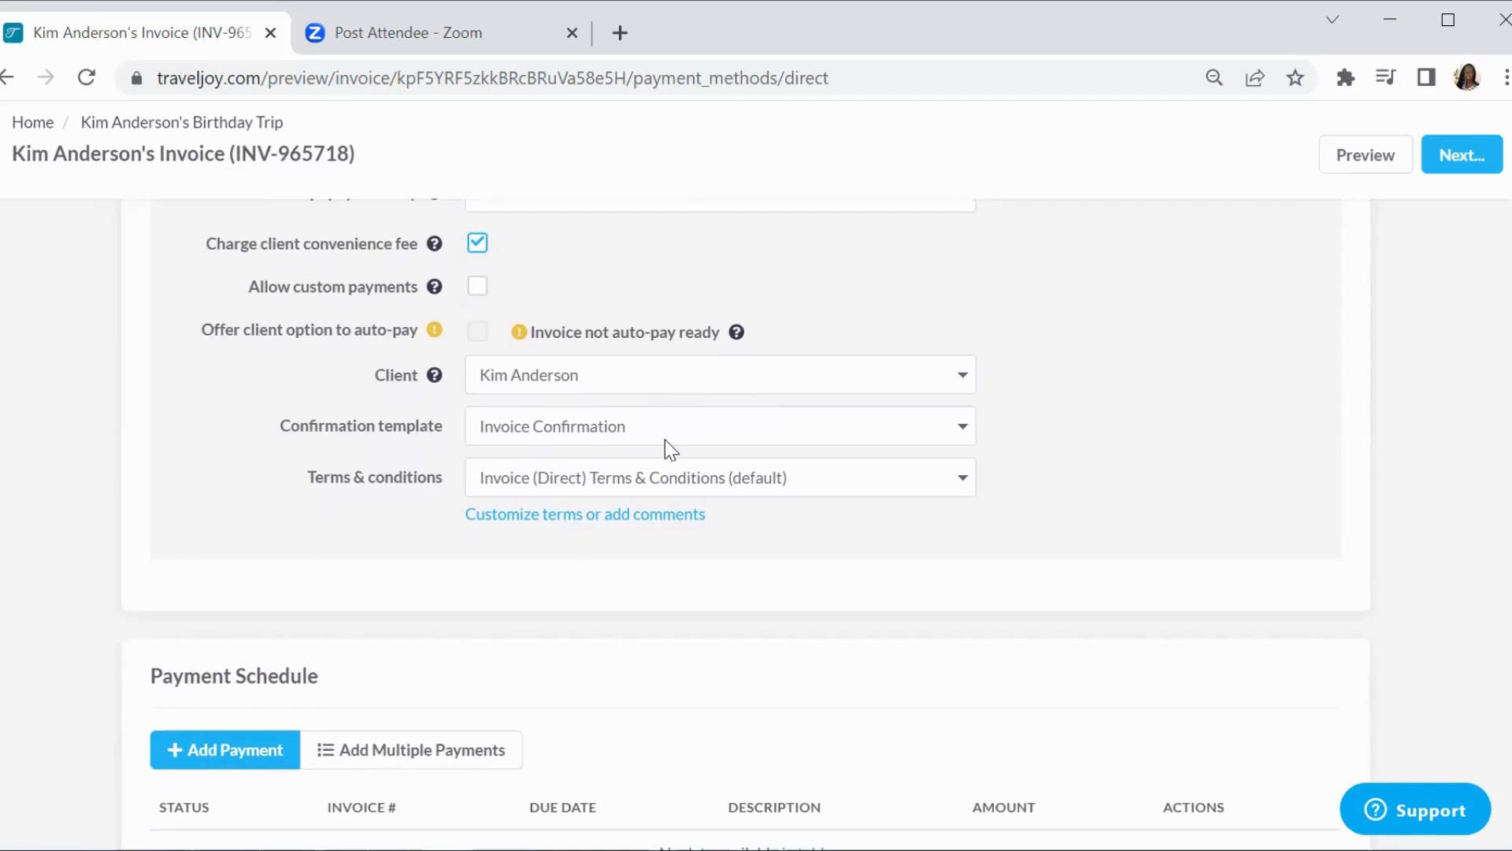
pyautogui.moveTo(1099, 487)
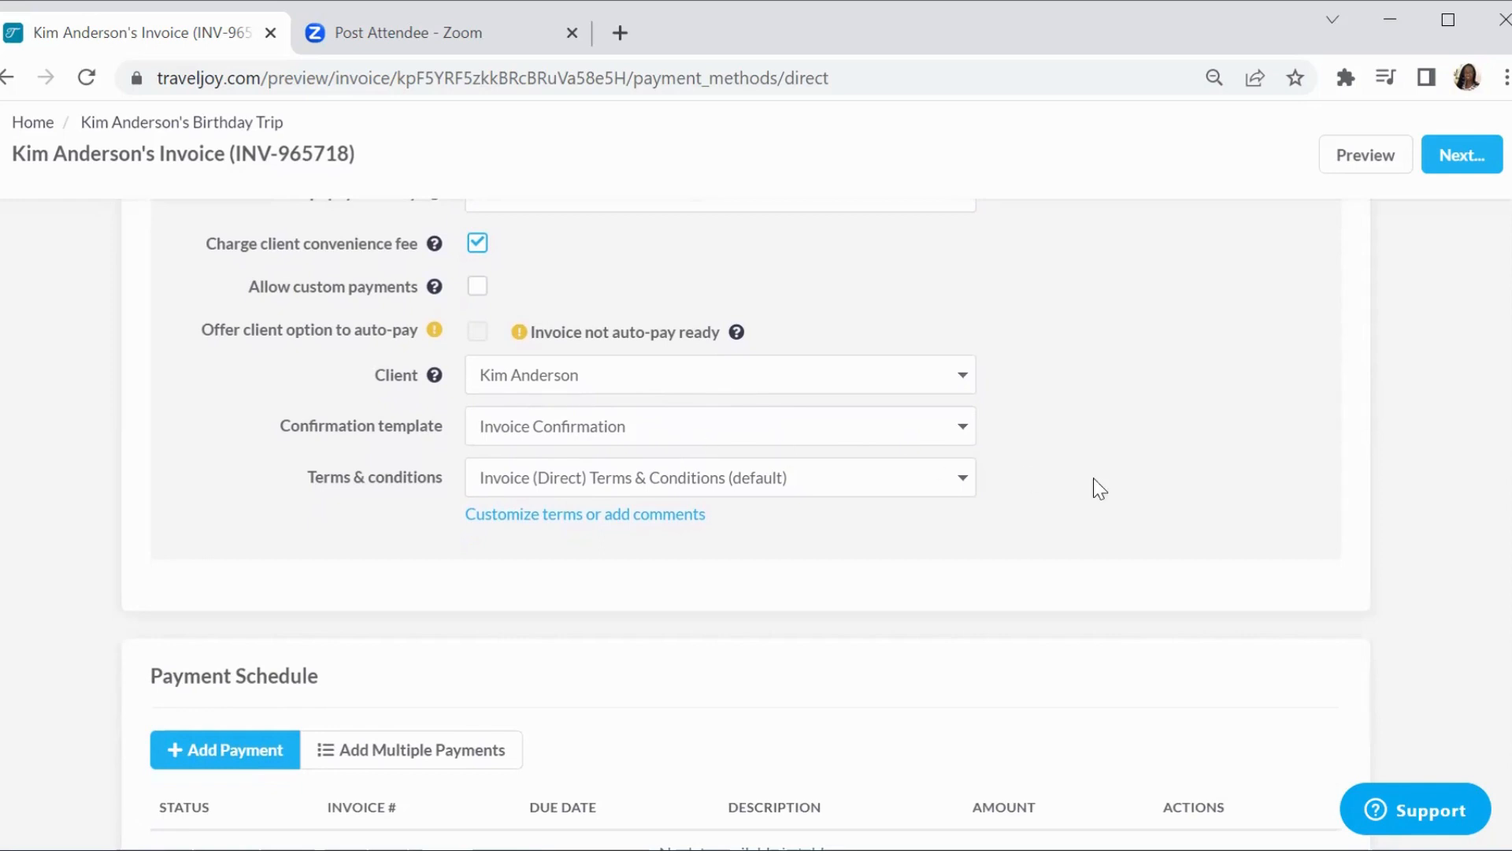
pyautogui.moveTo(1417, 504)
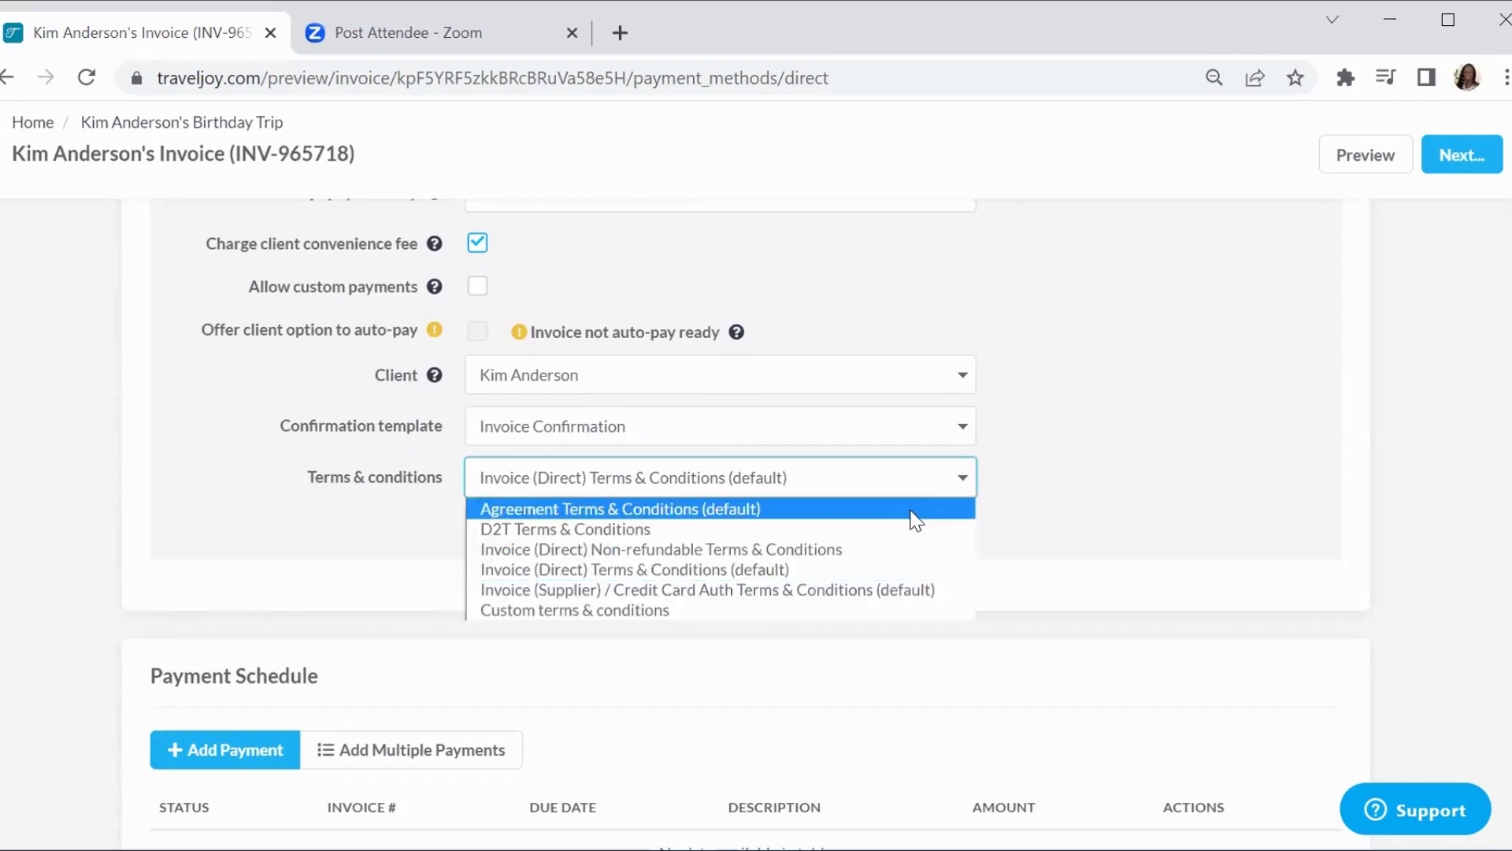
# Set the invoice's terms to D2T Terms & Conditions
pyautogui.click(564, 529)
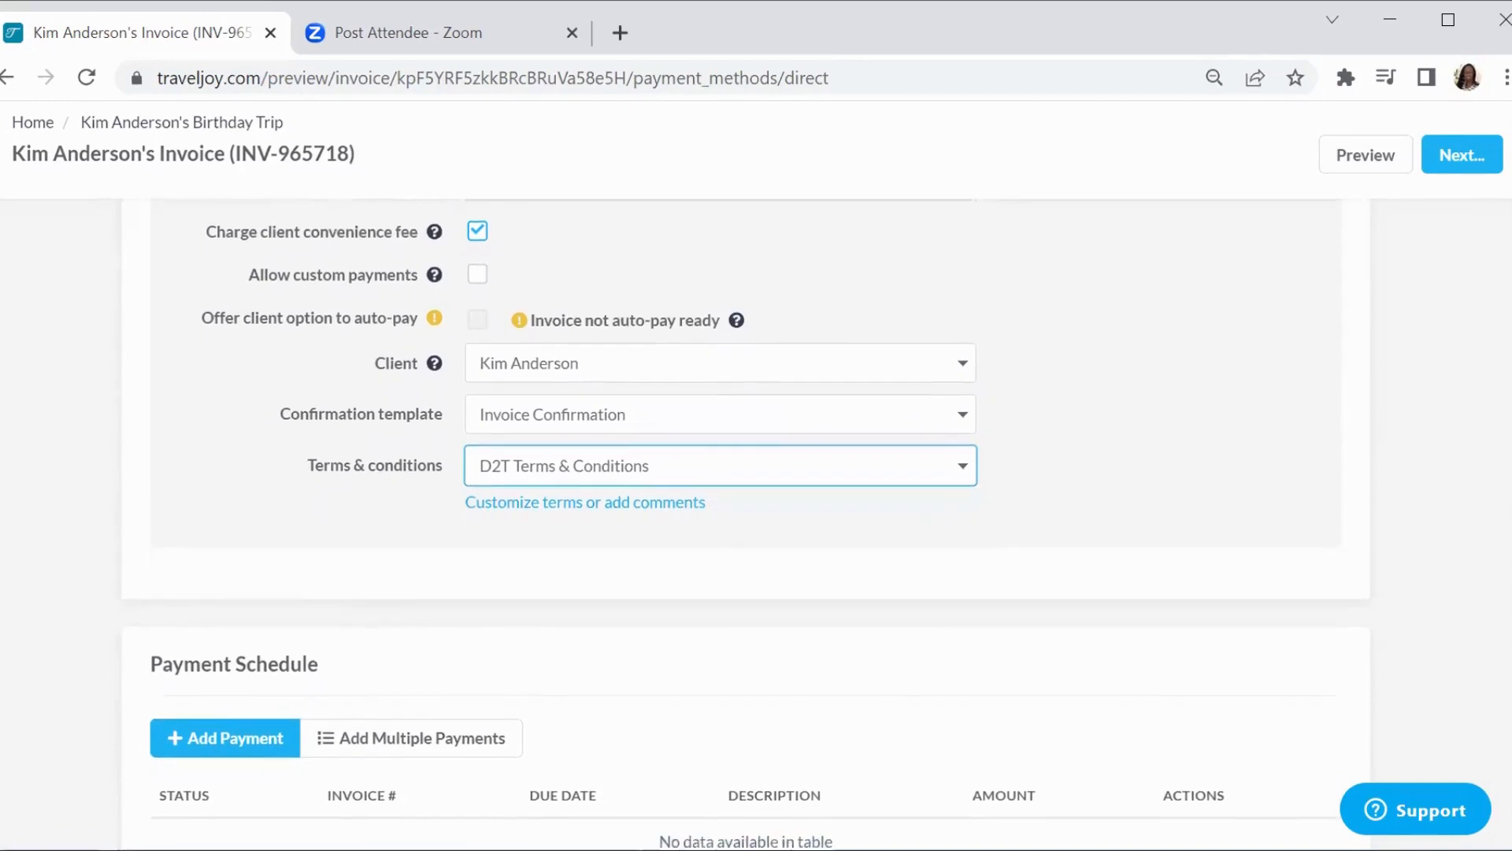
pyautogui.scroll(-3)
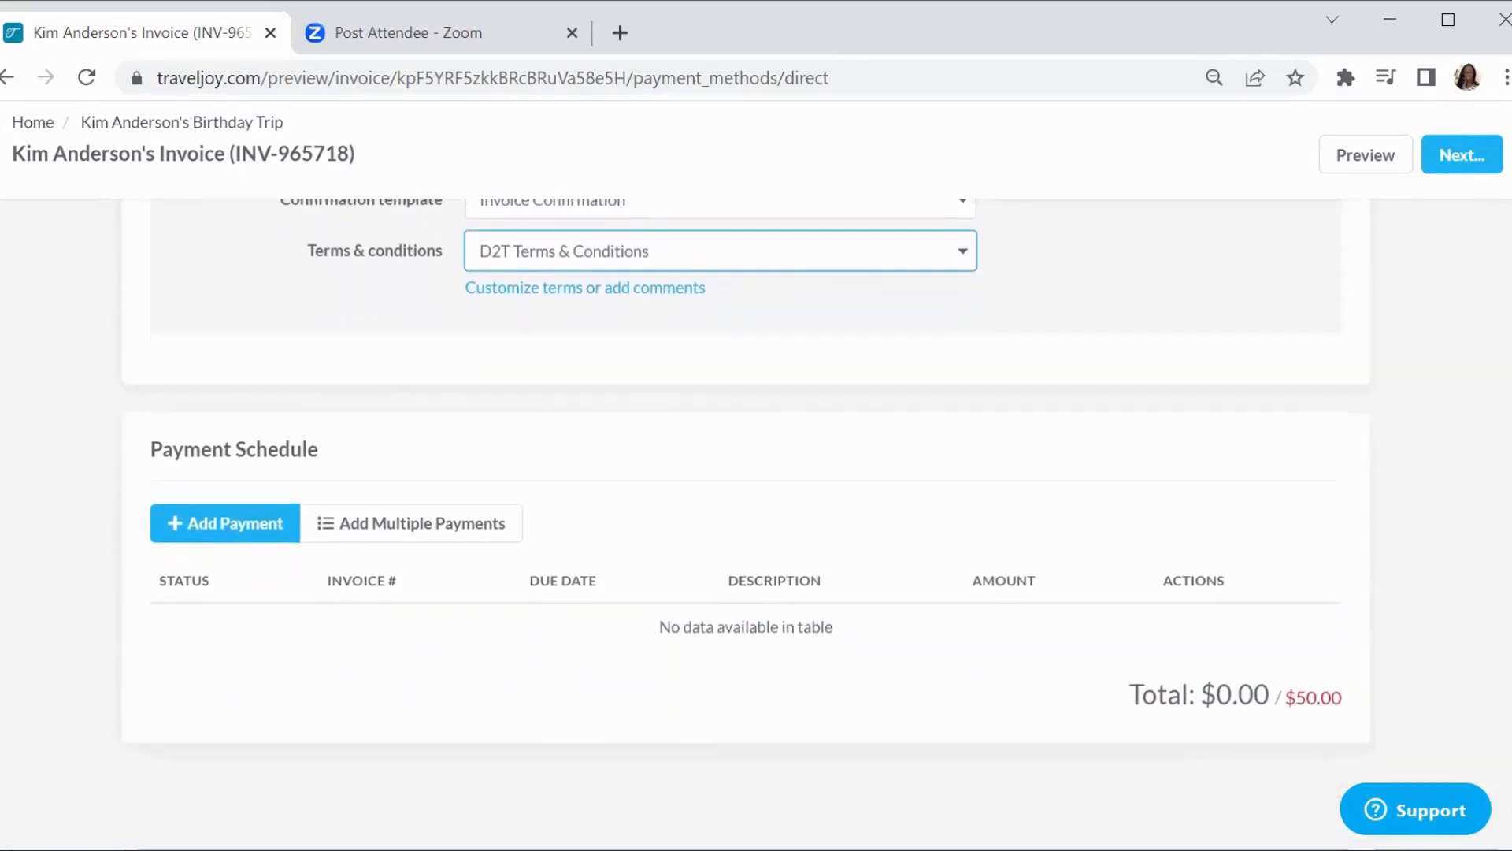
pyautogui.moveTo(392, 485)
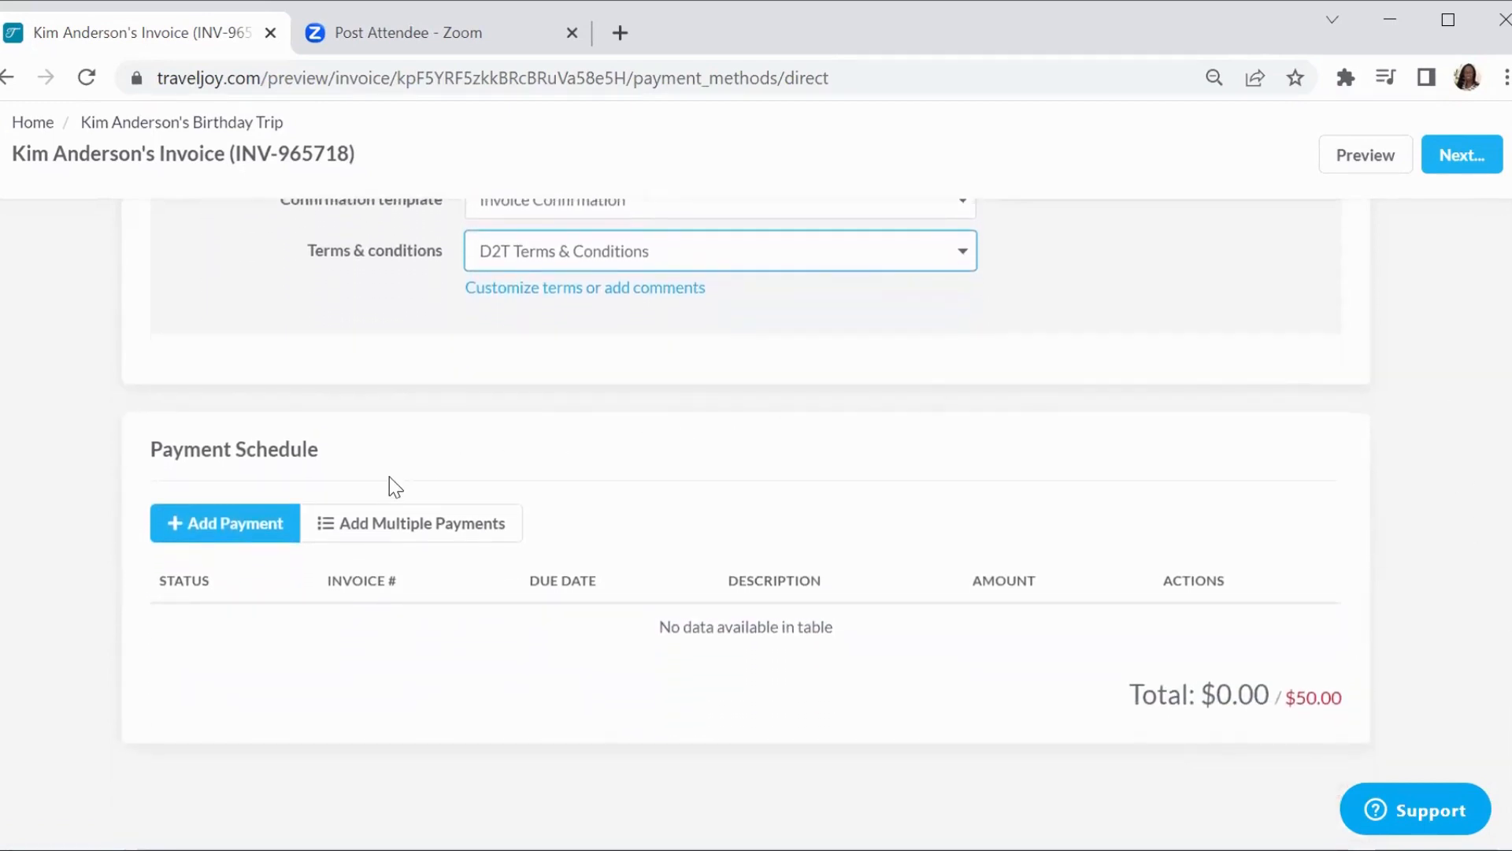
pyautogui.click(225, 522)
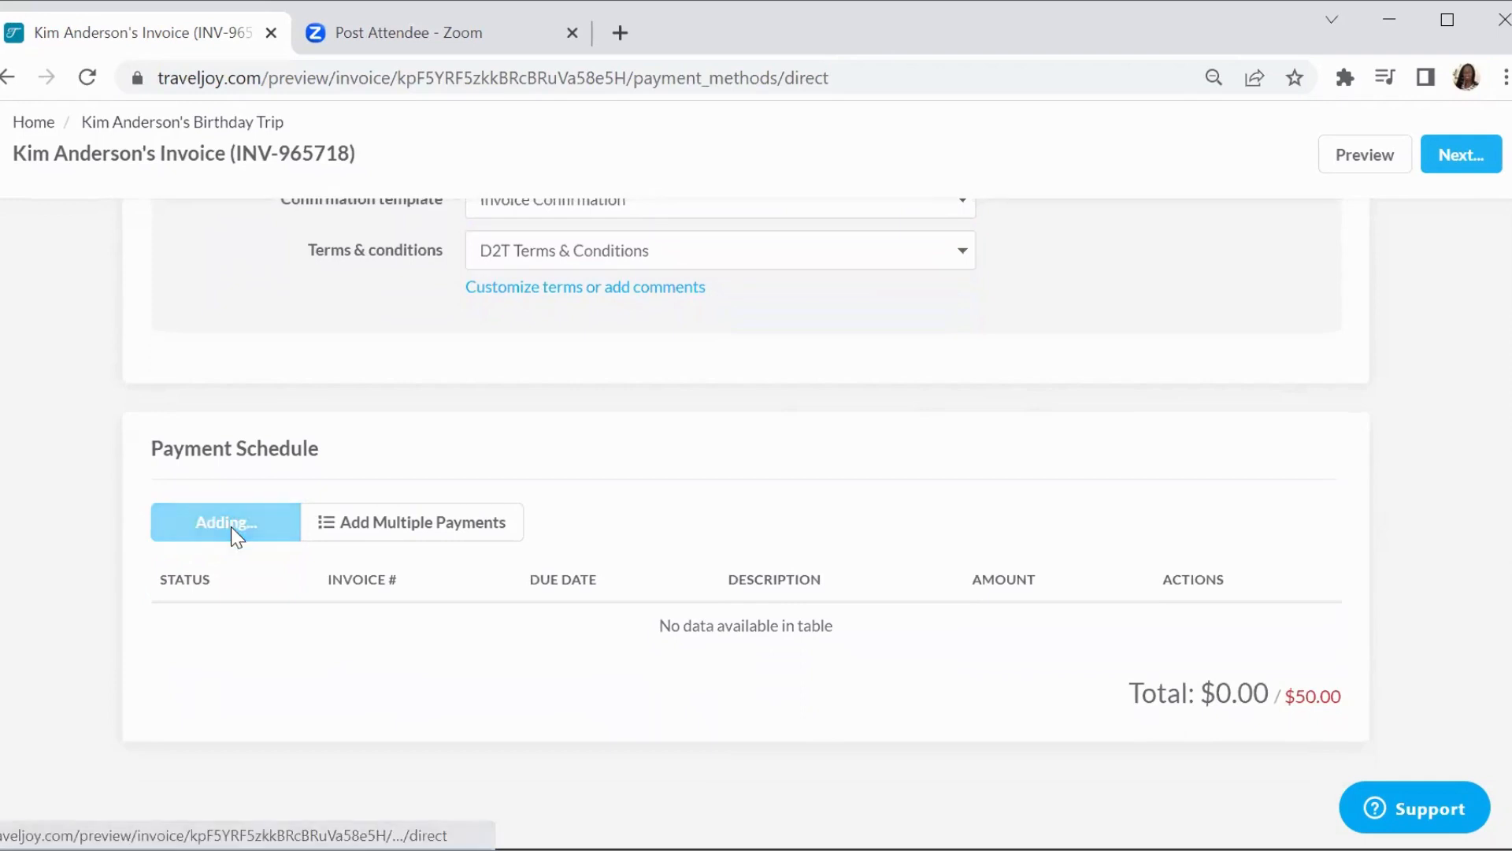
pyautogui.click(225, 521)
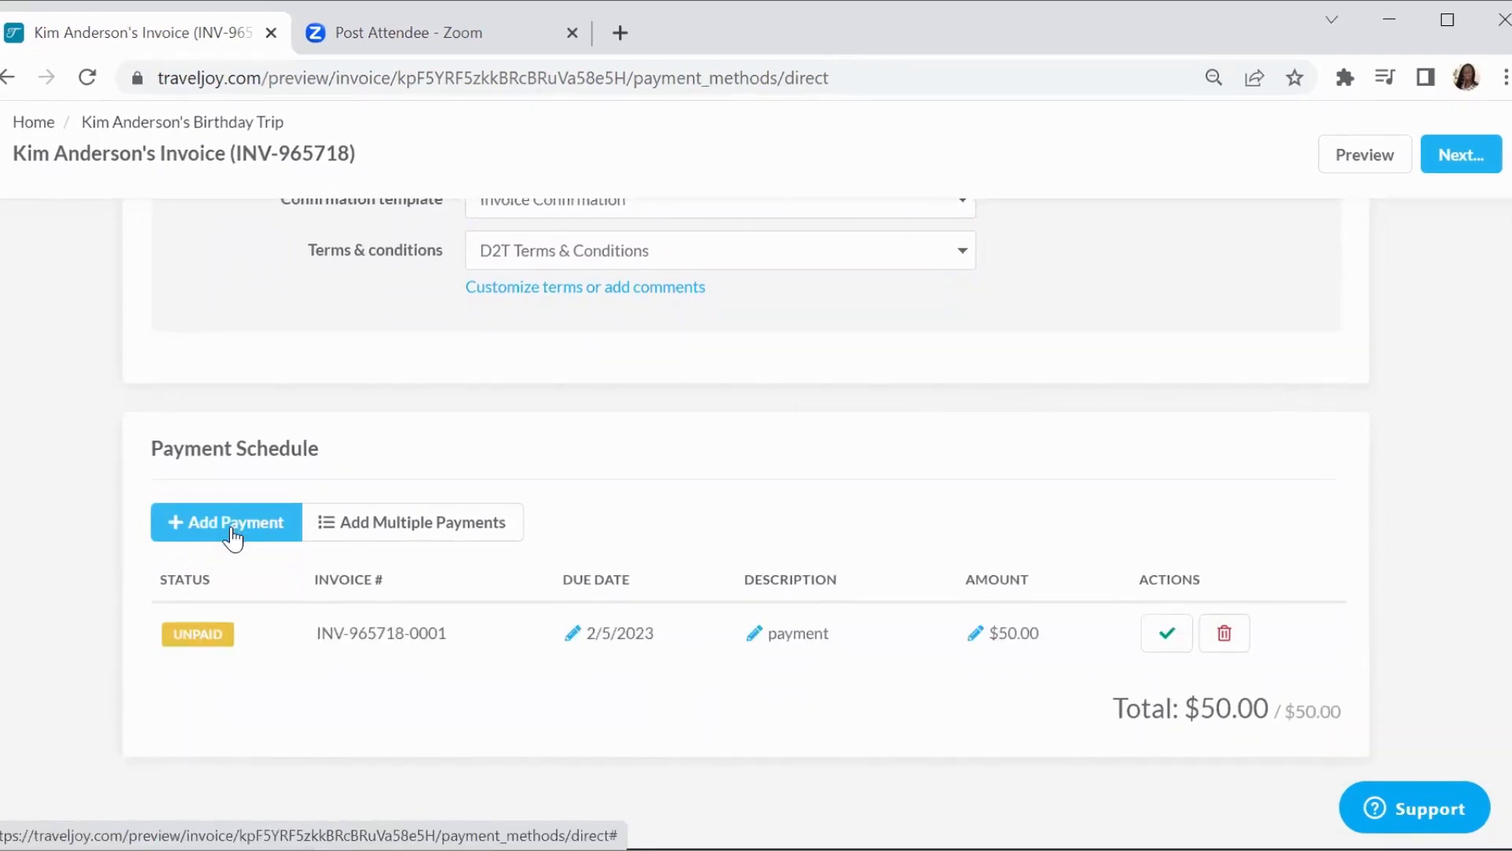
pyautogui.moveTo(831, 706)
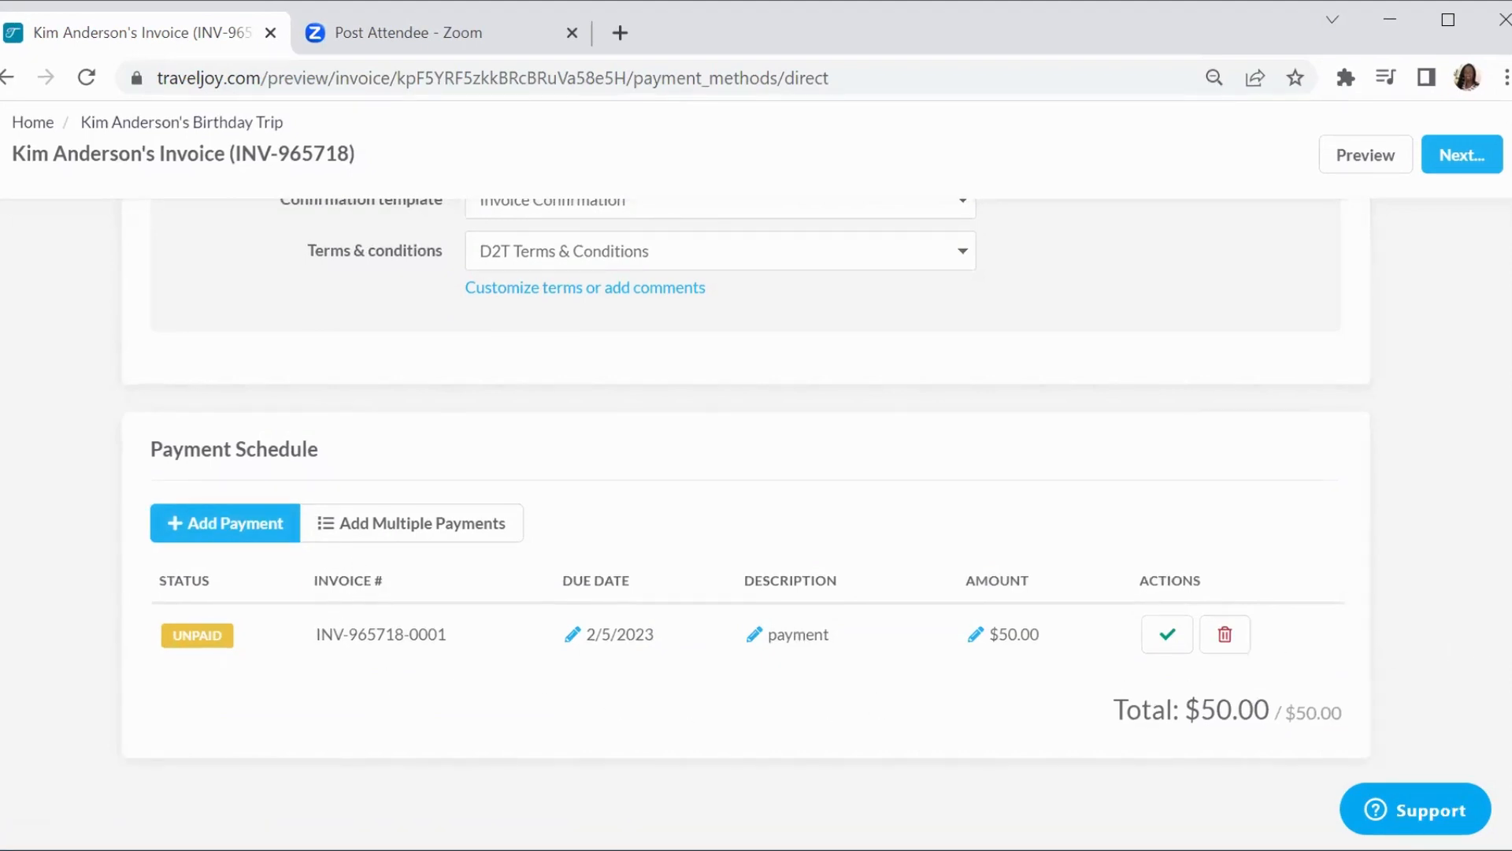
pyautogui.scroll(3)
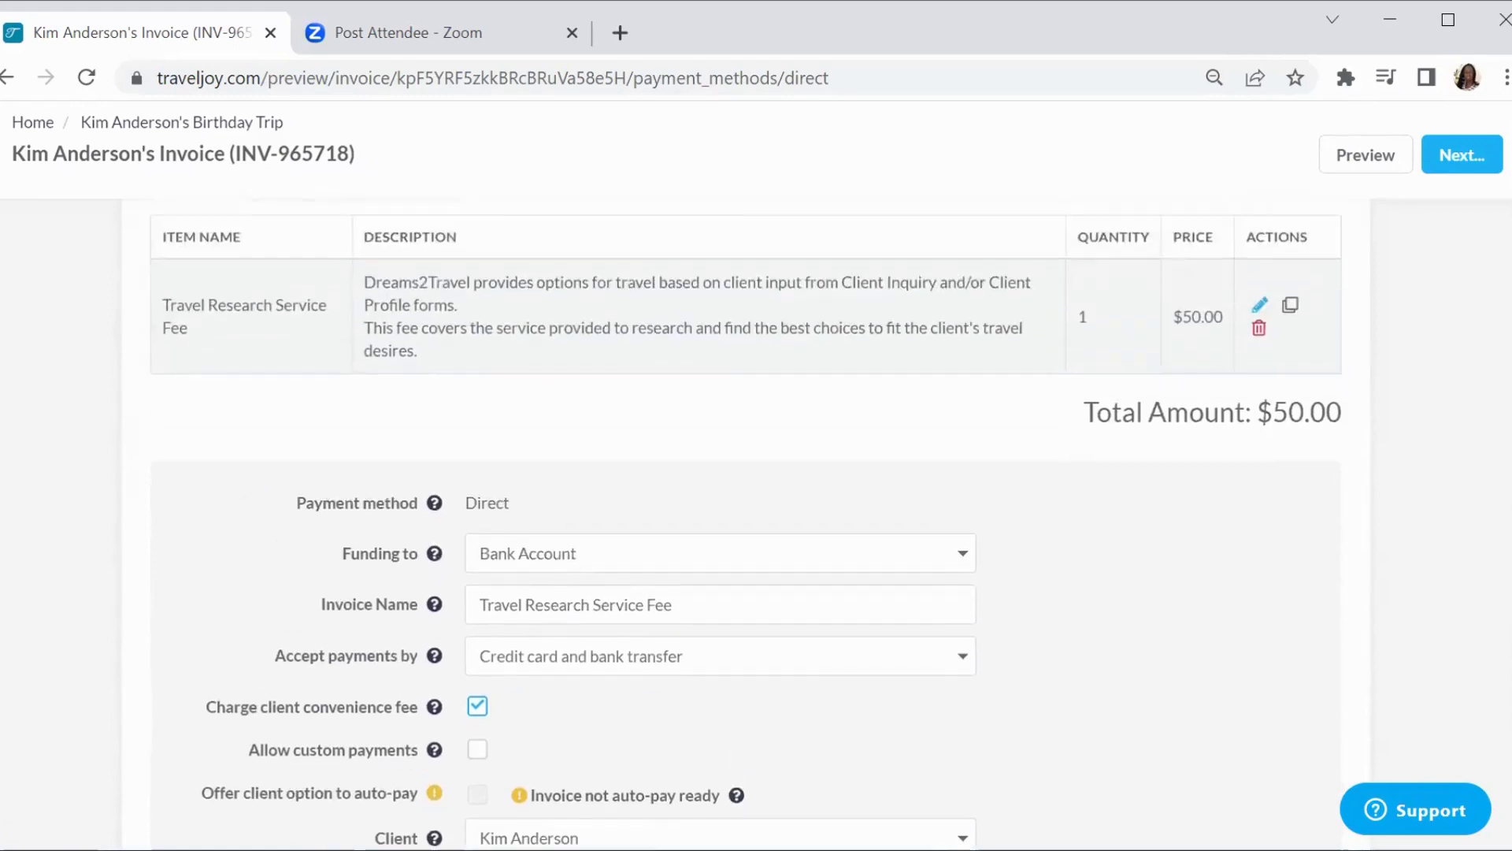
pyautogui.scroll(3)
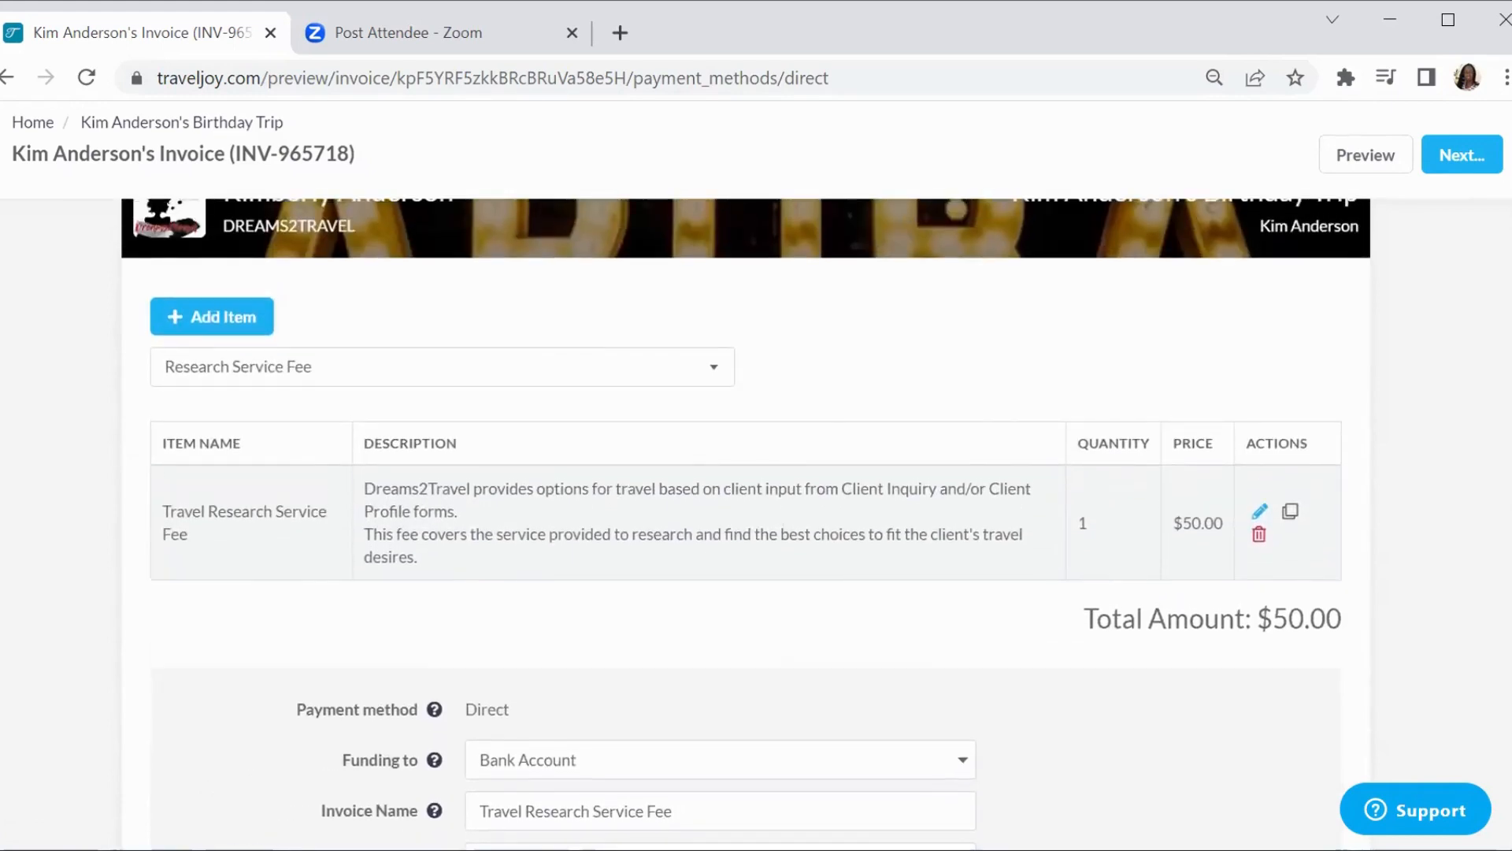
pyautogui.scroll(-3)
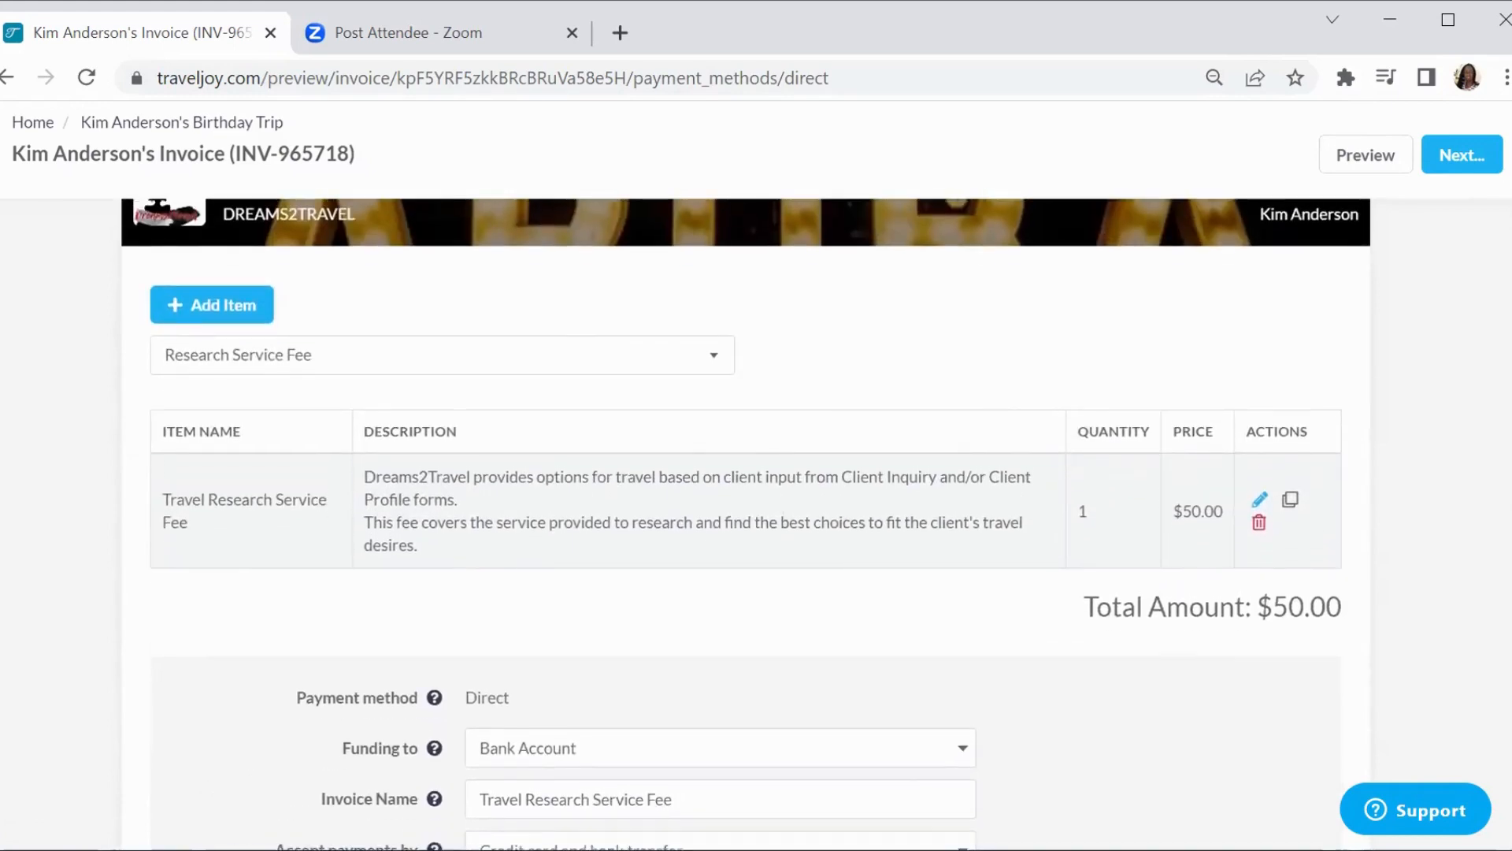
pyautogui.scroll(-3)
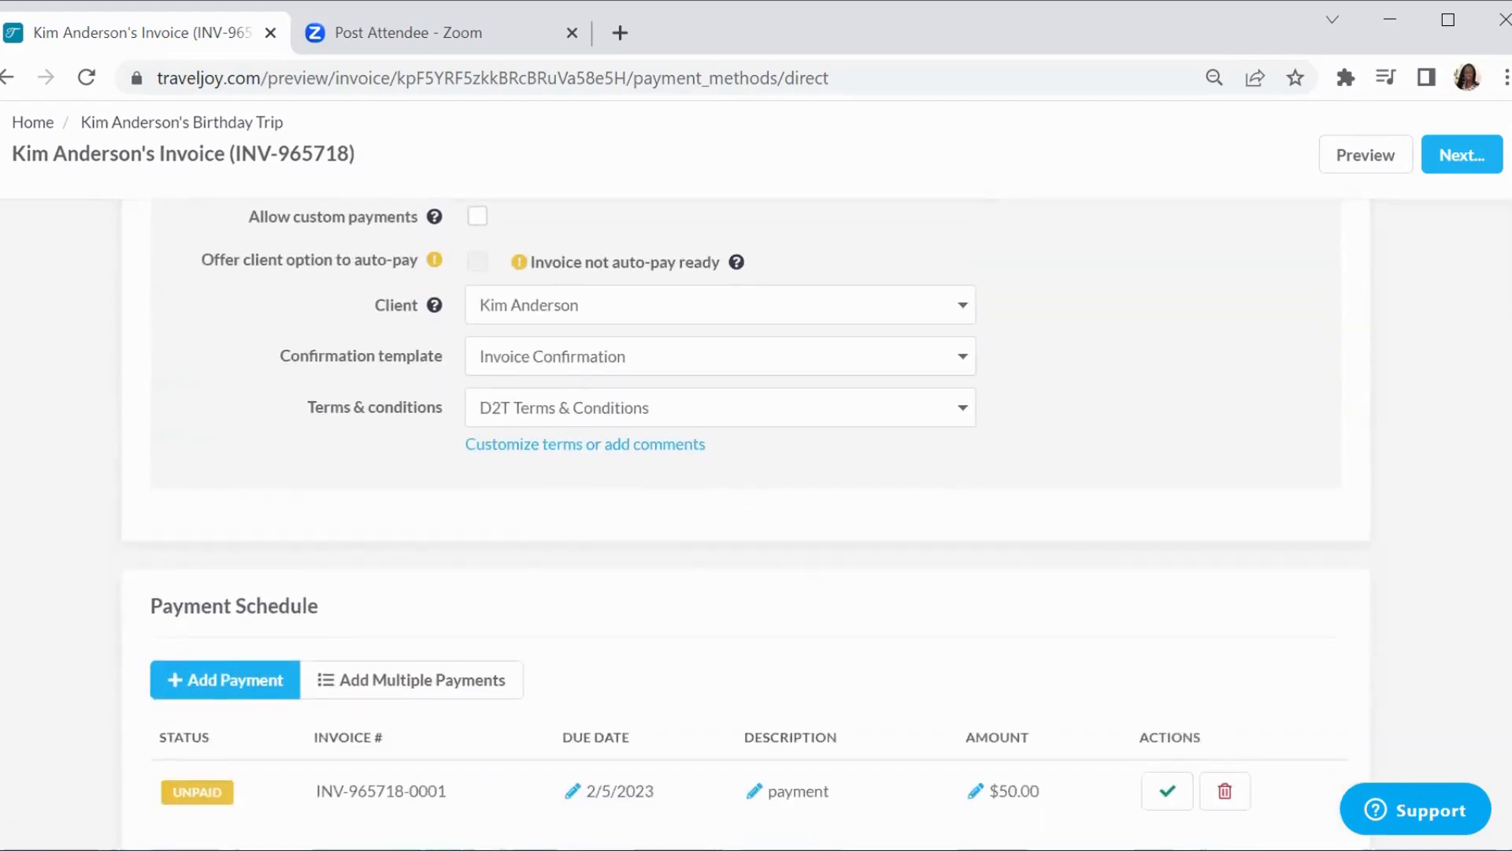
pyautogui.scroll(-3)
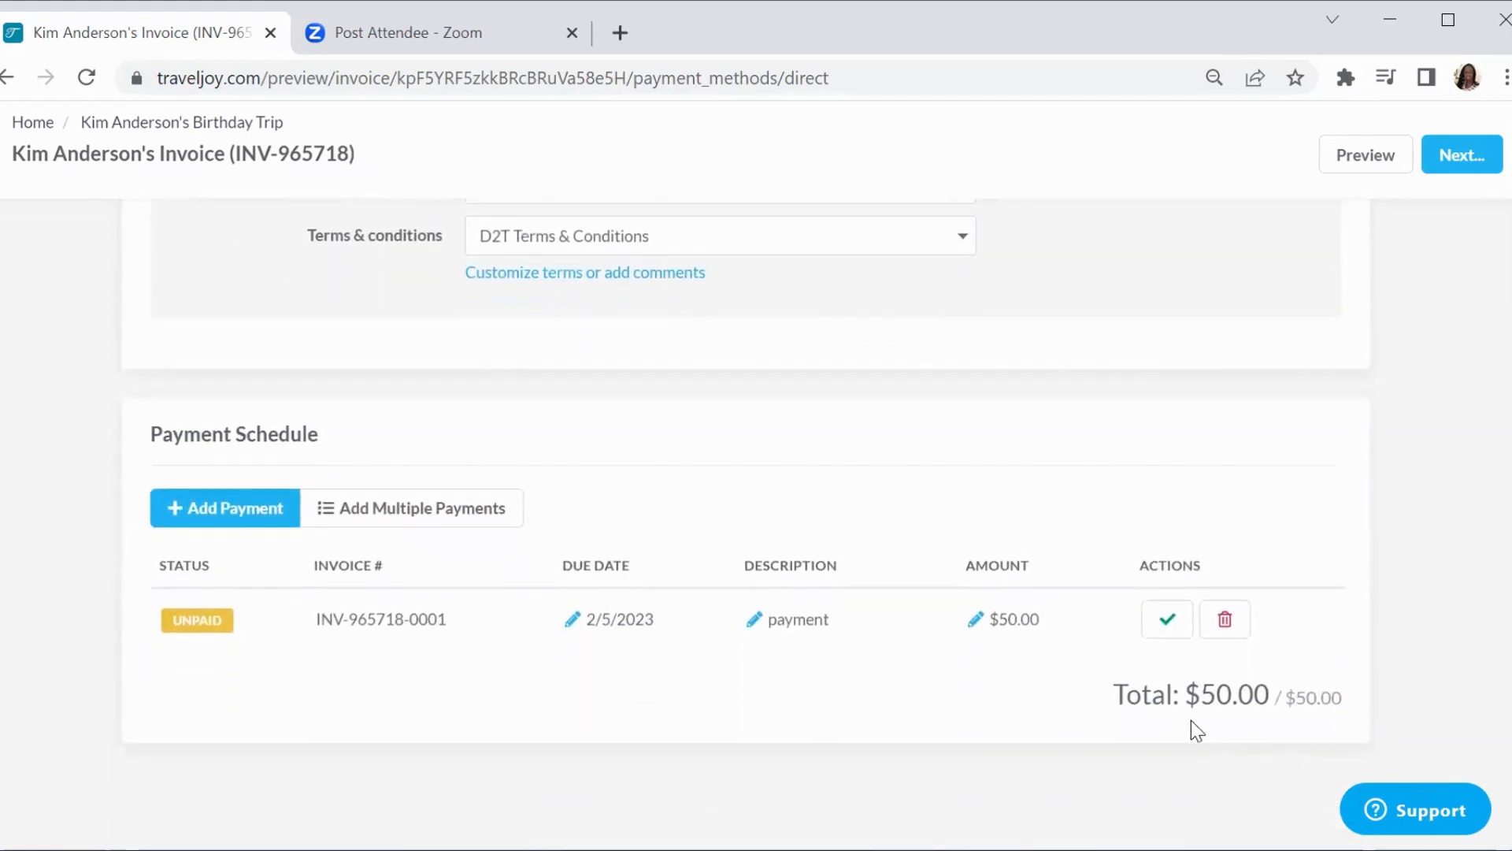
pyautogui.moveTo(1242, 738)
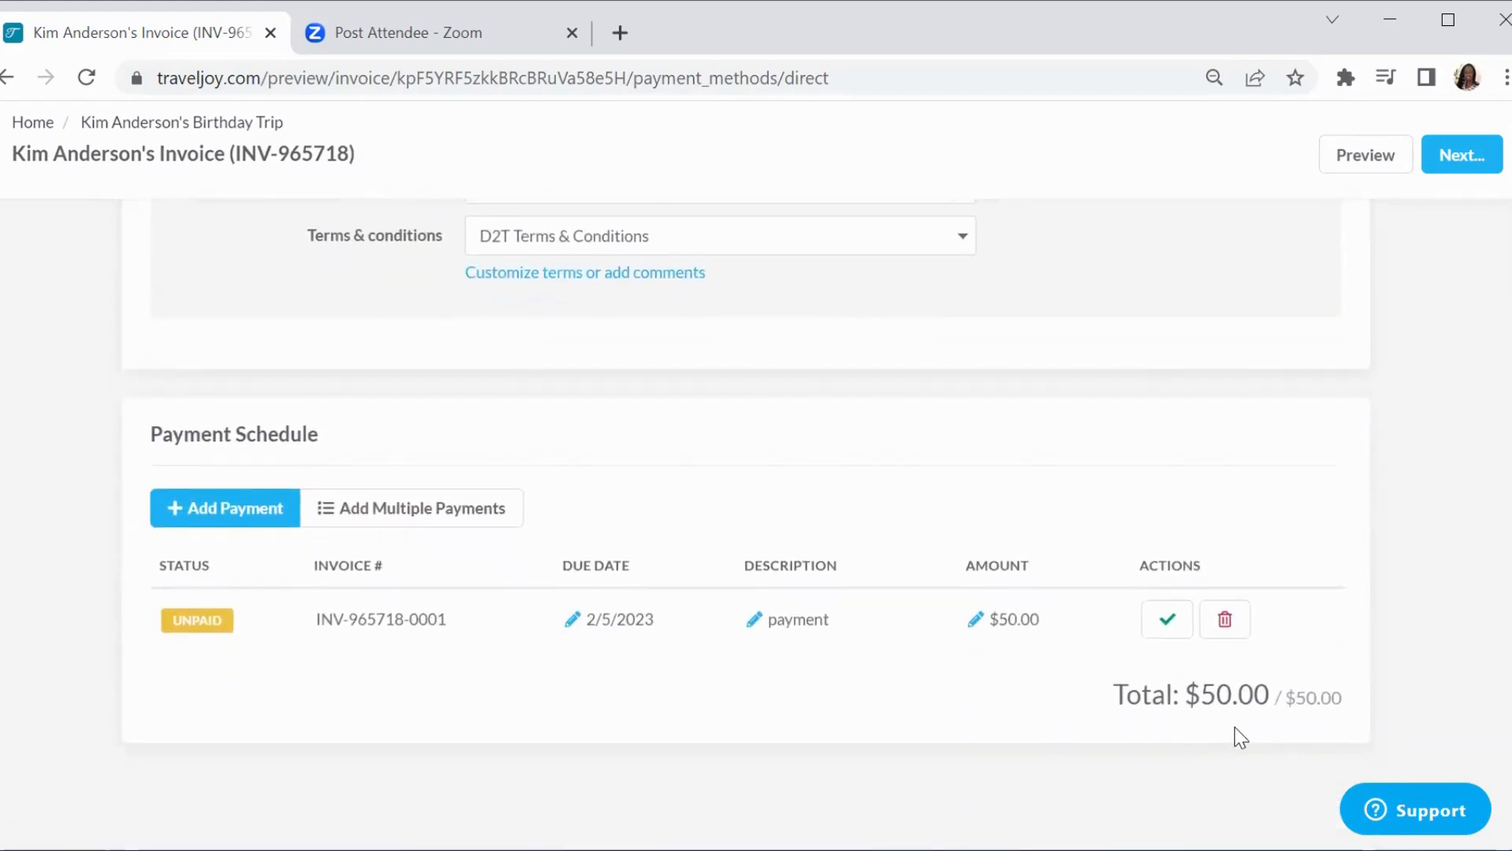
pyautogui.moveTo(1262, 726)
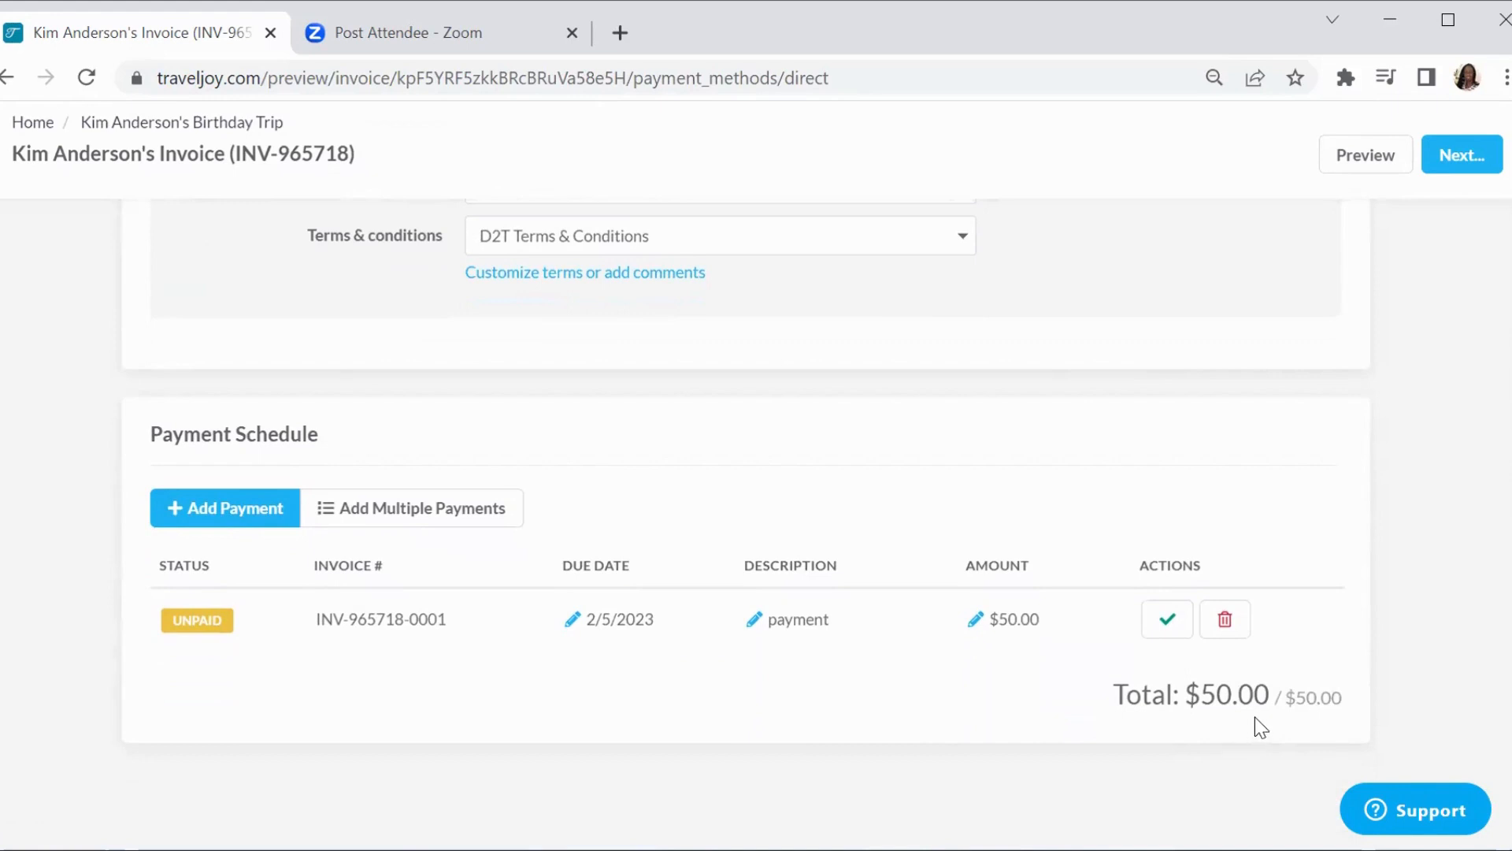
pyautogui.moveTo(1305, 700)
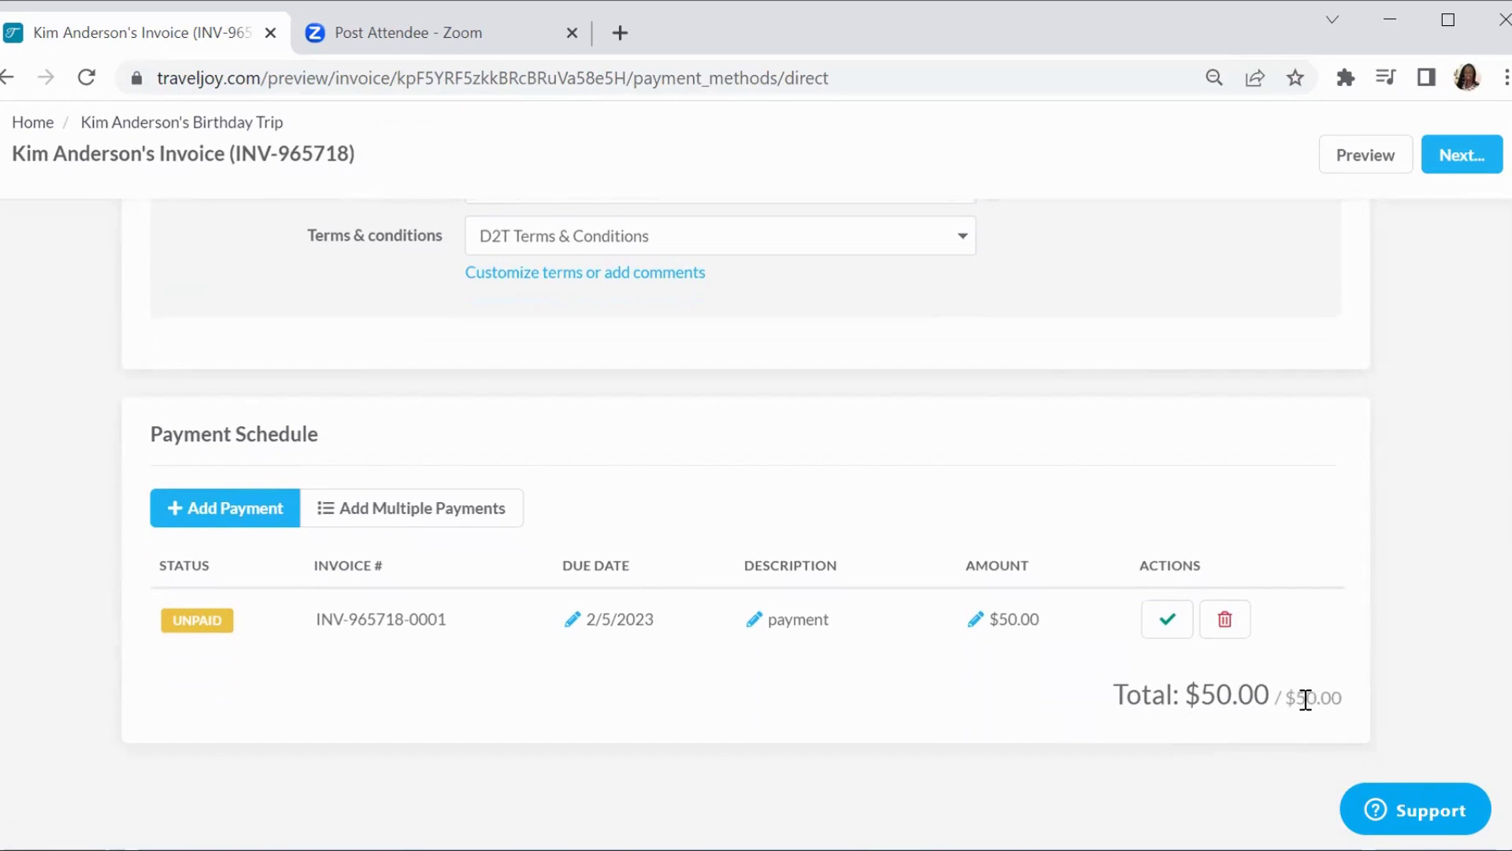
pyautogui.moveTo(1353, 392)
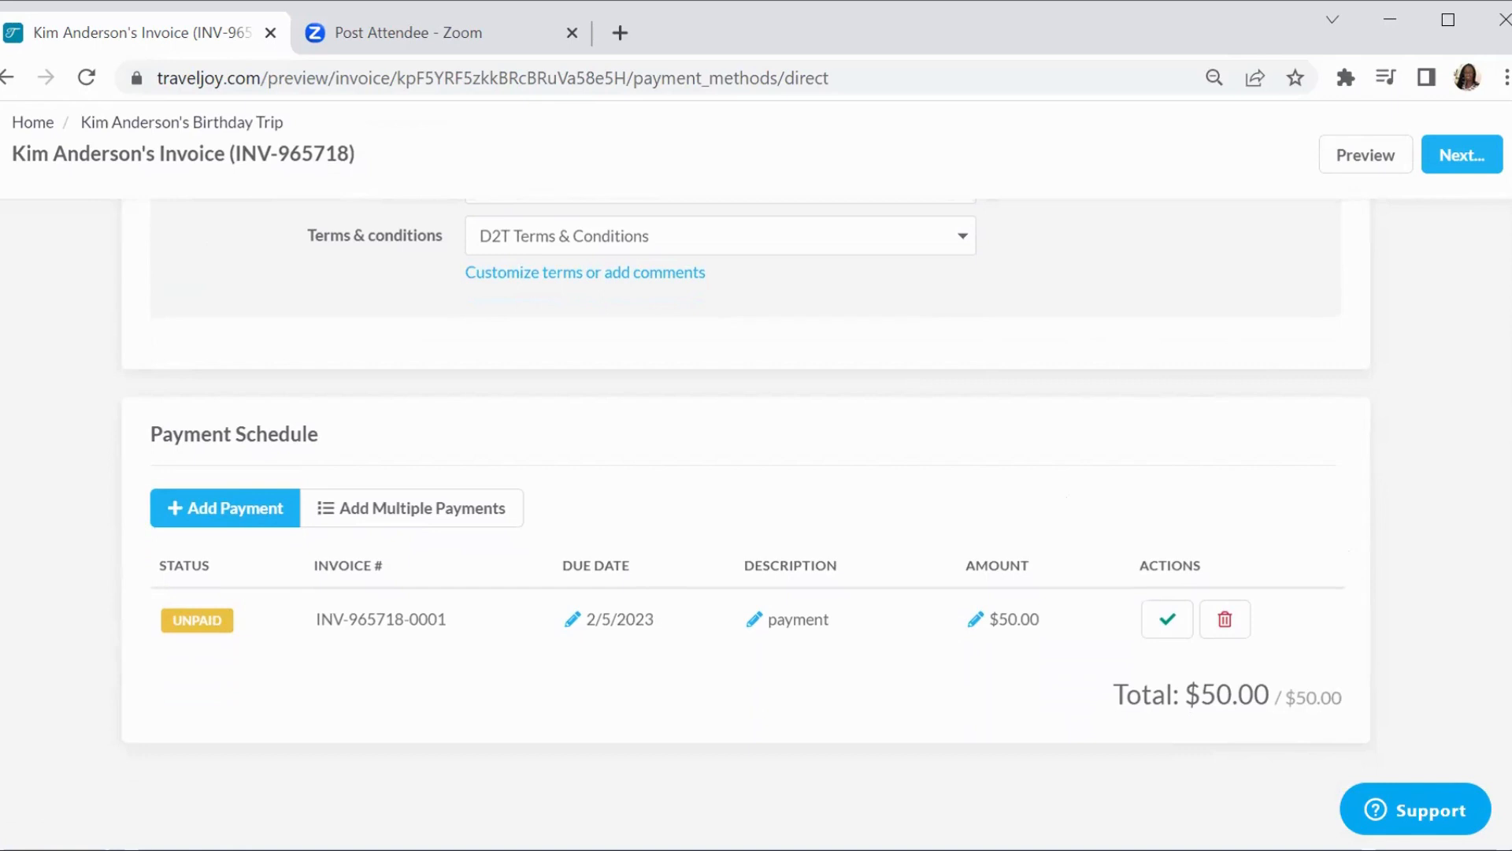
pyautogui.moveTo(1069, 572)
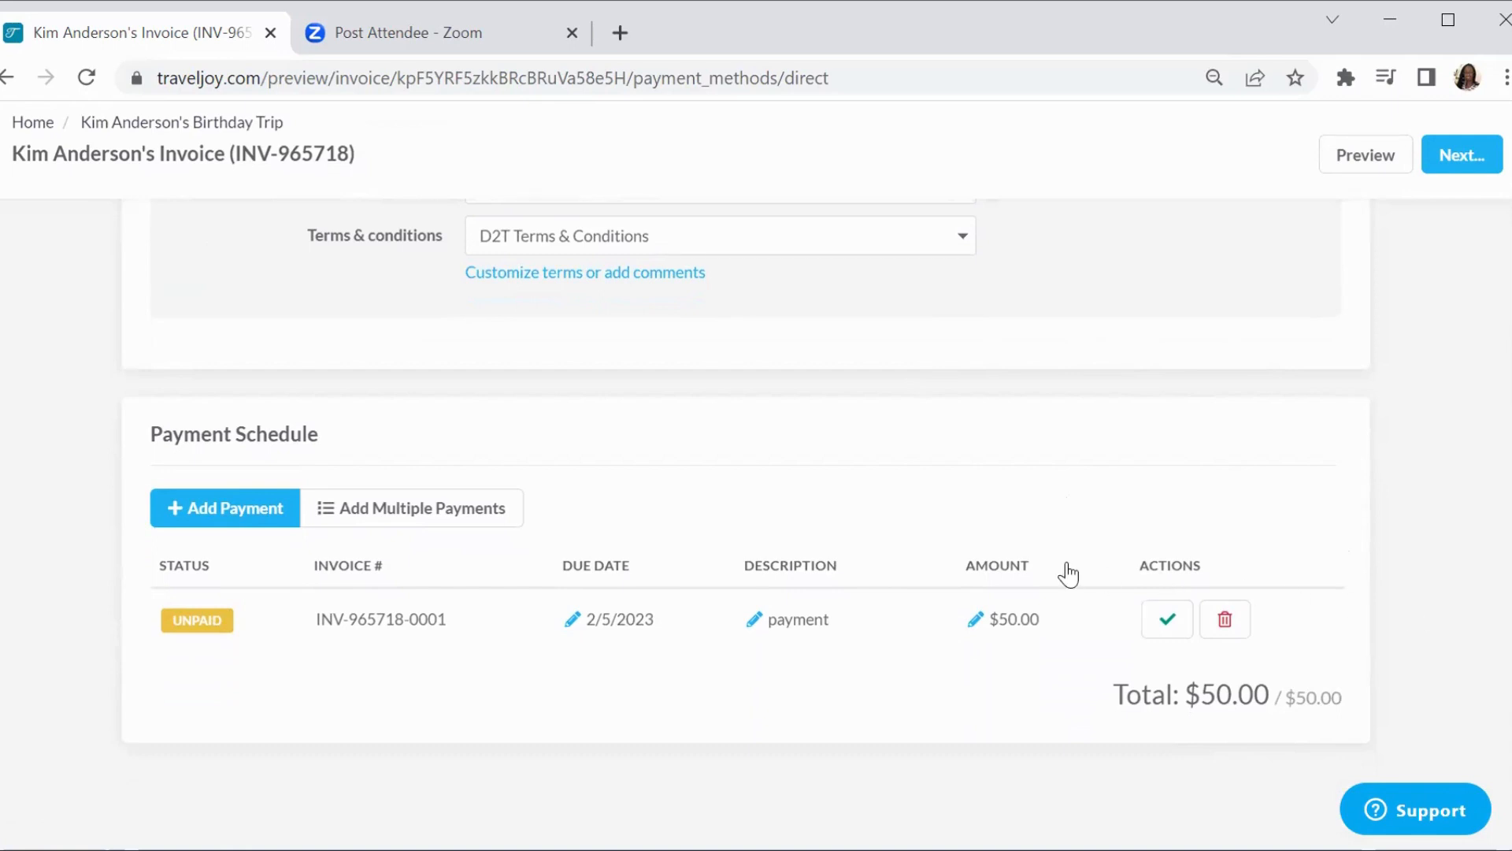
pyautogui.moveTo(244, 540)
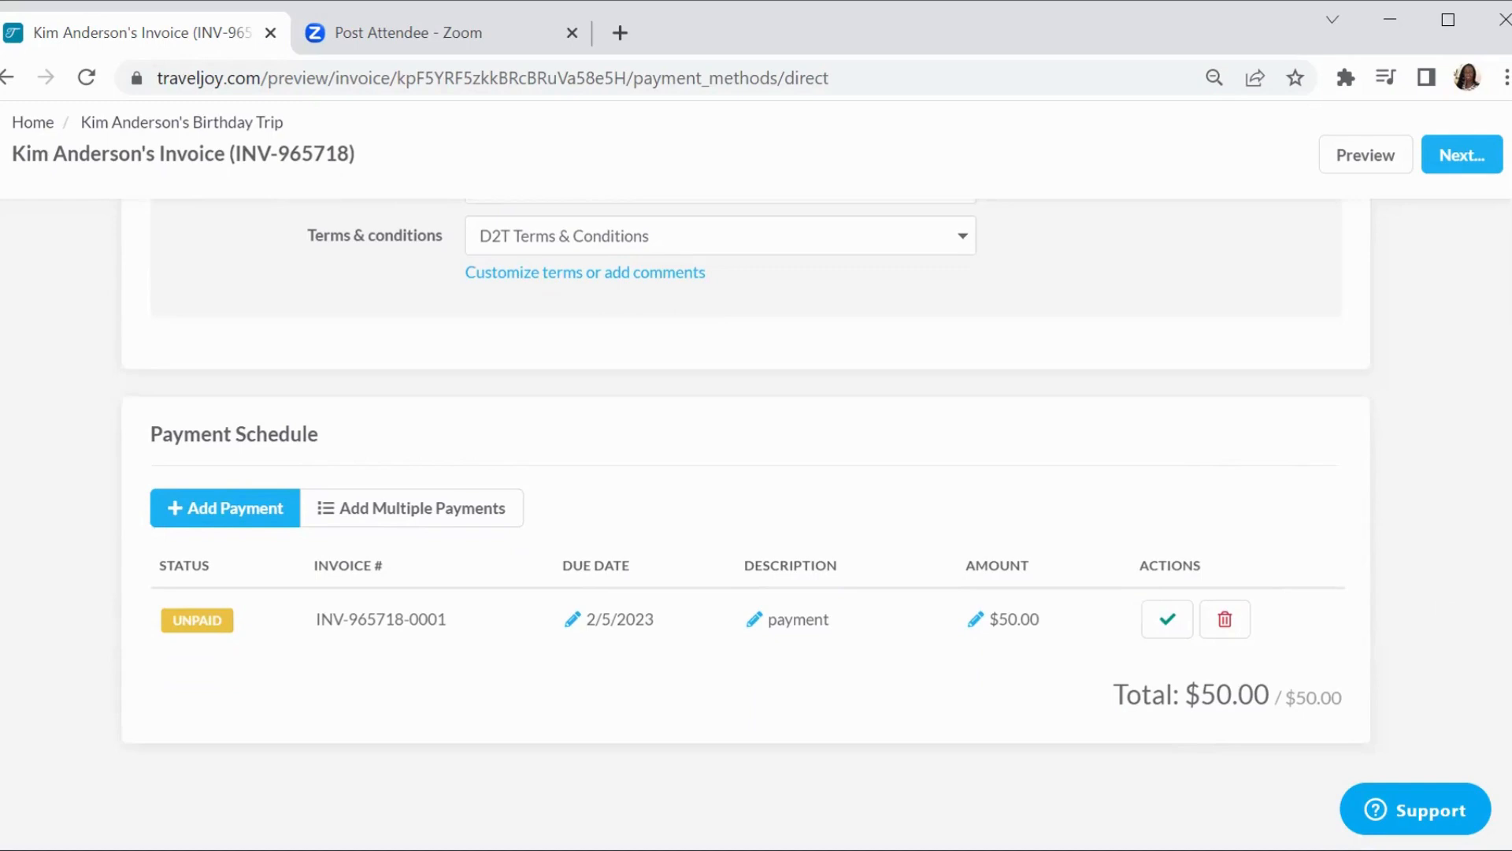
pyautogui.scroll(3)
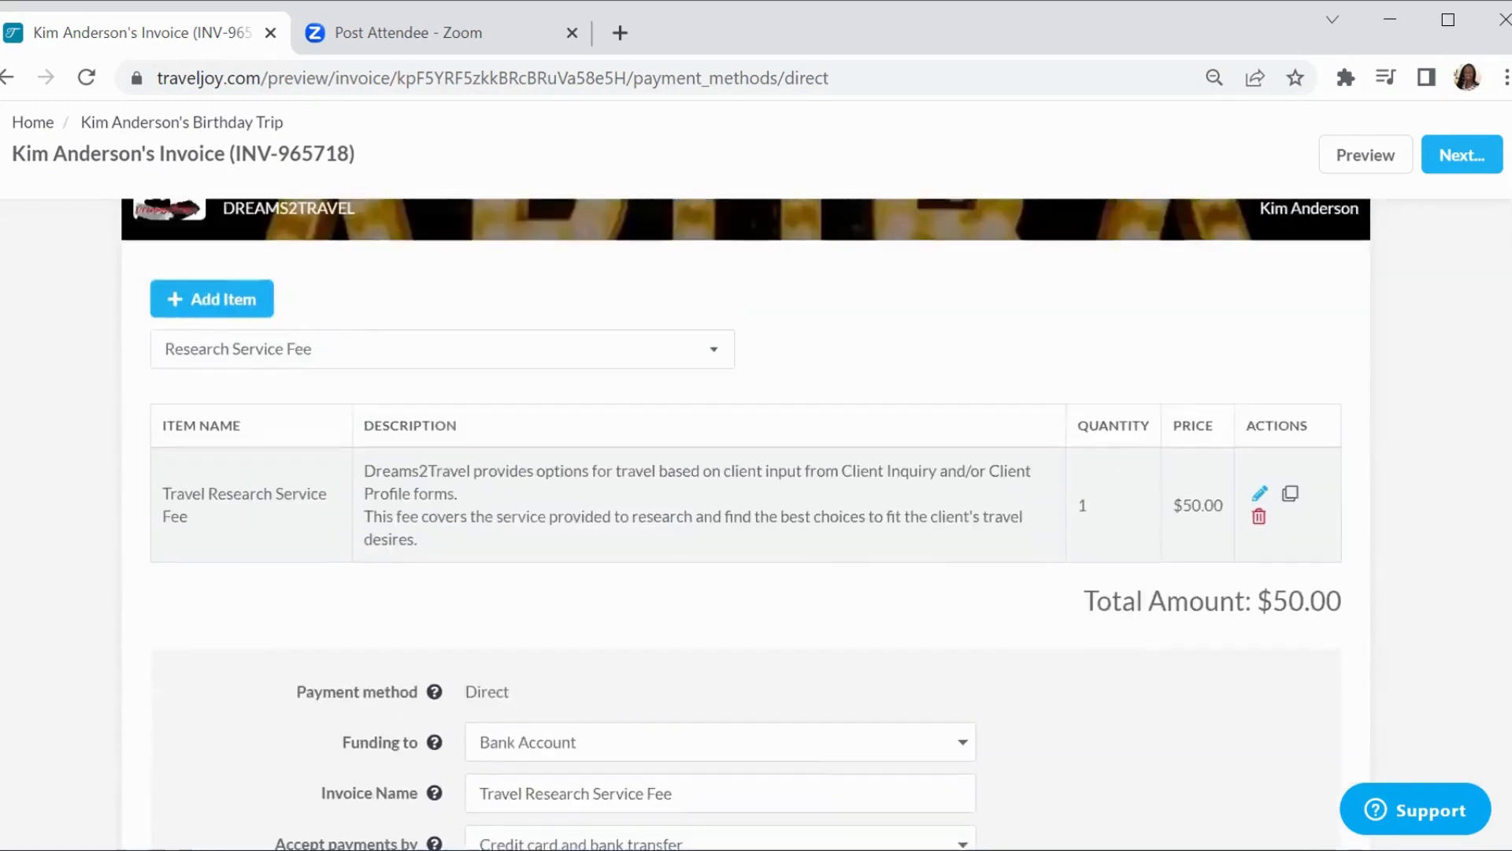
pyautogui.scroll(3)
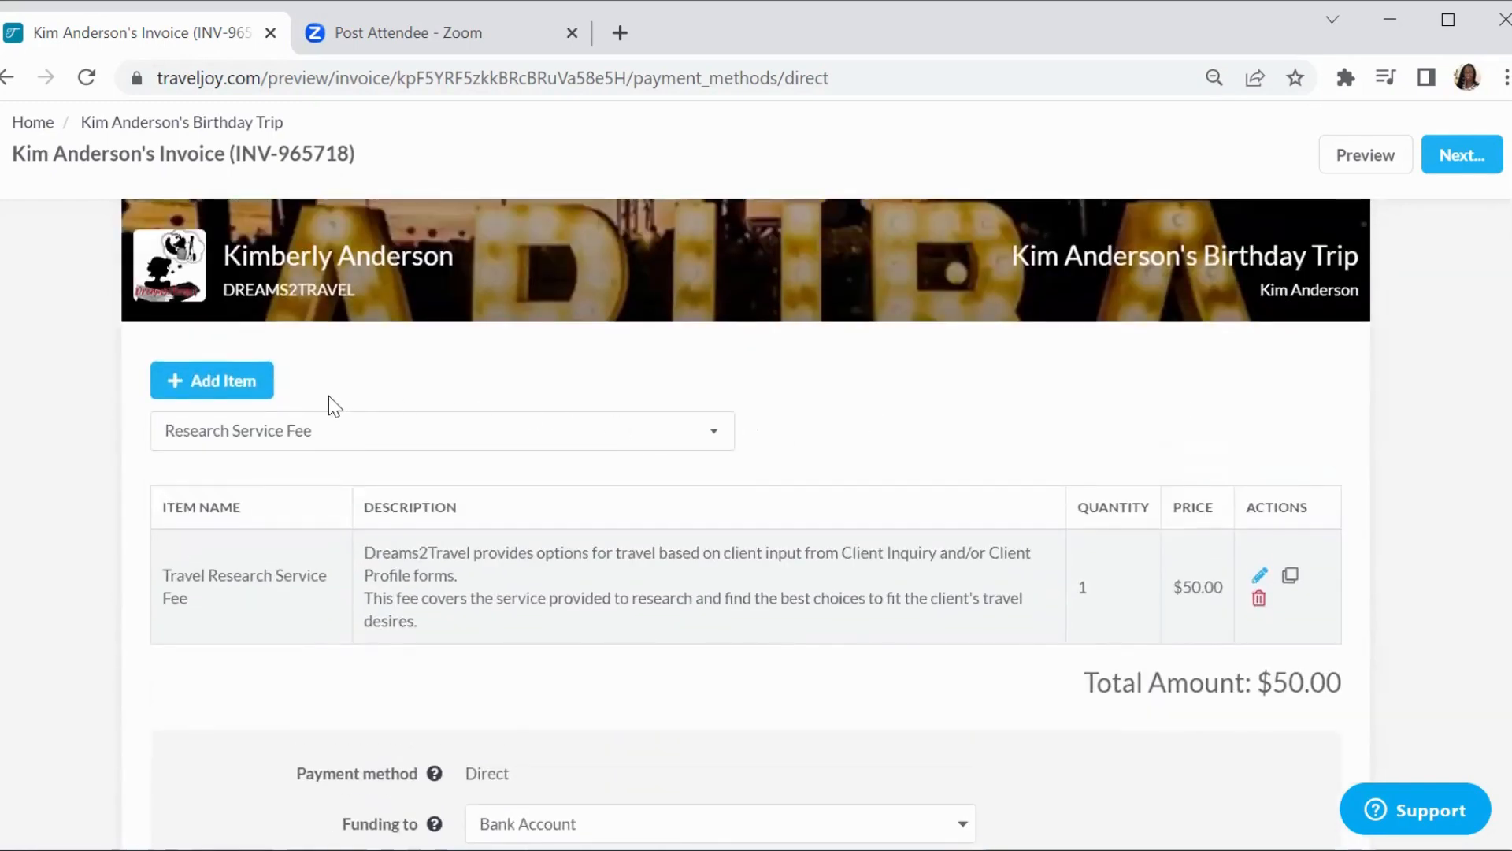
pyautogui.moveTo(403, 400)
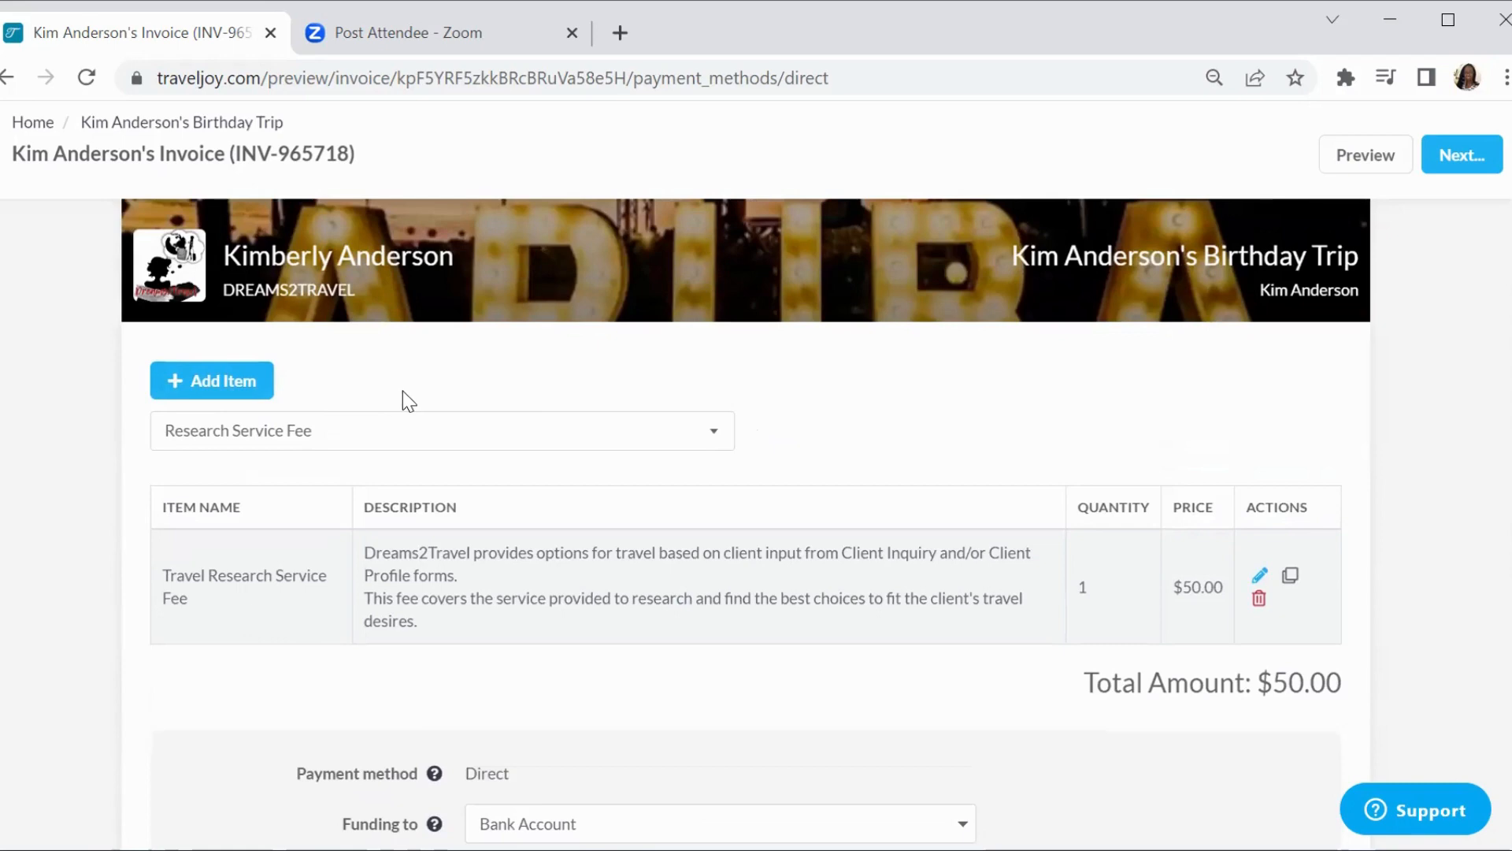
pyautogui.moveTo(435, 586)
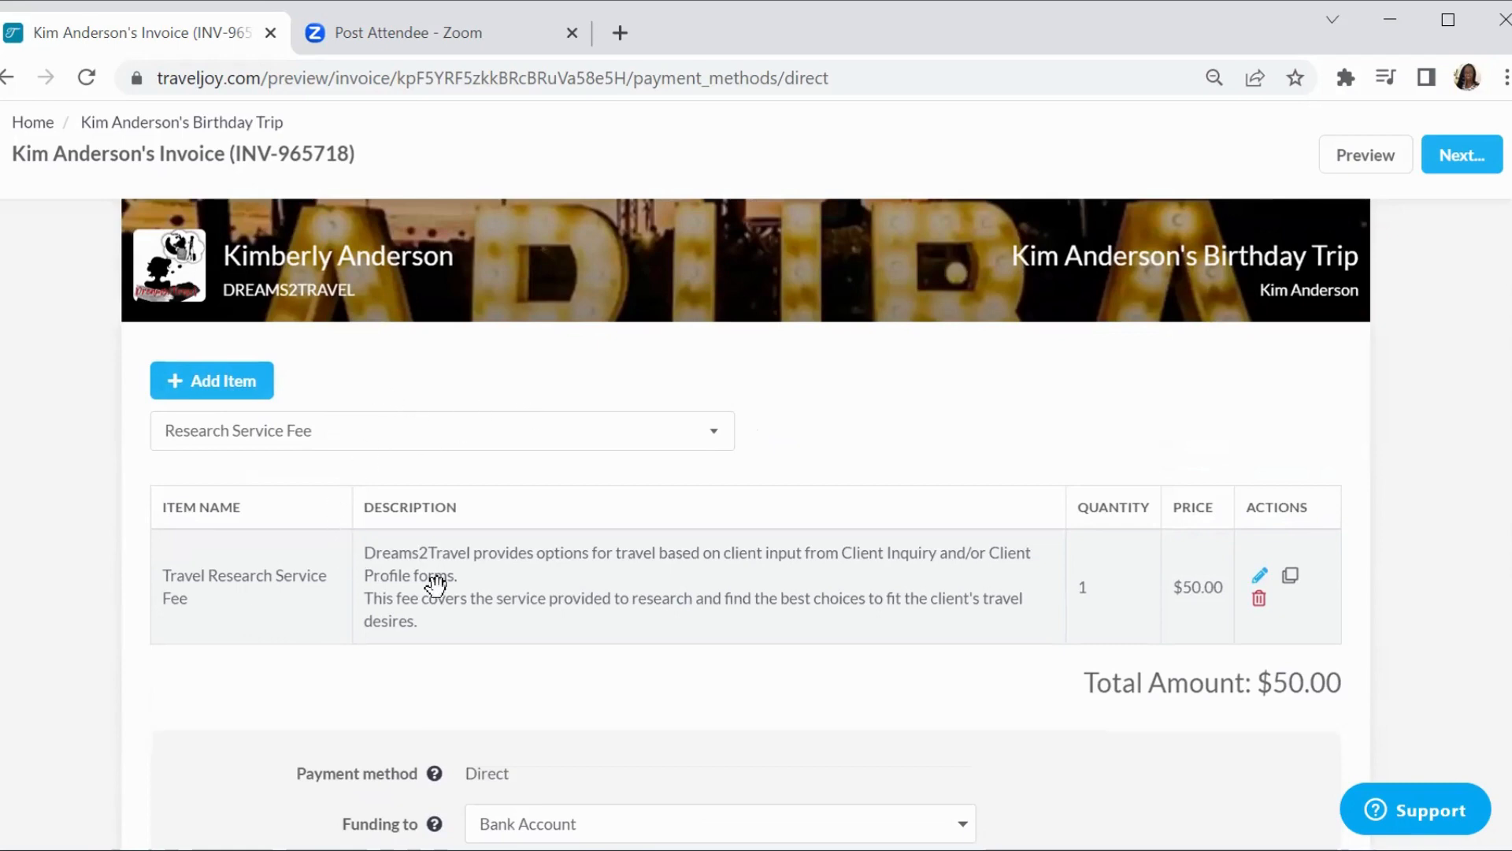
pyautogui.moveTo(436, 586)
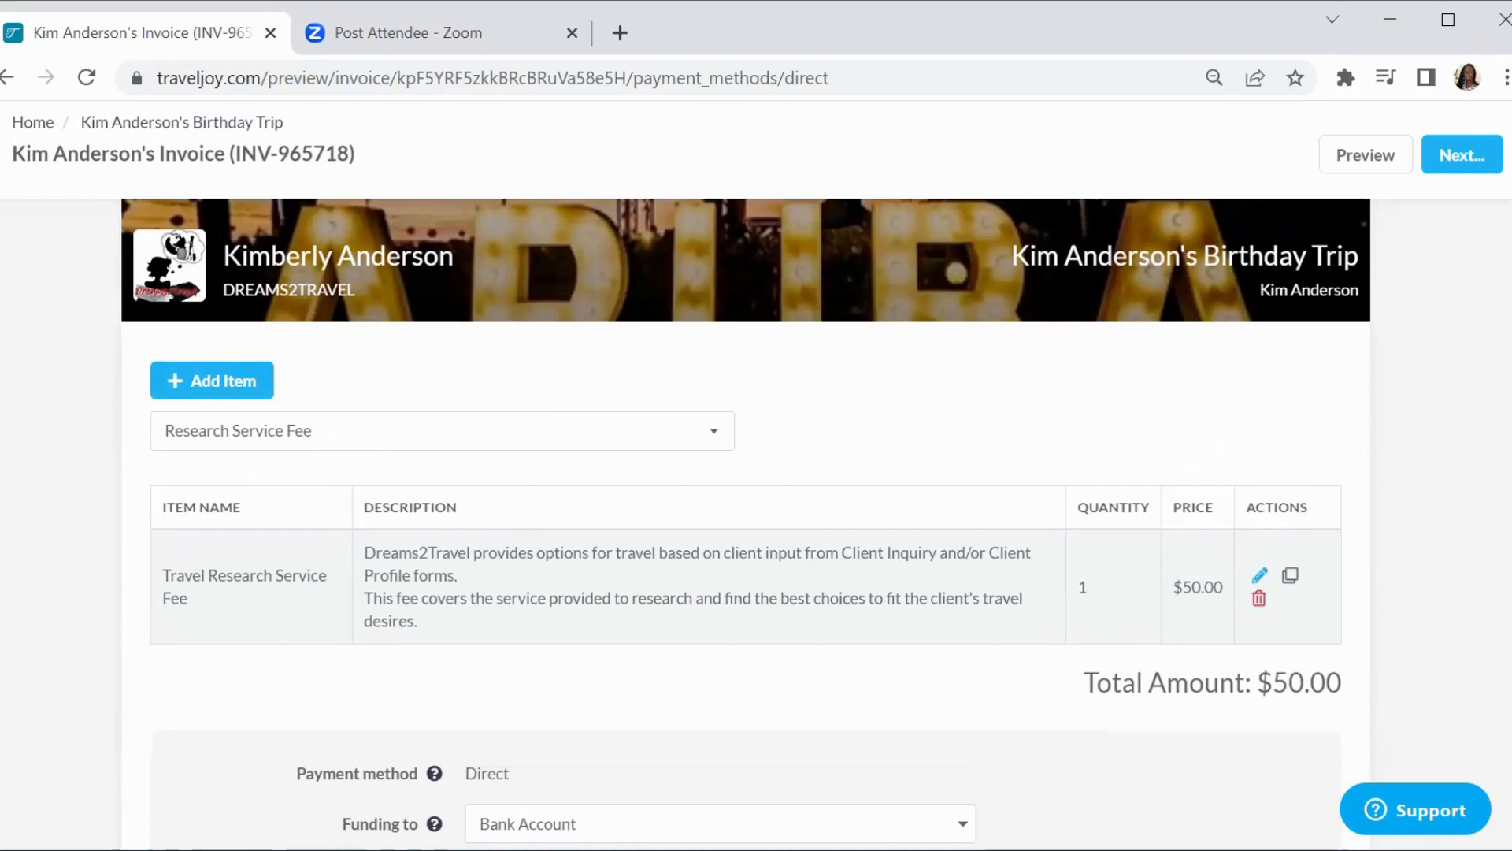
pyautogui.scroll(-3)
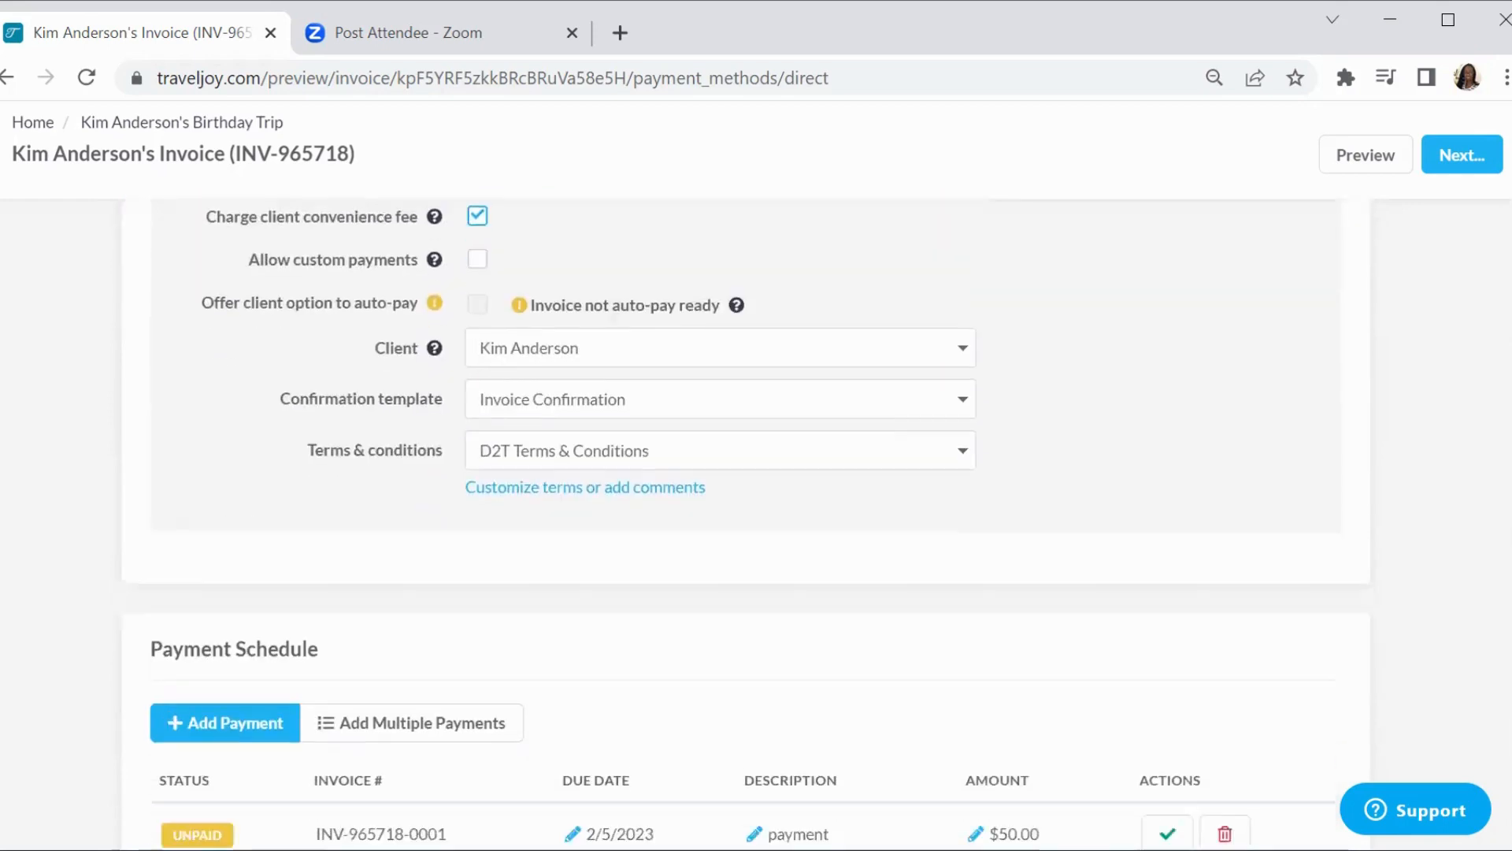
pyautogui.scroll(-3)
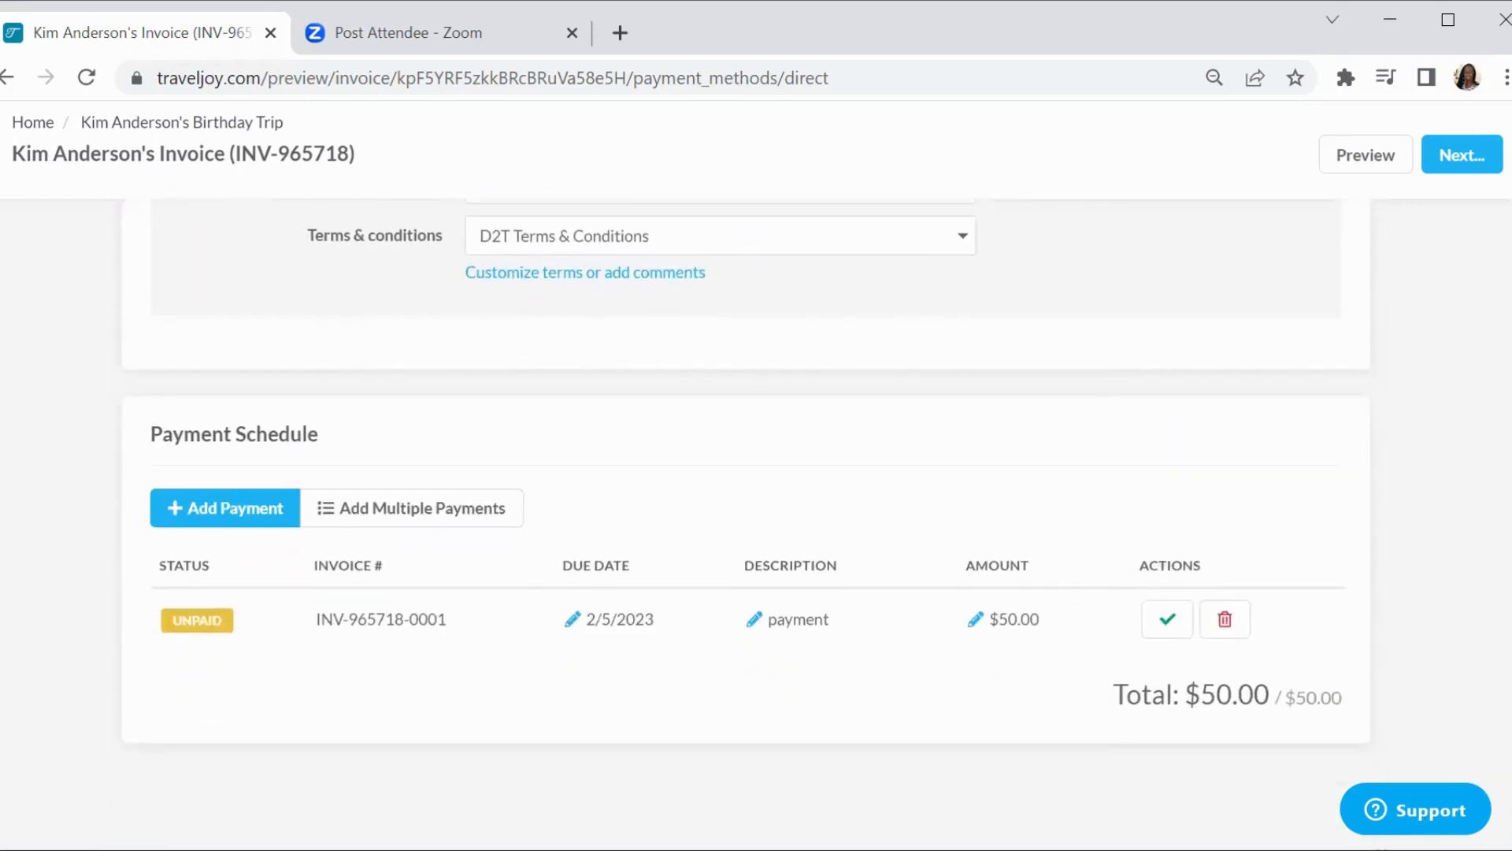
pyautogui.moveTo(1445, 484)
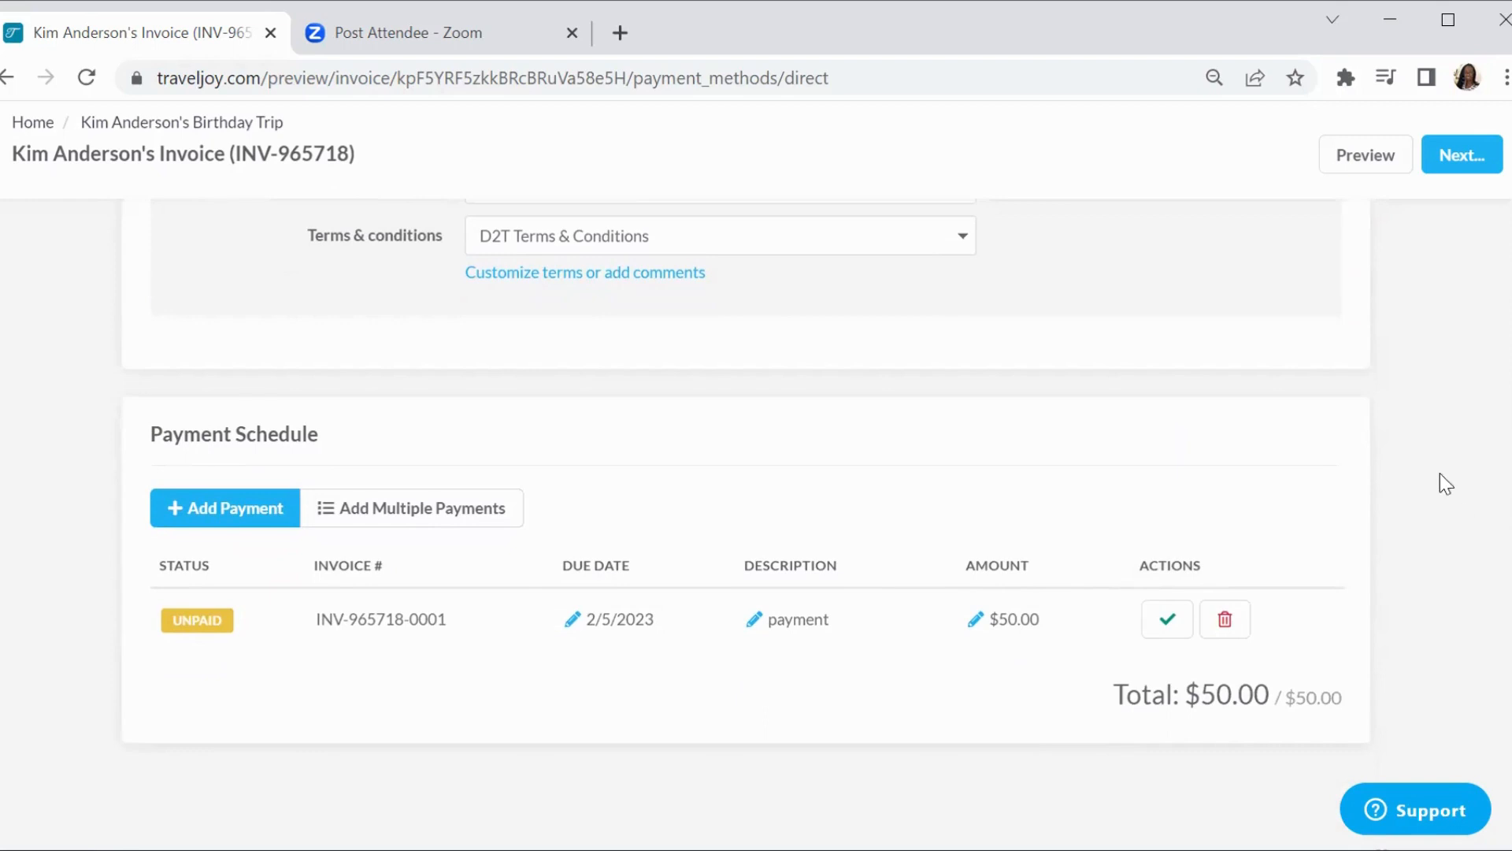
pyautogui.moveTo(1364, 156)
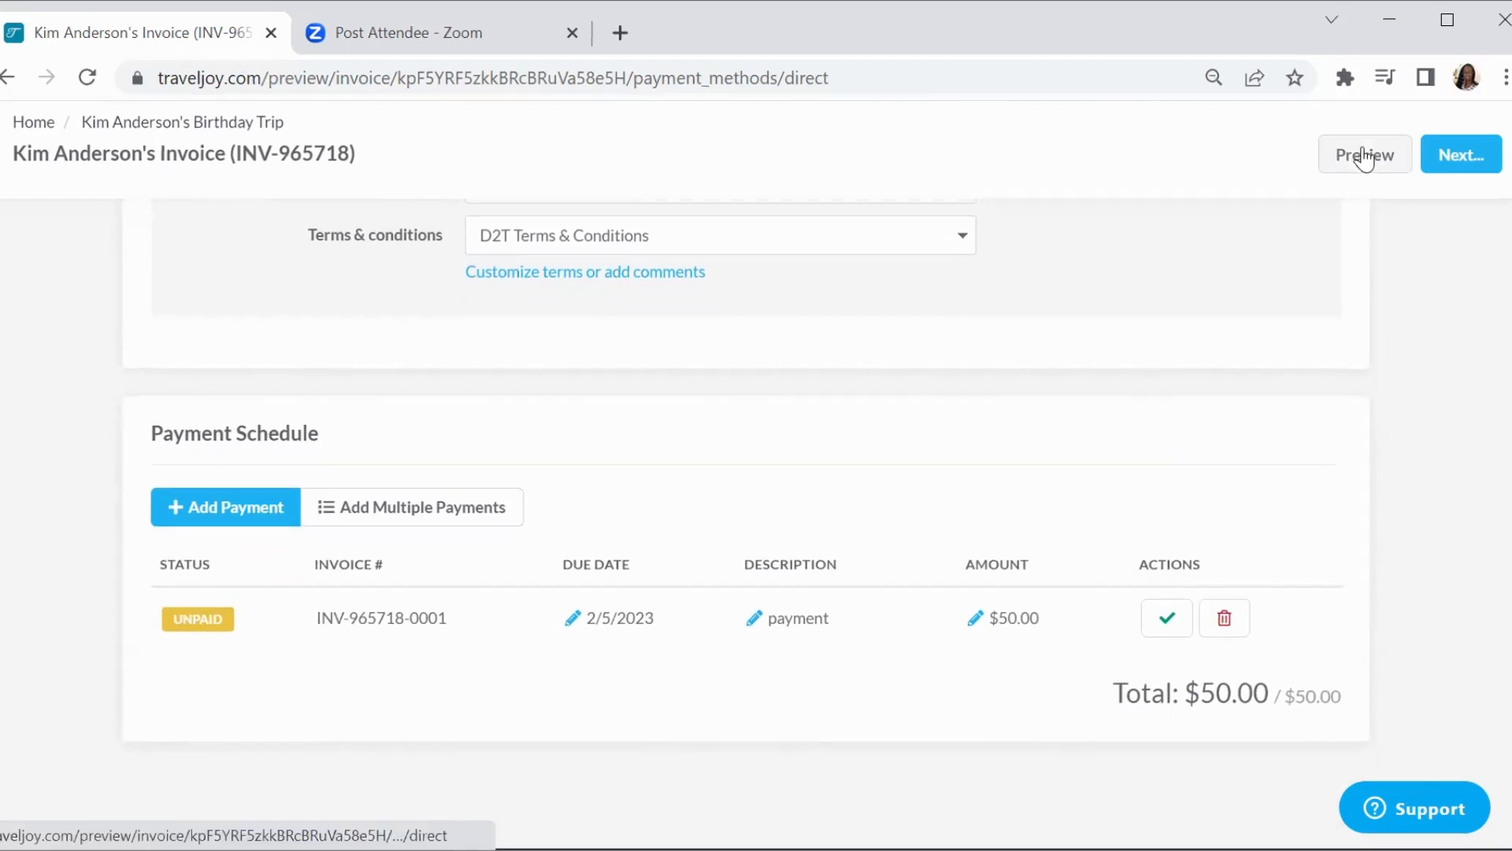
# Preview the client-facing invoice showing the $2.12 convenience fee and $52.12 due
pyautogui.click(1365, 154)
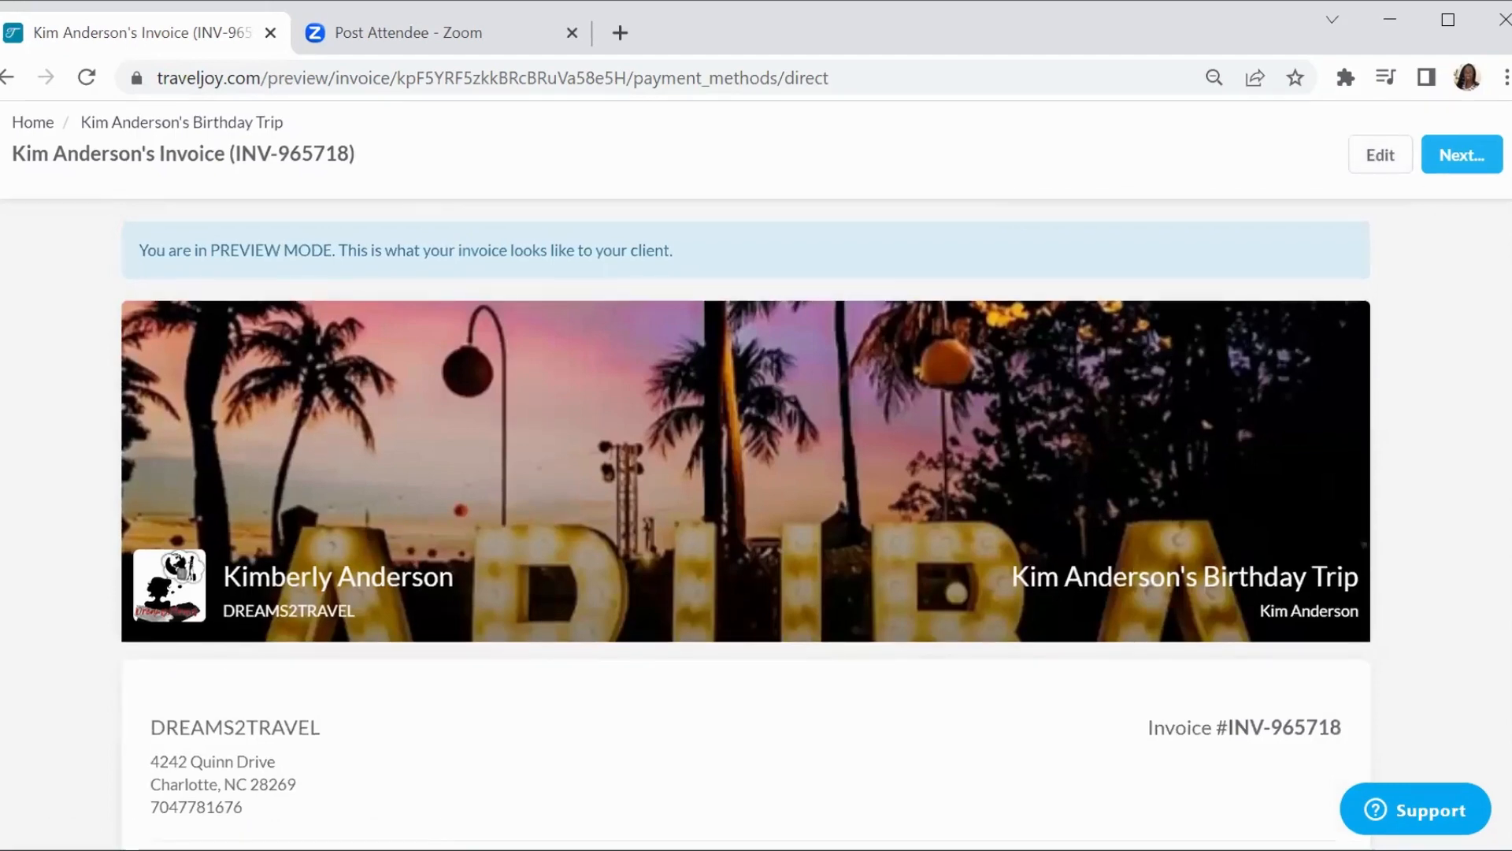
pyautogui.scroll(-3)
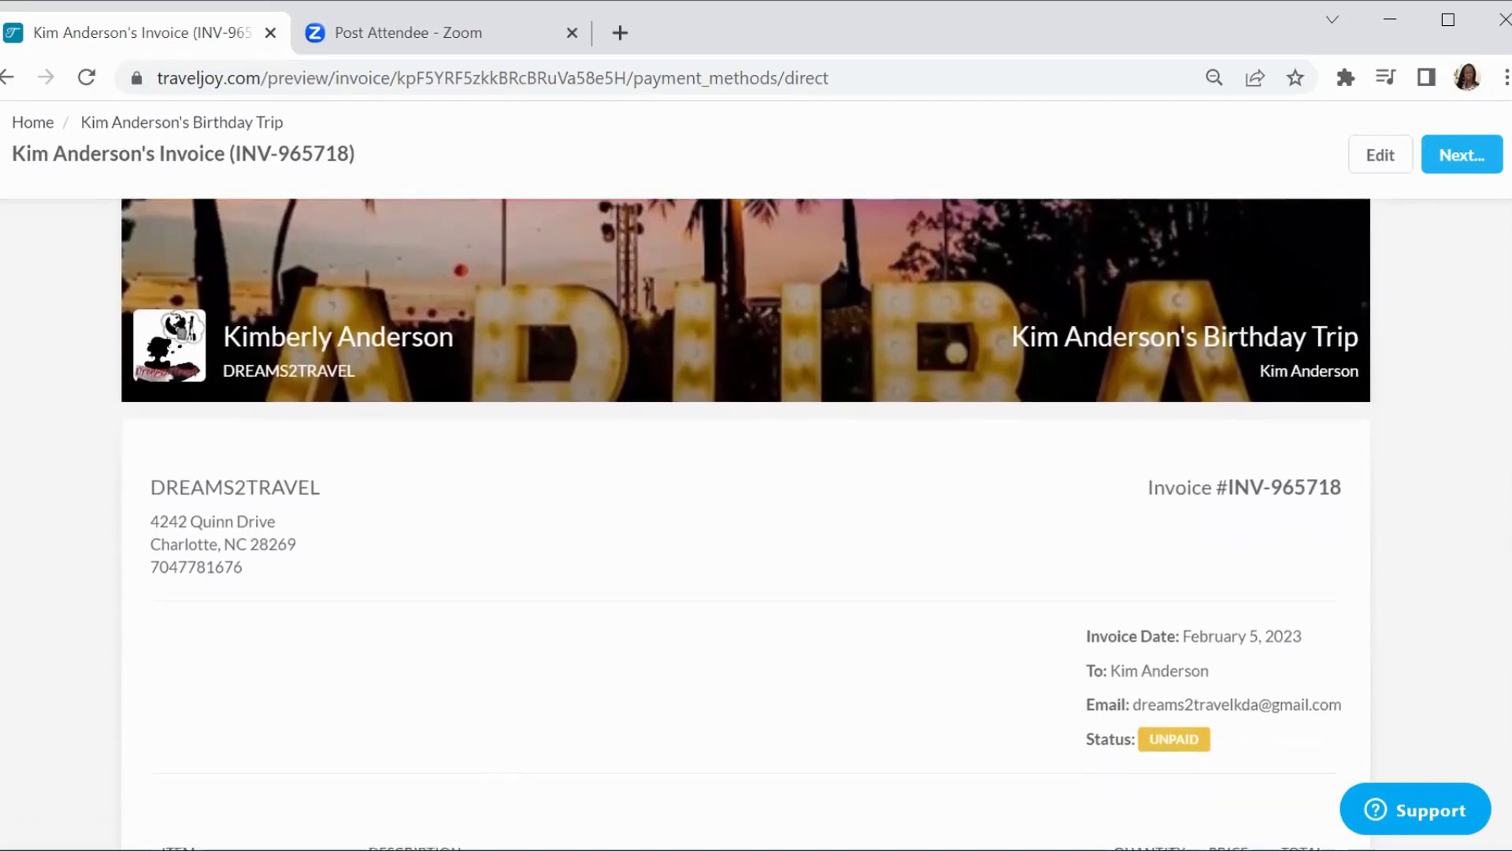
pyautogui.scroll(-3)
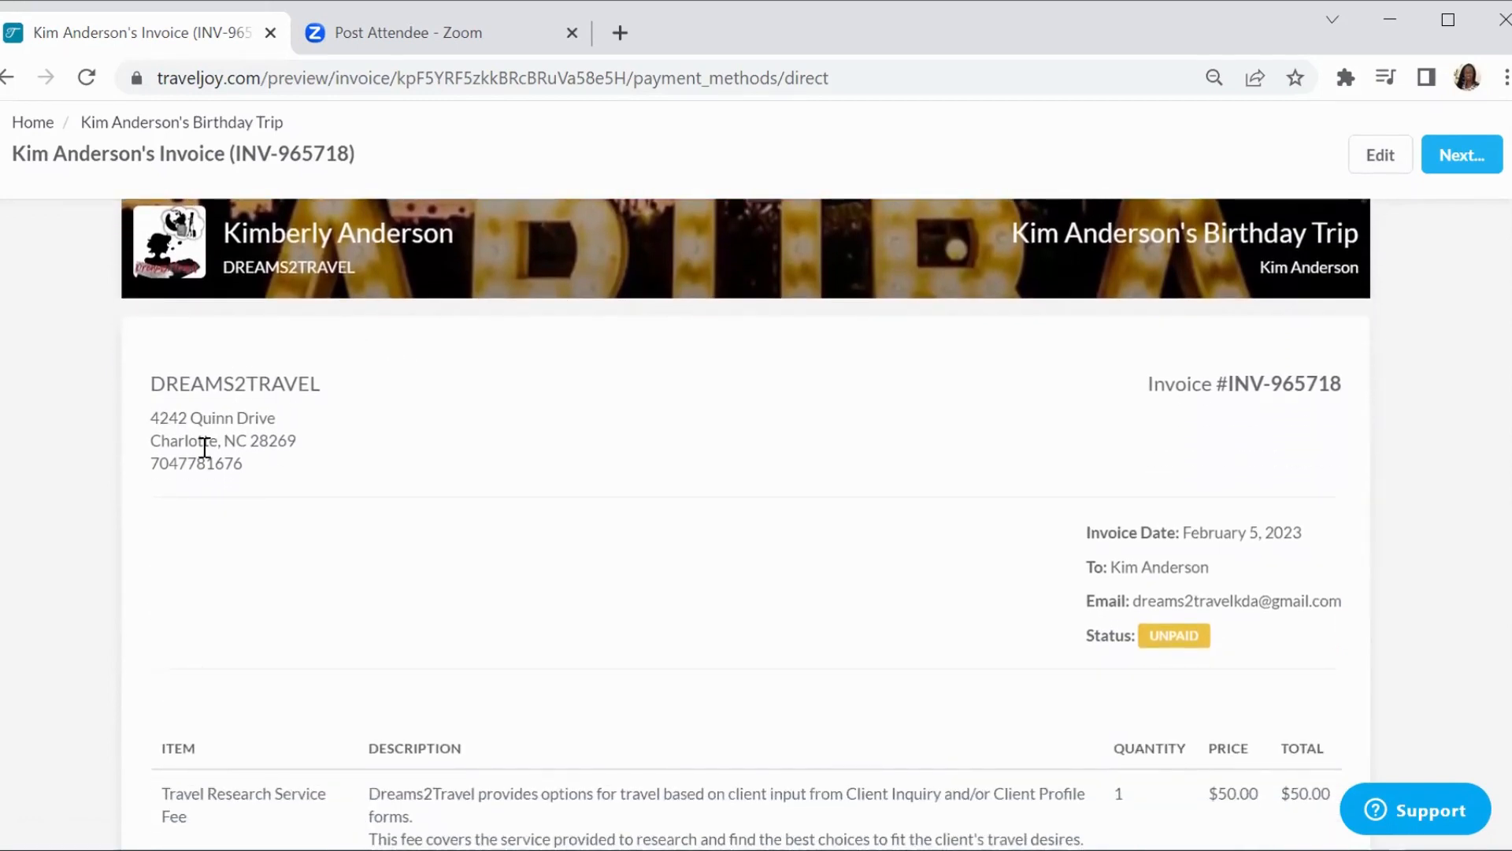
pyautogui.moveTo(1347, 410)
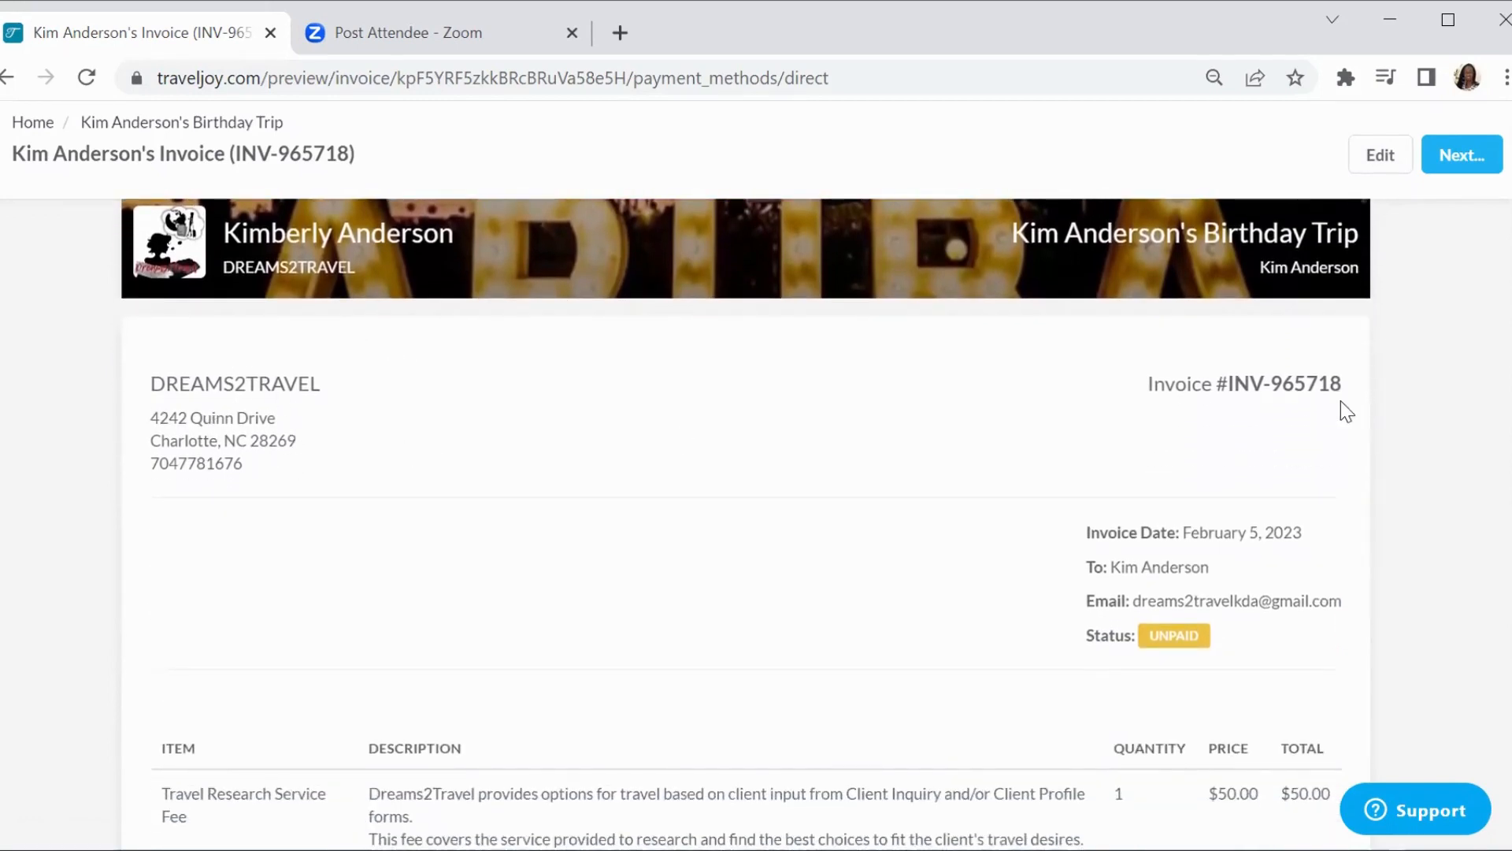
pyautogui.scroll(-3)
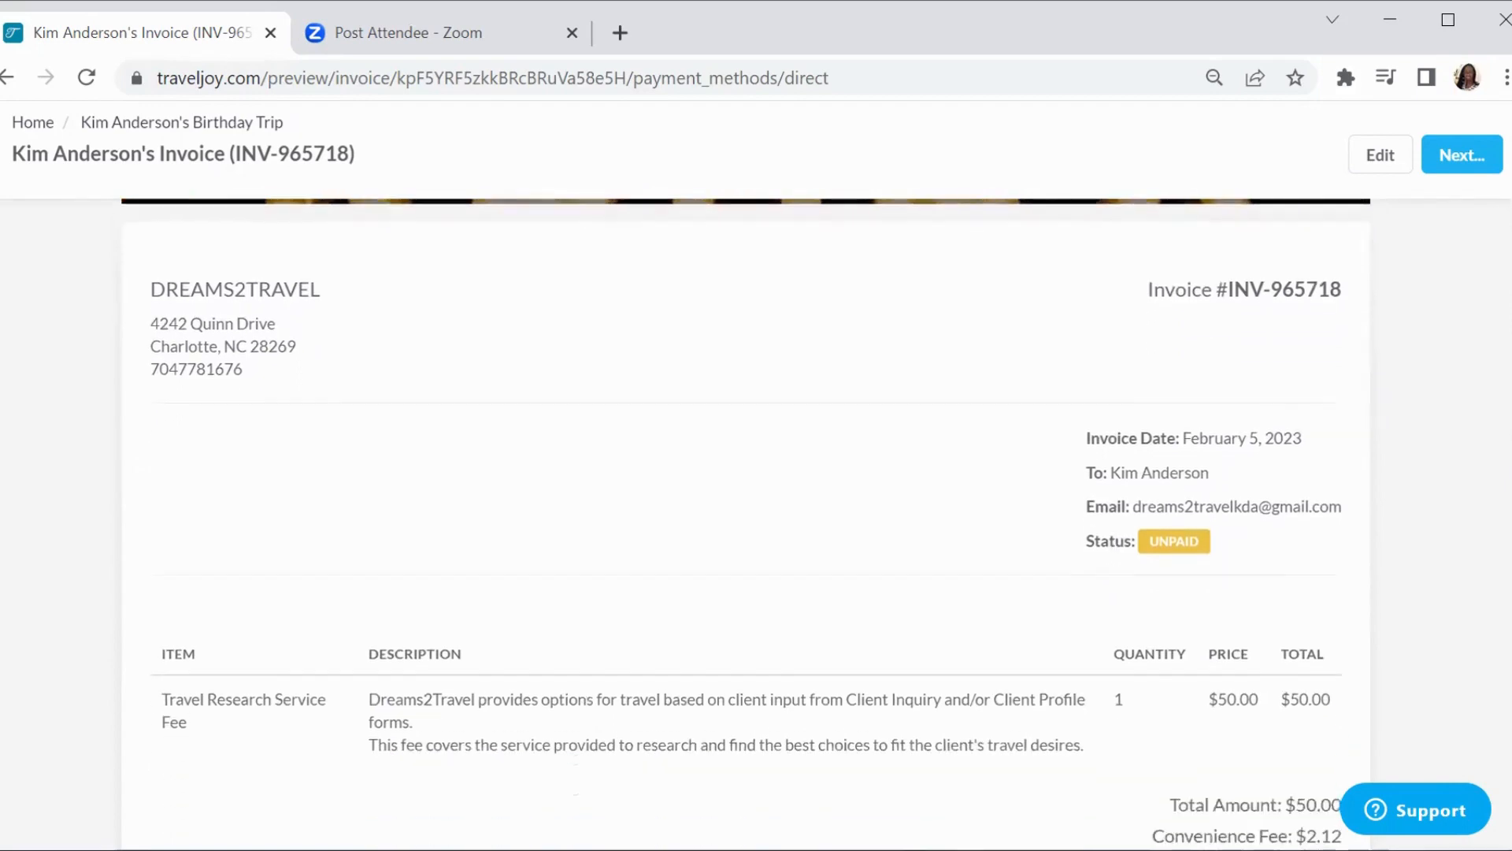
pyautogui.scroll(-3)
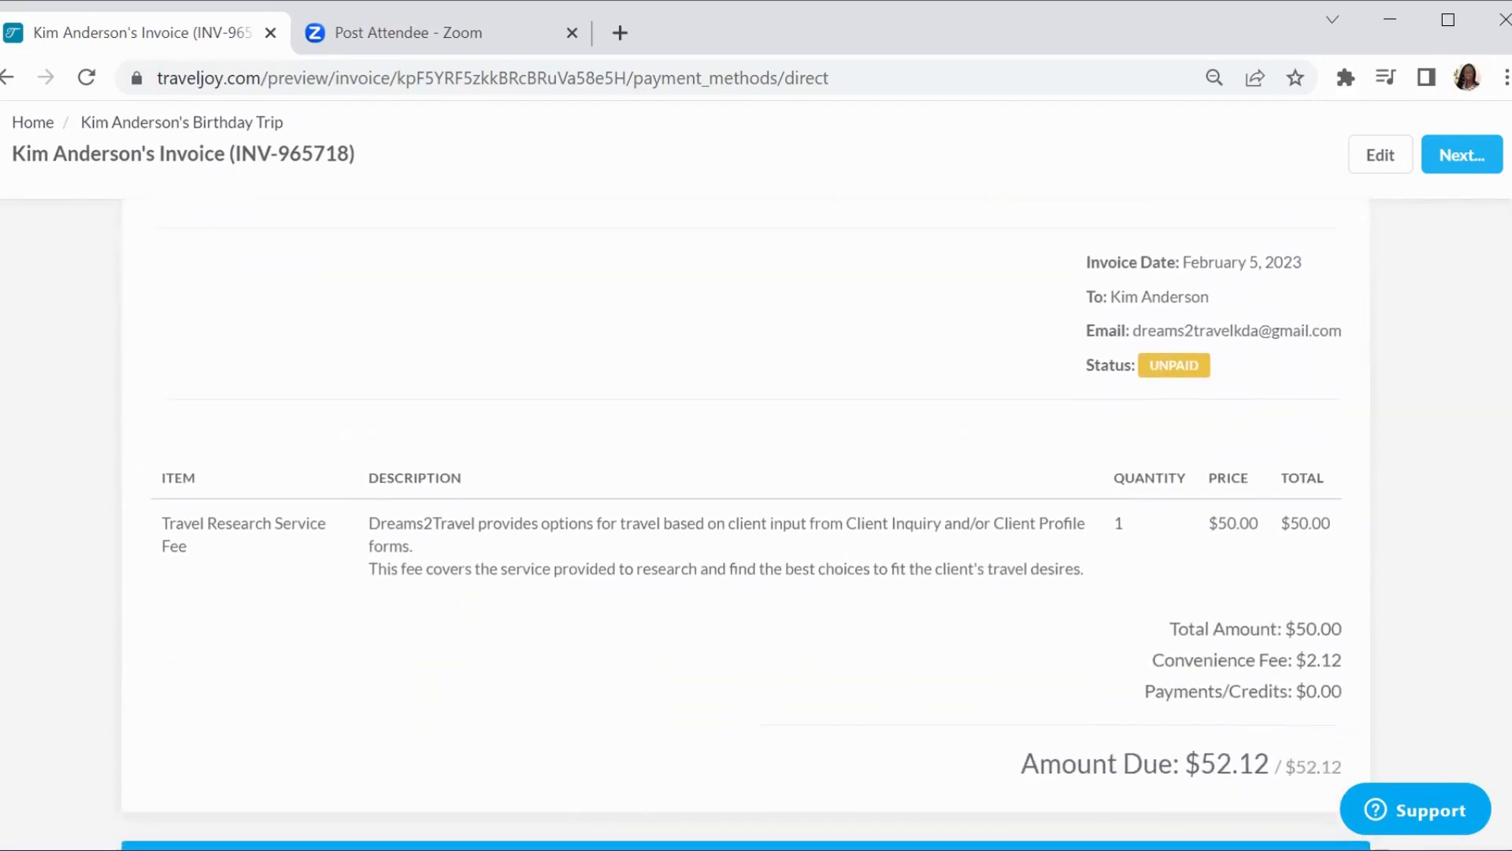
pyautogui.moveTo(1107, 307)
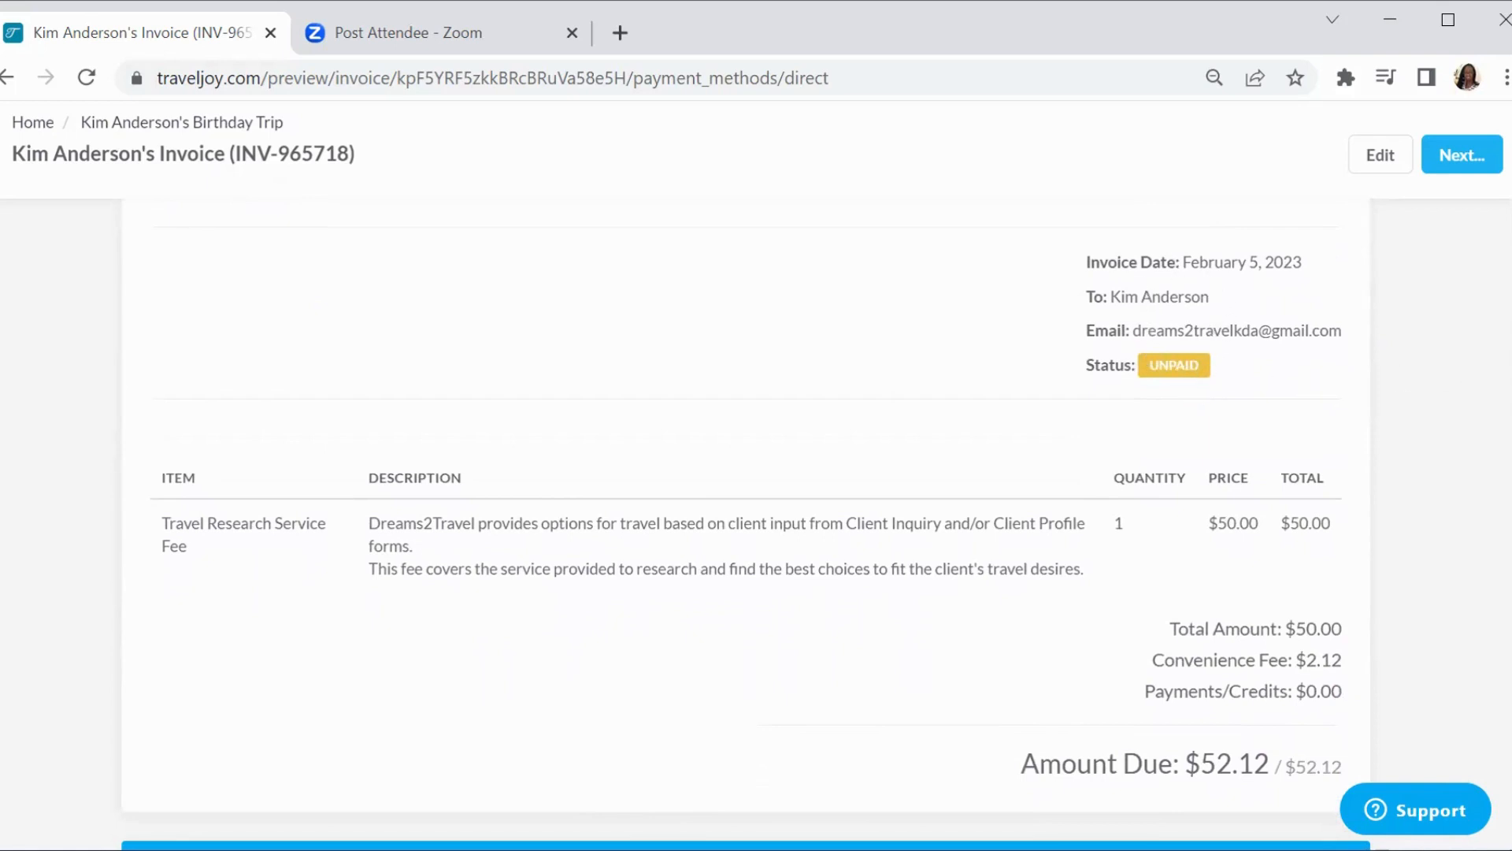
pyautogui.scroll(-3)
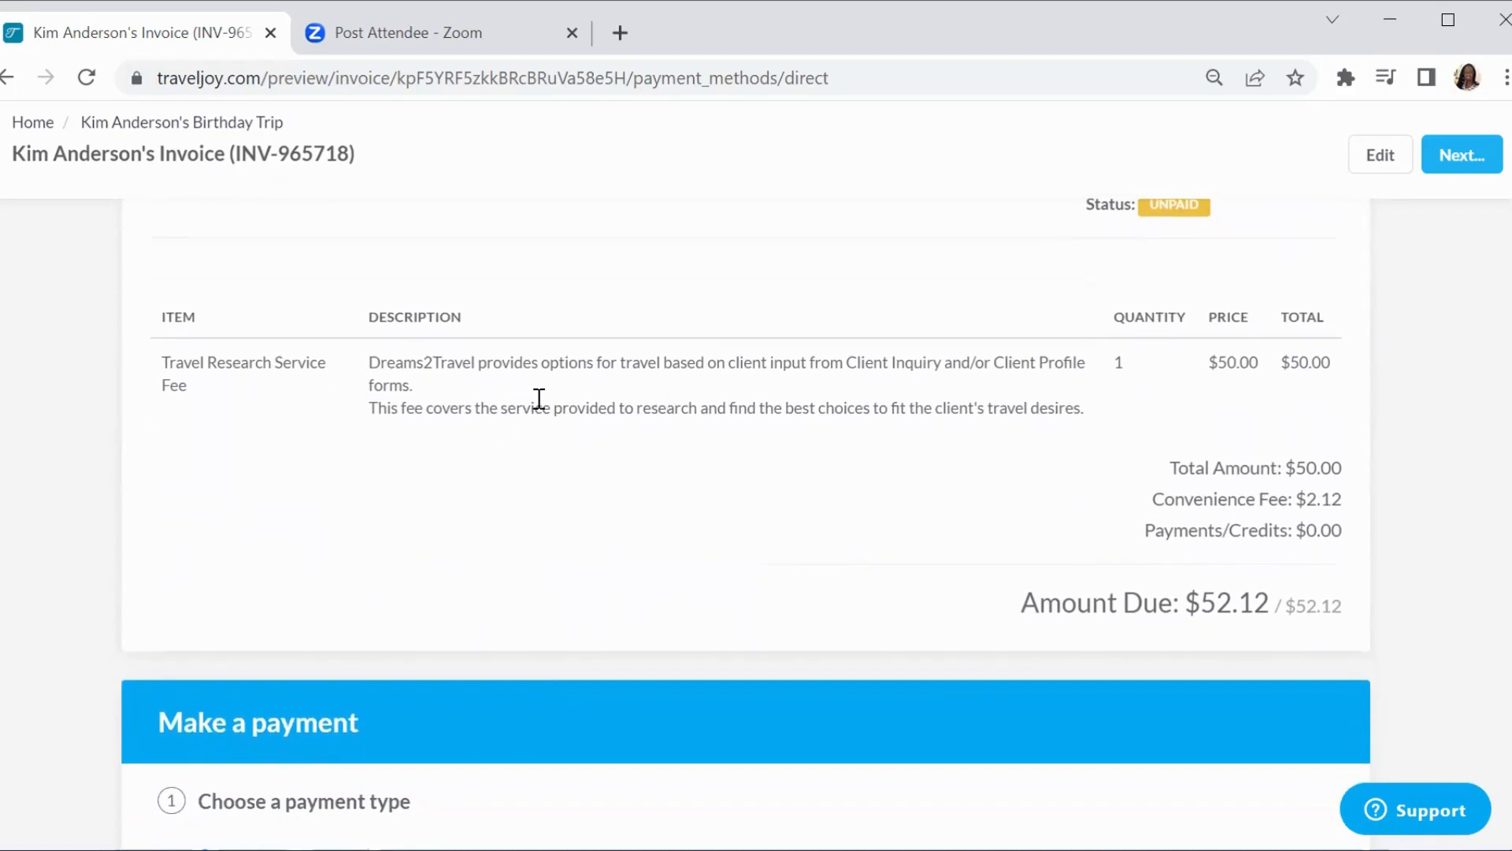
pyautogui.moveTo(954, 461)
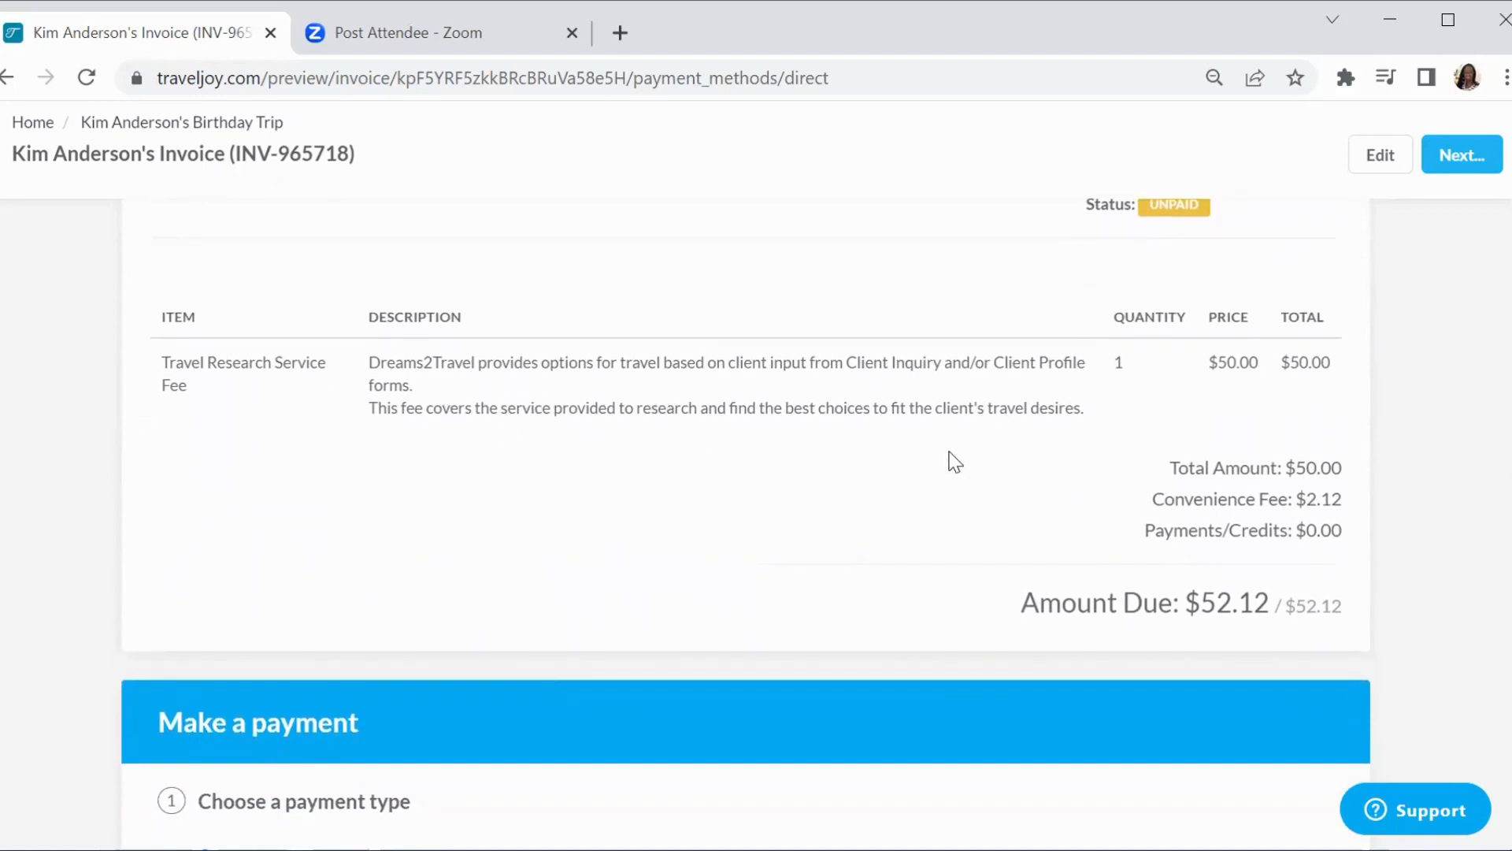
pyautogui.moveTo(1227, 523)
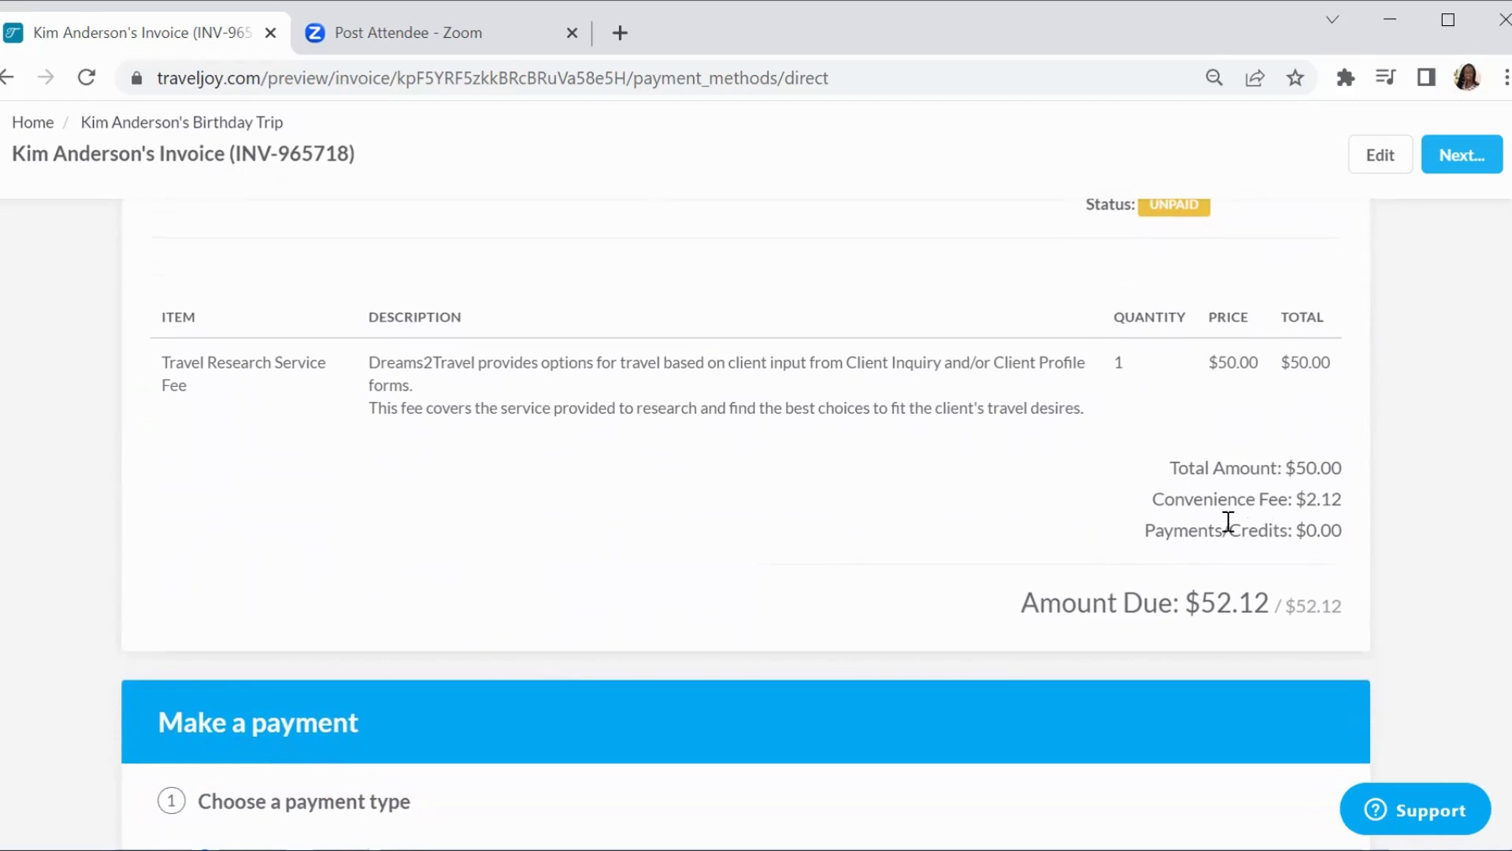
pyautogui.moveTo(1430, 466)
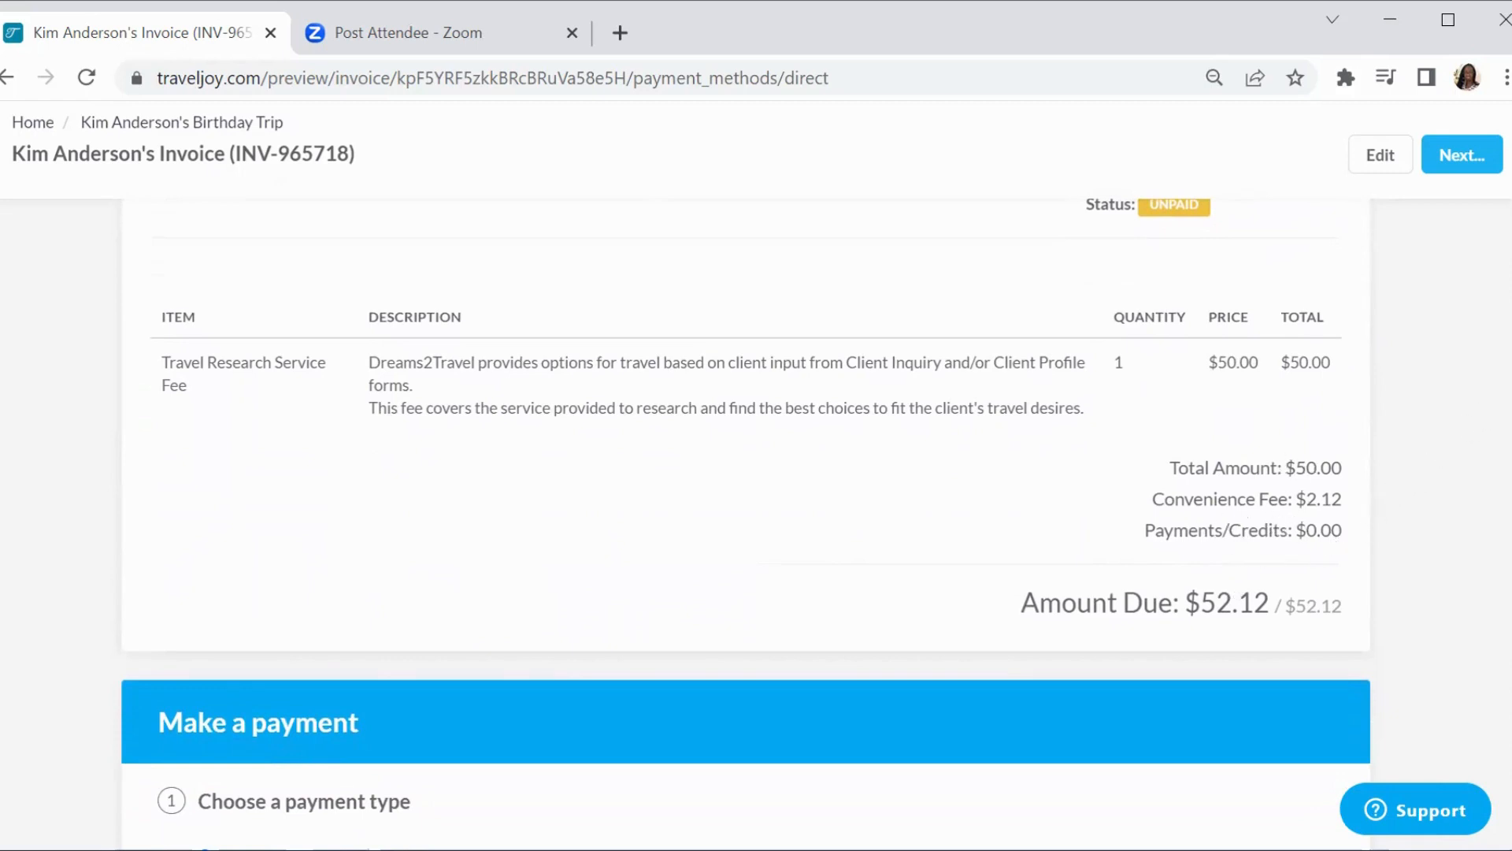
pyautogui.scroll(-3)
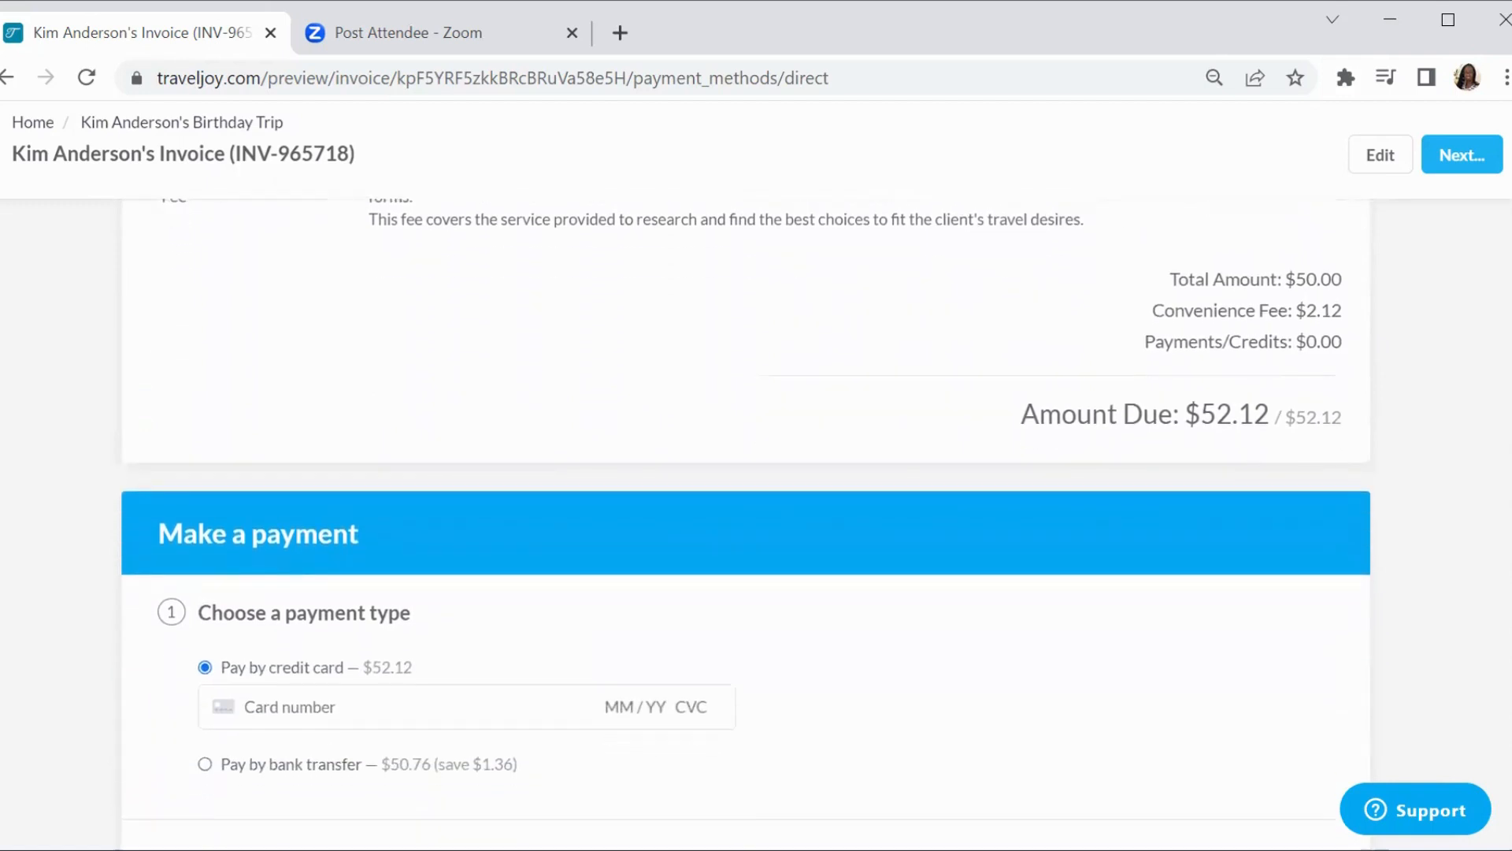
pyautogui.scroll(-3)
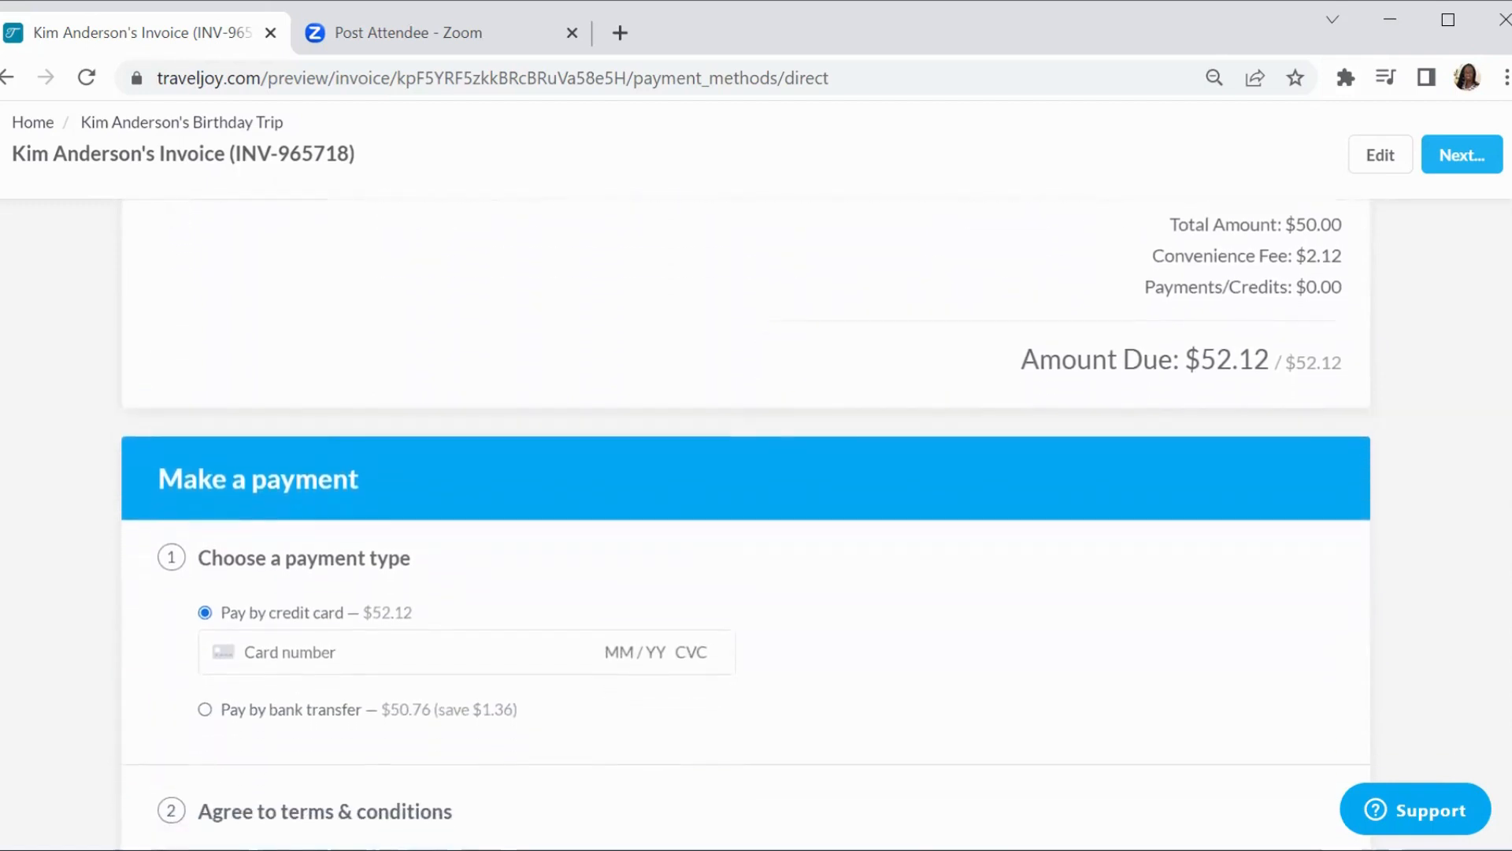
pyautogui.scroll(-3)
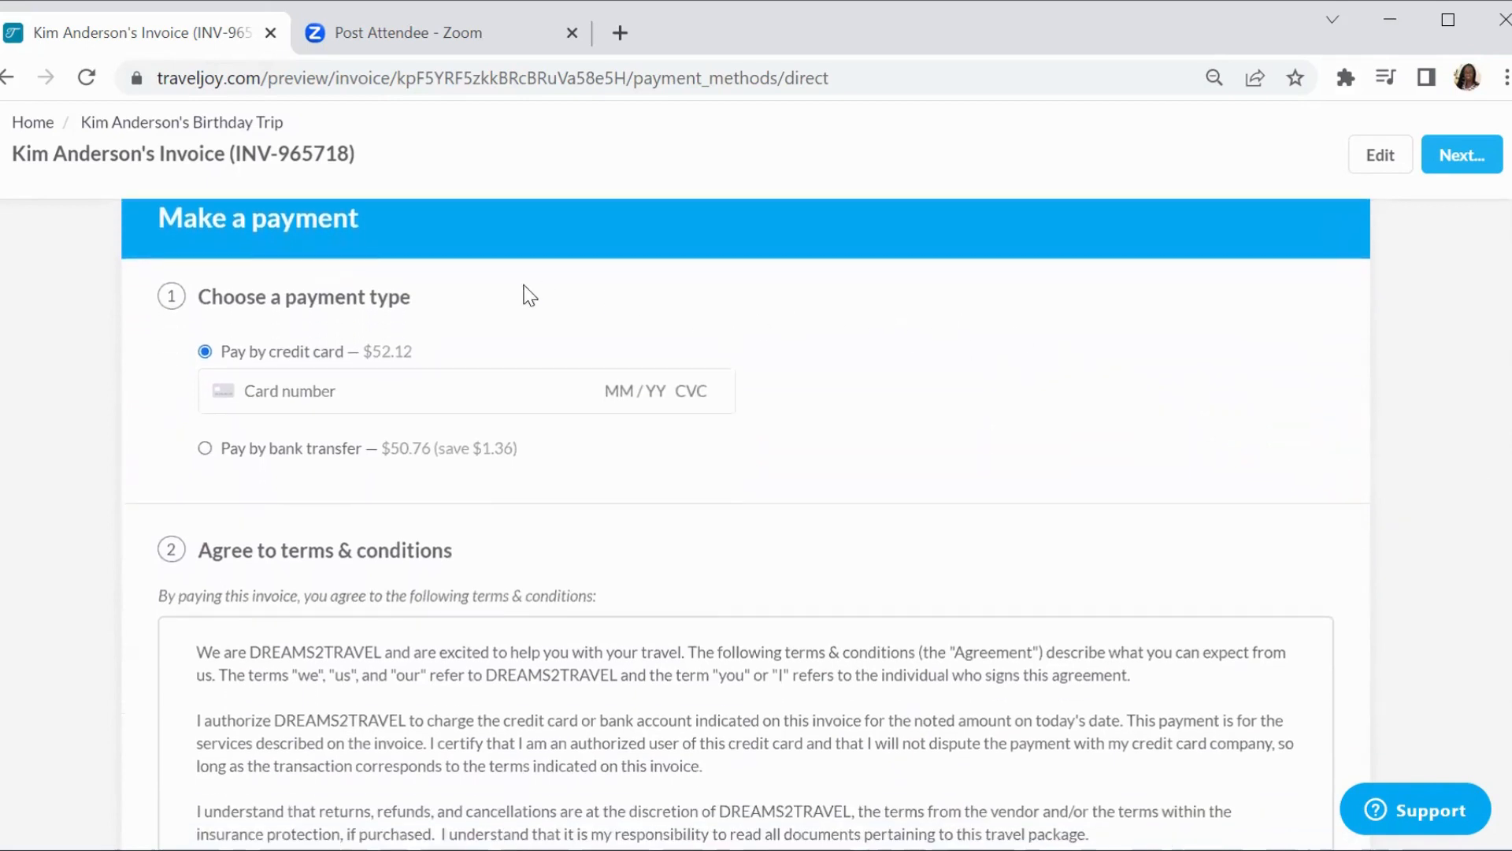
pyautogui.moveTo(460, 372)
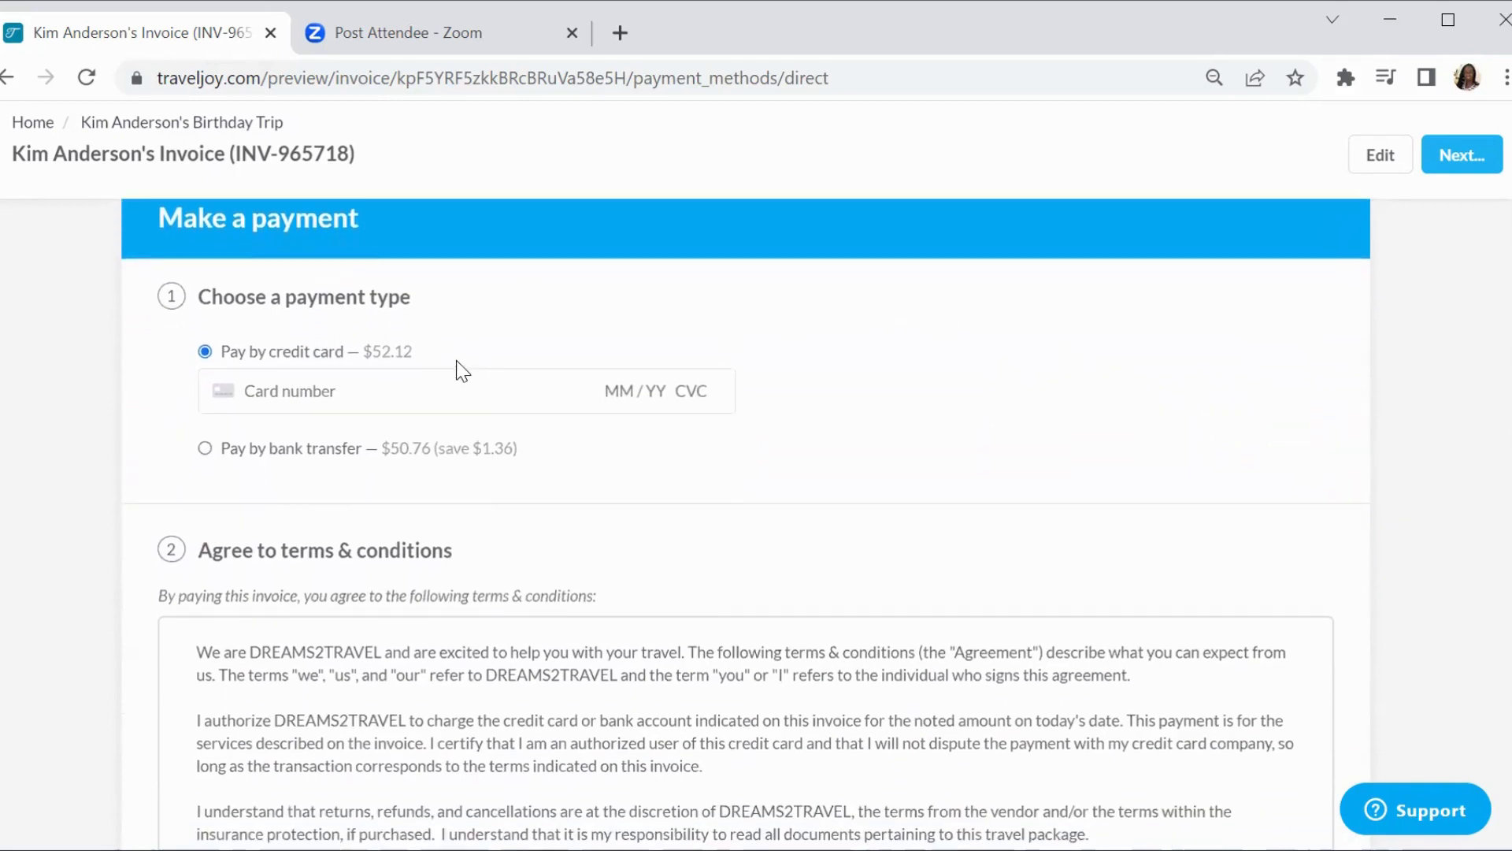
pyautogui.moveTo(338, 459)
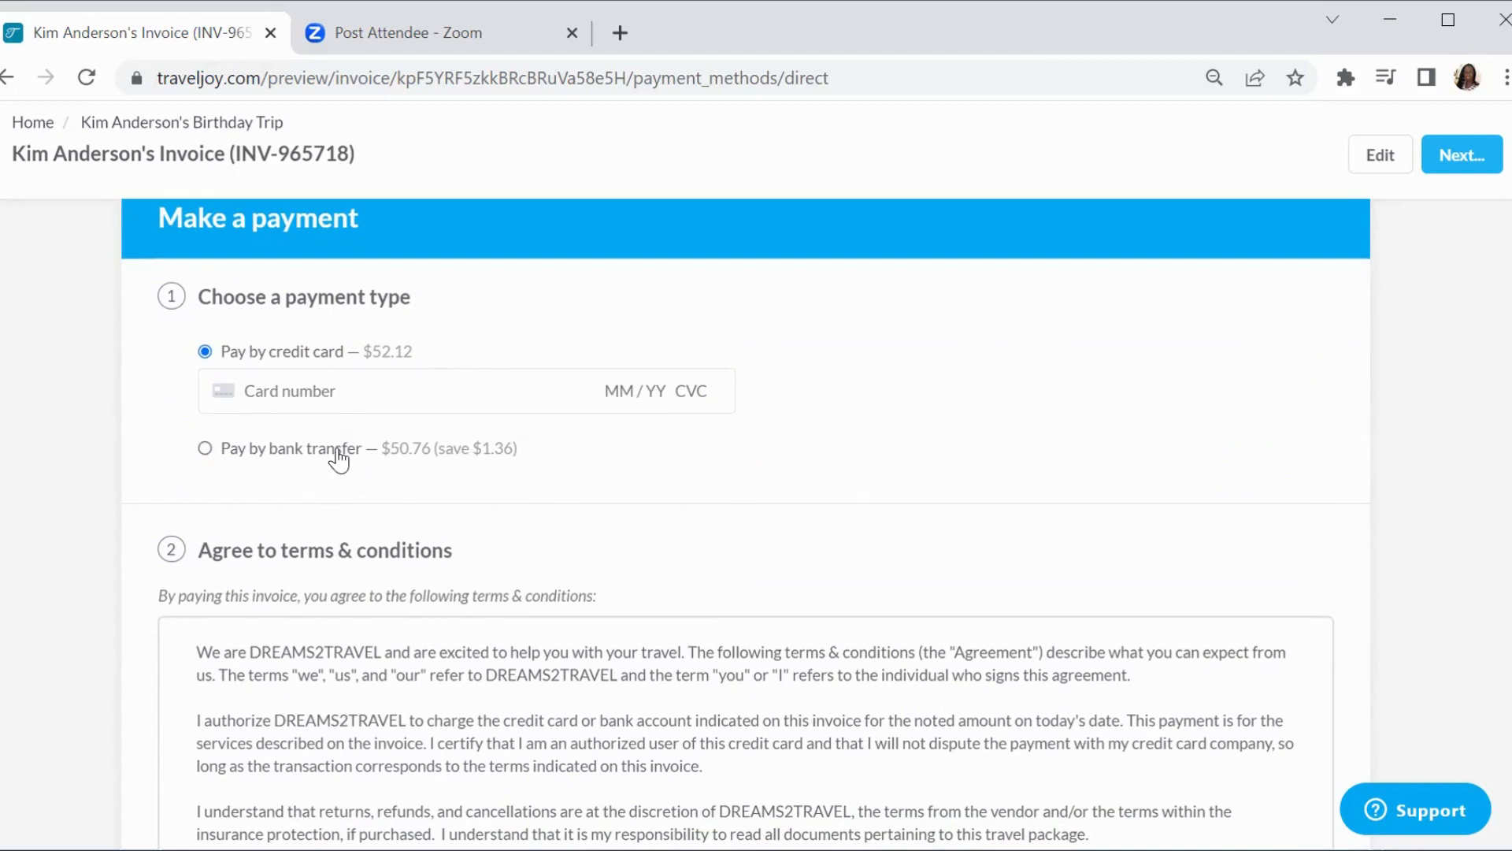
pyautogui.moveTo(375, 416)
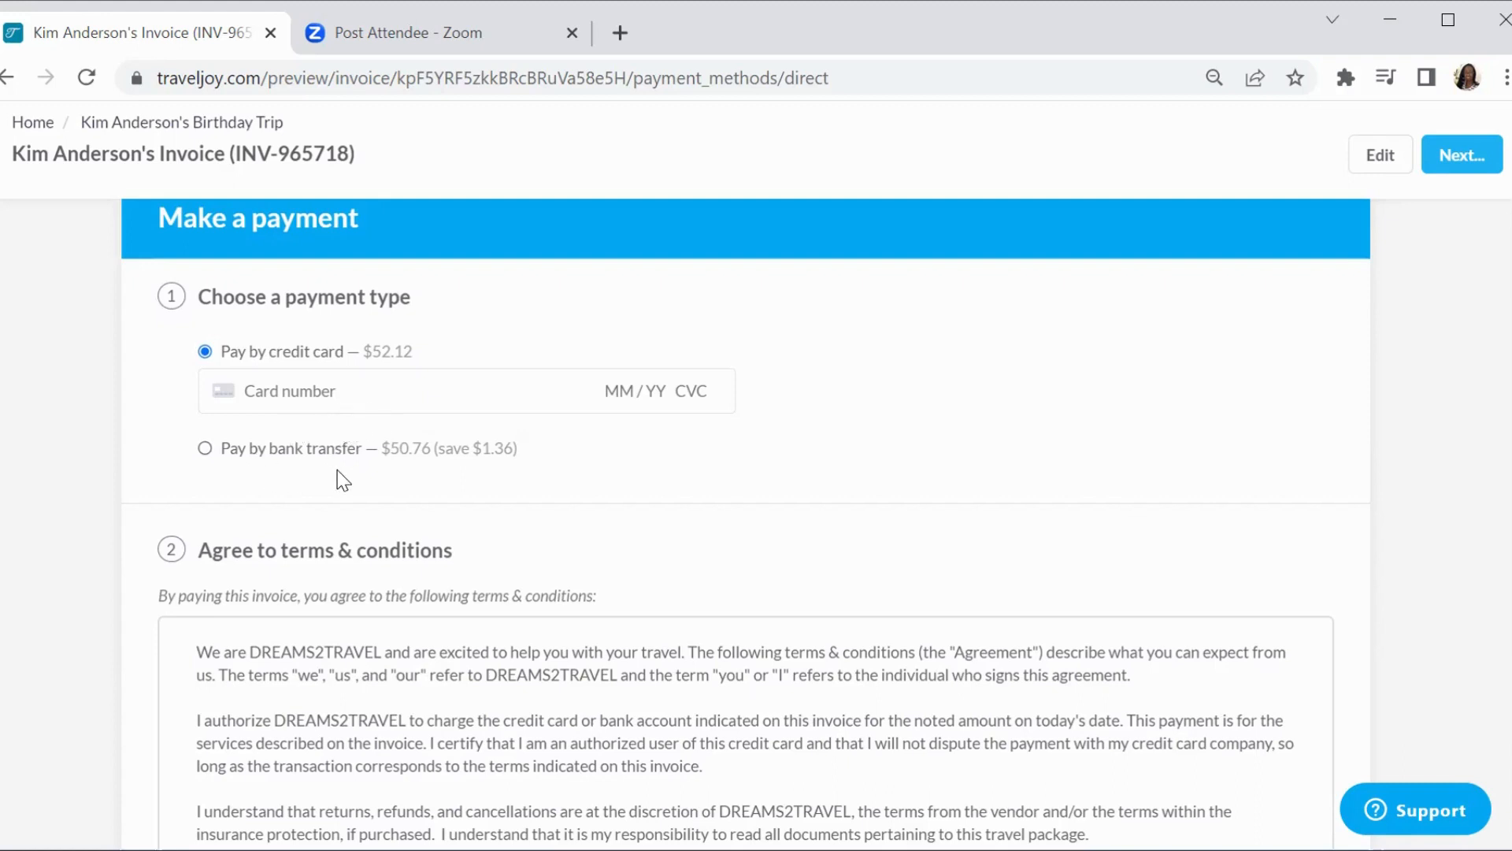
pyautogui.moveTo(472, 482)
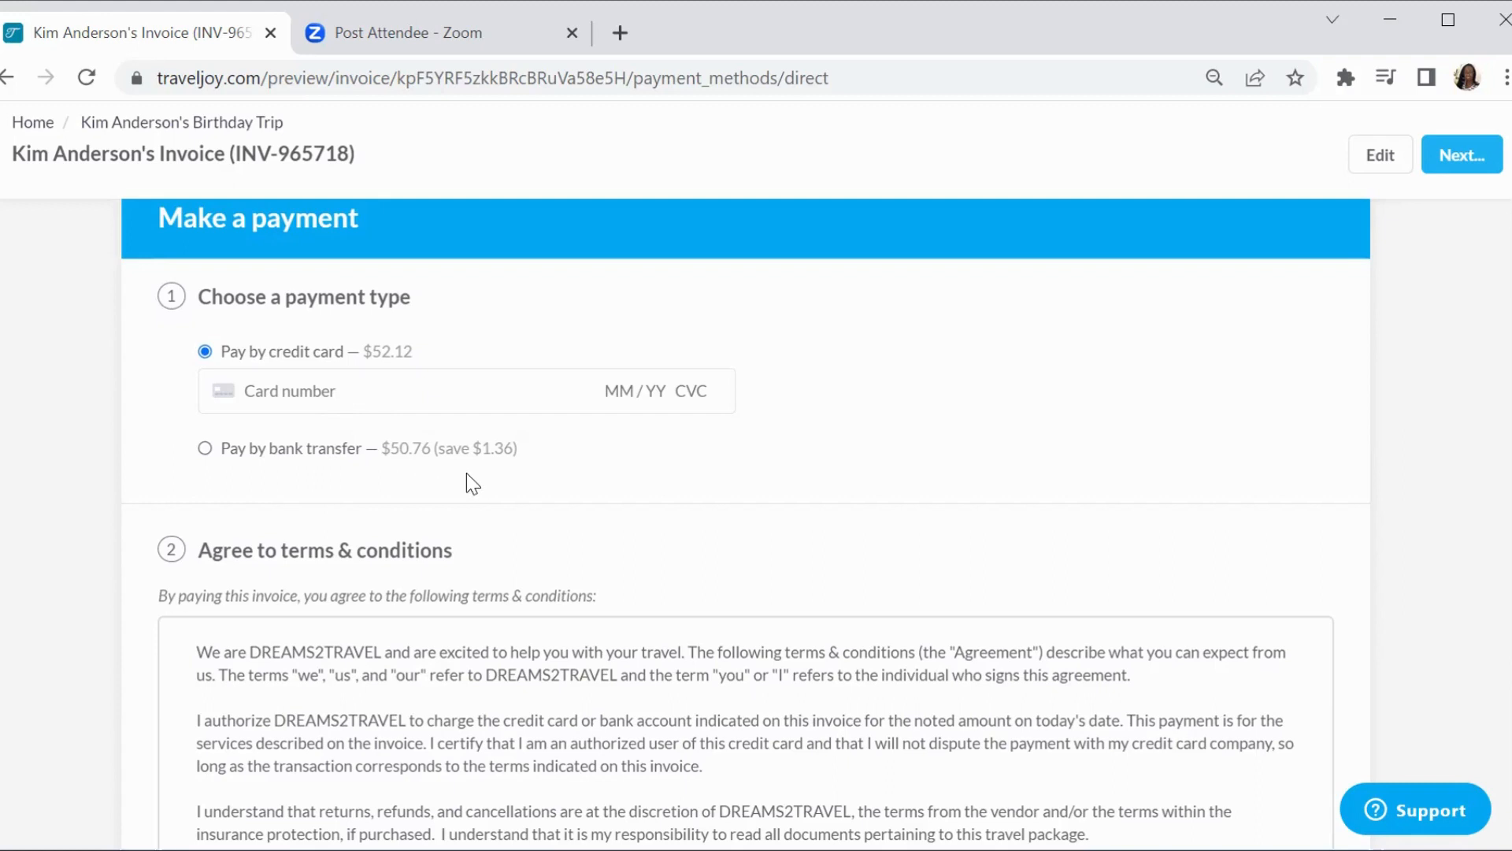
pyautogui.moveTo(422, 471)
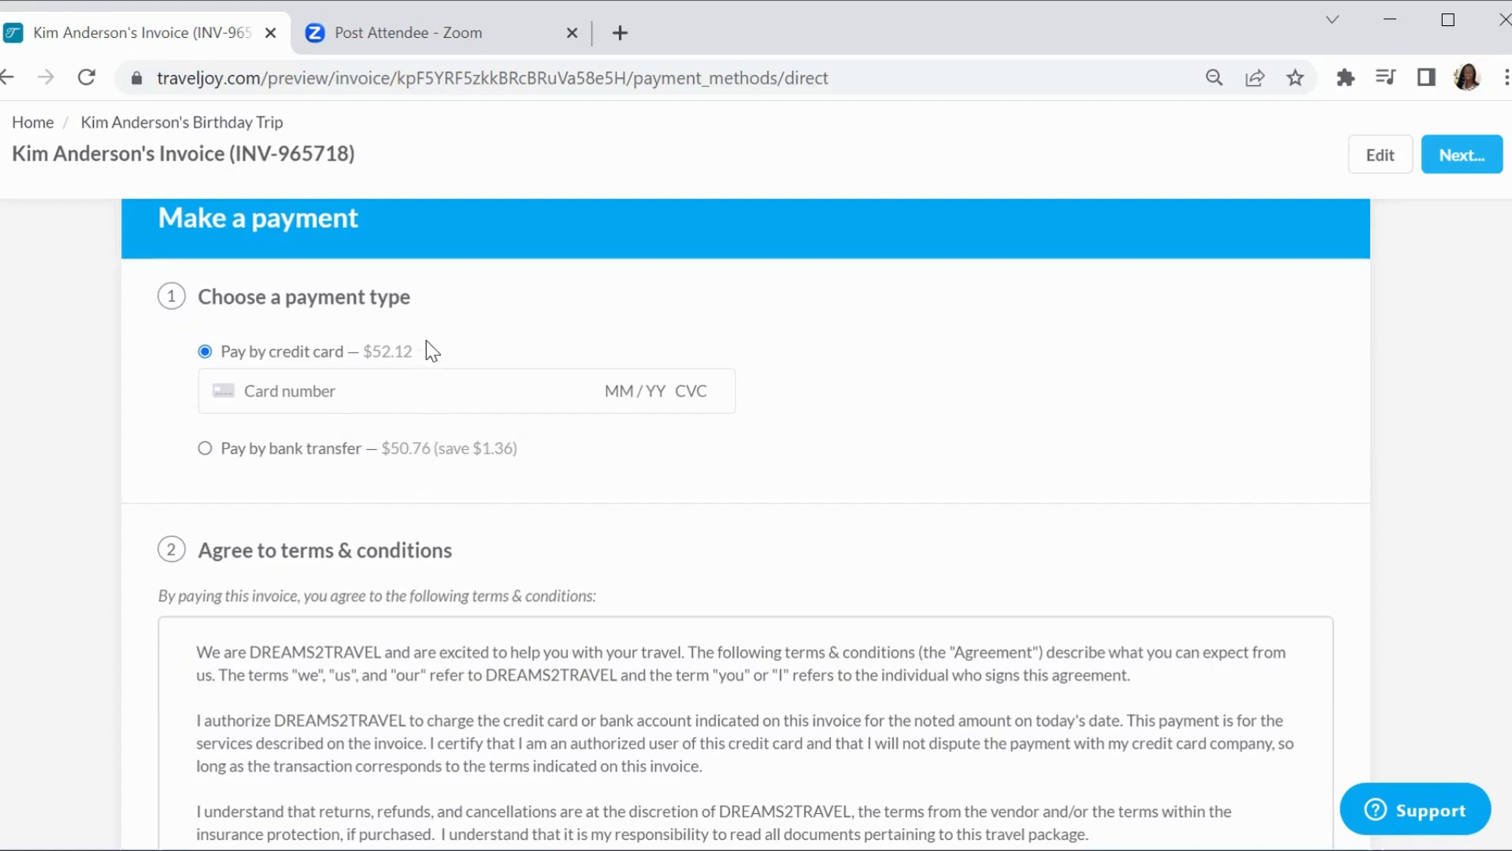
pyautogui.moveTo(435, 378)
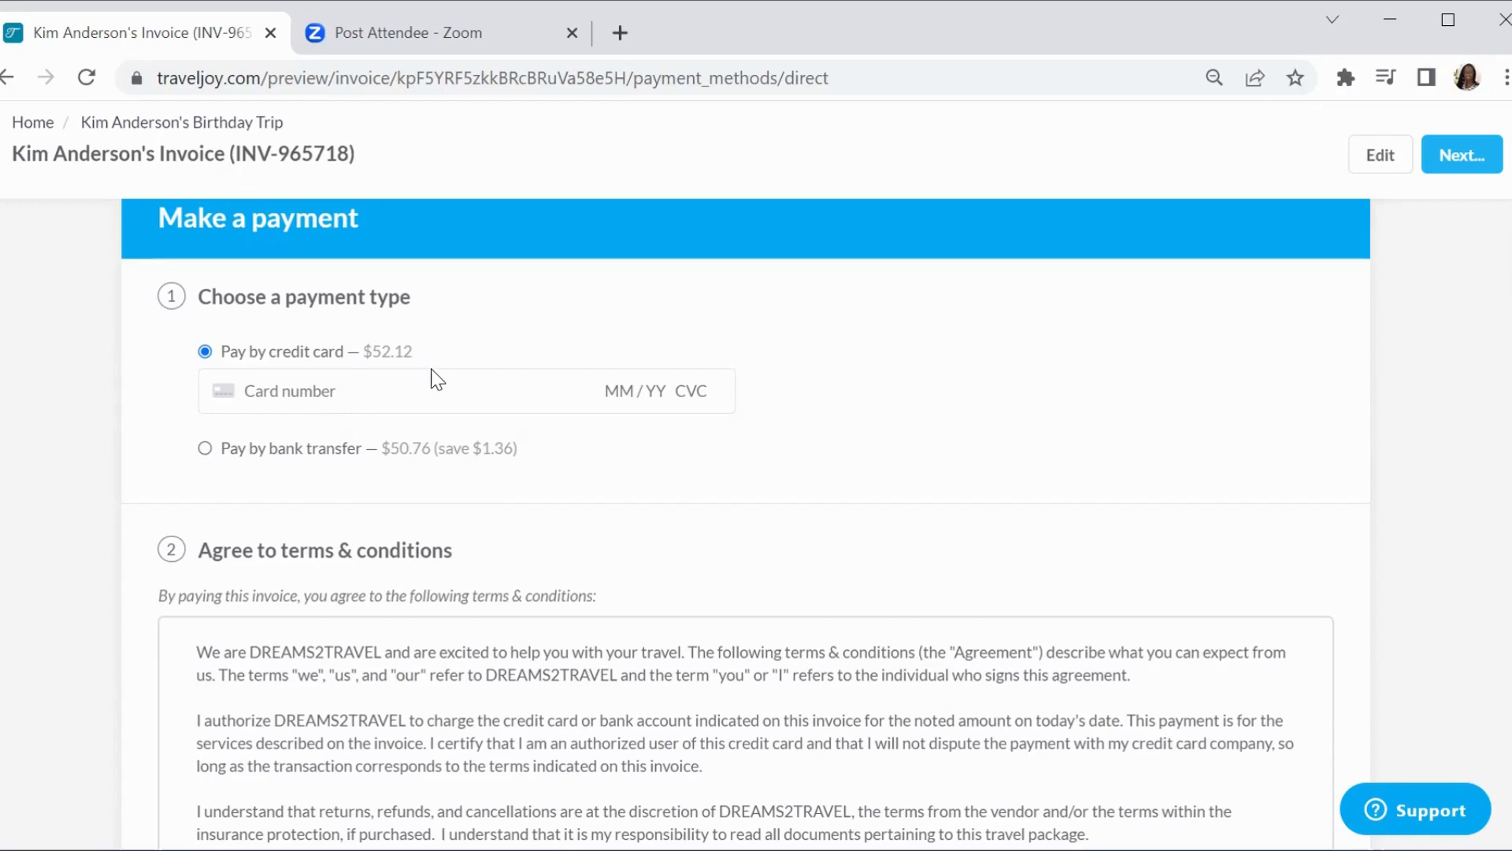
pyautogui.moveTo(614, 484)
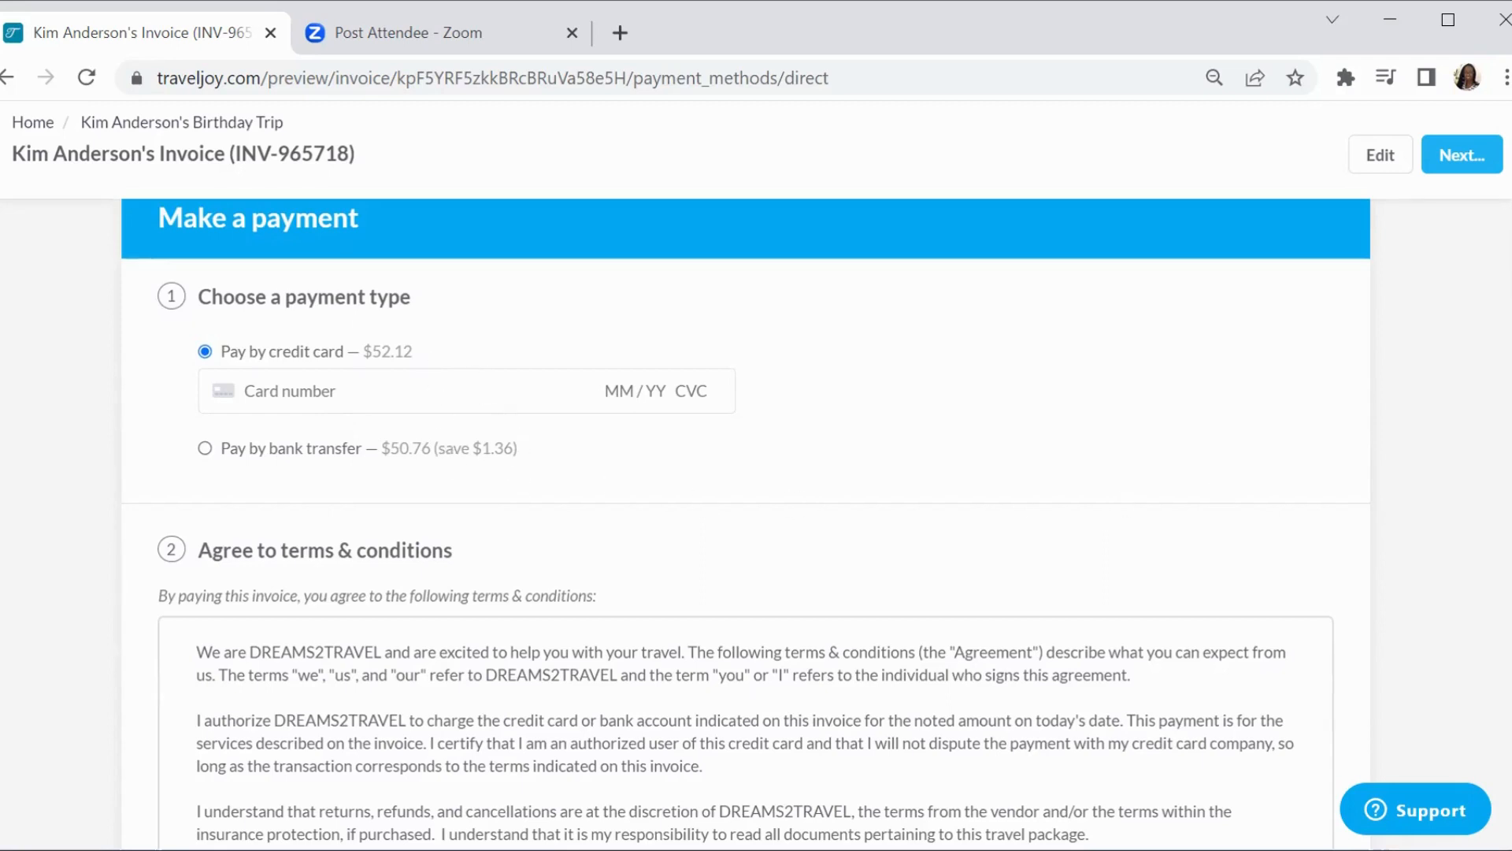
pyautogui.scroll(-3)
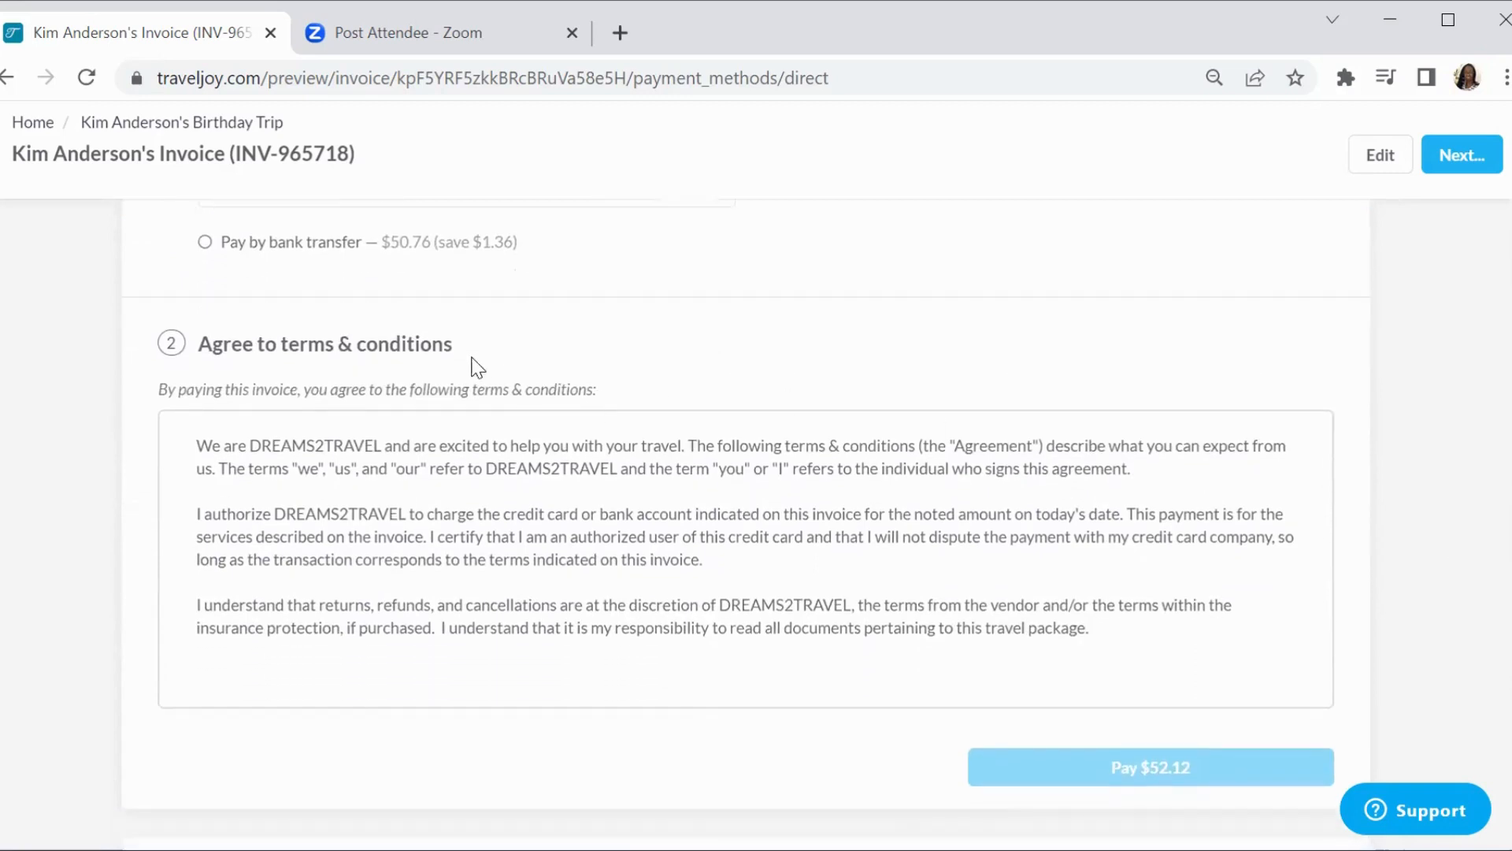
pyautogui.moveTo(1403, 619)
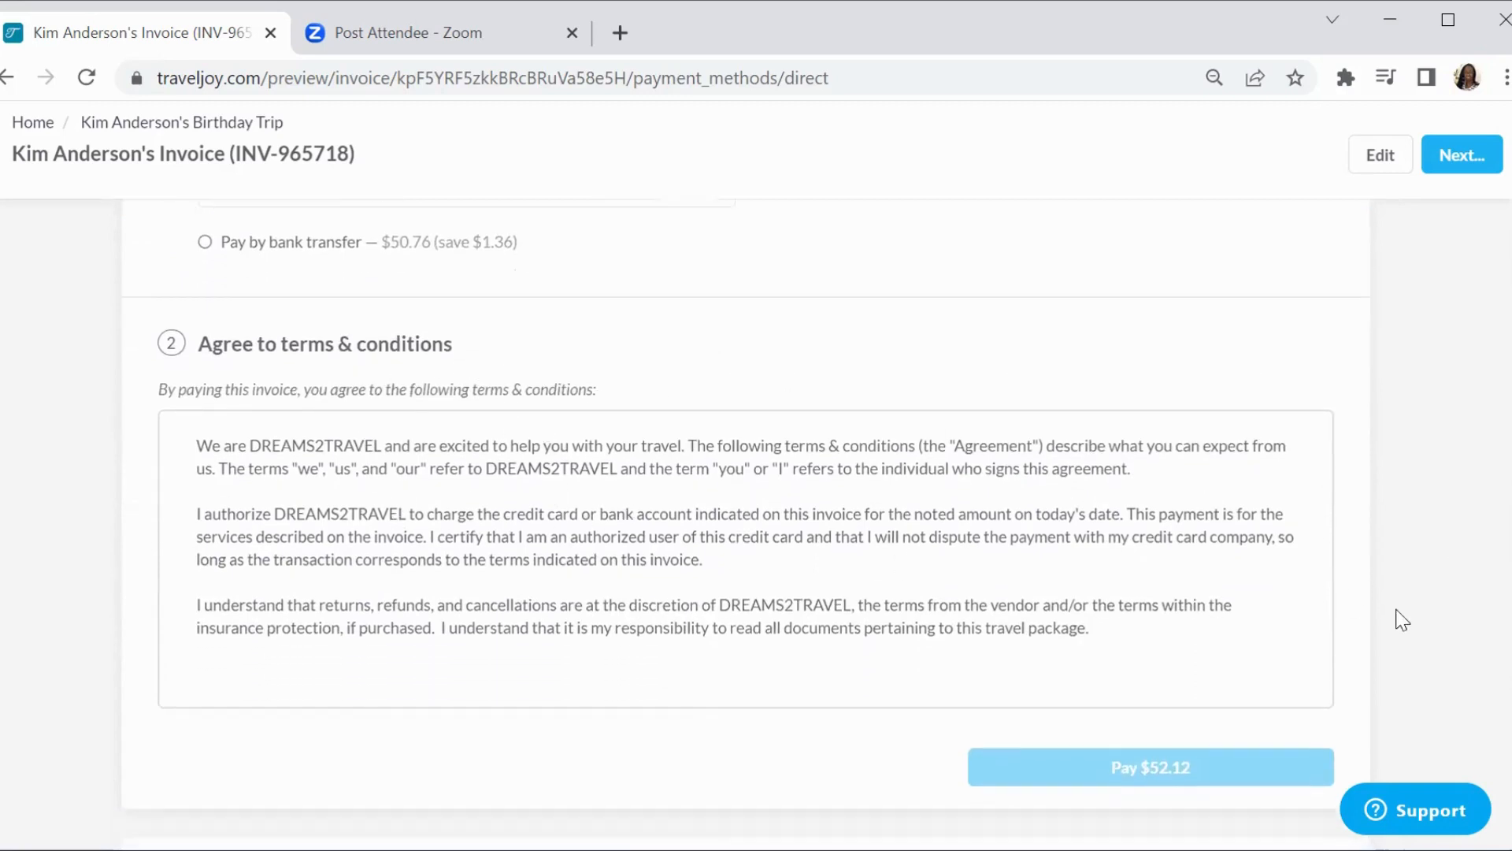
pyautogui.scroll(-3)
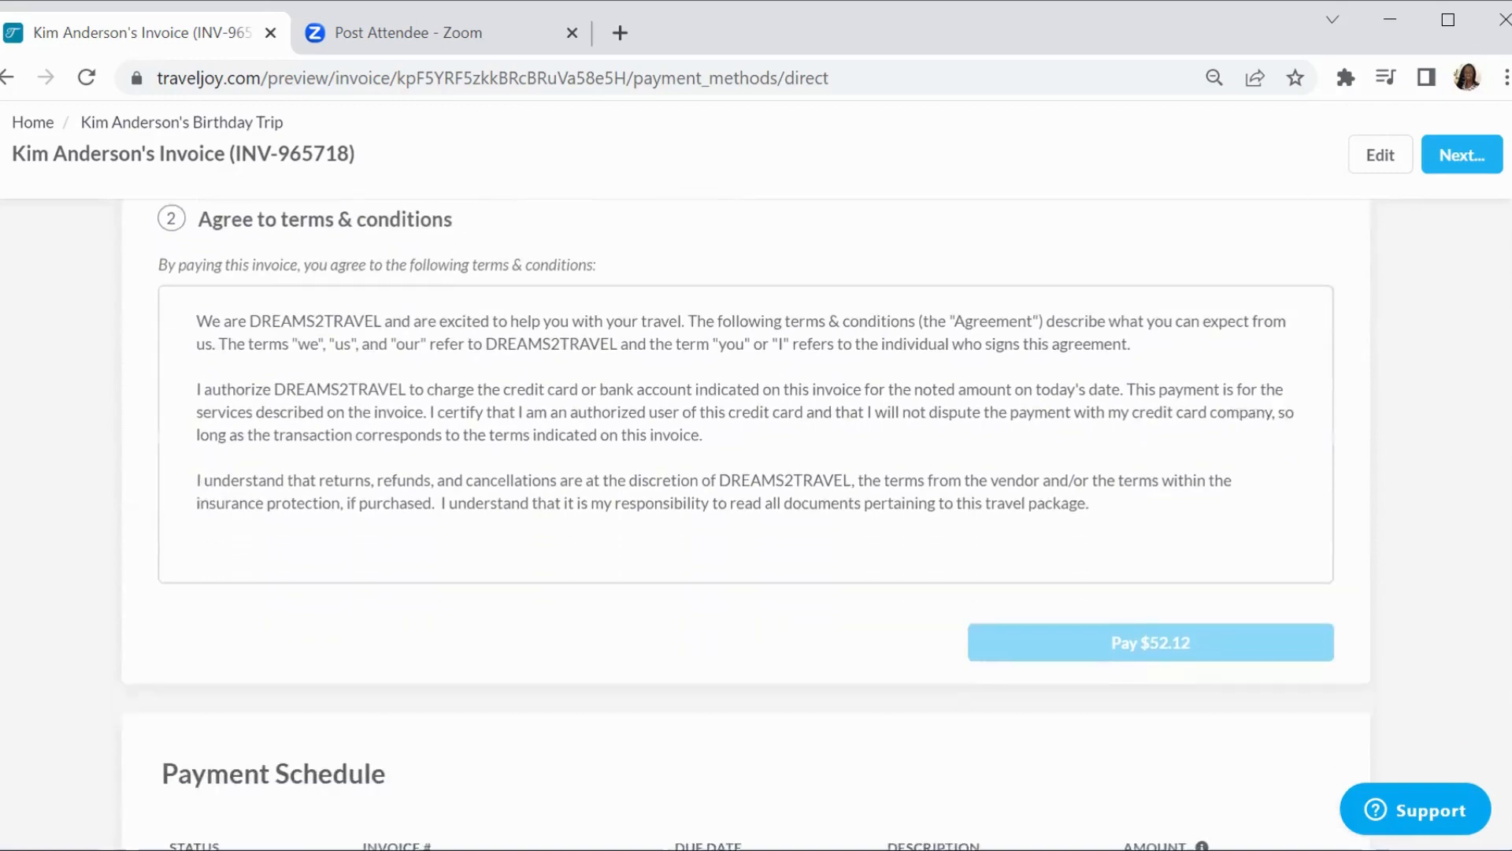
pyautogui.scroll(-3)
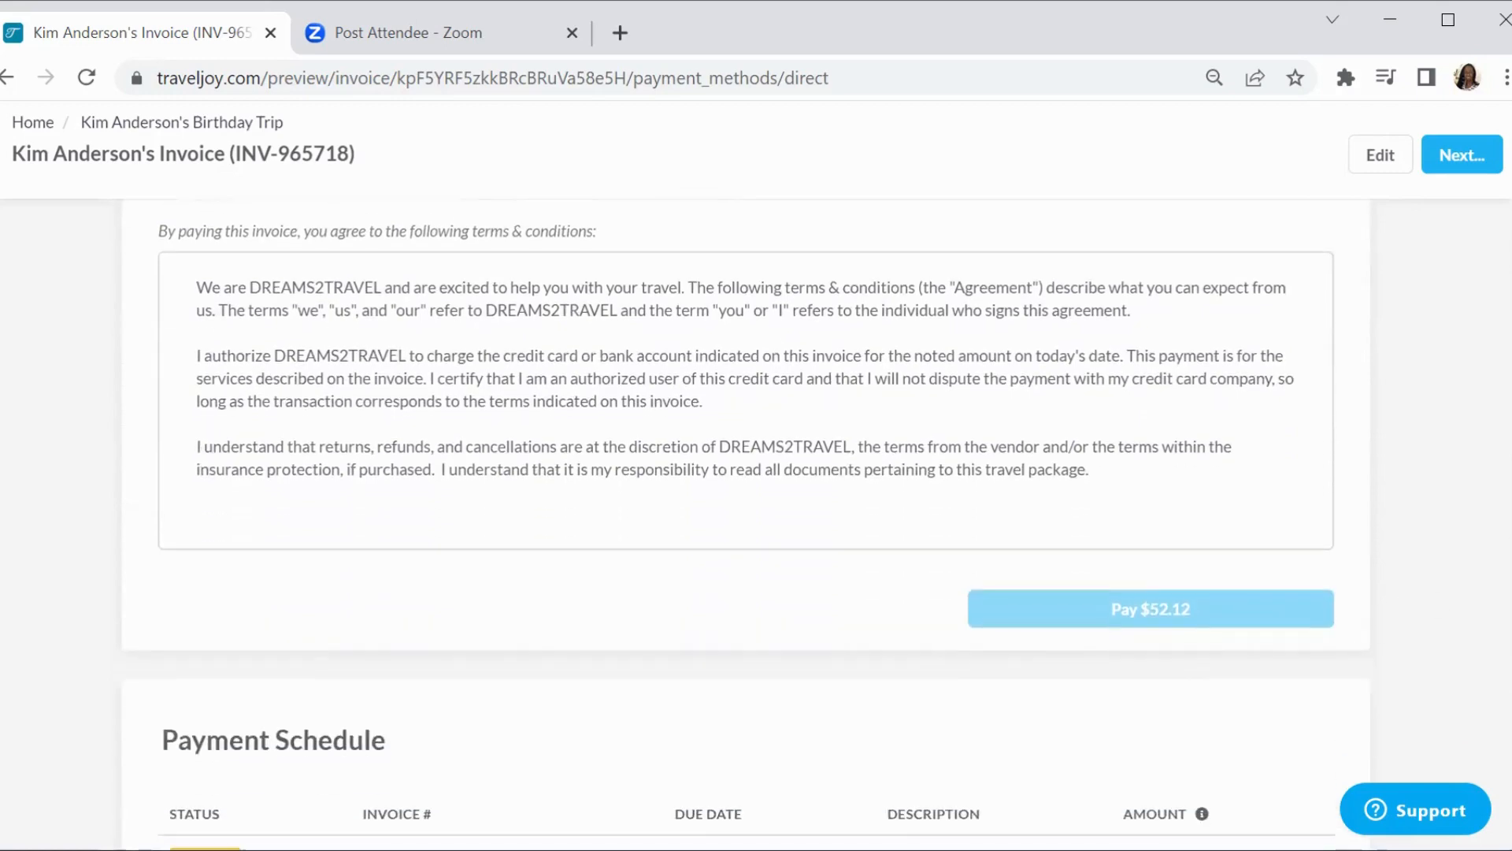
pyautogui.scroll(-3)
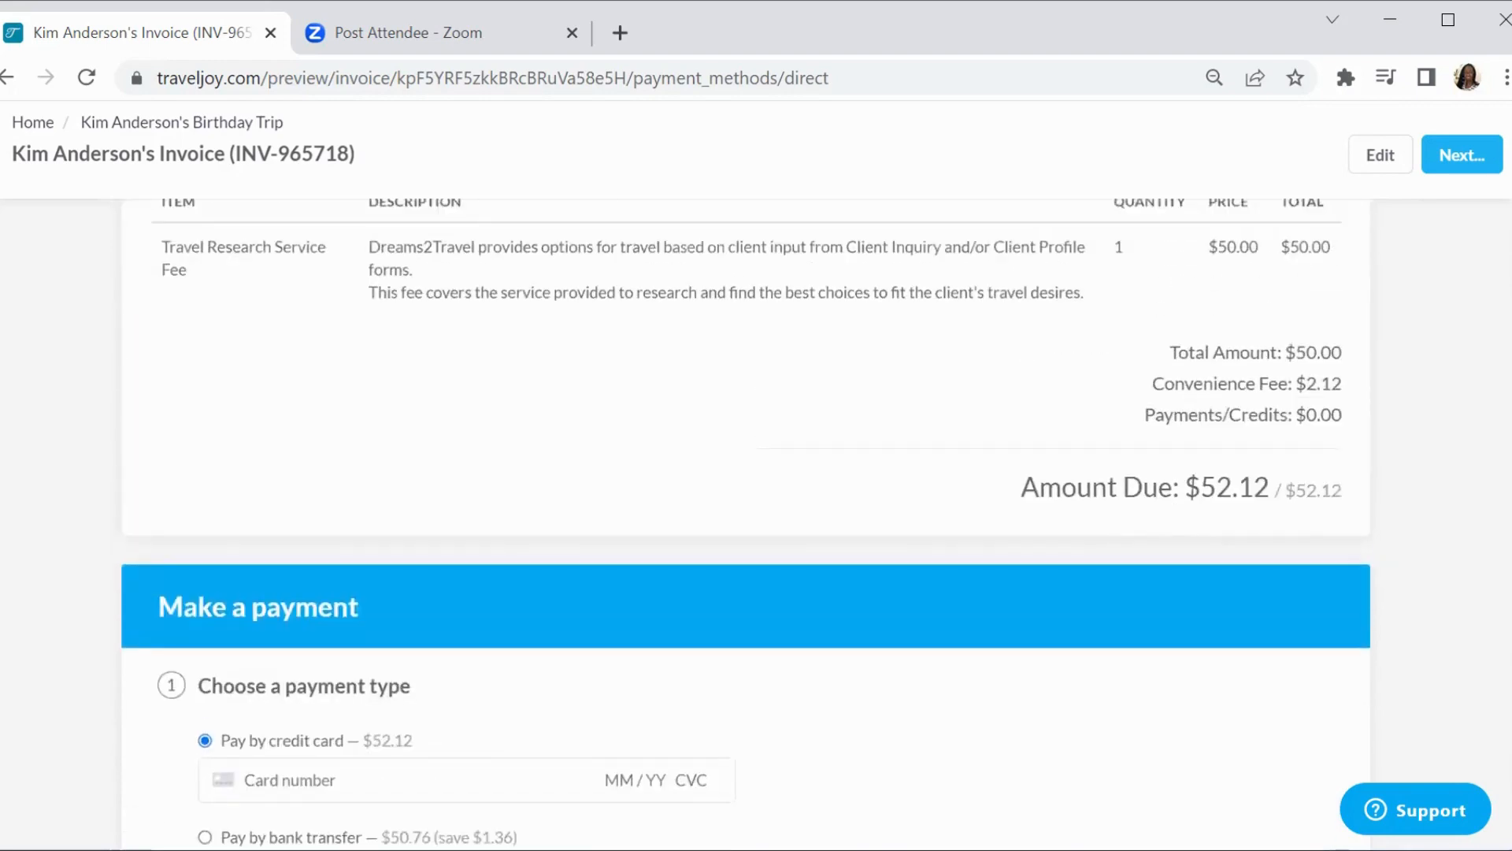
pyautogui.scroll(3)
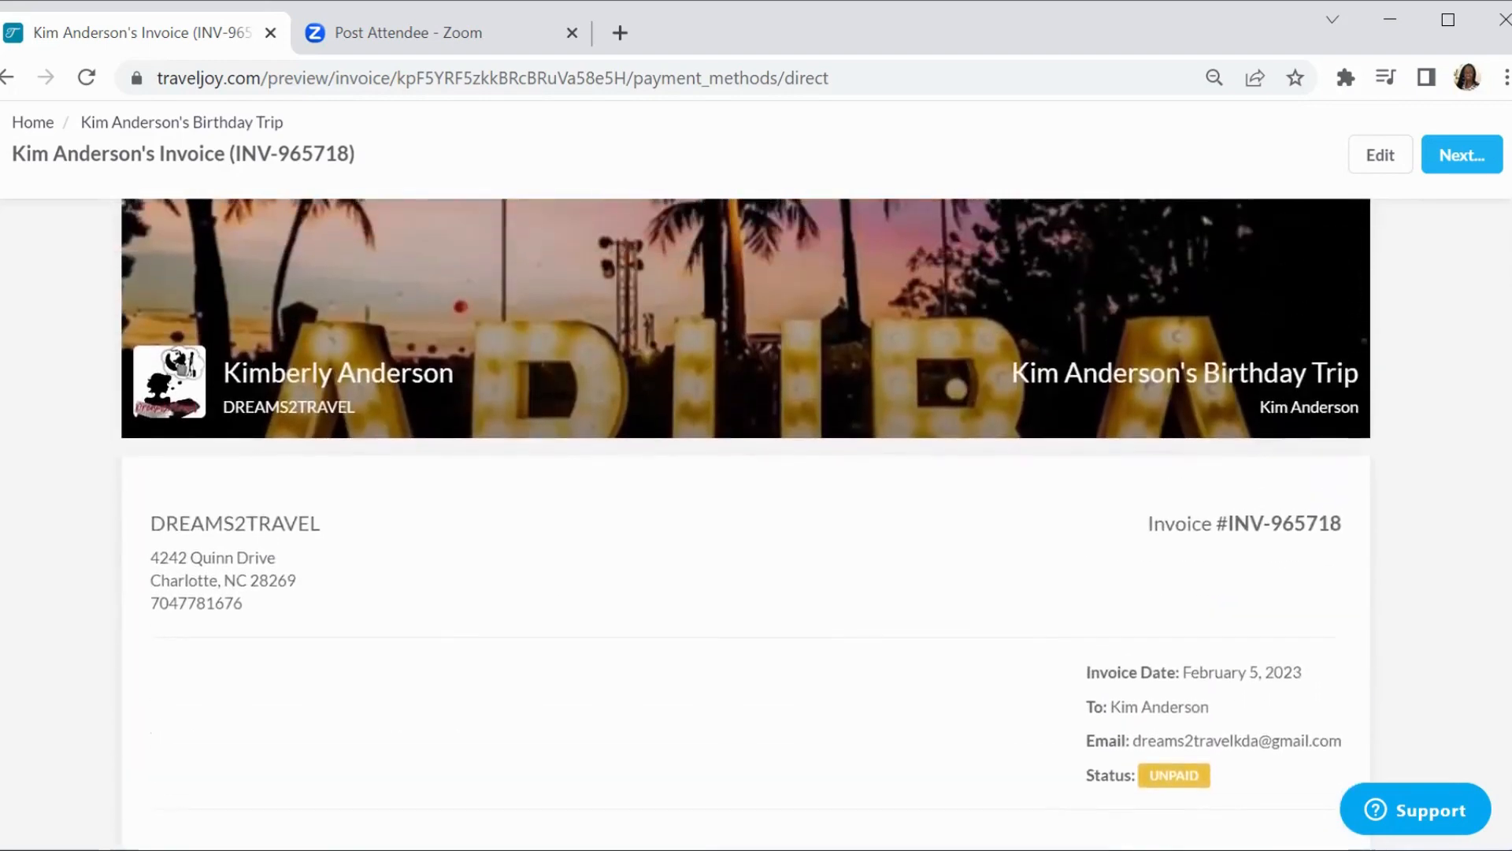
pyautogui.scroll(-3)
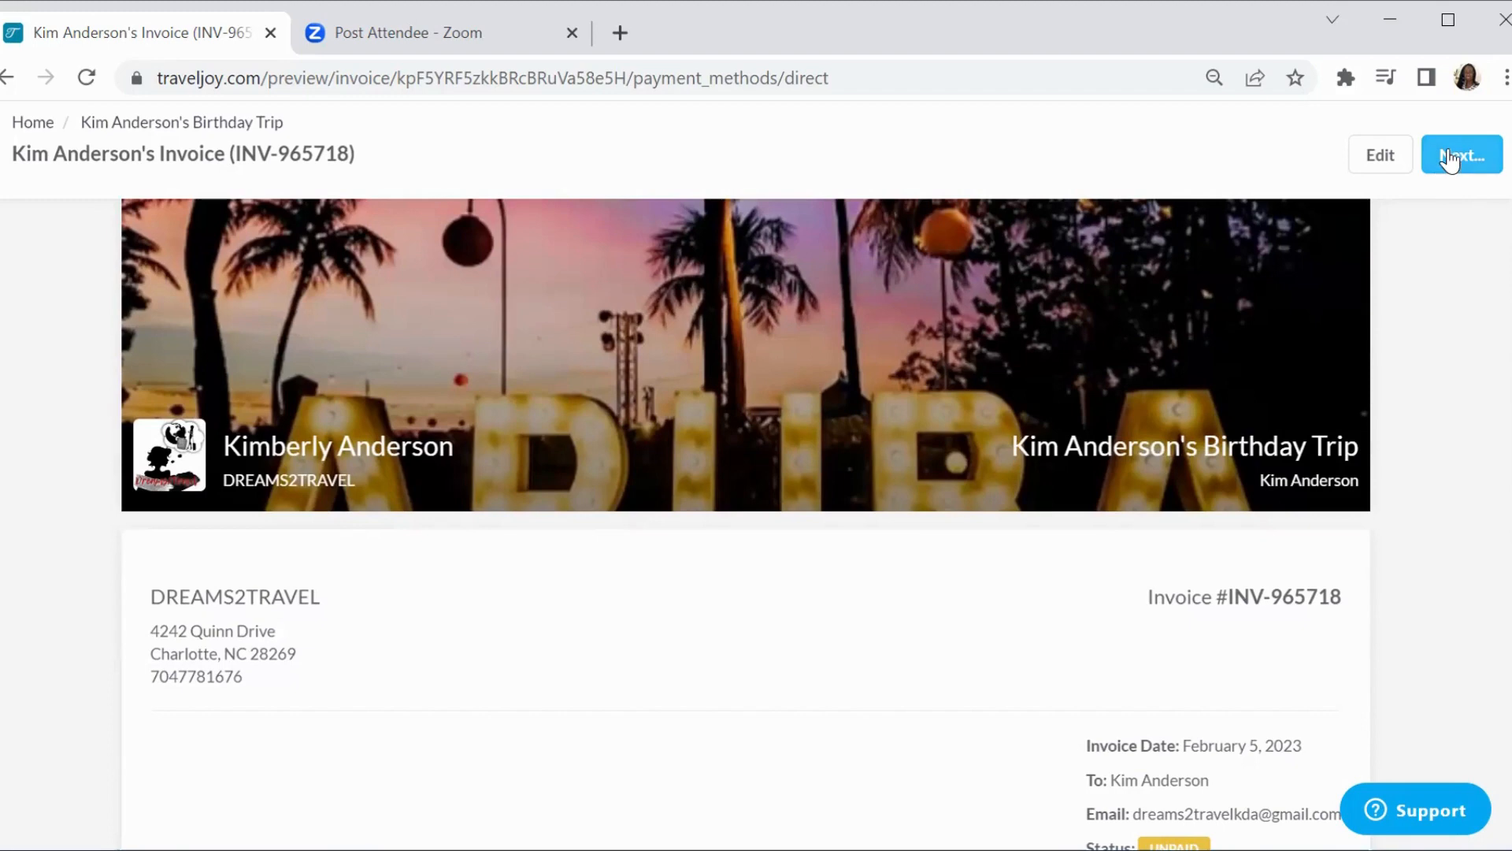
# Finish the invoice with Save & review email from the Next… menu
pyautogui.click(1460, 154)
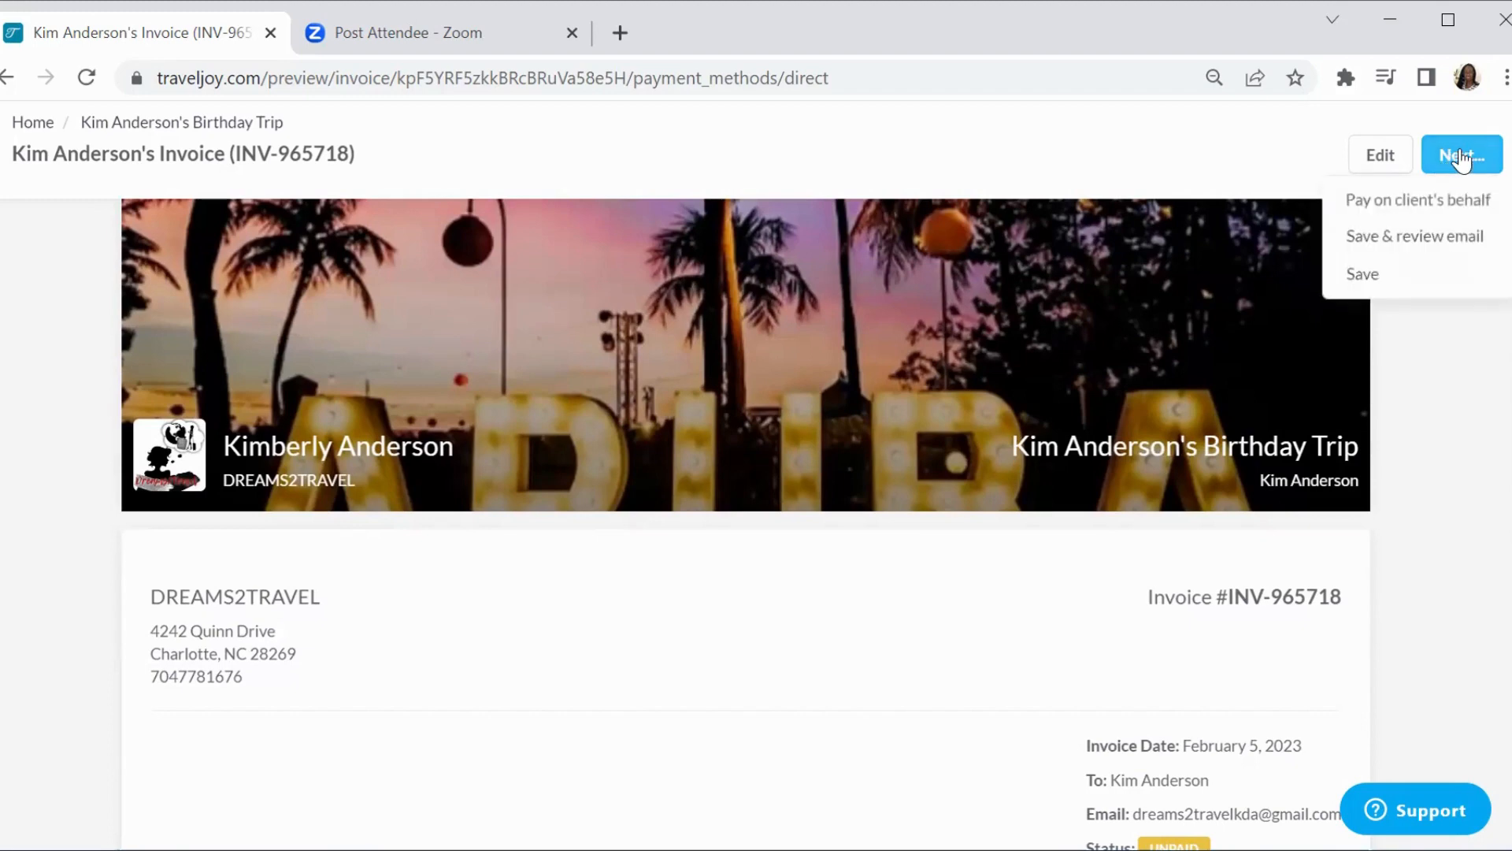
pyautogui.moveTo(1428, 190)
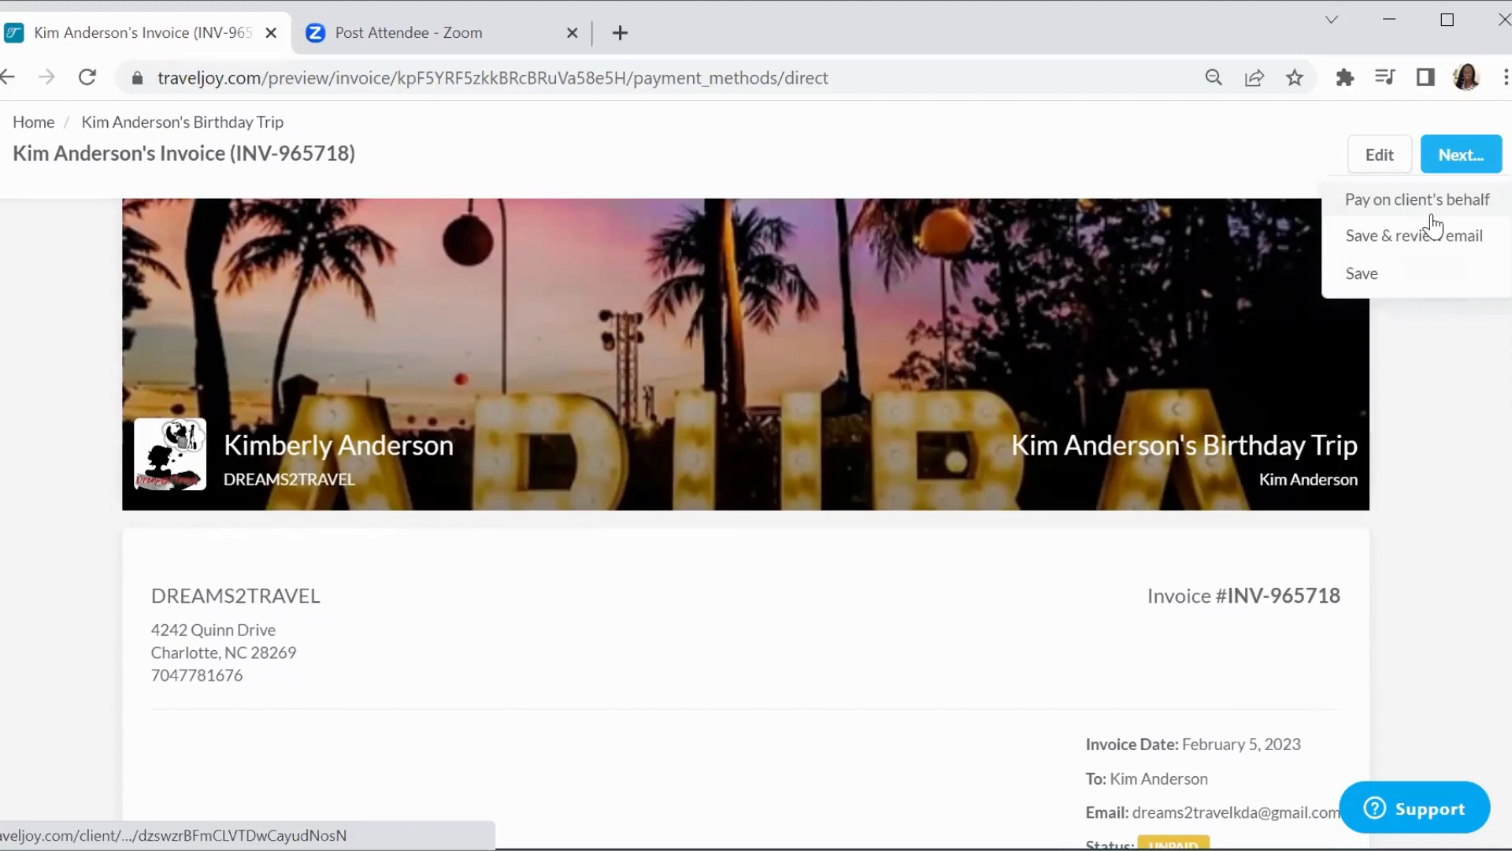
pyautogui.moveTo(1415, 234)
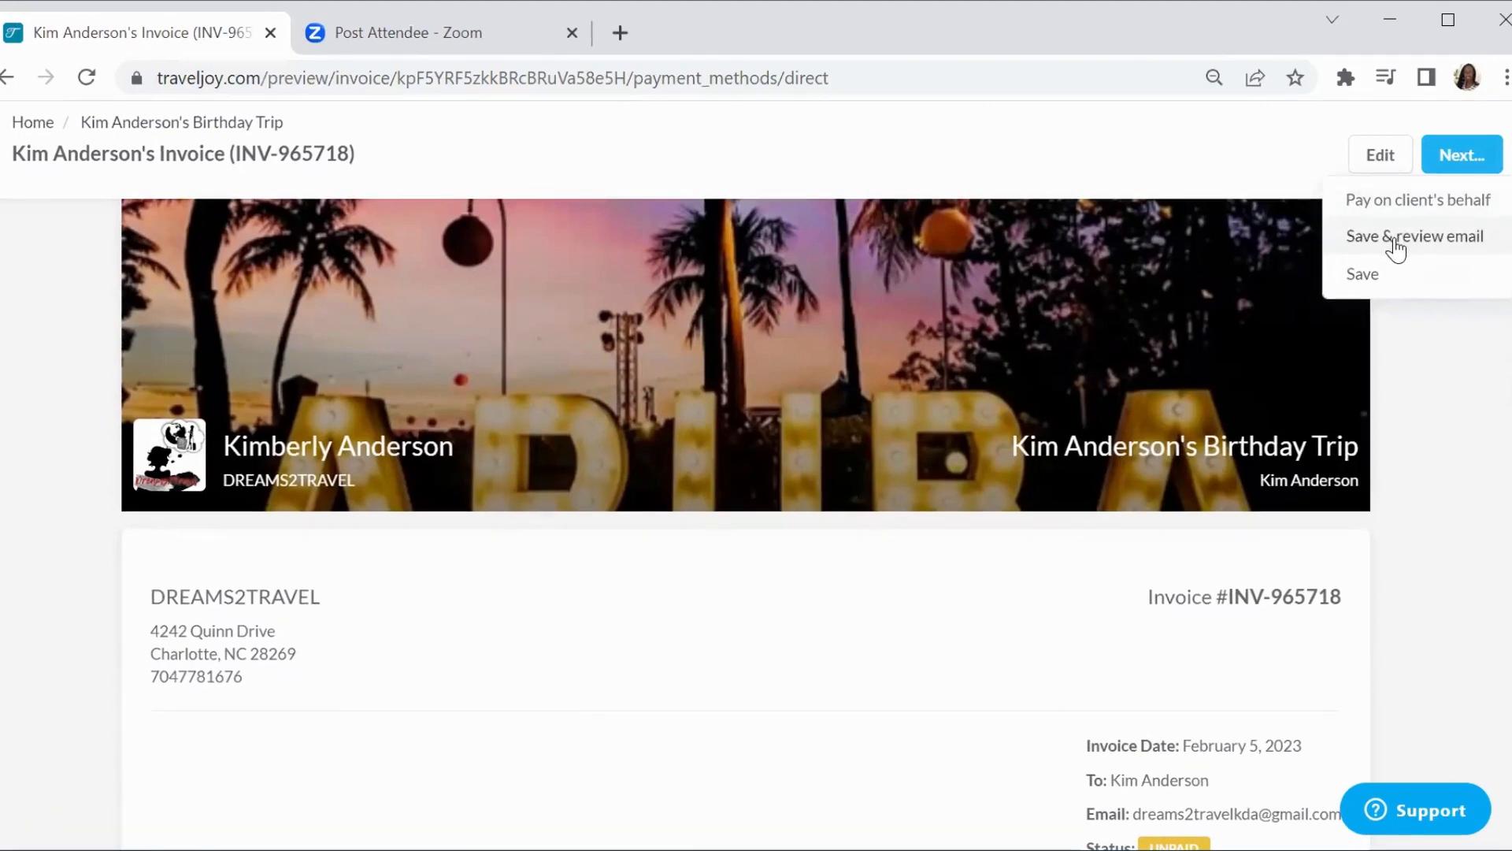
pyautogui.click(1399, 247)
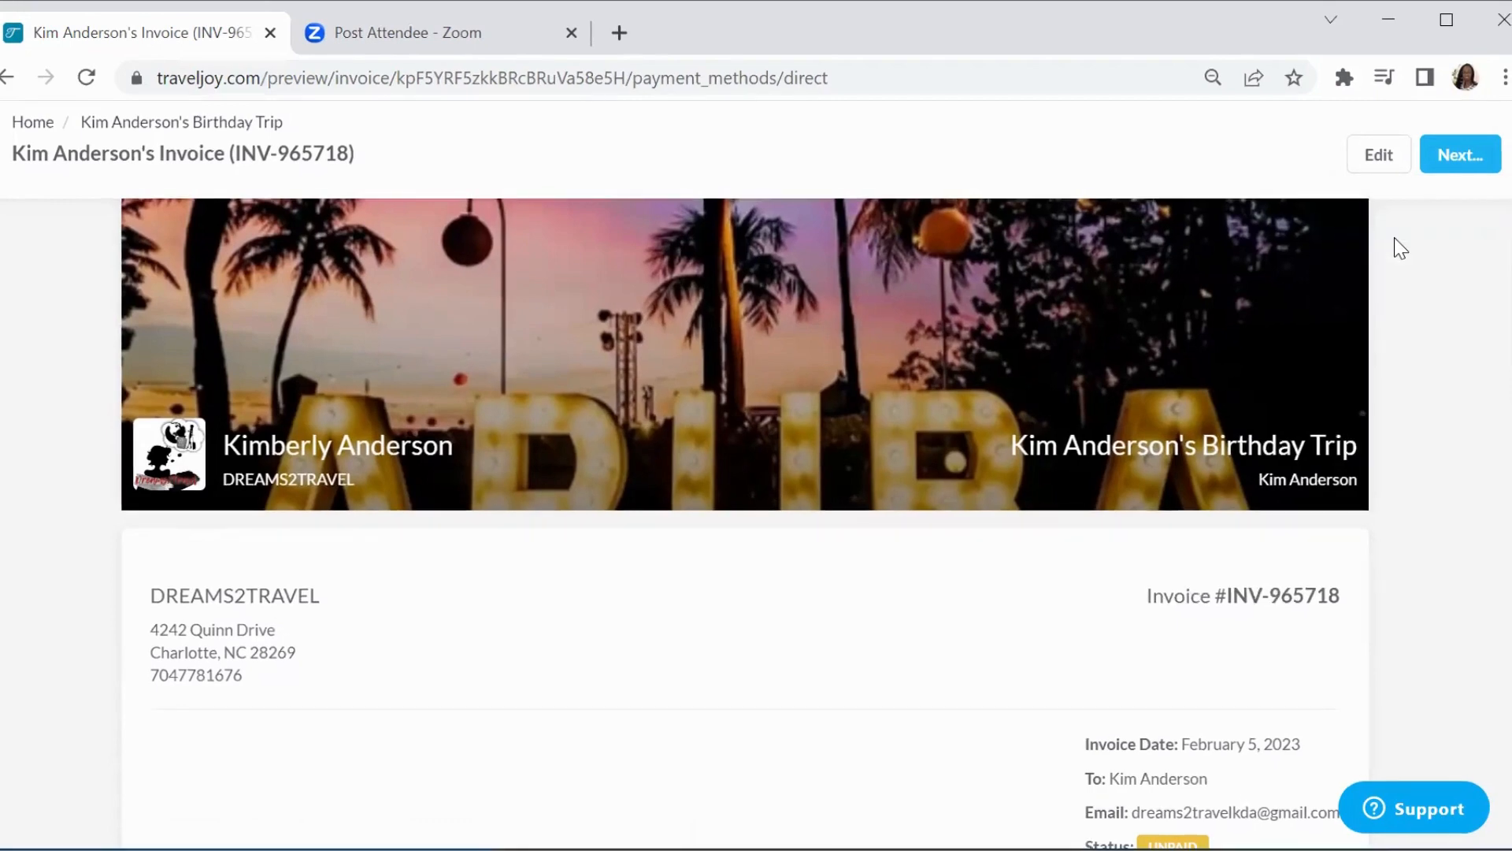
# Set the email subject to the suggested 'Travel Research Invoice'
pyautogui.click(1458, 154)
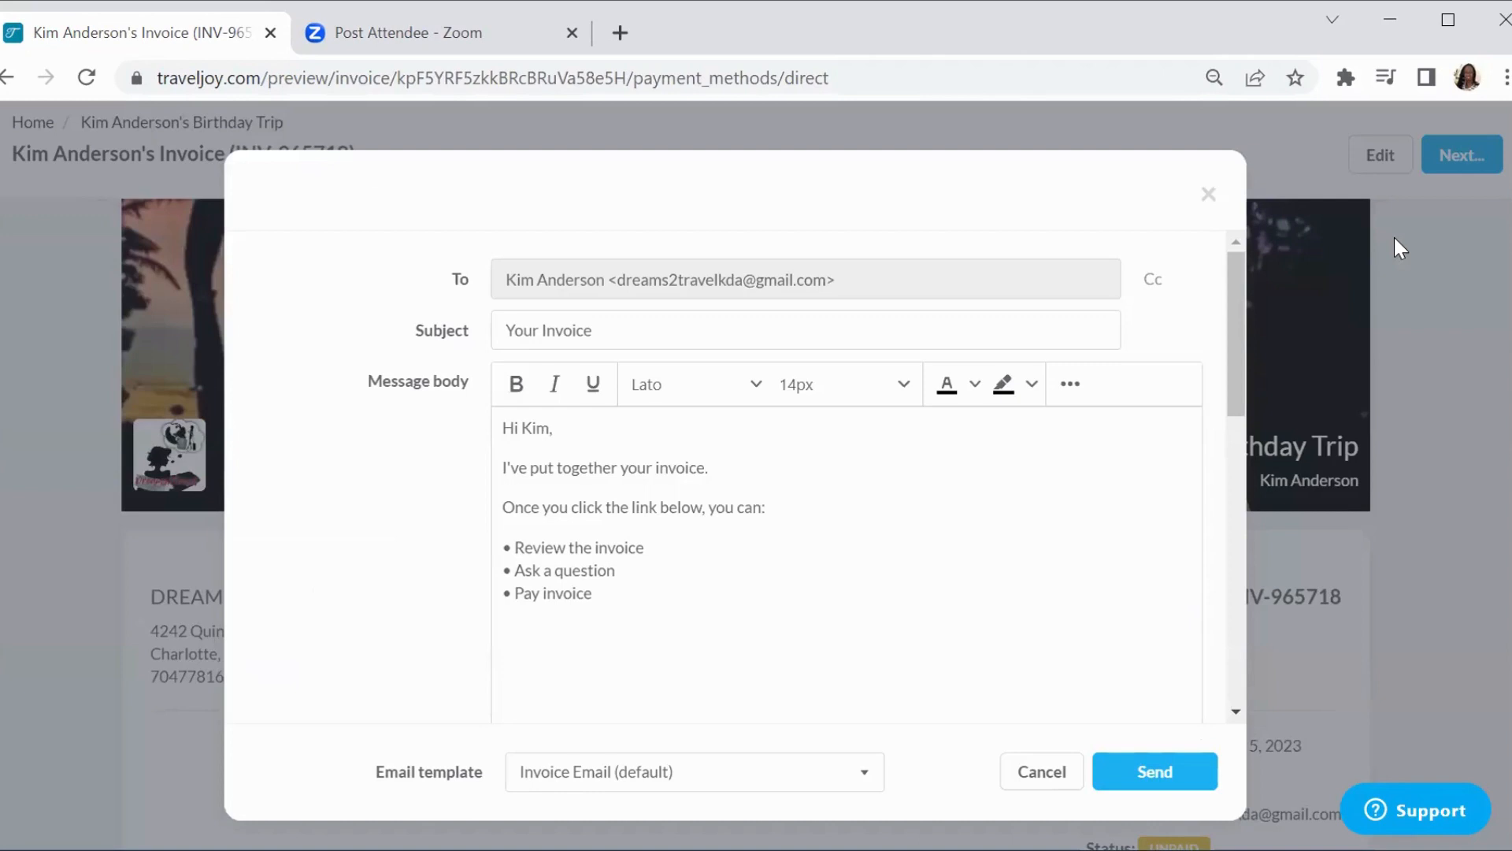
pyautogui.moveTo(614, 446)
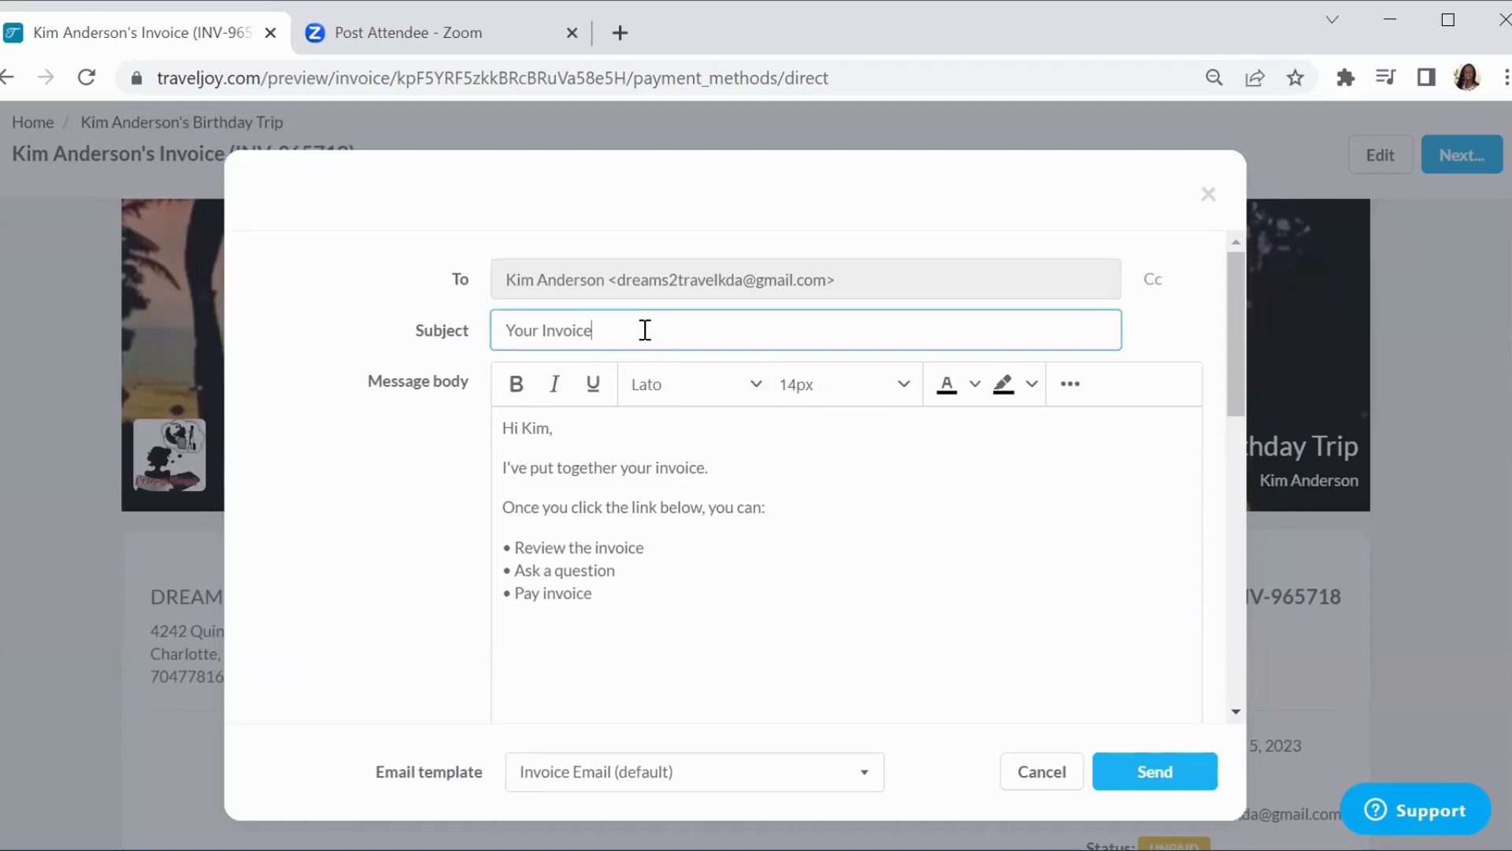
pyautogui.write('Tra')
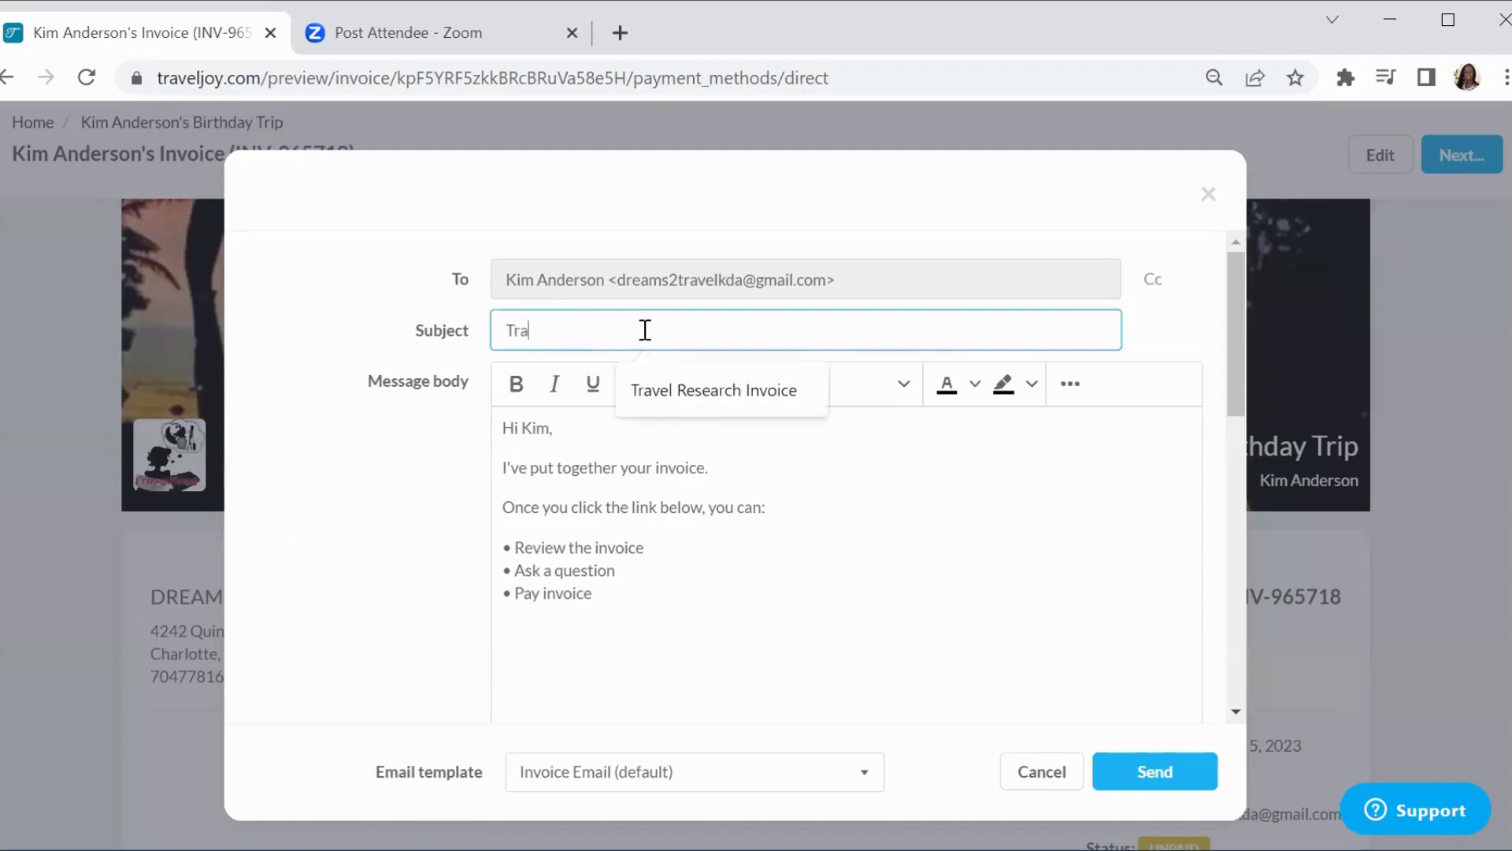
pyautogui.click(712, 389)
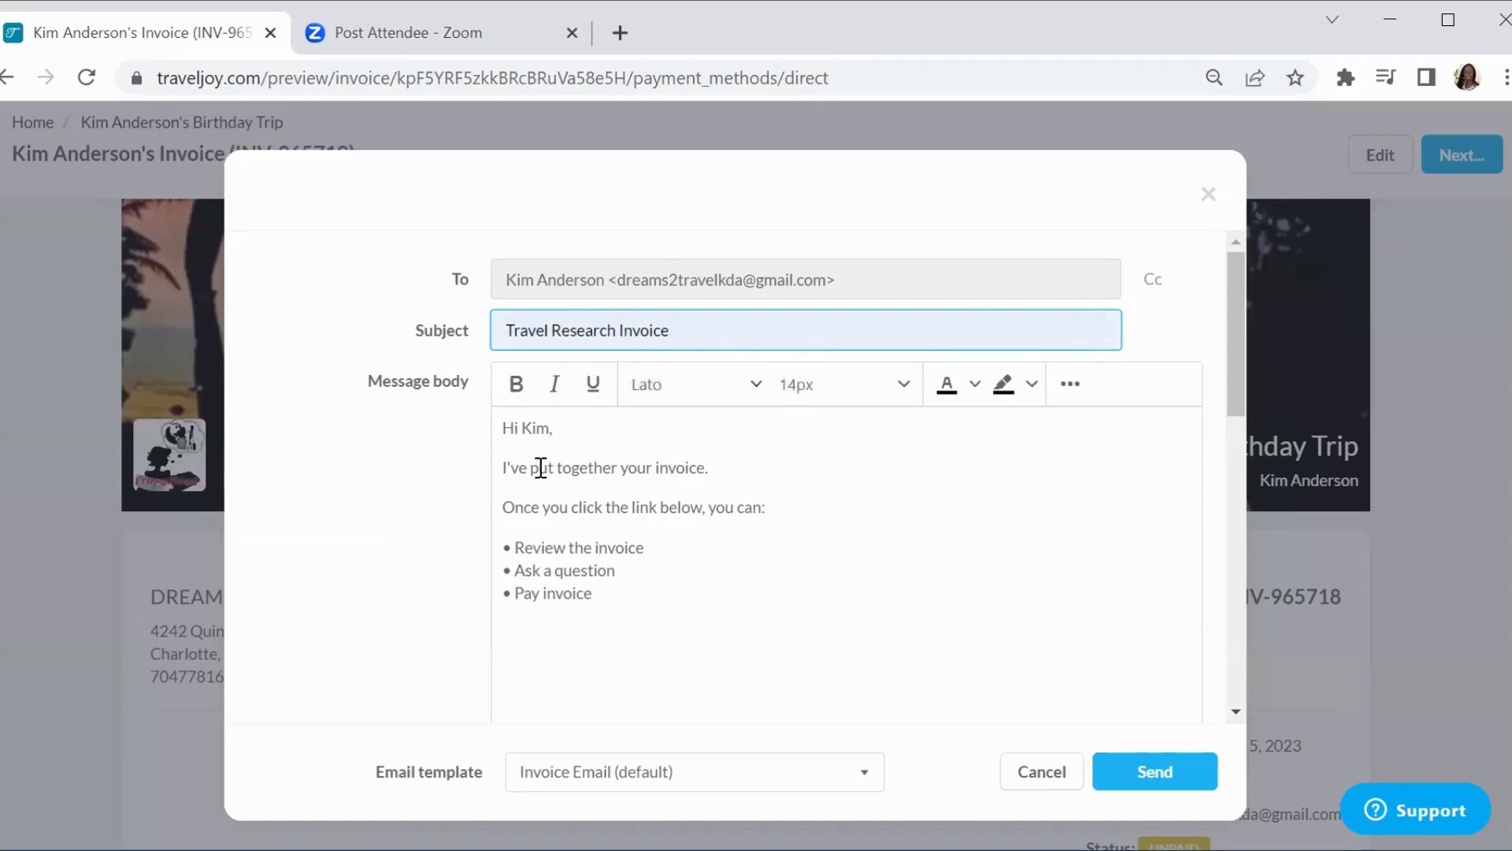
pyautogui.moveTo(503, 467)
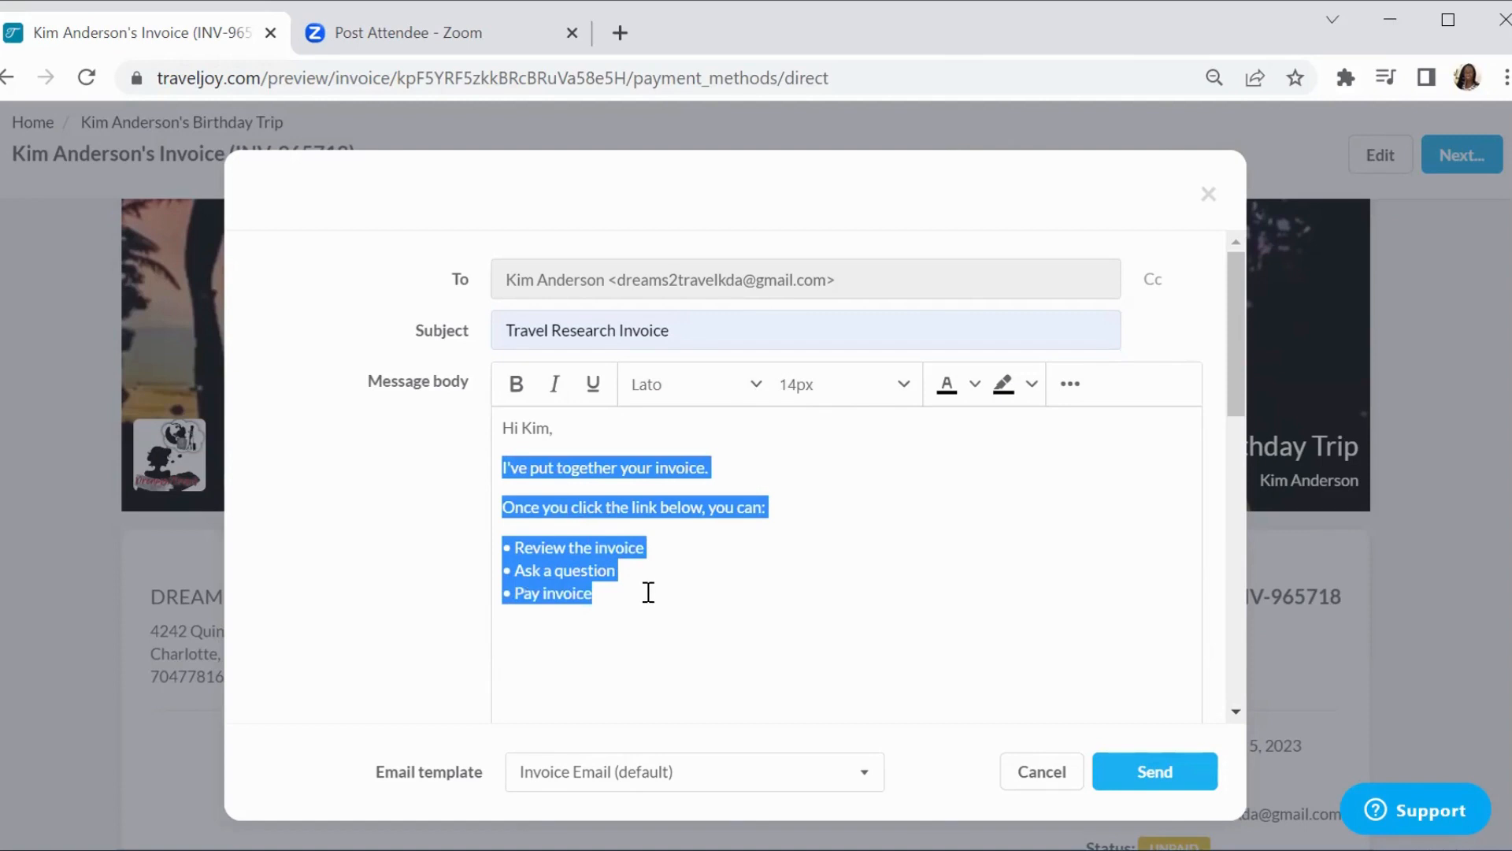
# Write the body thanking Kim for using Dreams2Travel and noting the attached invoice for travel quotes
pyautogui.write('Thank')
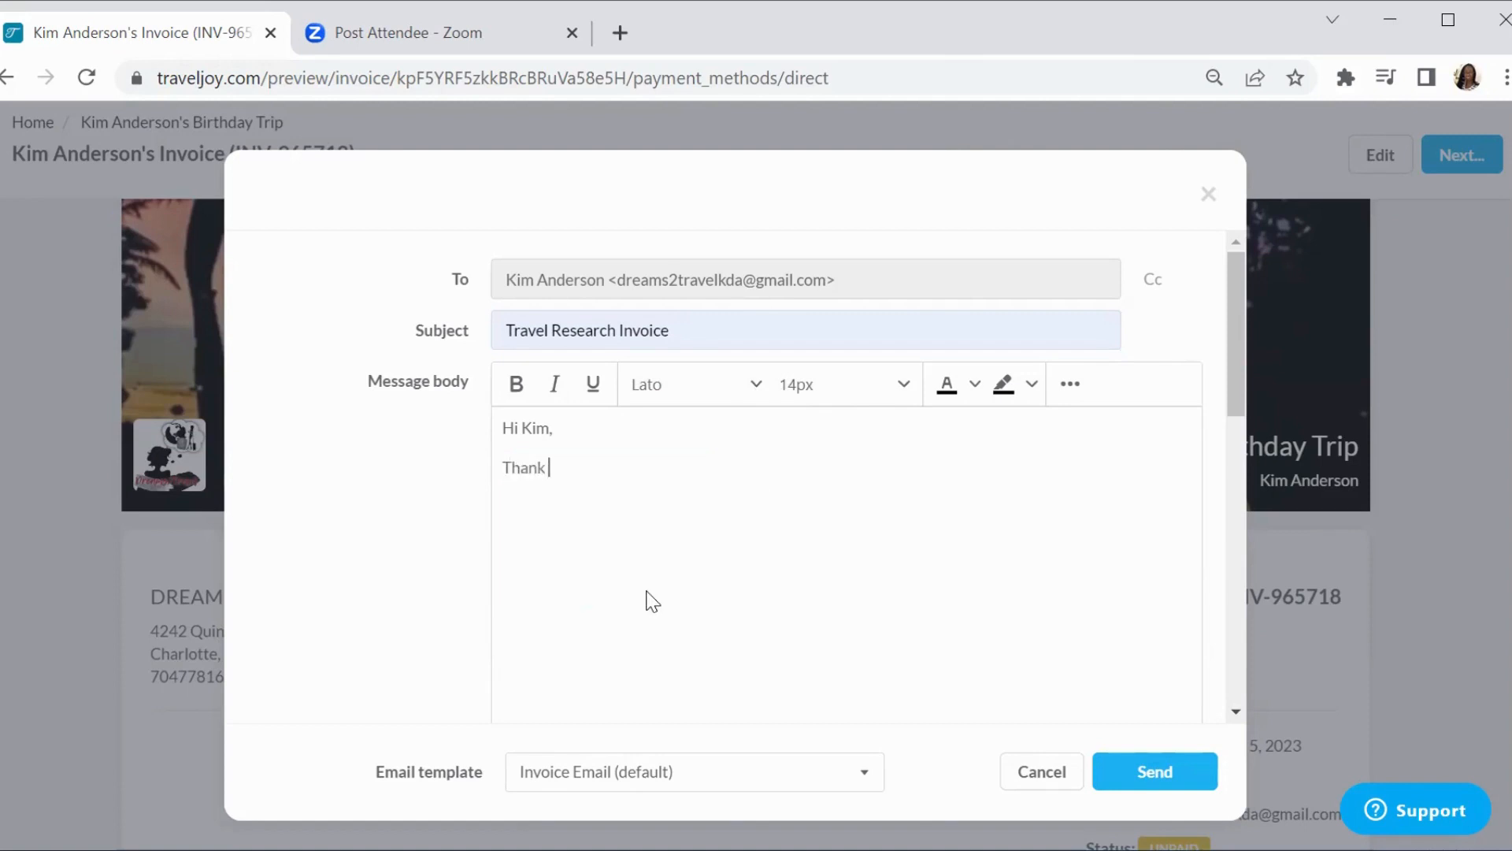
pyautogui.write('you for')
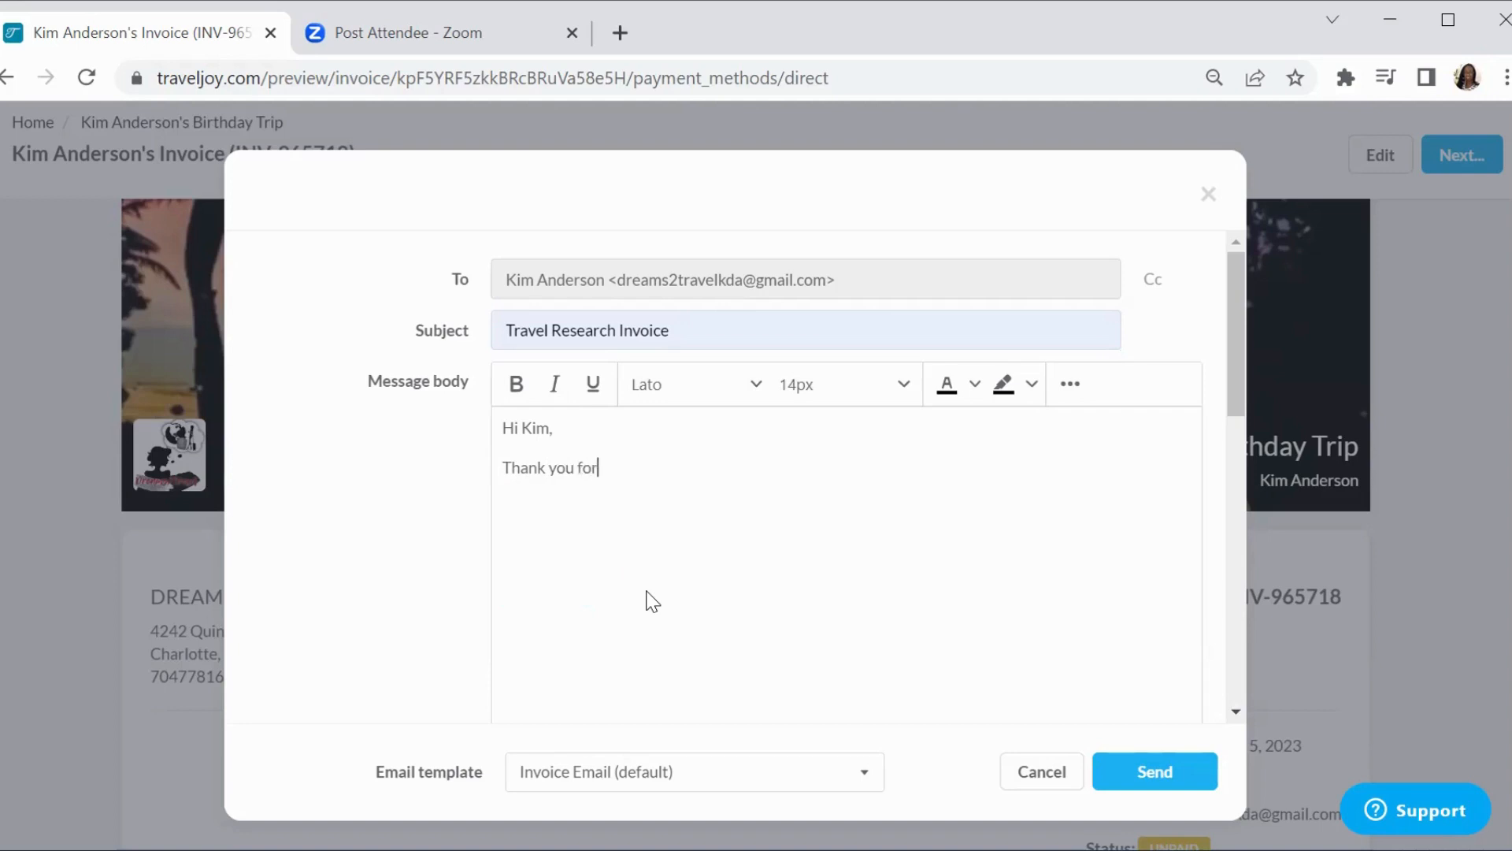
pyautogui.write('allowing')
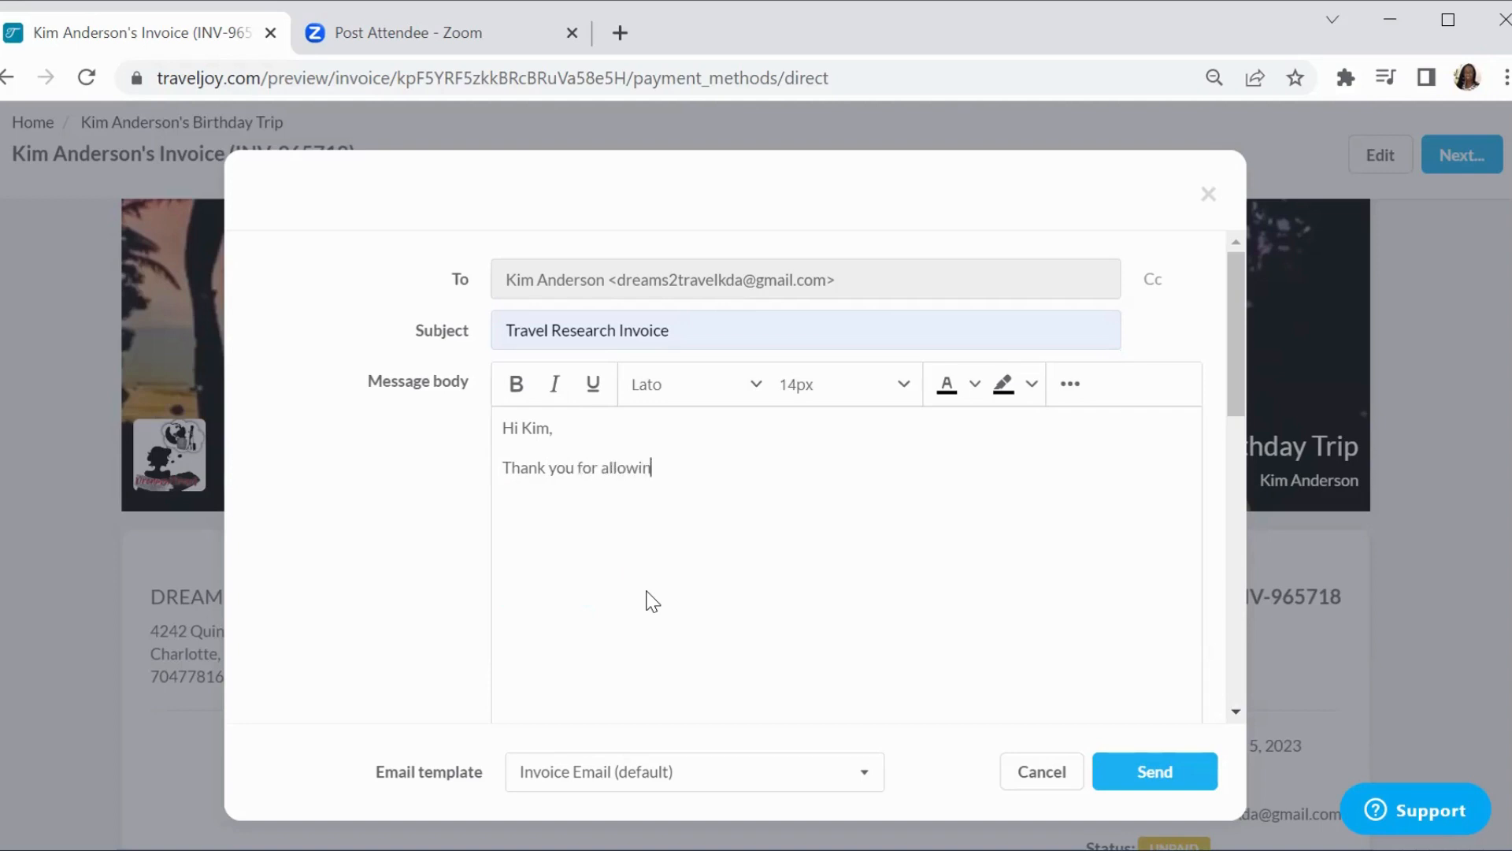
pyautogui.write('g Dreams')
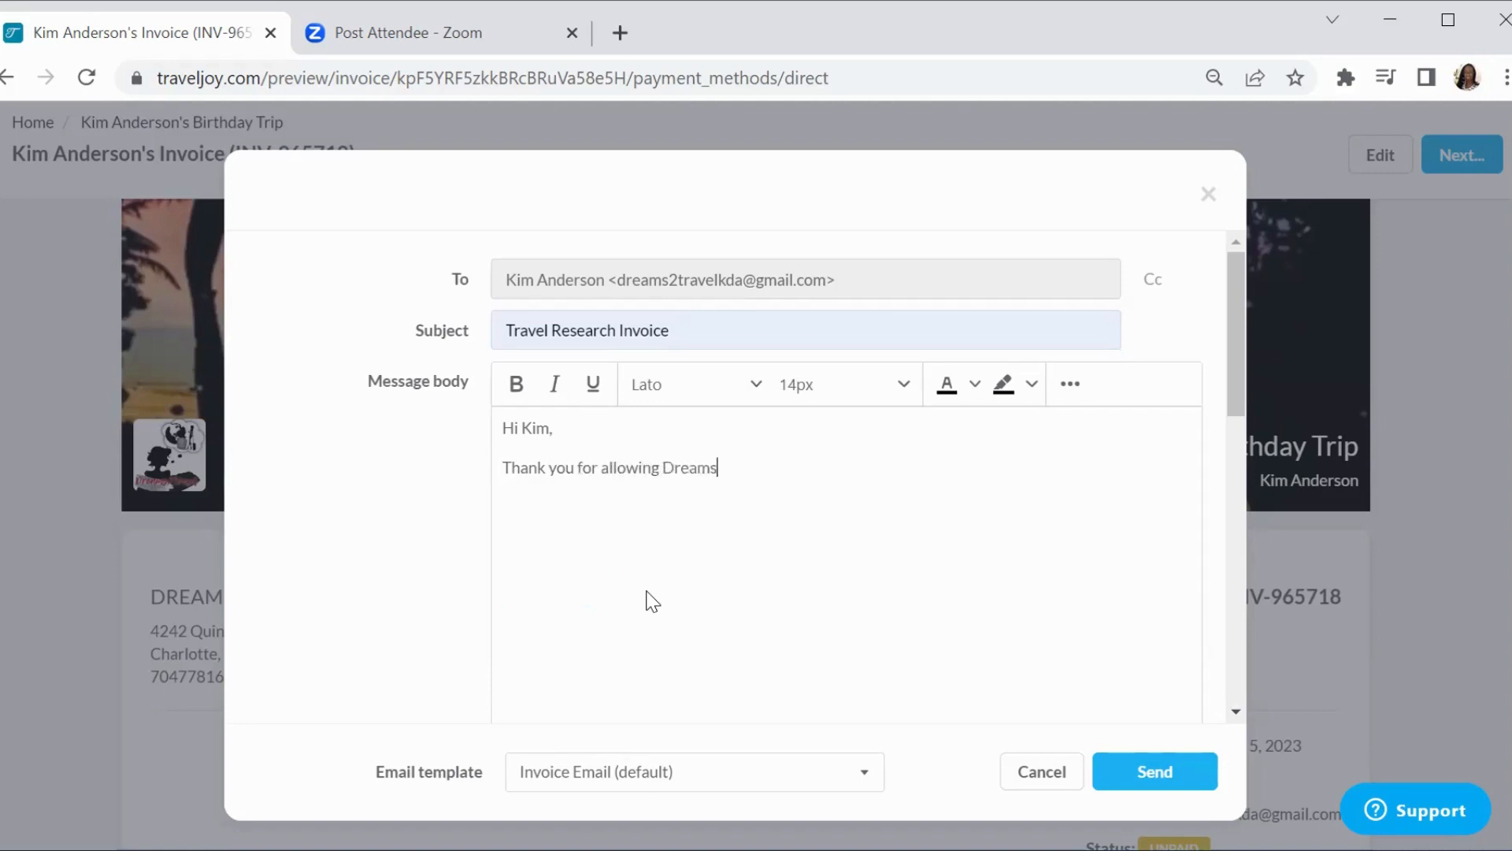
pyautogui.write('2Travel t')
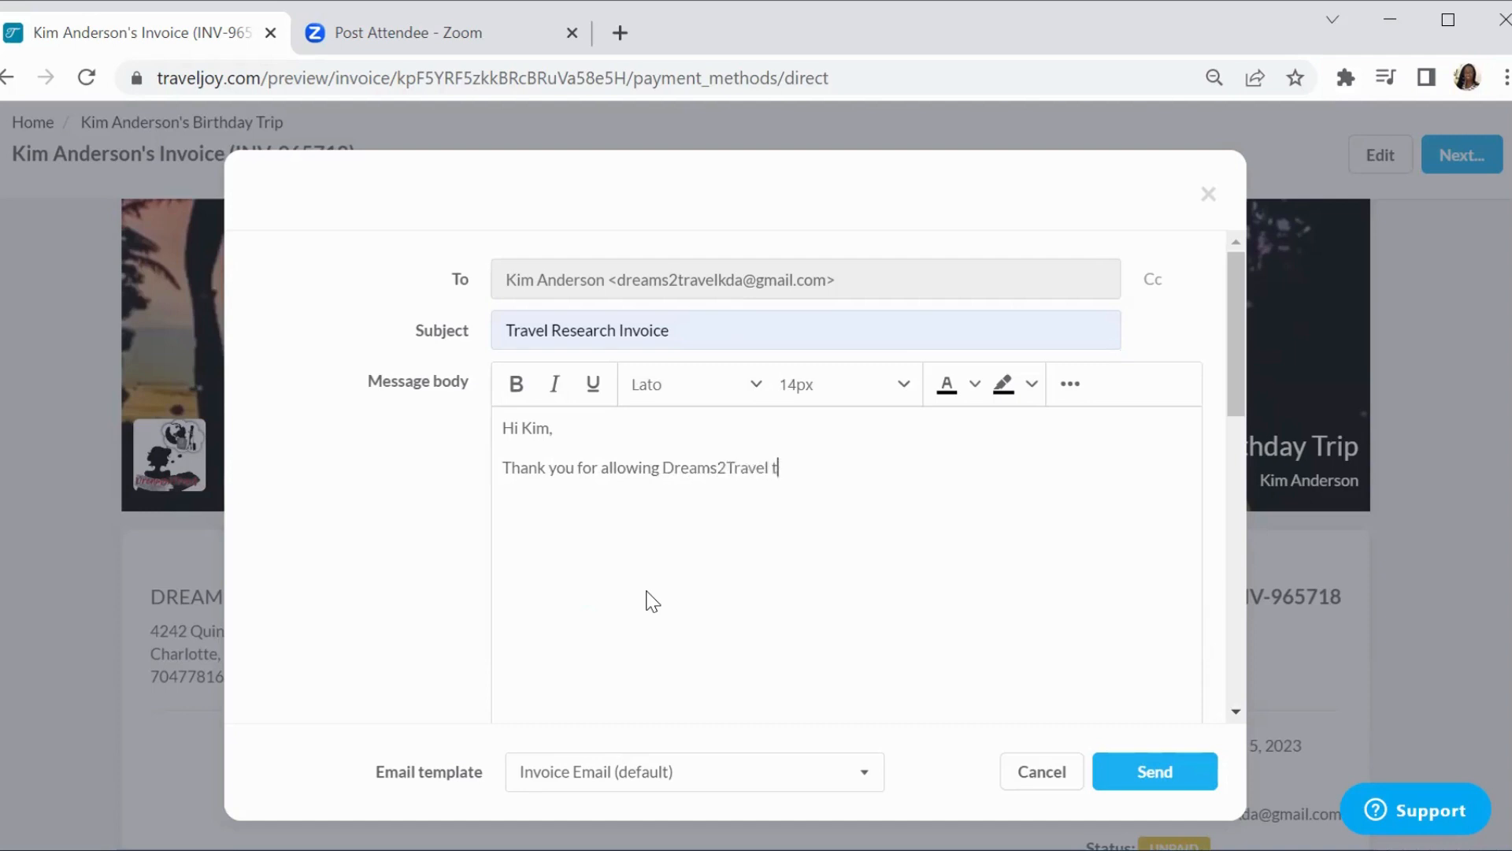
pyautogui.write('o turn your dreams i')
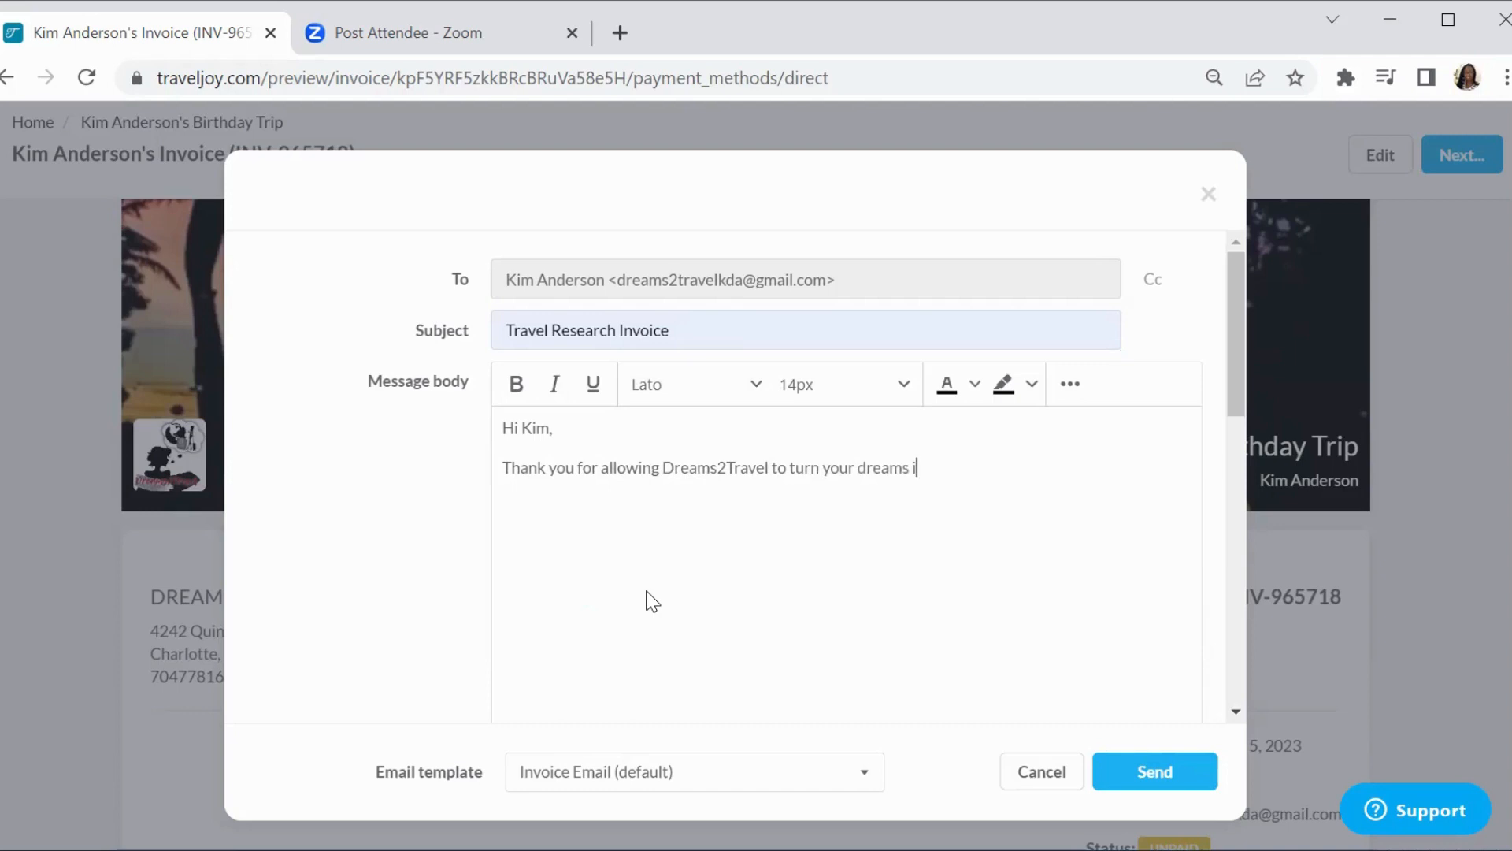
pyautogui.write('nto travel.')
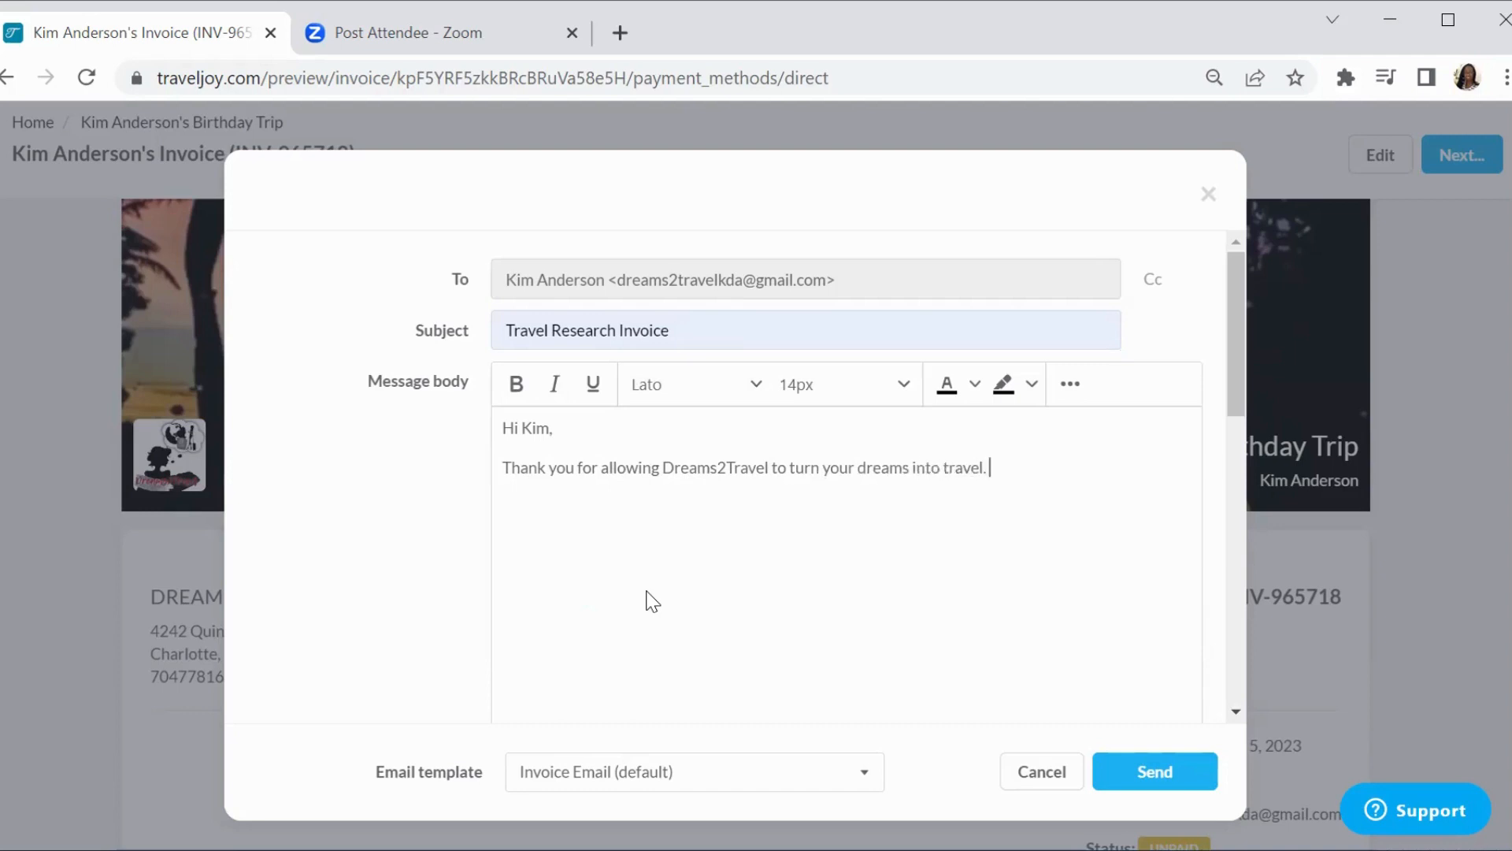
pyautogui.write('Attach')
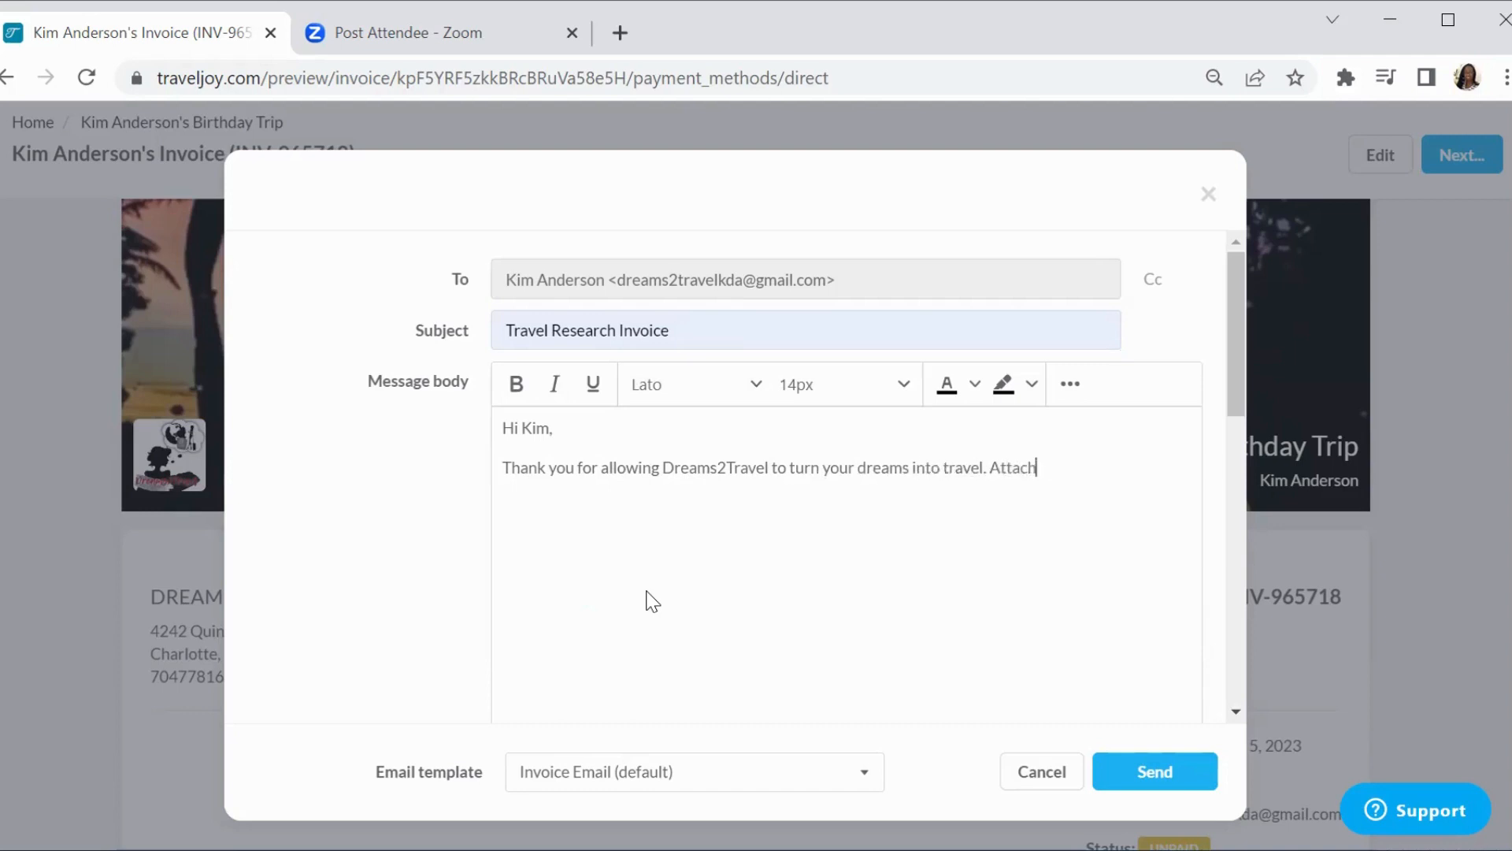
pyautogui.write('ed you will find the invo')
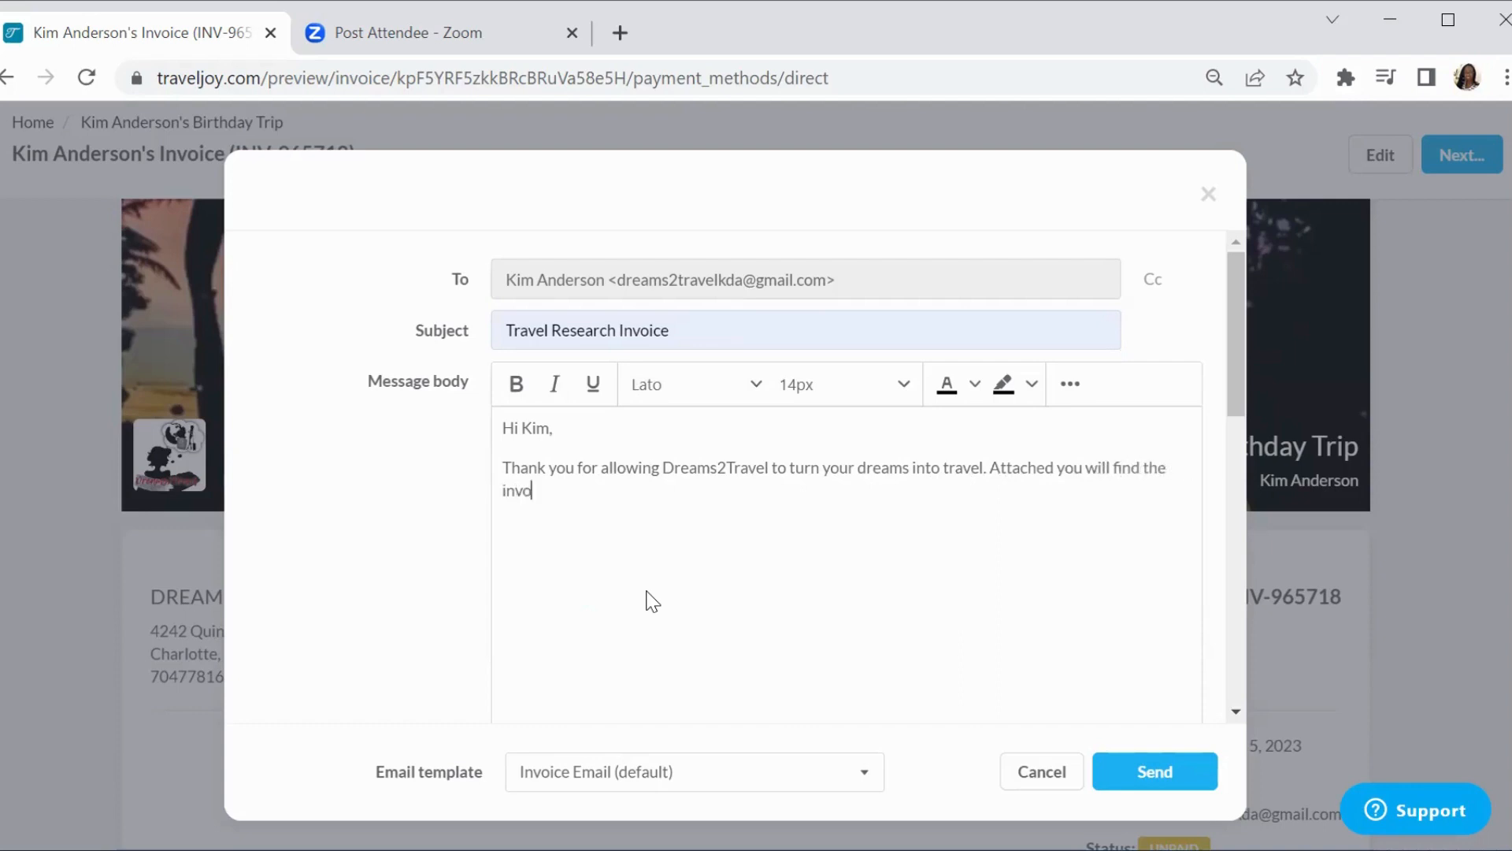
pyautogui.write('ice for your tra')
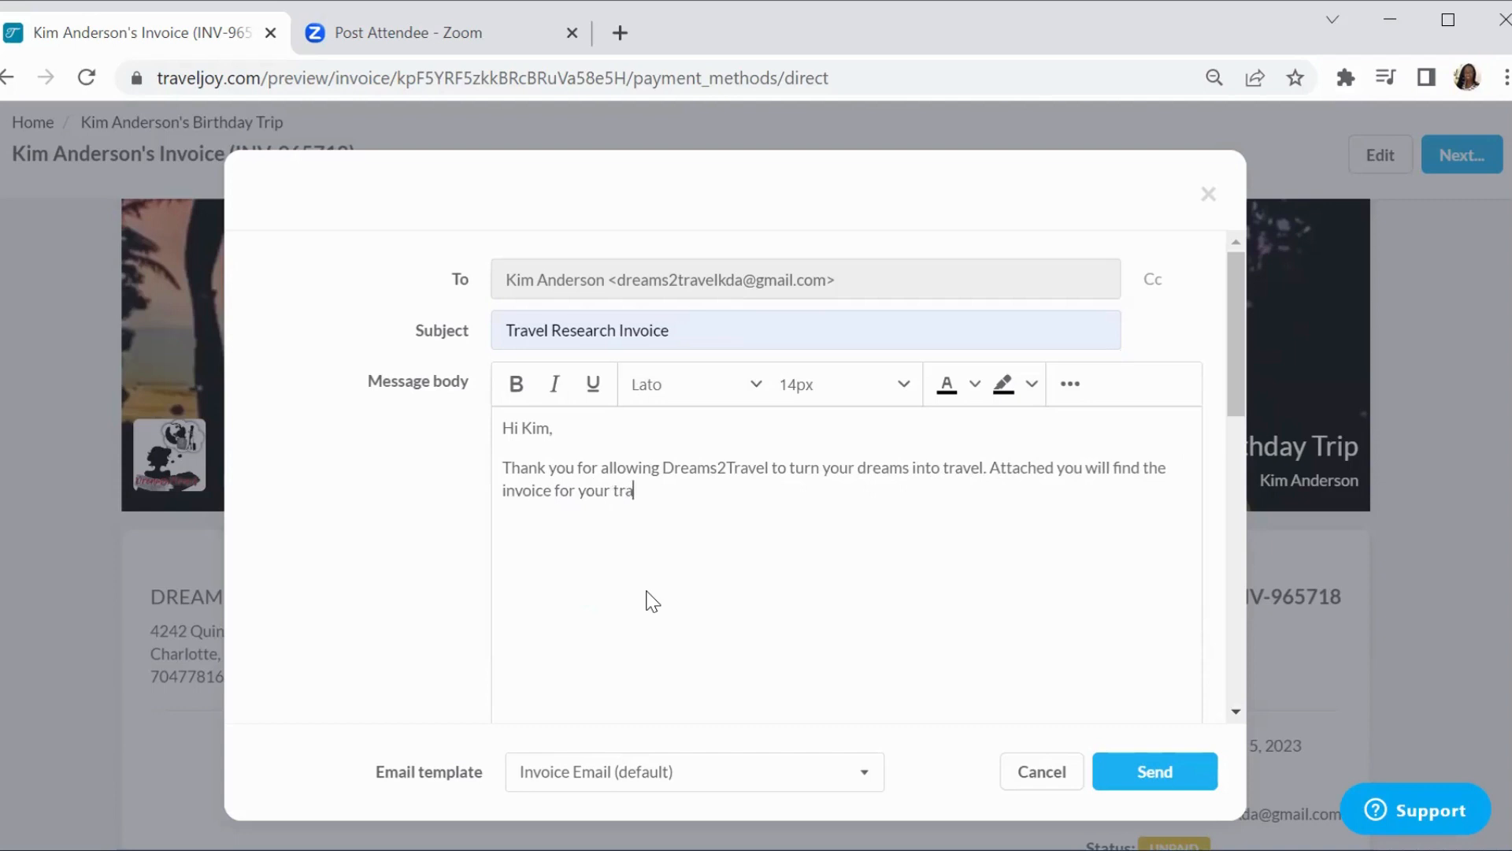
pyautogui.write('vel')
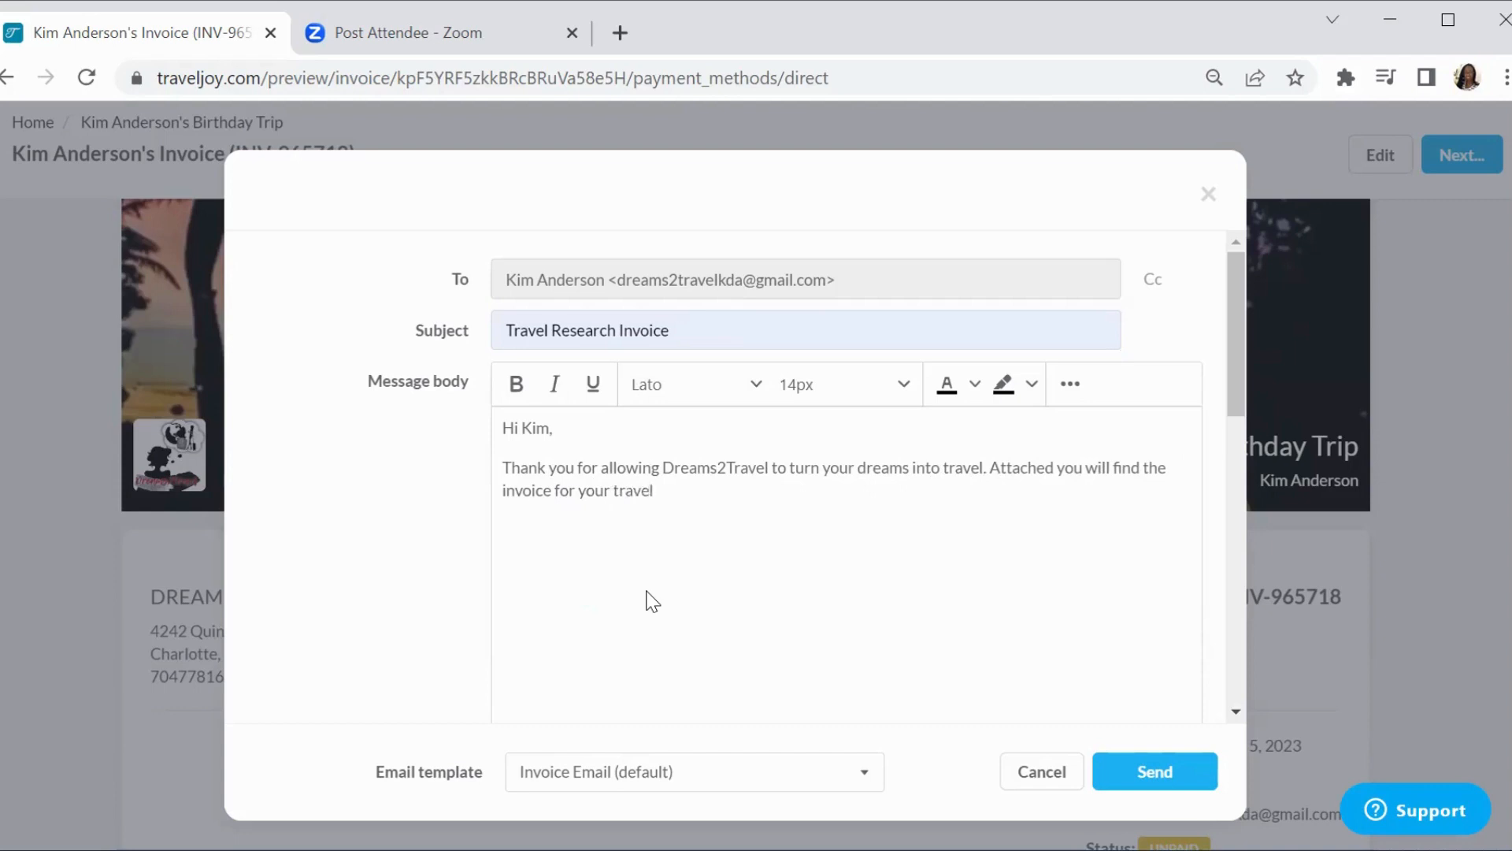
pyautogui.write('quotes.')
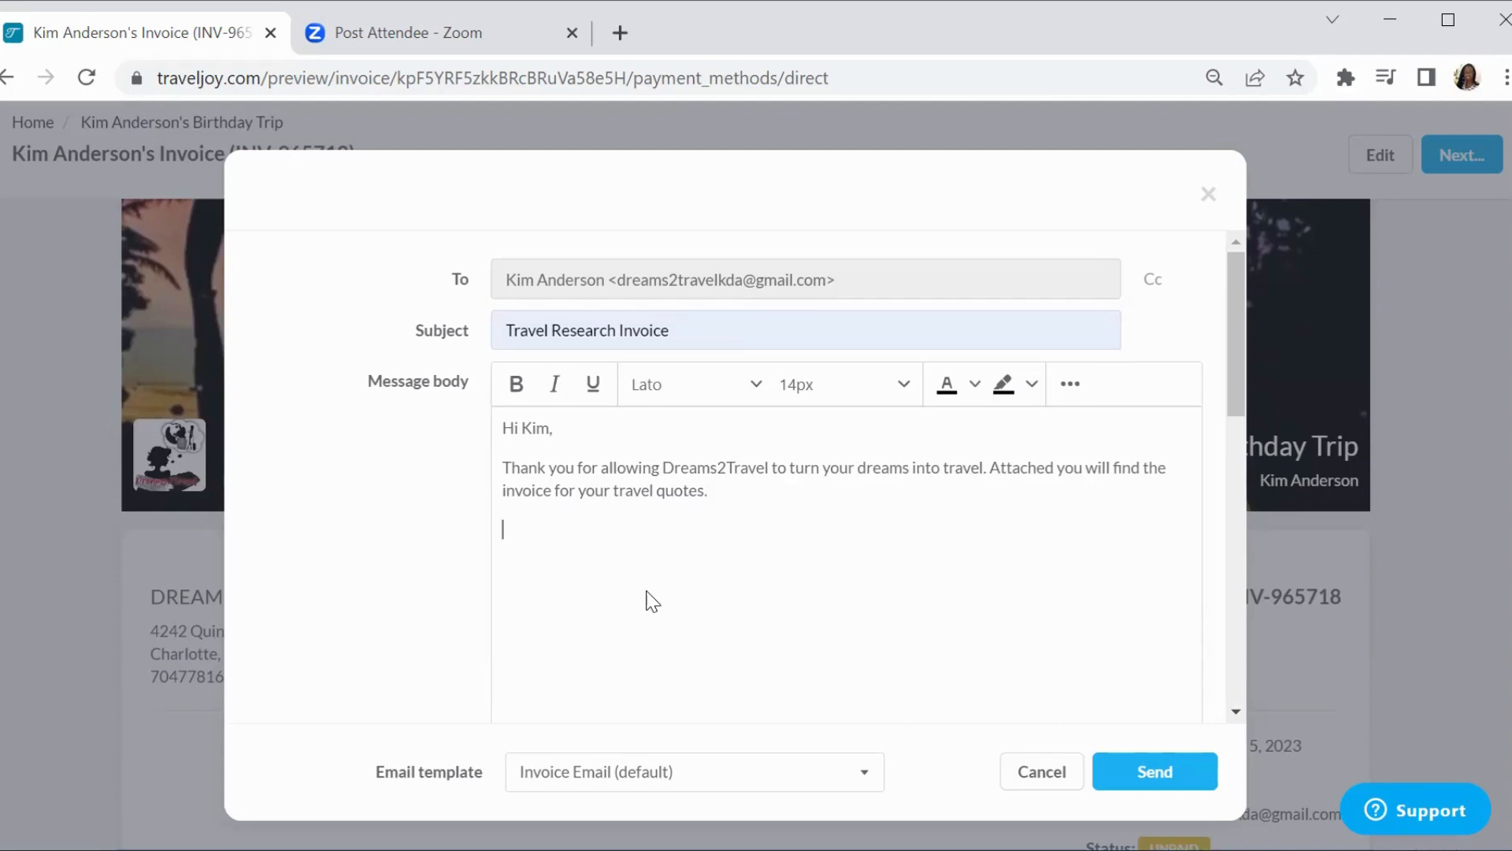
# Add a 'Please submit payment soon' line, then delete it again
pyautogui.write('Ple')
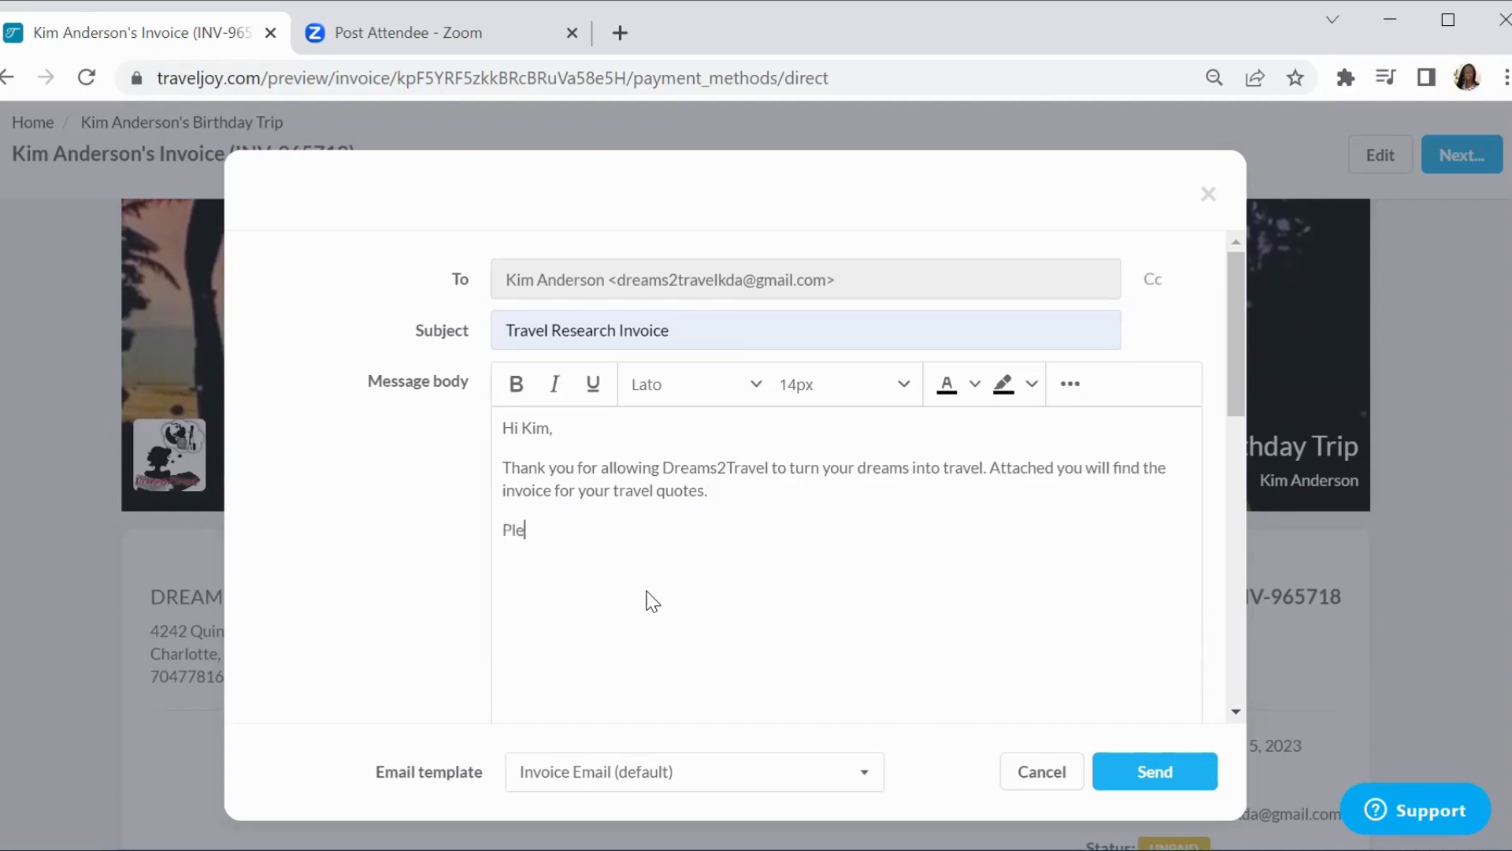
pyautogui.write('ase')
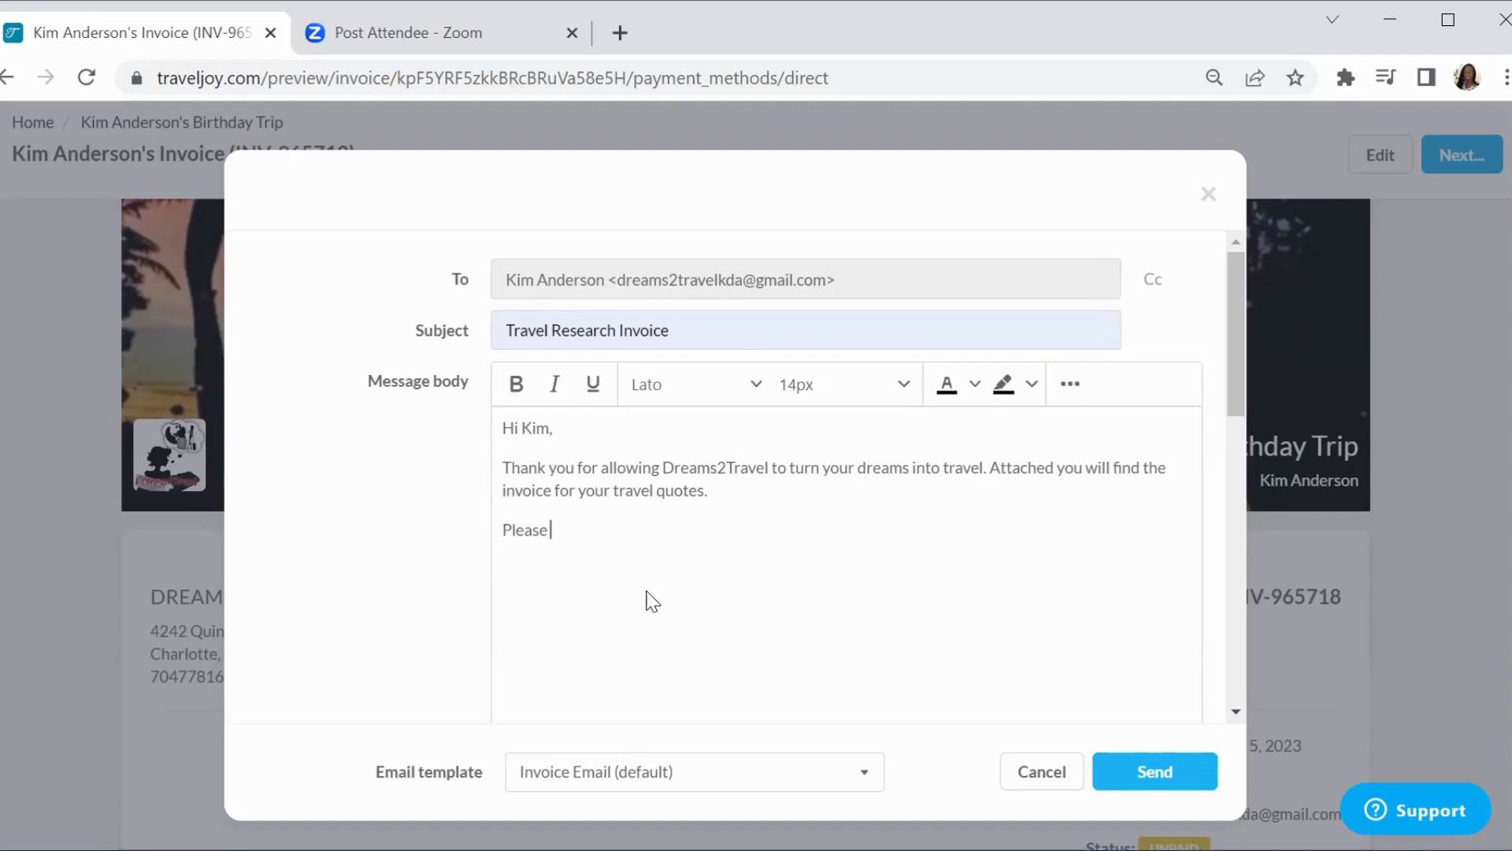
pyautogui.write('s')
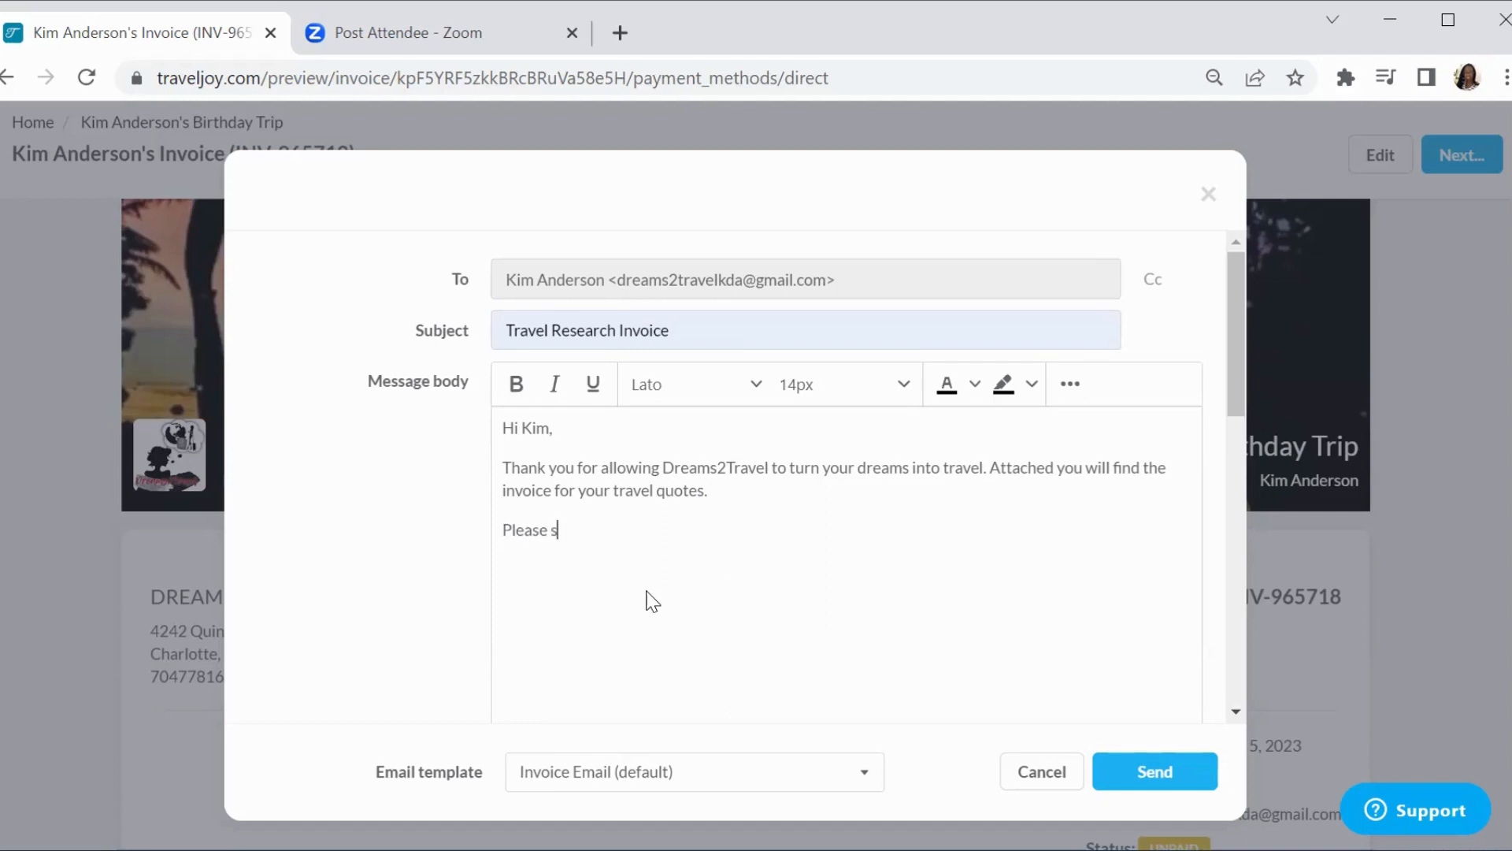
pyautogui.write('ubmit paym')
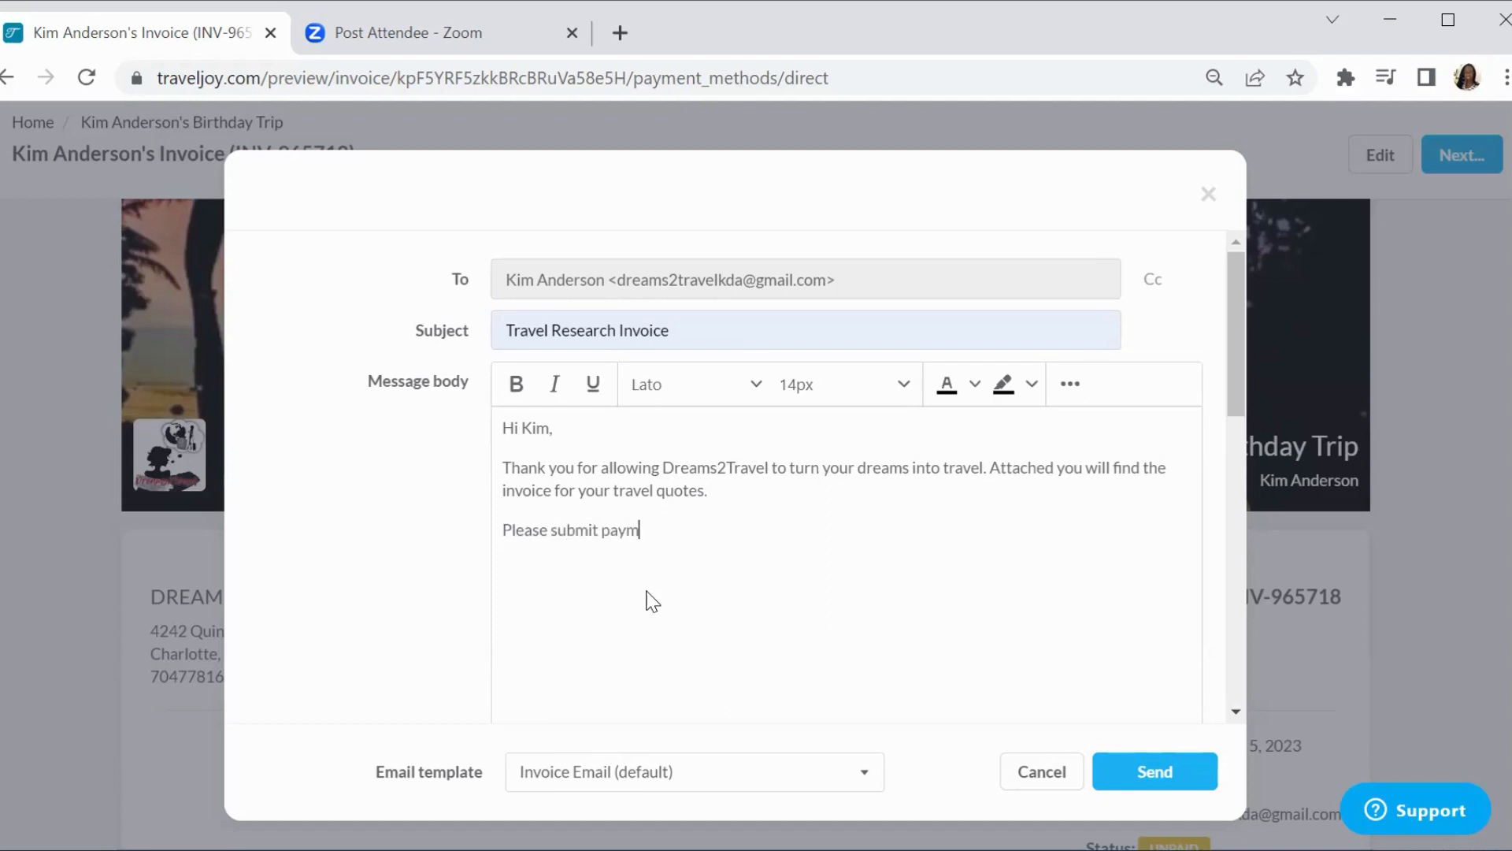
pyautogui.write('ent')
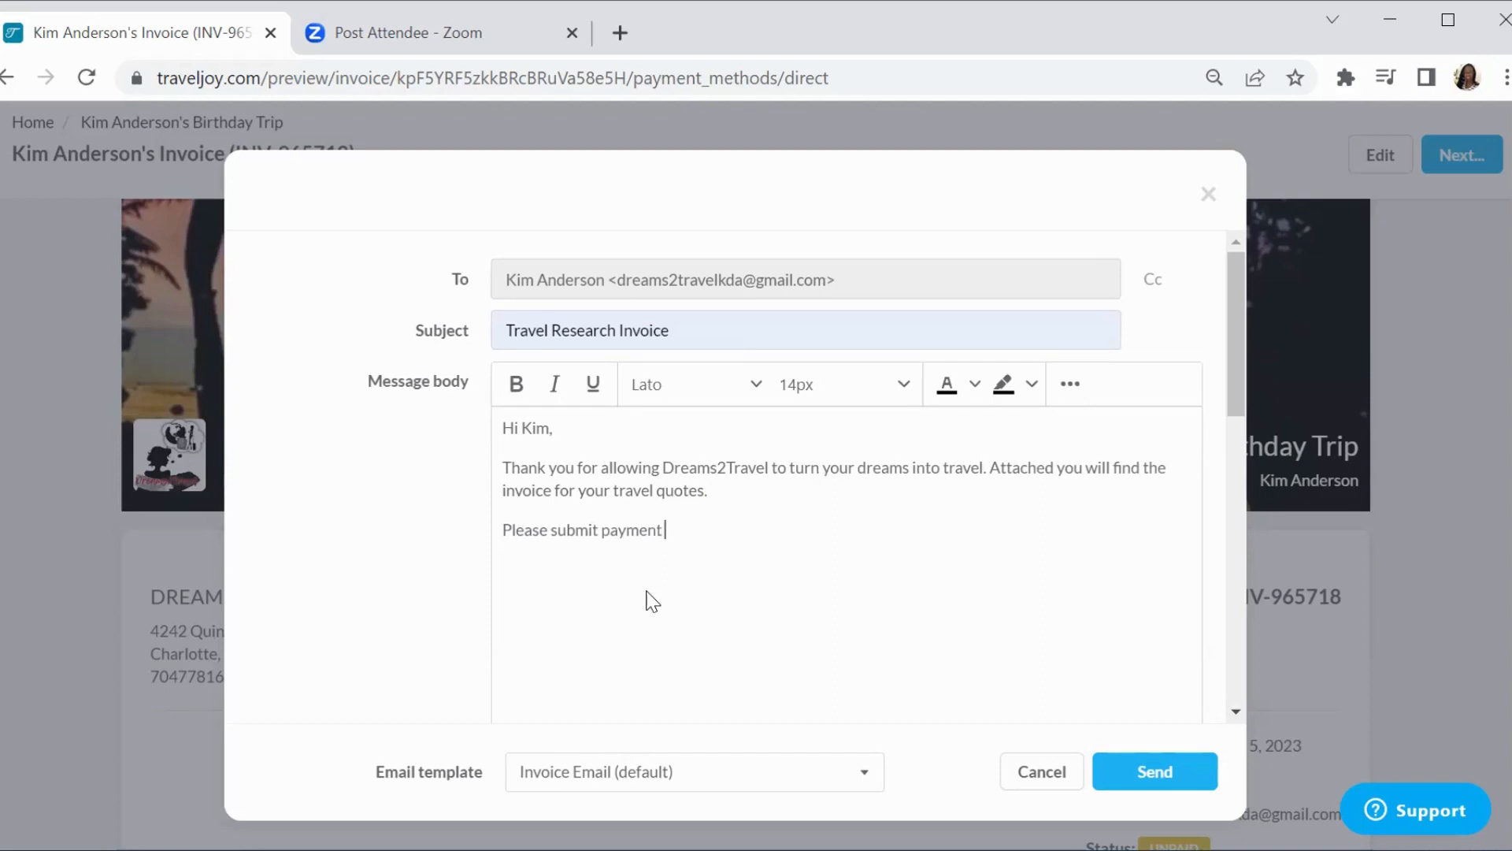
pyautogui.write('soon')
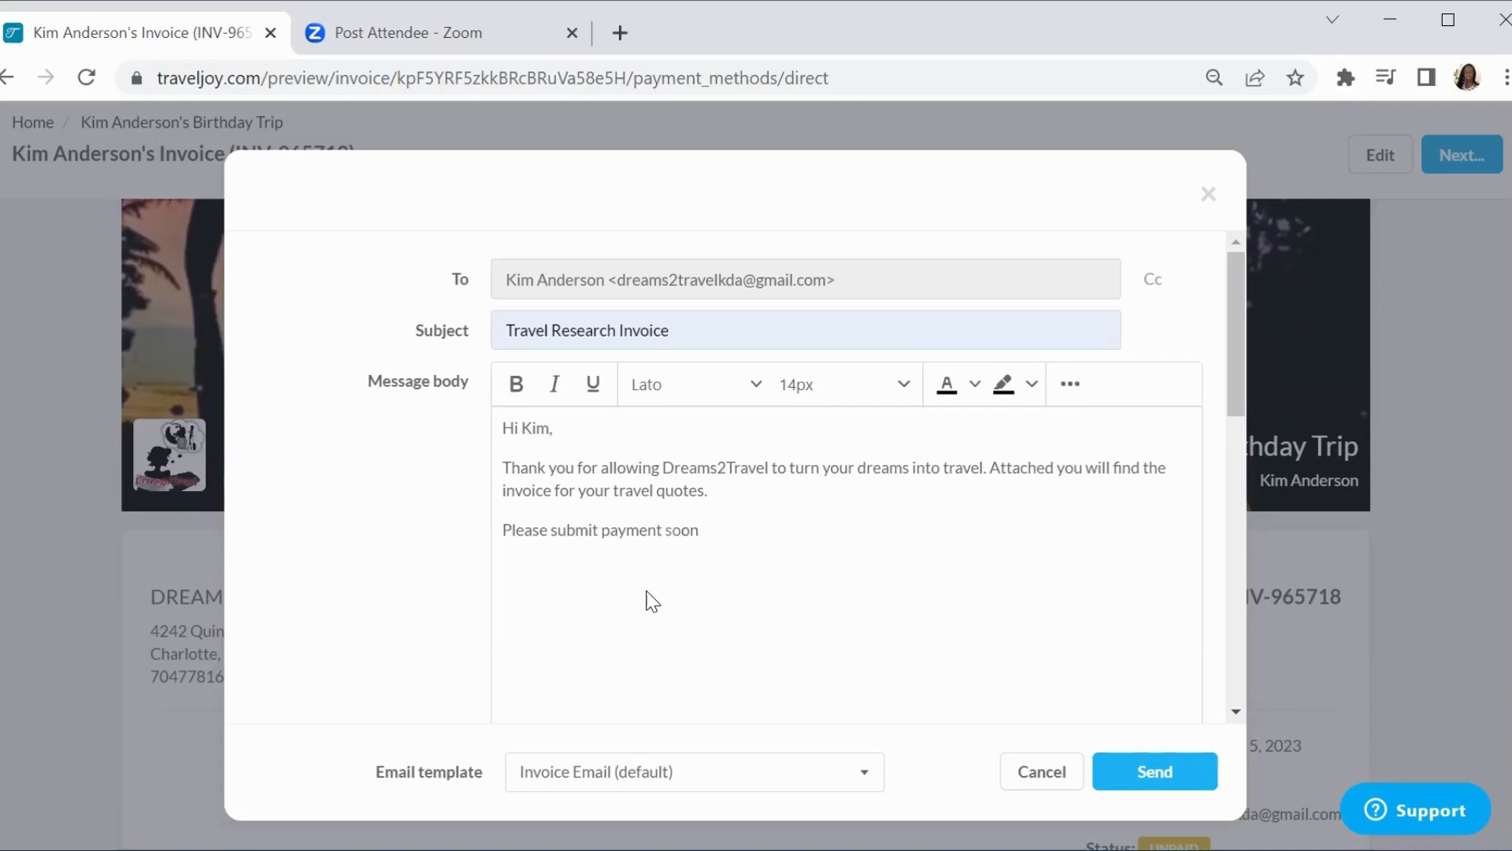
pyautogui.tripleClick(600, 529)
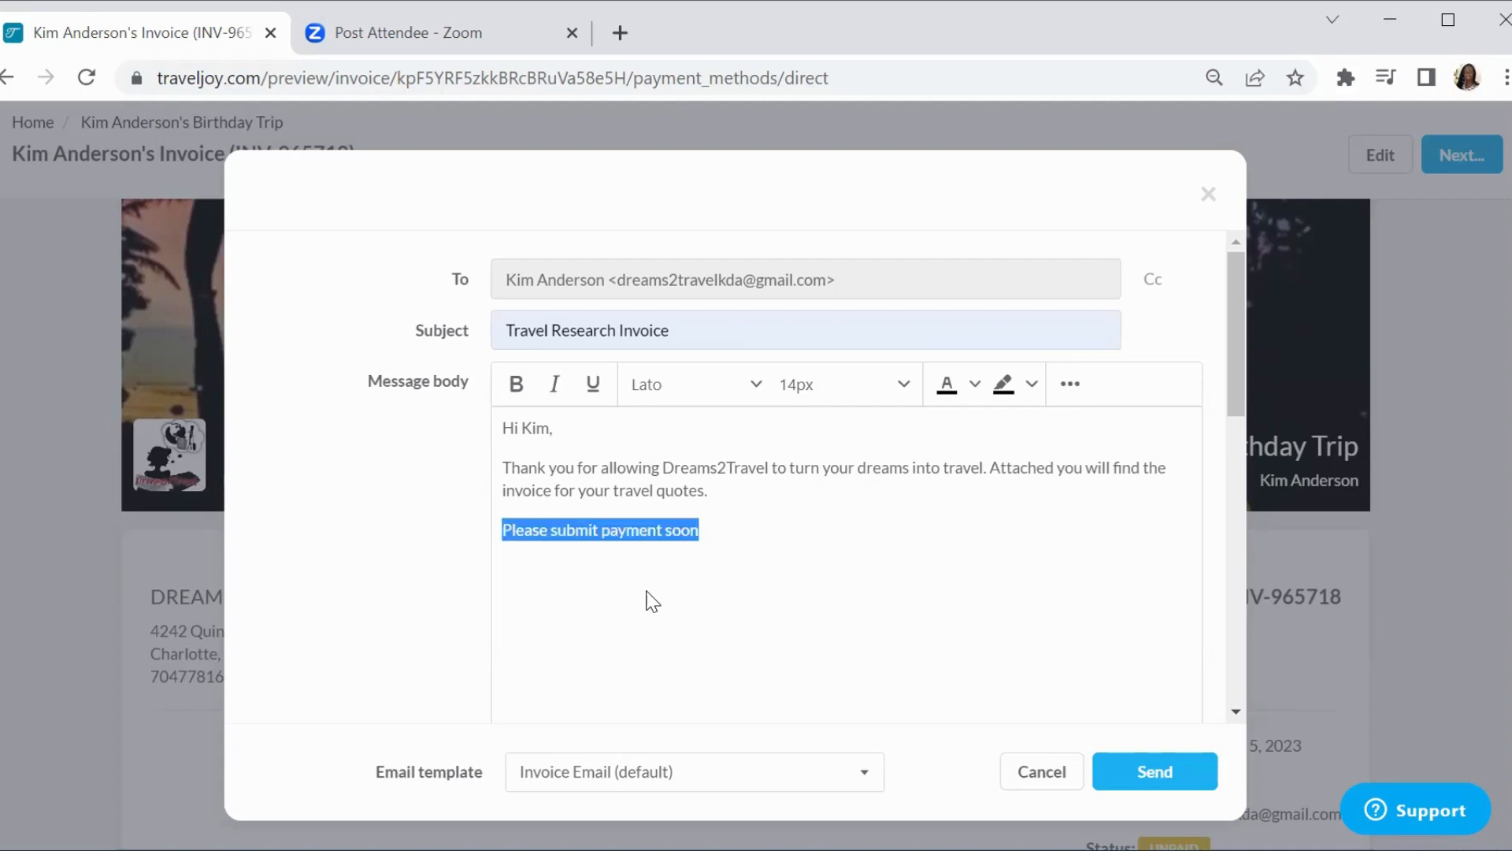
pyautogui.press('Delete')
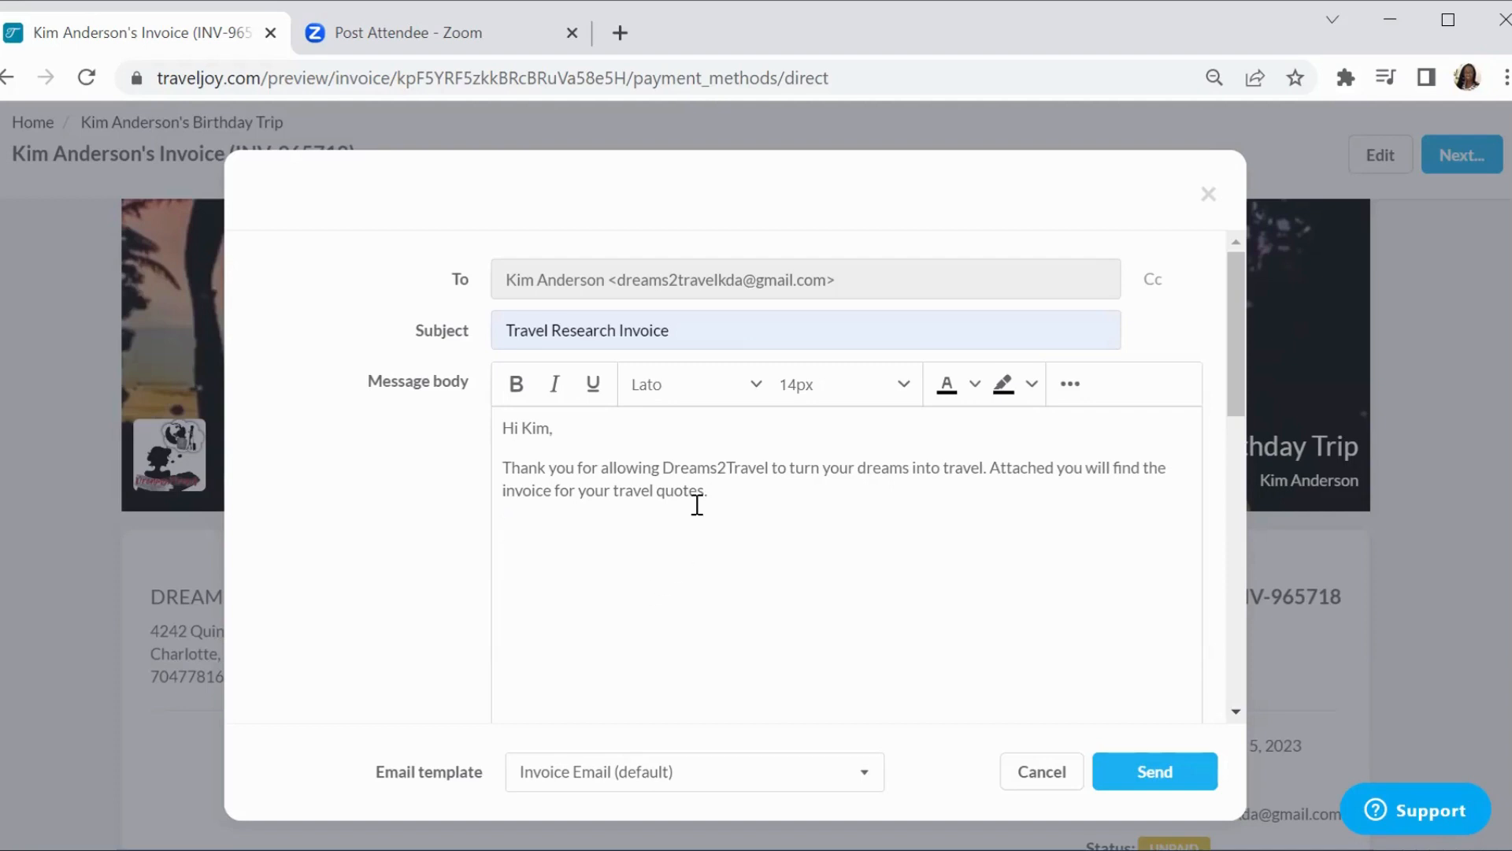
pyautogui.moveTo(621, 496)
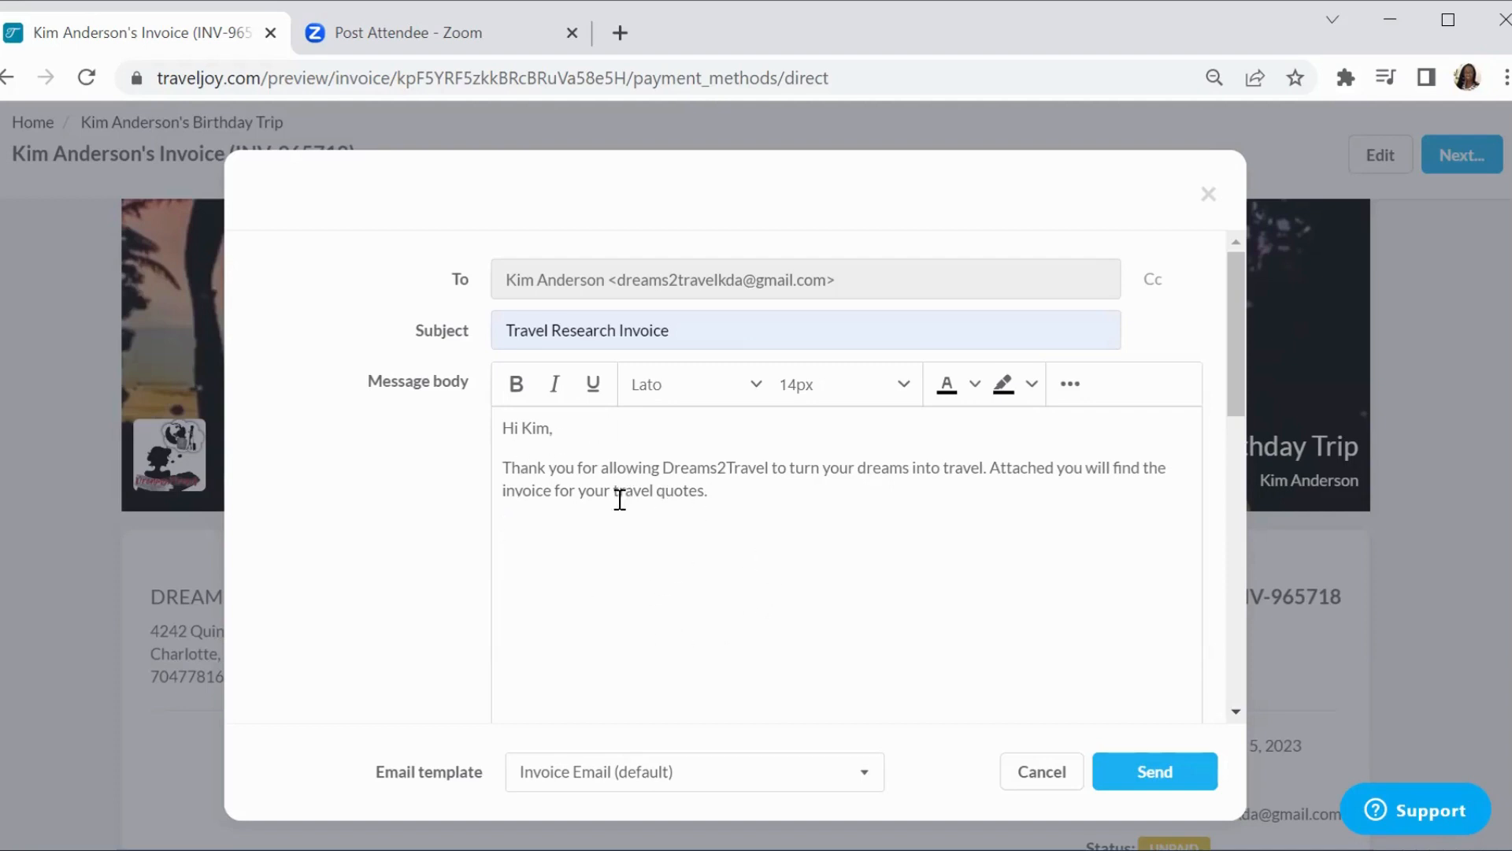
pyautogui.moveTo(909, 559)
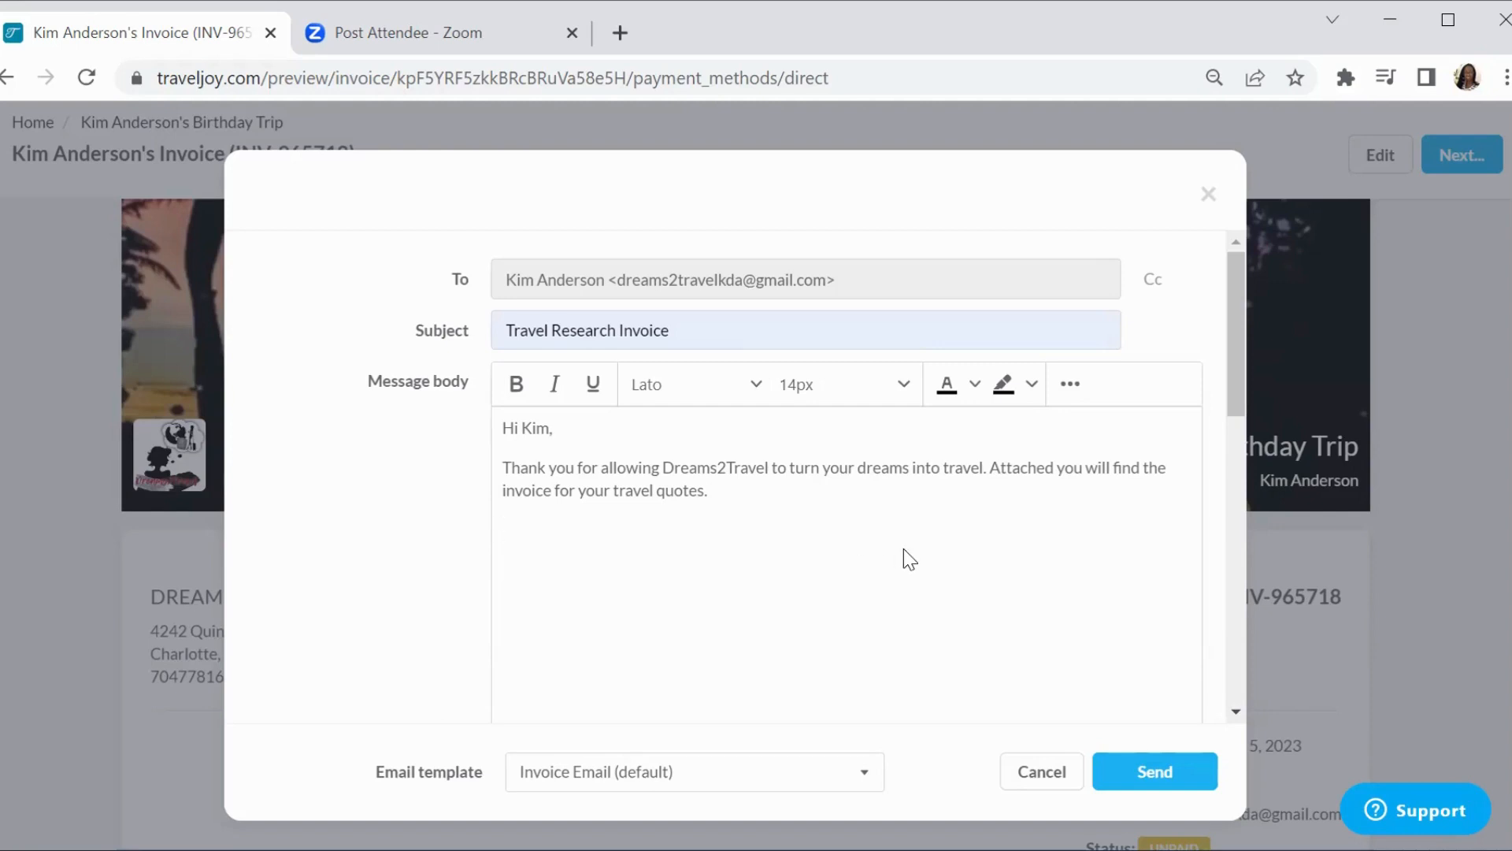
pyautogui.moveTo(953, 641)
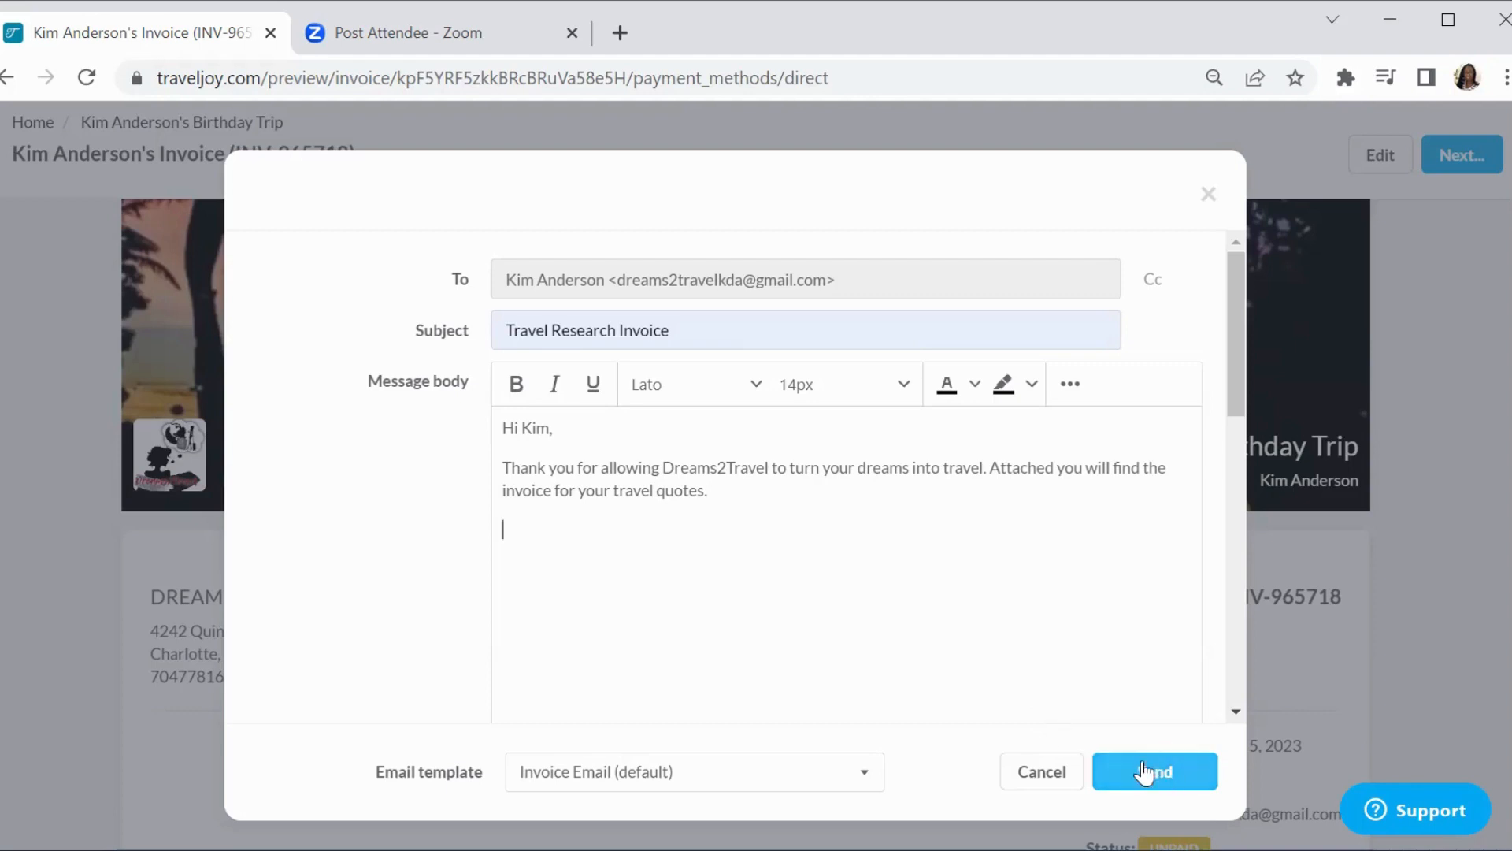
pyautogui.moveTo(952, 609)
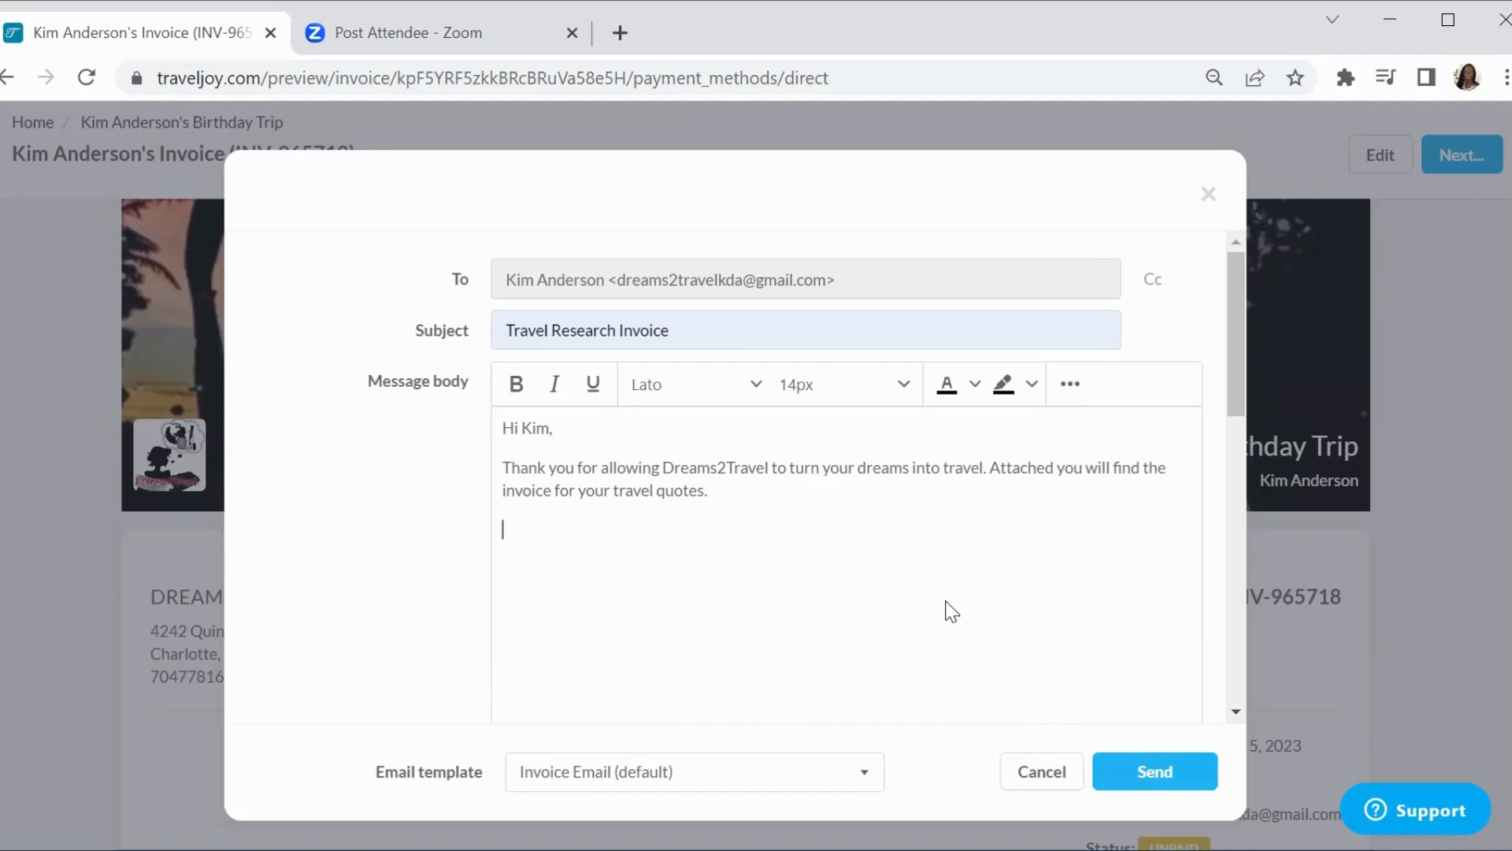
pyautogui.moveTo(979, 592)
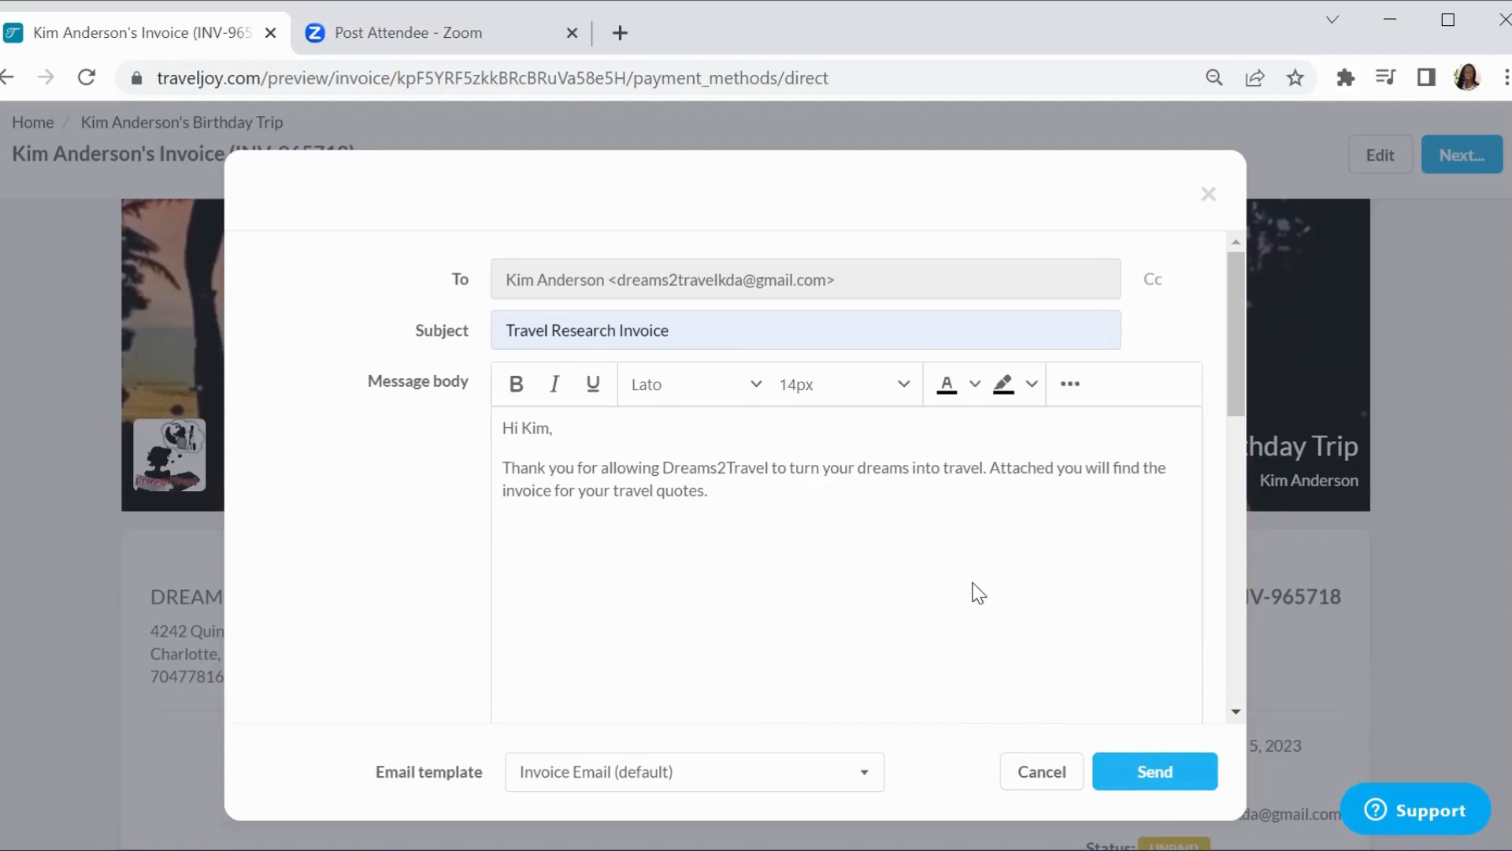
pyautogui.moveTo(847, 561)
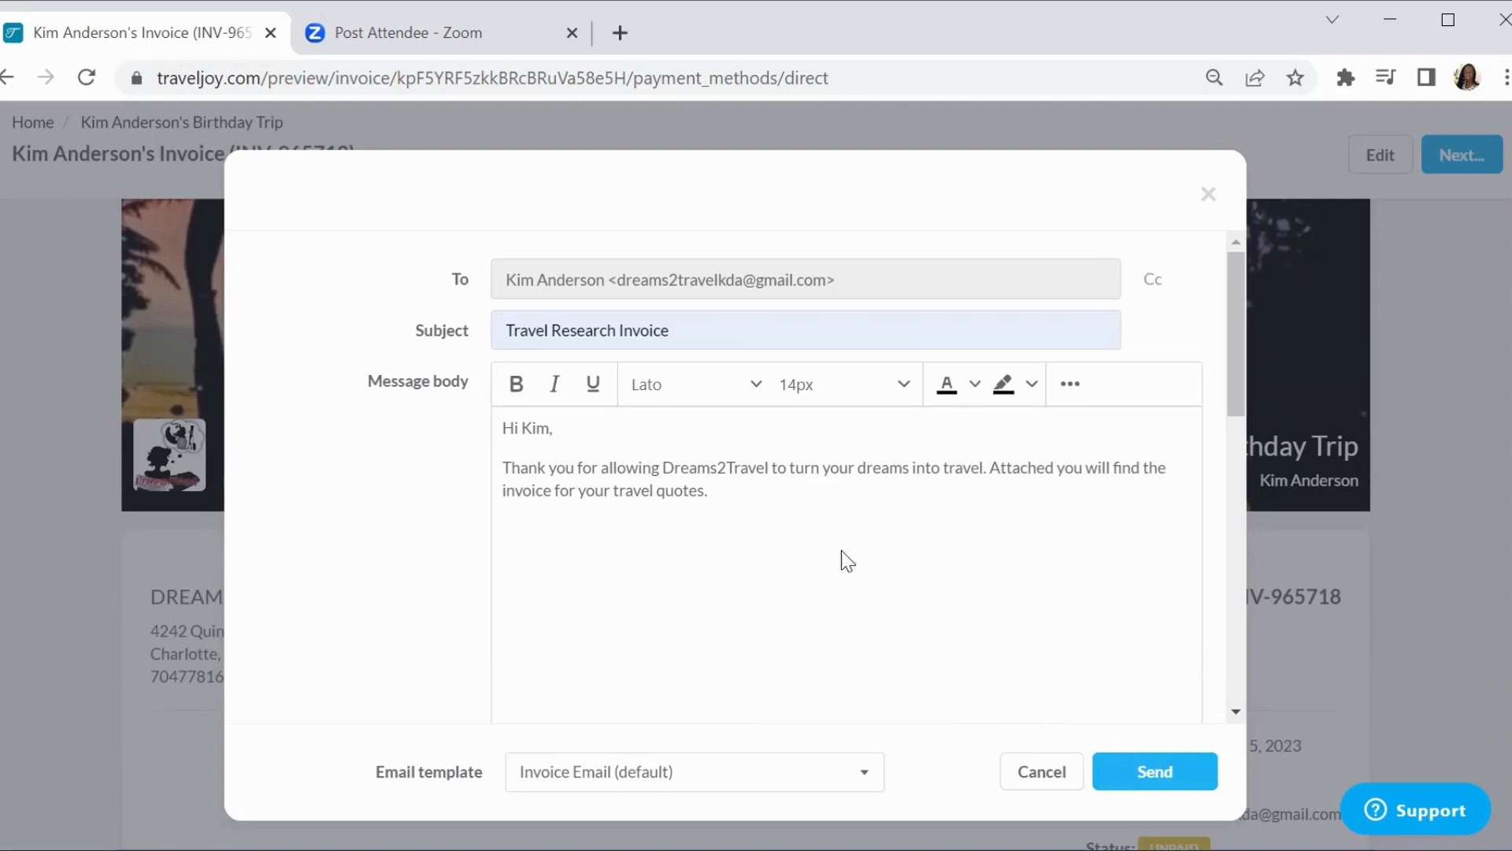
pyautogui.moveTo(878, 461)
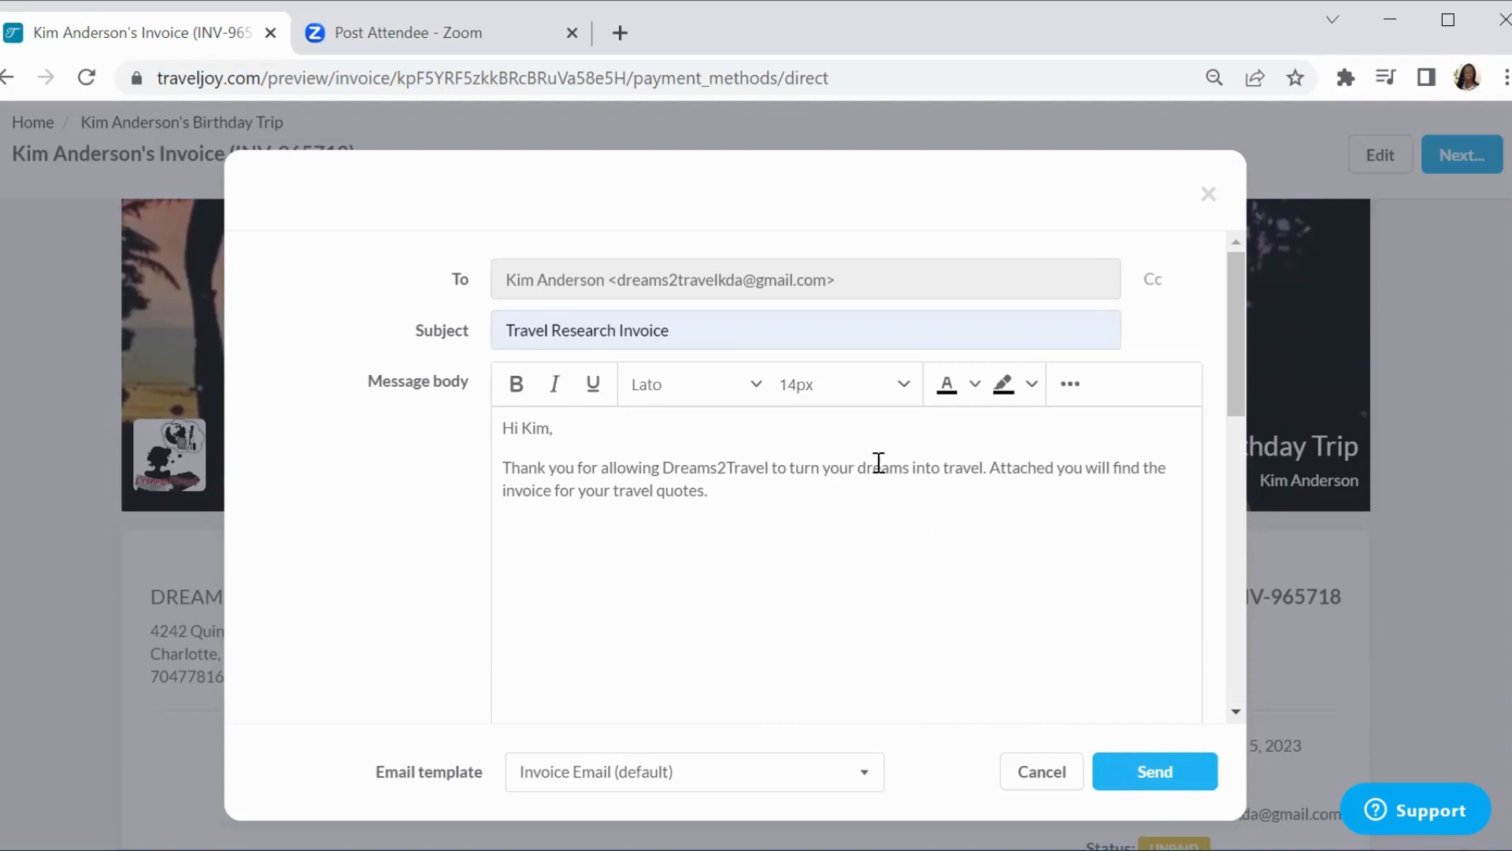
pyautogui.moveTo(1015, 618)
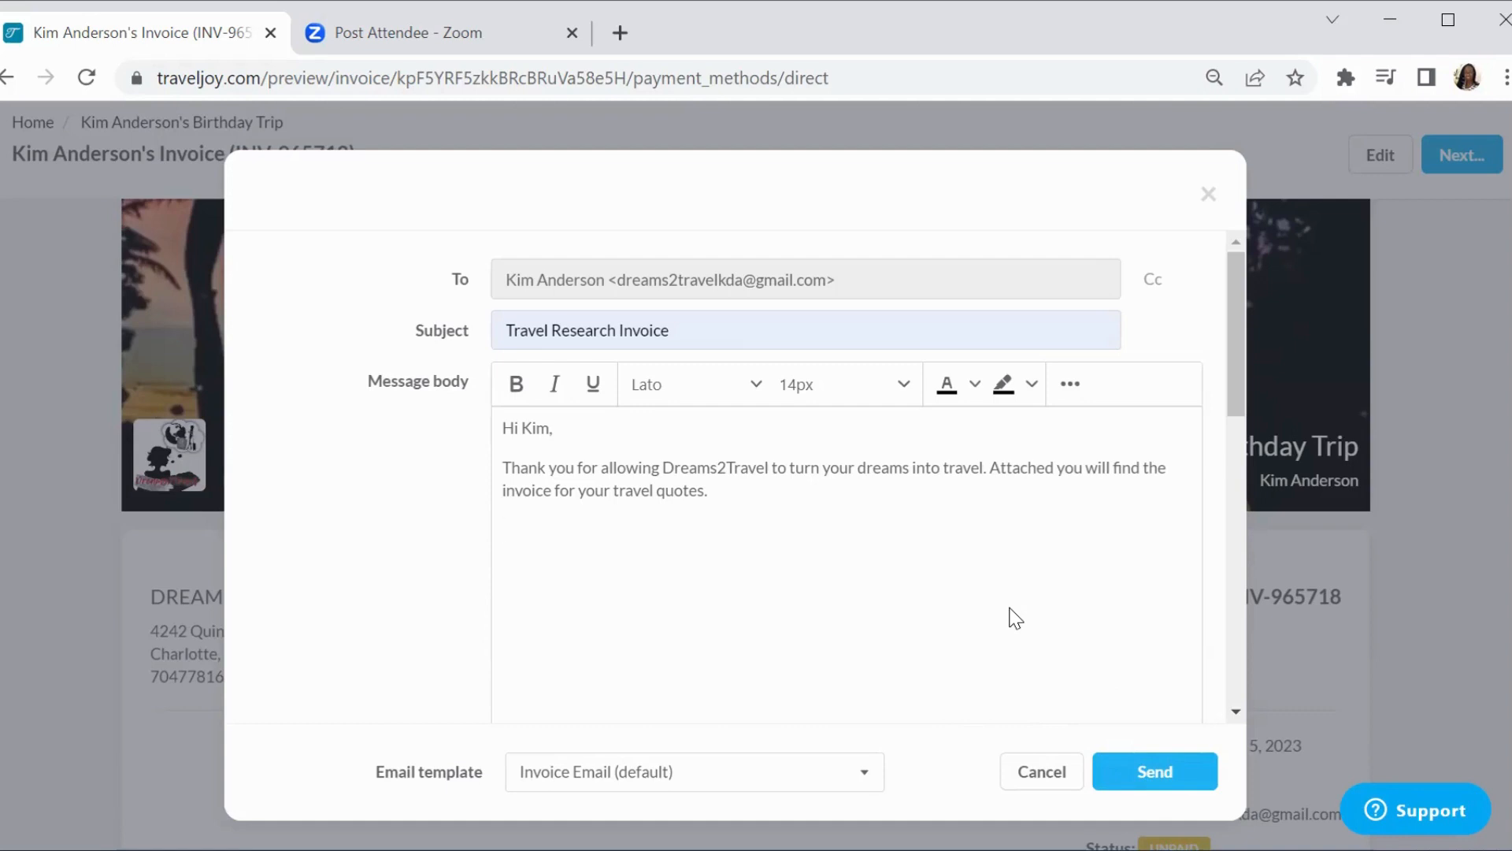
pyautogui.click(503, 529)
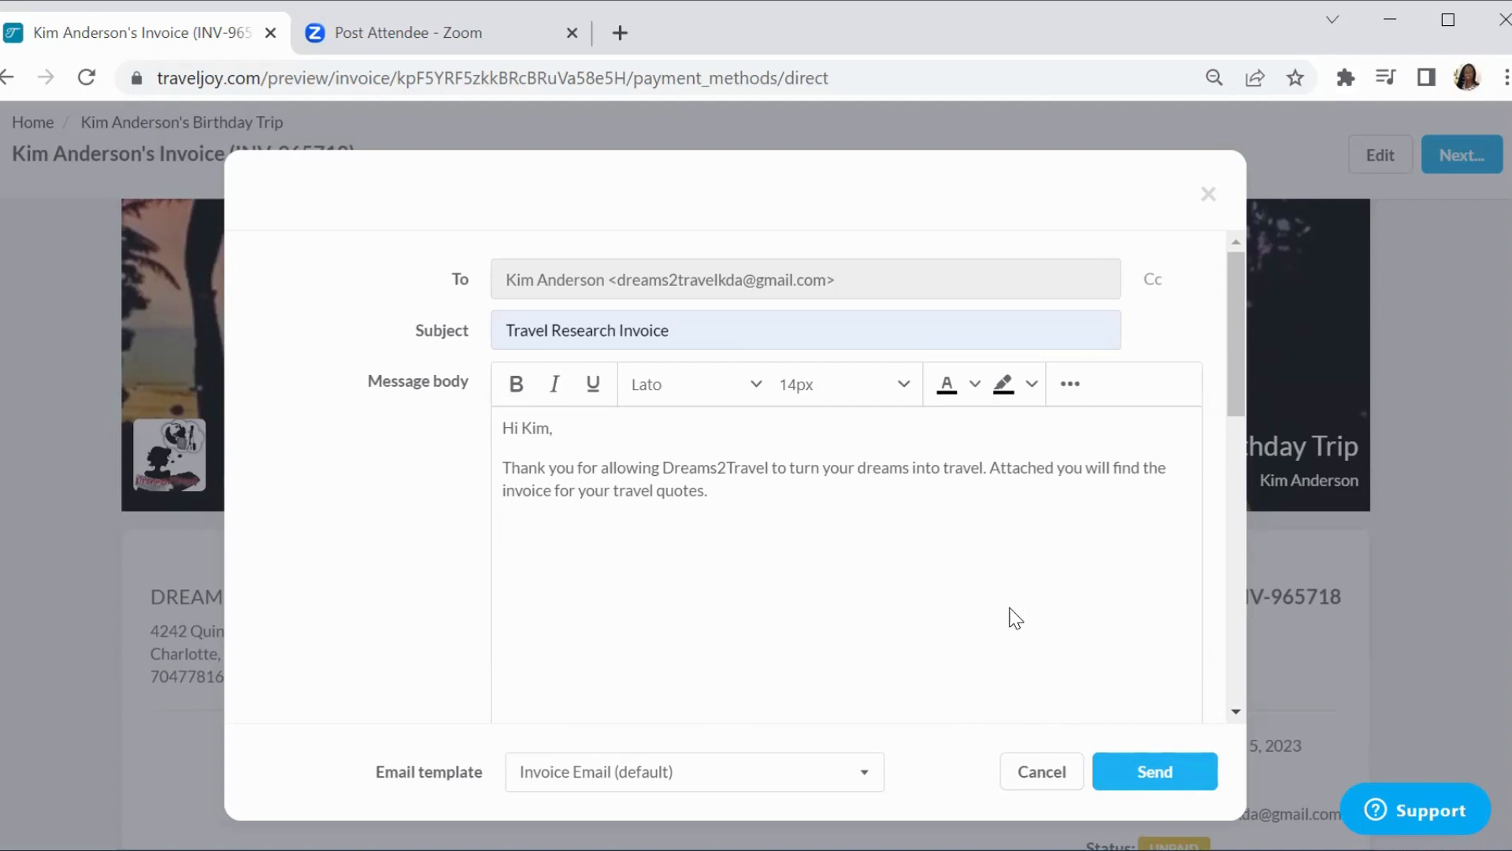
pyautogui.click(502, 530)
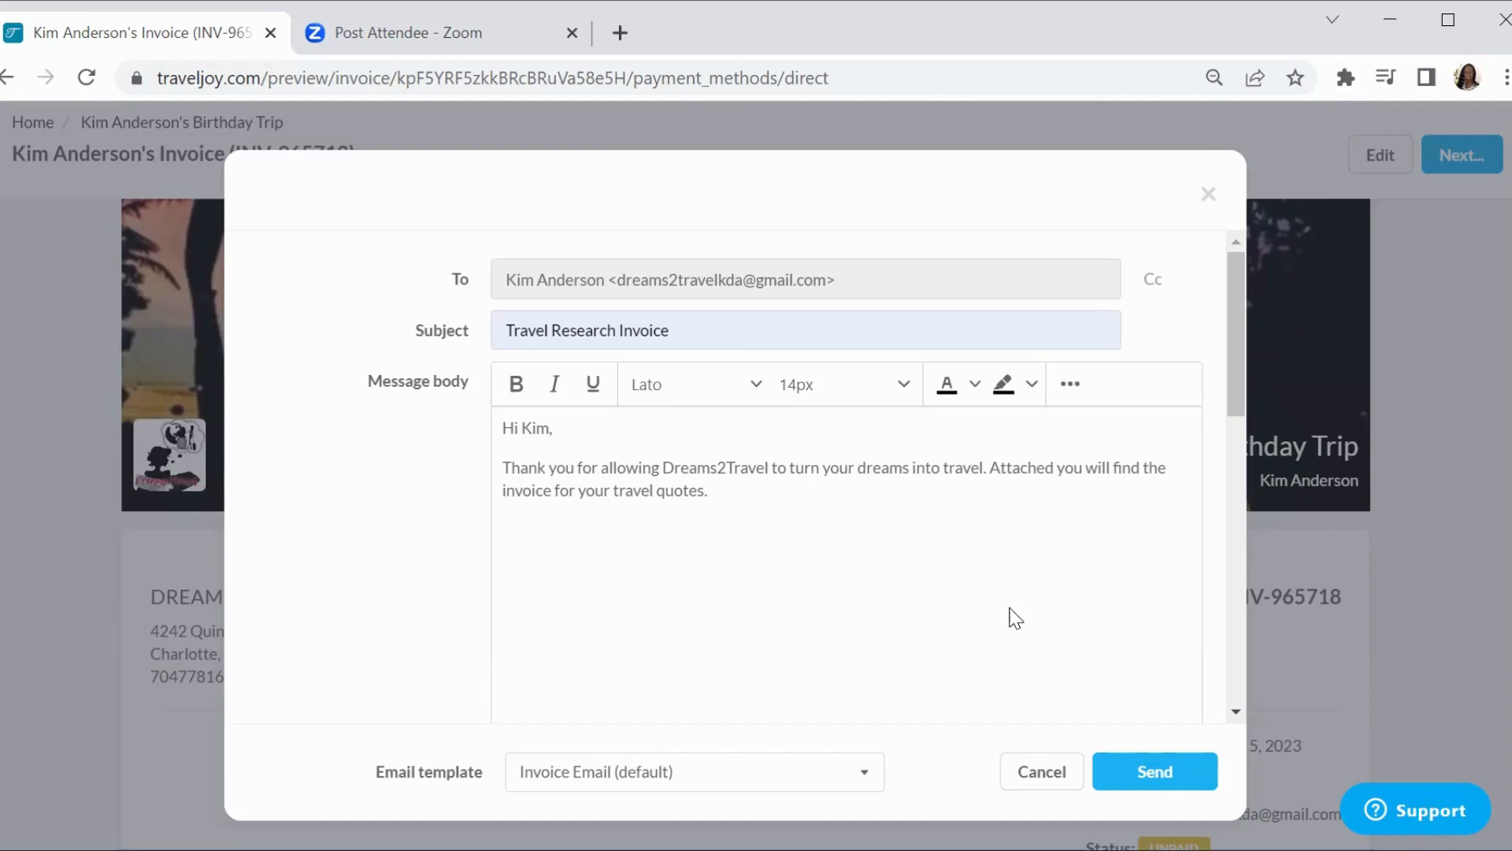
pyautogui.click(502, 529)
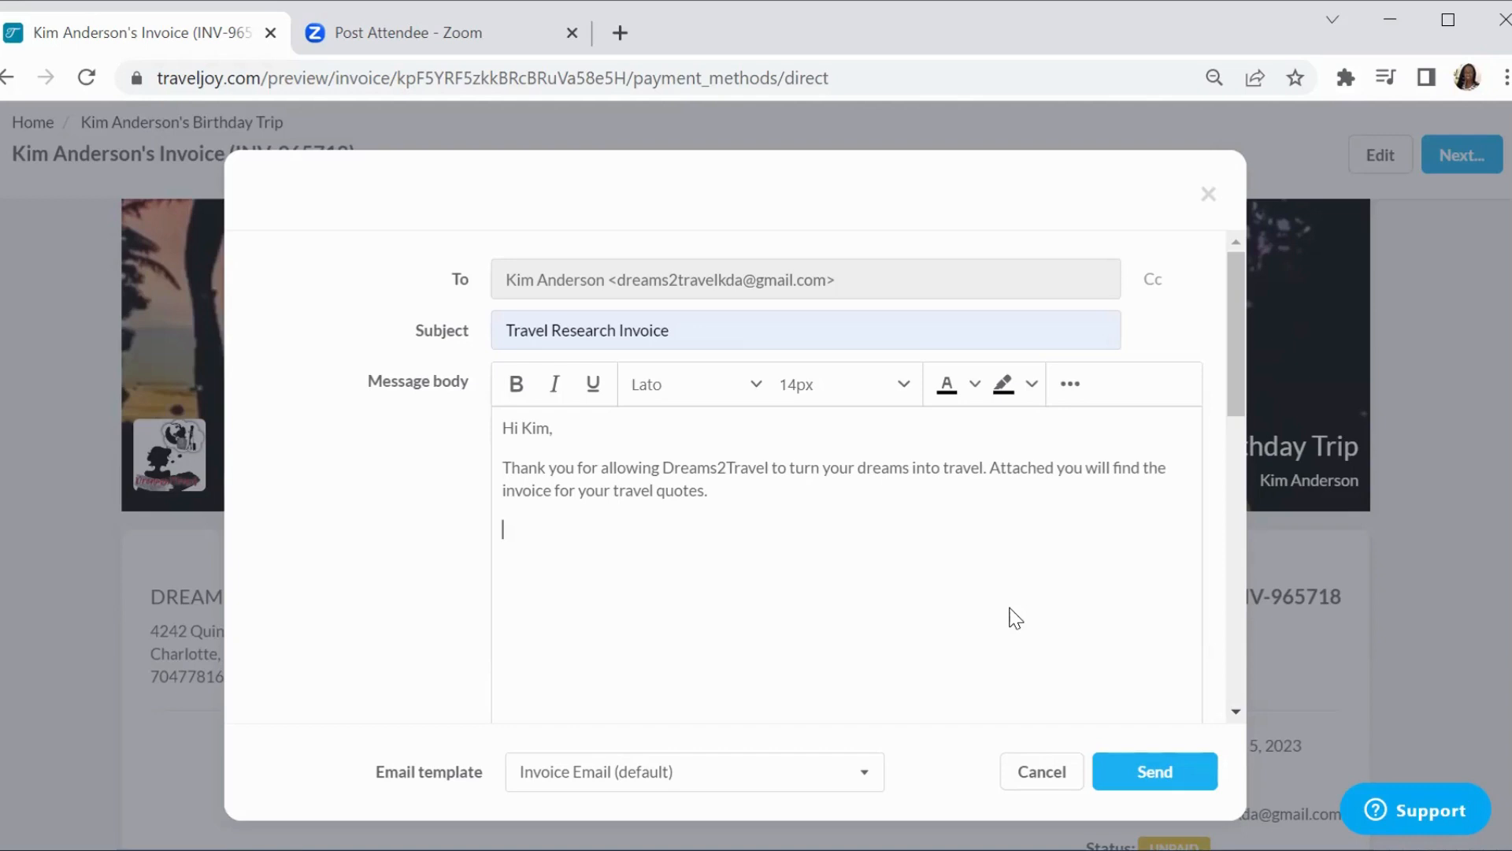
pyautogui.moveTo(1159, 237)
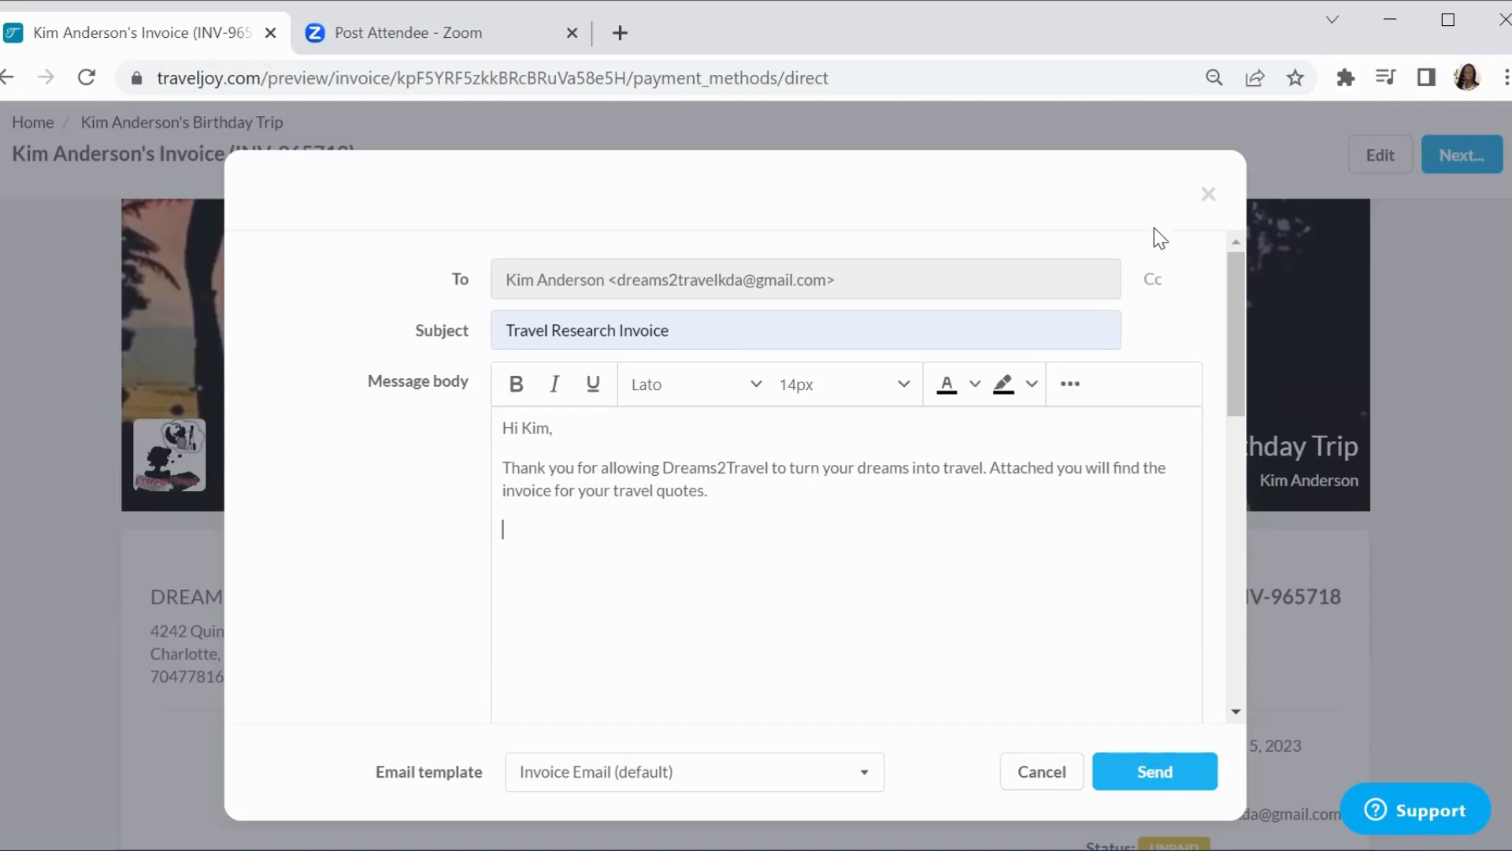